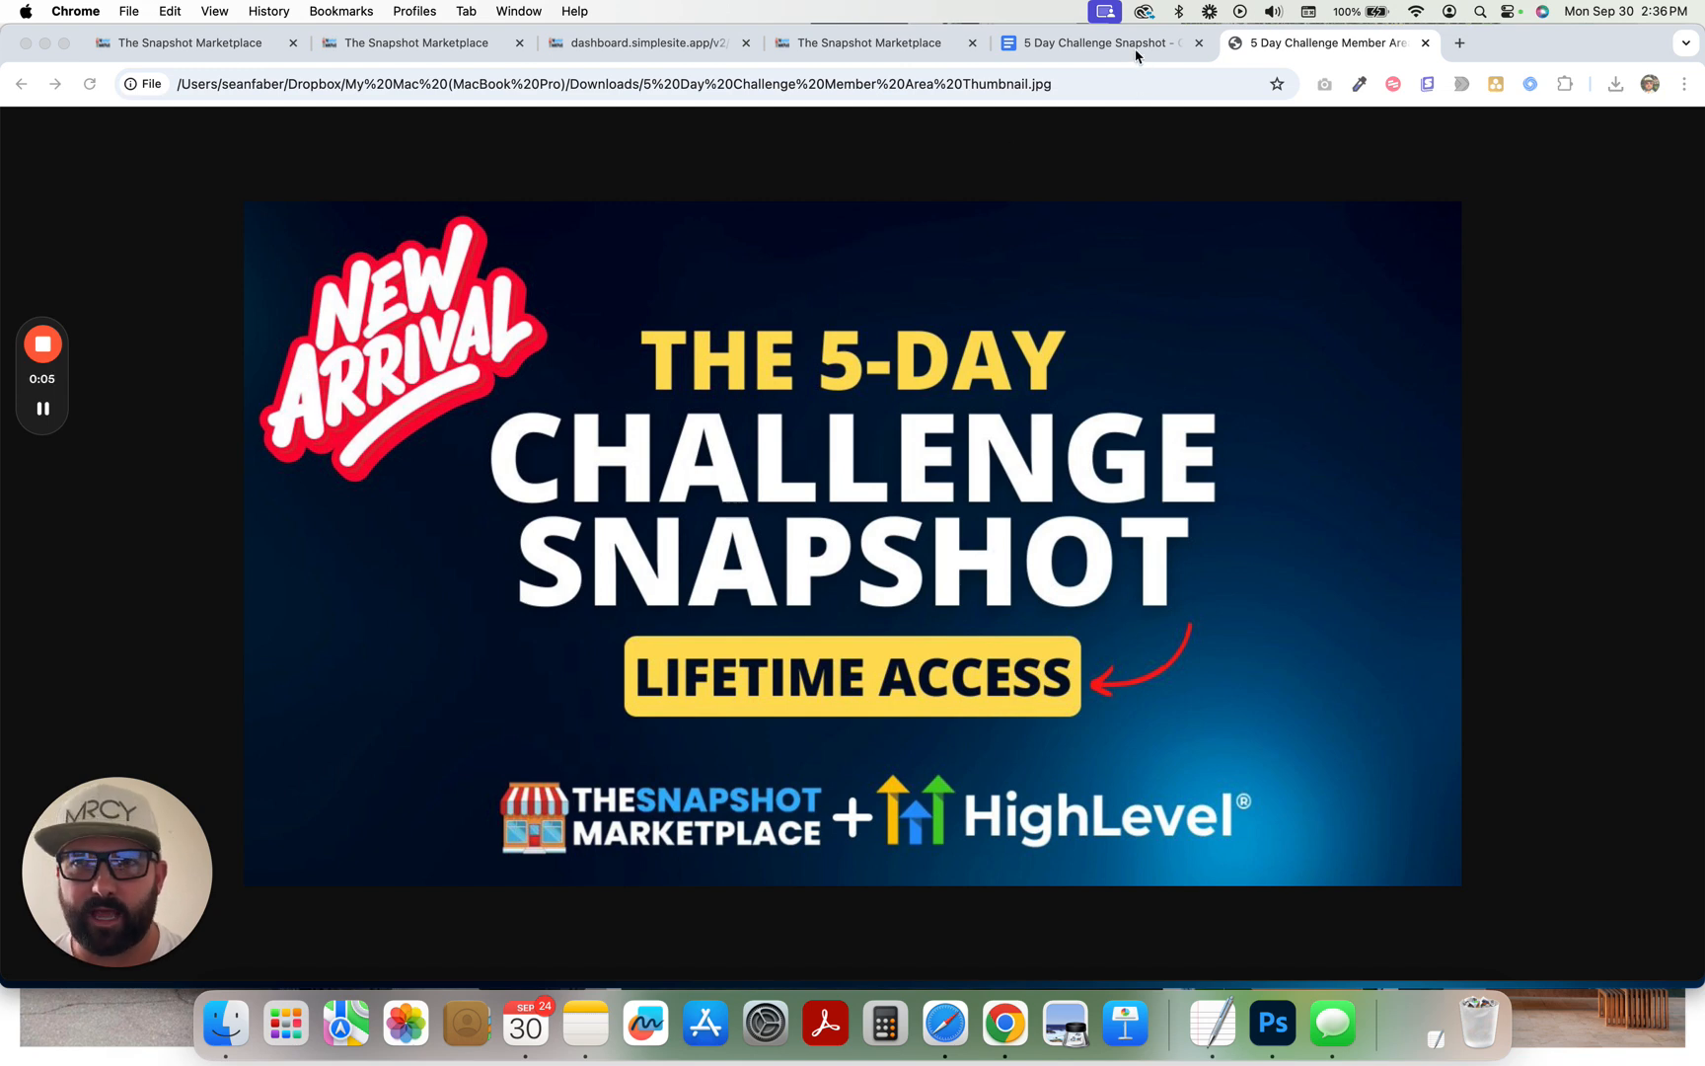
# - Review the 5 Day Challenge Snapshot outline's Pipeline, Memberships and Custom Values sections
pyautogui.click(1093, 42)
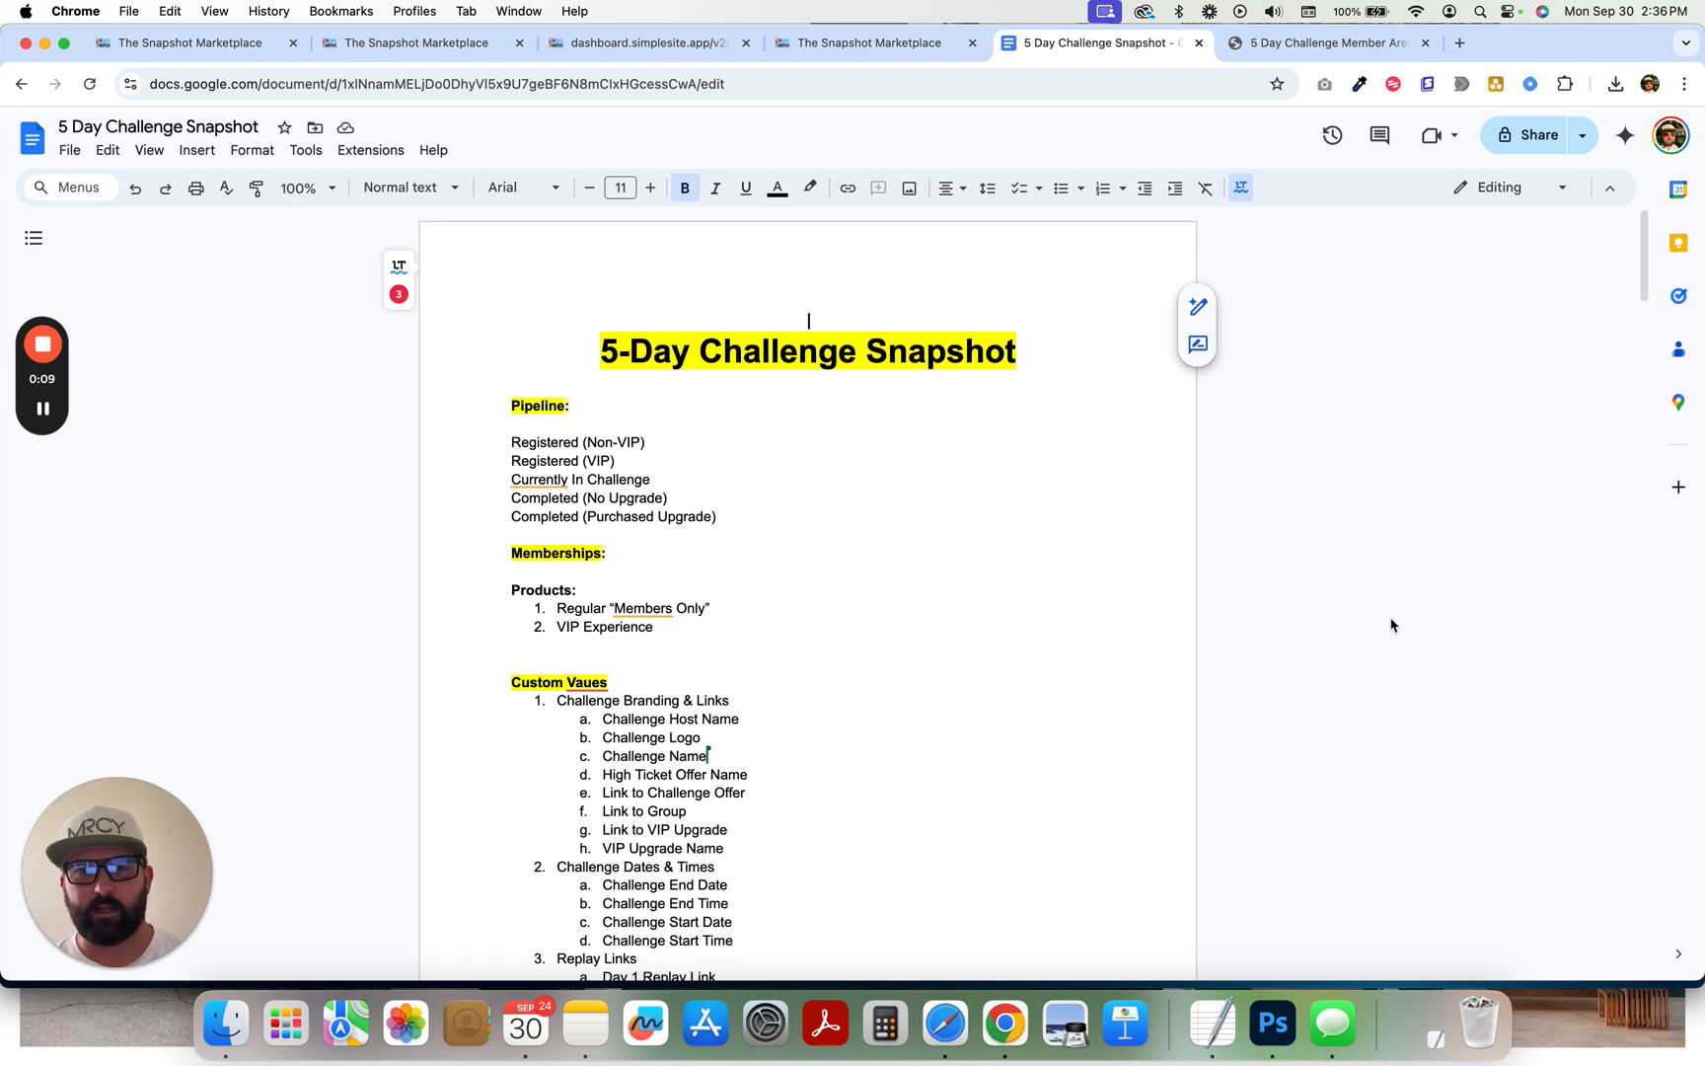
pyautogui.moveTo(1079, 580)
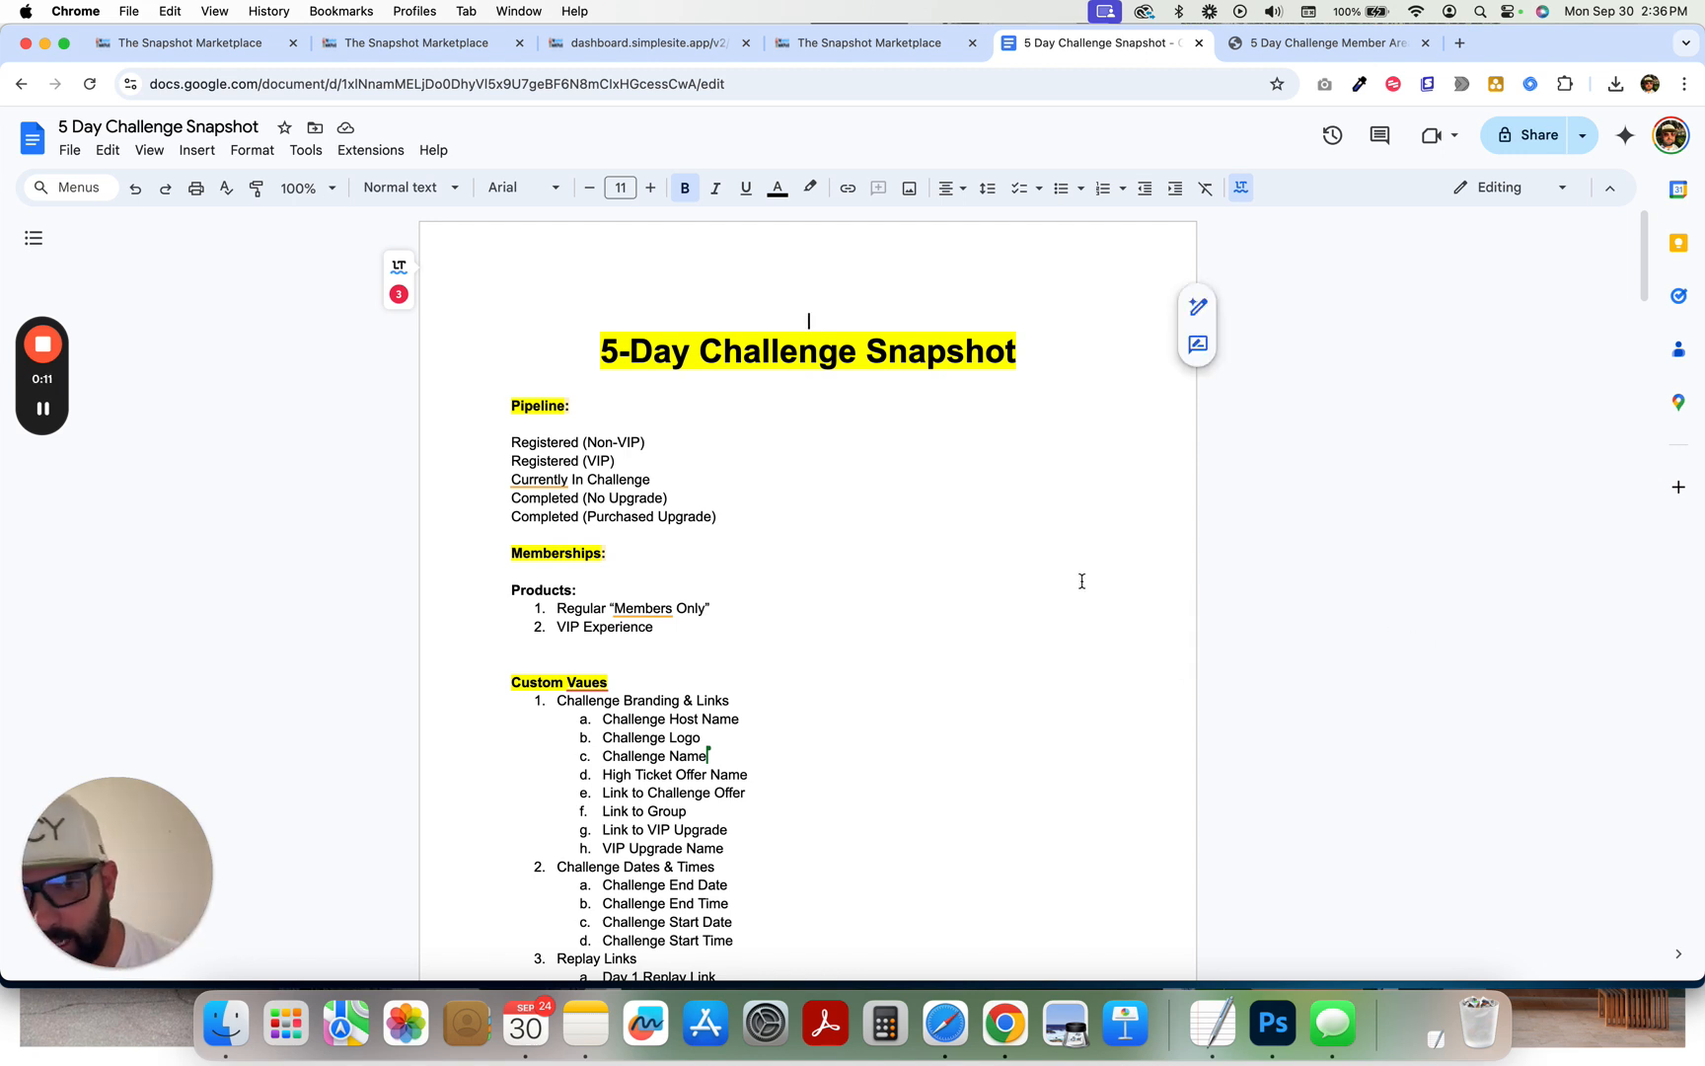
pyautogui.moveTo(824, 459)
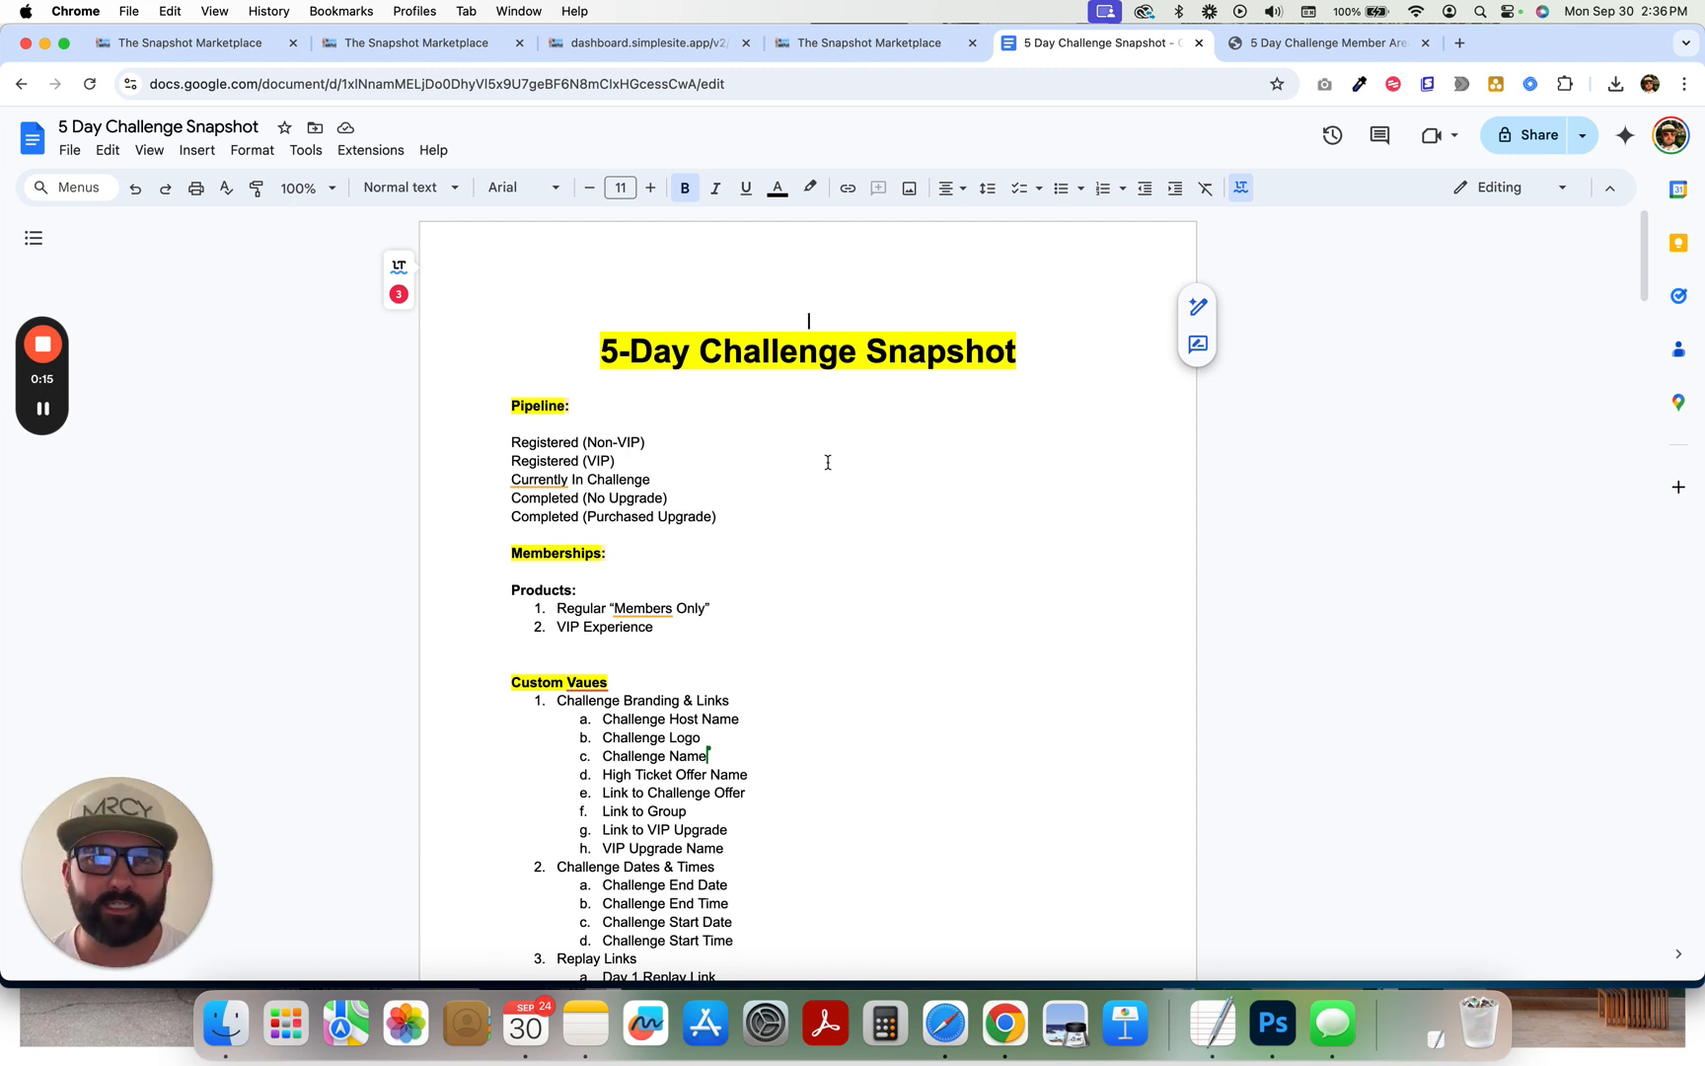
pyautogui.scroll(-3)
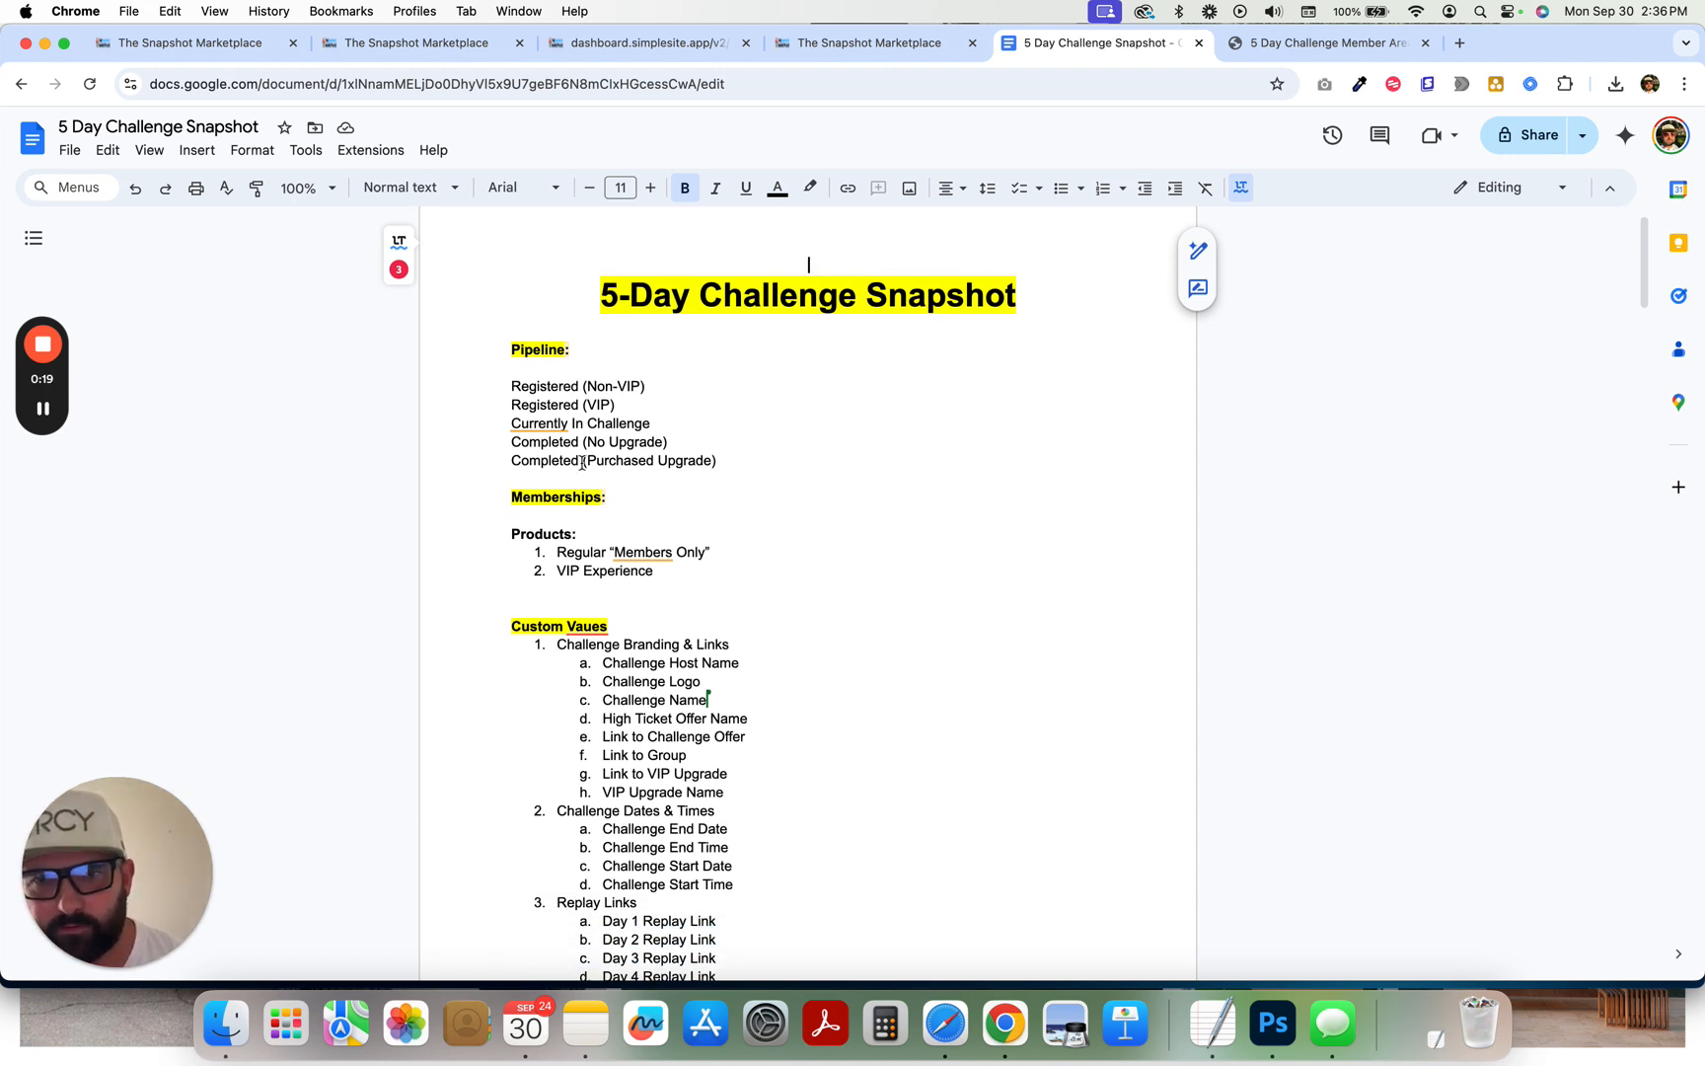
pyautogui.scroll(-3)
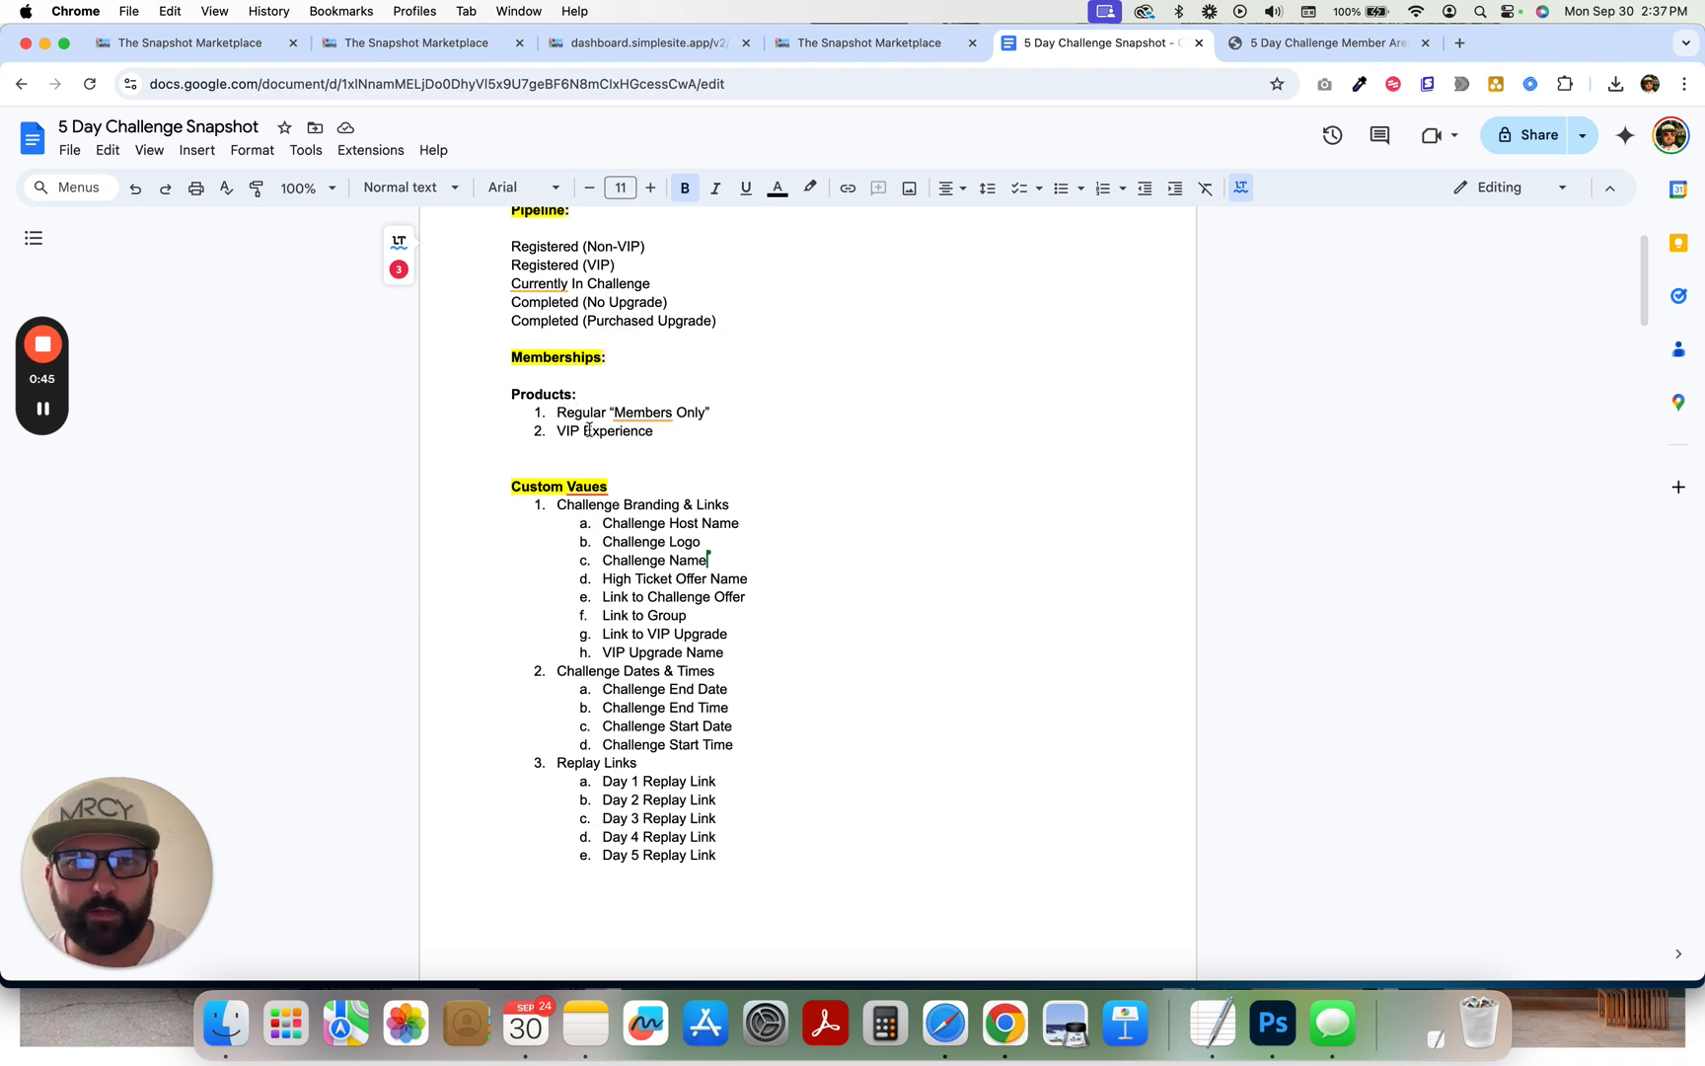
pyautogui.click(422, 42)
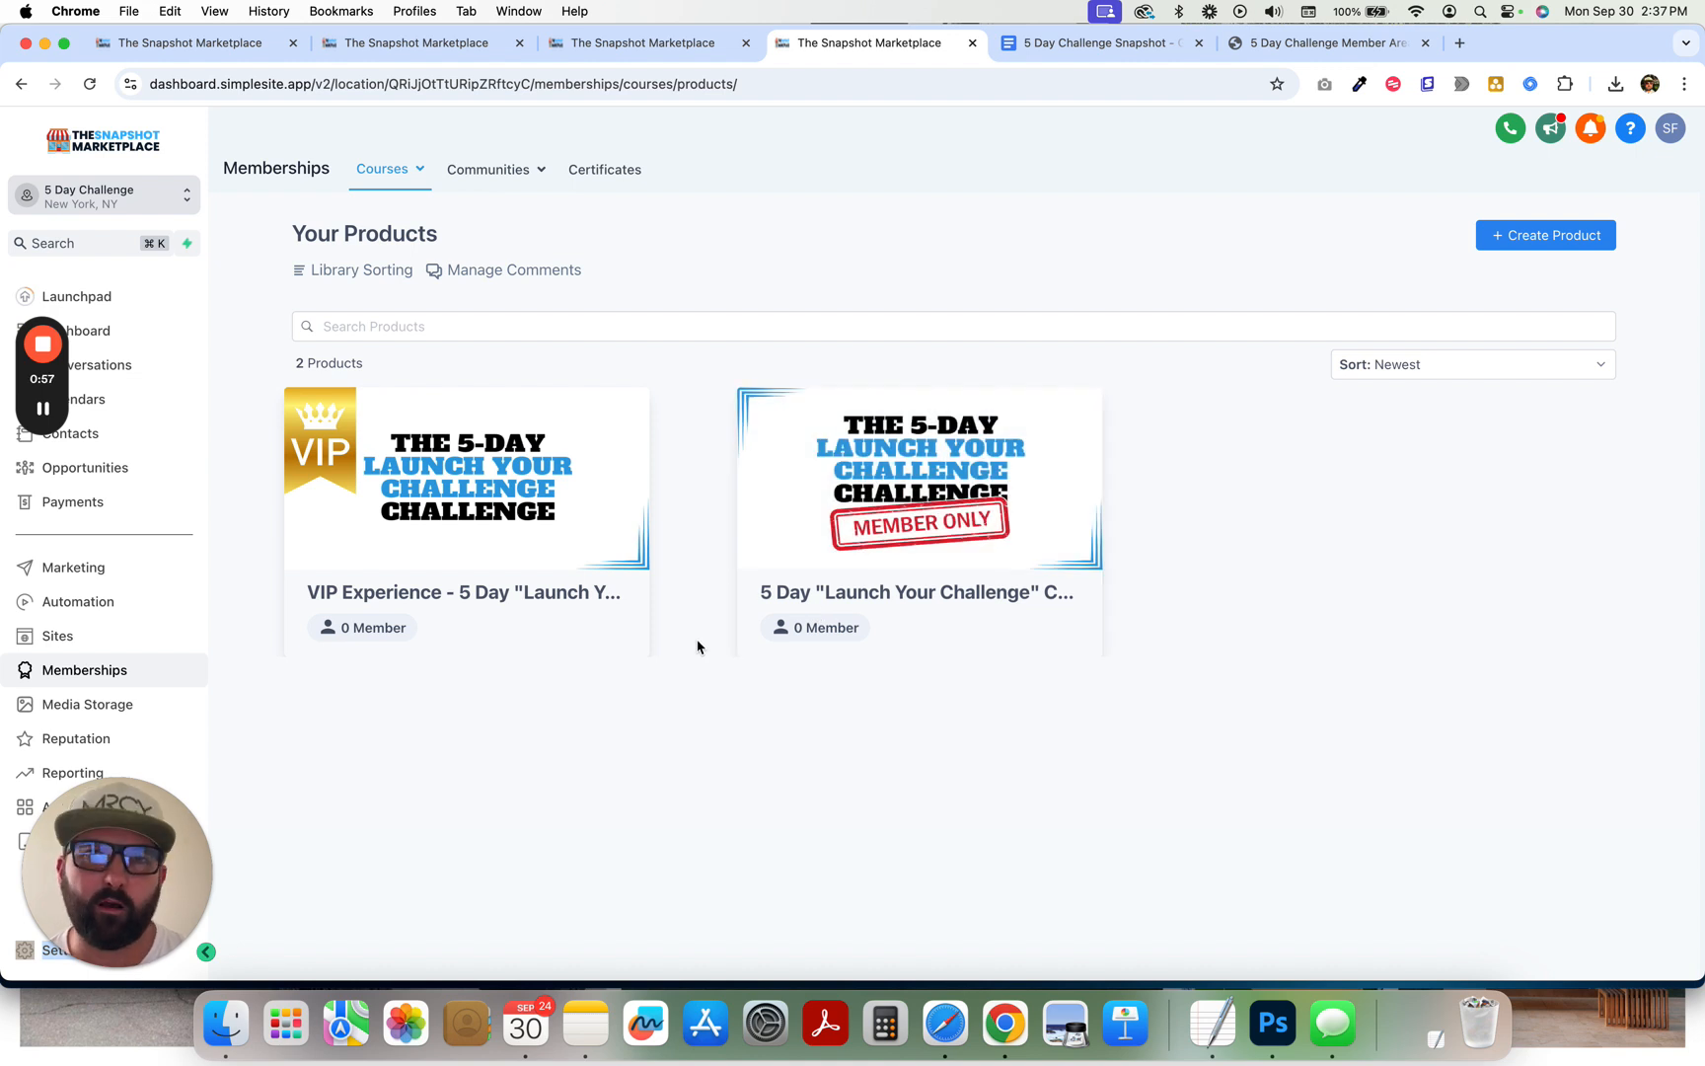
pyautogui.moveTo(723, 601)
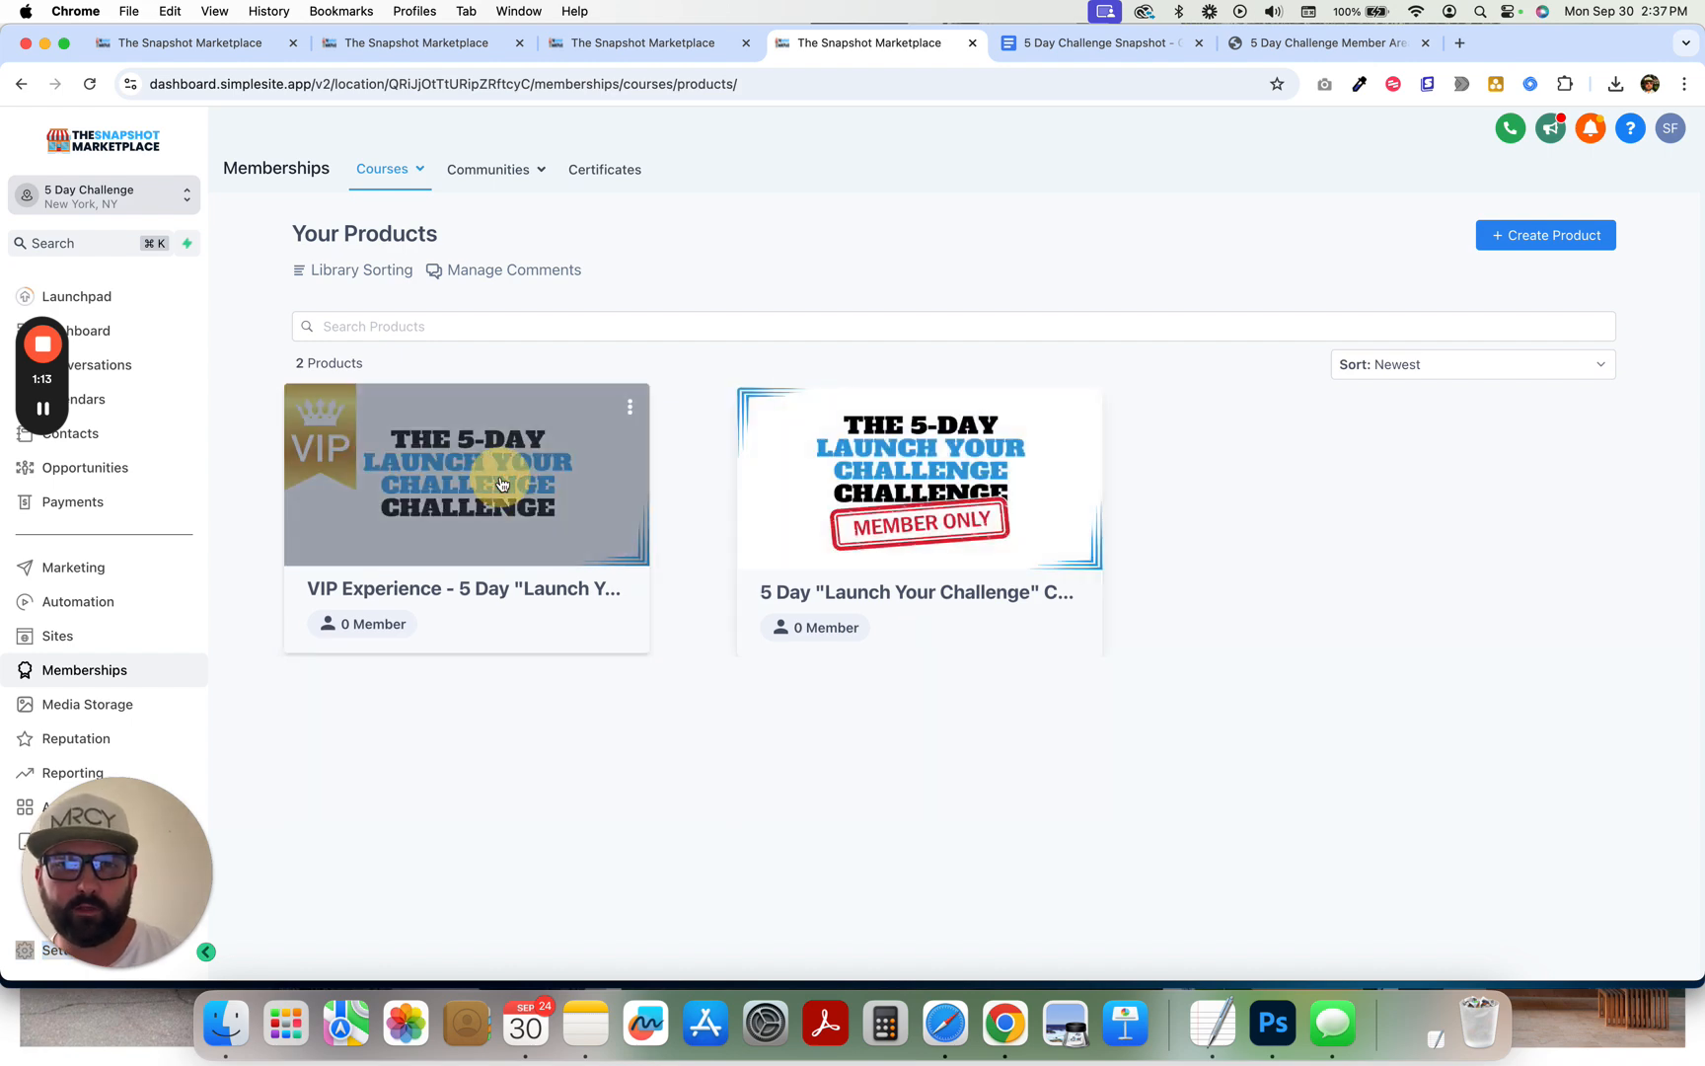
# - Open the VIP Experience - 5 Day "Launch Your Challenge" Challenge product to see its replay lessons
pyautogui.click(466, 473)
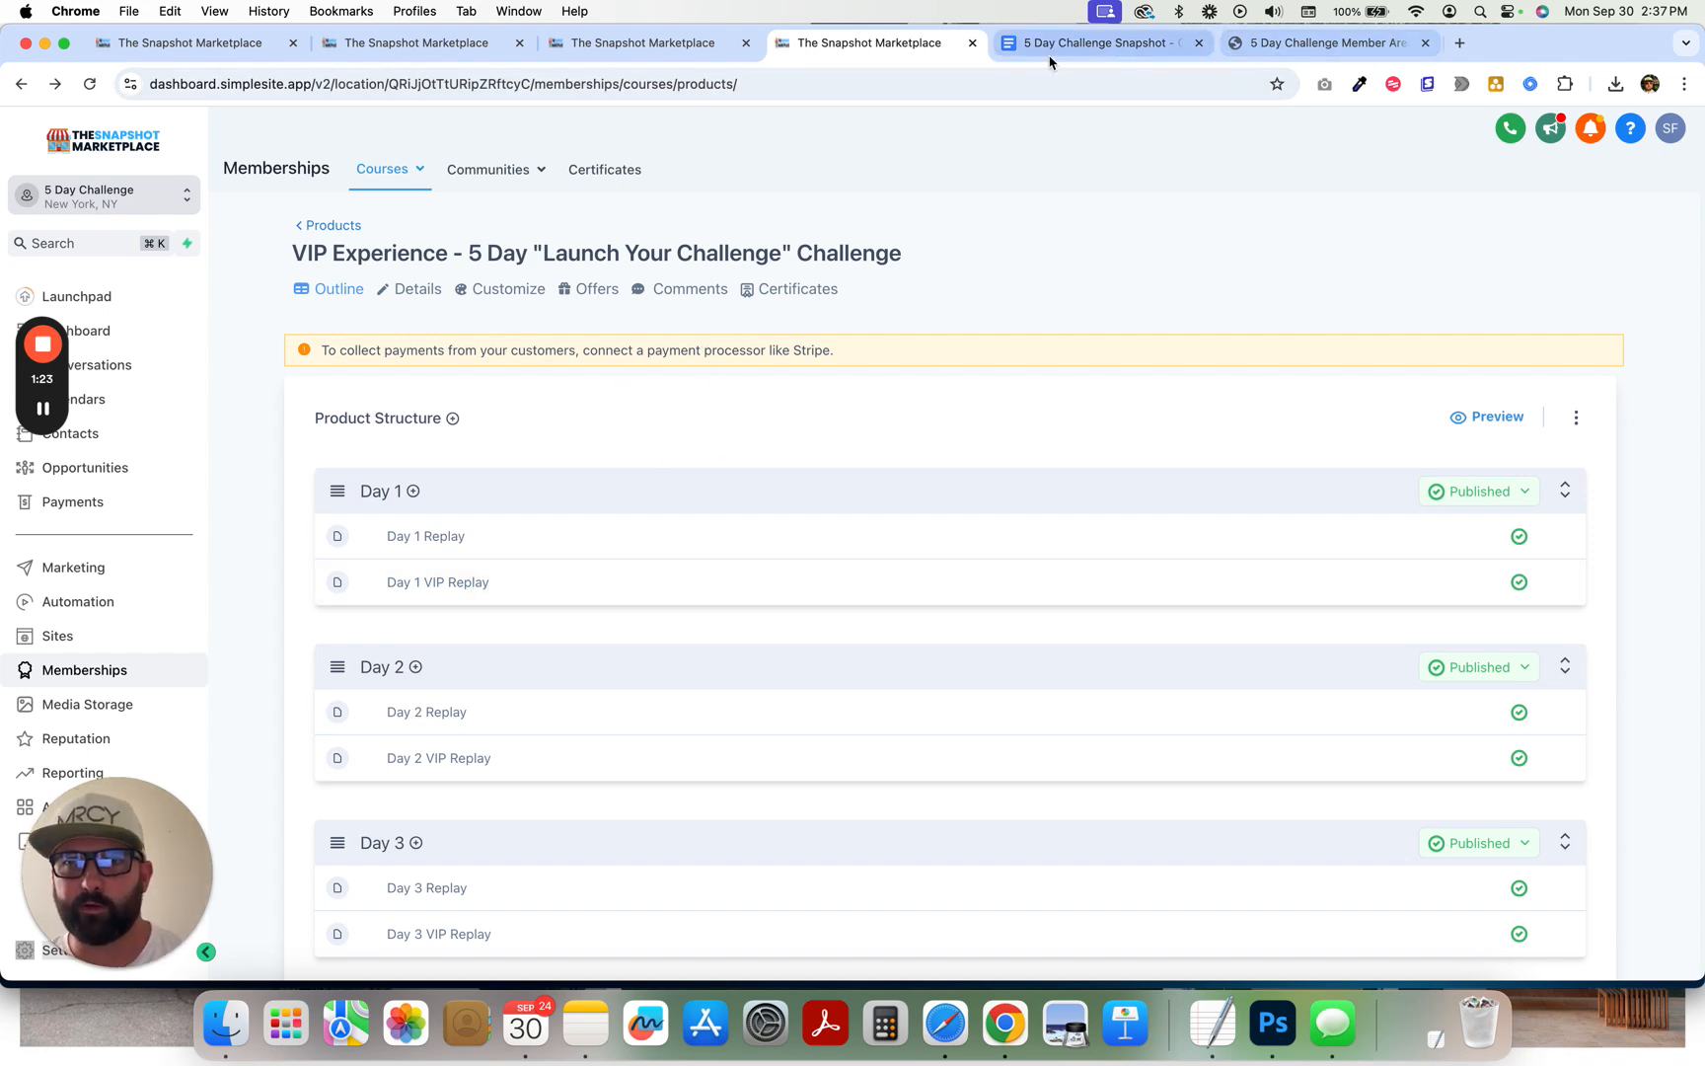
# - Return to the snapshot outline's Custom Values section listing branding, dates and replay links
pyautogui.click(1098, 42)
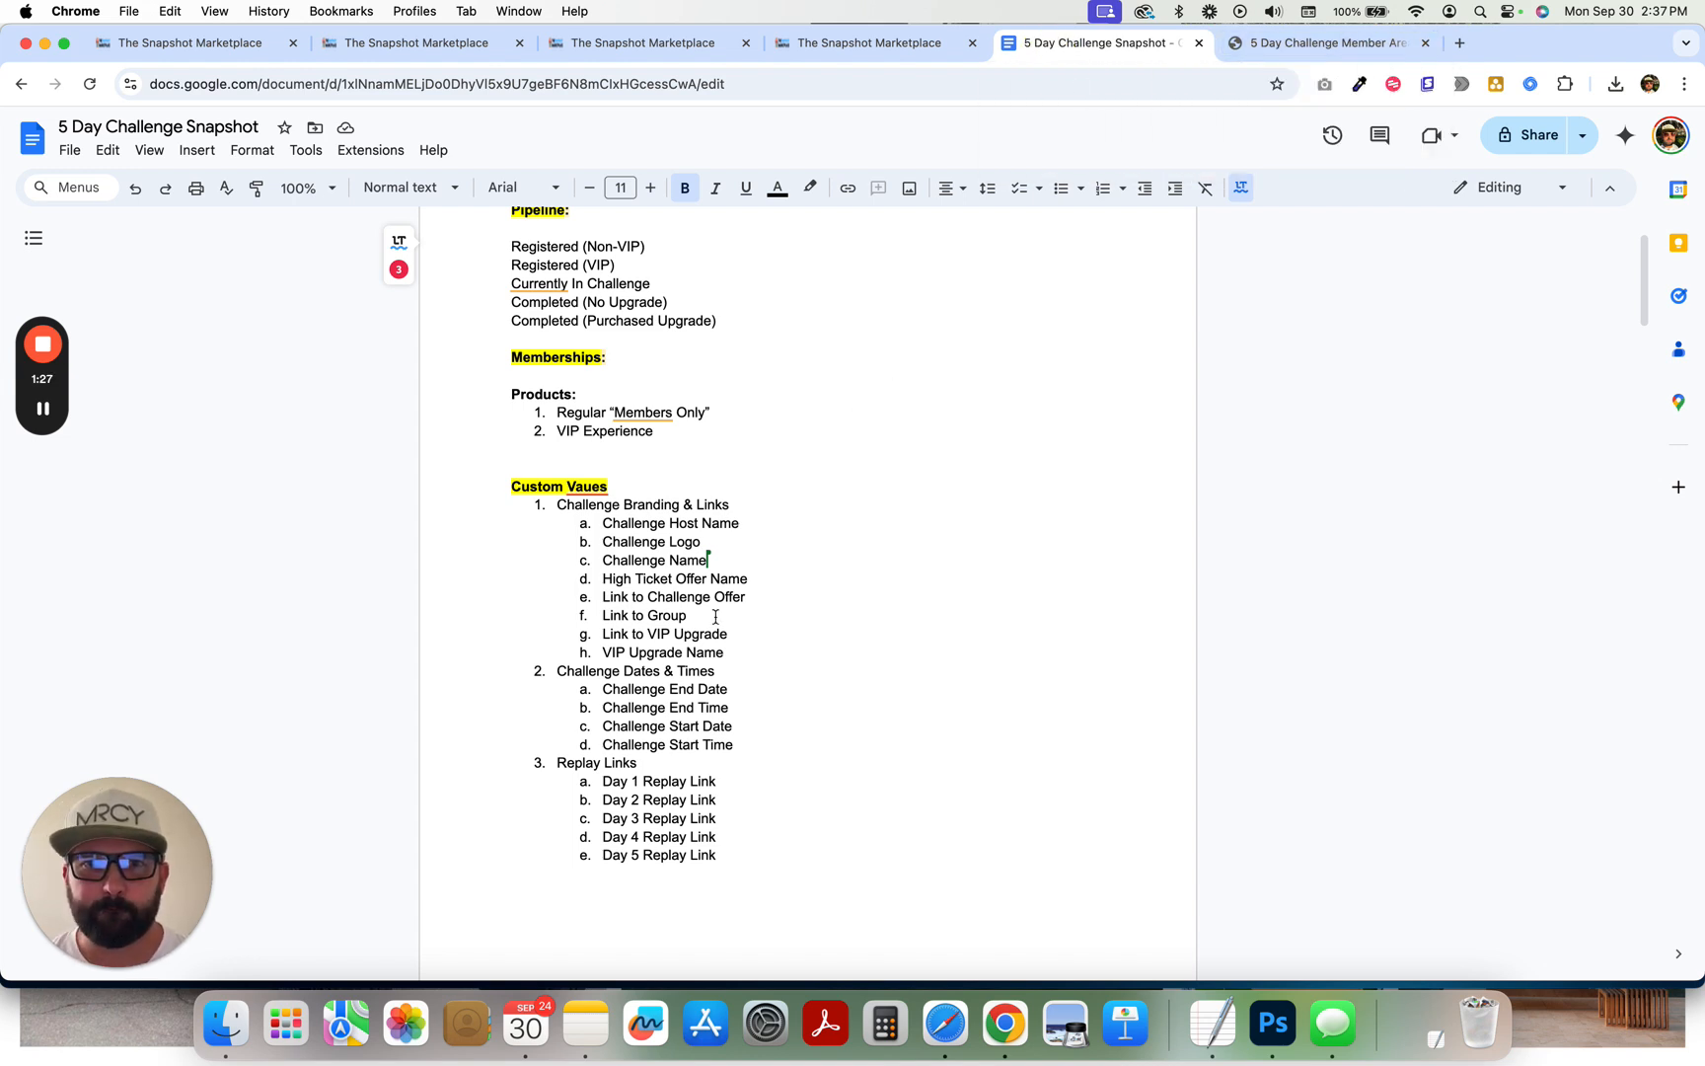
pyautogui.scroll(-3)
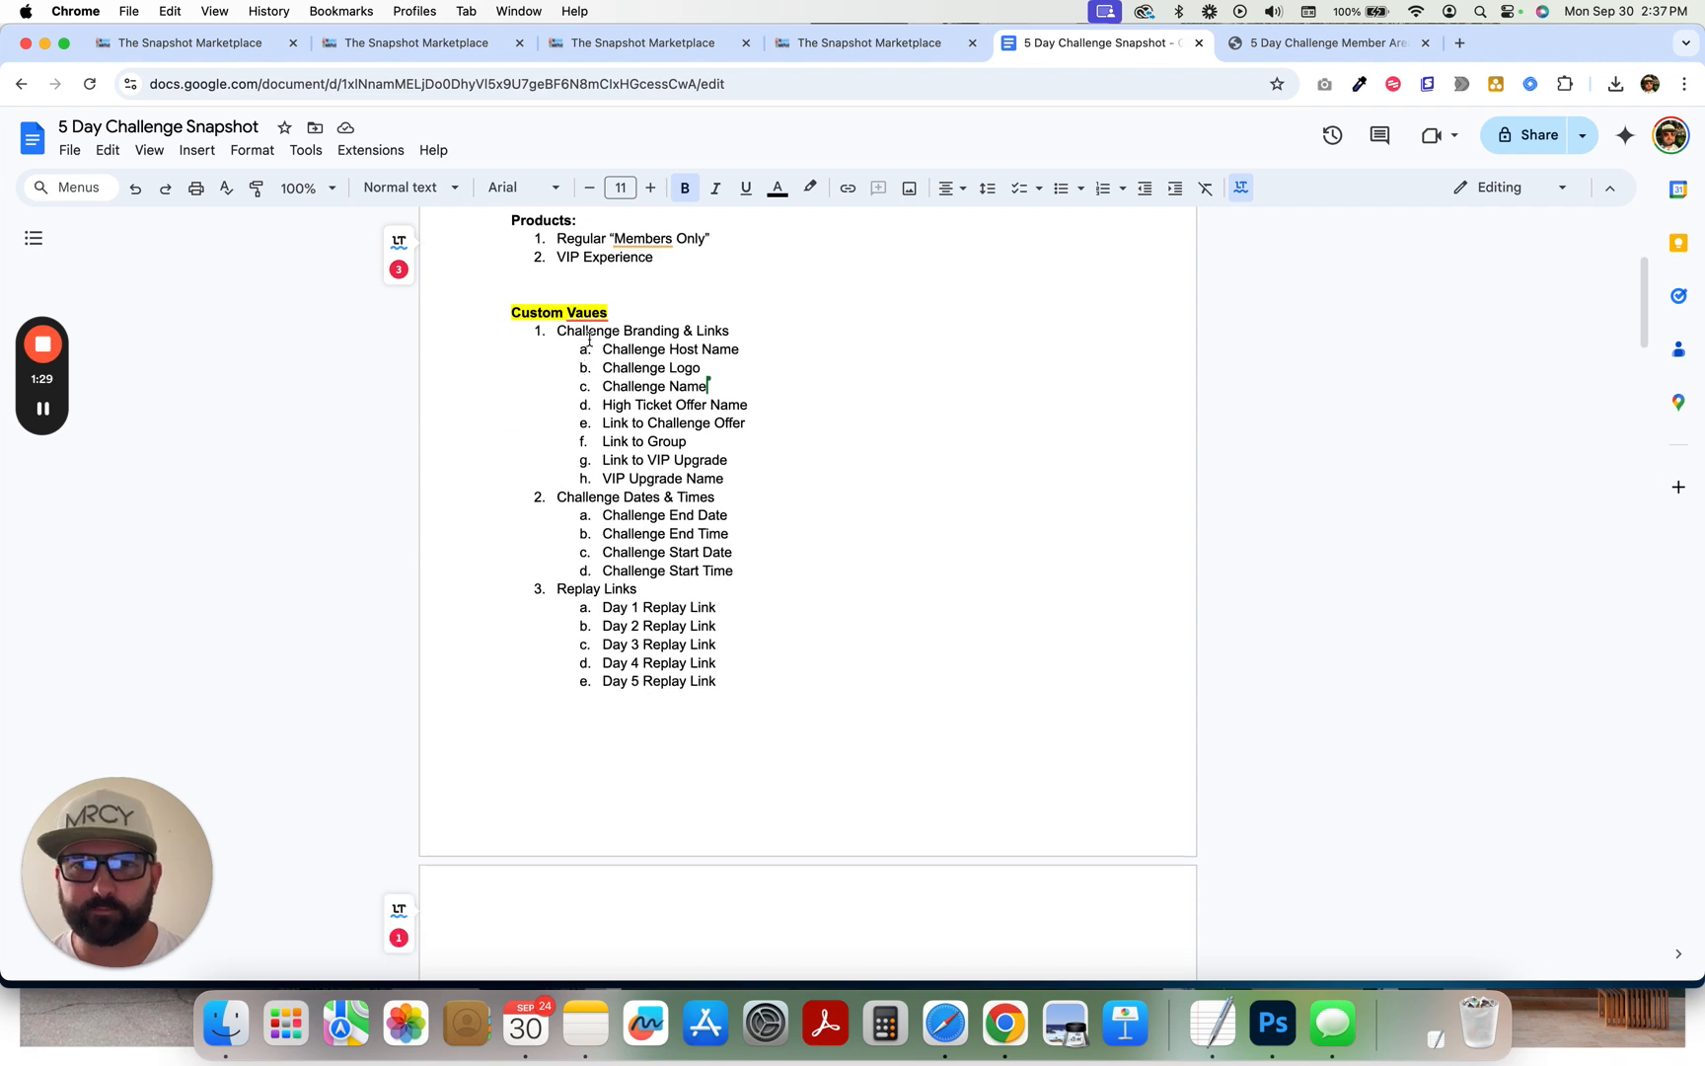
pyautogui.scroll(3)
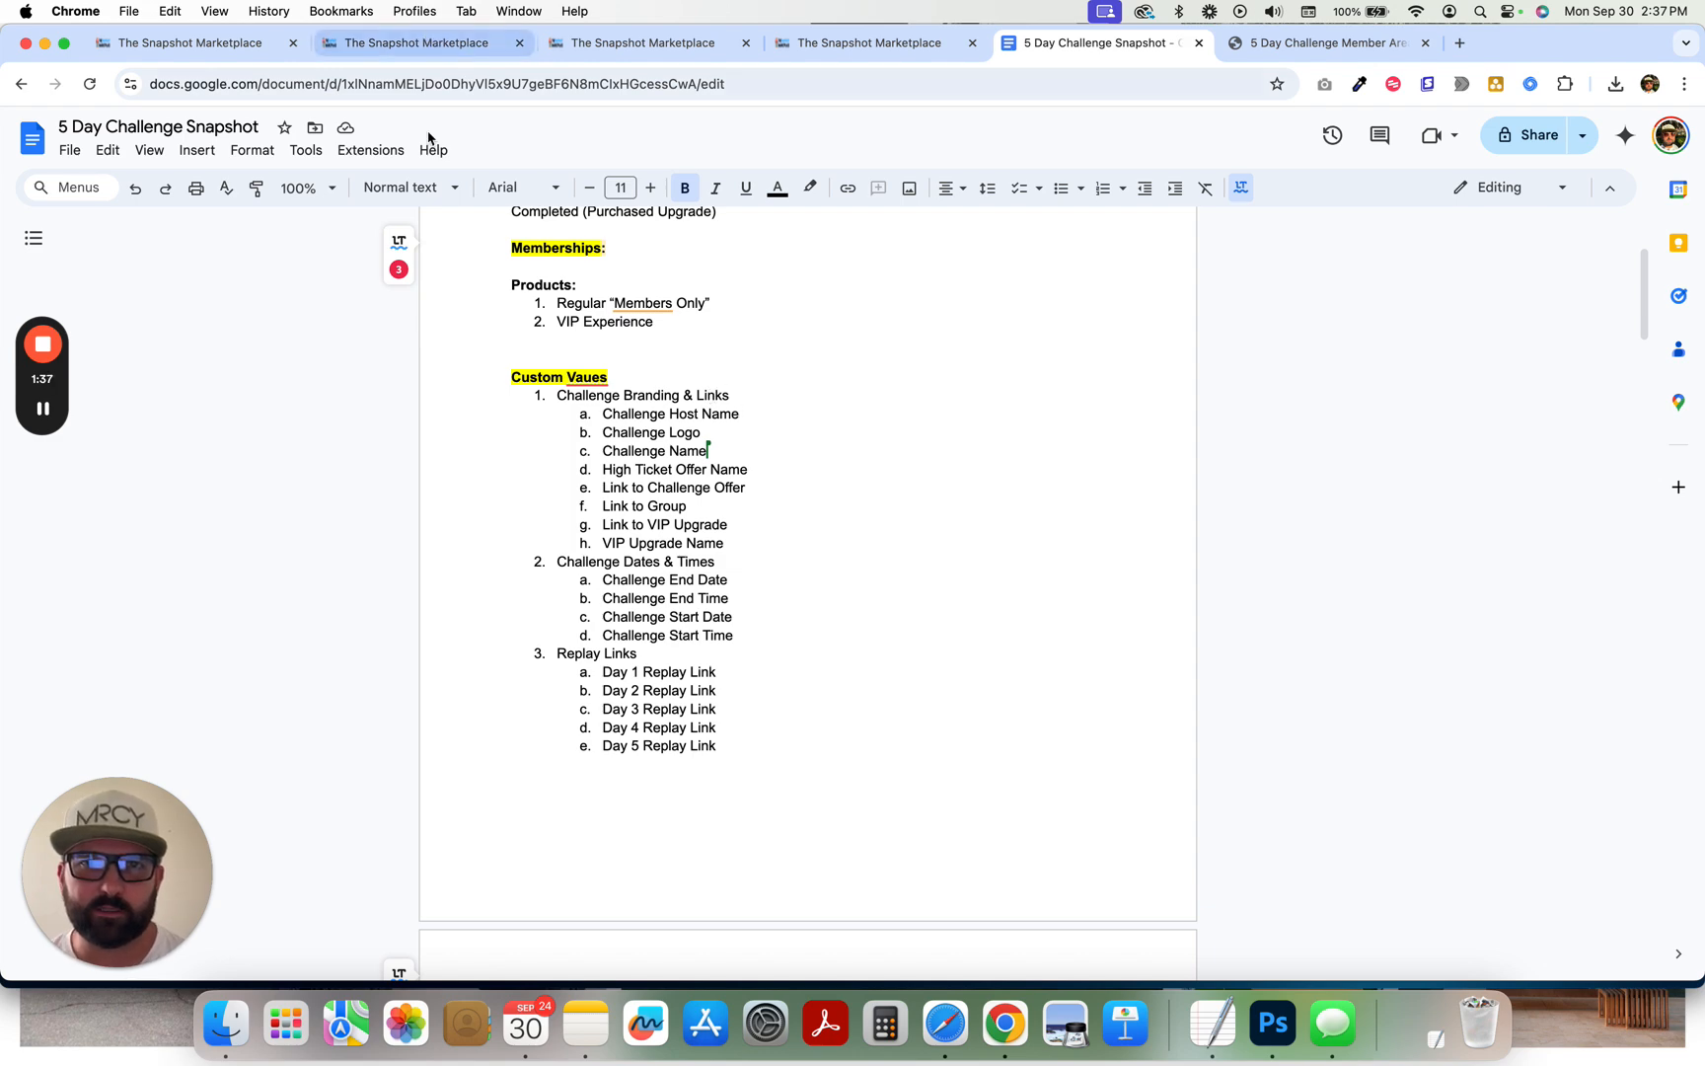
# - Open Custom Values settings, dismiss the Twilio warning, and switch to the folder view
pyautogui.click(637, 43)
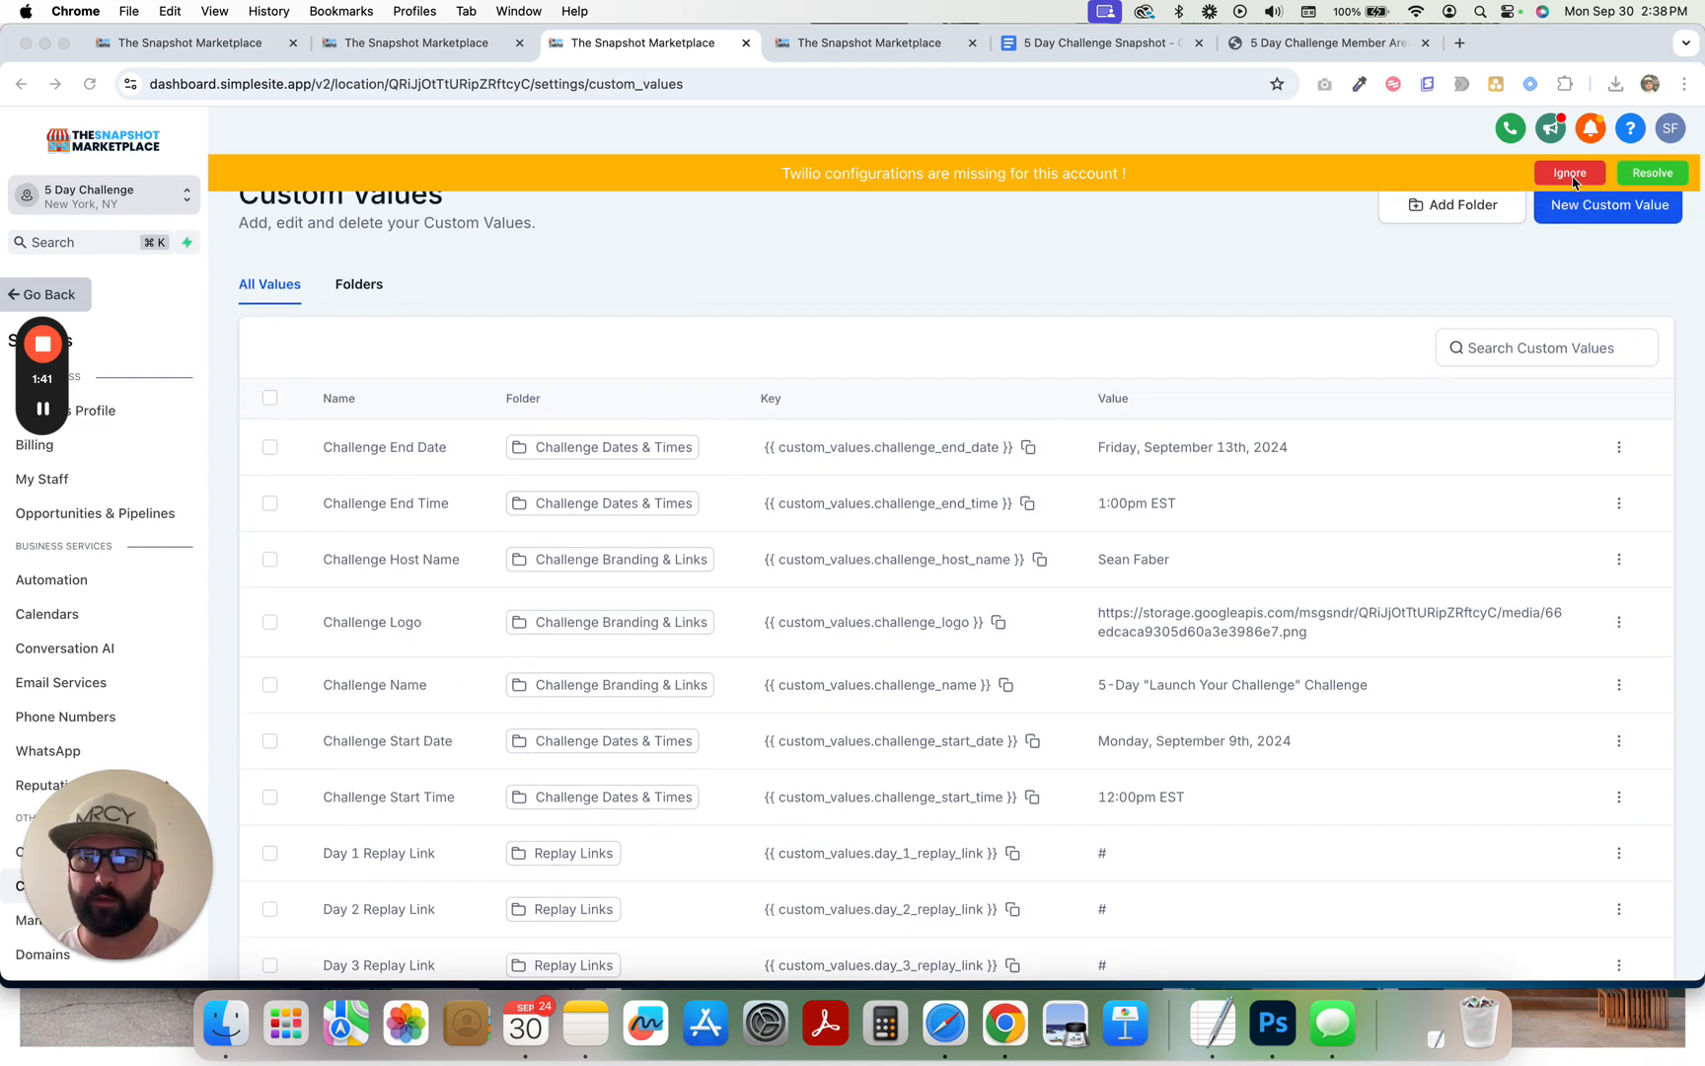
pyautogui.moveTo(1569, 221)
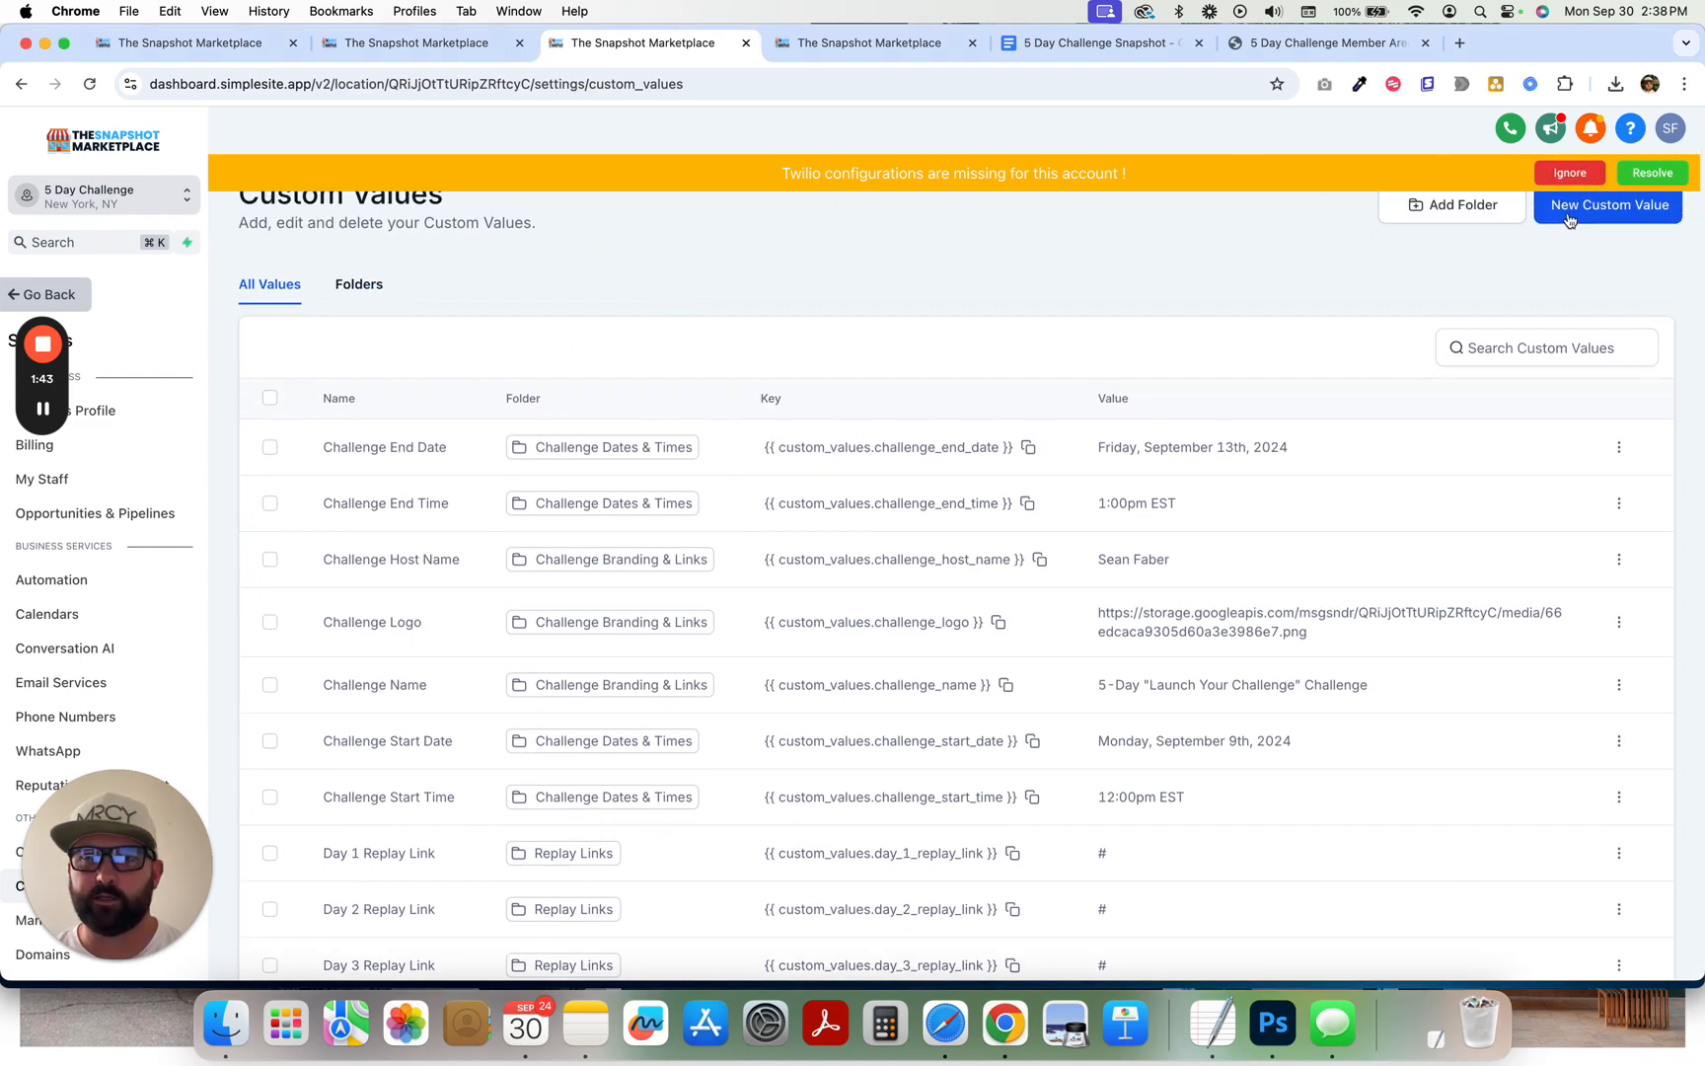
pyautogui.click(359, 284)
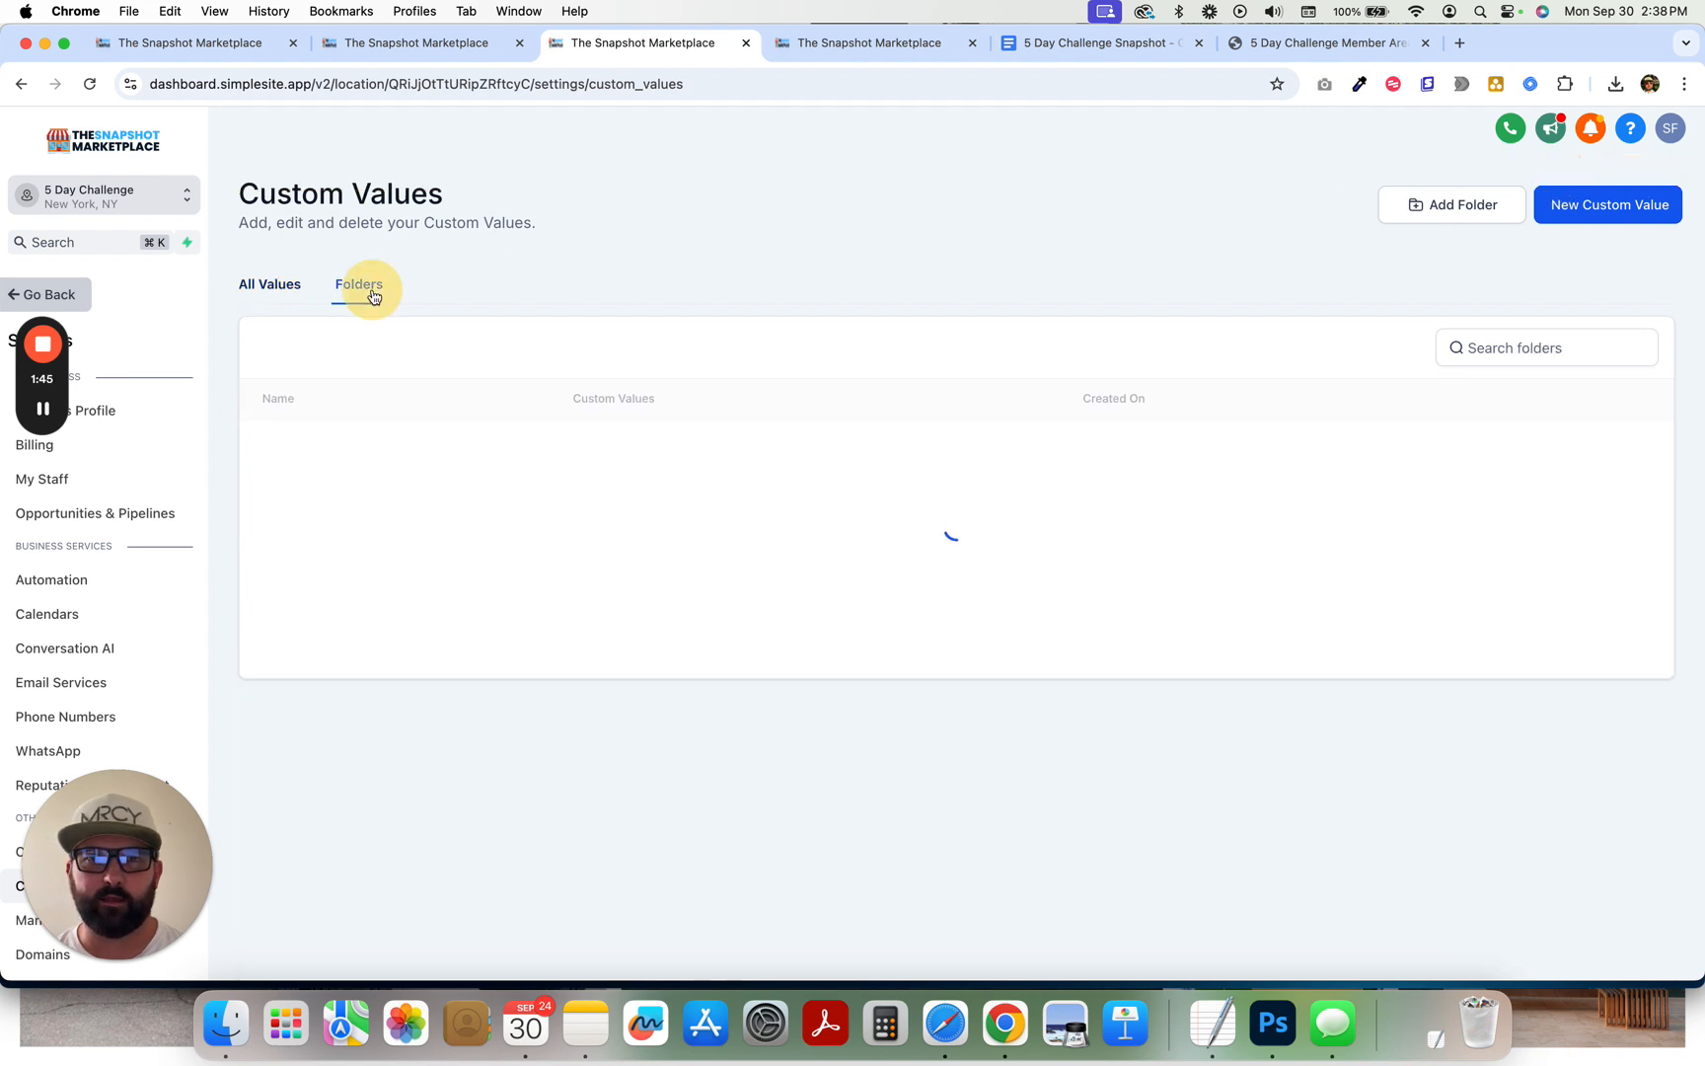
pyautogui.click(359, 284)
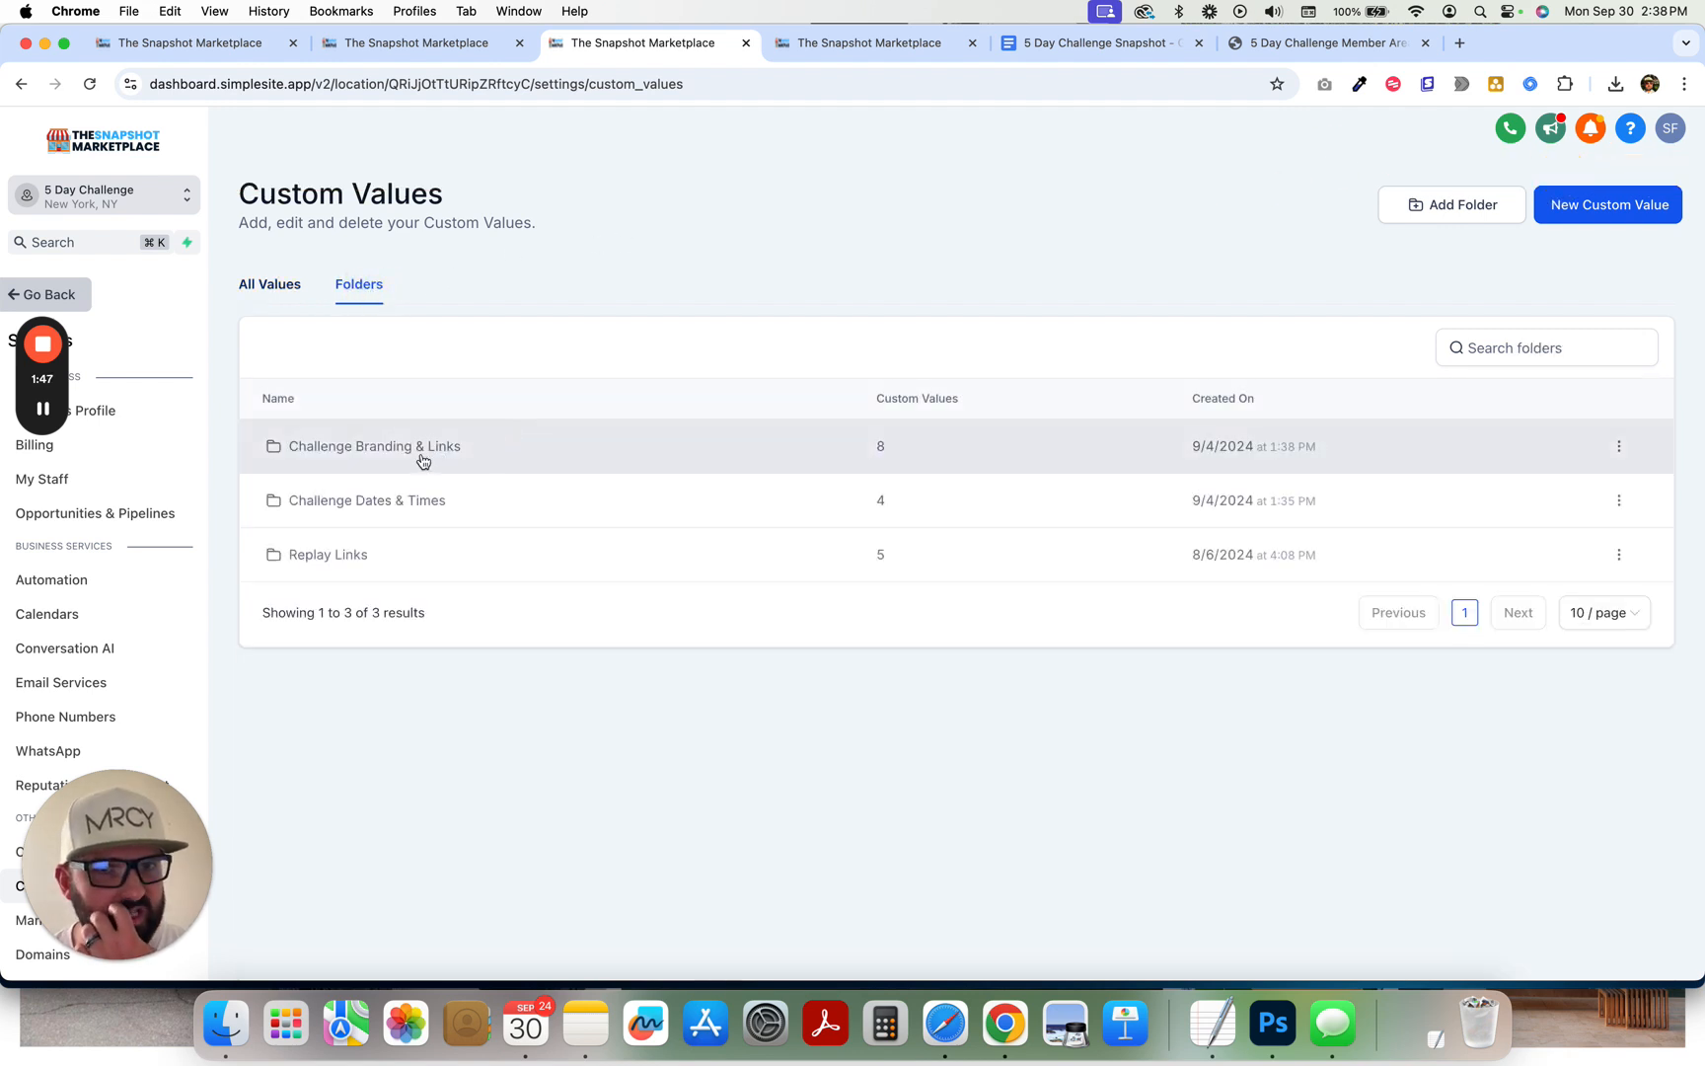
# - Browse the Challenge Branding & Links and Replay Links custom value folders
pyautogui.click(374, 446)
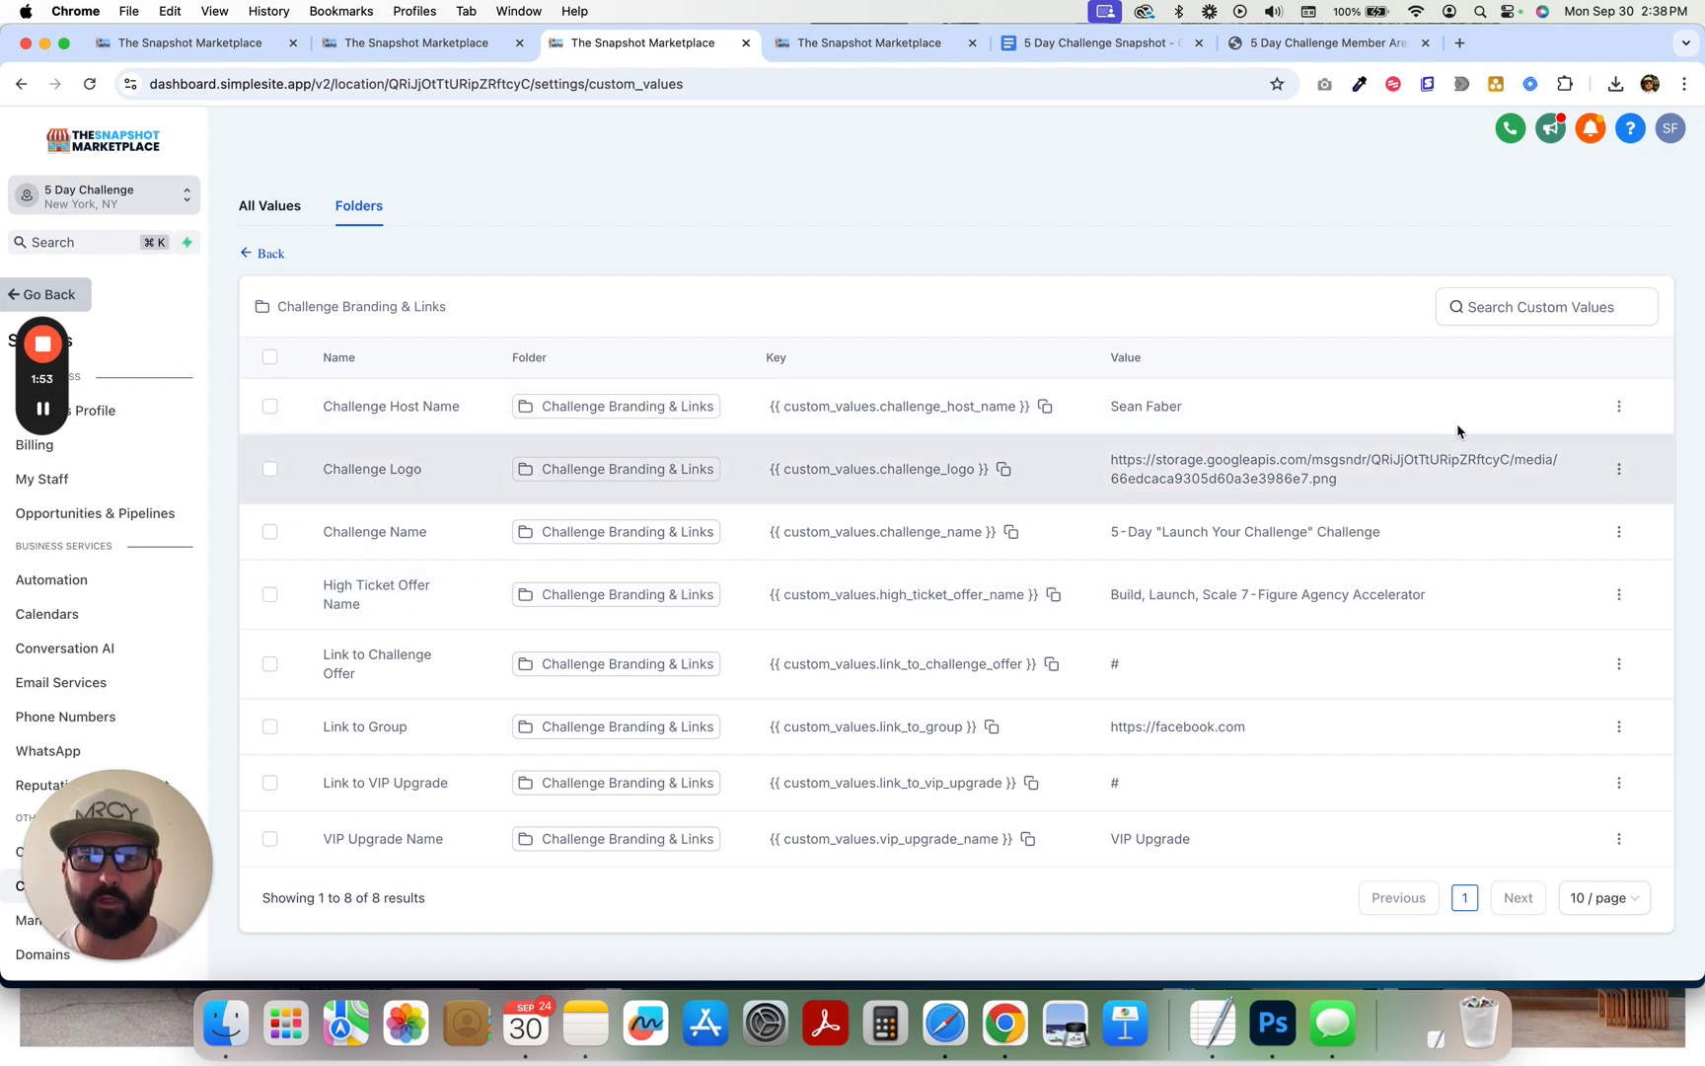
pyautogui.moveTo(1205, 476)
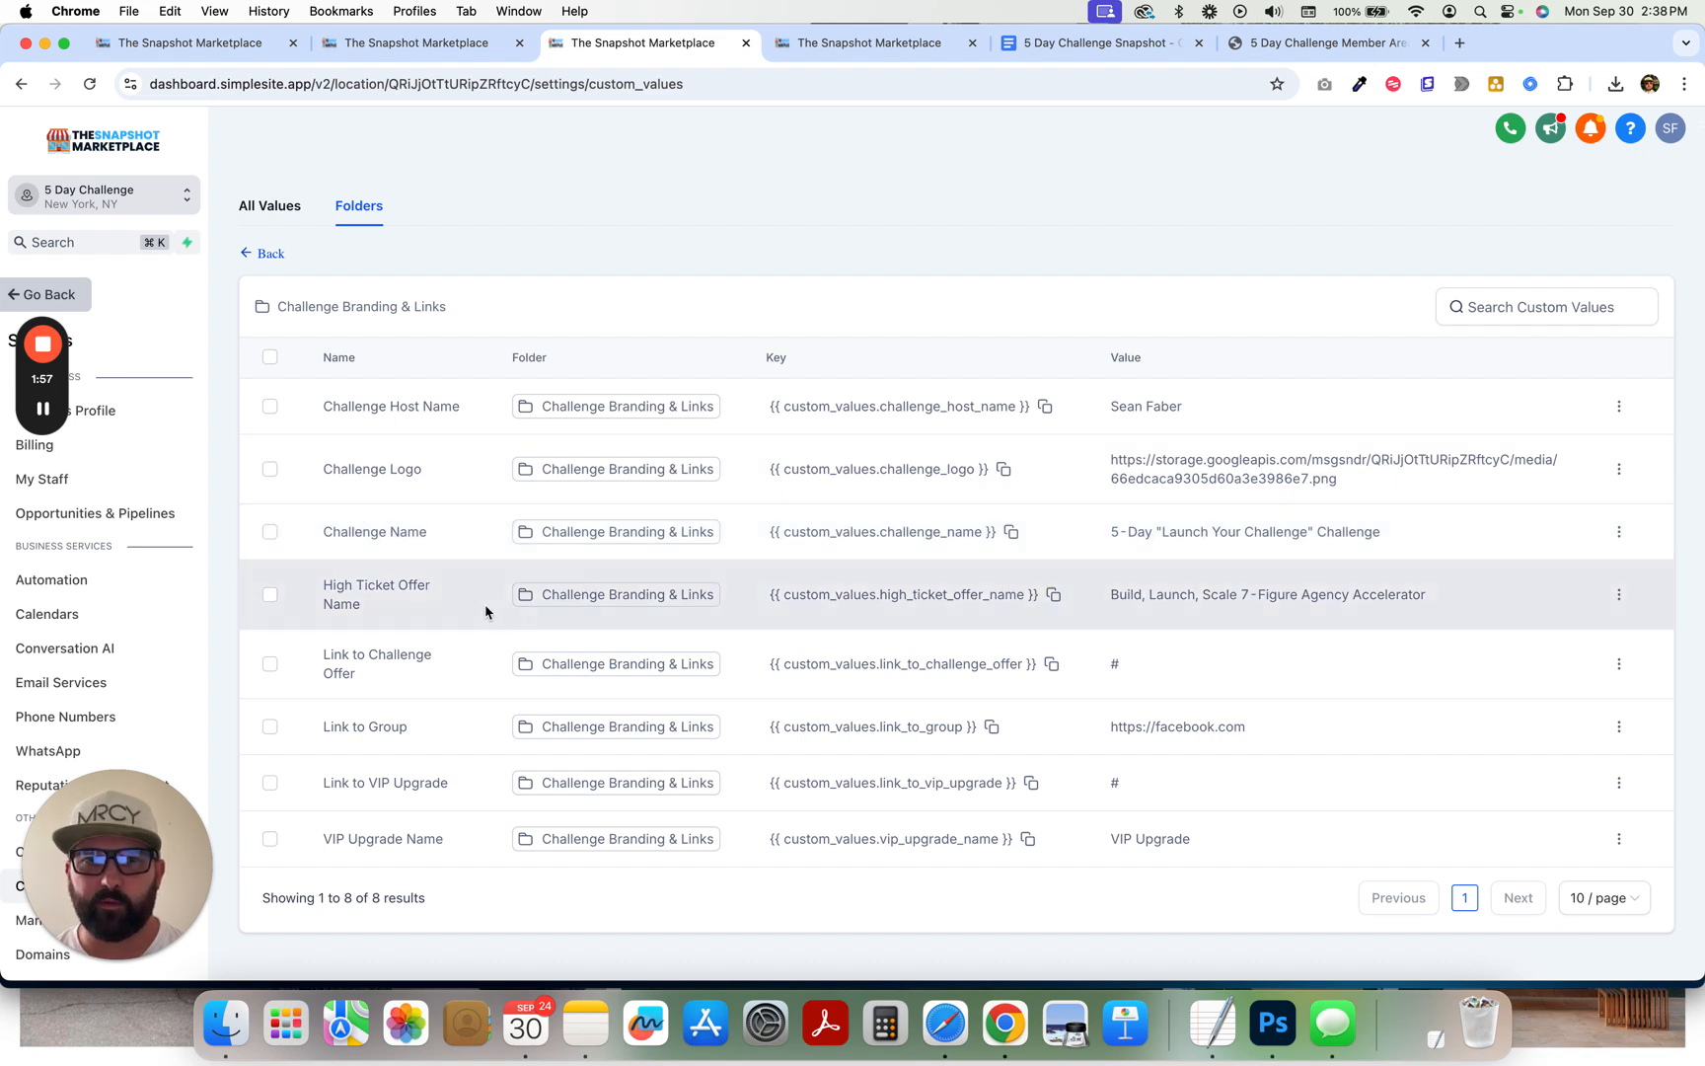
pyautogui.moveTo(441, 605)
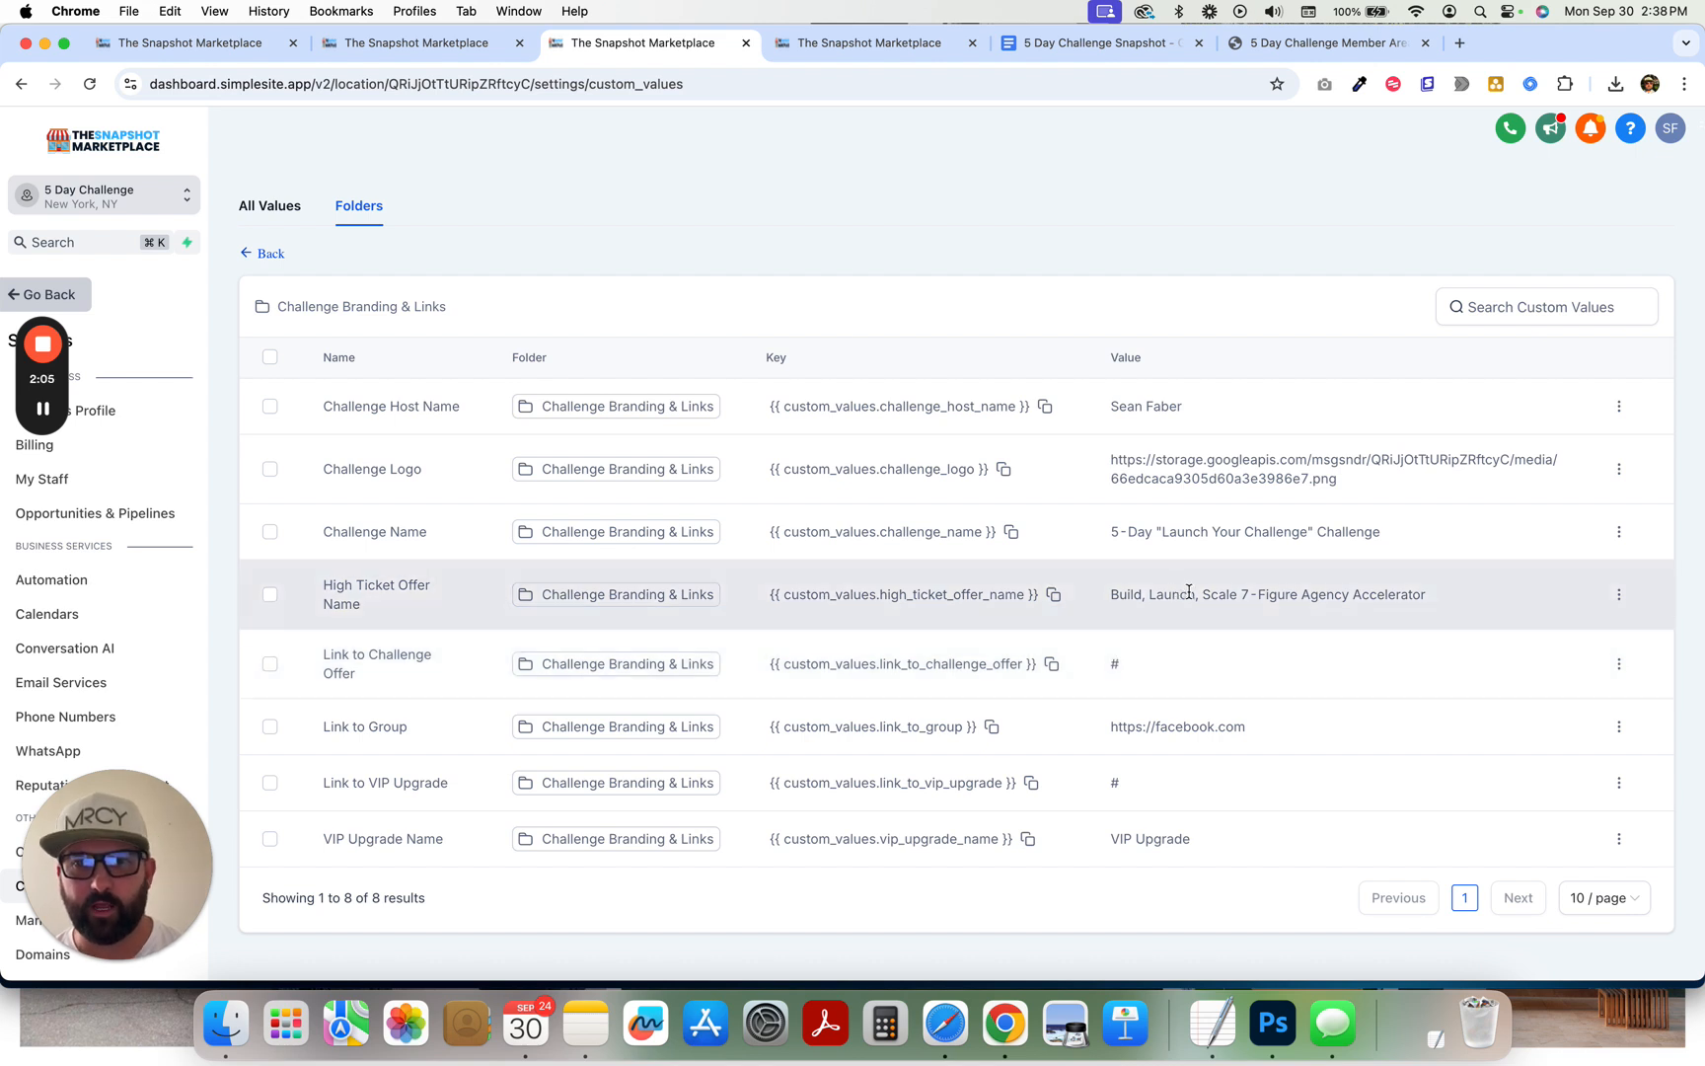
pyautogui.moveTo(1259, 712)
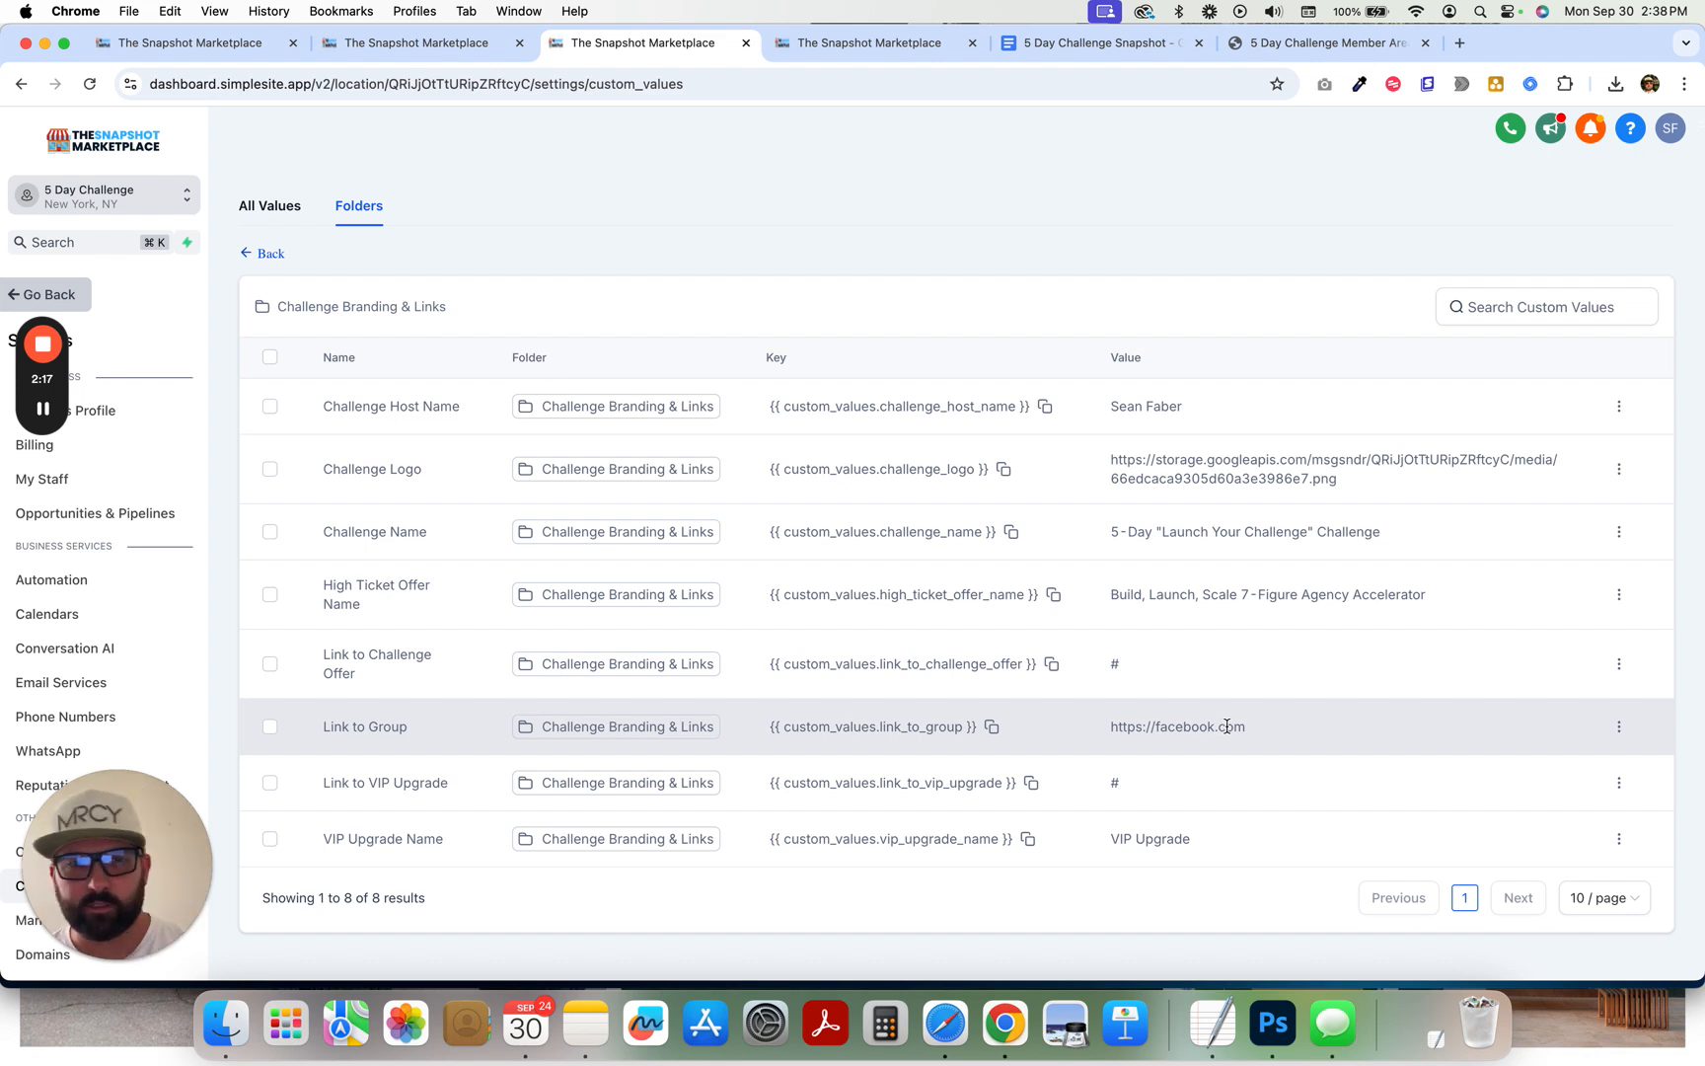
pyautogui.moveTo(1168, 780)
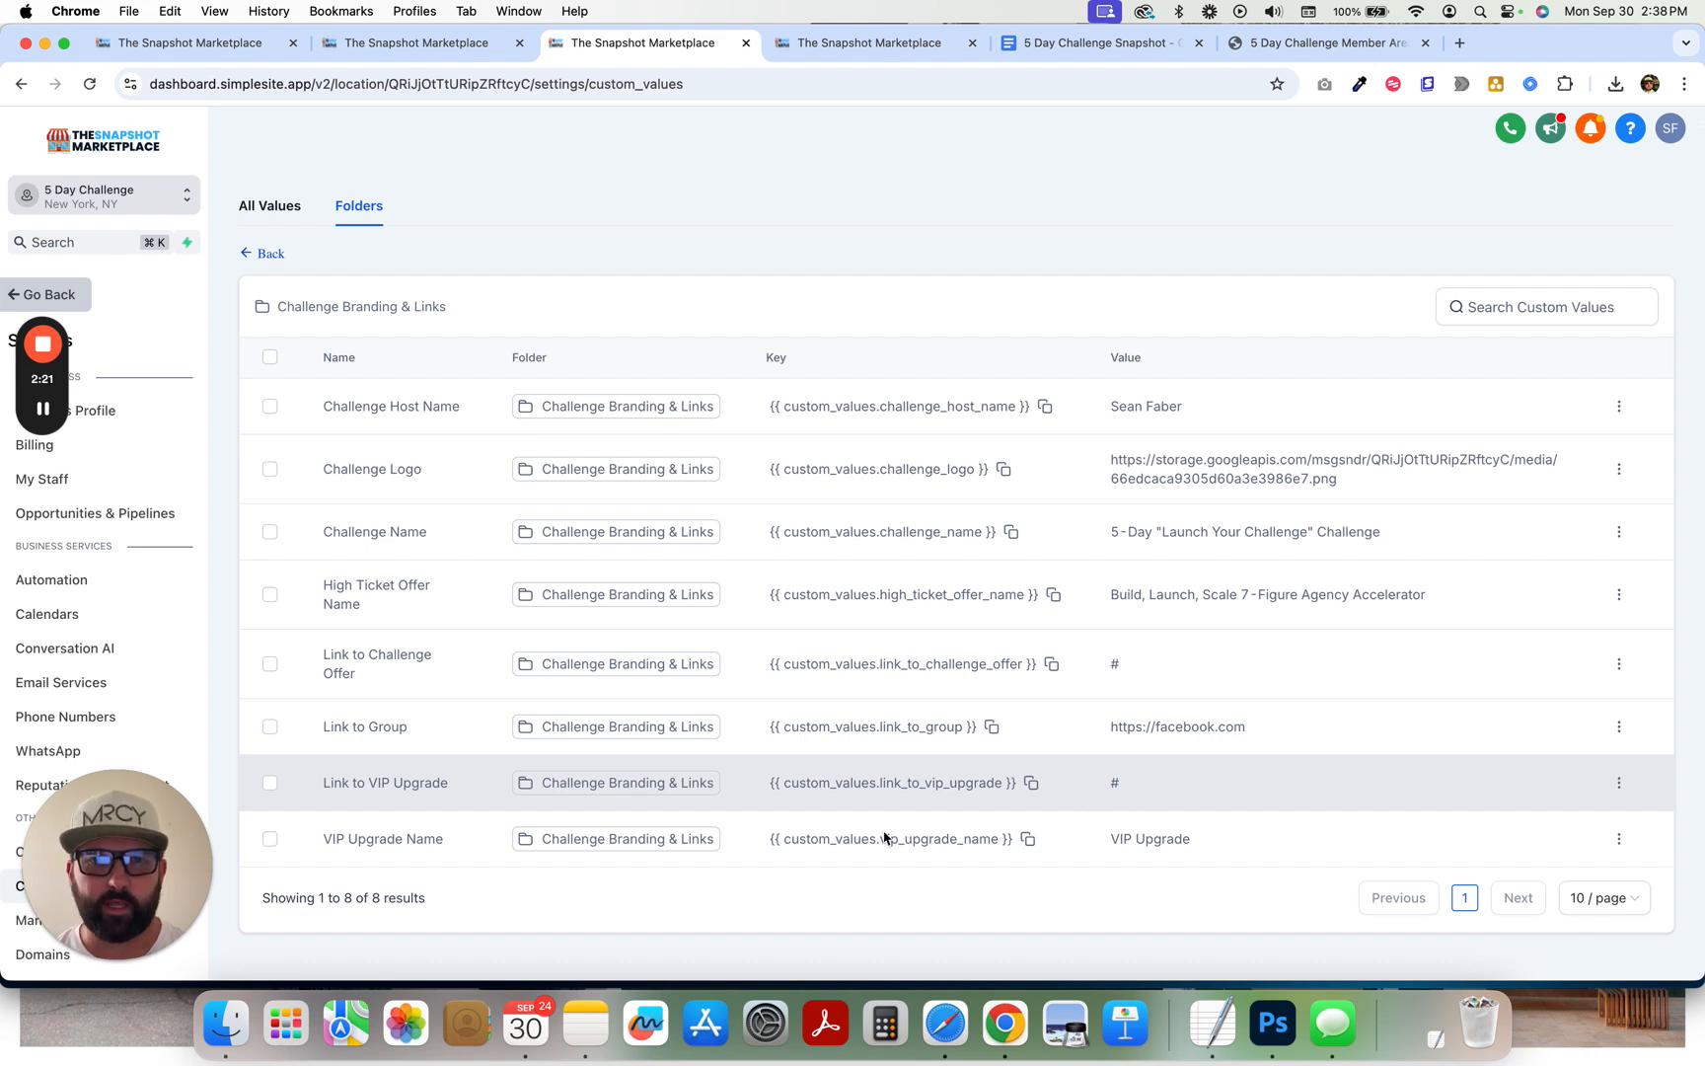
pyautogui.moveTo(1158, 856)
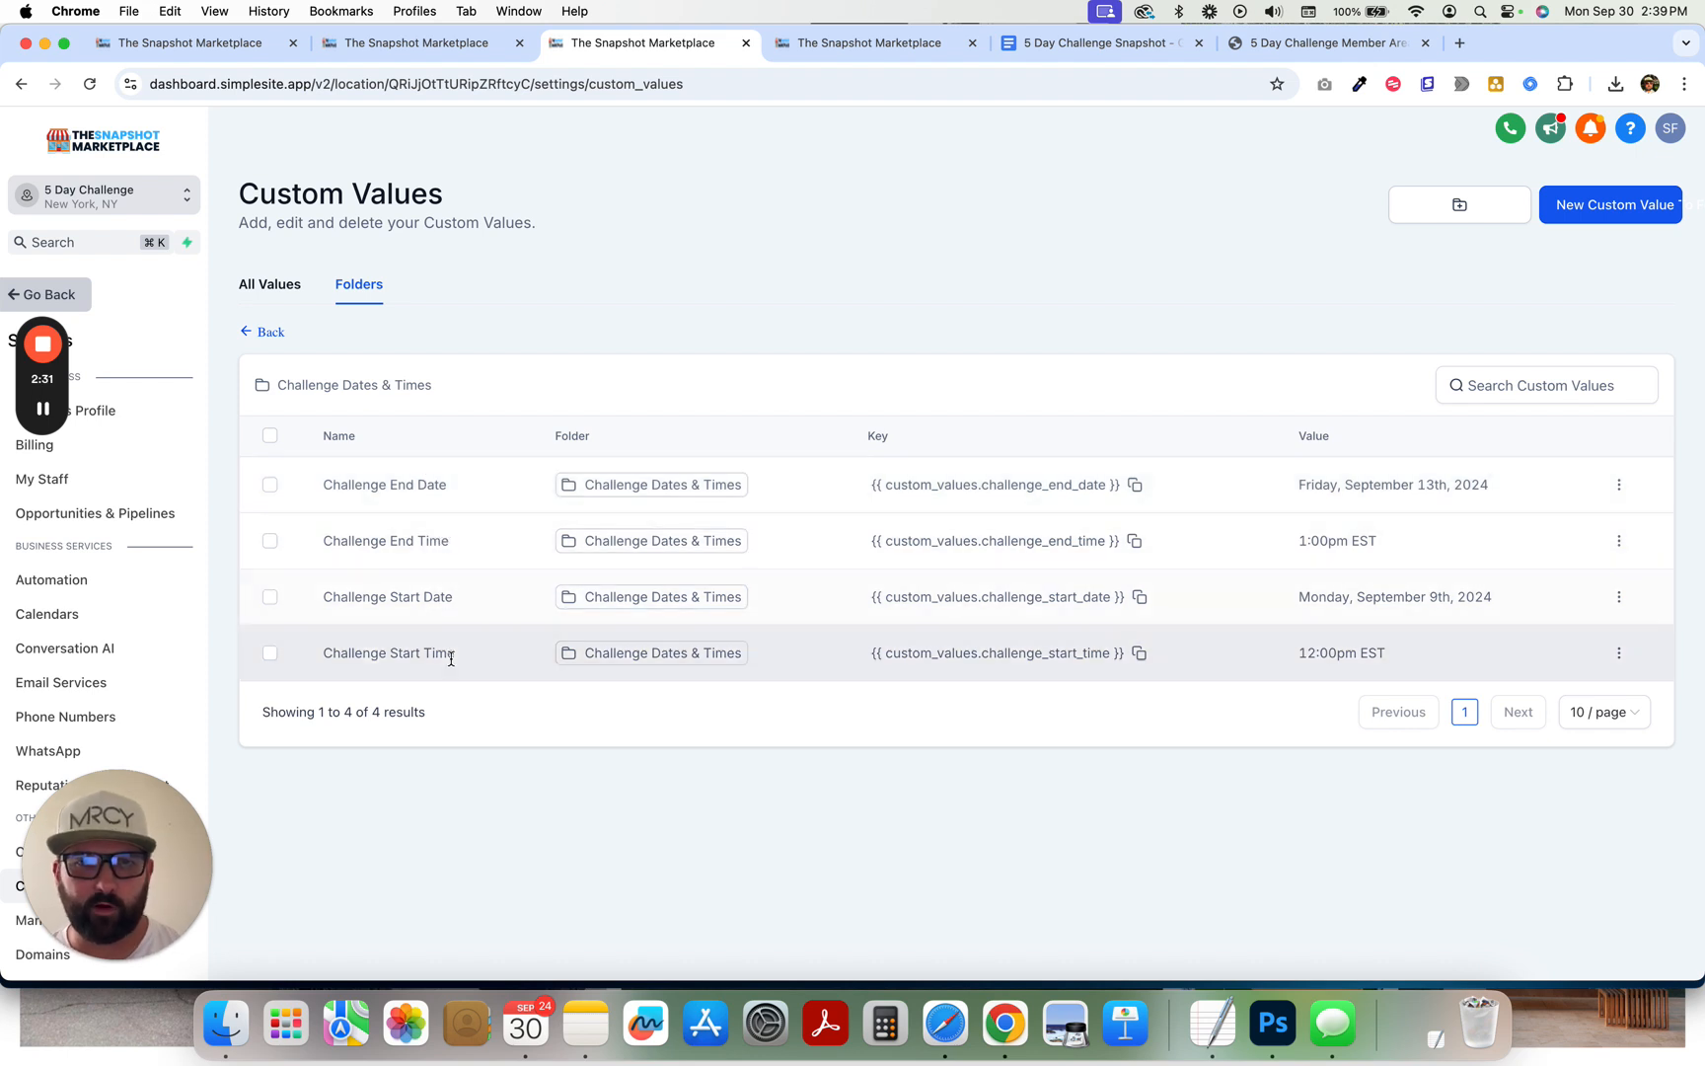
pyautogui.click(269, 331)
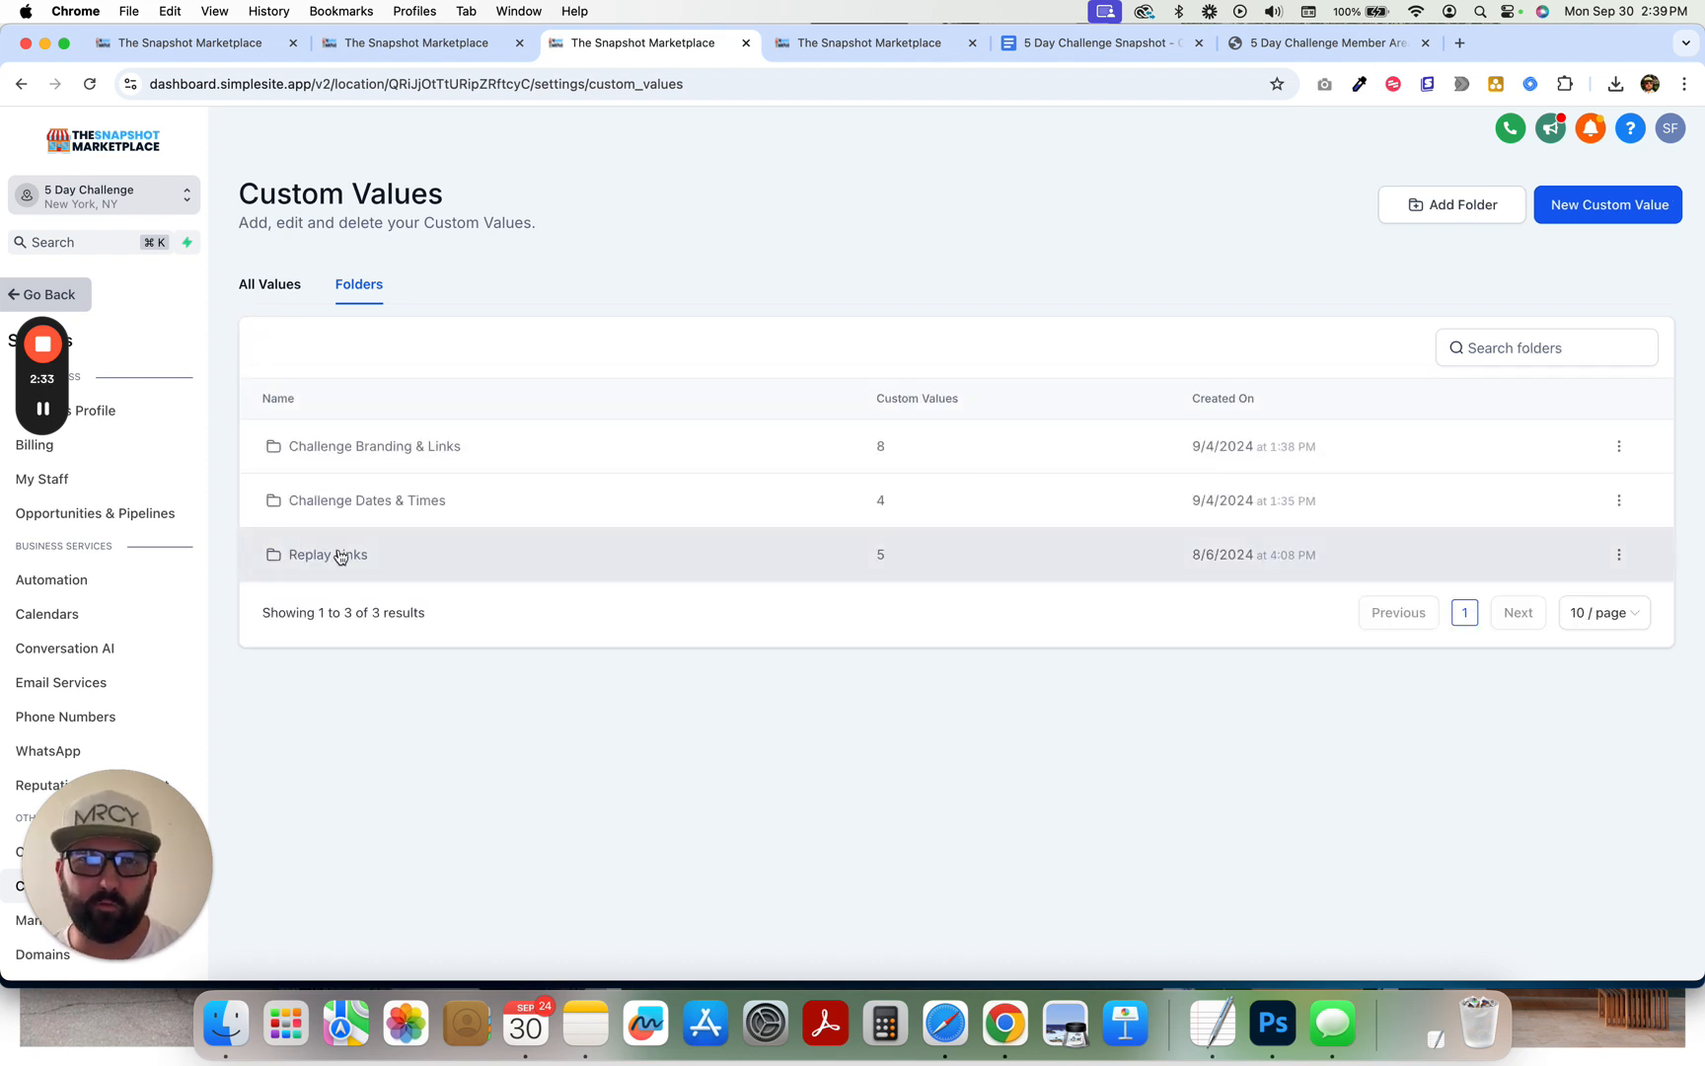
pyautogui.click(327, 555)
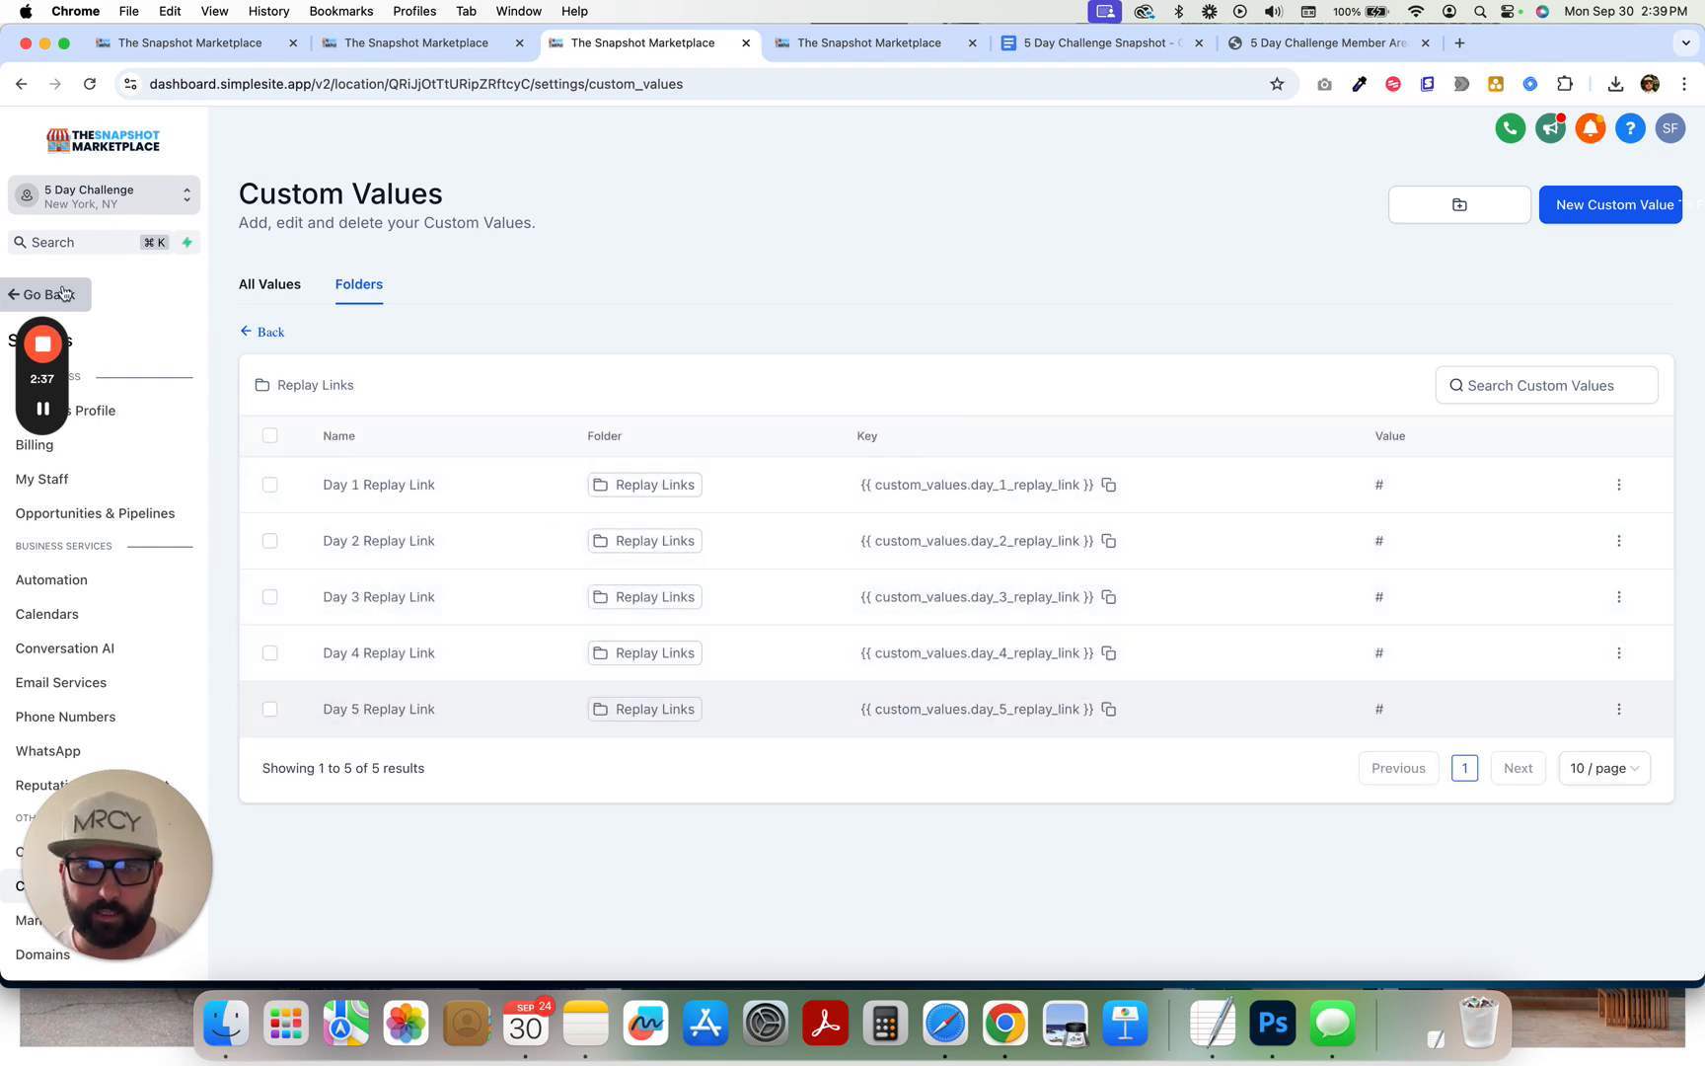
pyautogui.click(268, 331)
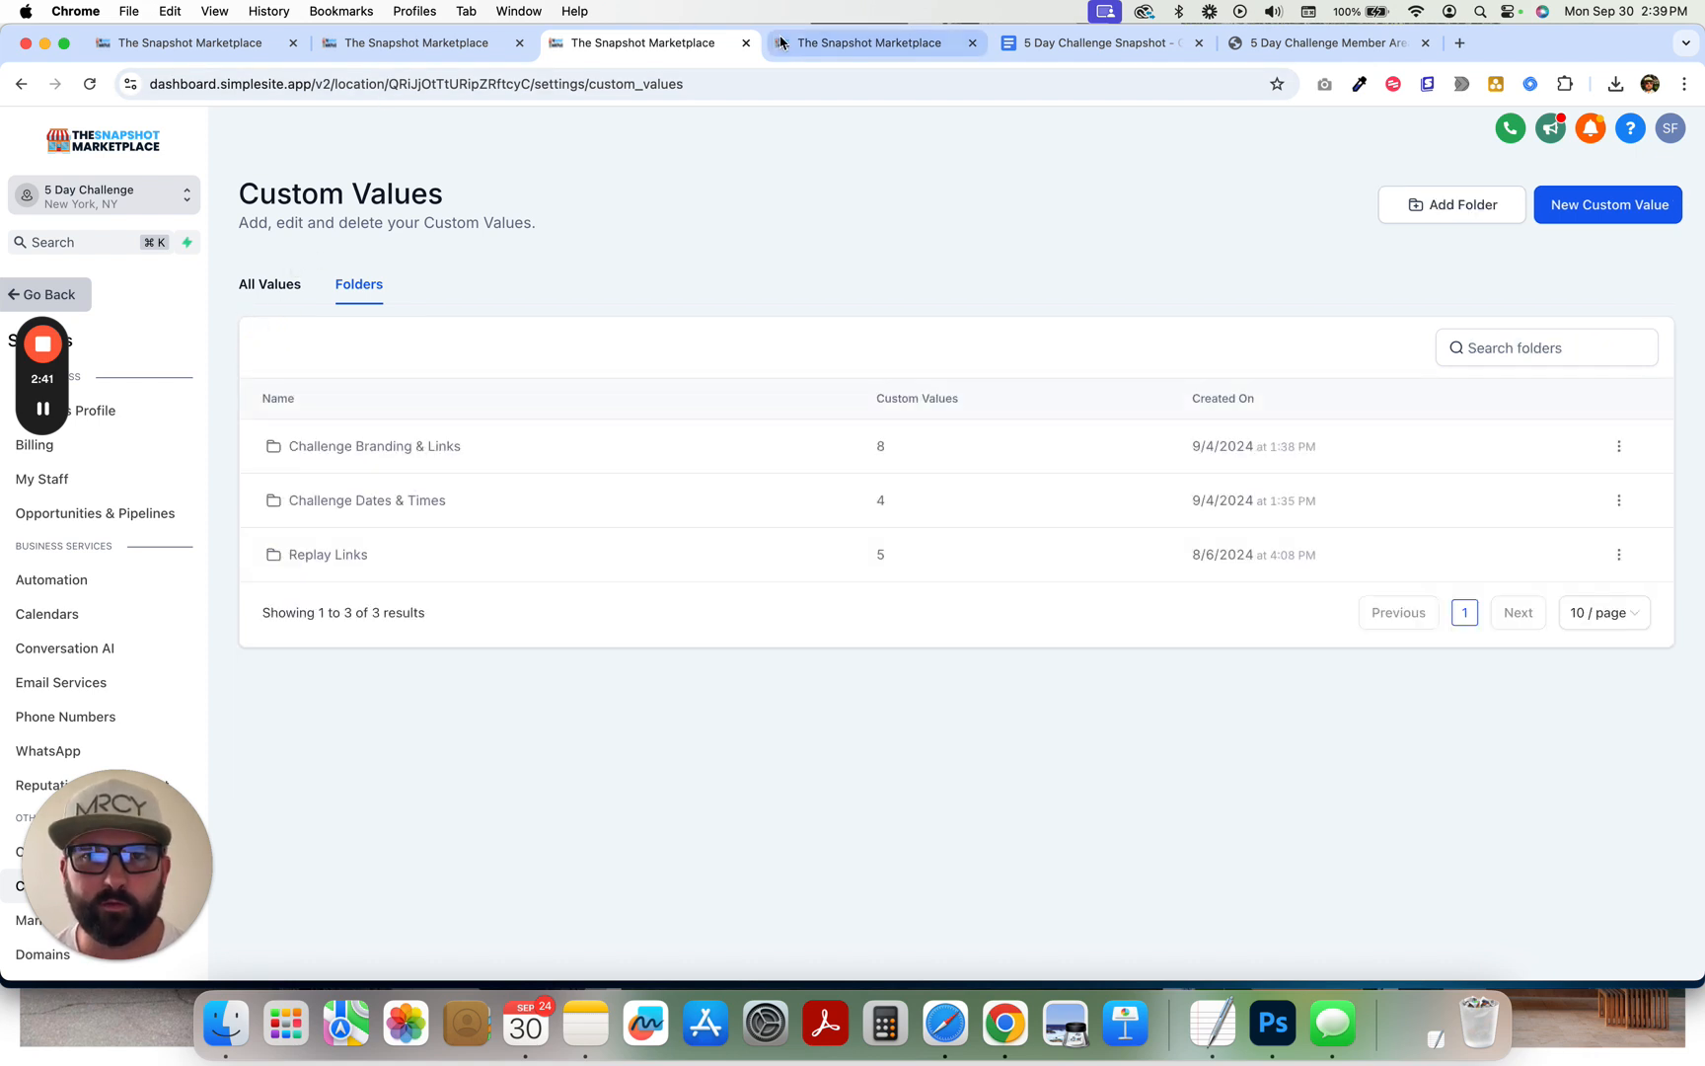
# - Scroll through the outline's Workflows section, then bring up HighLevel's email templates list
pyautogui.click(1098, 42)
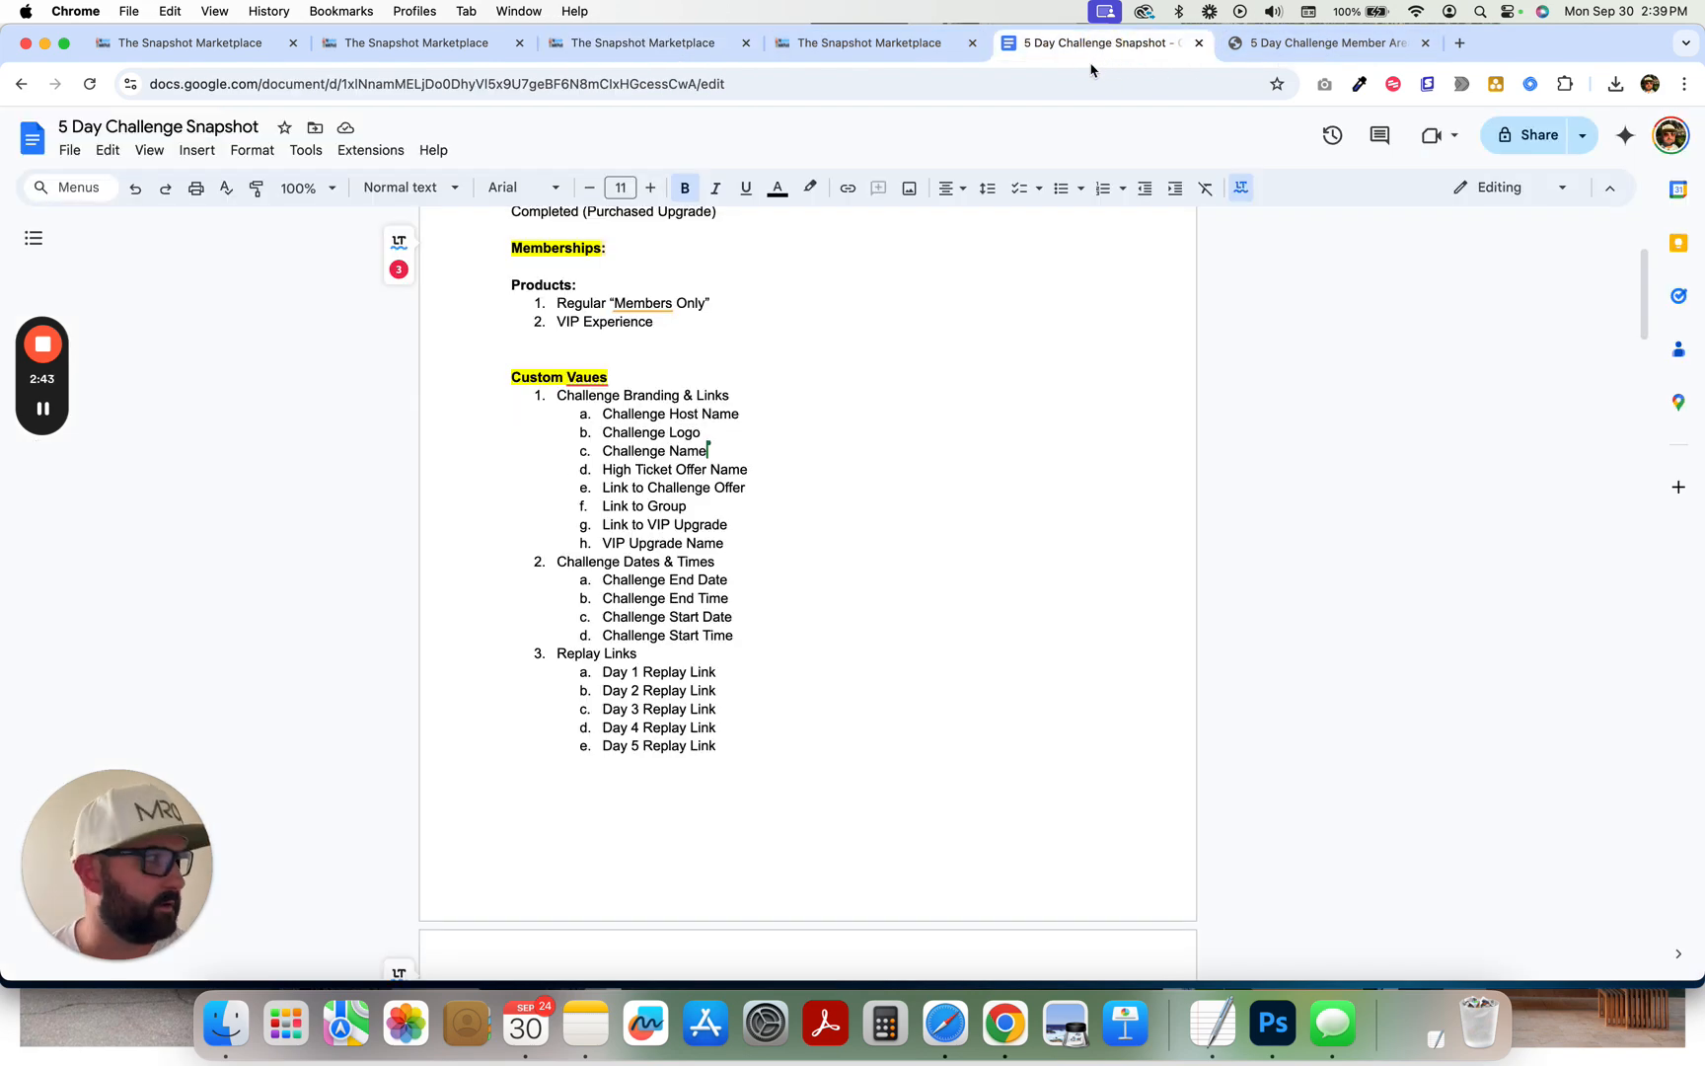
pyautogui.scroll(-3)
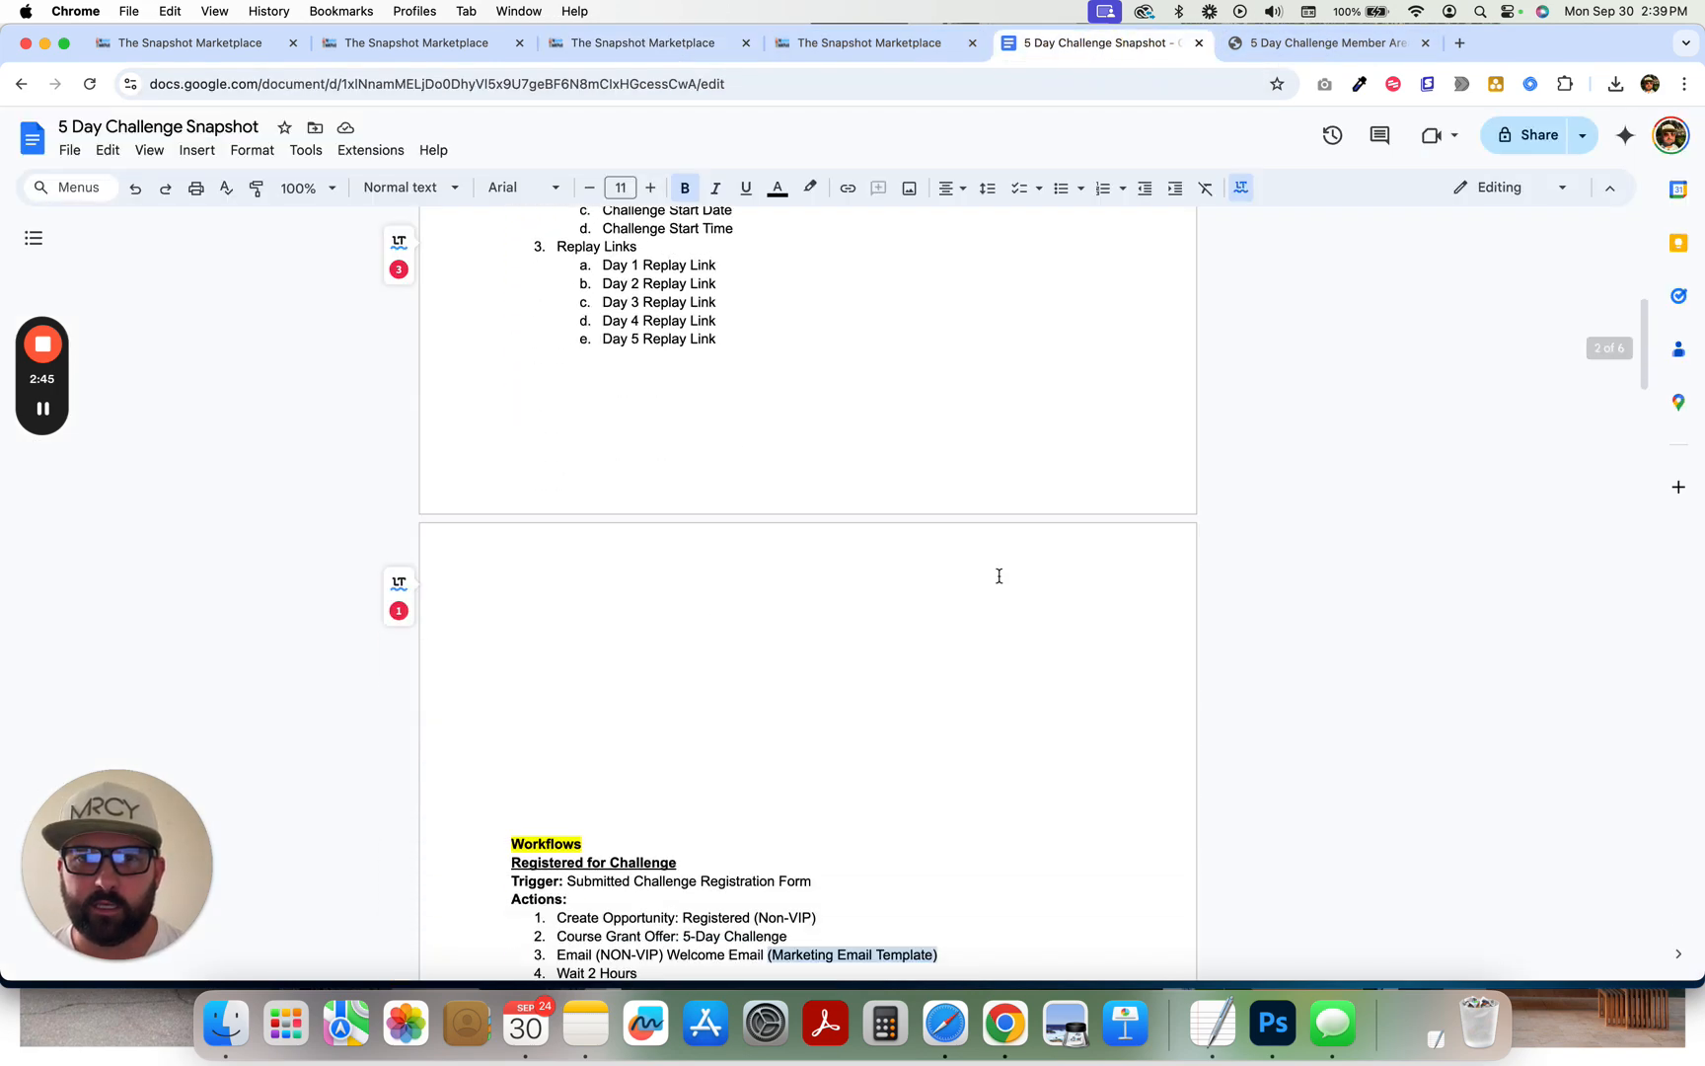
pyautogui.scroll(-3)
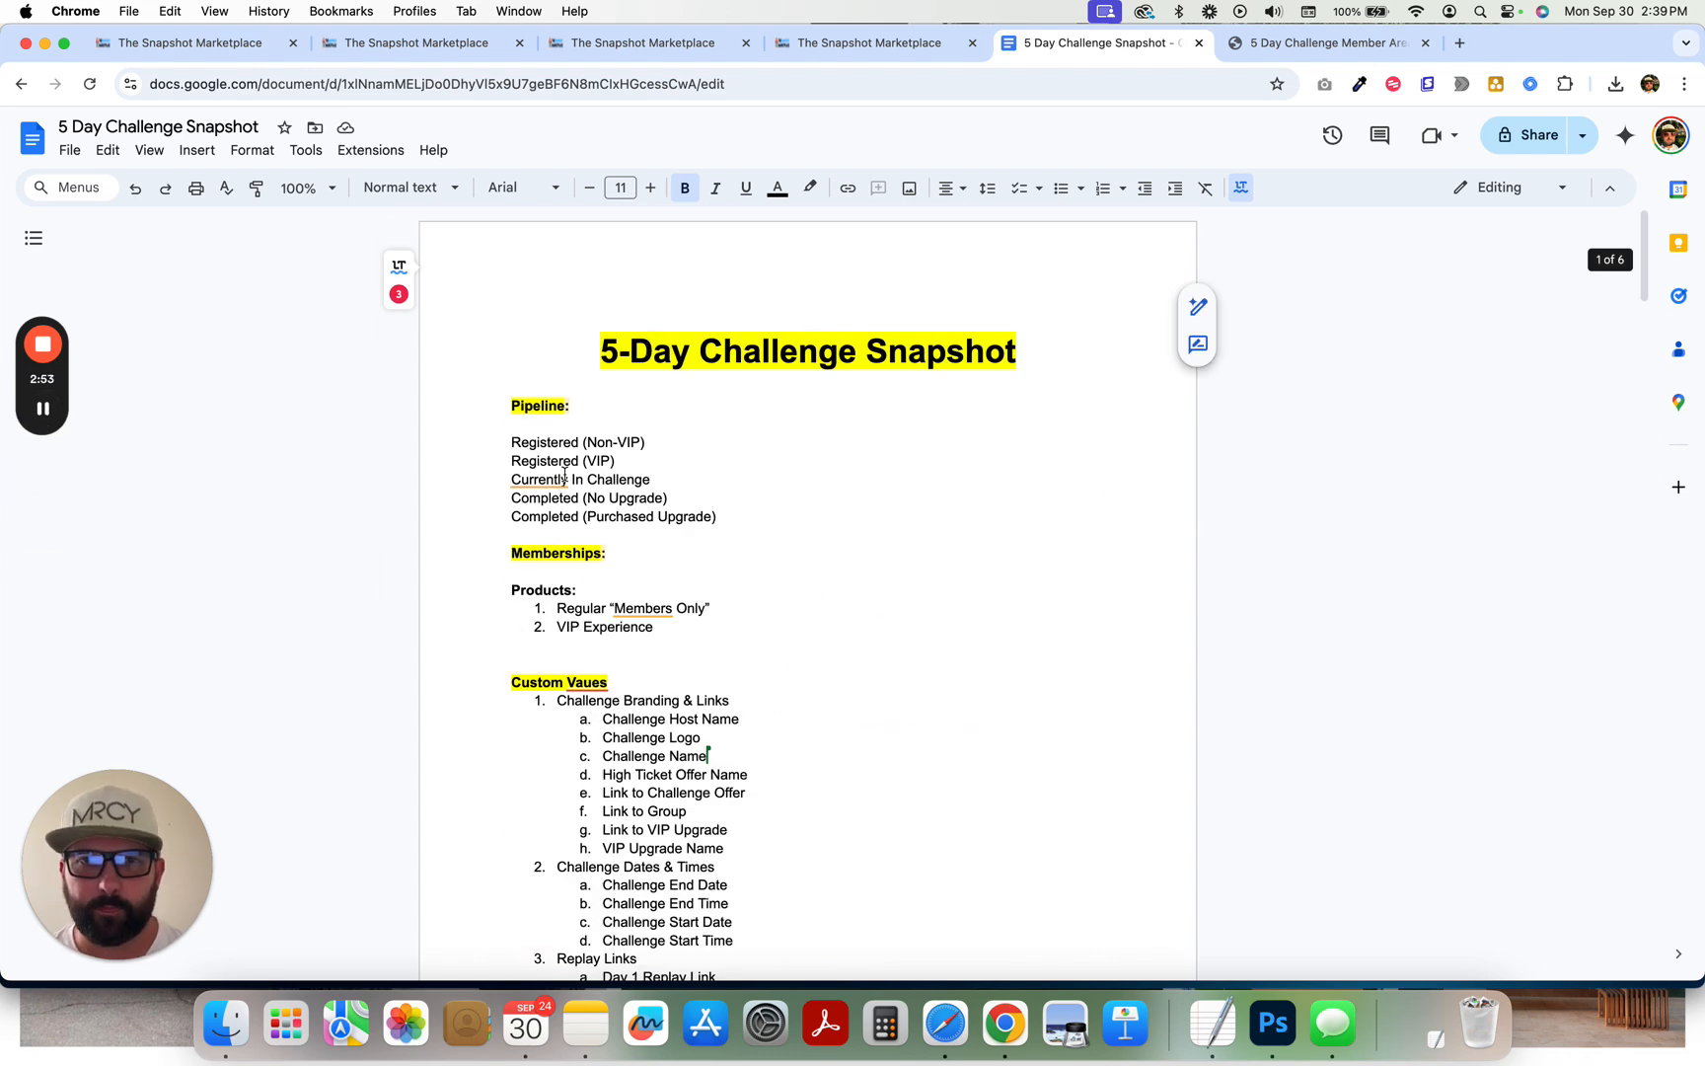
pyautogui.scroll(-3)
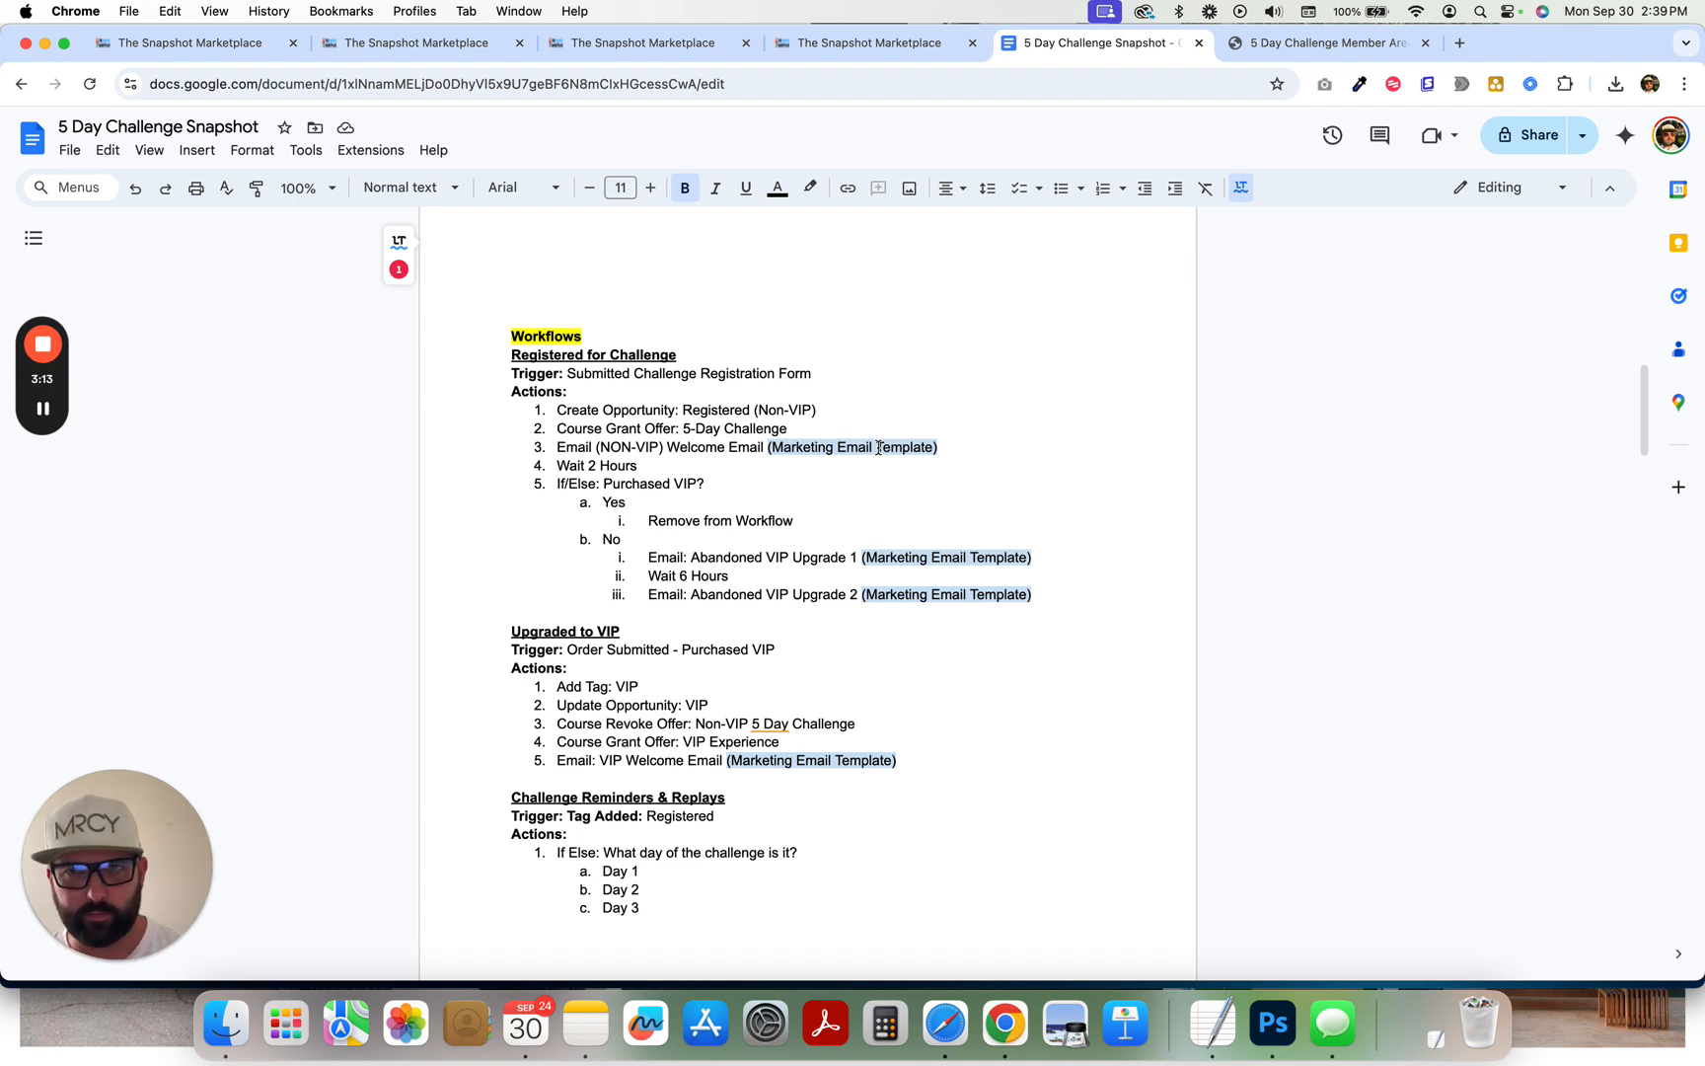
pyautogui.click(863, 42)
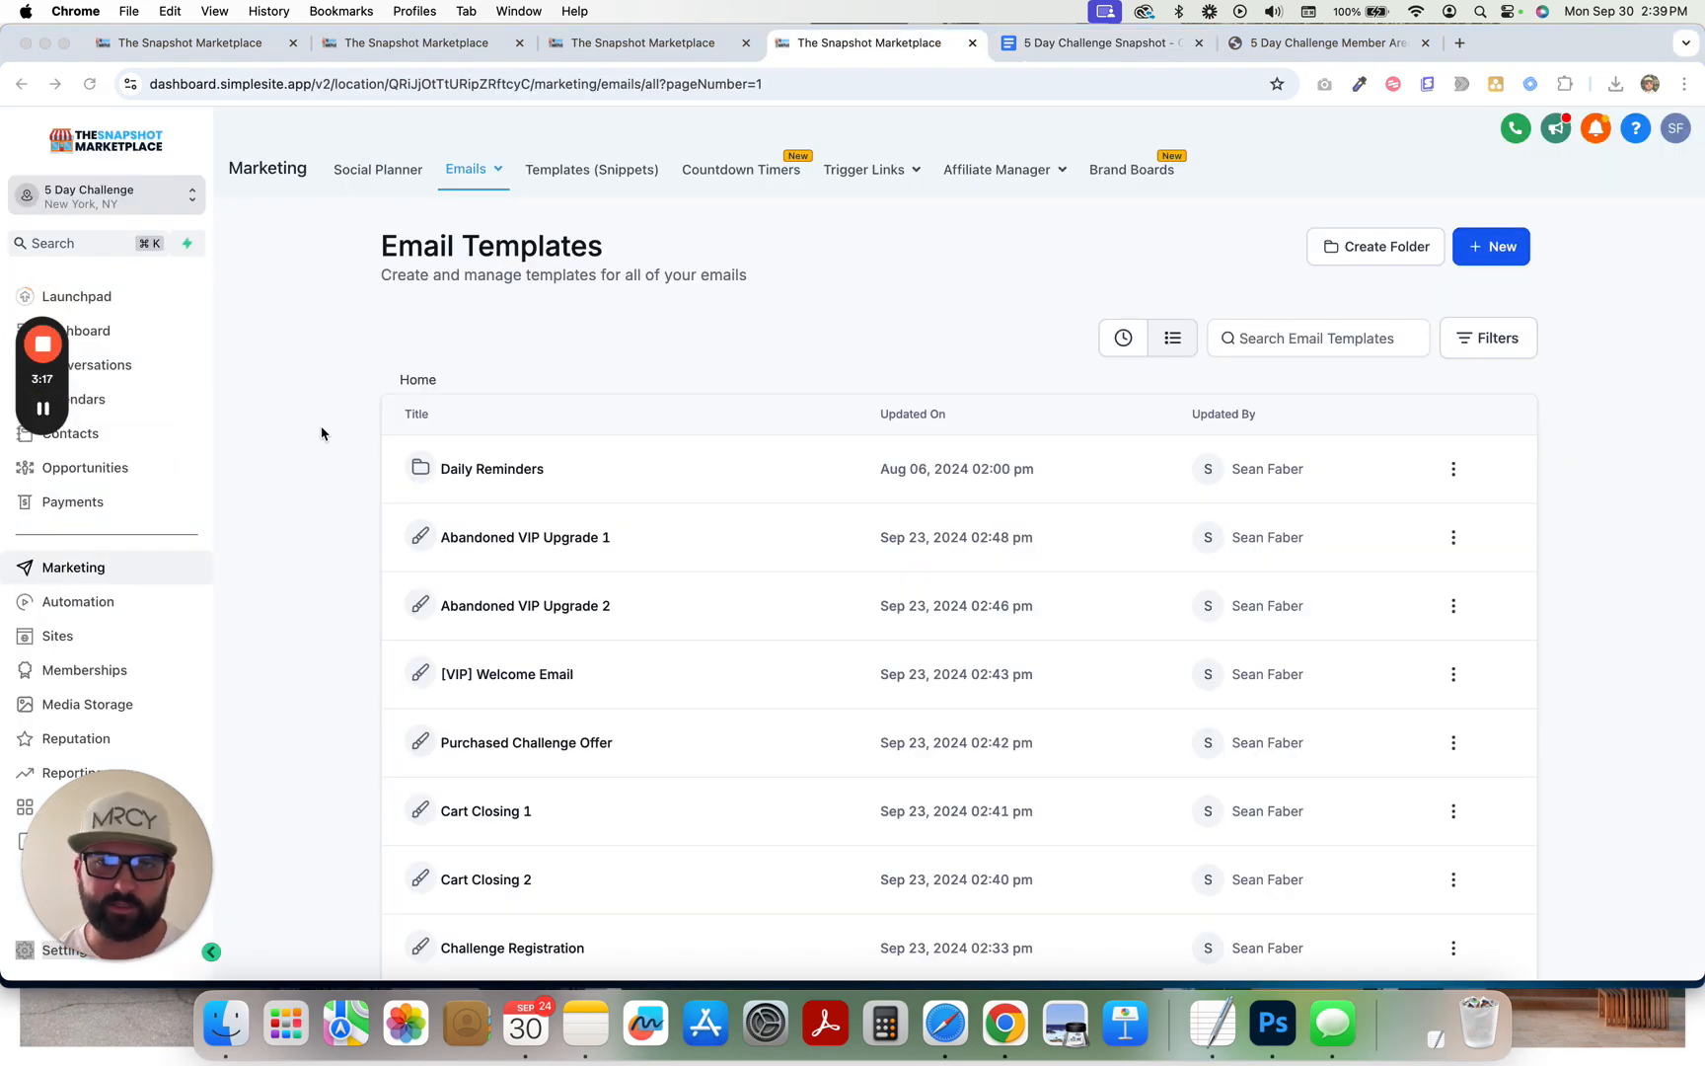
# - Open the Day 3 Email 2: Replay (non-VIP) template from the Daily Reminders folder
pyautogui.scroll(-3)
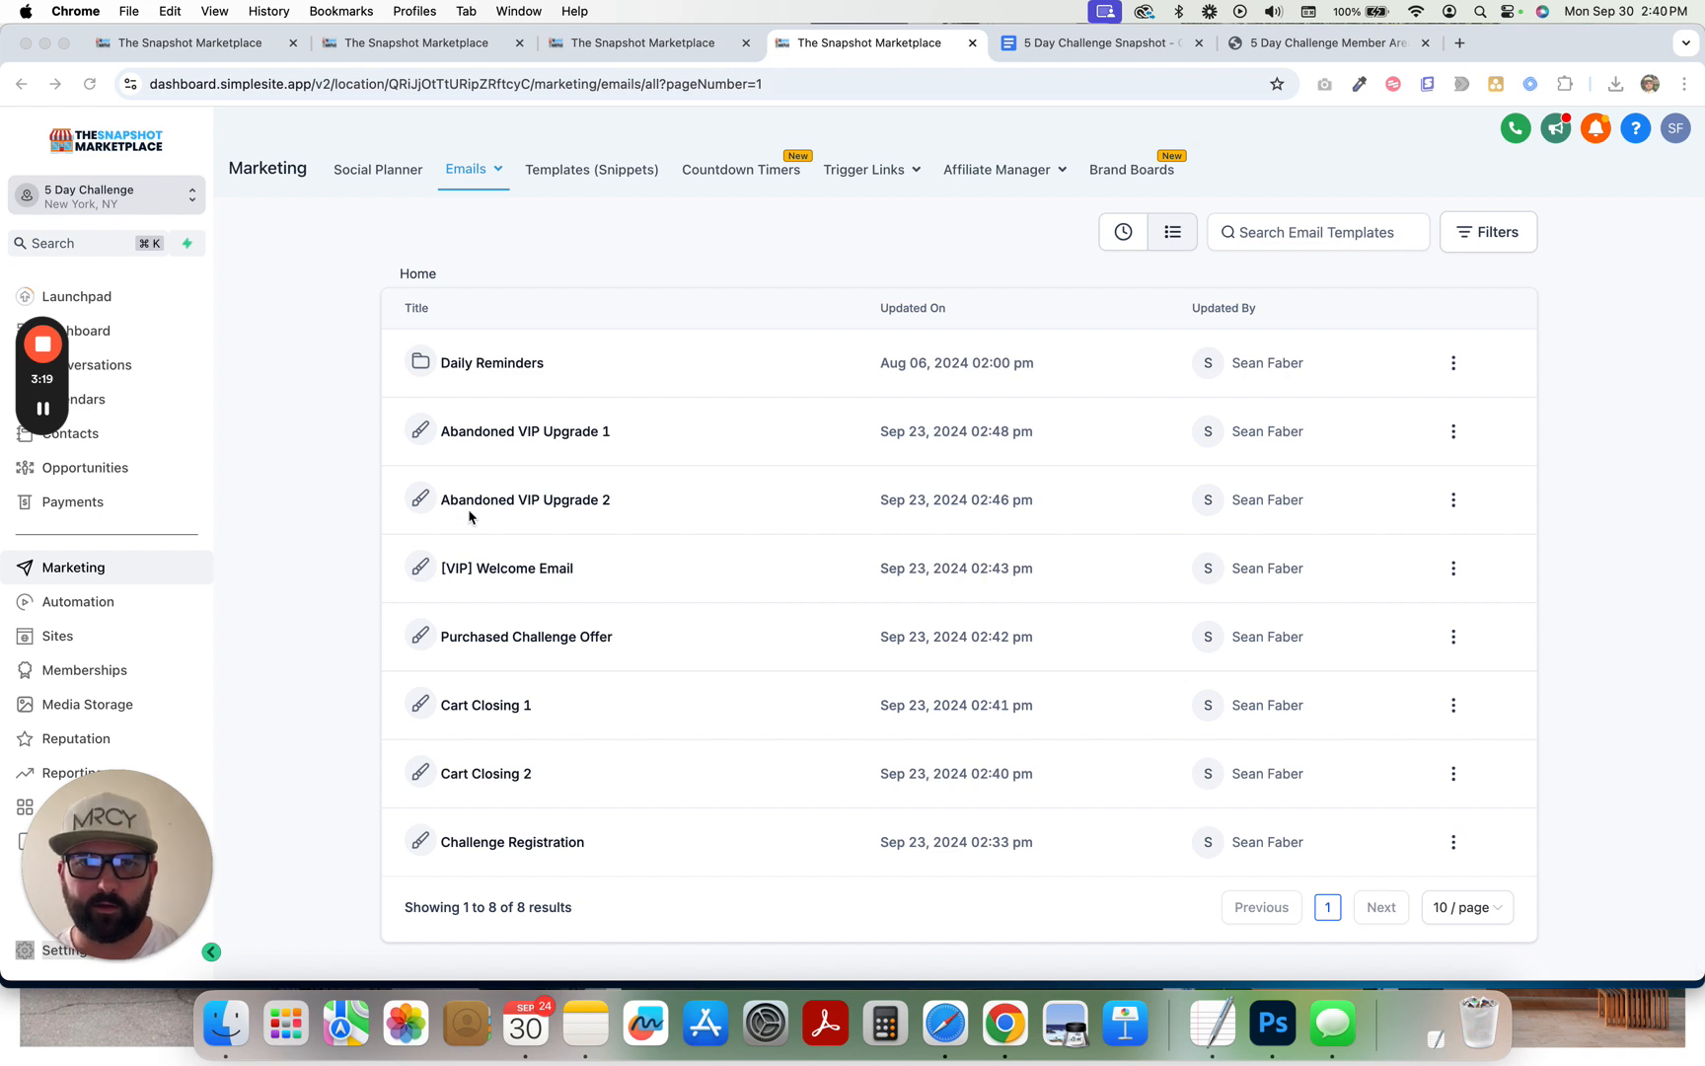
pyautogui.click(490, 362)
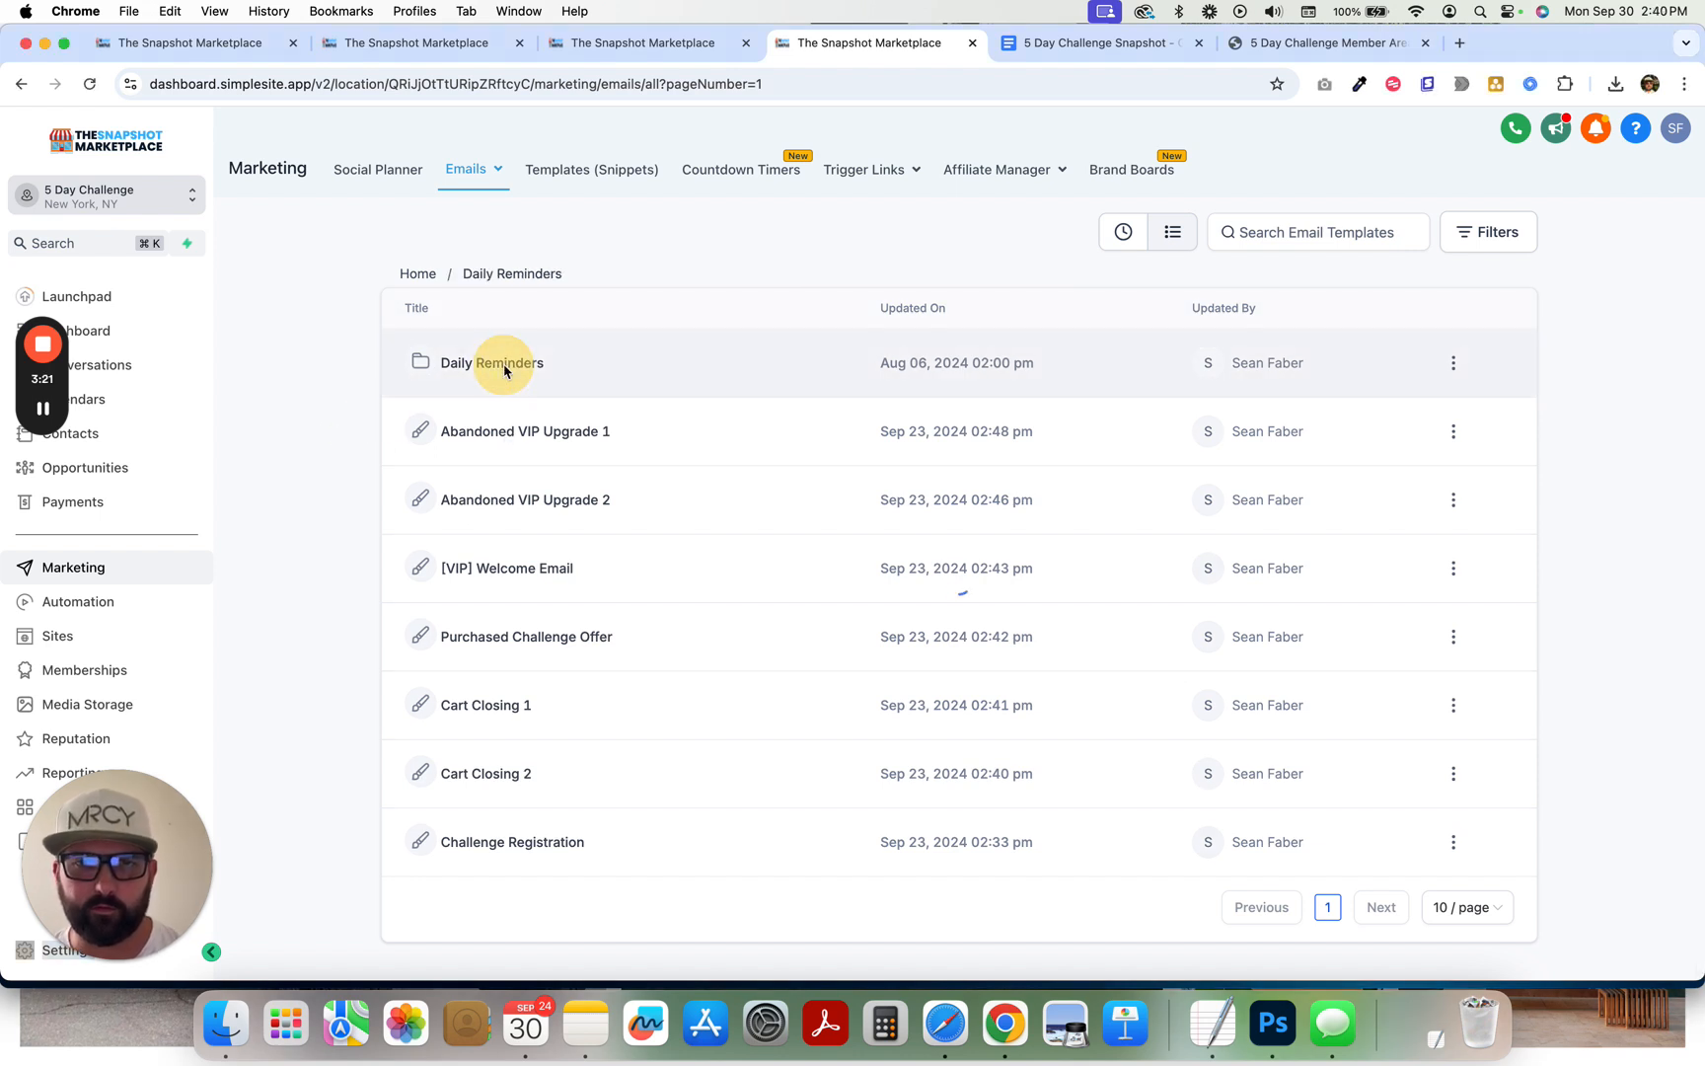
pyautogui.click(490, 363)
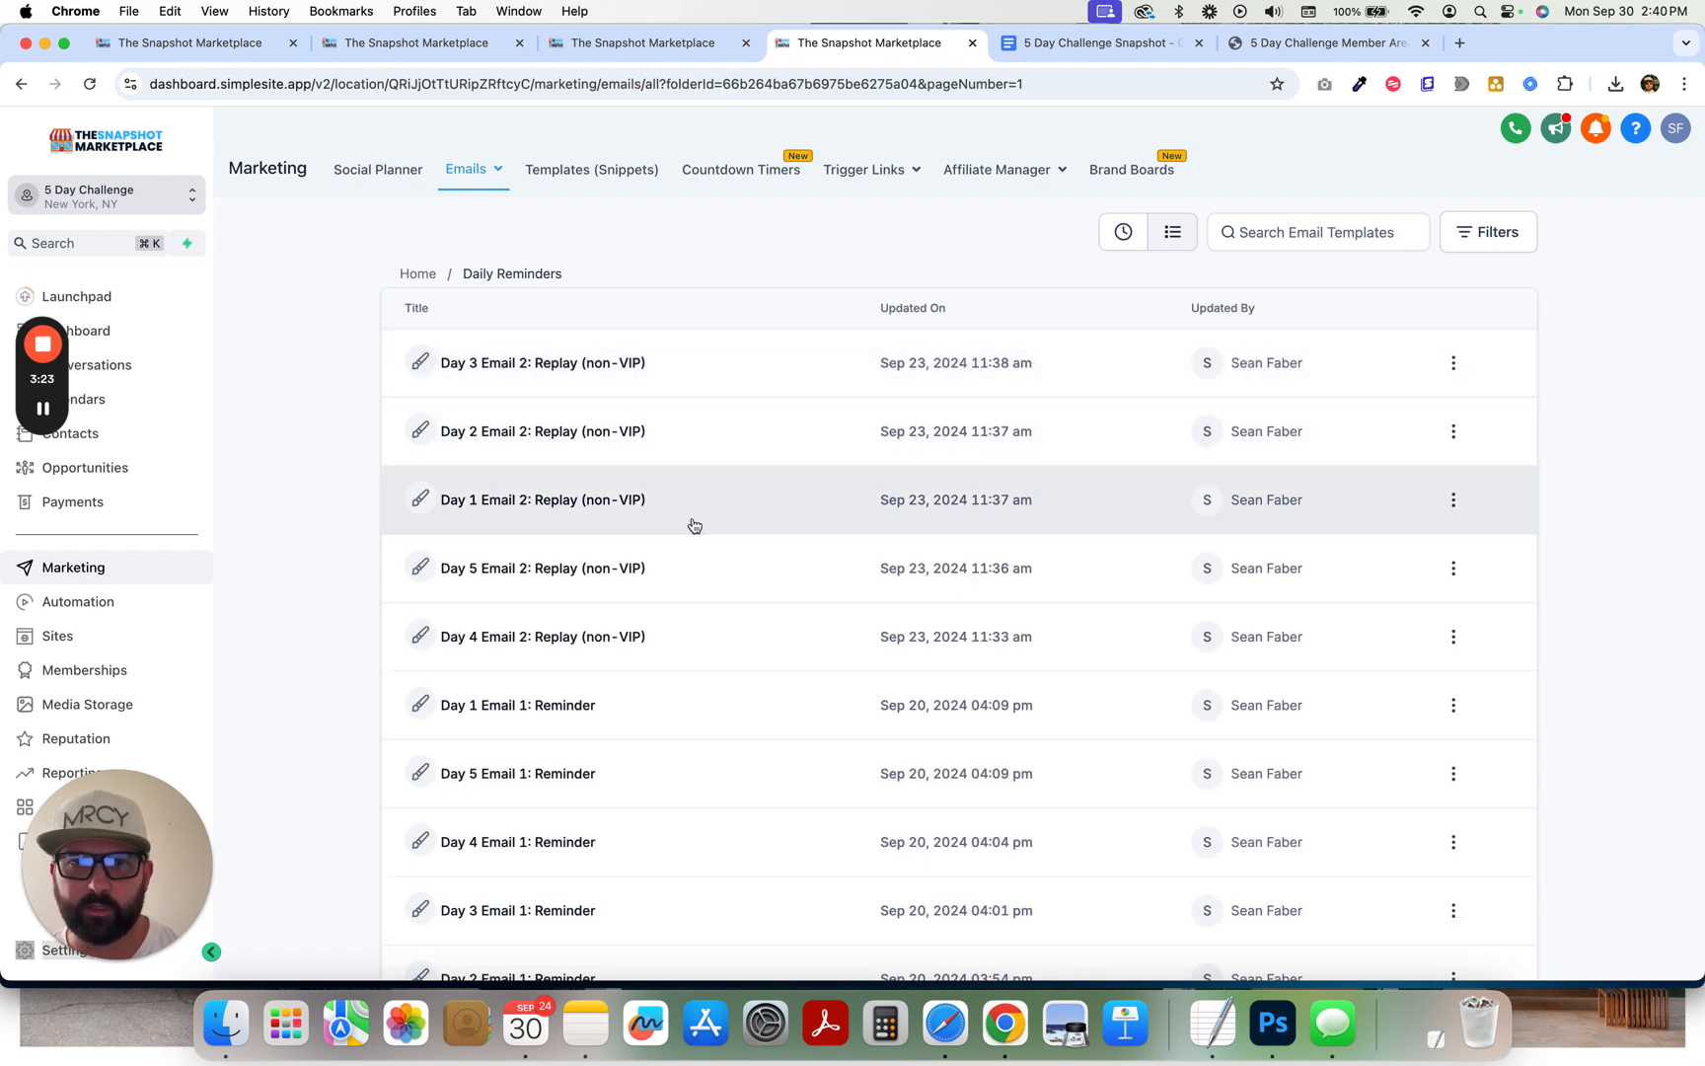
pyautogui.moveTo(573, 376)
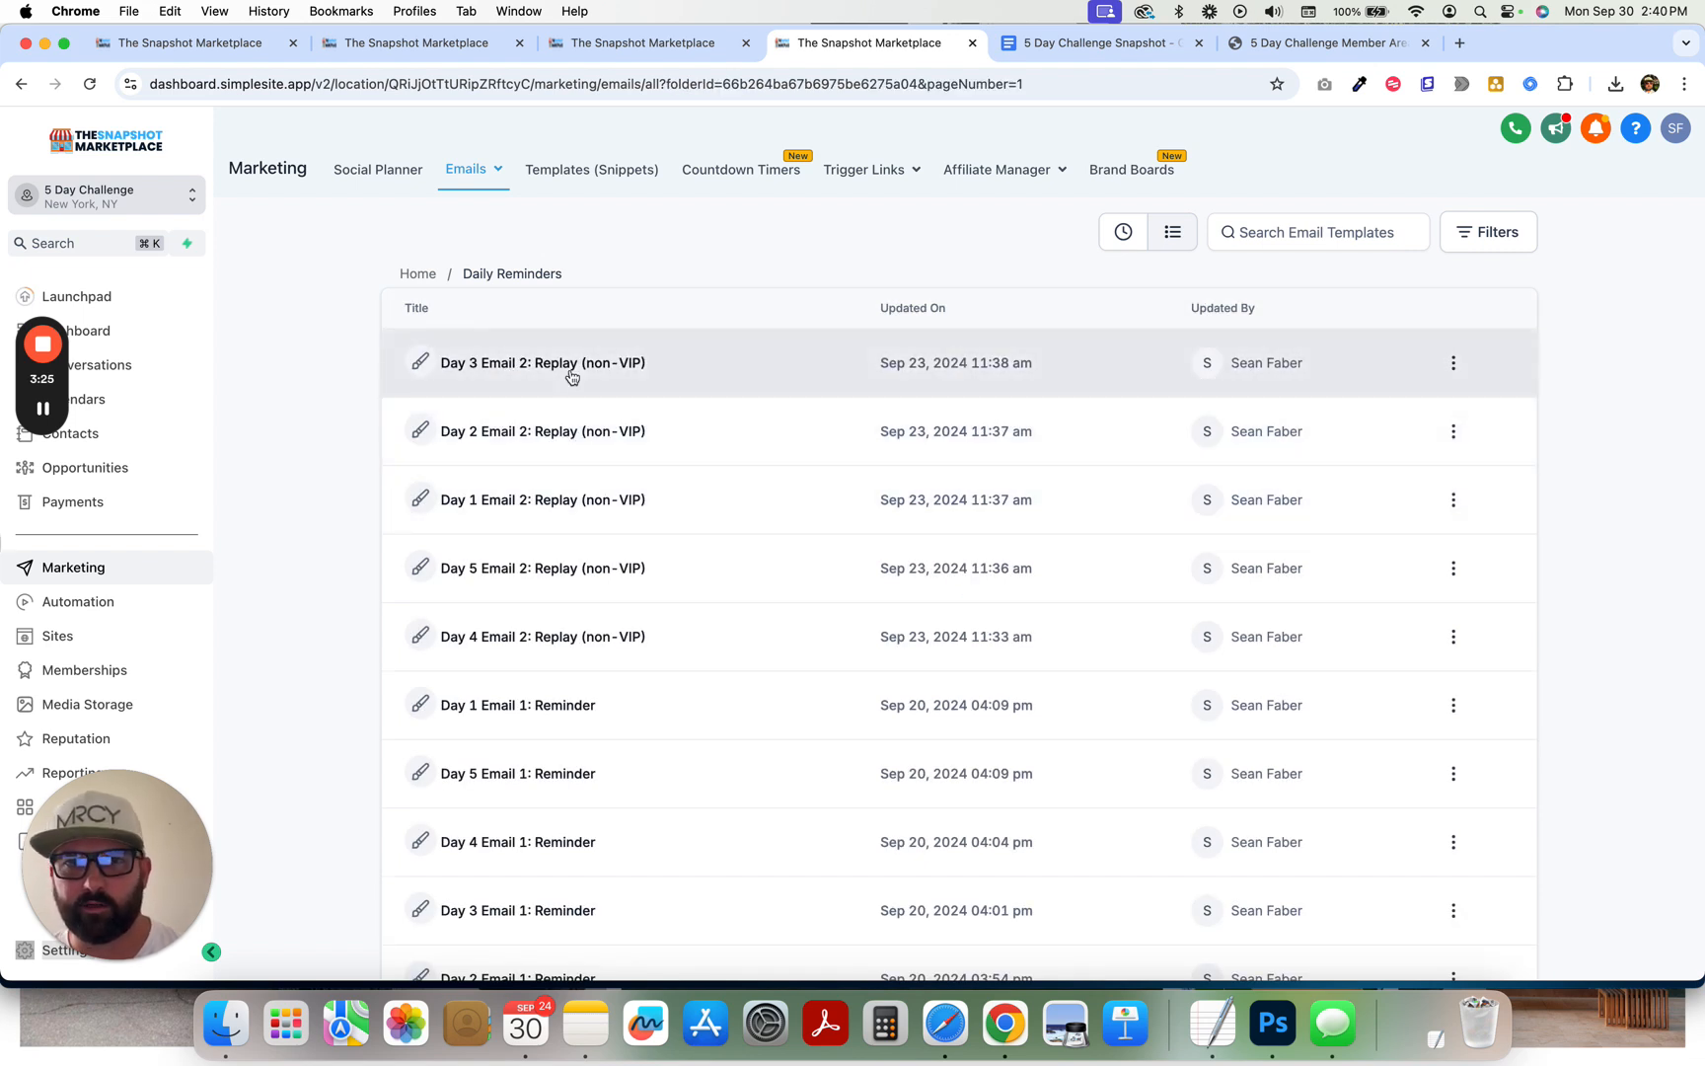
pyautogui.click(542, 362)
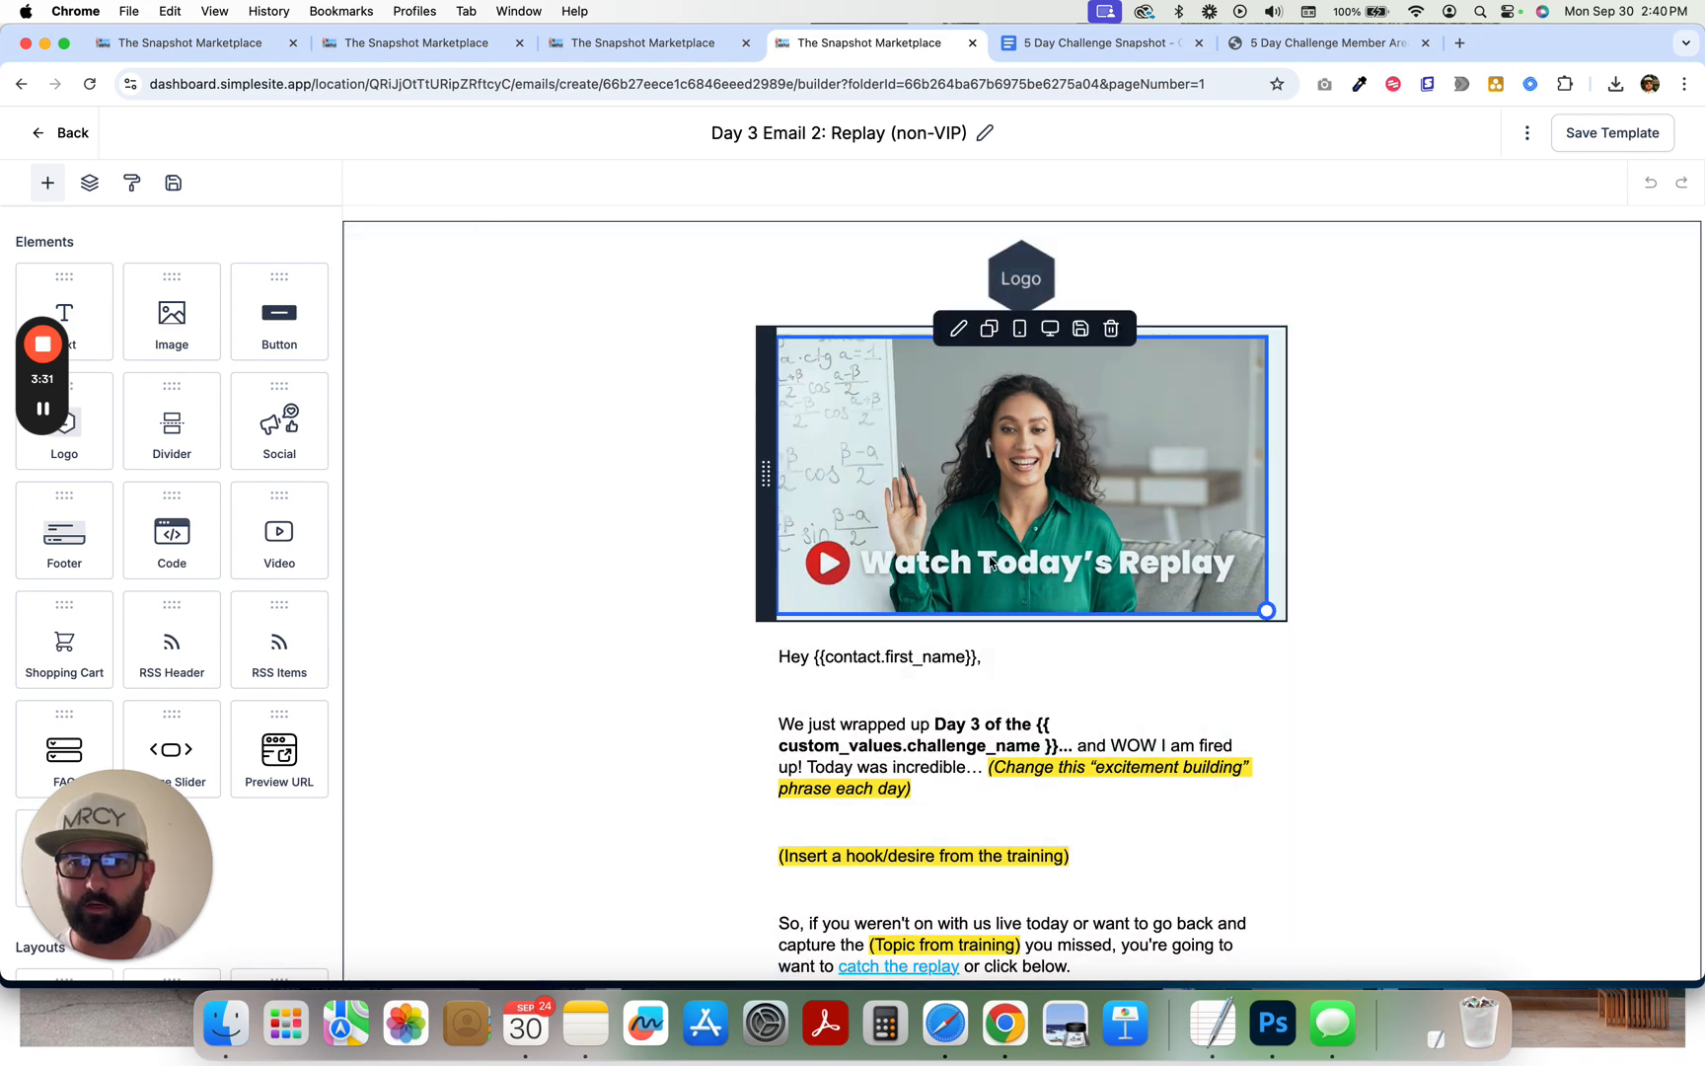
# - Scroll through the Day 3 replay email, inspecting its social proof screenshot placeholders
pyautogui.scroll(-3)
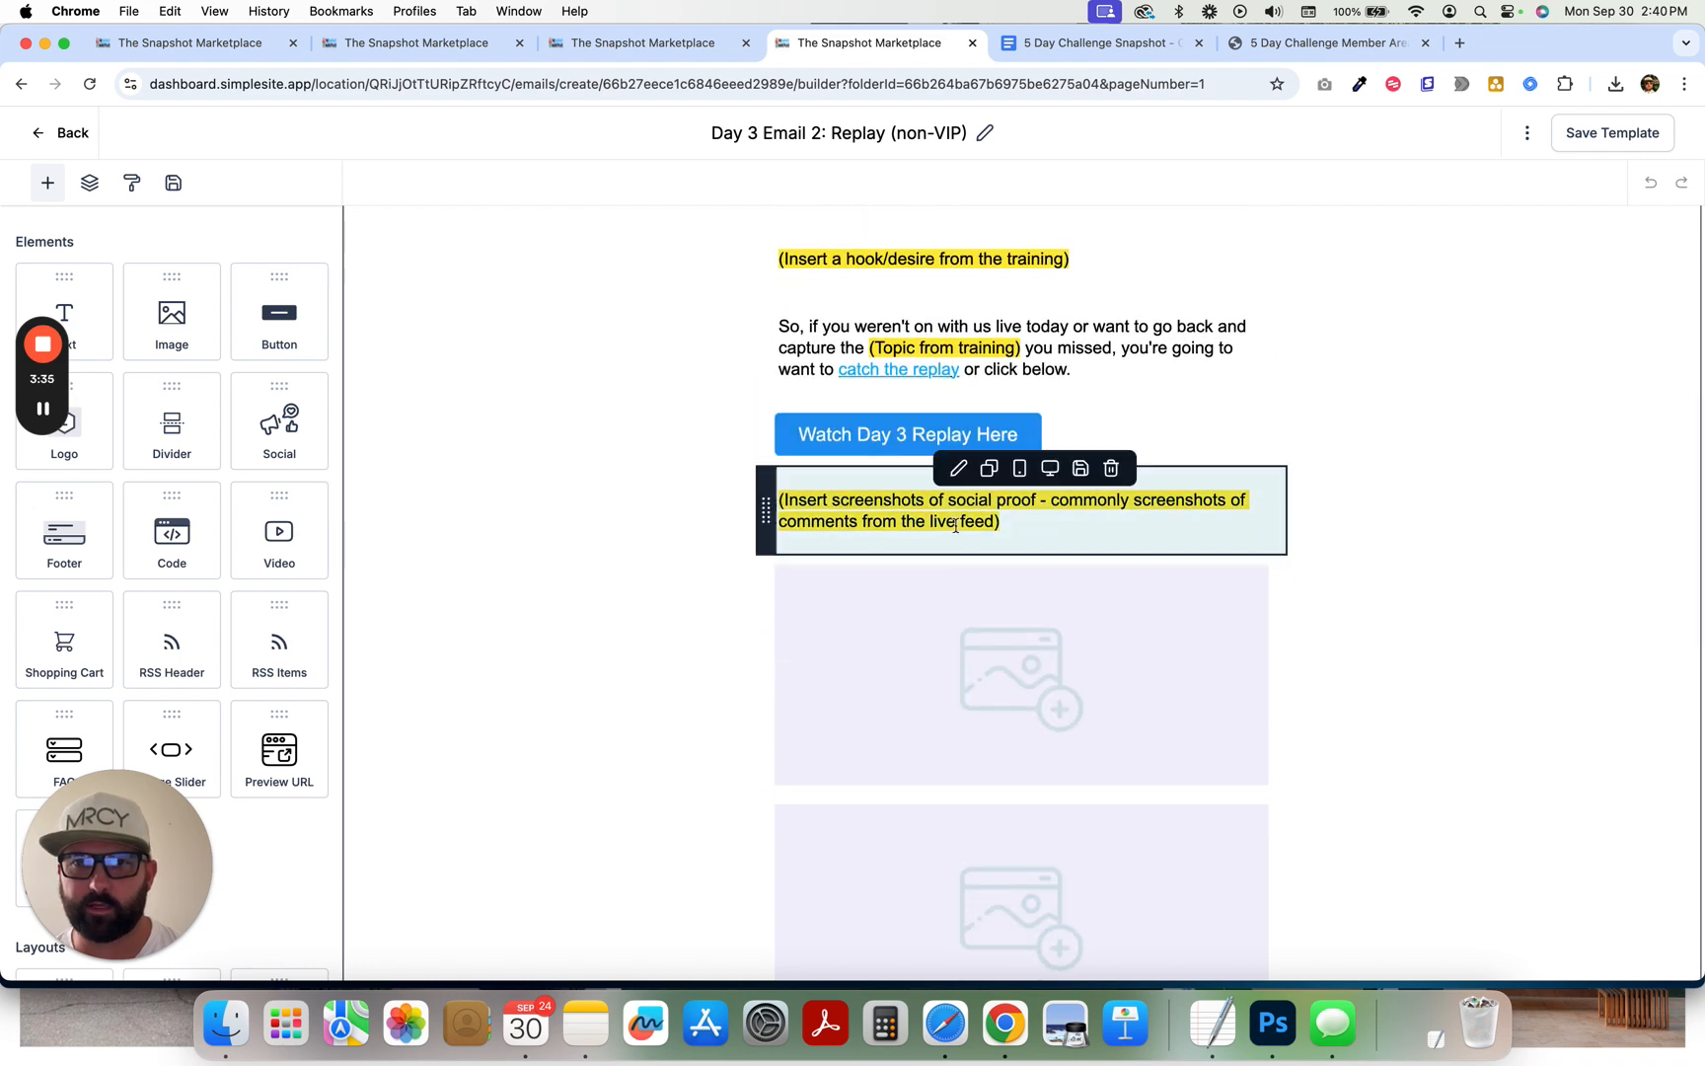
pyautogui.click(1020, 674)
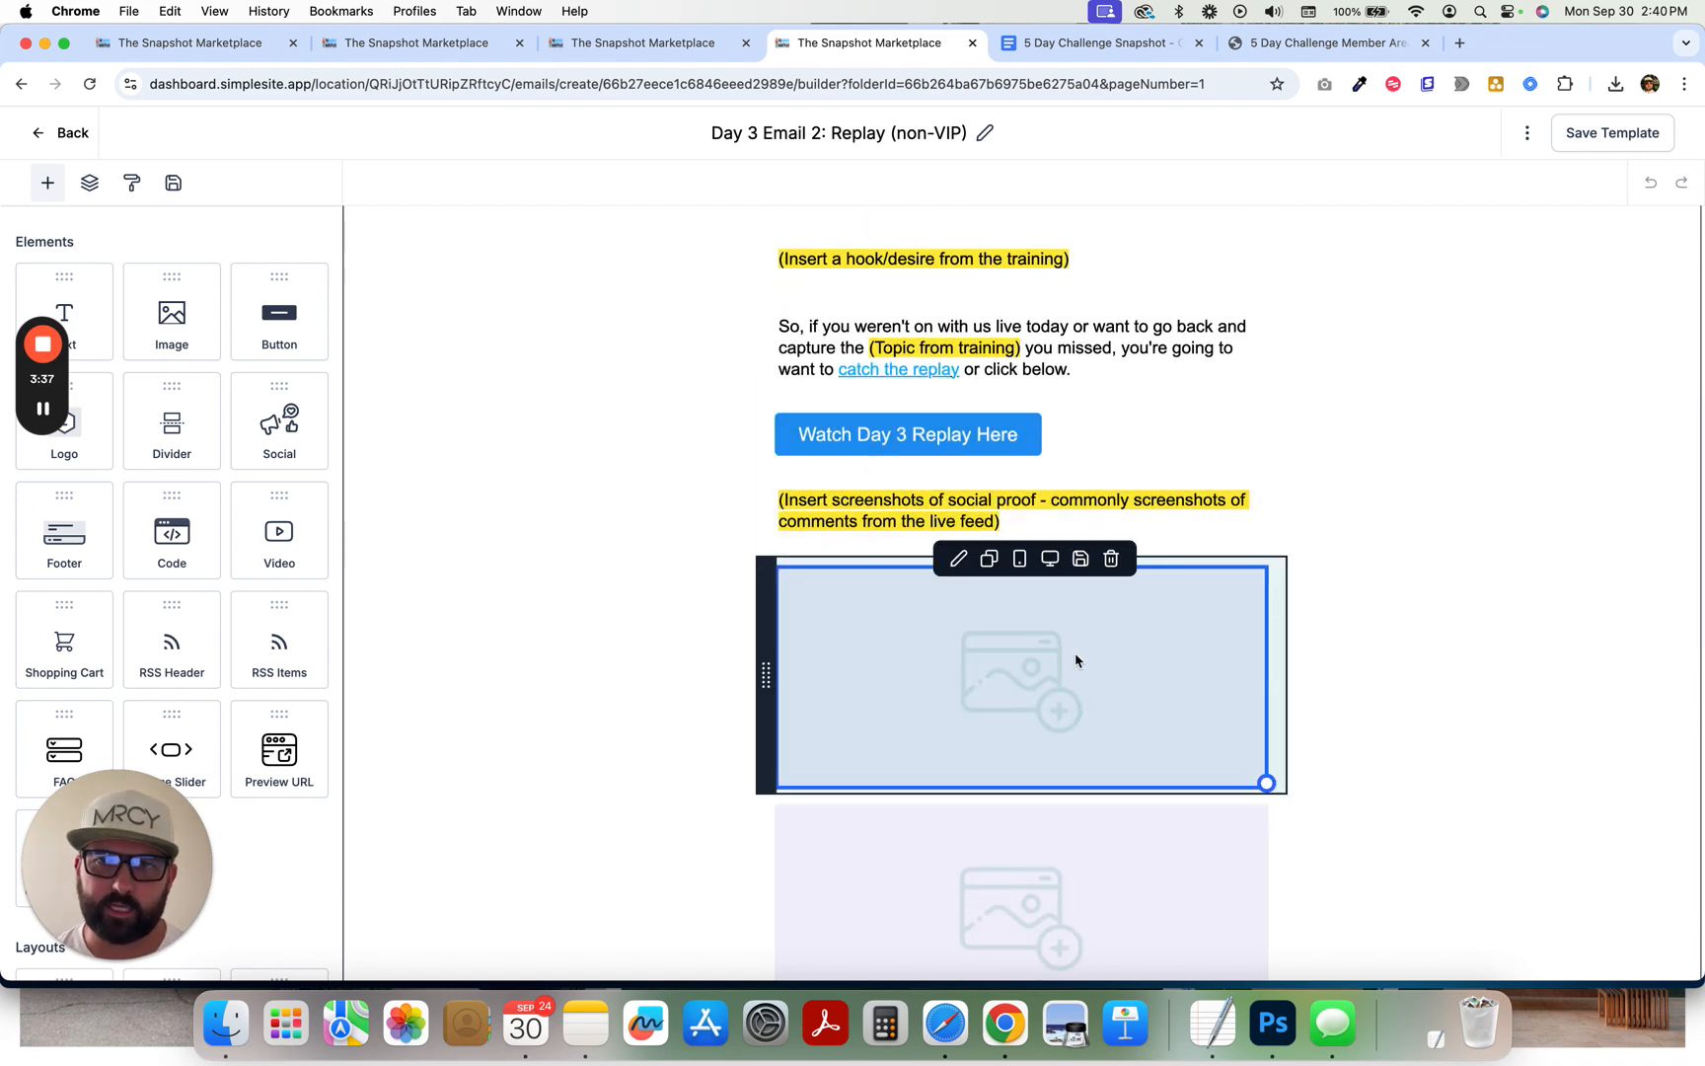
pyautogui.scroll(-3)
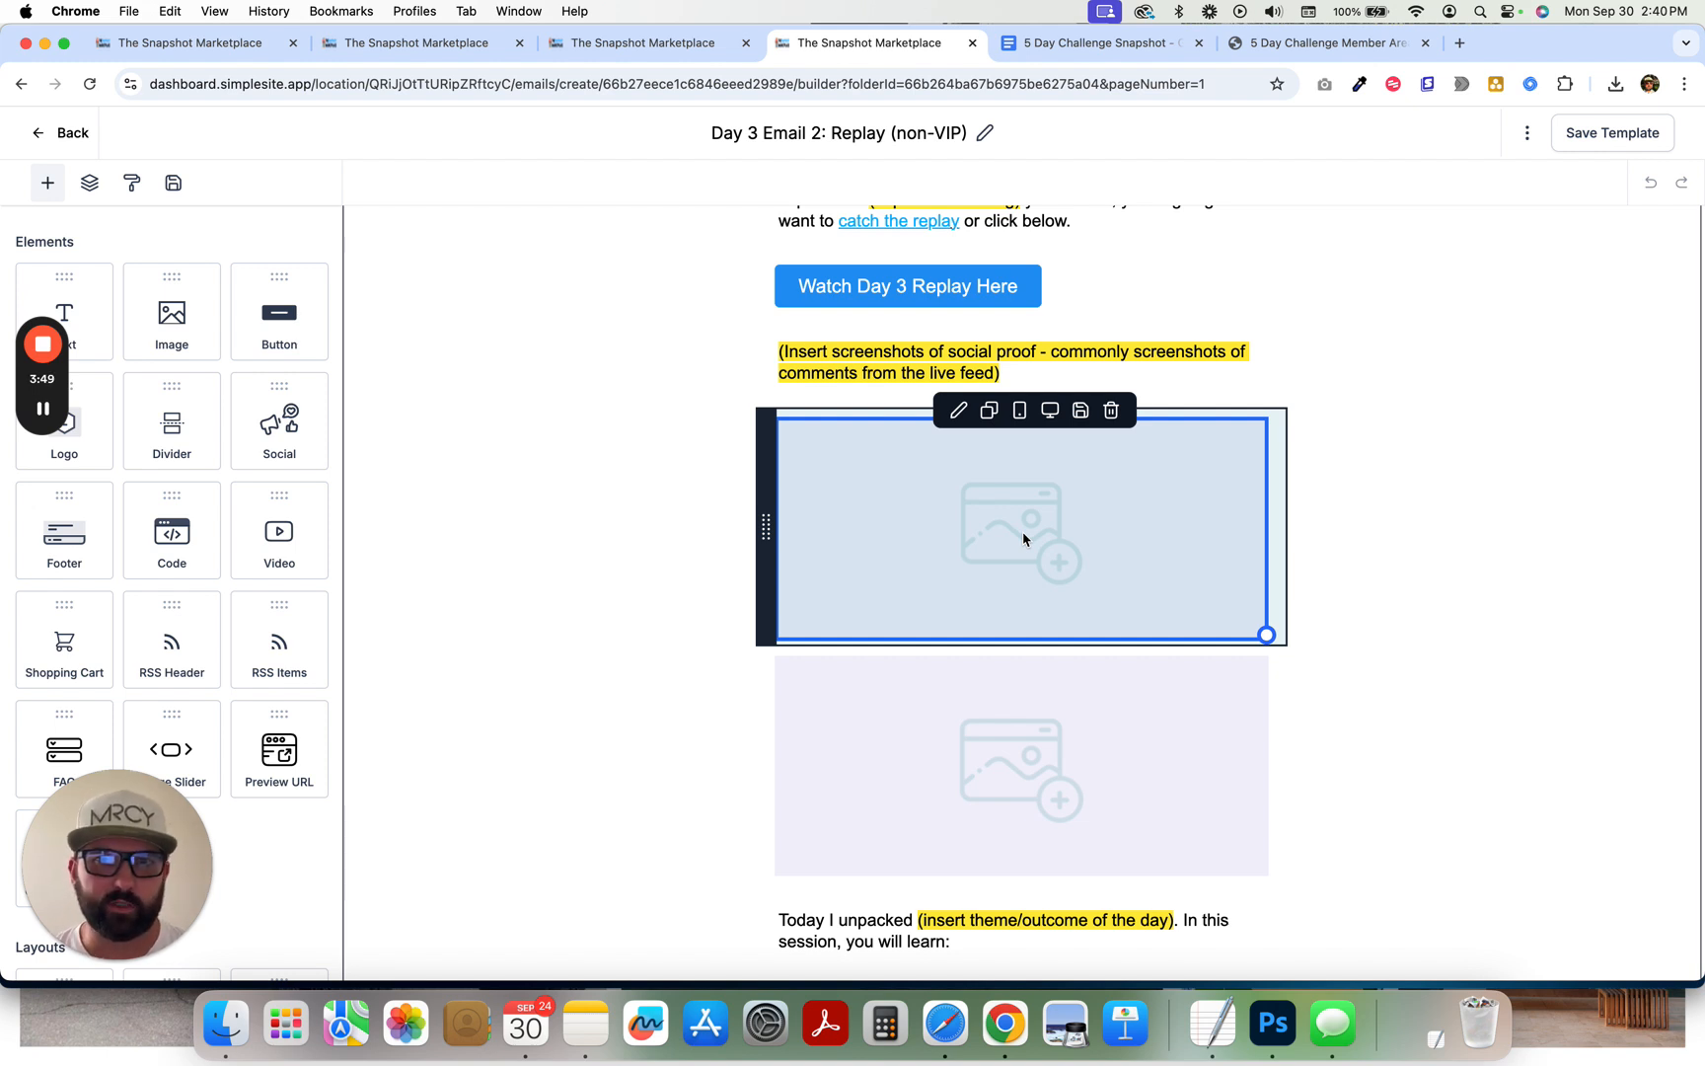
pyautogui.moveTo(1009, 536)
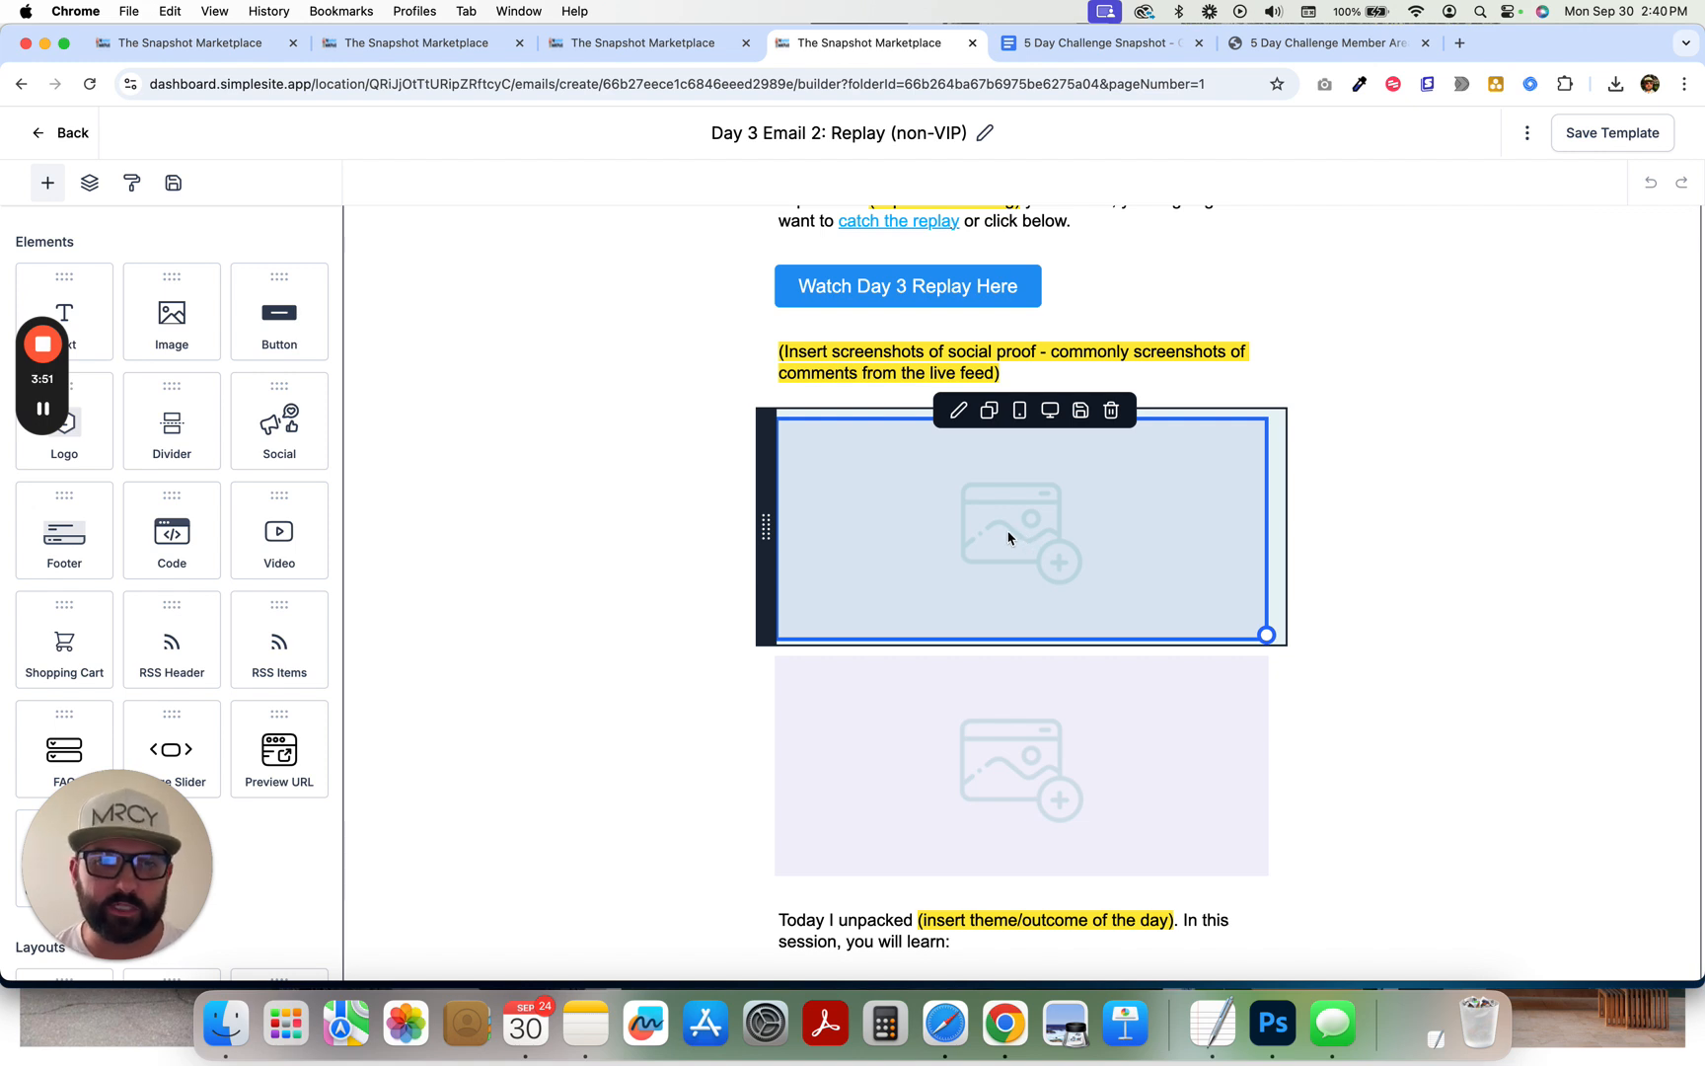
pyautogui.moveTo(995, 550)
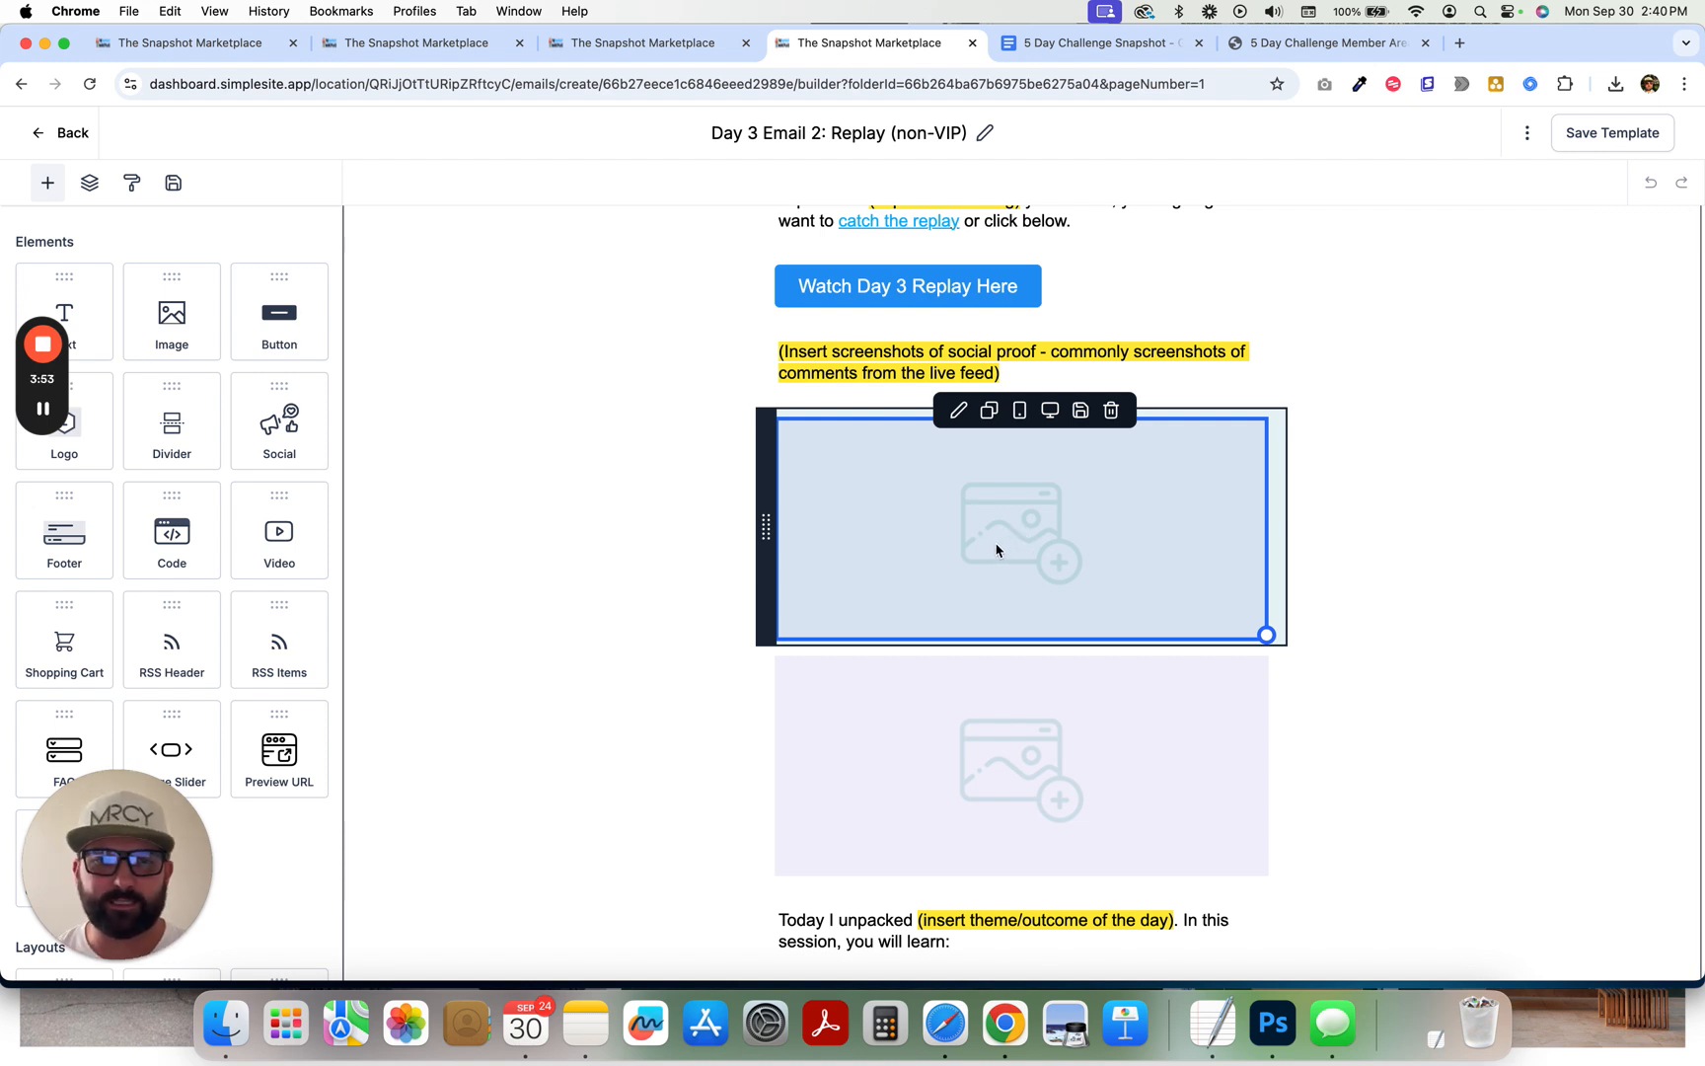
pyautogui.moveTo(1063, 504)
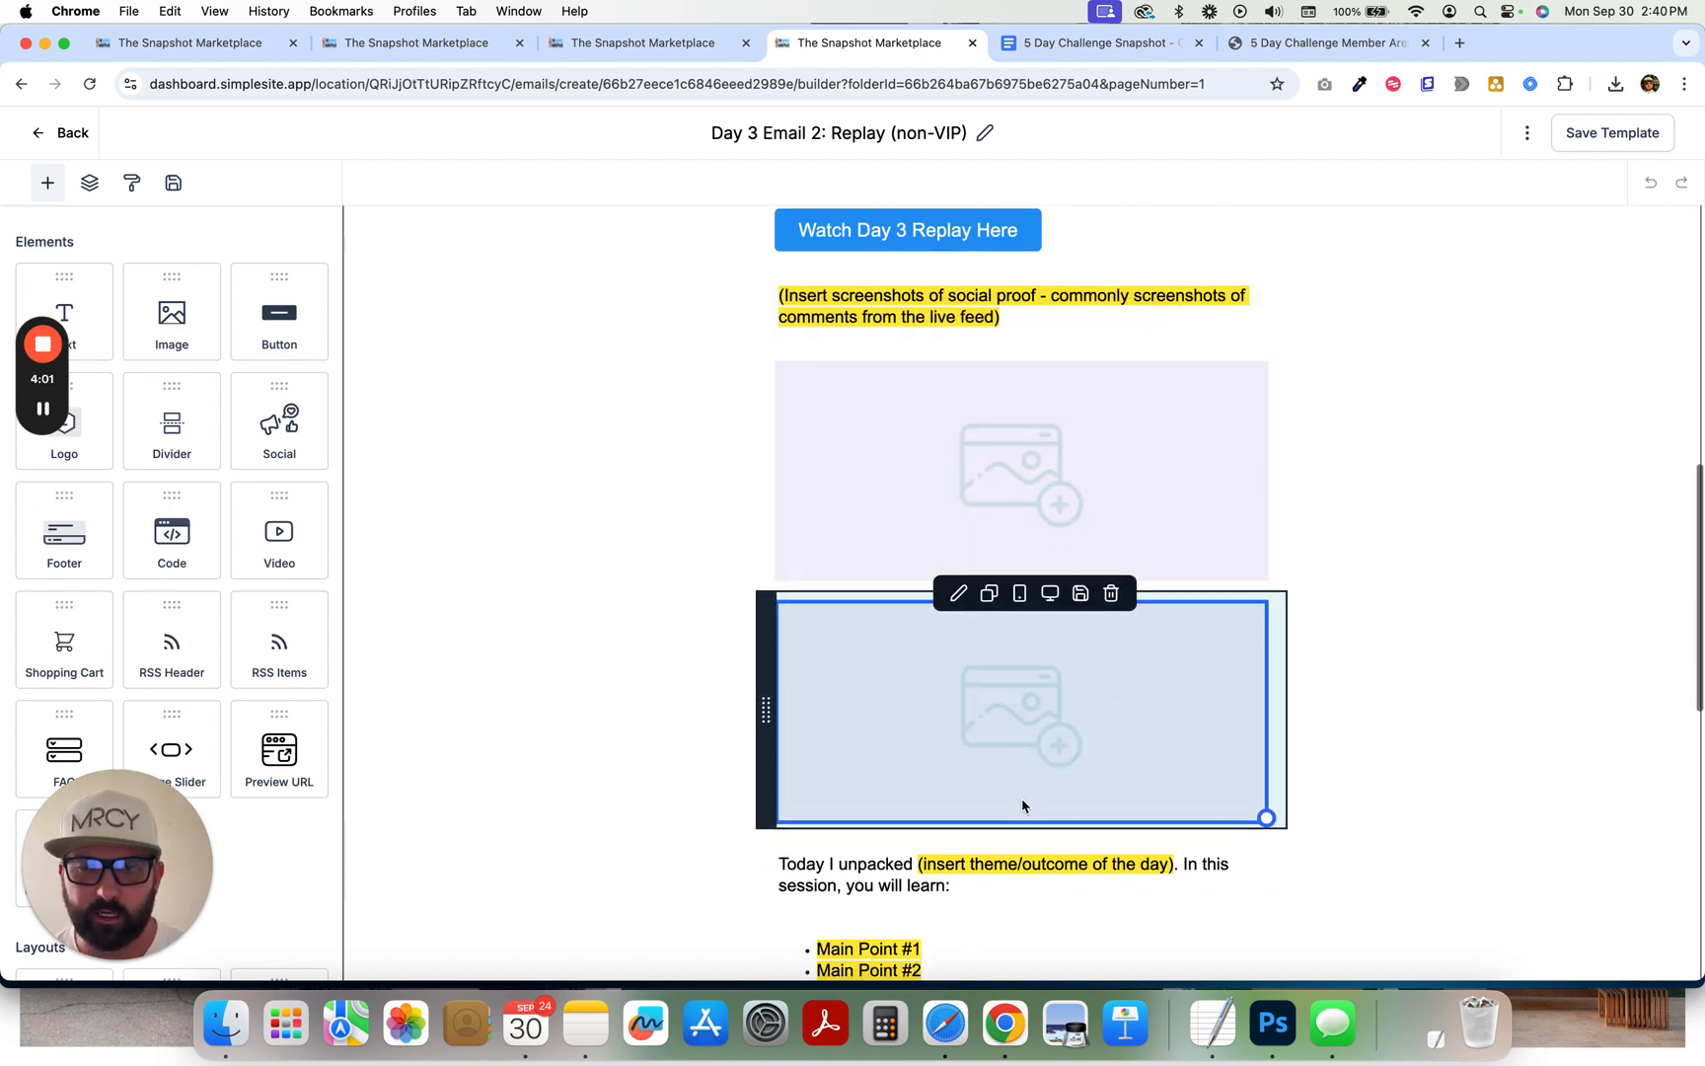
pyautogui.scroll(-3)
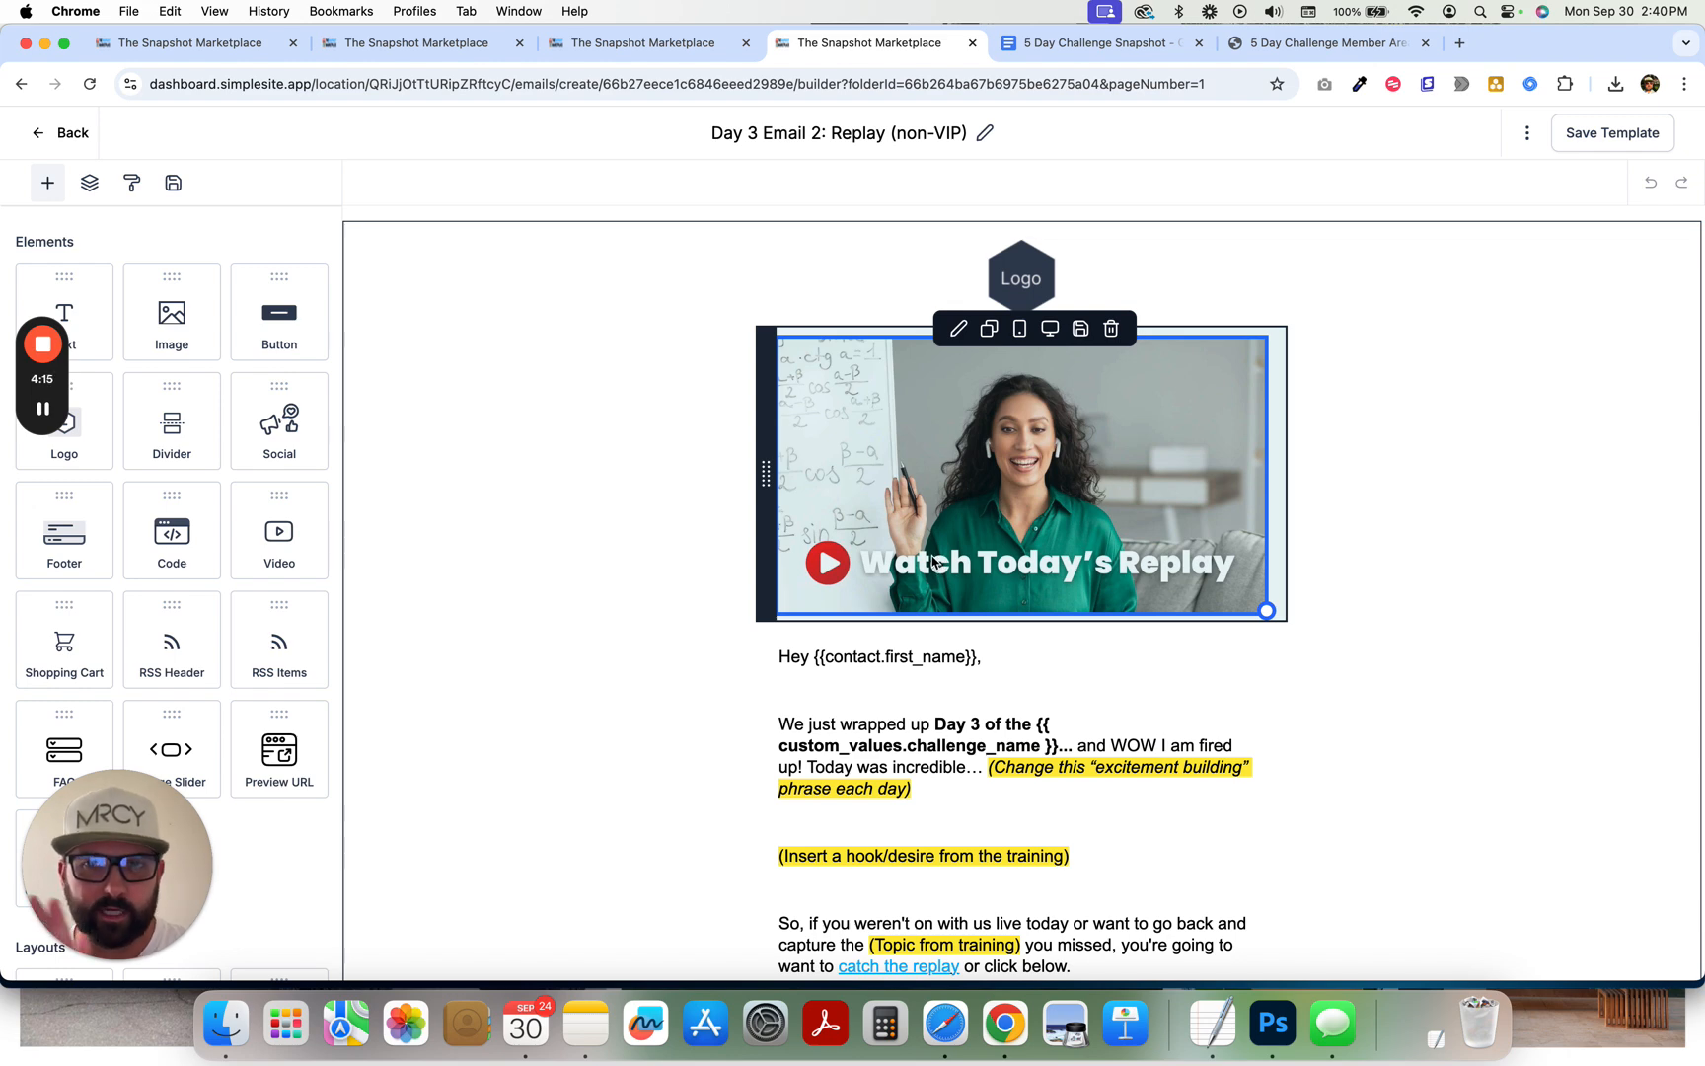
pyautogui.moveTo(1109, 463)
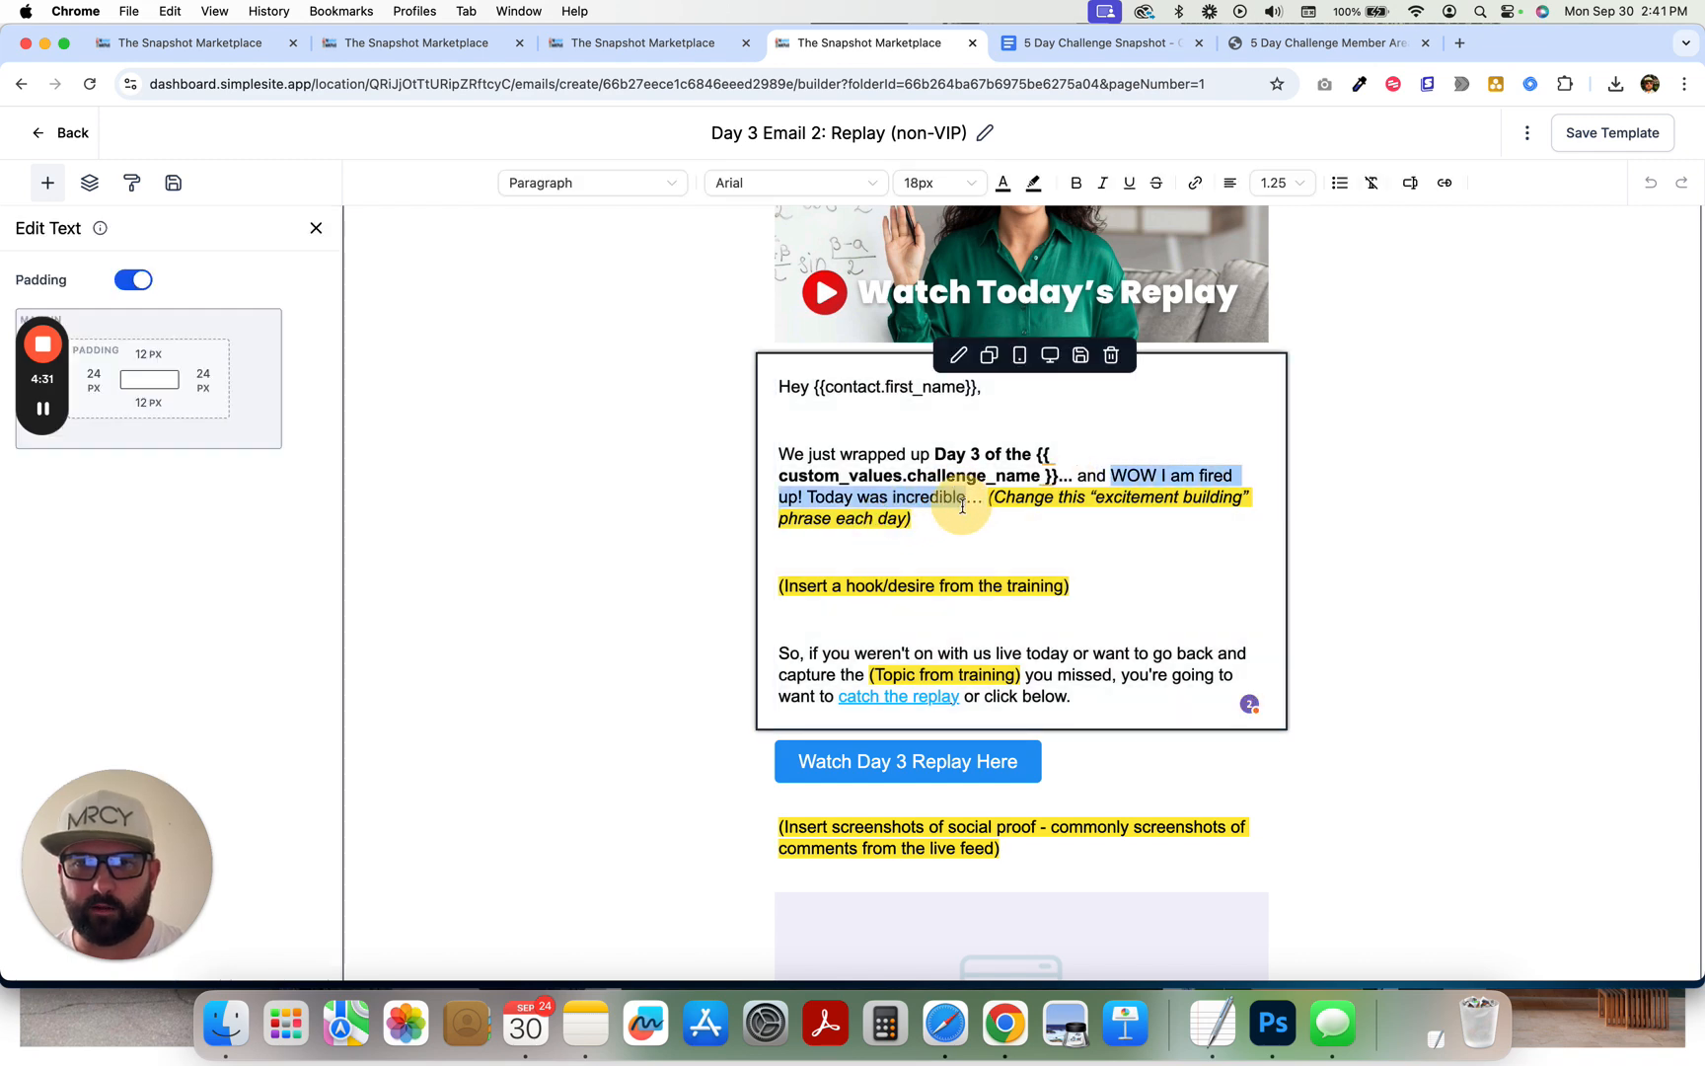
pyautogui.scroll(-3)
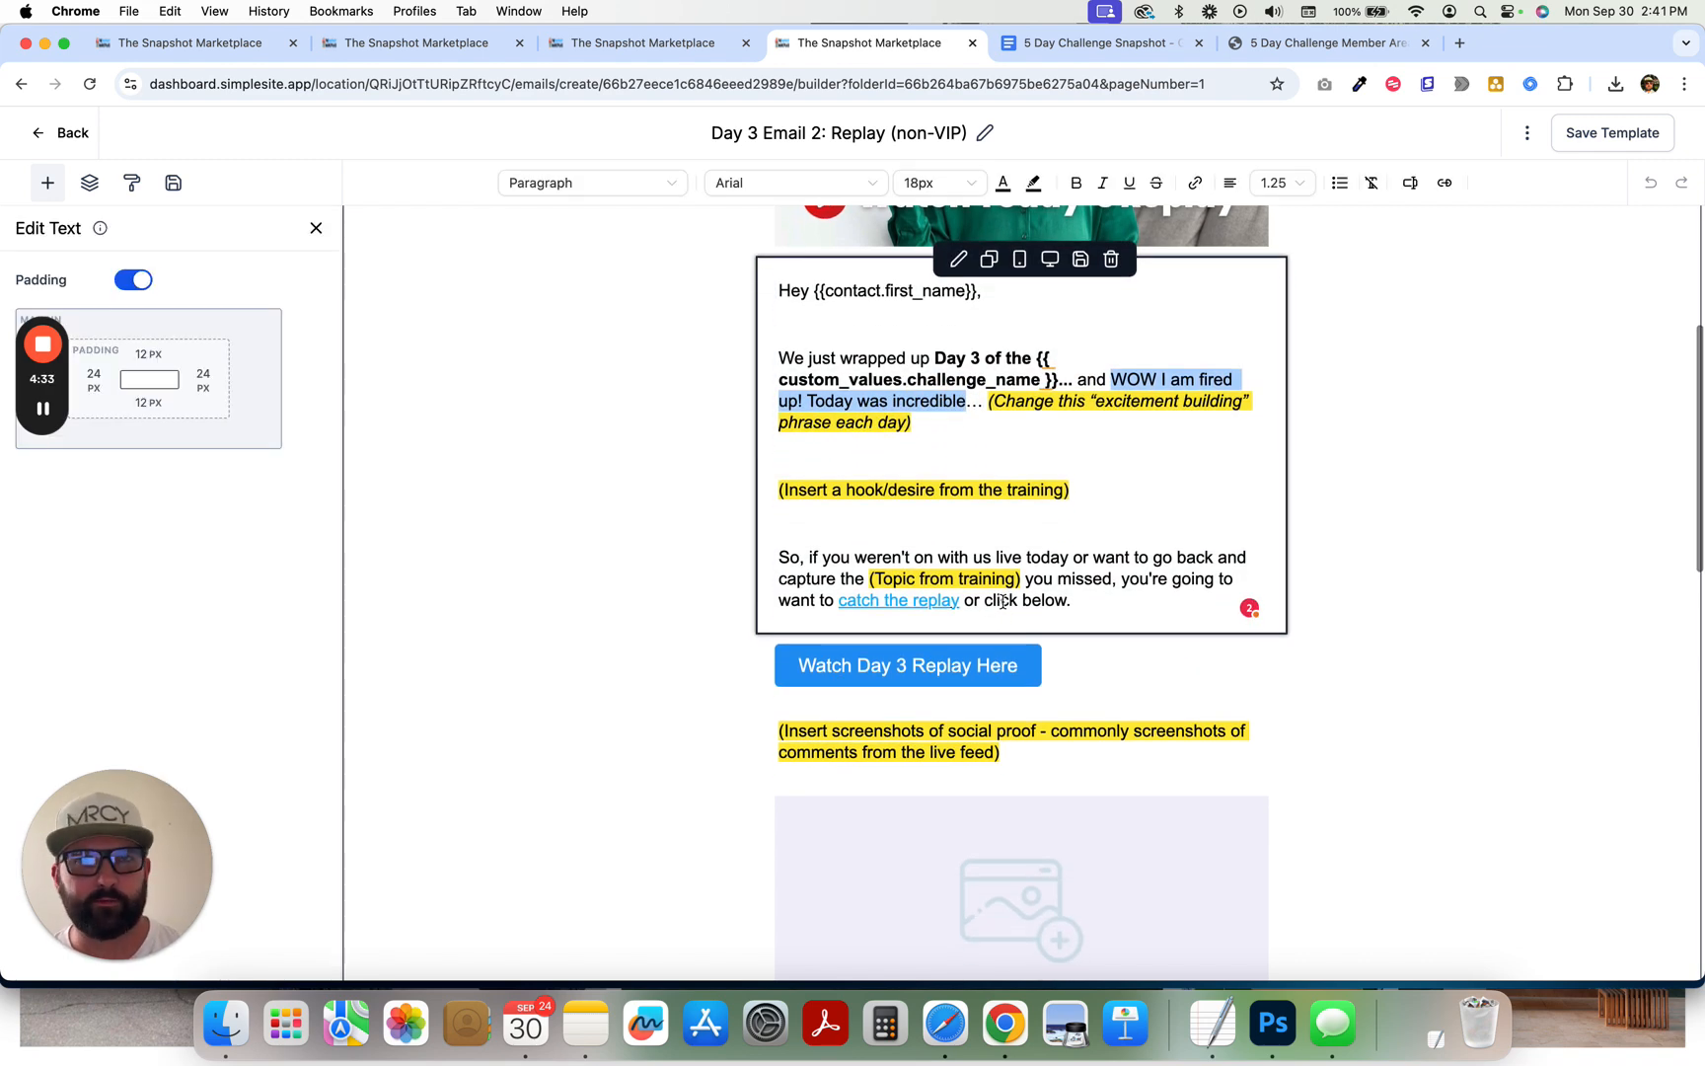
pyautogui.scroll(-3)
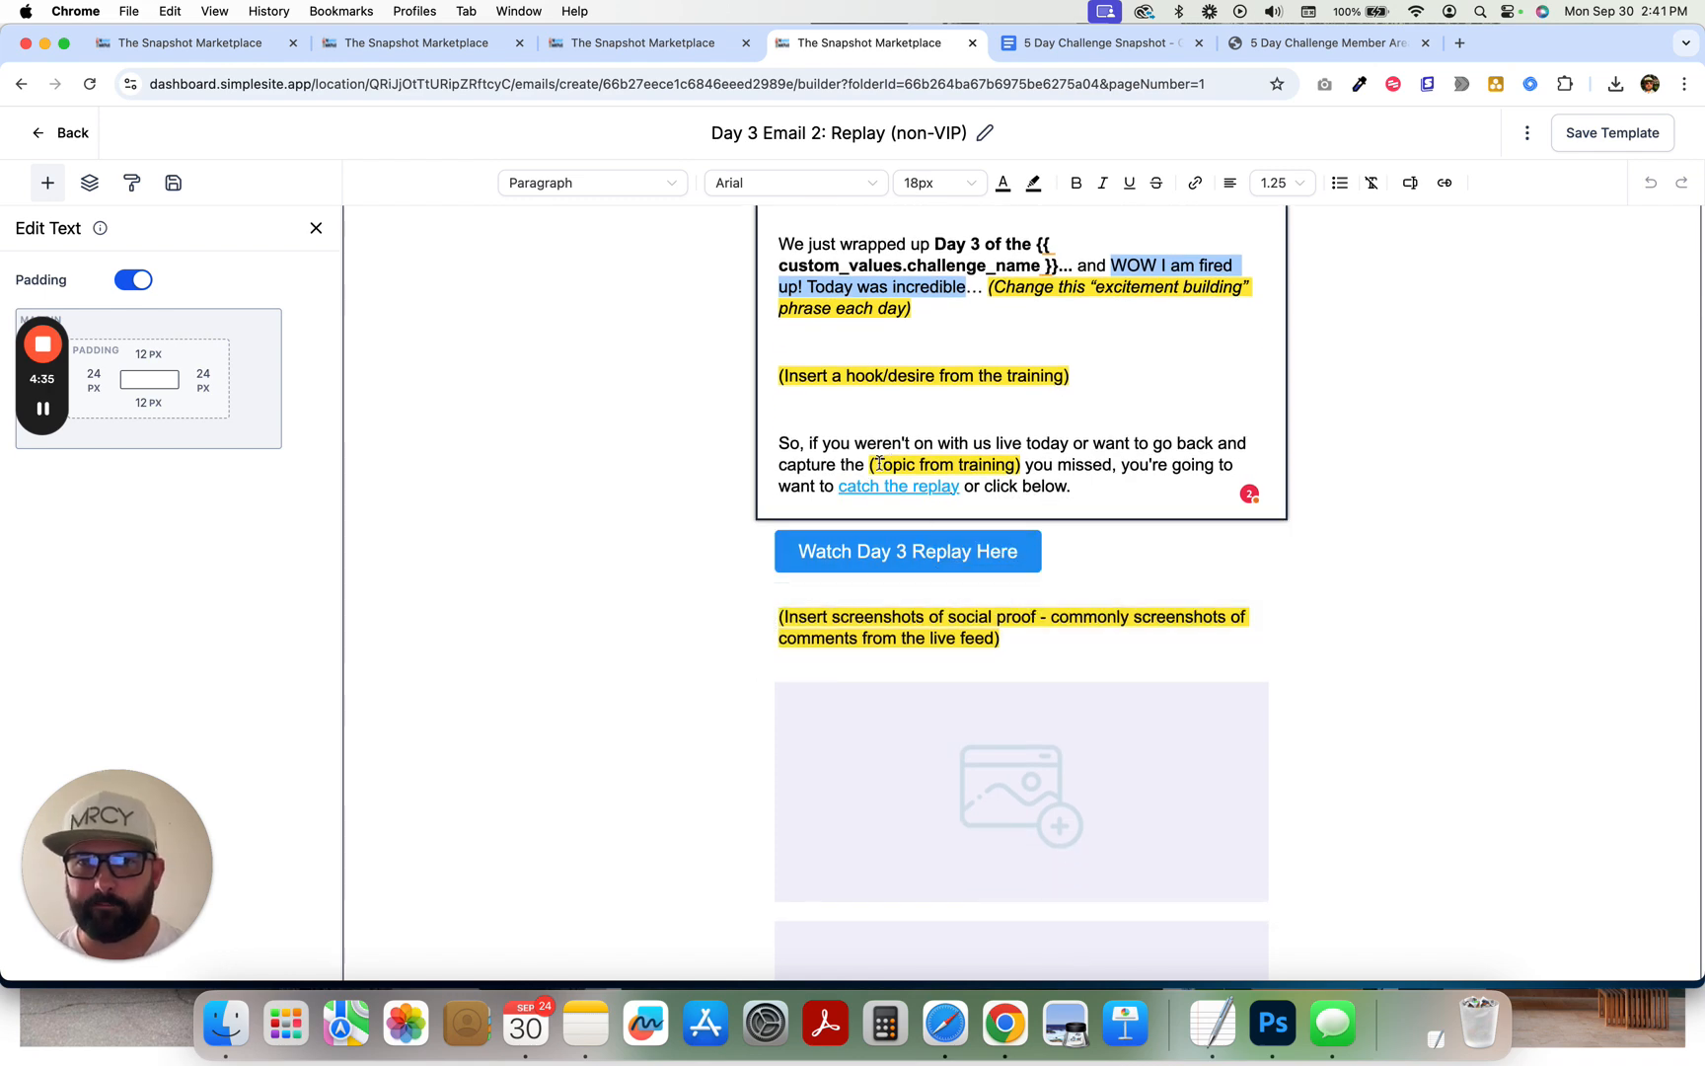
pyautogui.click(1020, 792)
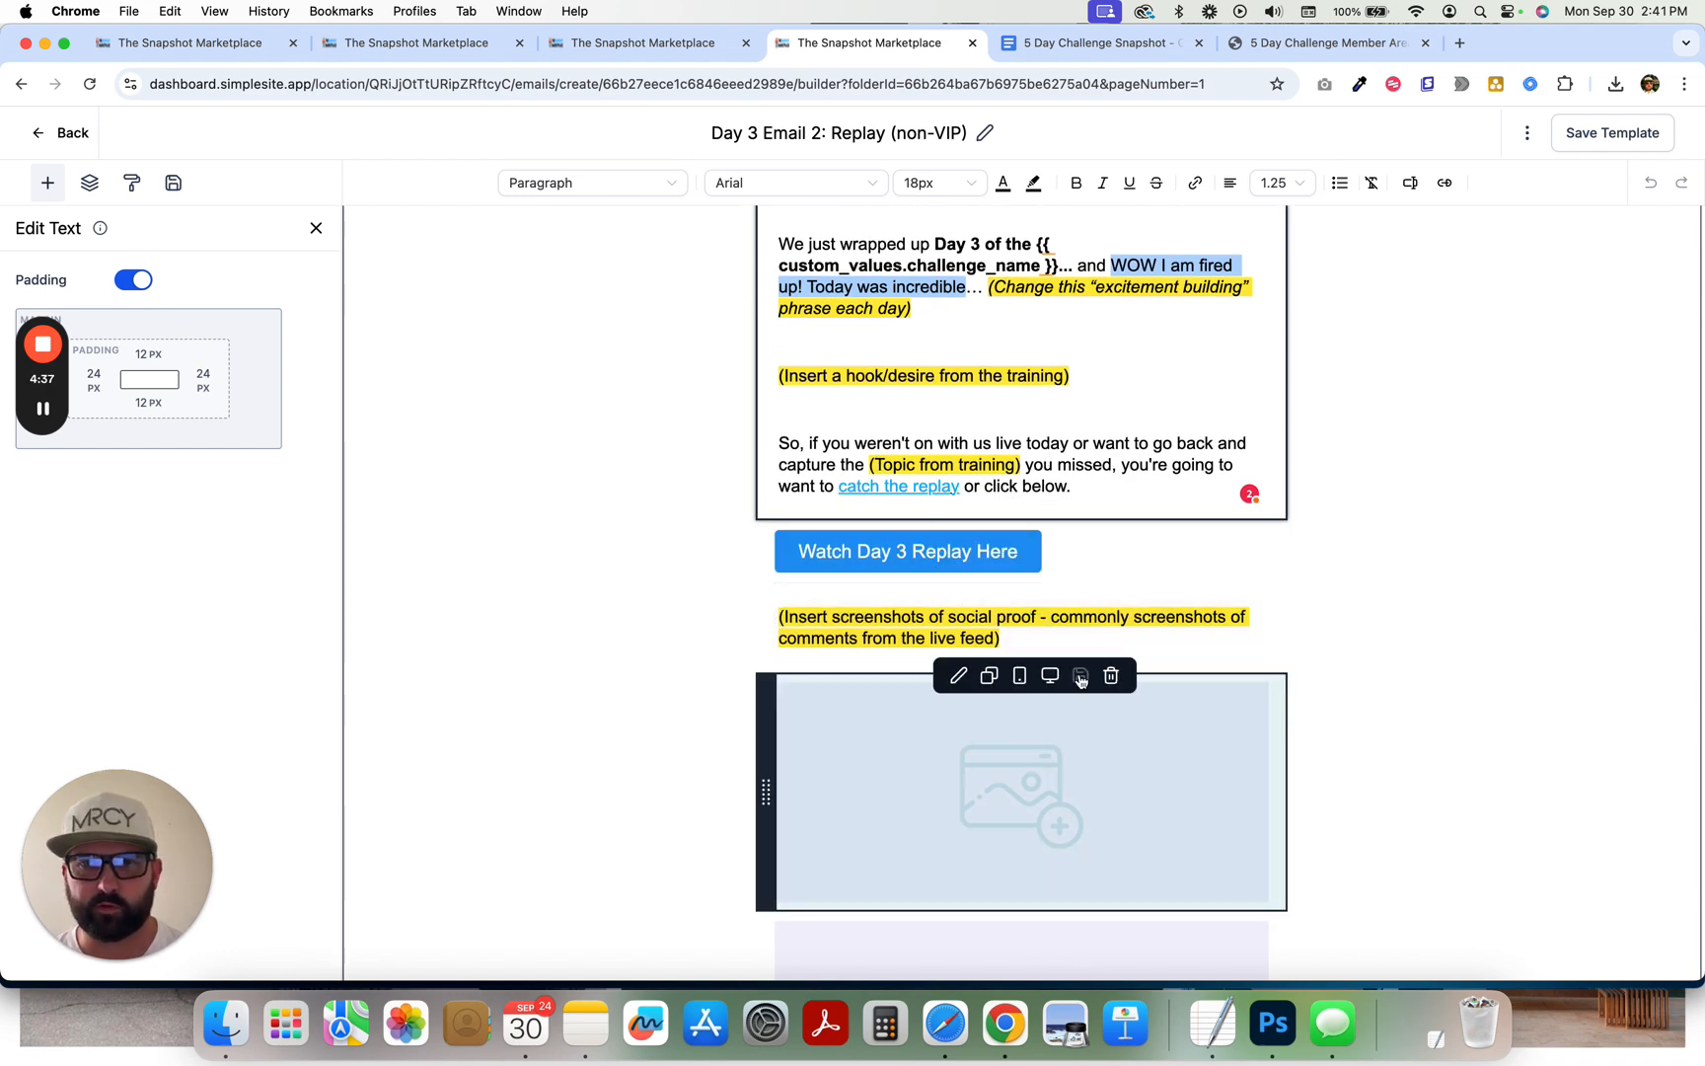
pyautogui.scroll(-3)
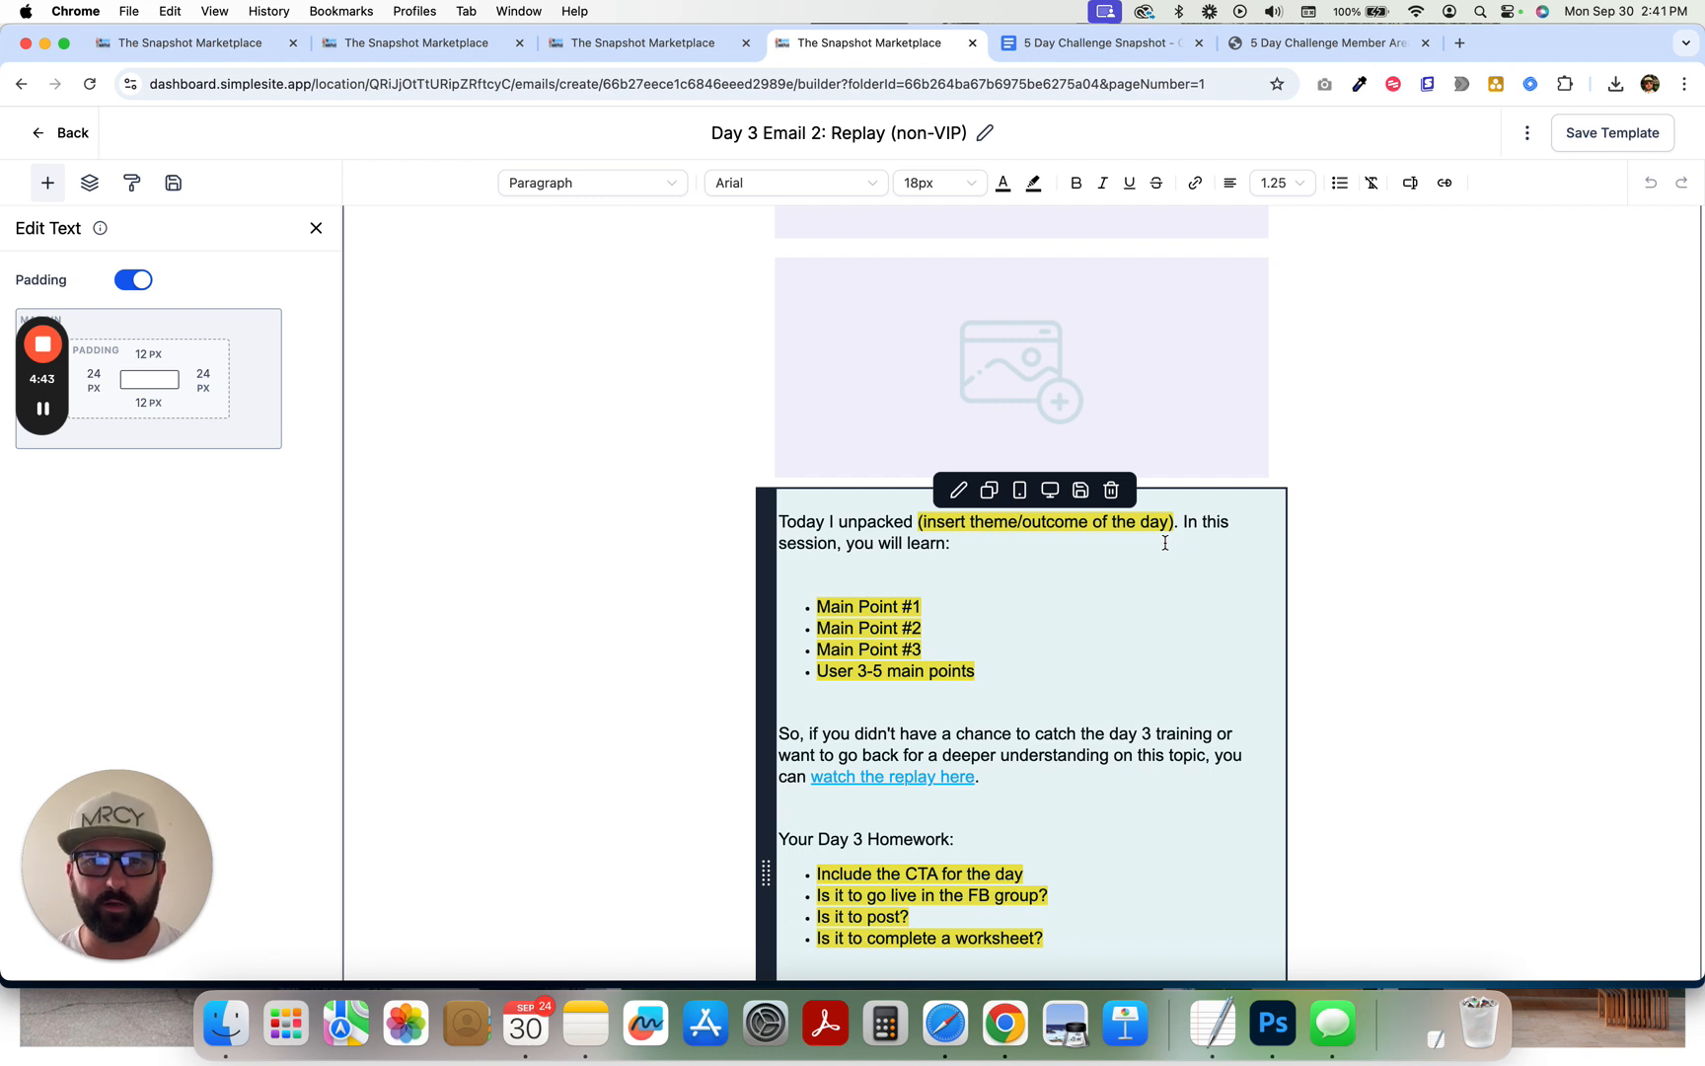
pyautogui.moveTo(1079, 598)
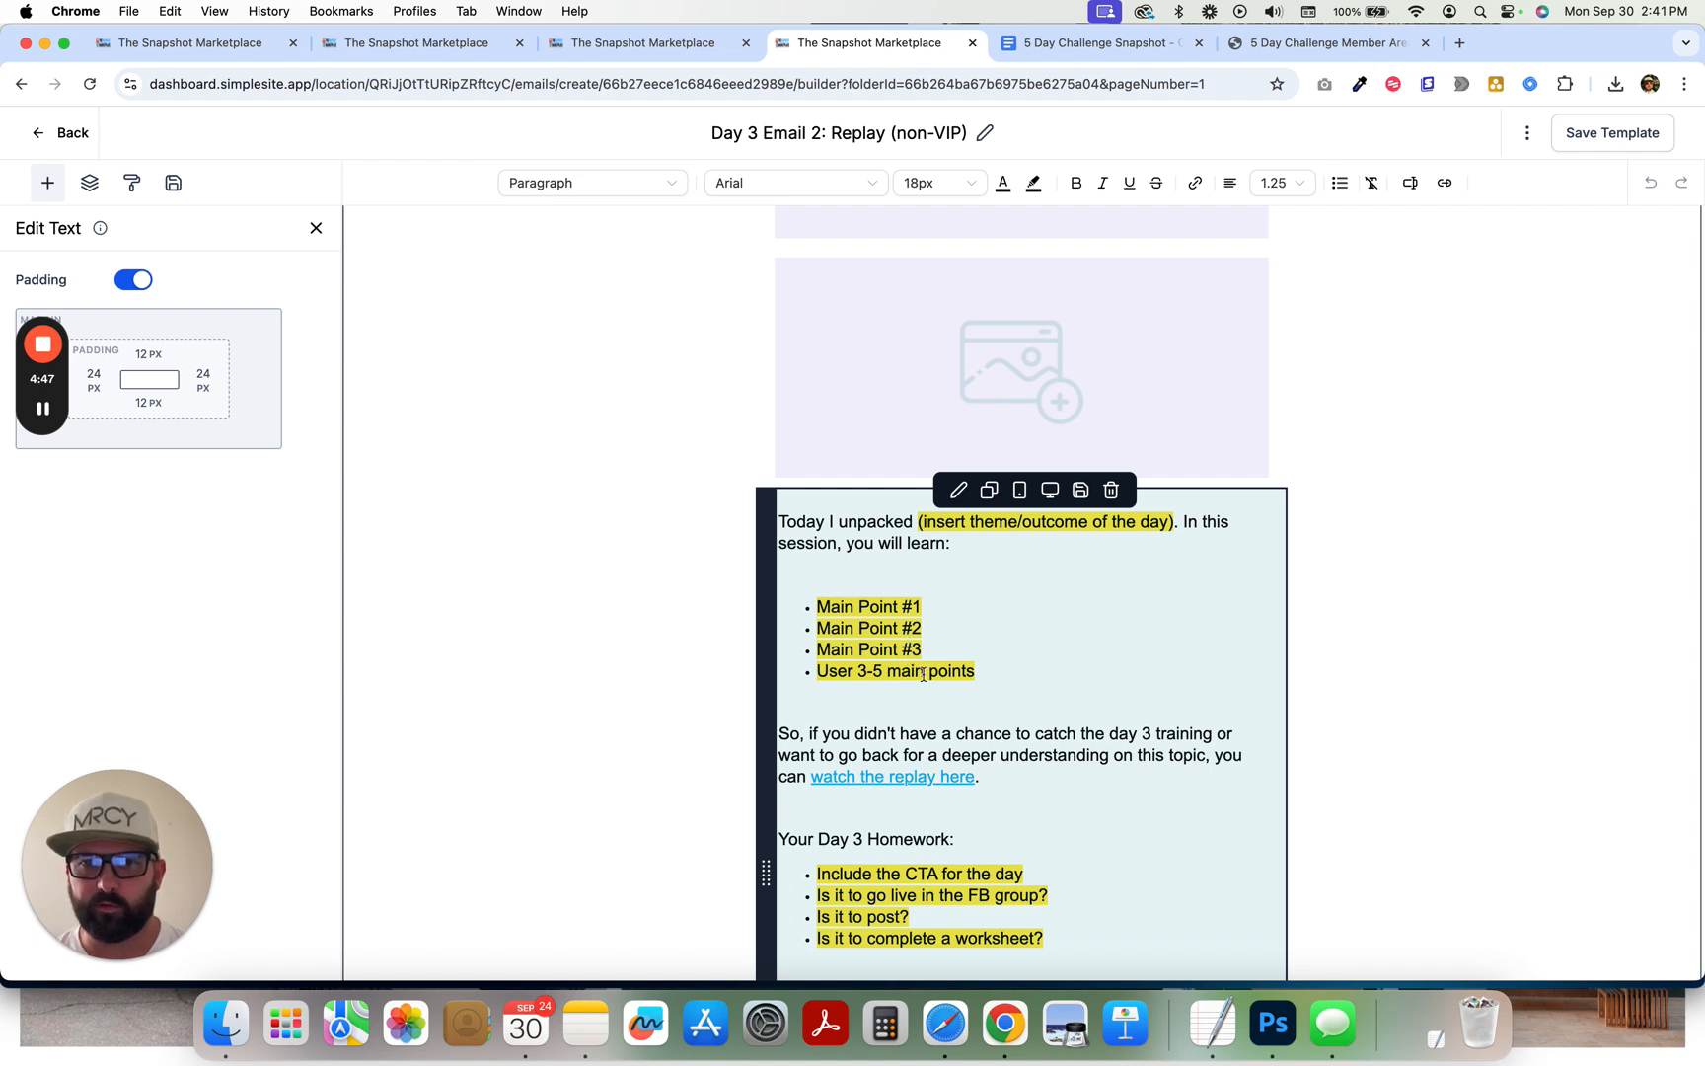
pyautogui.scroll(-3)
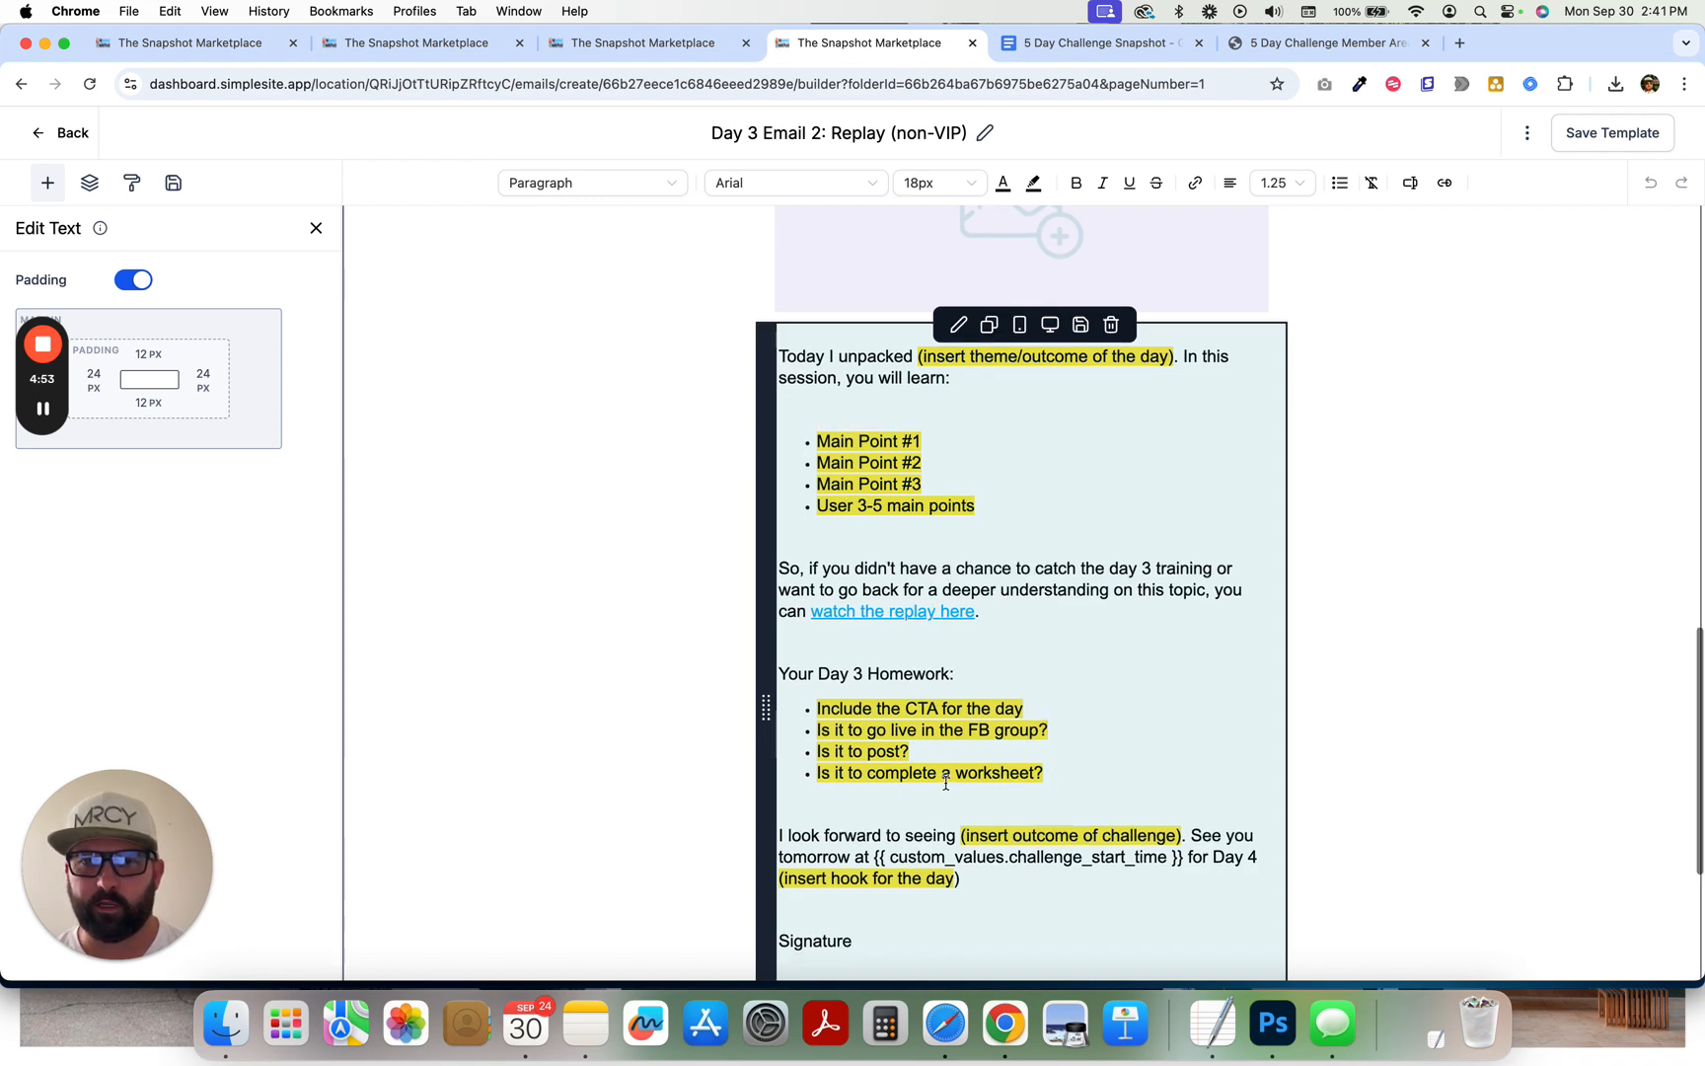
pyautogui.scroll(-3)
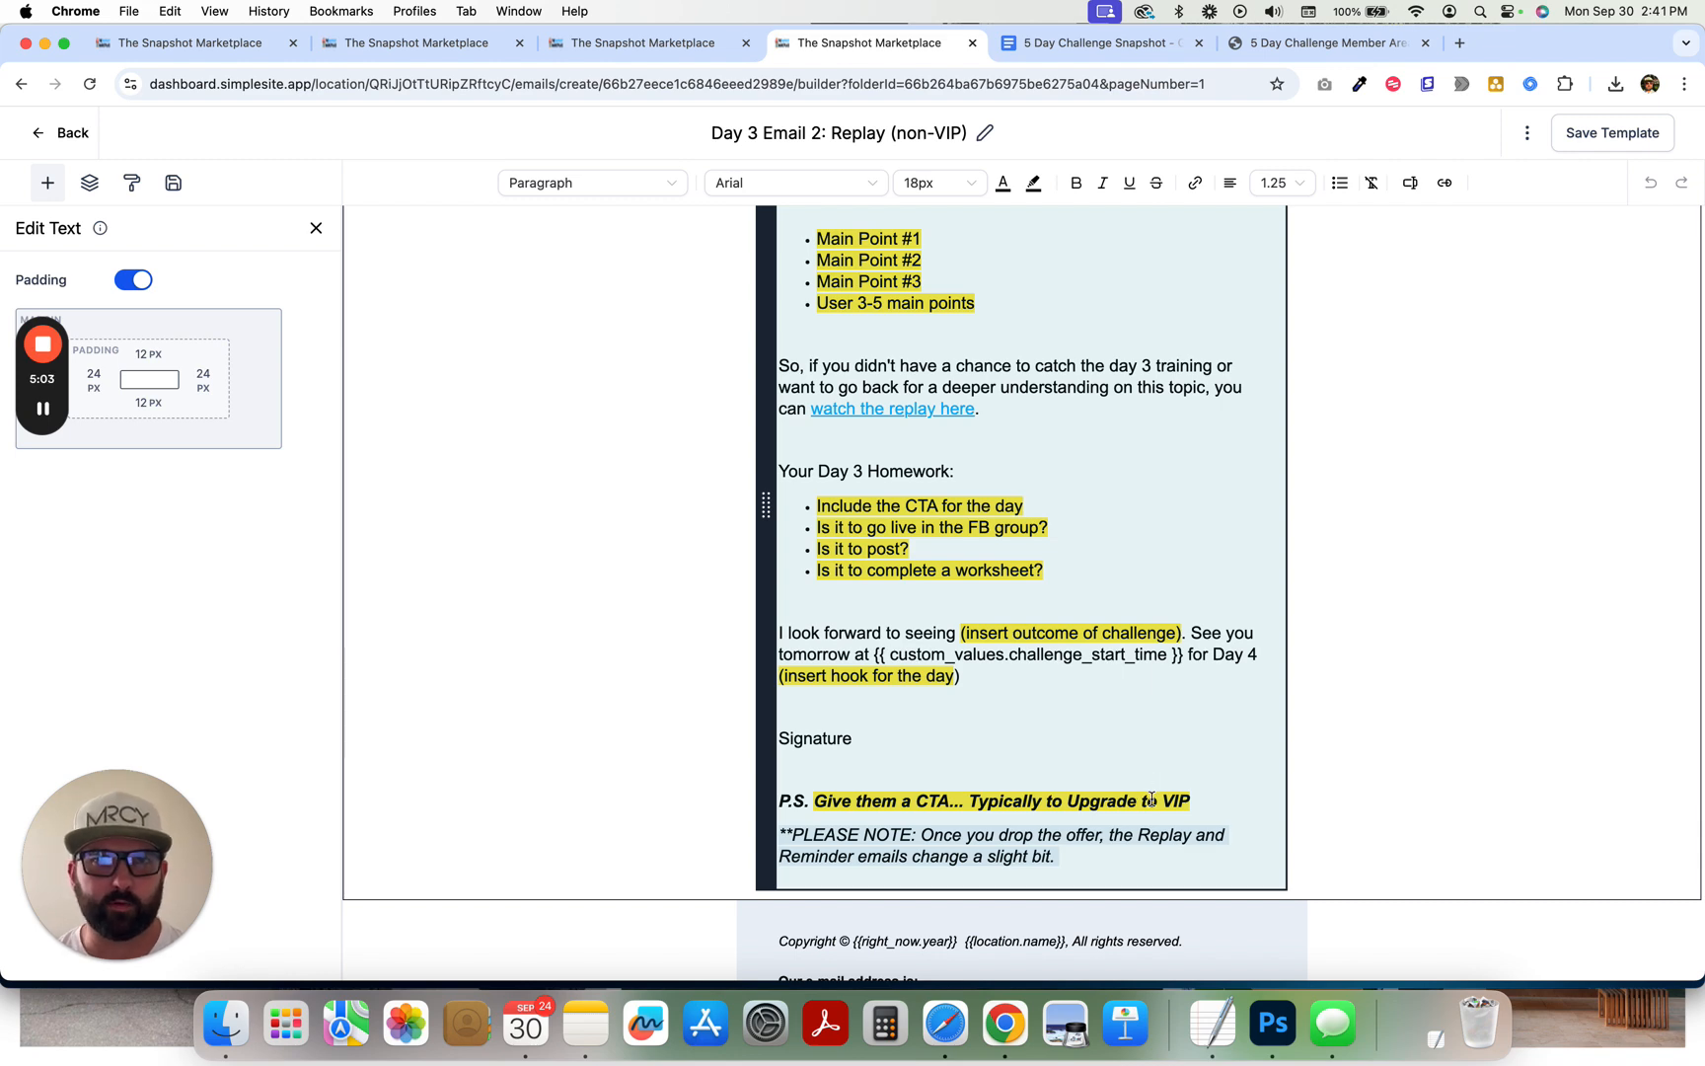
pyautogui.scroll(-3)
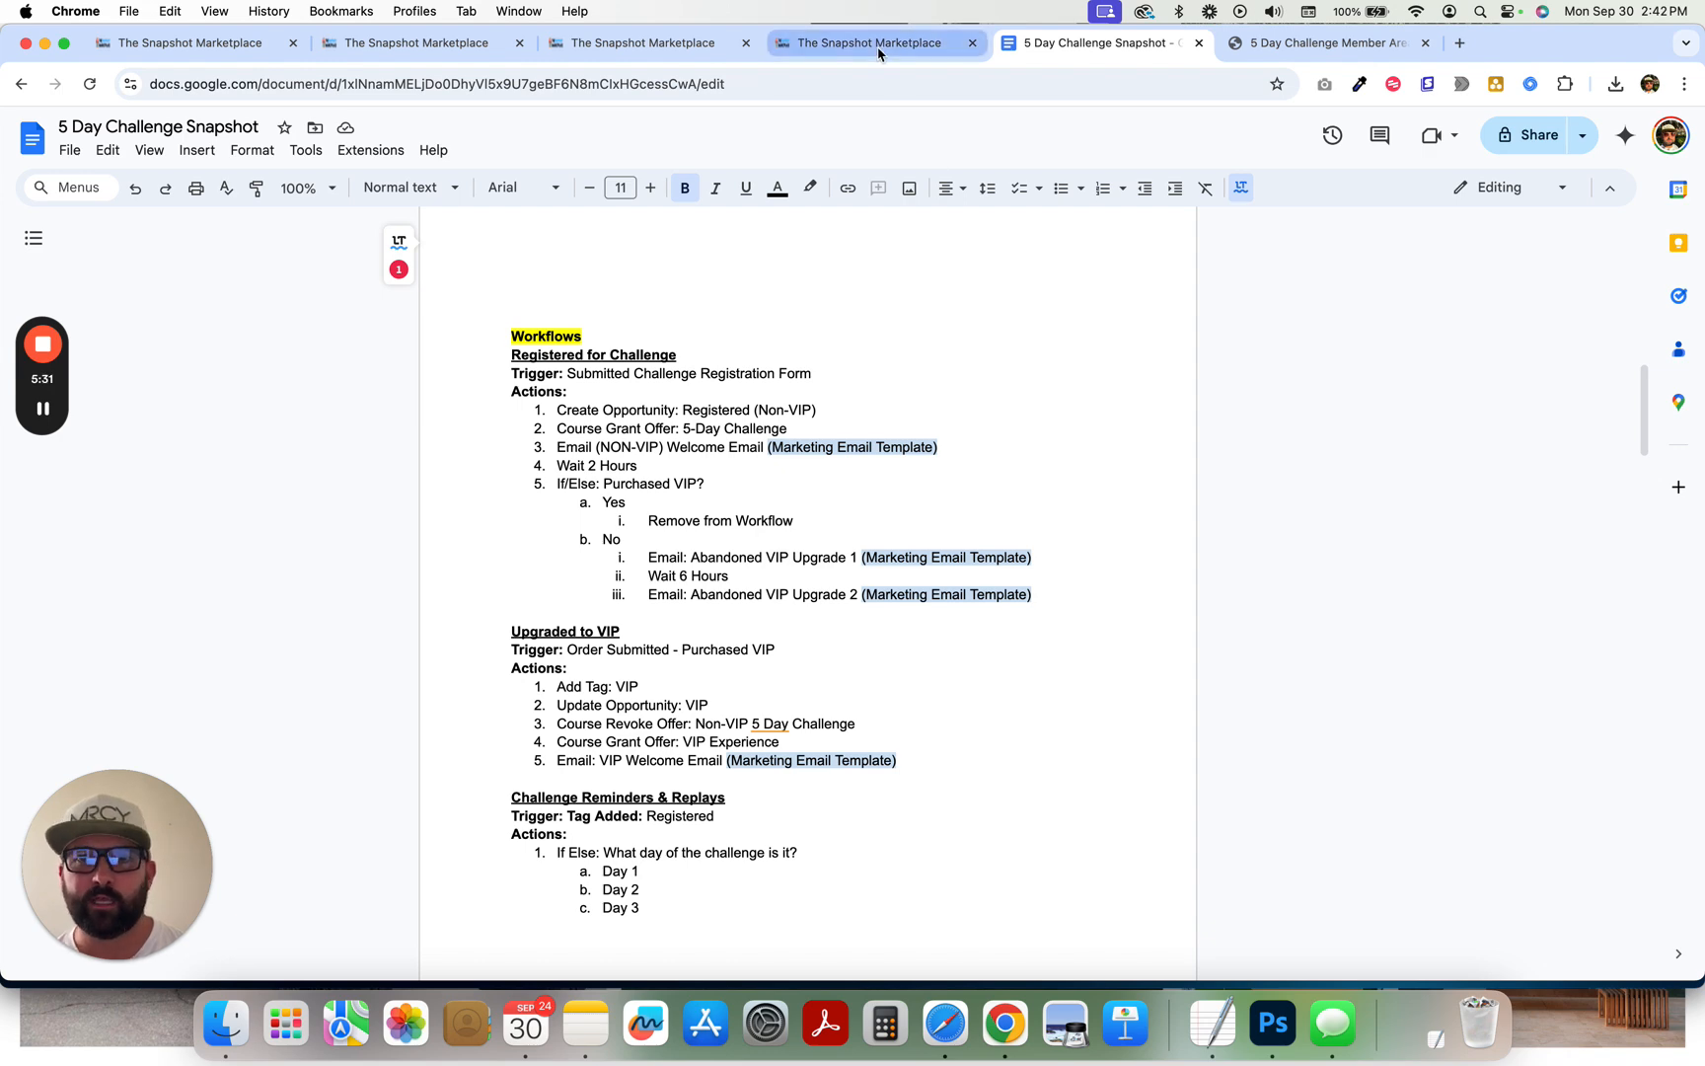
# - Scroll the Day 3 replay email from its greeting down to the homework and P.S
pyautogui.click(875, 43)
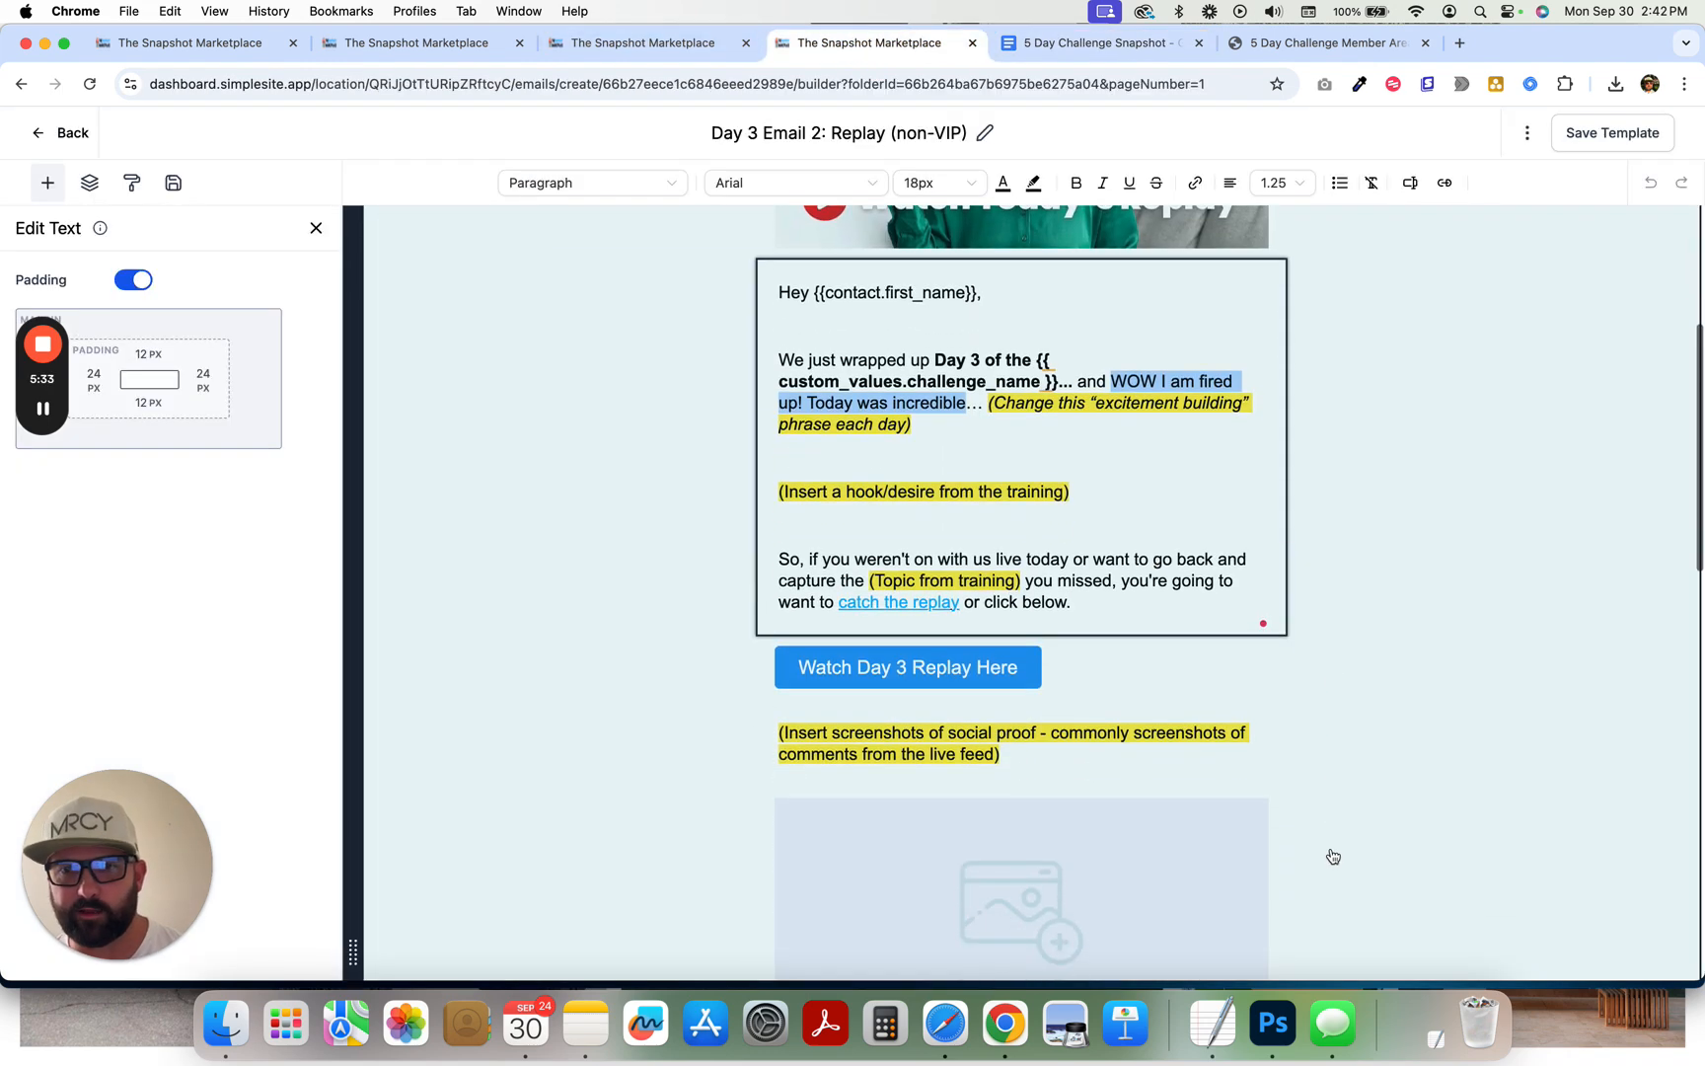
pyautogui.scroll(-3)
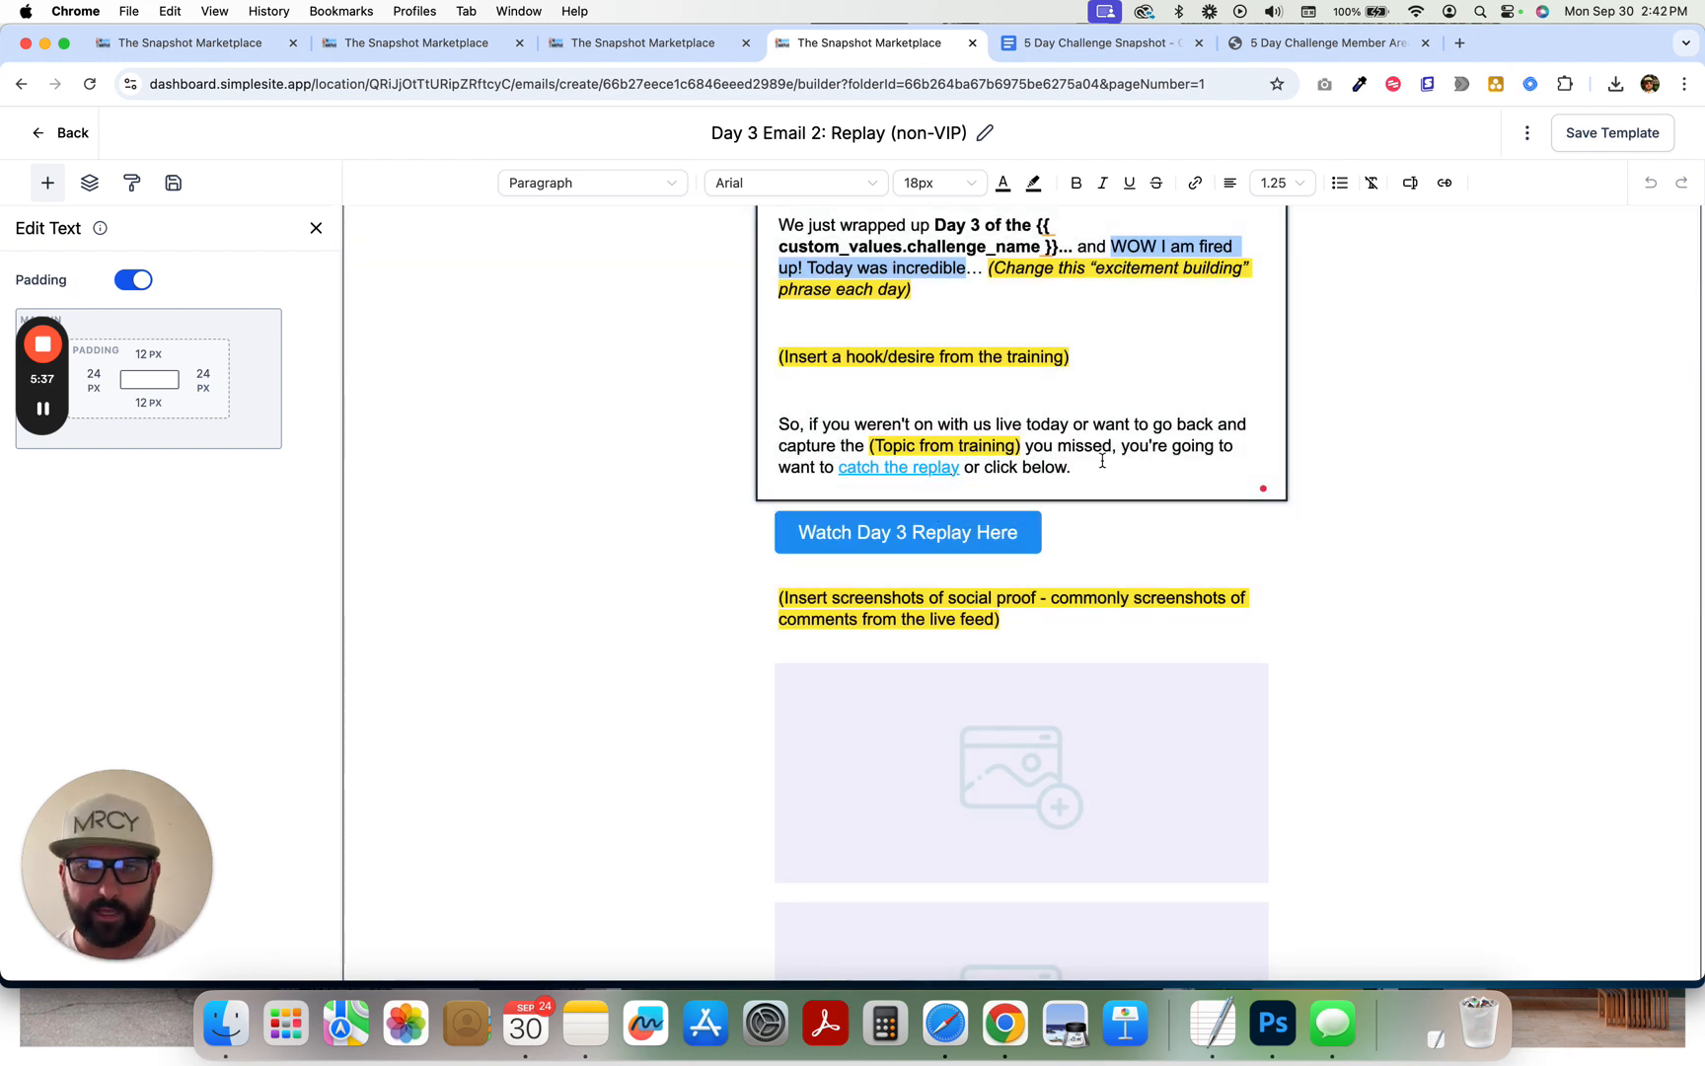
pyautogui.scroll(-3)
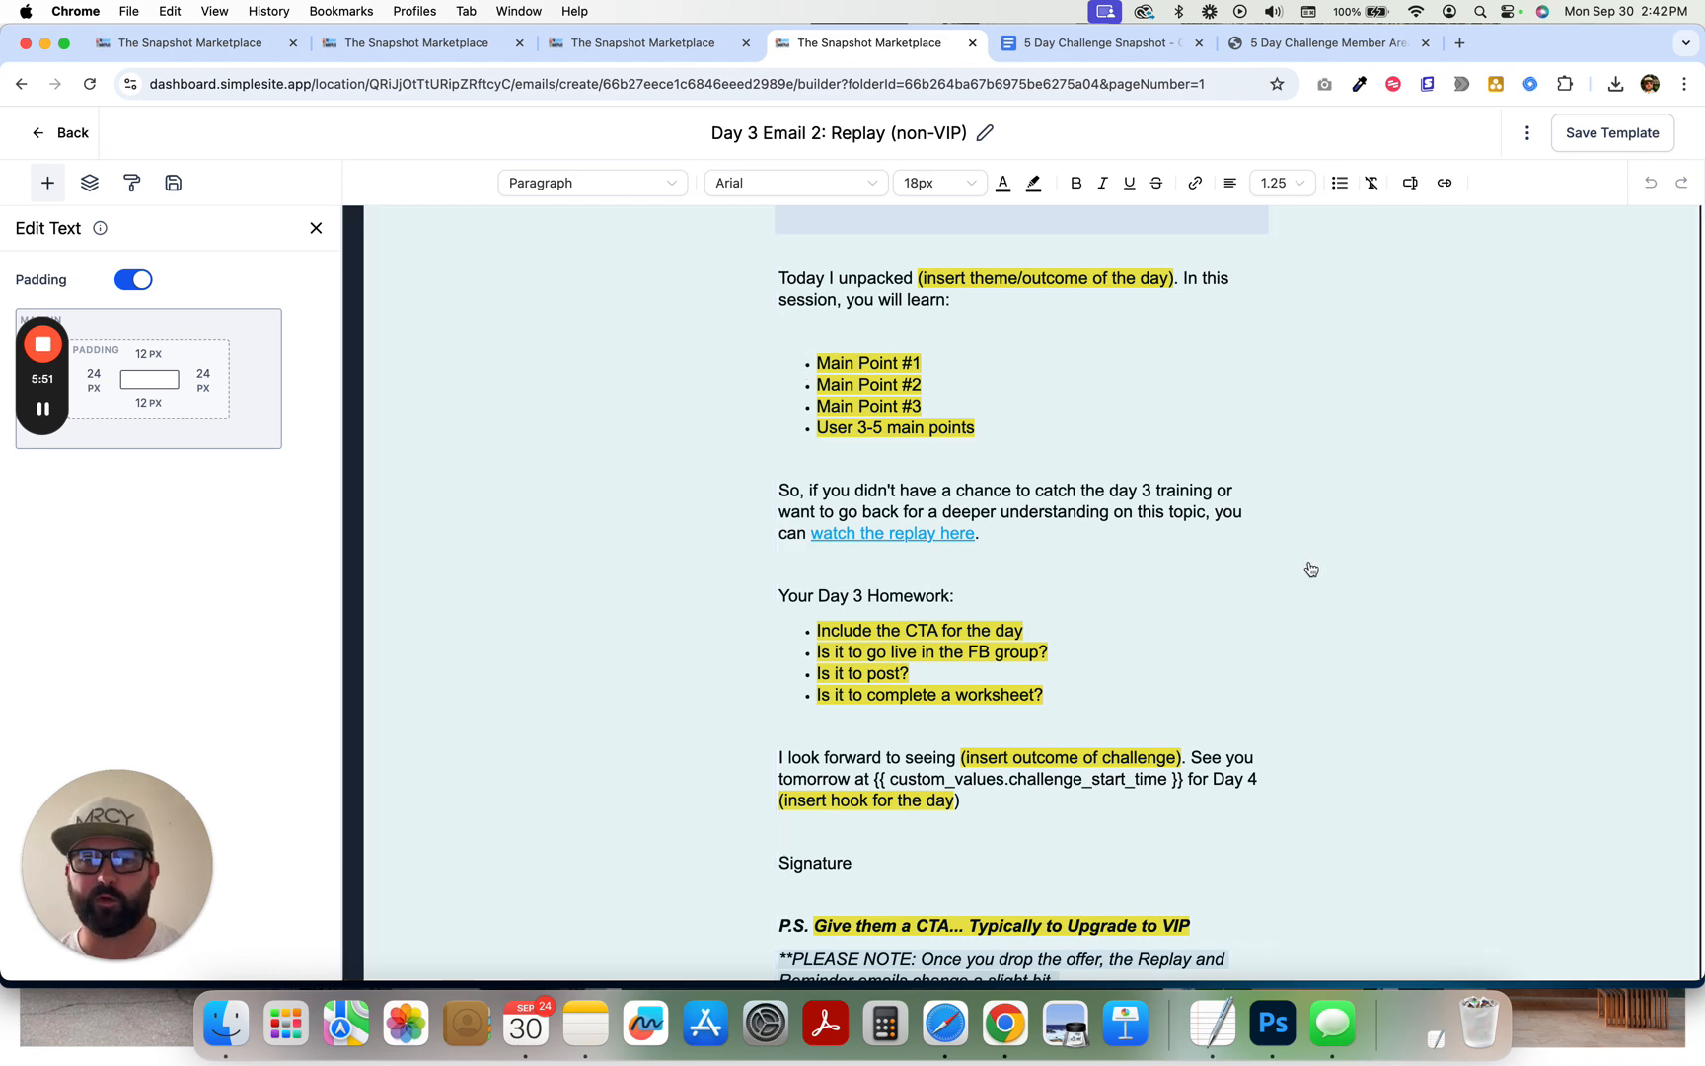
pyautogui.click(1098, 42)
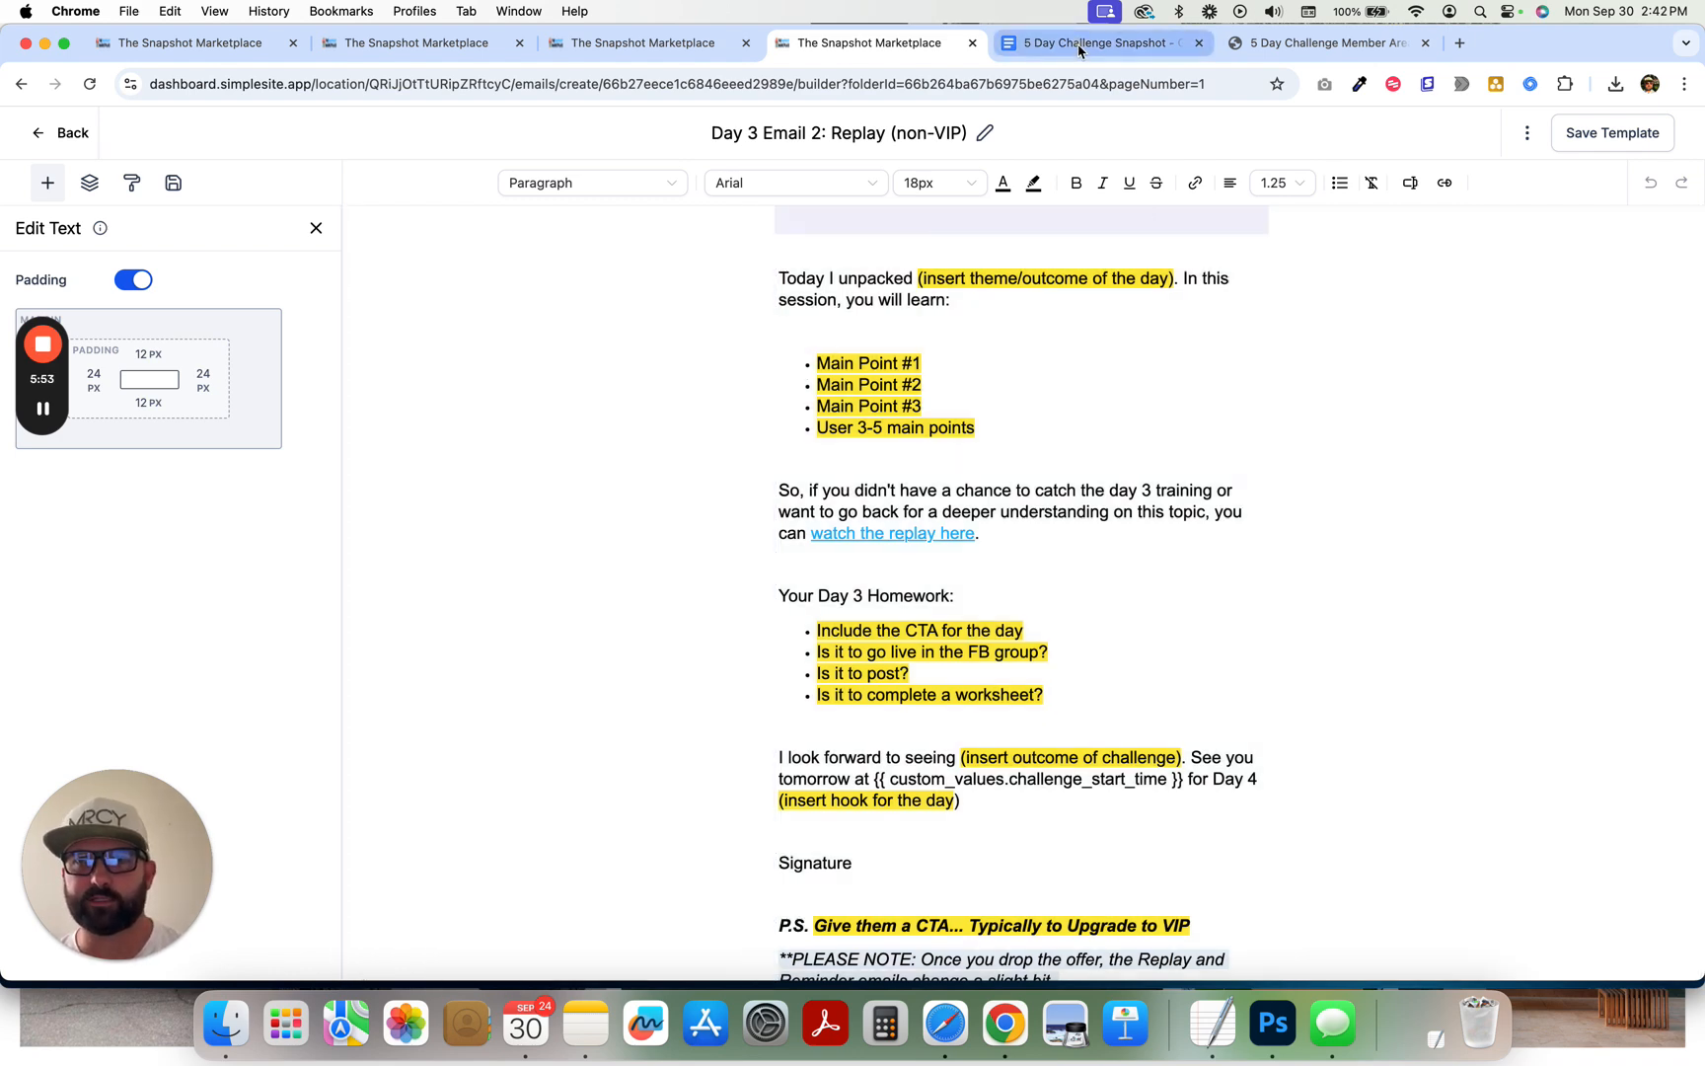
# - Scroll the outline through Challenge Reminders & Replays, Cart Closing and Bought Challenge Offer workflows to Forms
pyautogui.click(1098, 42)
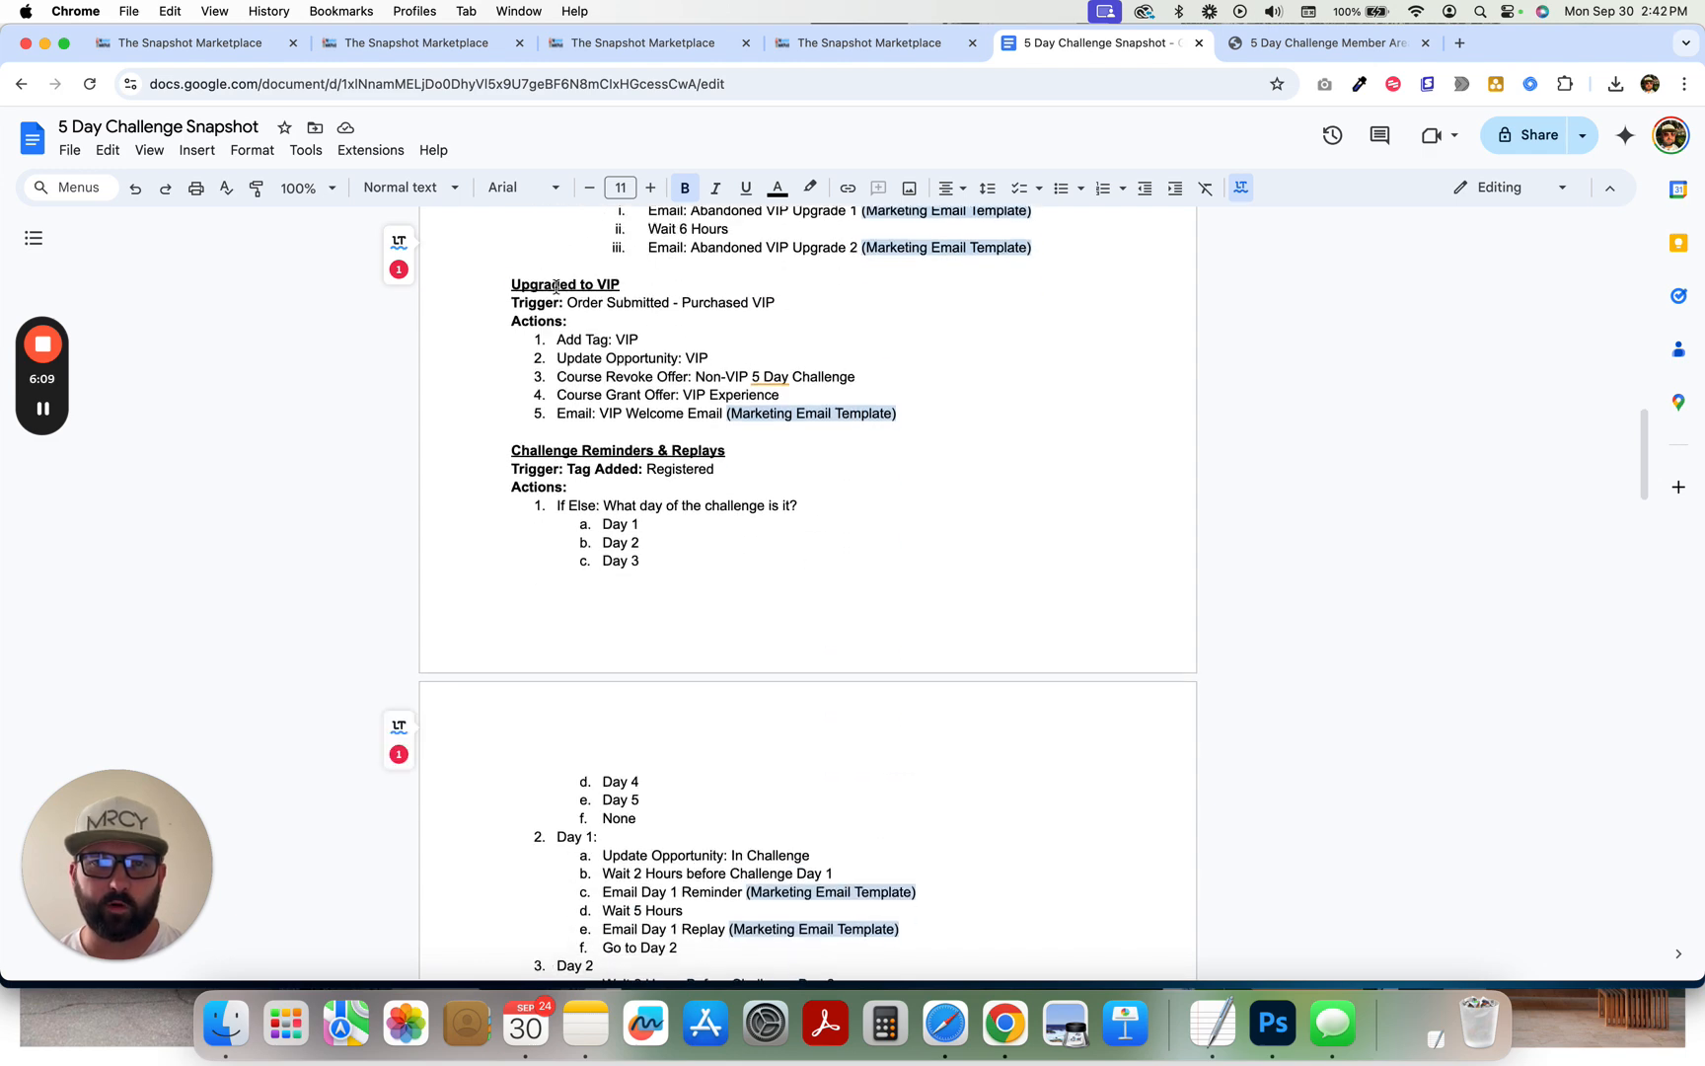
pyautogui.scroll(-3)
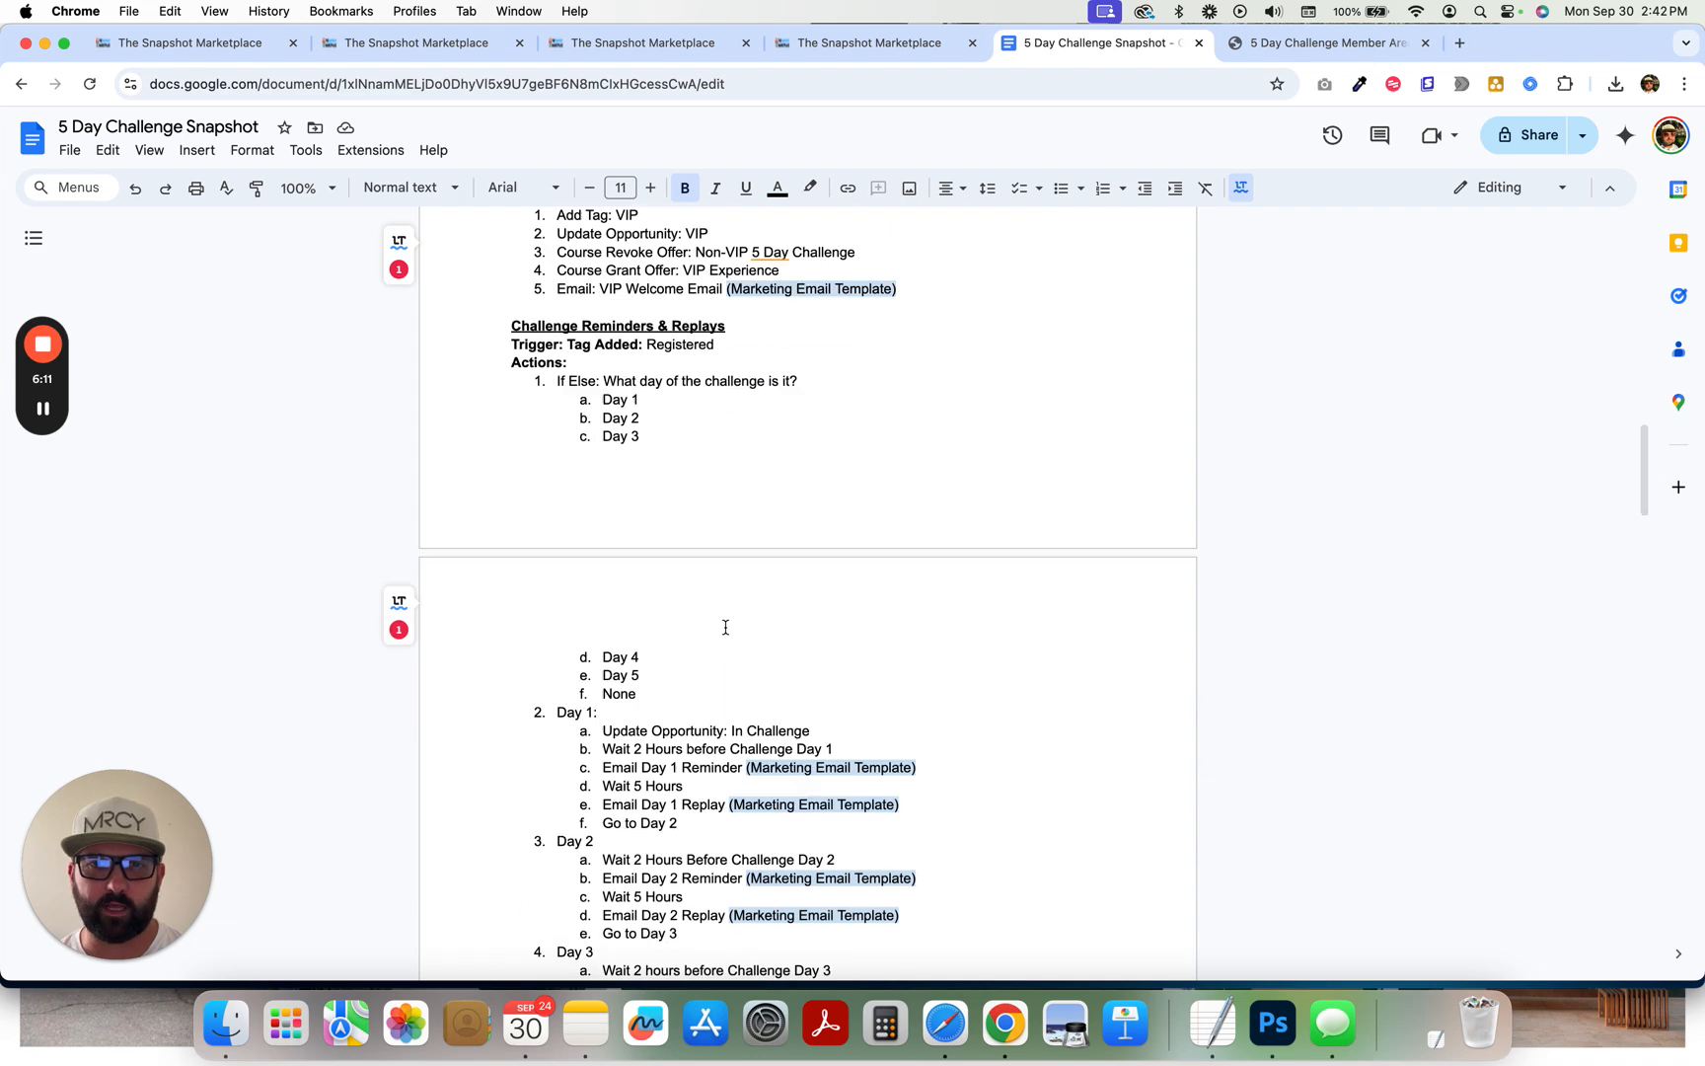
pyautogui.scroll(-3)
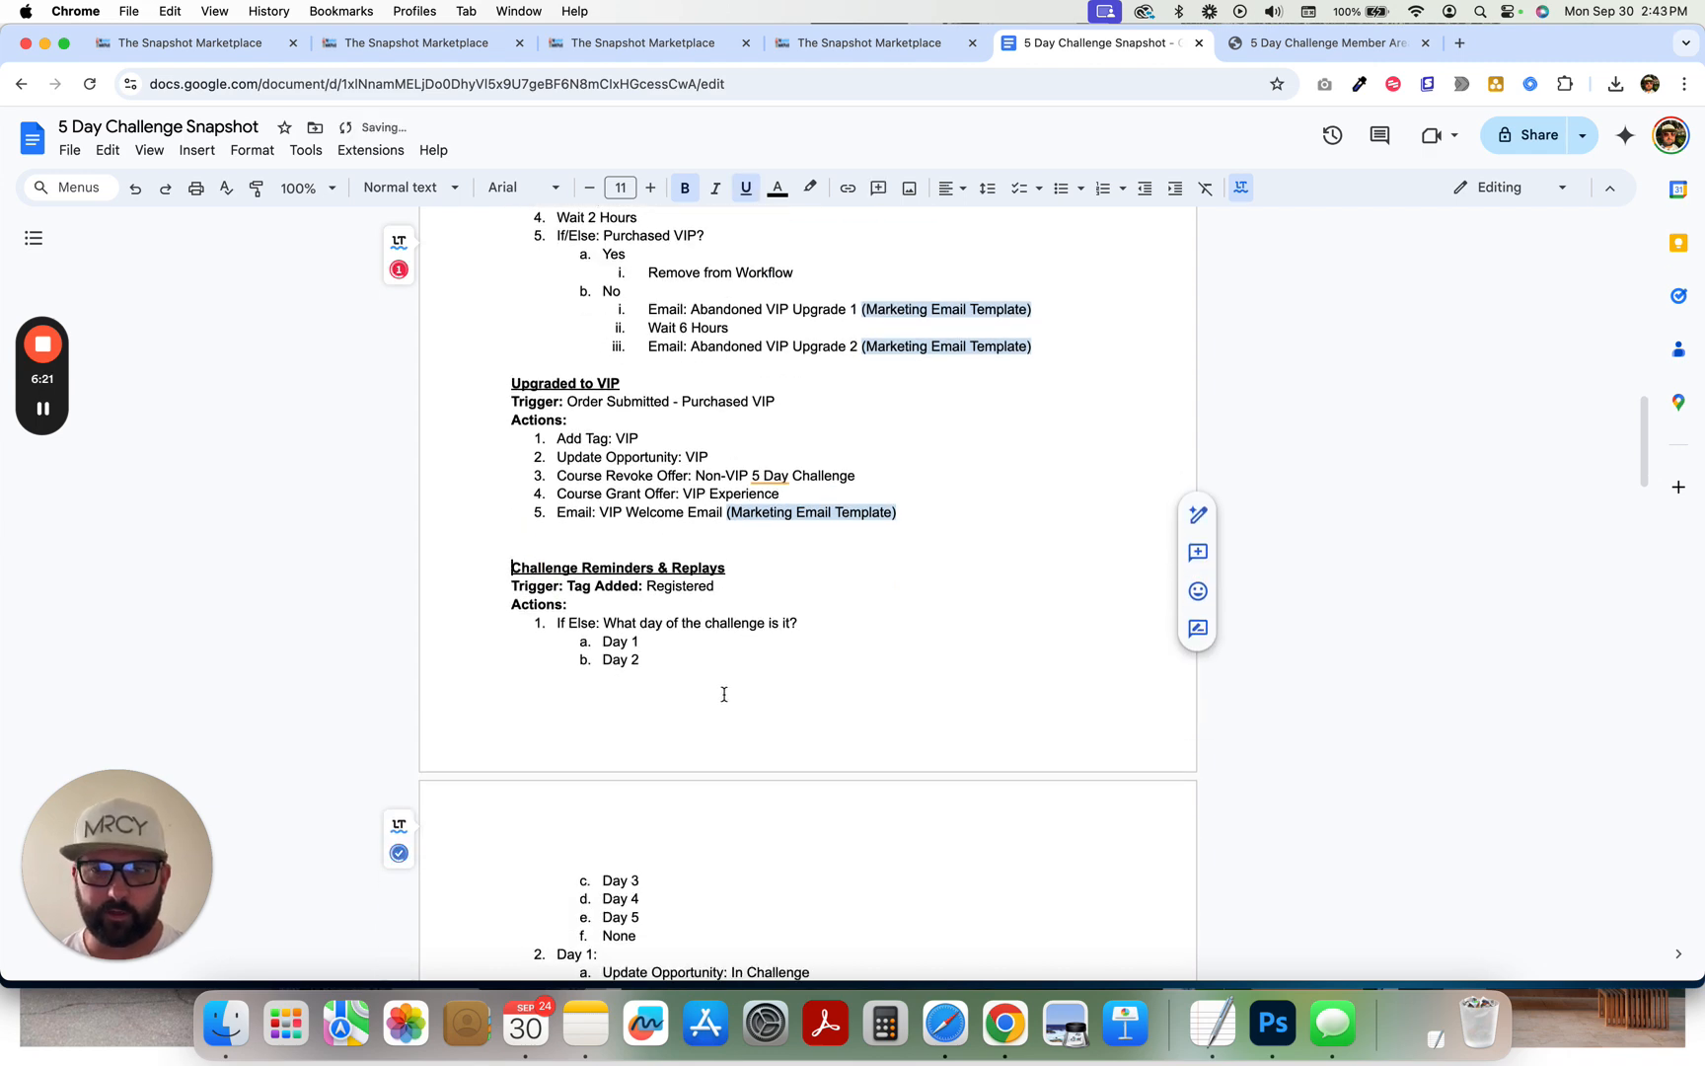
pyautogui.scroll(-3)
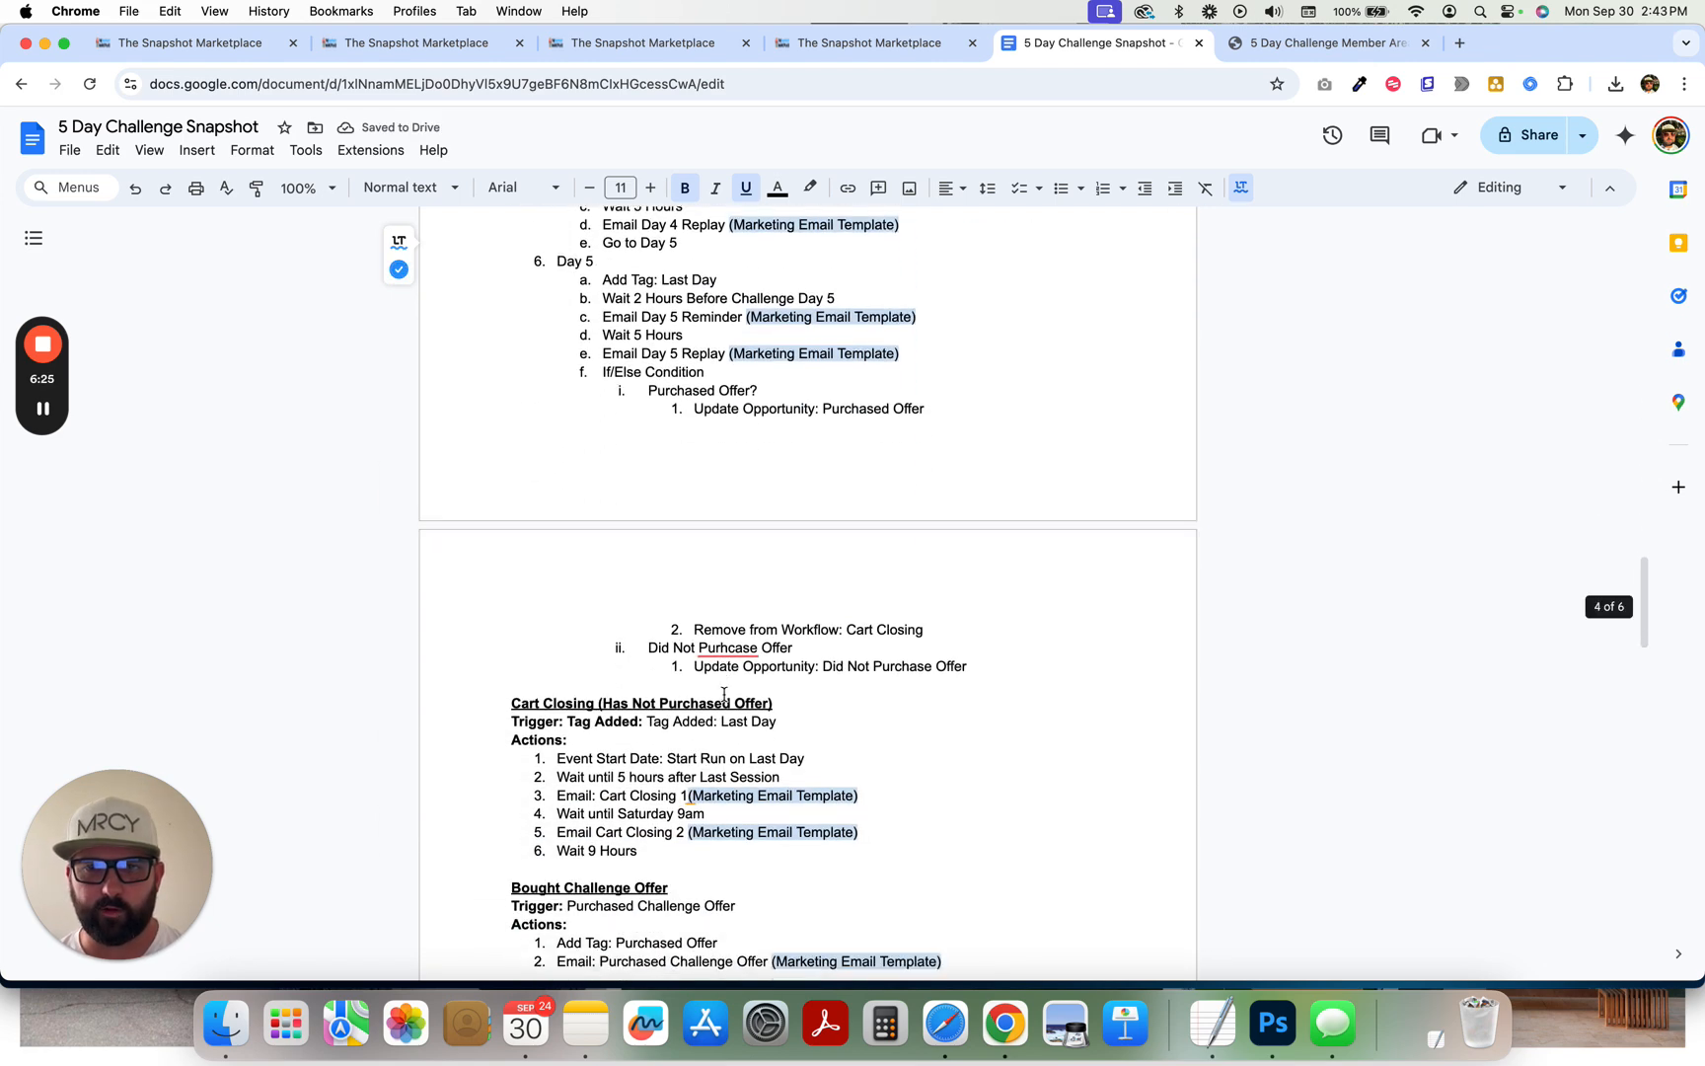
pyautogui.scroll(-3)
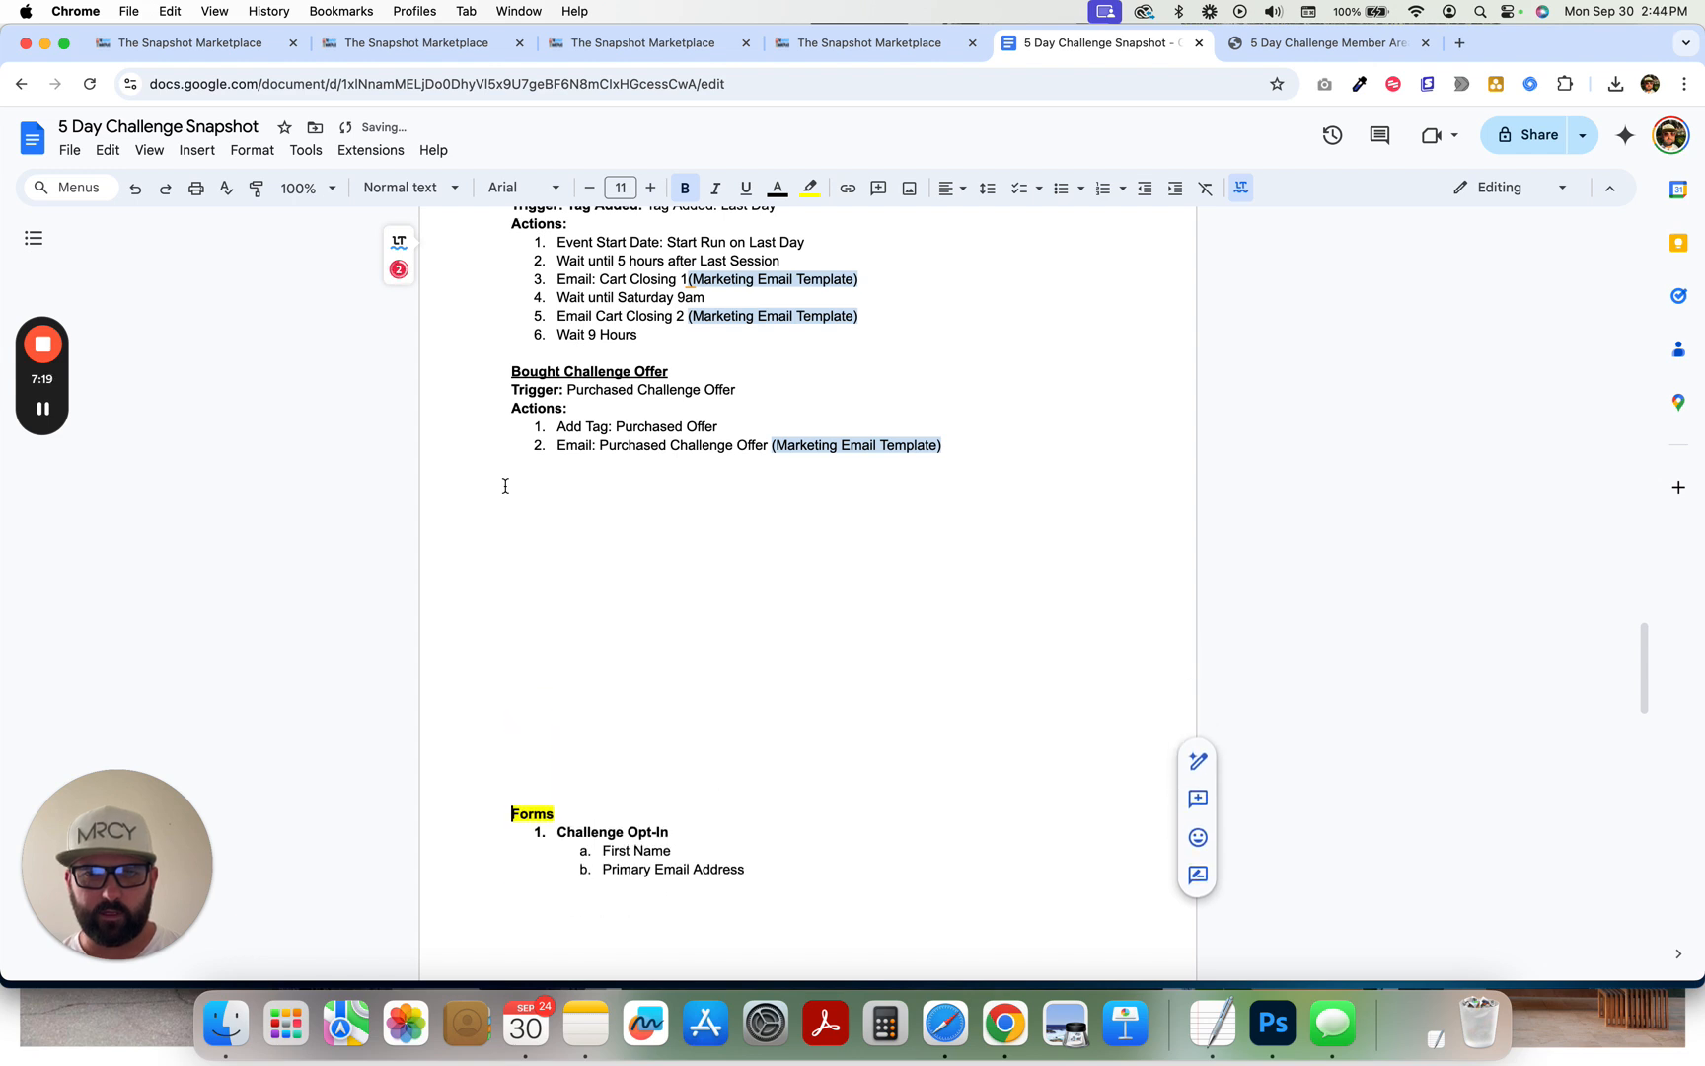
# - Scroll the outline down to the Funnel section
pyautogui.scroll(-3)
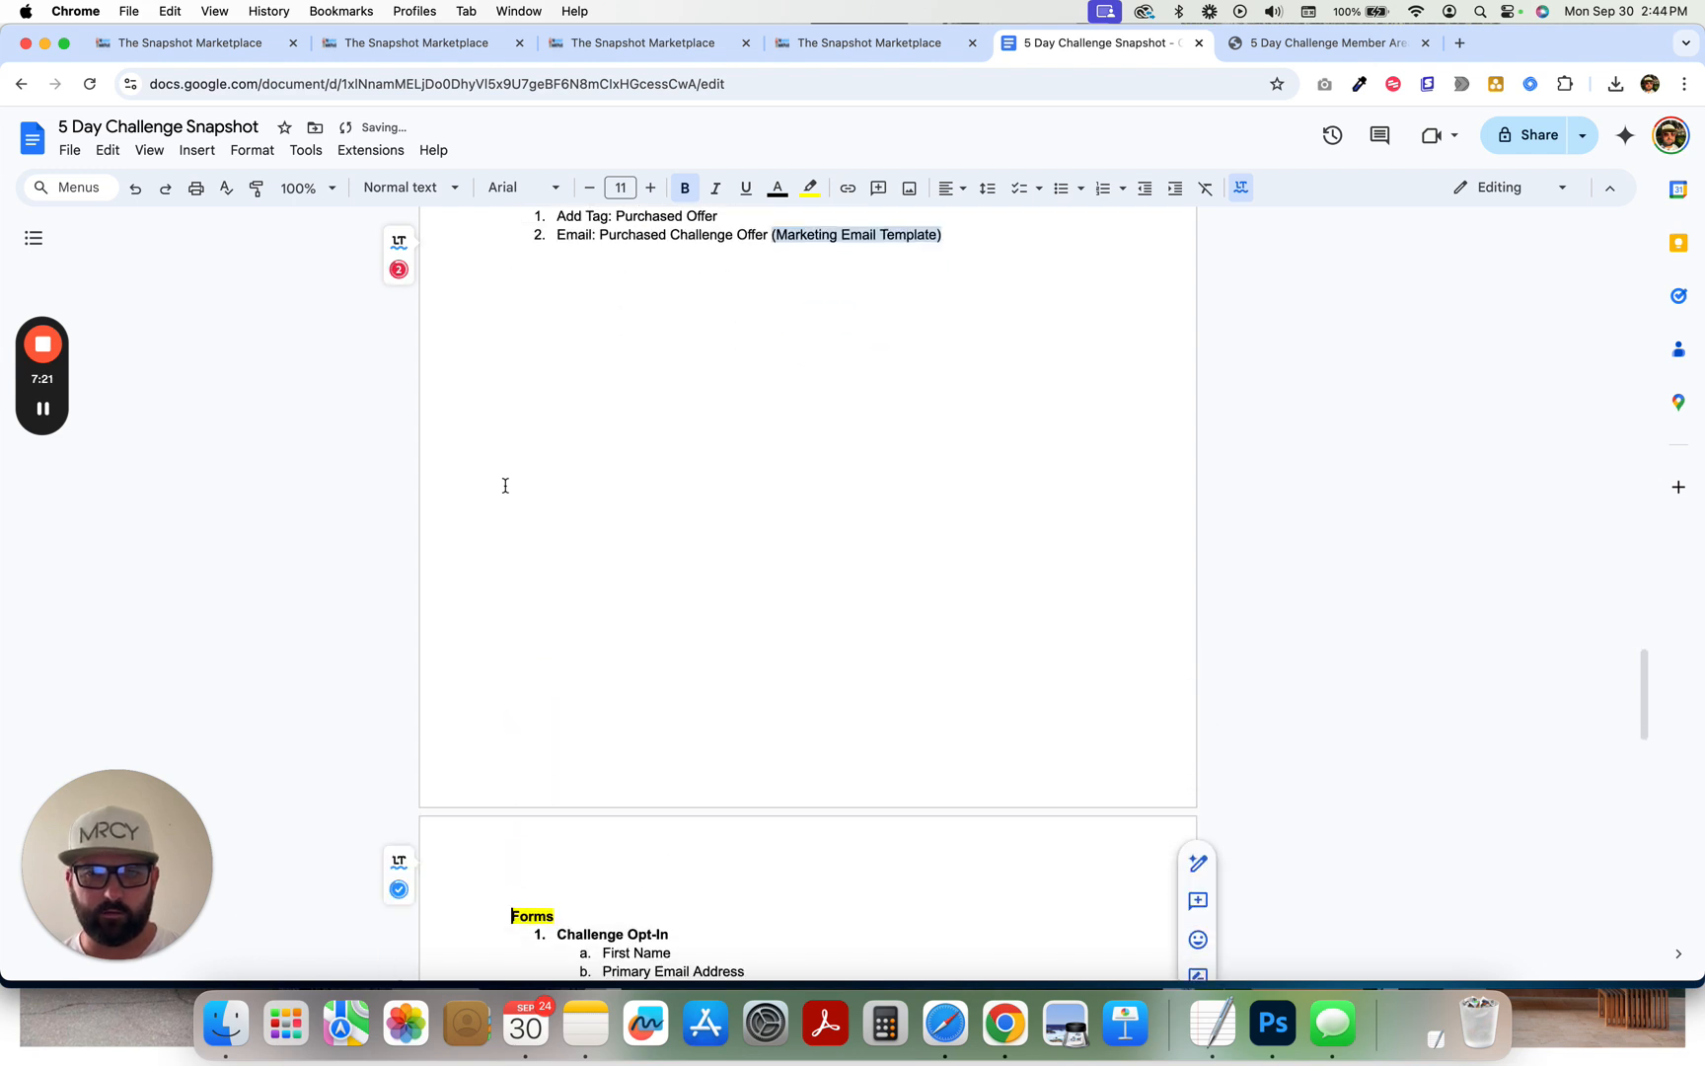
pyautogui.scroll(-3)
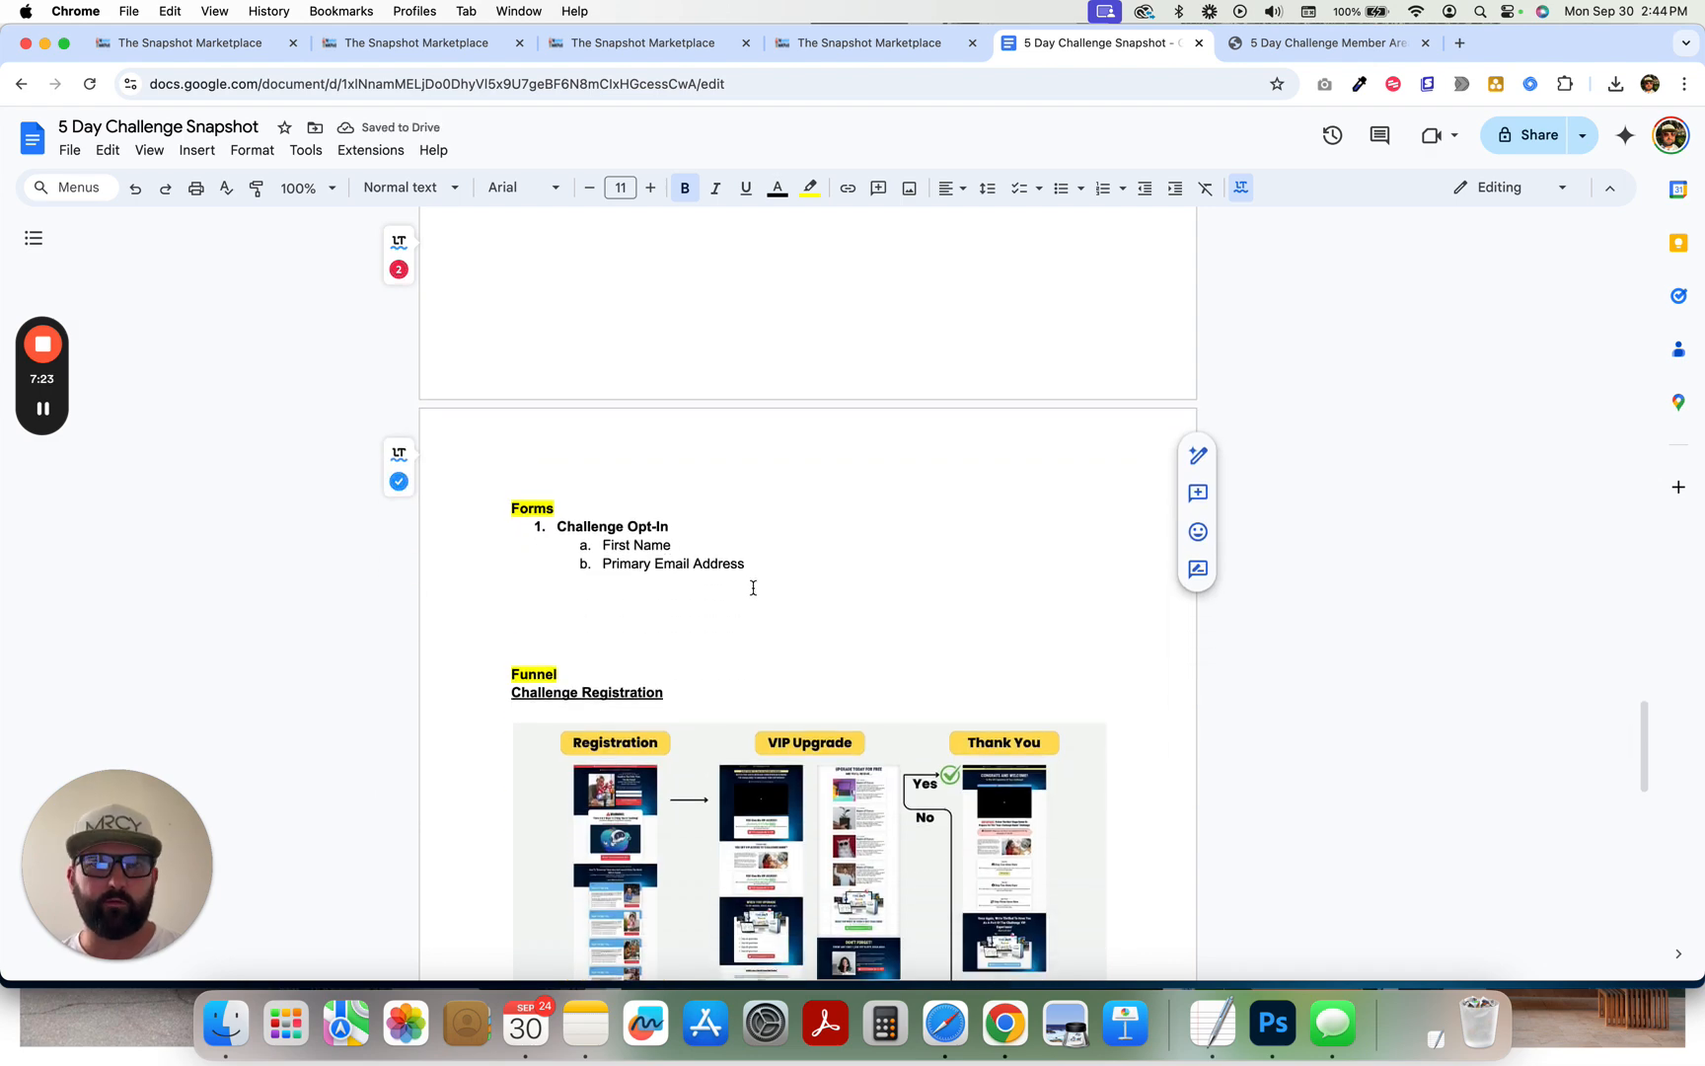
pyautogui.scroll(-3)
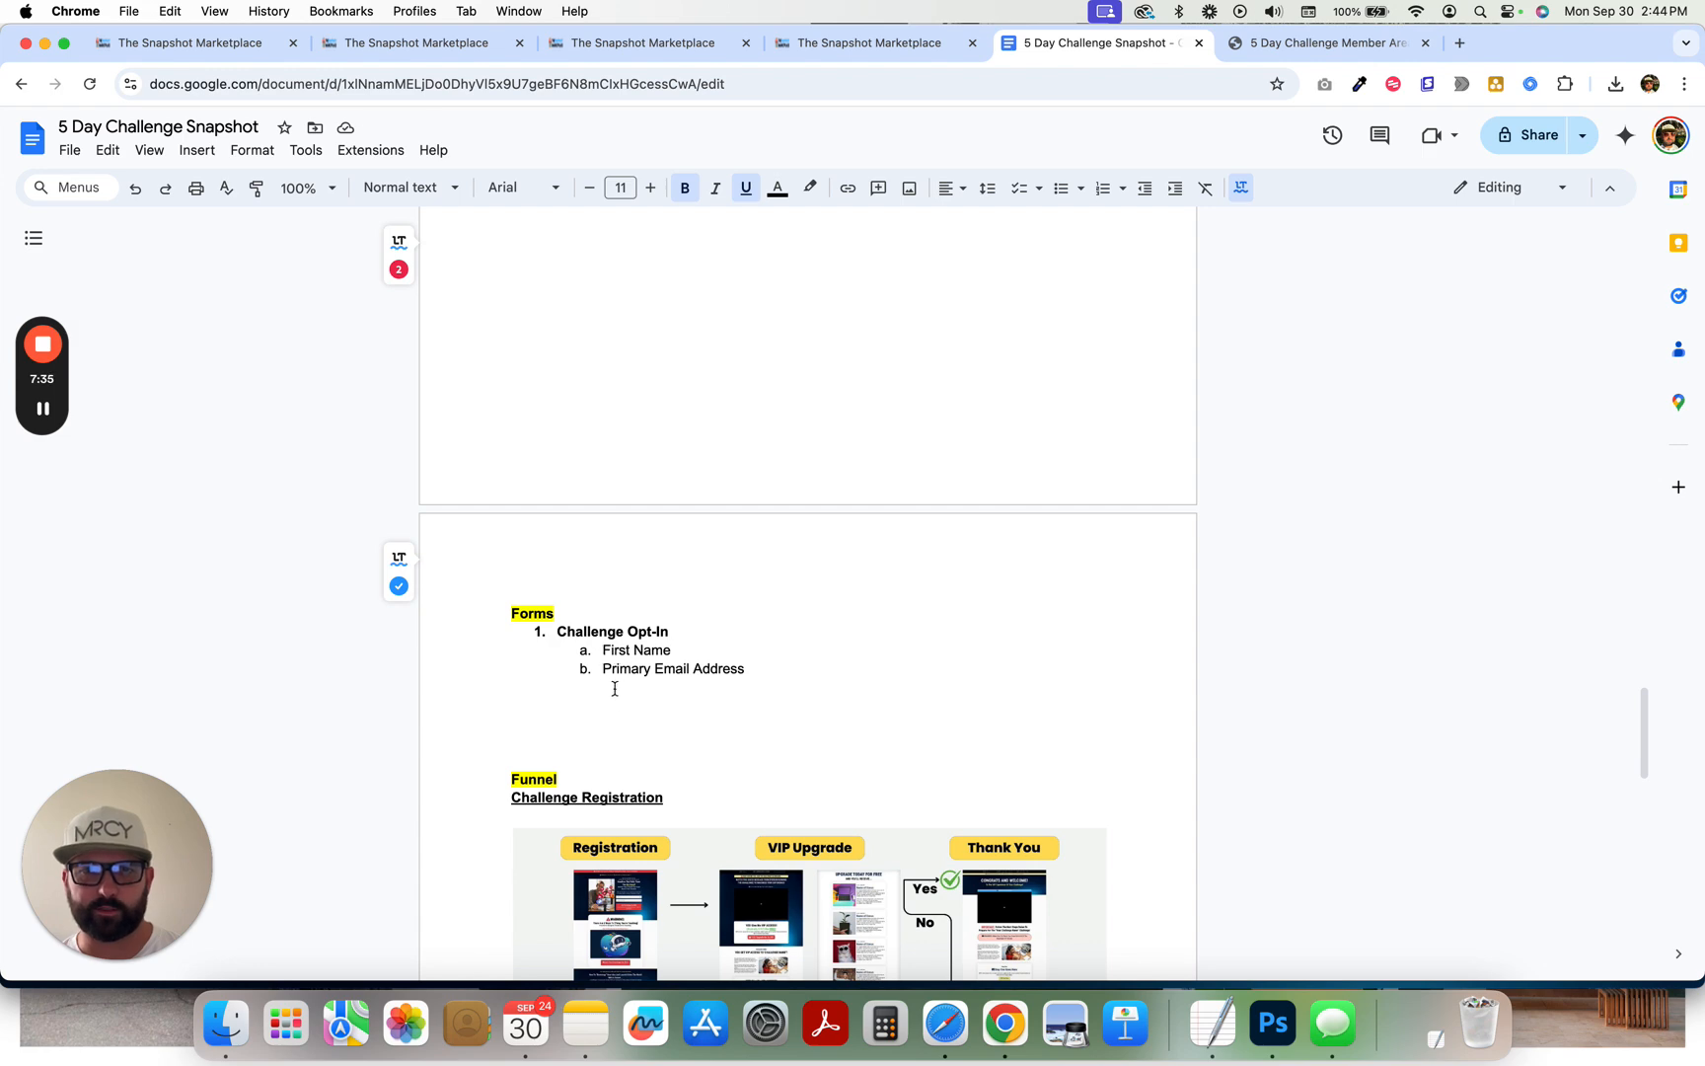
pyautogui.scroll(-3)
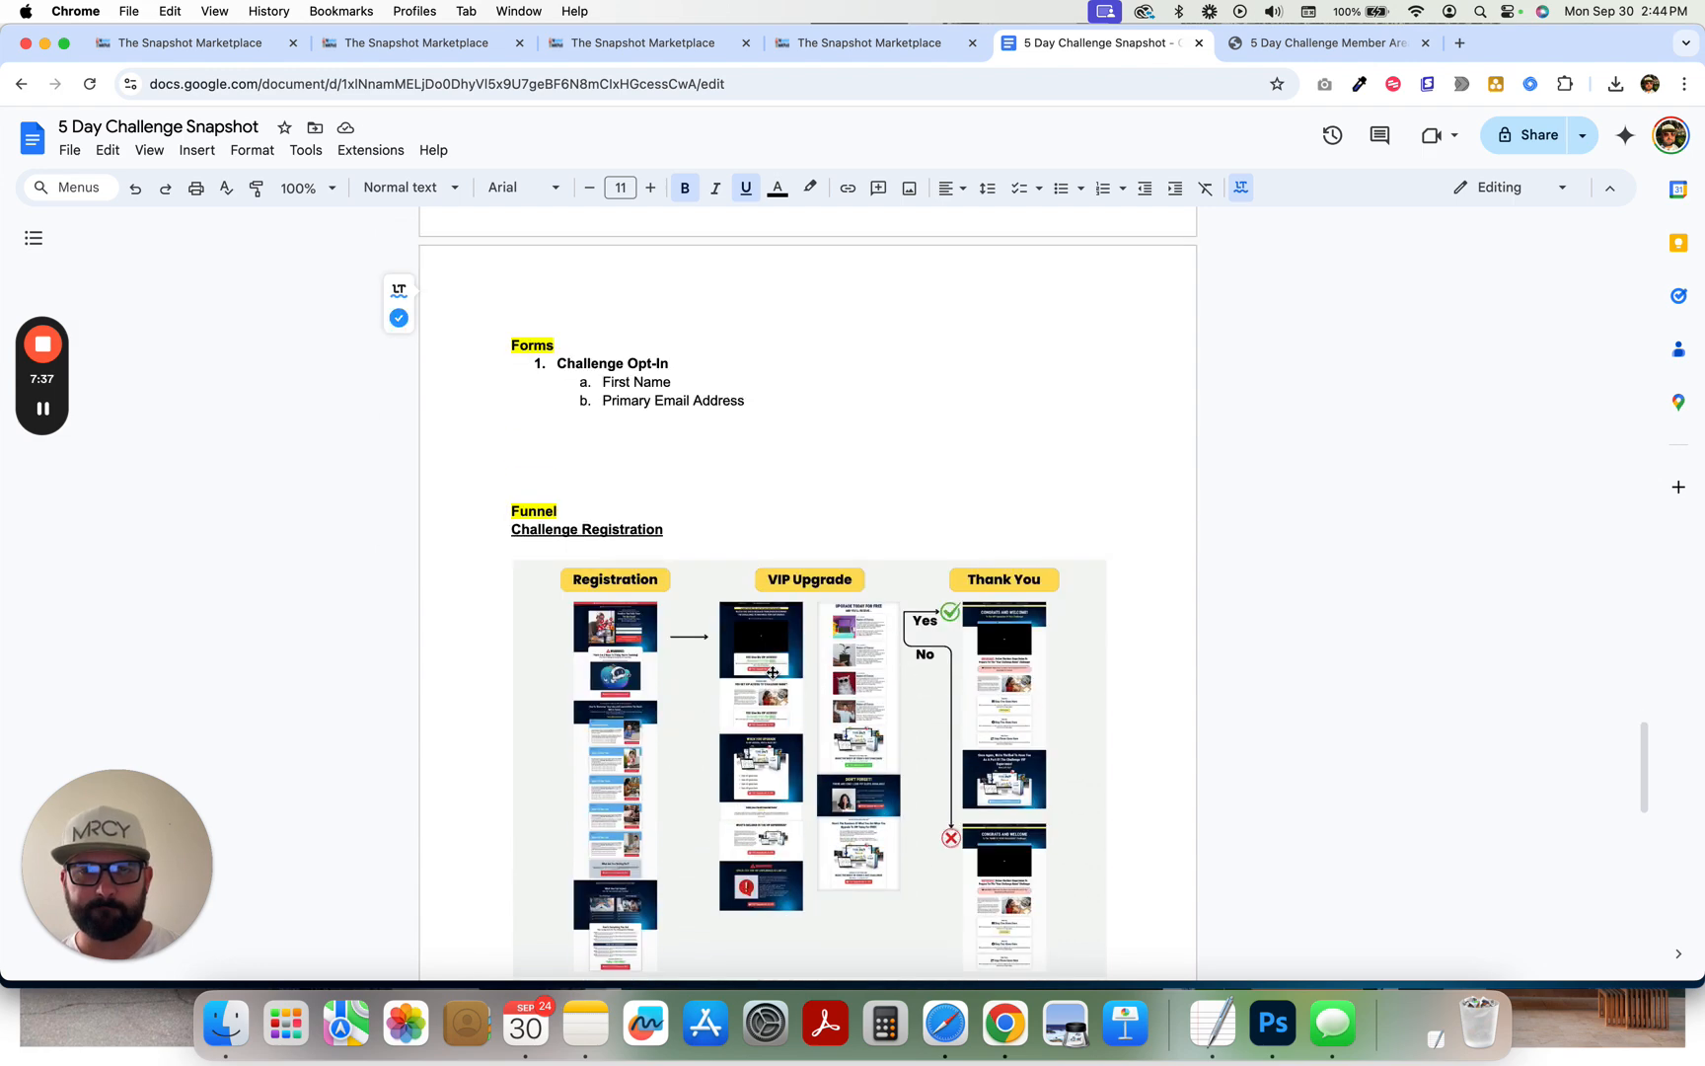
pyautogui.scroll(-3)
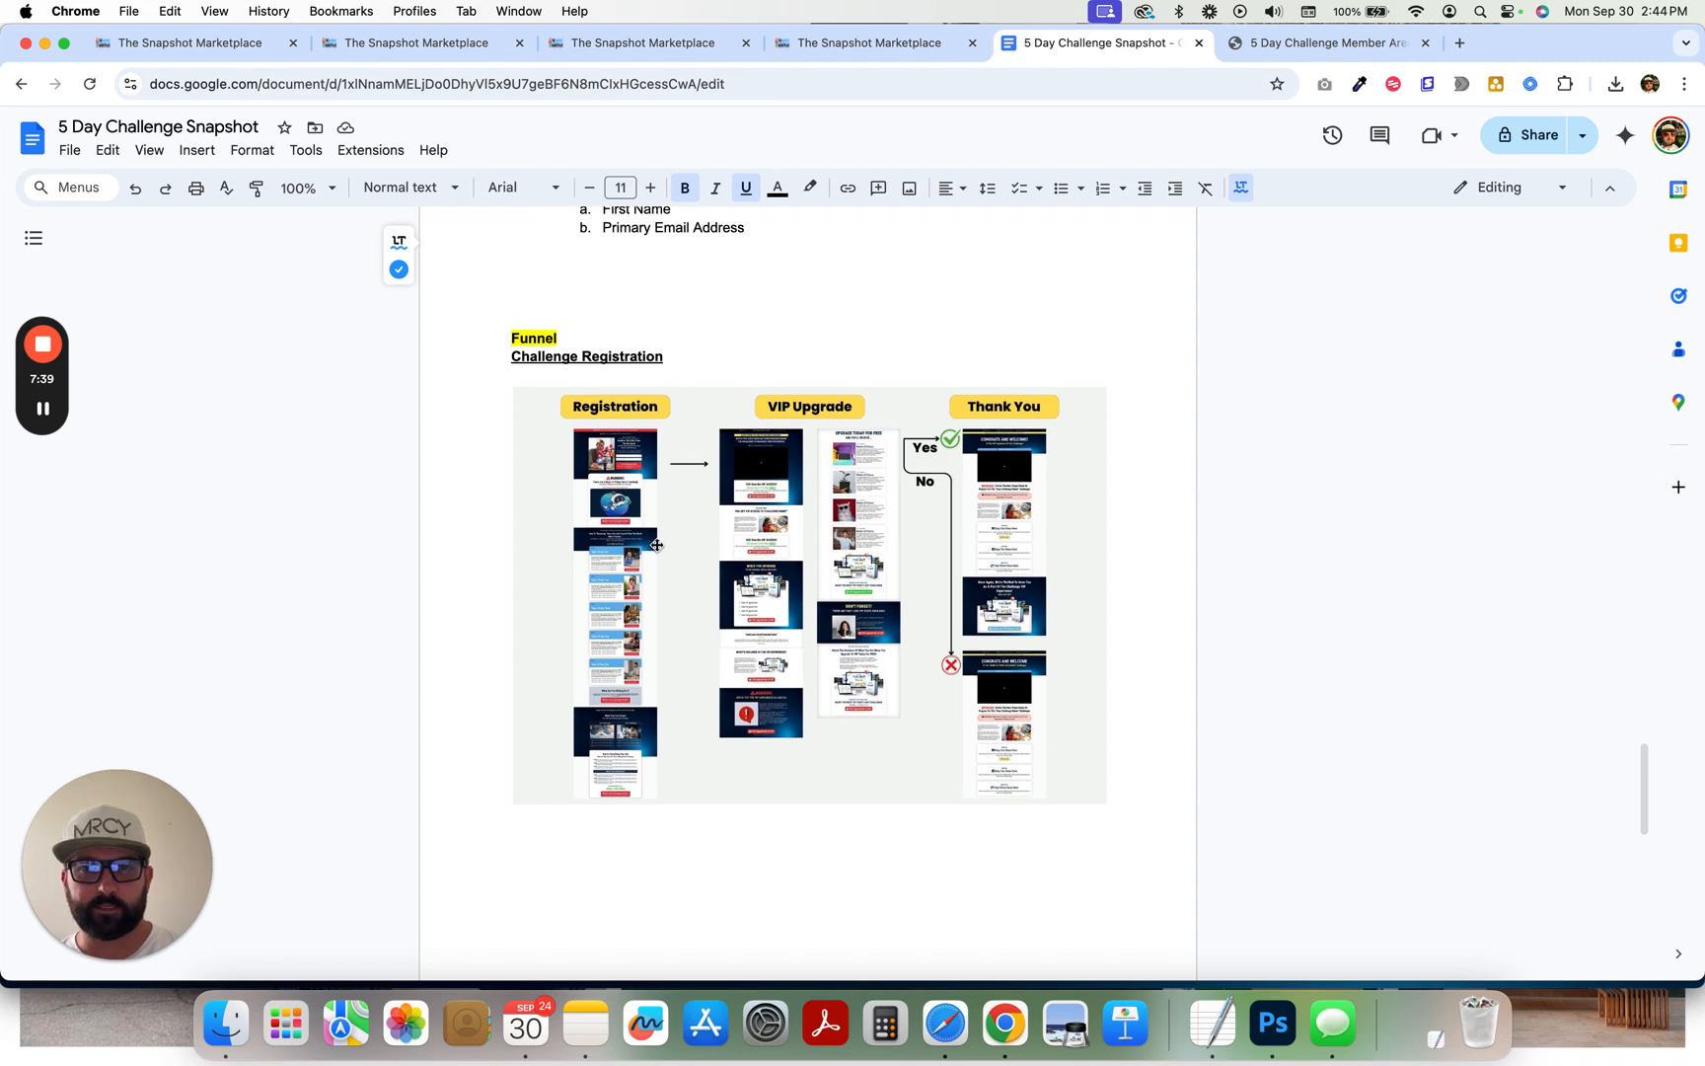
pyautogui.moveTo(765, 567)
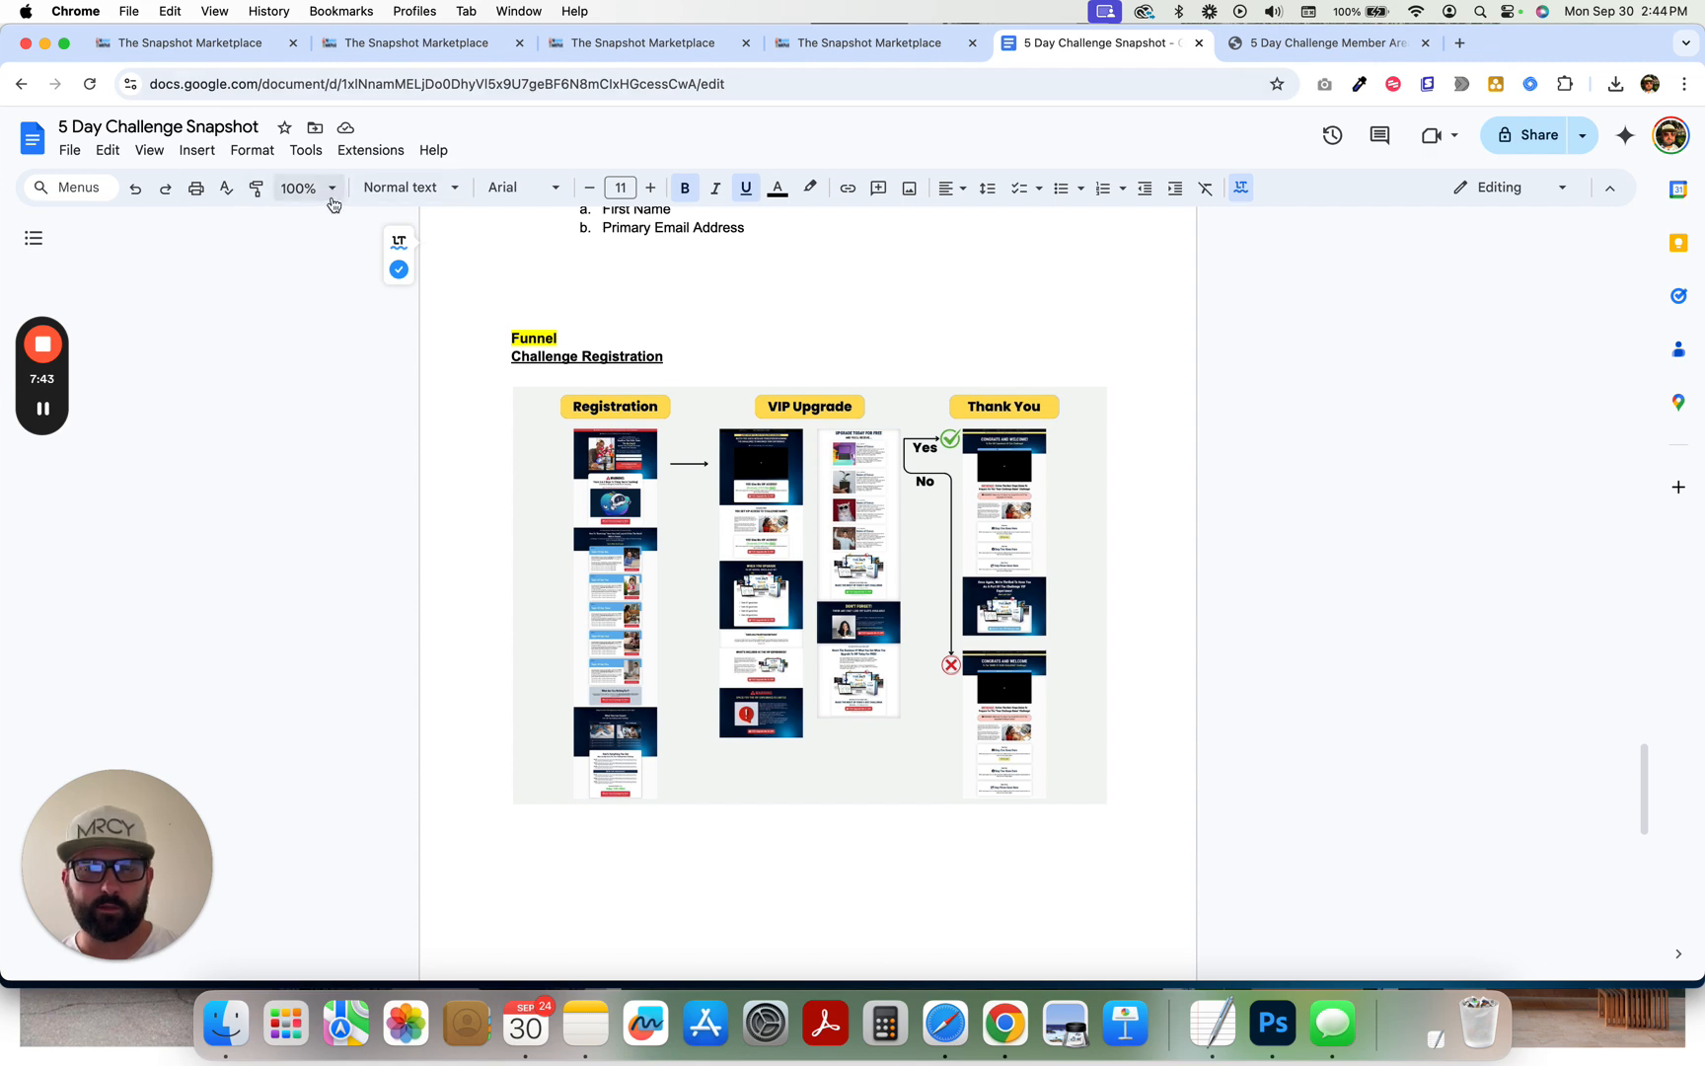
# - Zoom to 150% to inspect the Challenge Registration and Challenge Offer funnel diagrams
pyautogui.click(296, 188)
pyautogui.write('150')
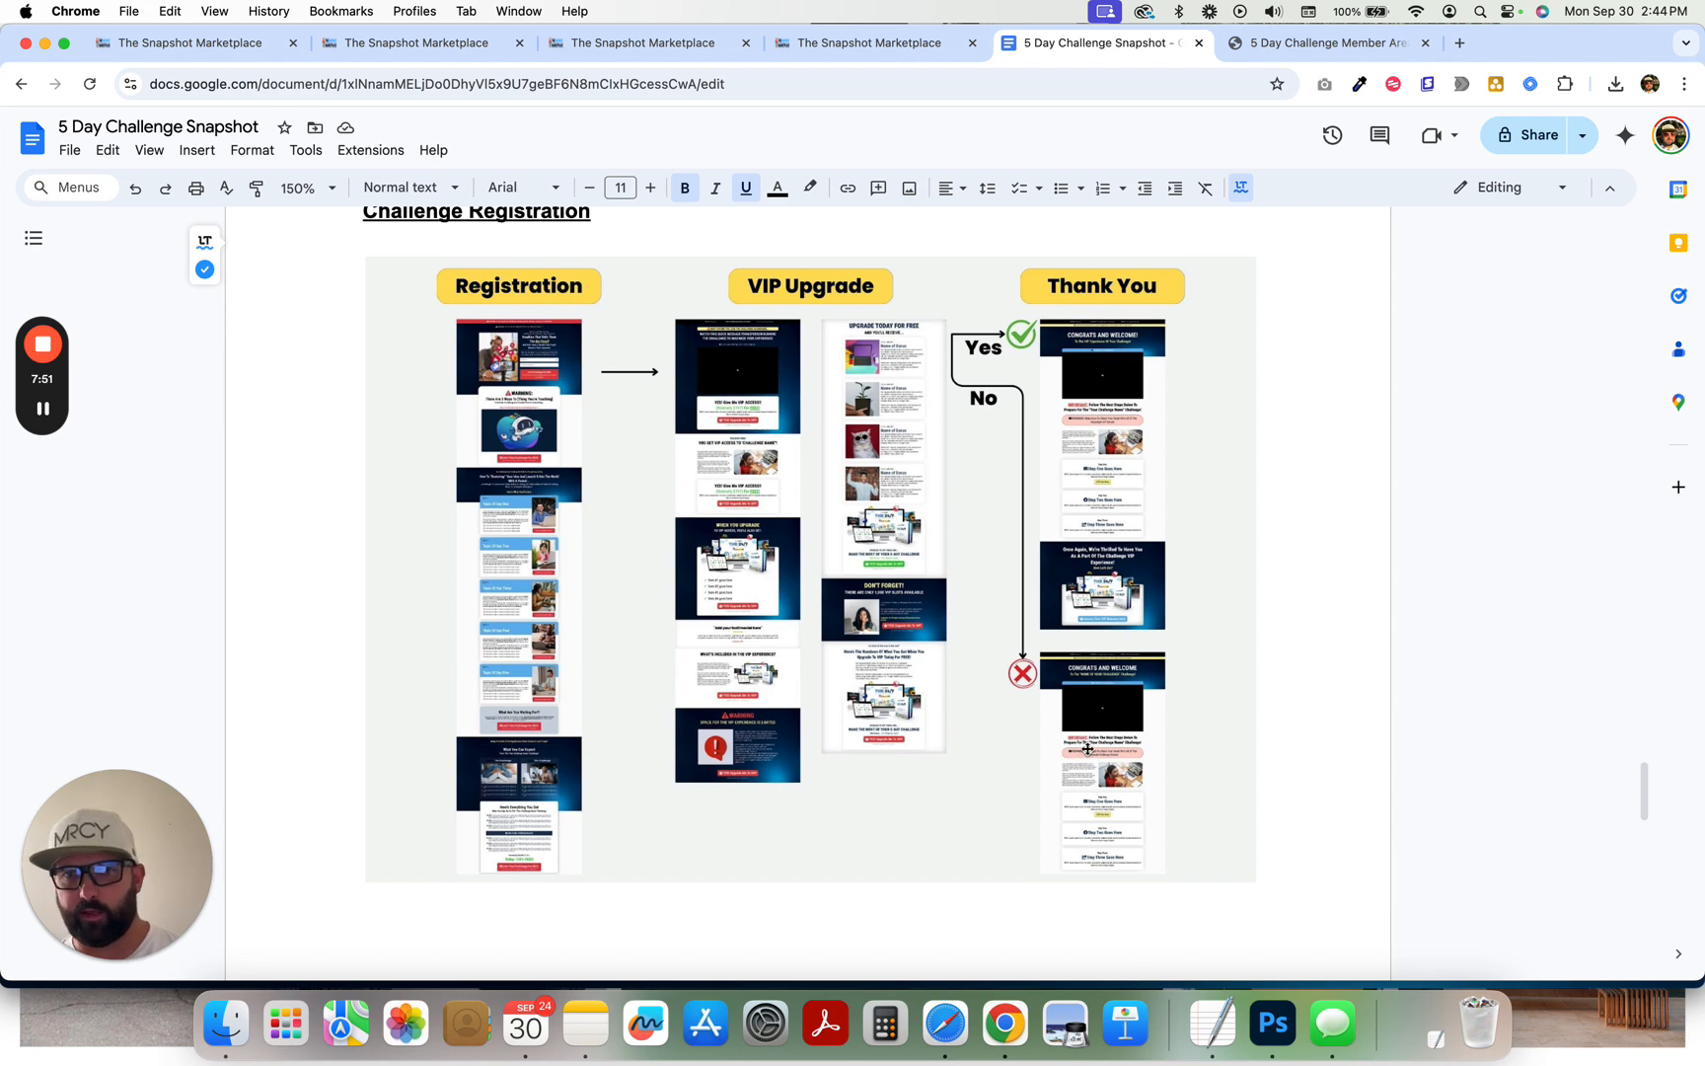
pyautogui.moveTo(971, 342)
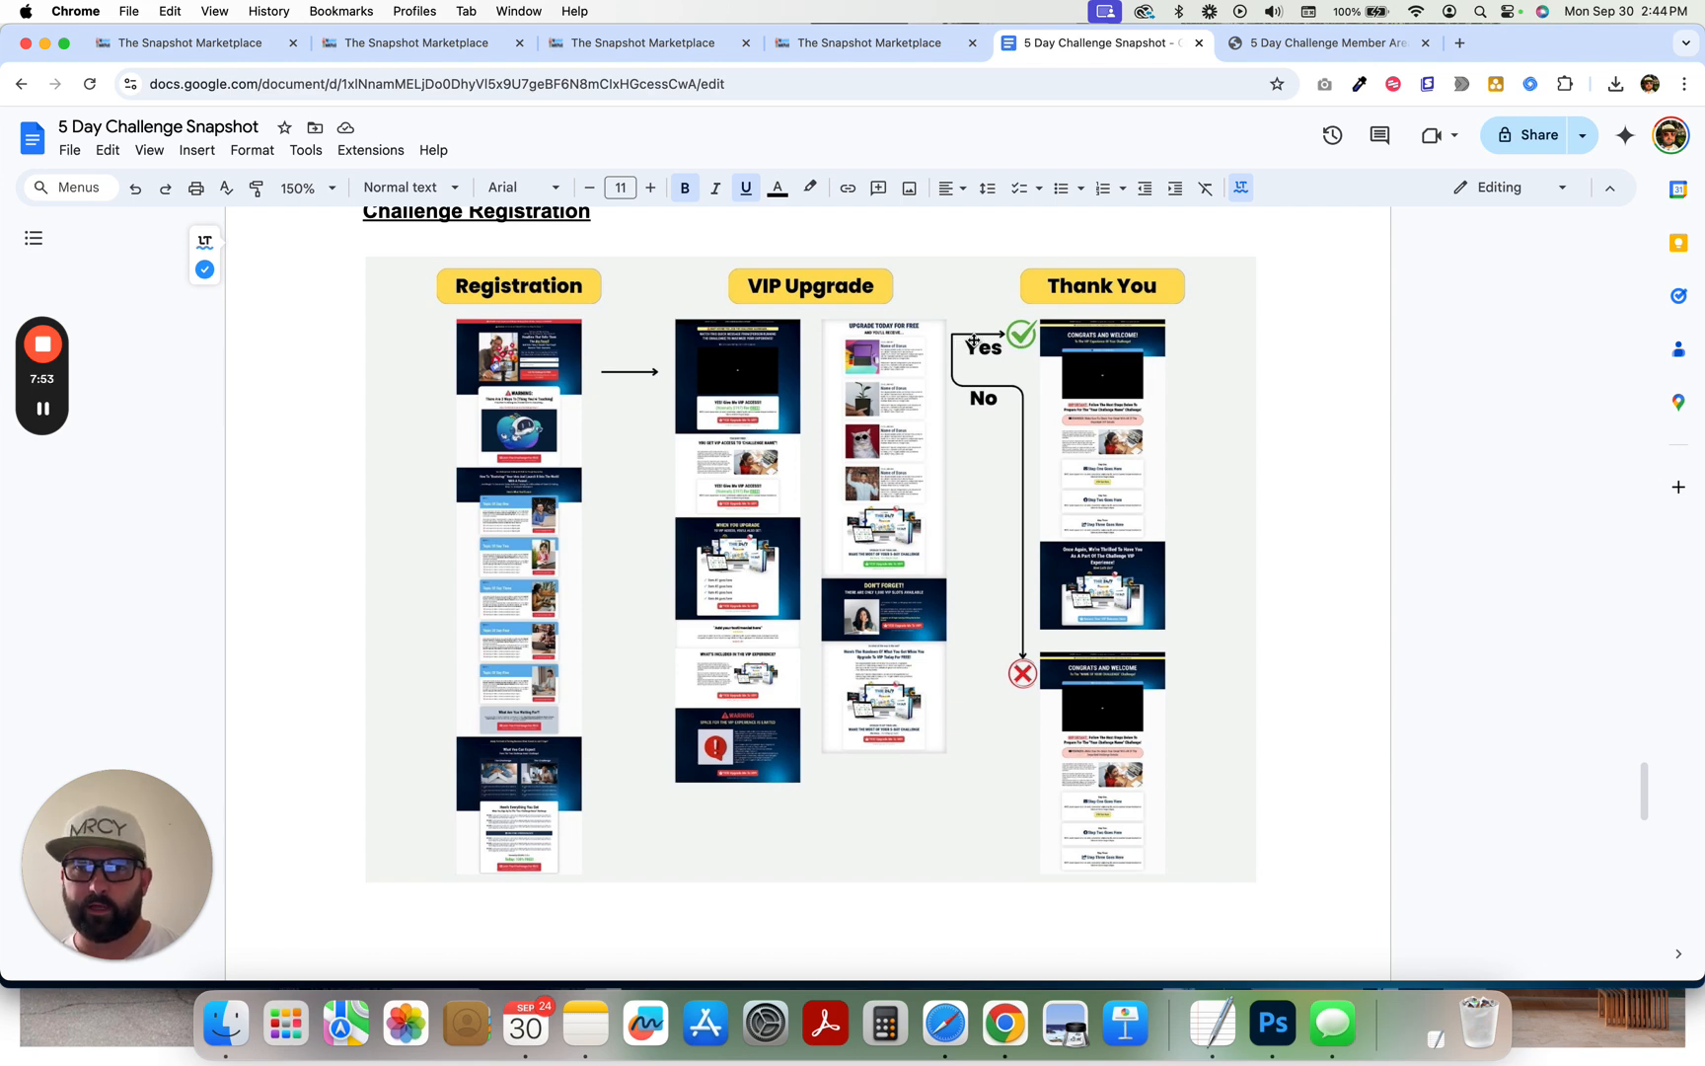
pyautogui.moveTo(1142, 507)
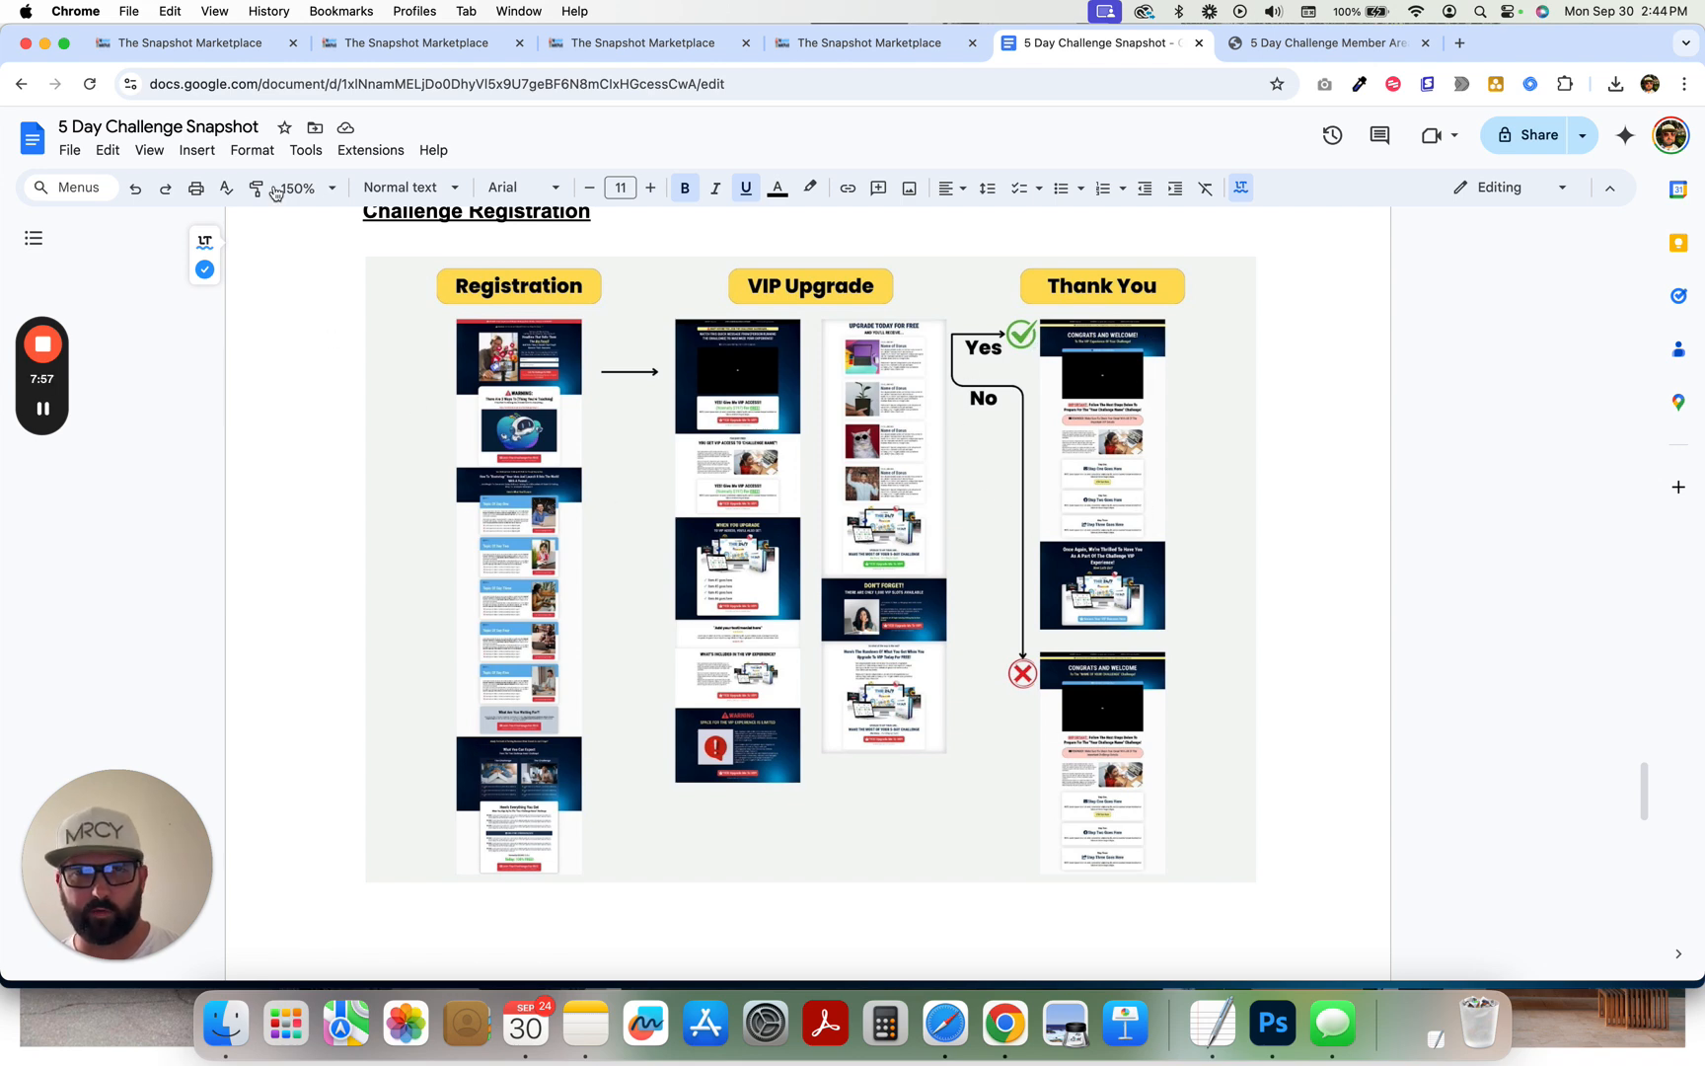
pyautogui.moveTo(768, 614)
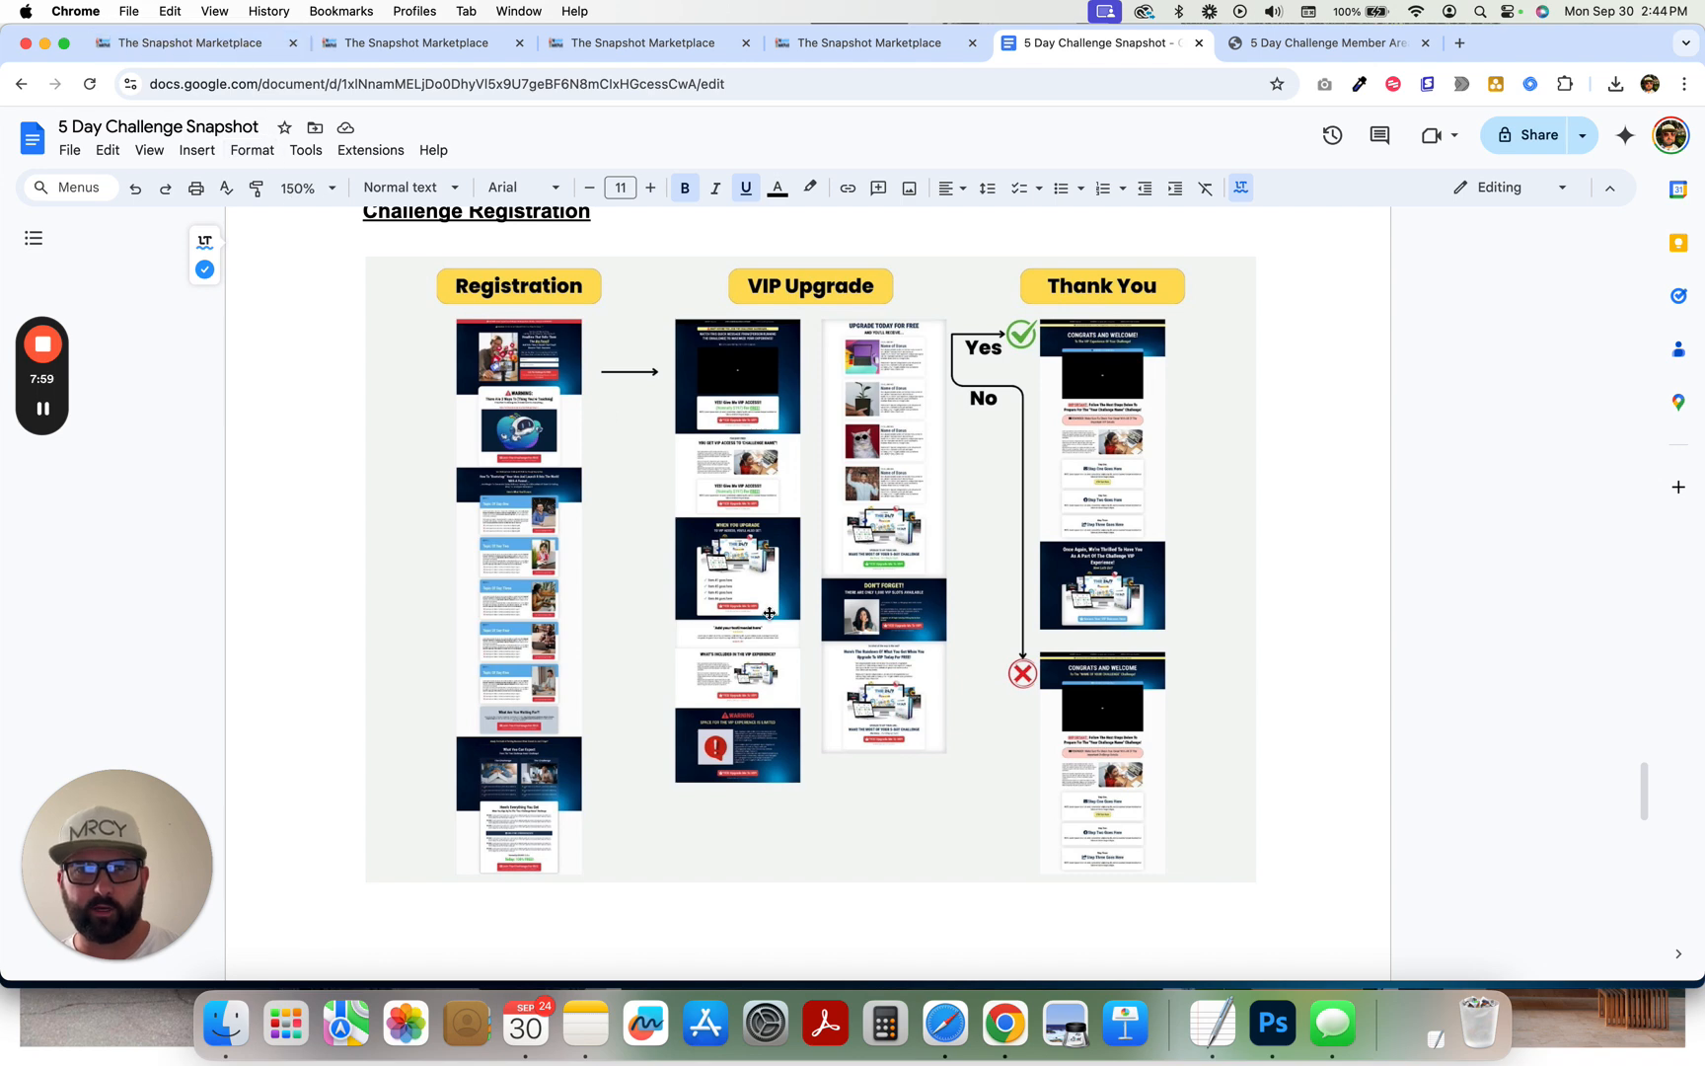
pyautogui.scroll(-3)
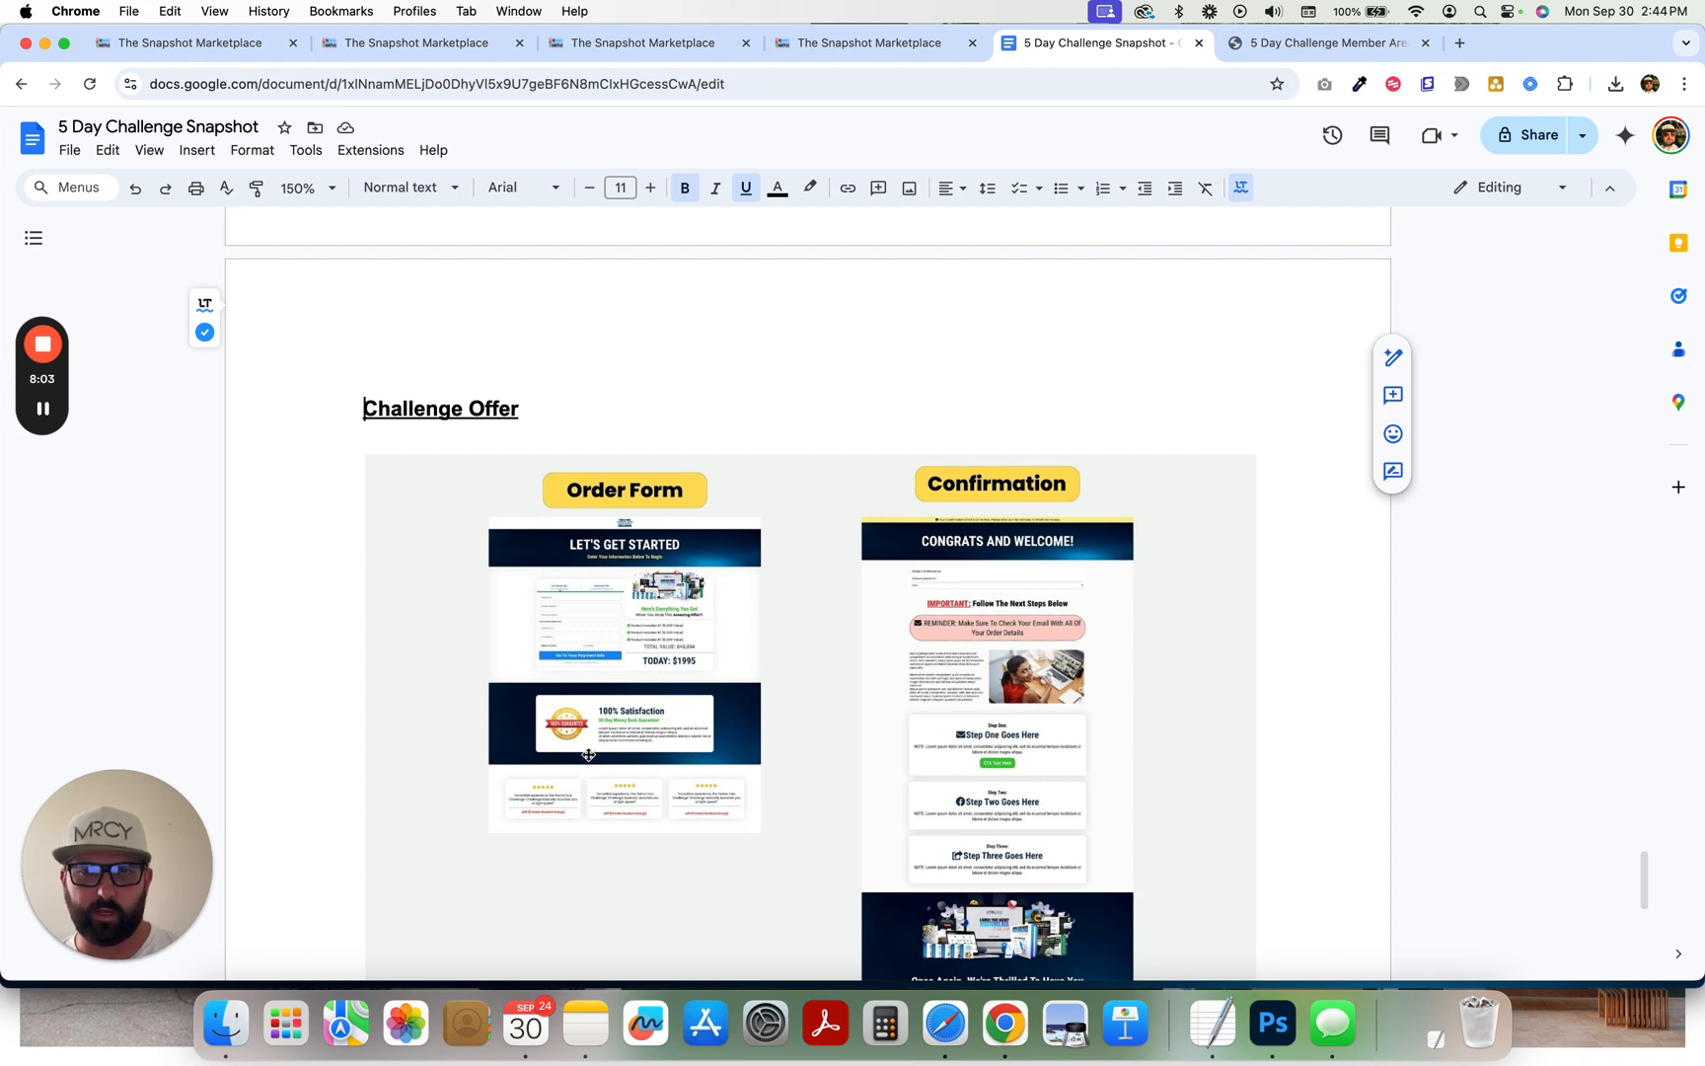
pyautogui.scroll(-3)
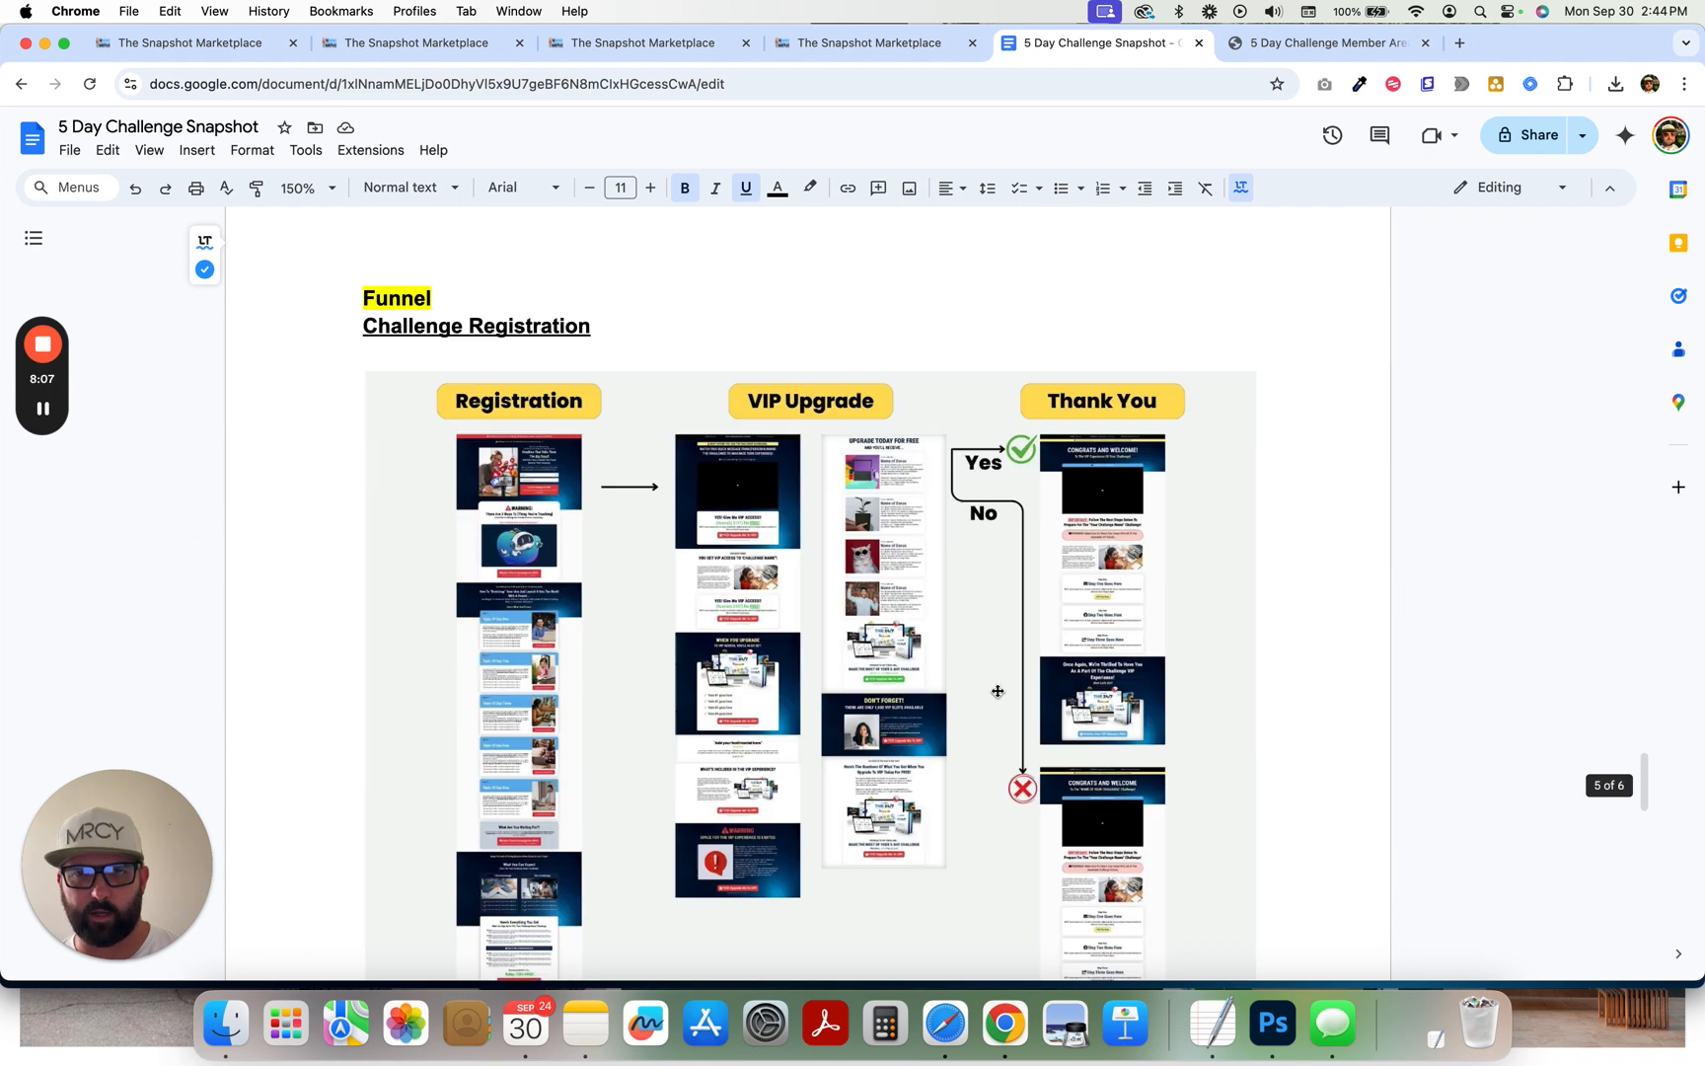
pyautogui.click(195, 42)
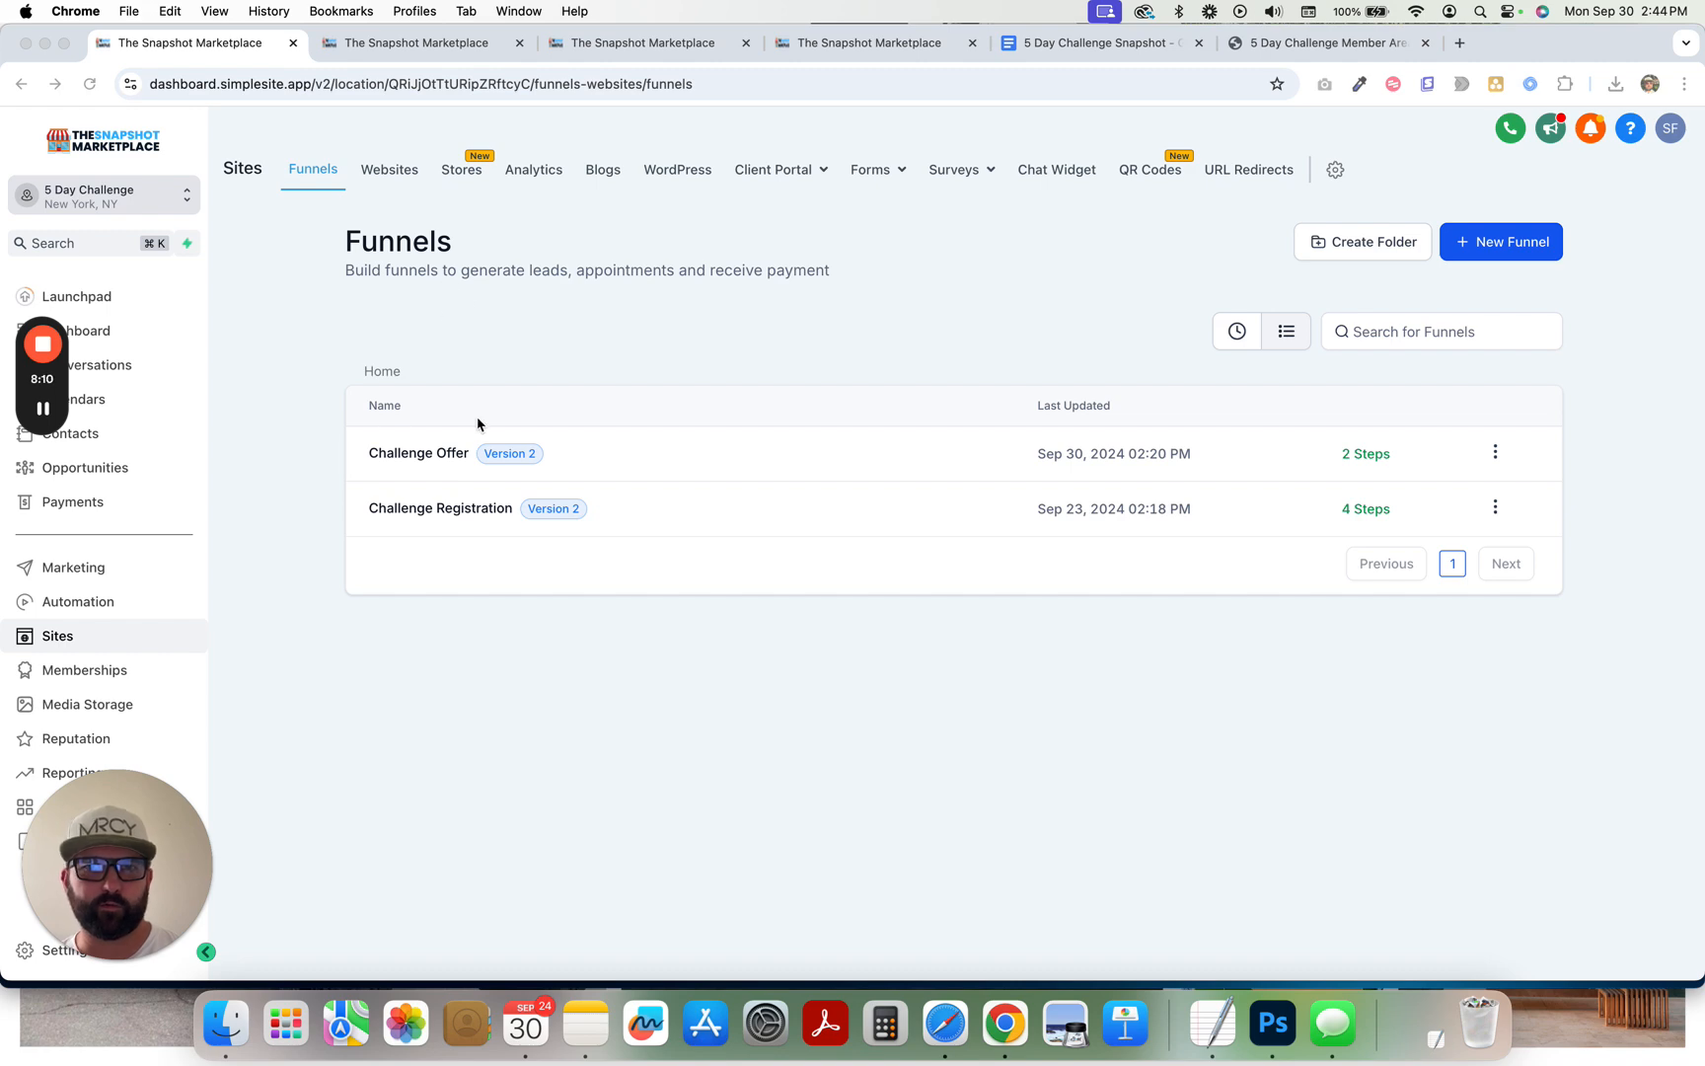
pyautogui.moveTo(534, 392)
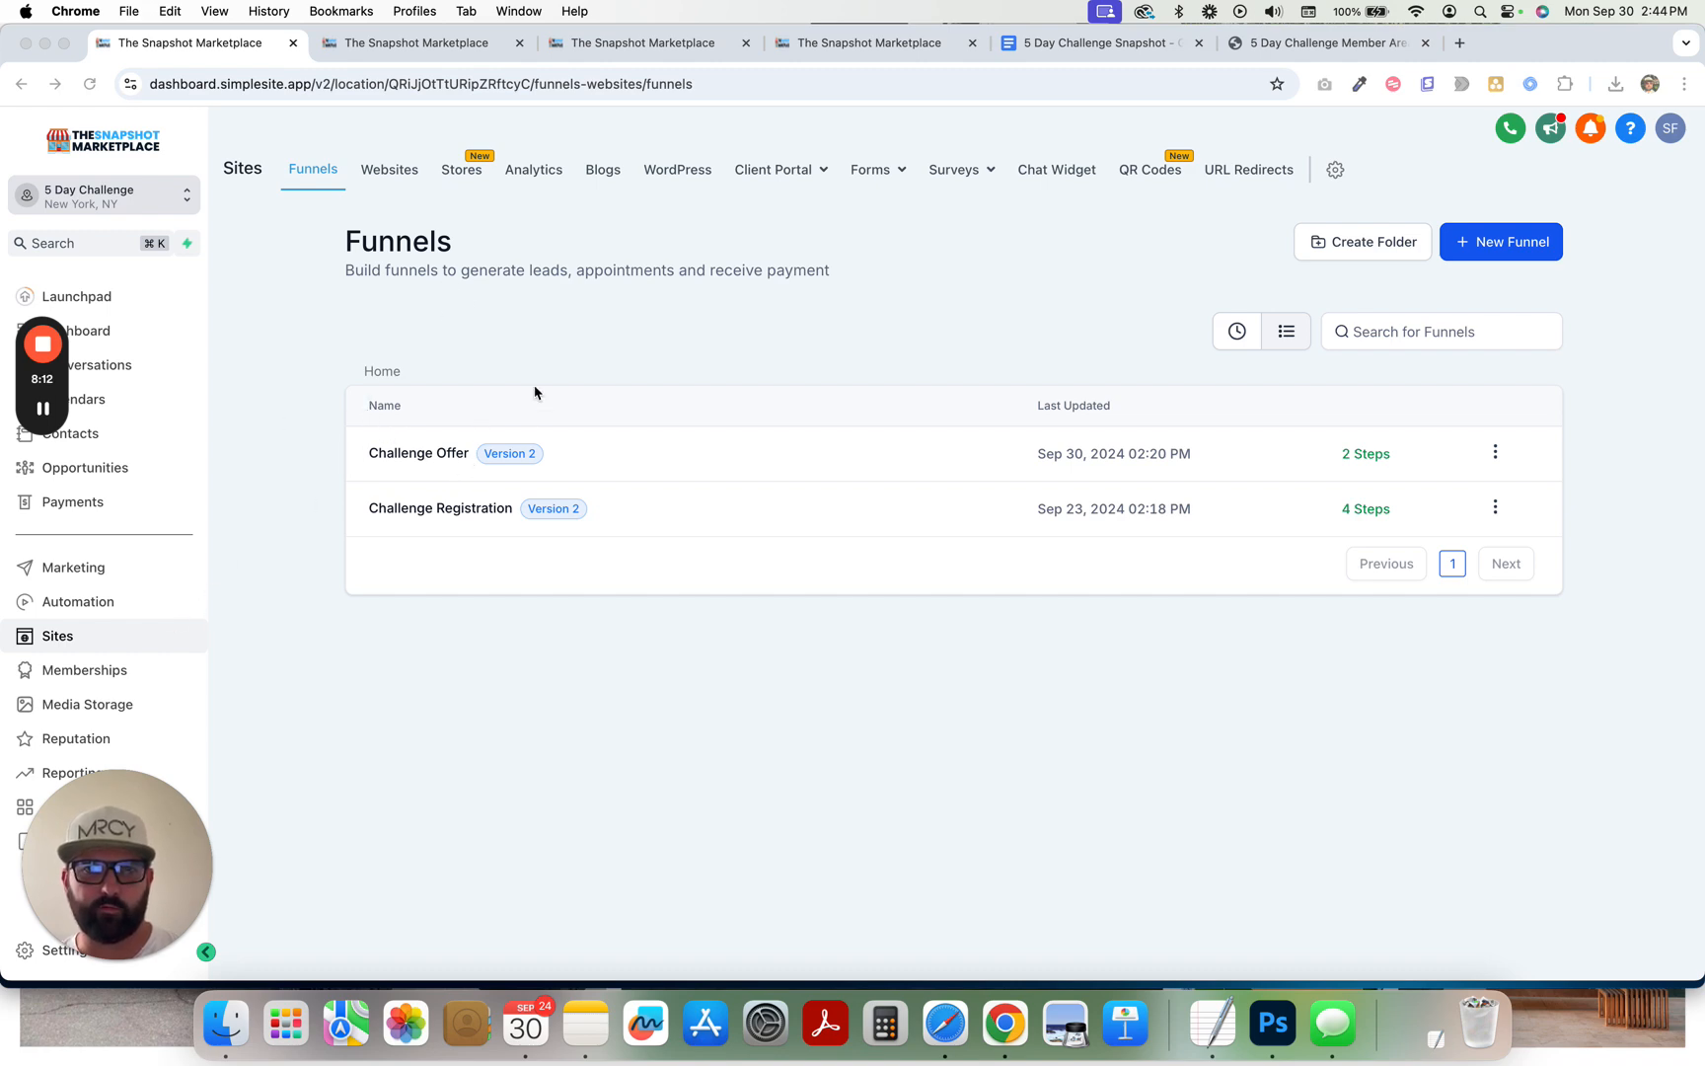
# - Preview the Challenge Registration funnel's Registration page in a new tab
pyautogui.click(441, 509)
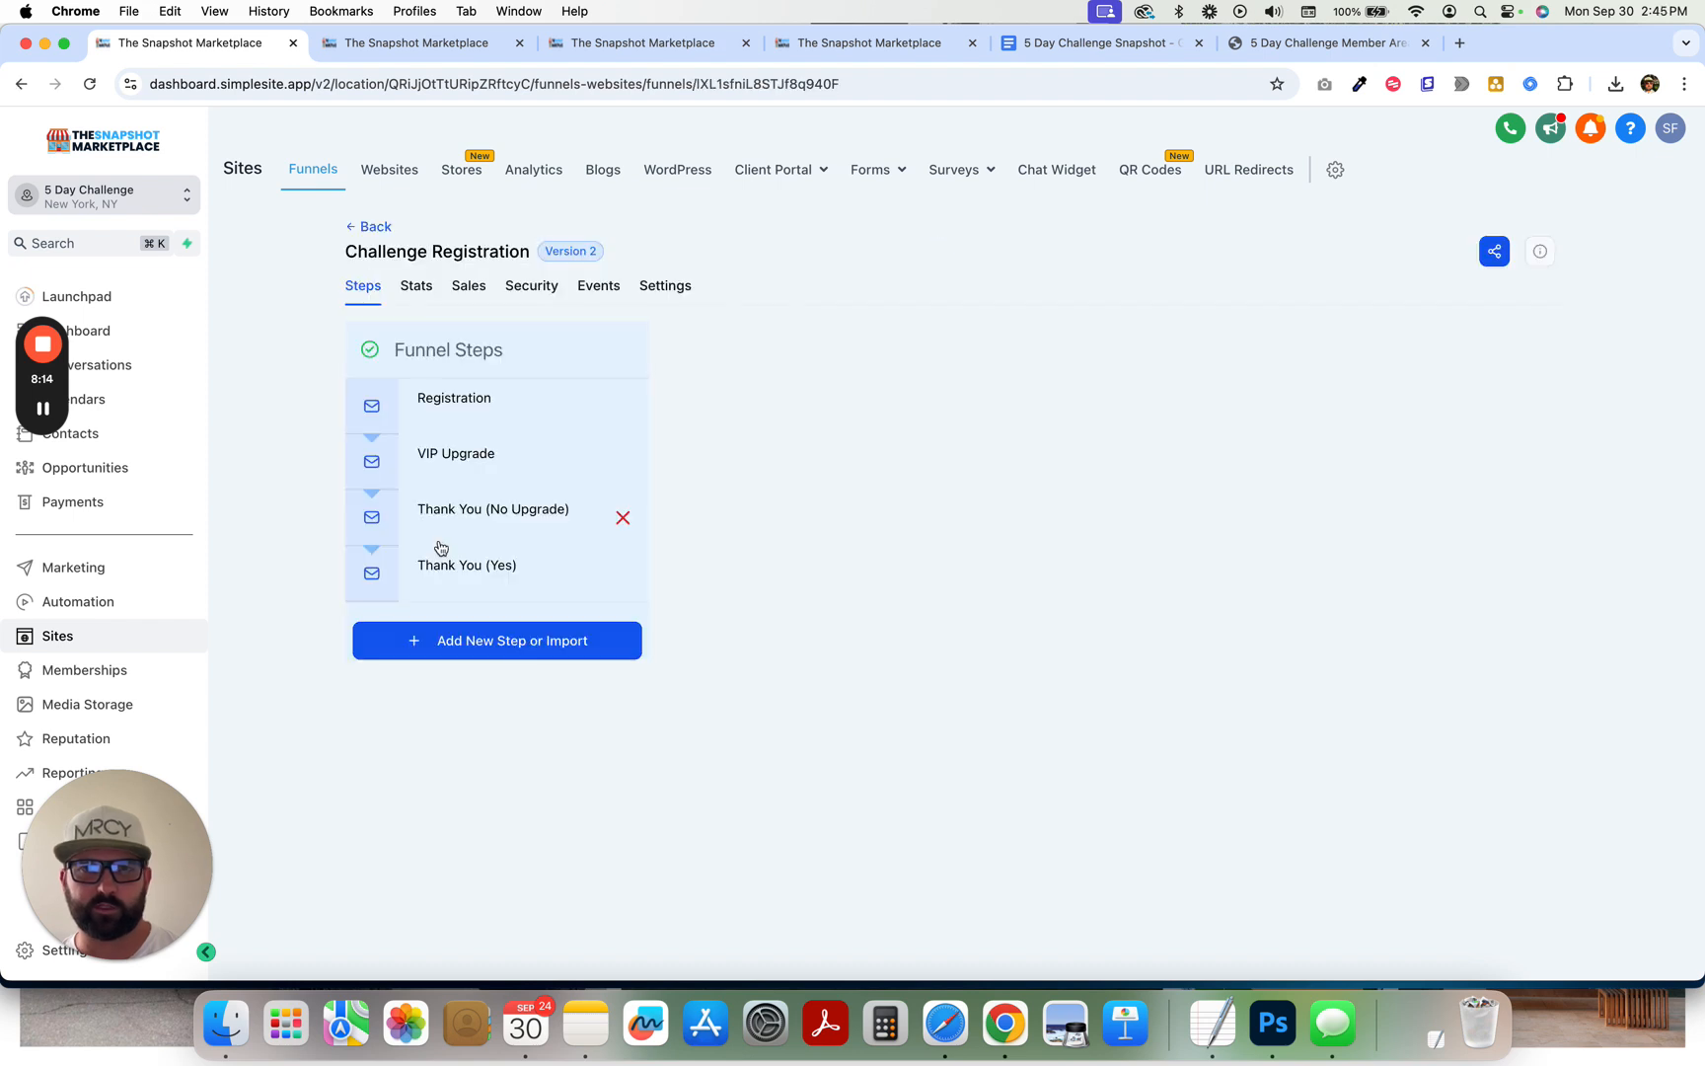
pyautogui.click(454, 397)
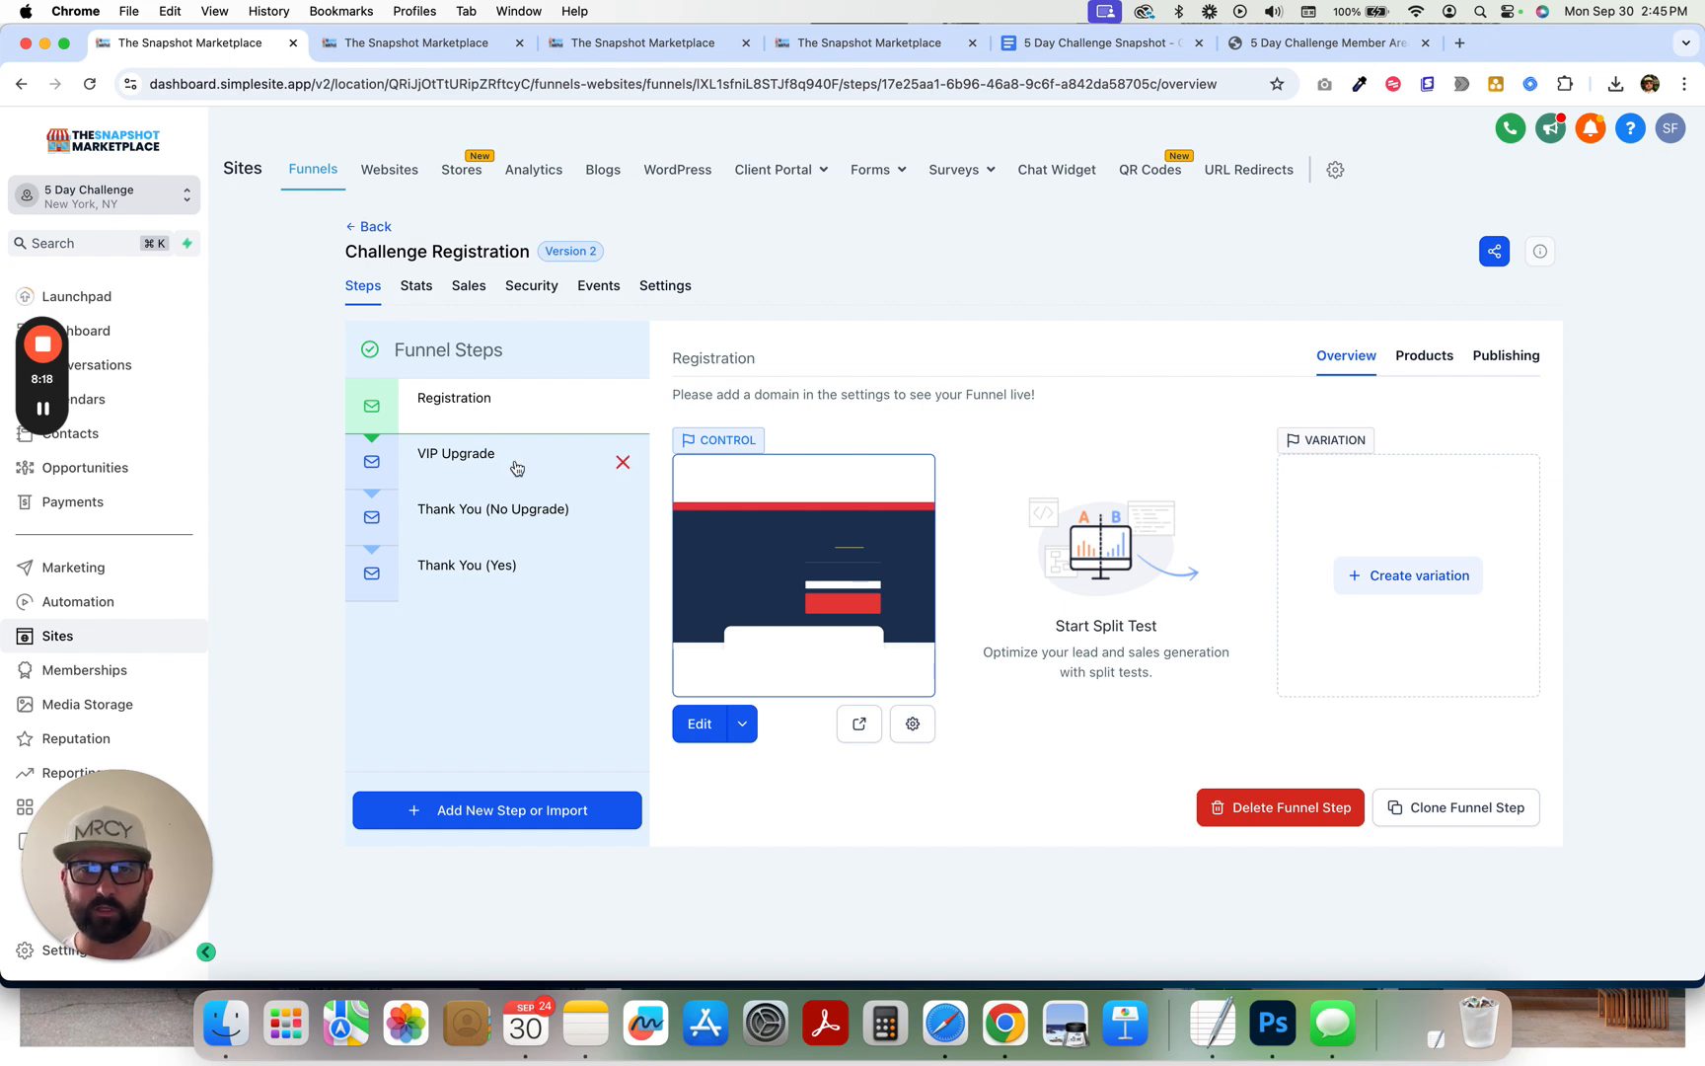
pyautogui.moveTo(508, 529)
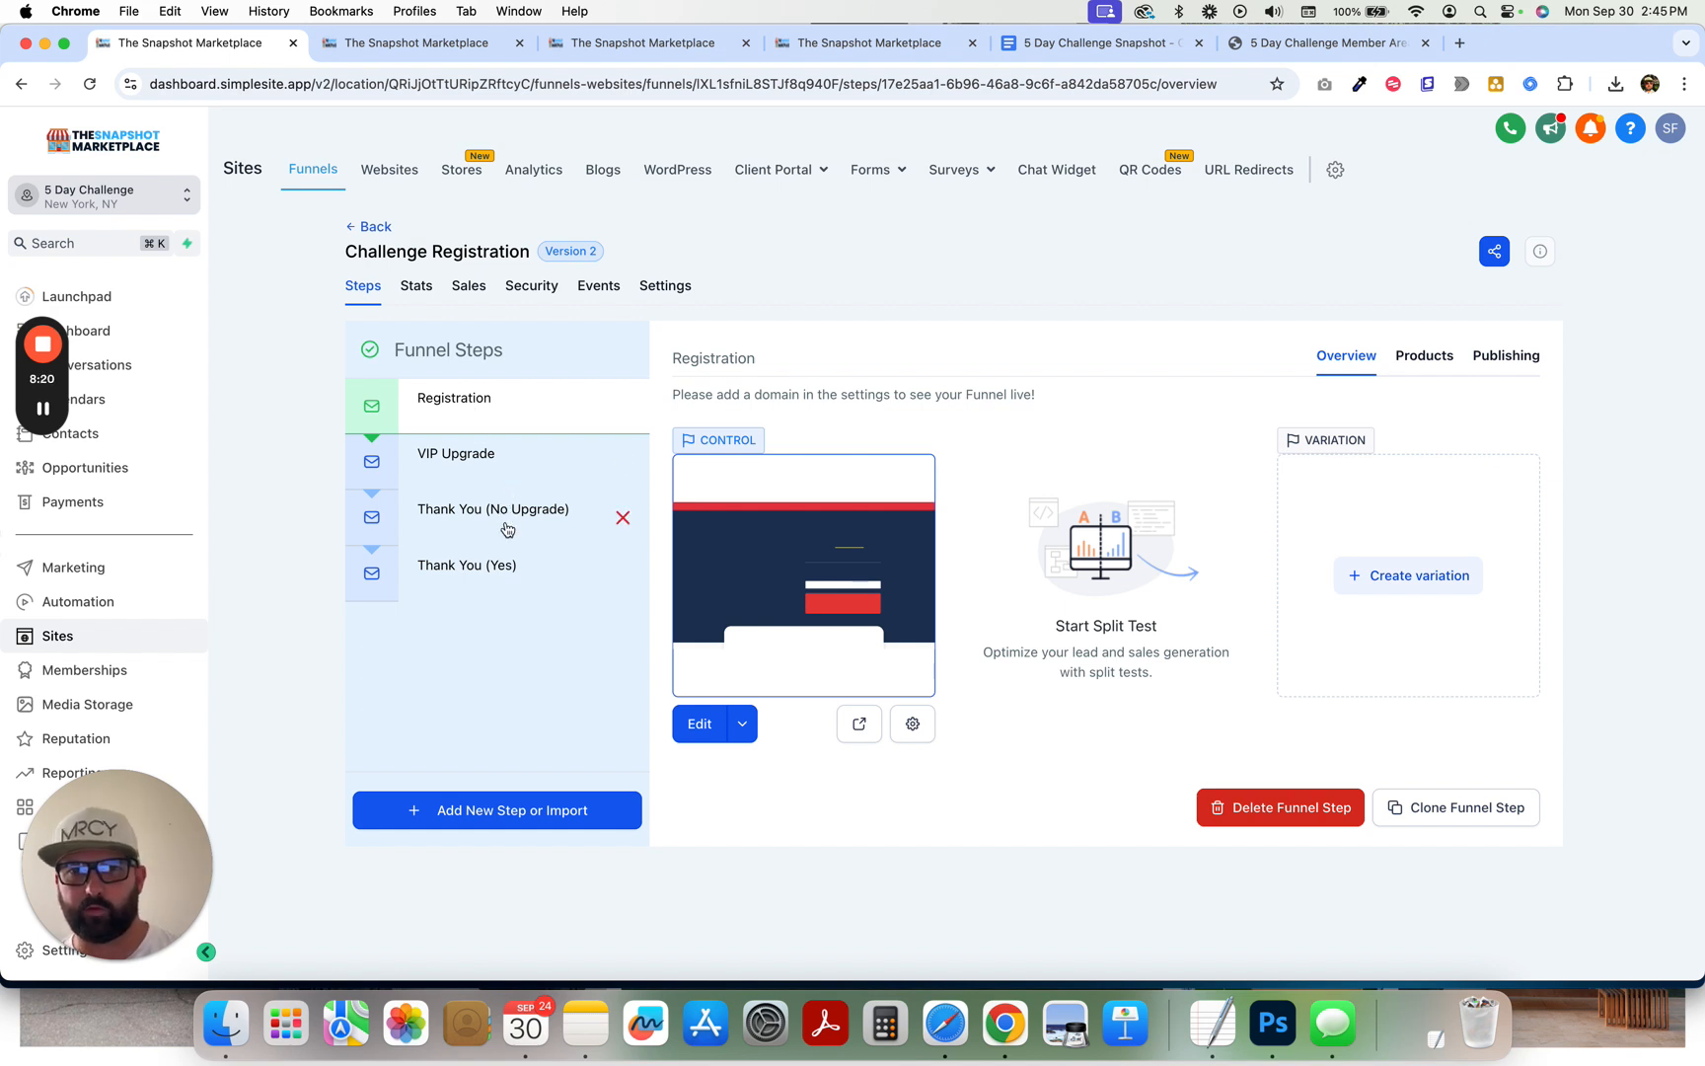
pyautogui.moveTo(858, 723)
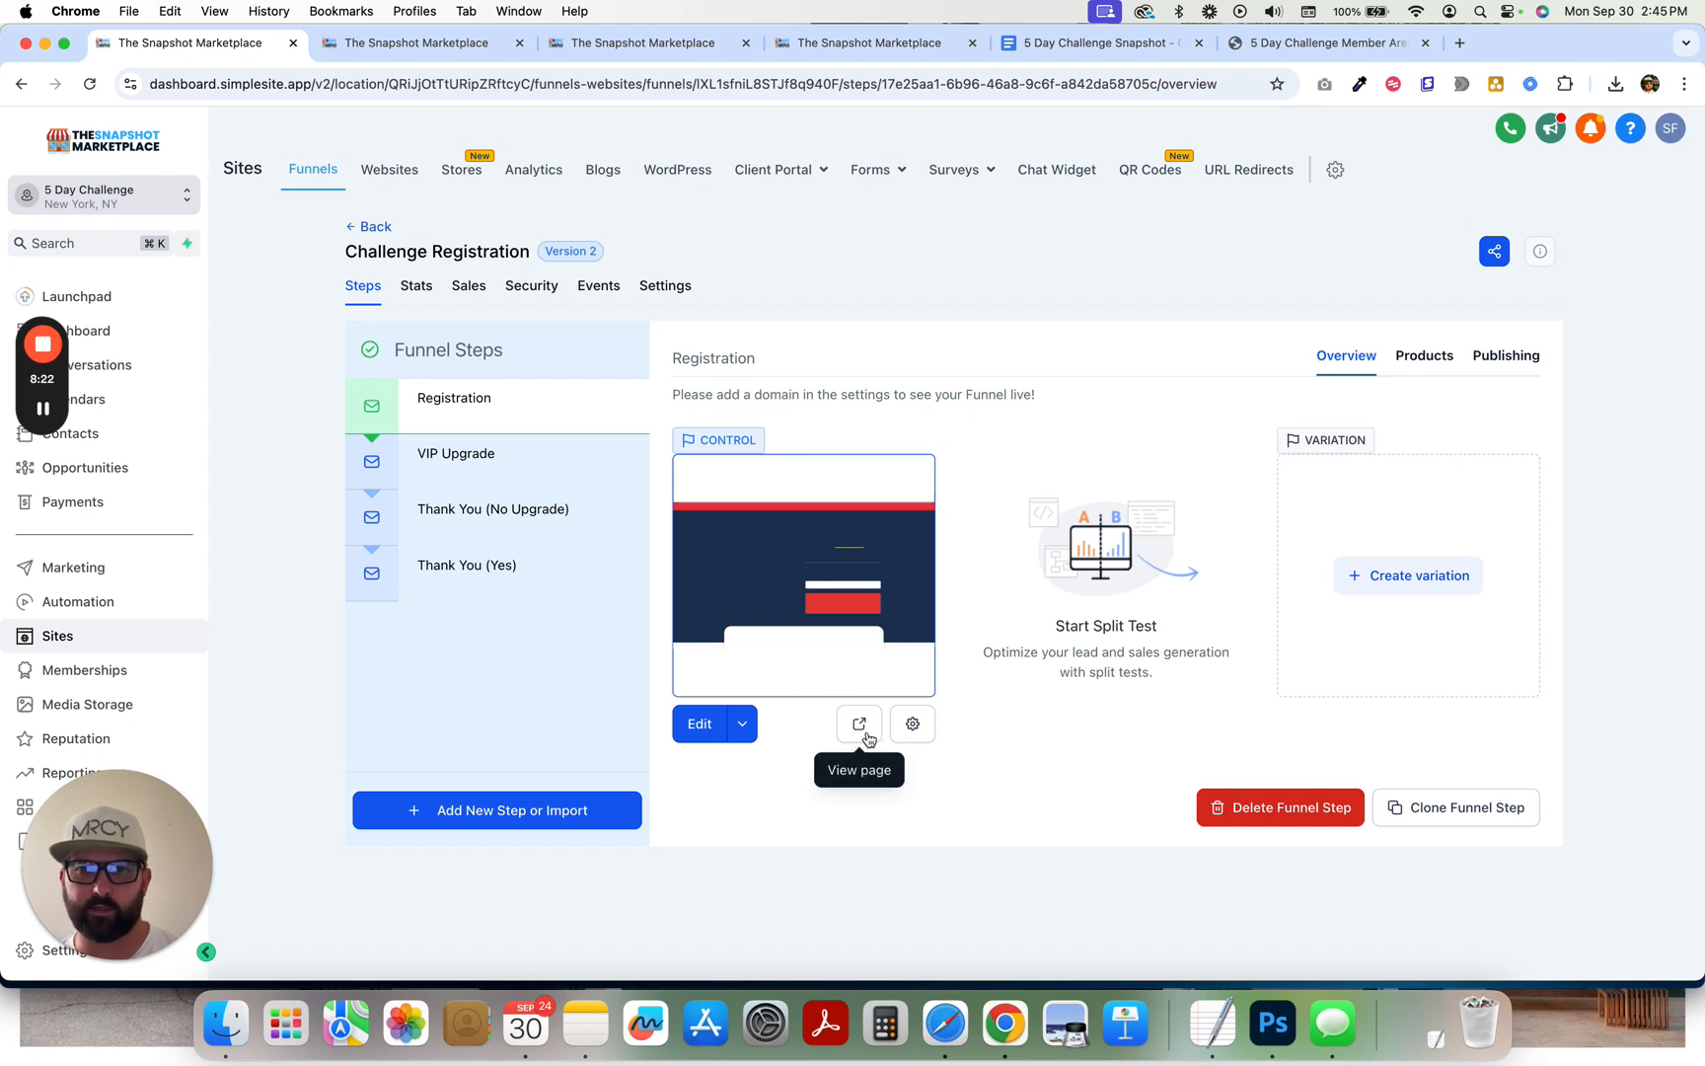
pyautogui.click(859, 723)
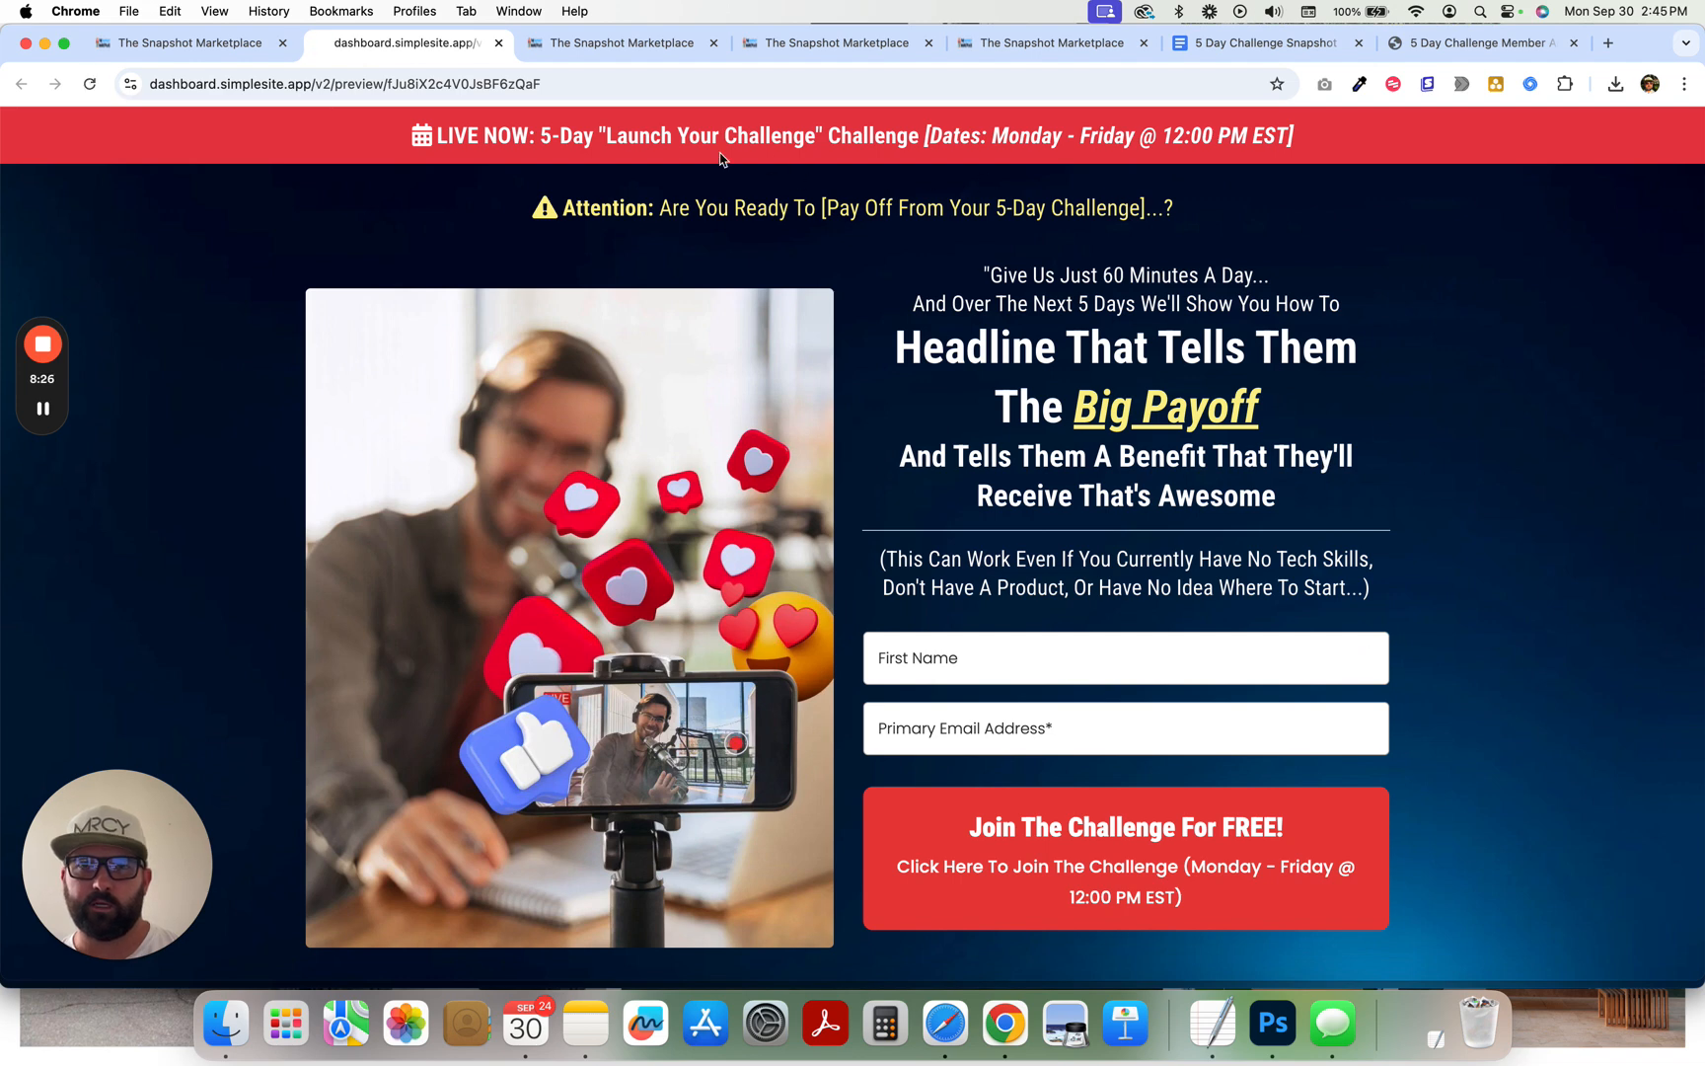
pyautogui.moveTo(737, 139)
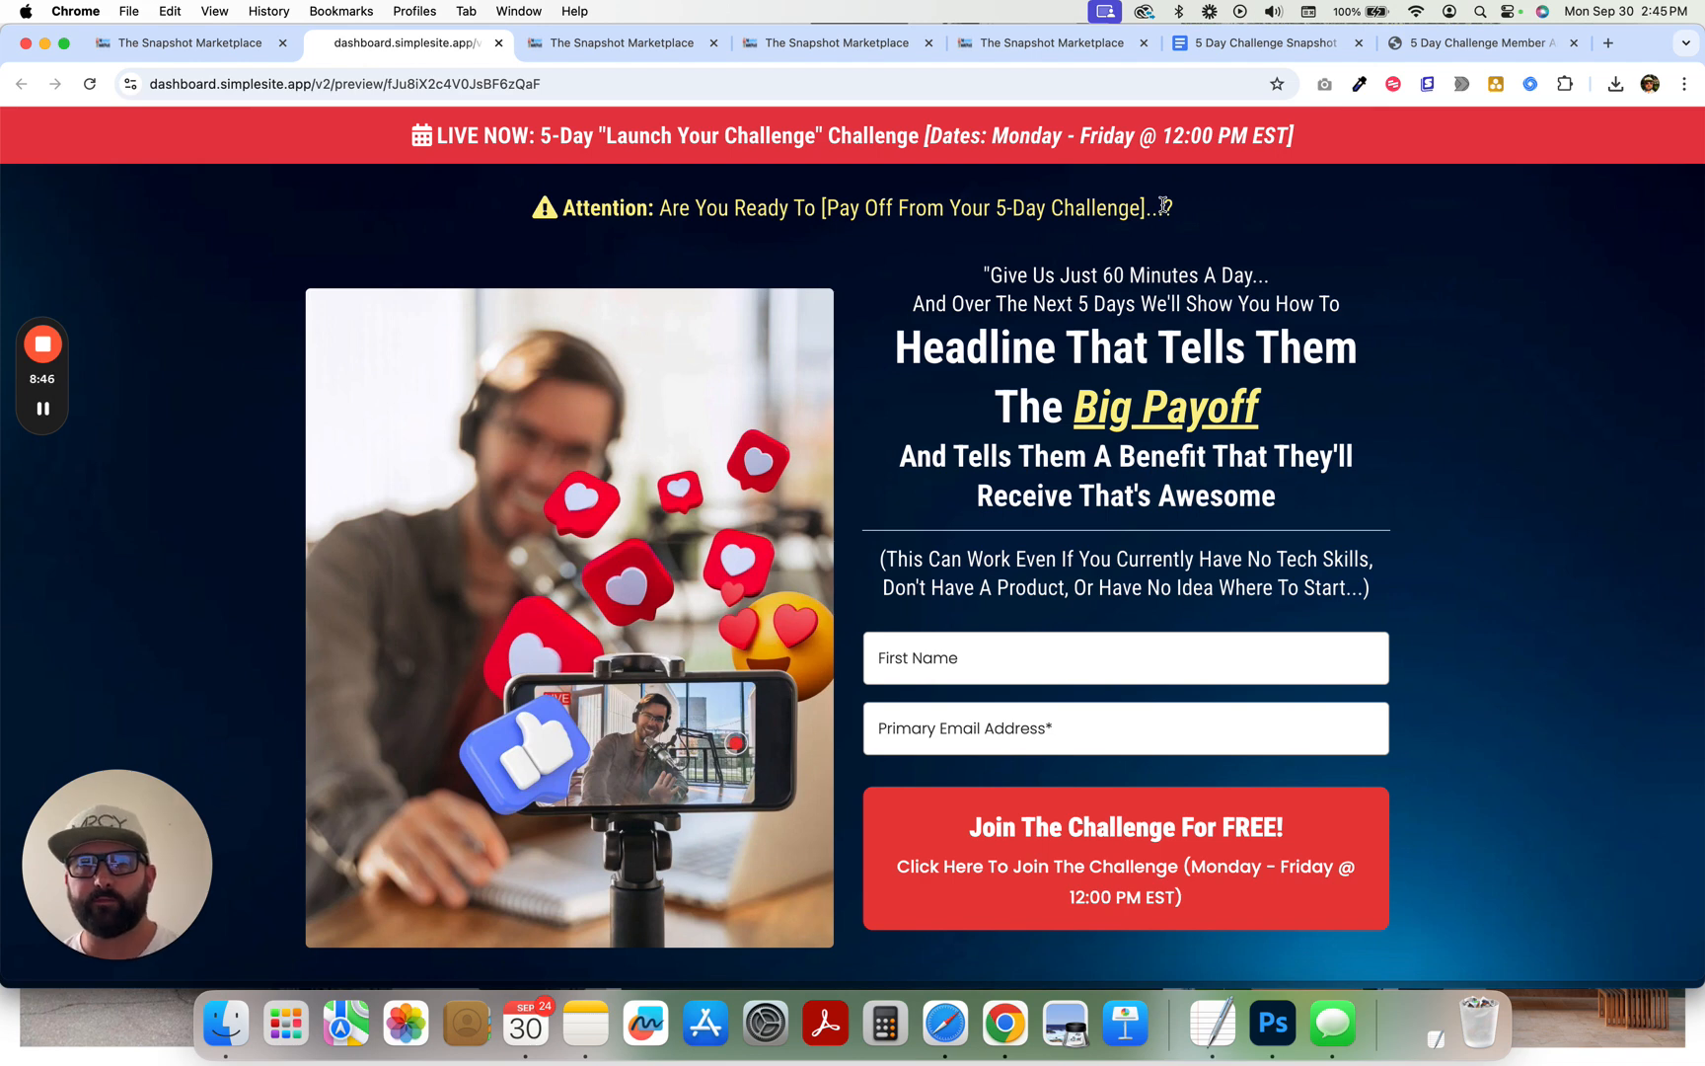
pyautogui.moveTo(1090, 243)
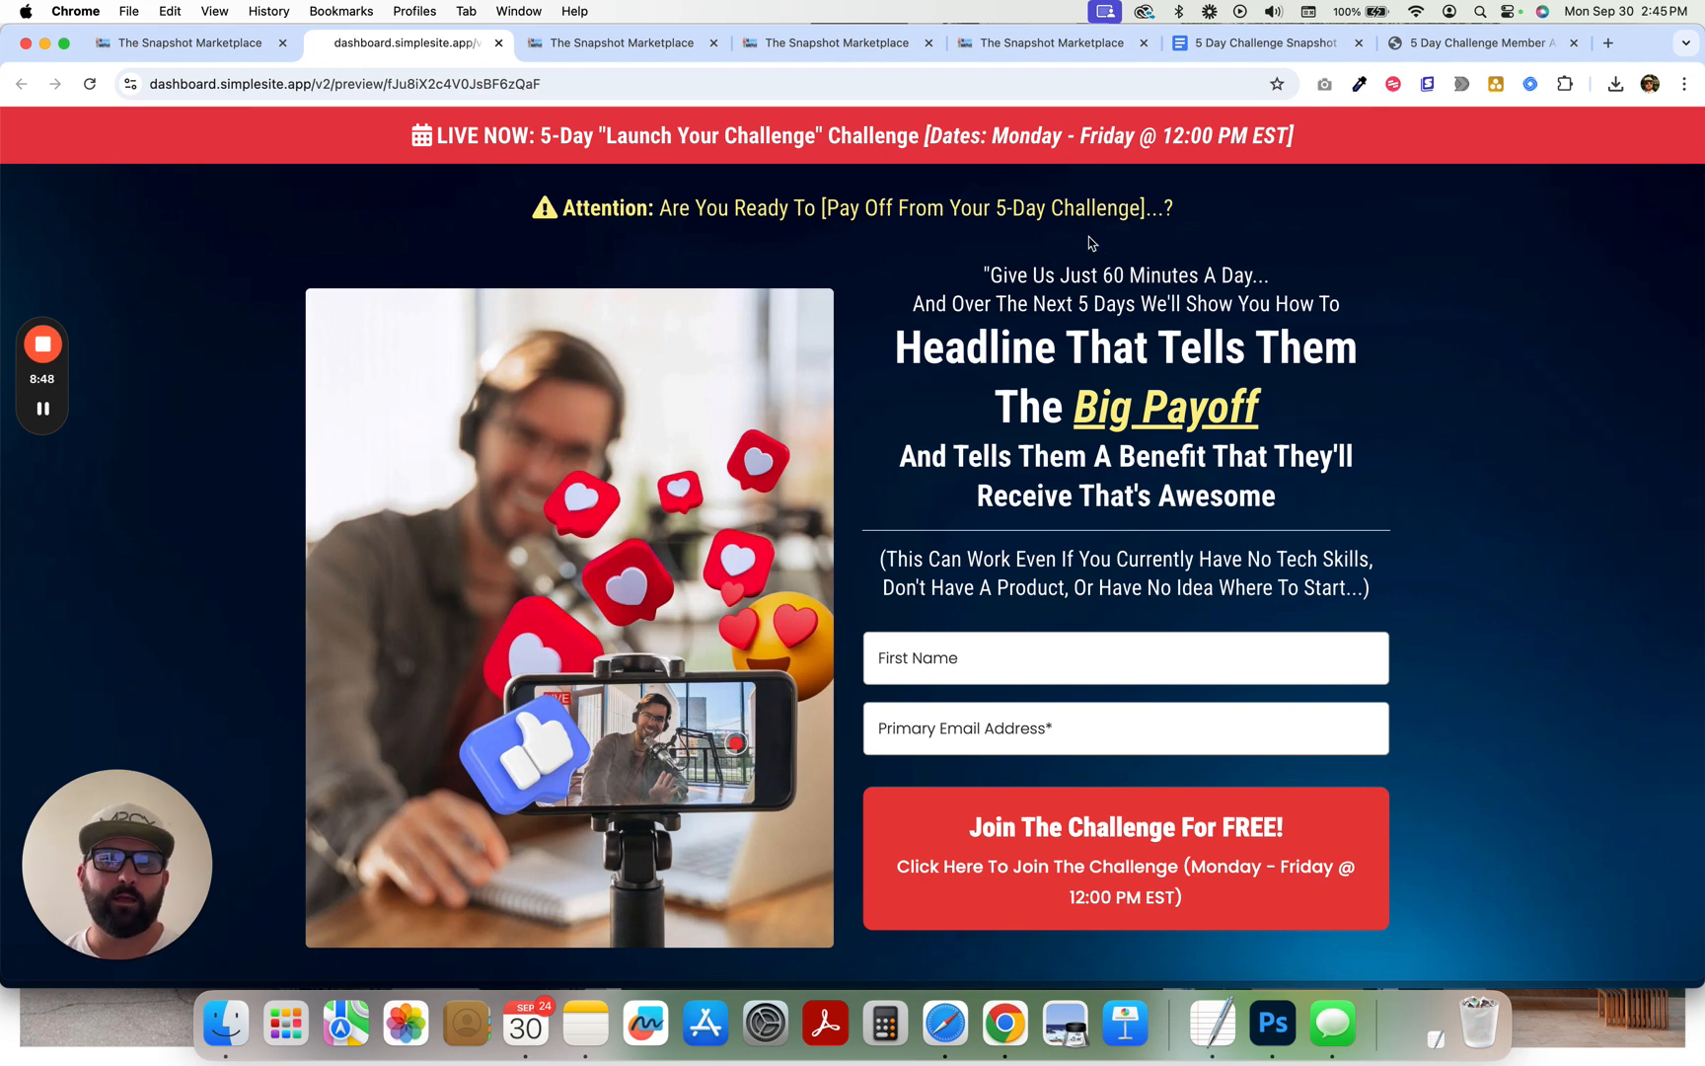
pyautogui.moveTo(555, 582)
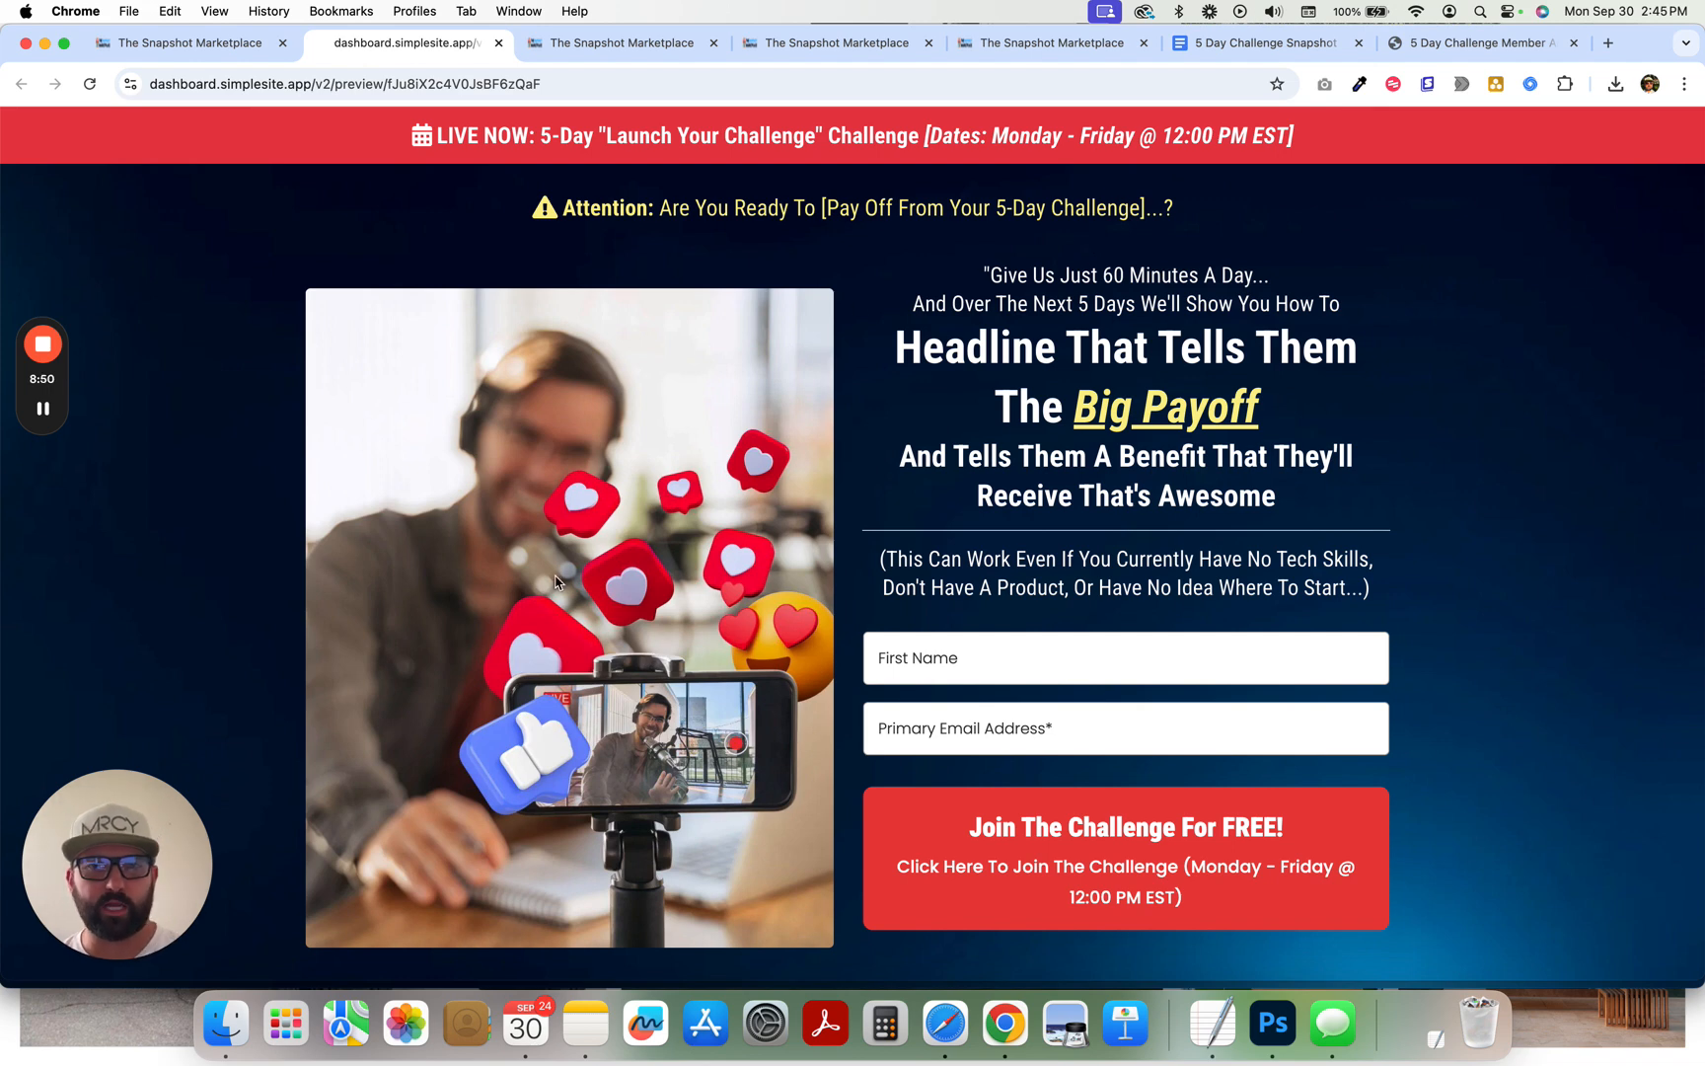
pyautogui.moveTo(1604, 592)
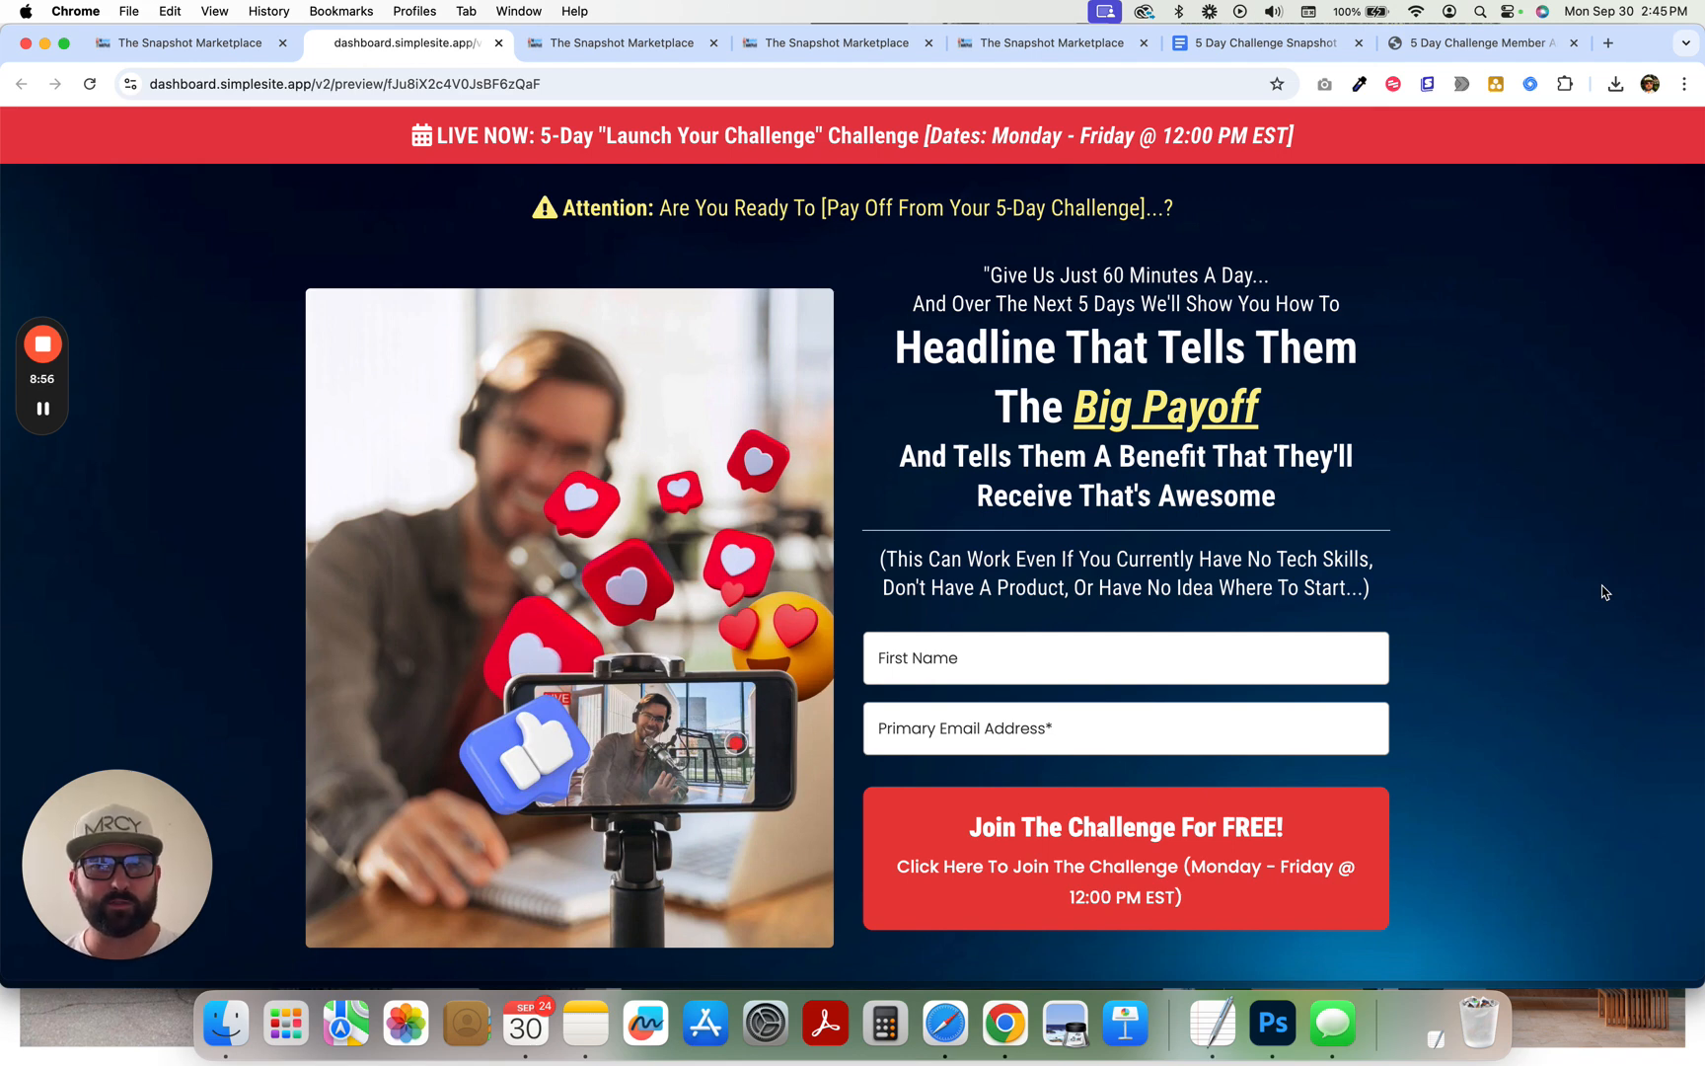
# - Scroll the registration page preview from the warning headline into the daily topics
pyautogui.scroll(-3)
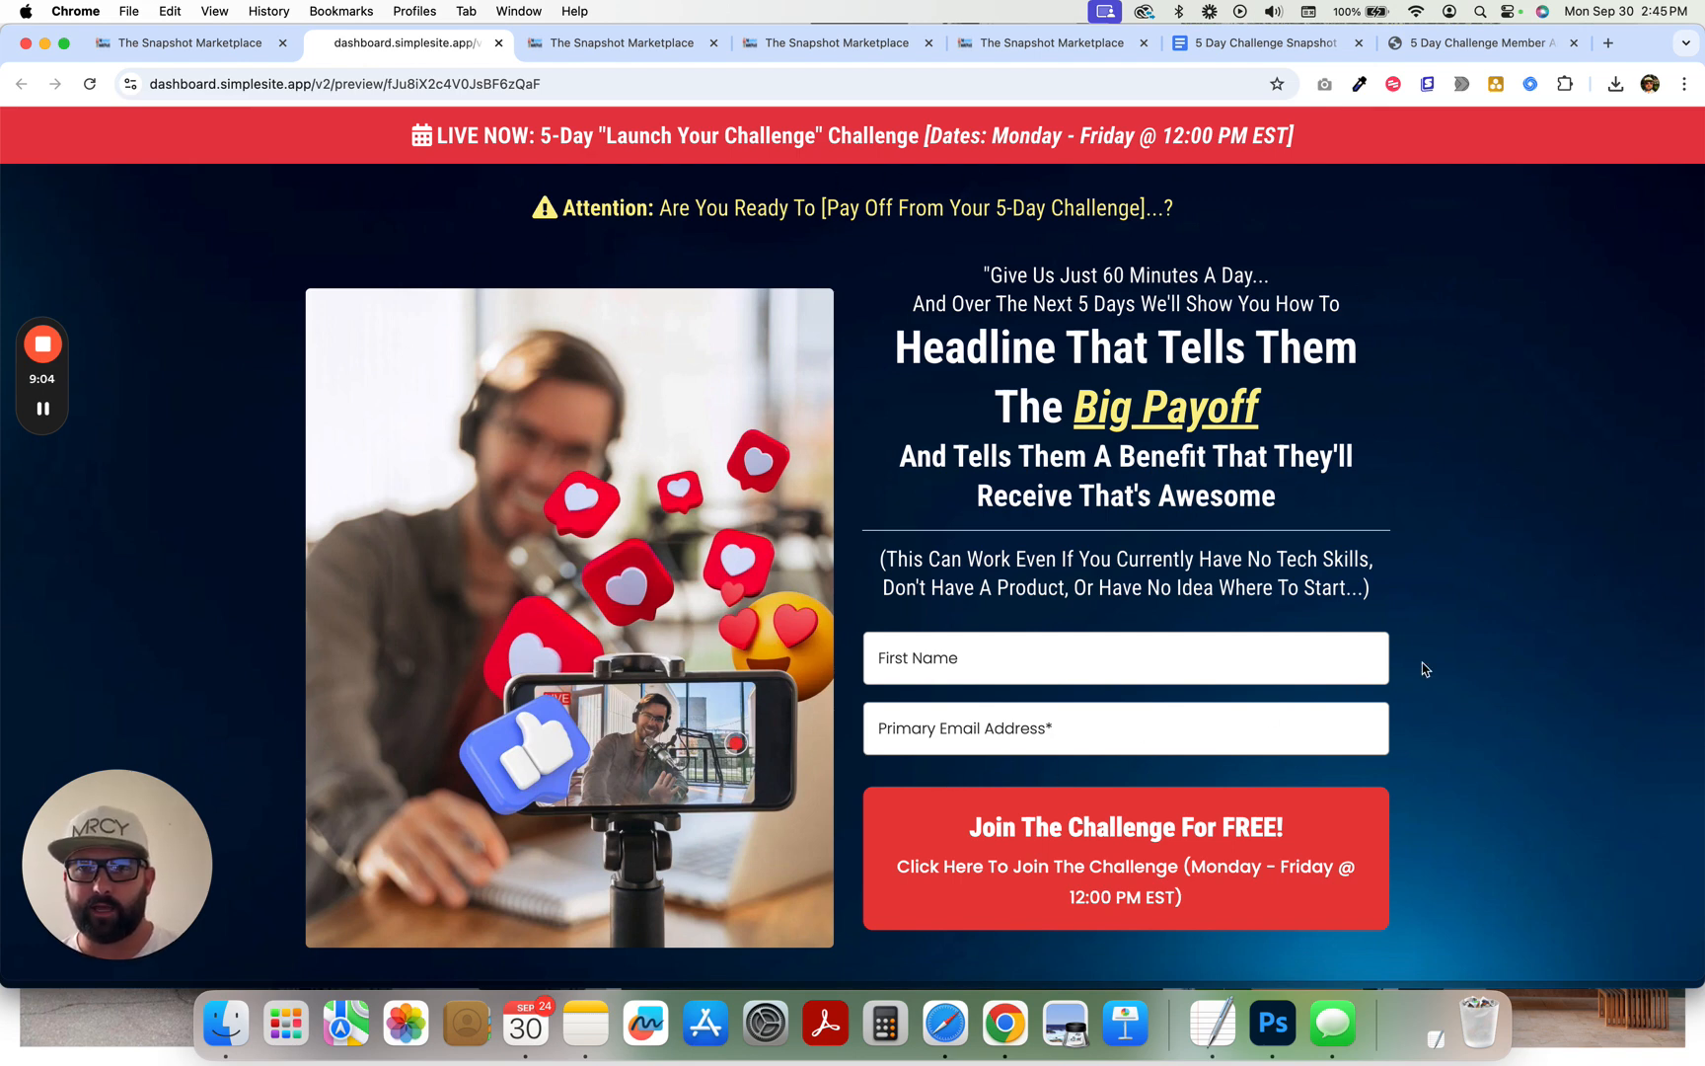
pyautogui.scroll(-3)
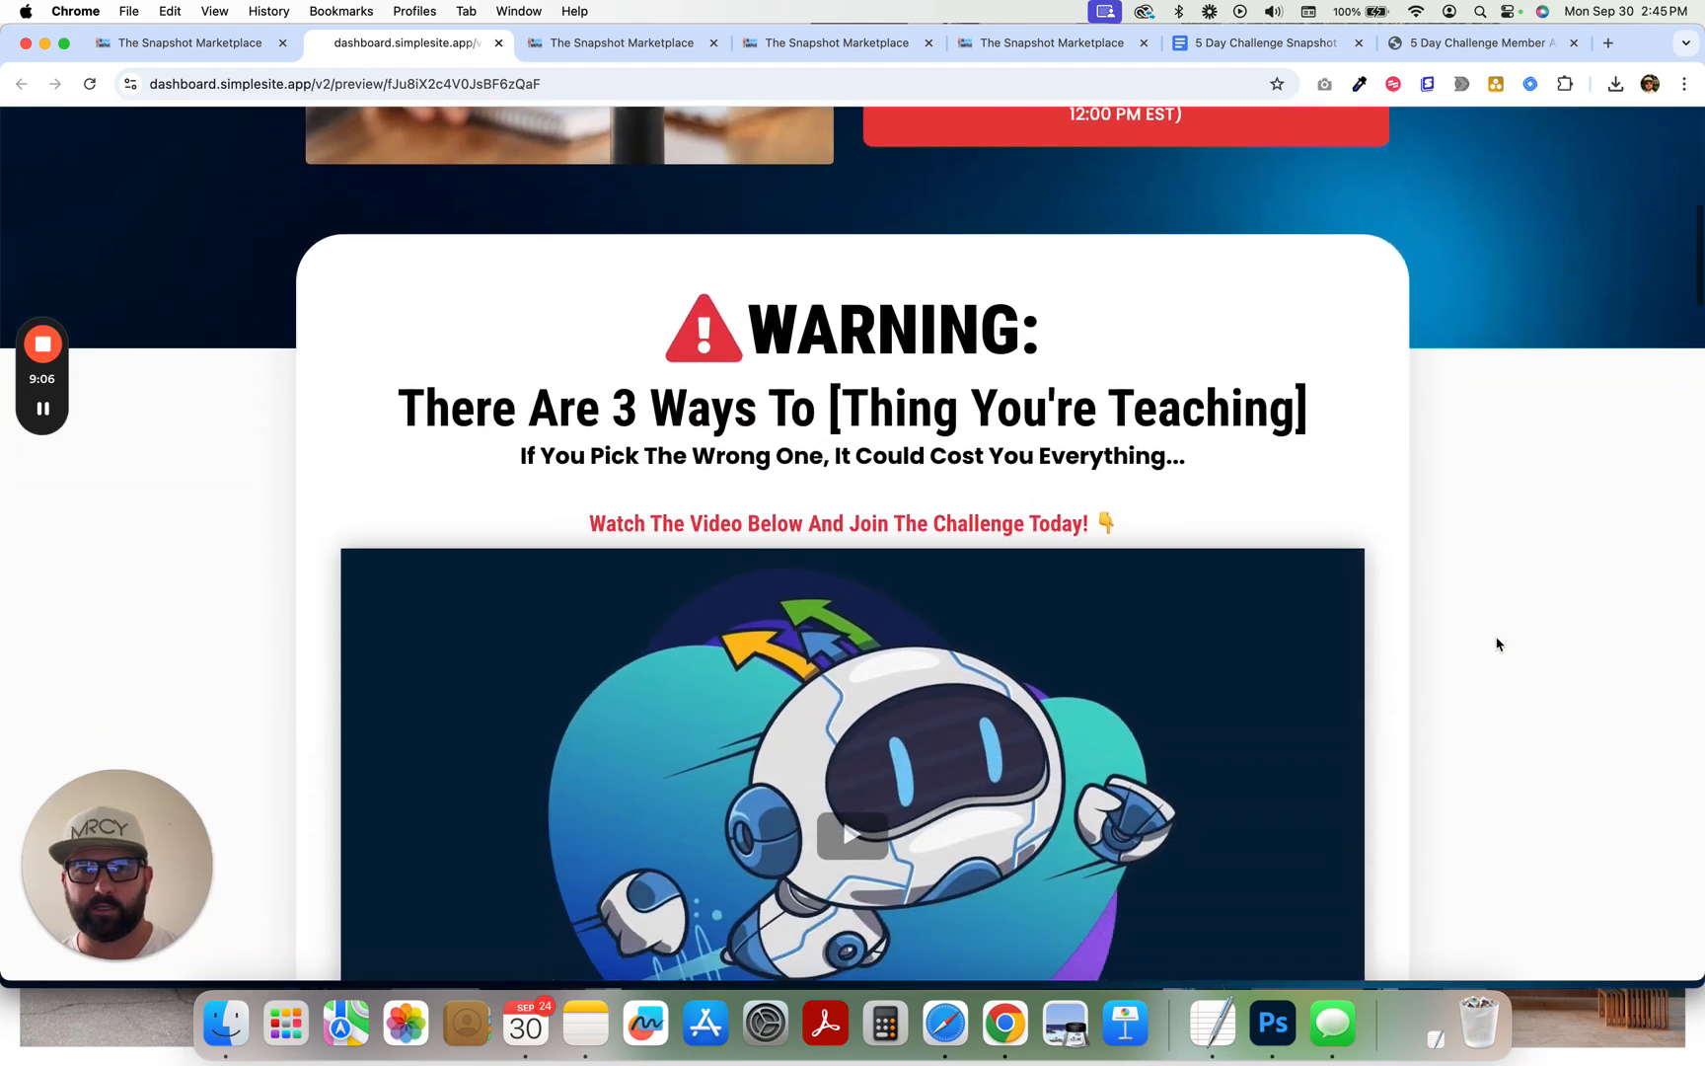
pyautogui.scroll(-3)
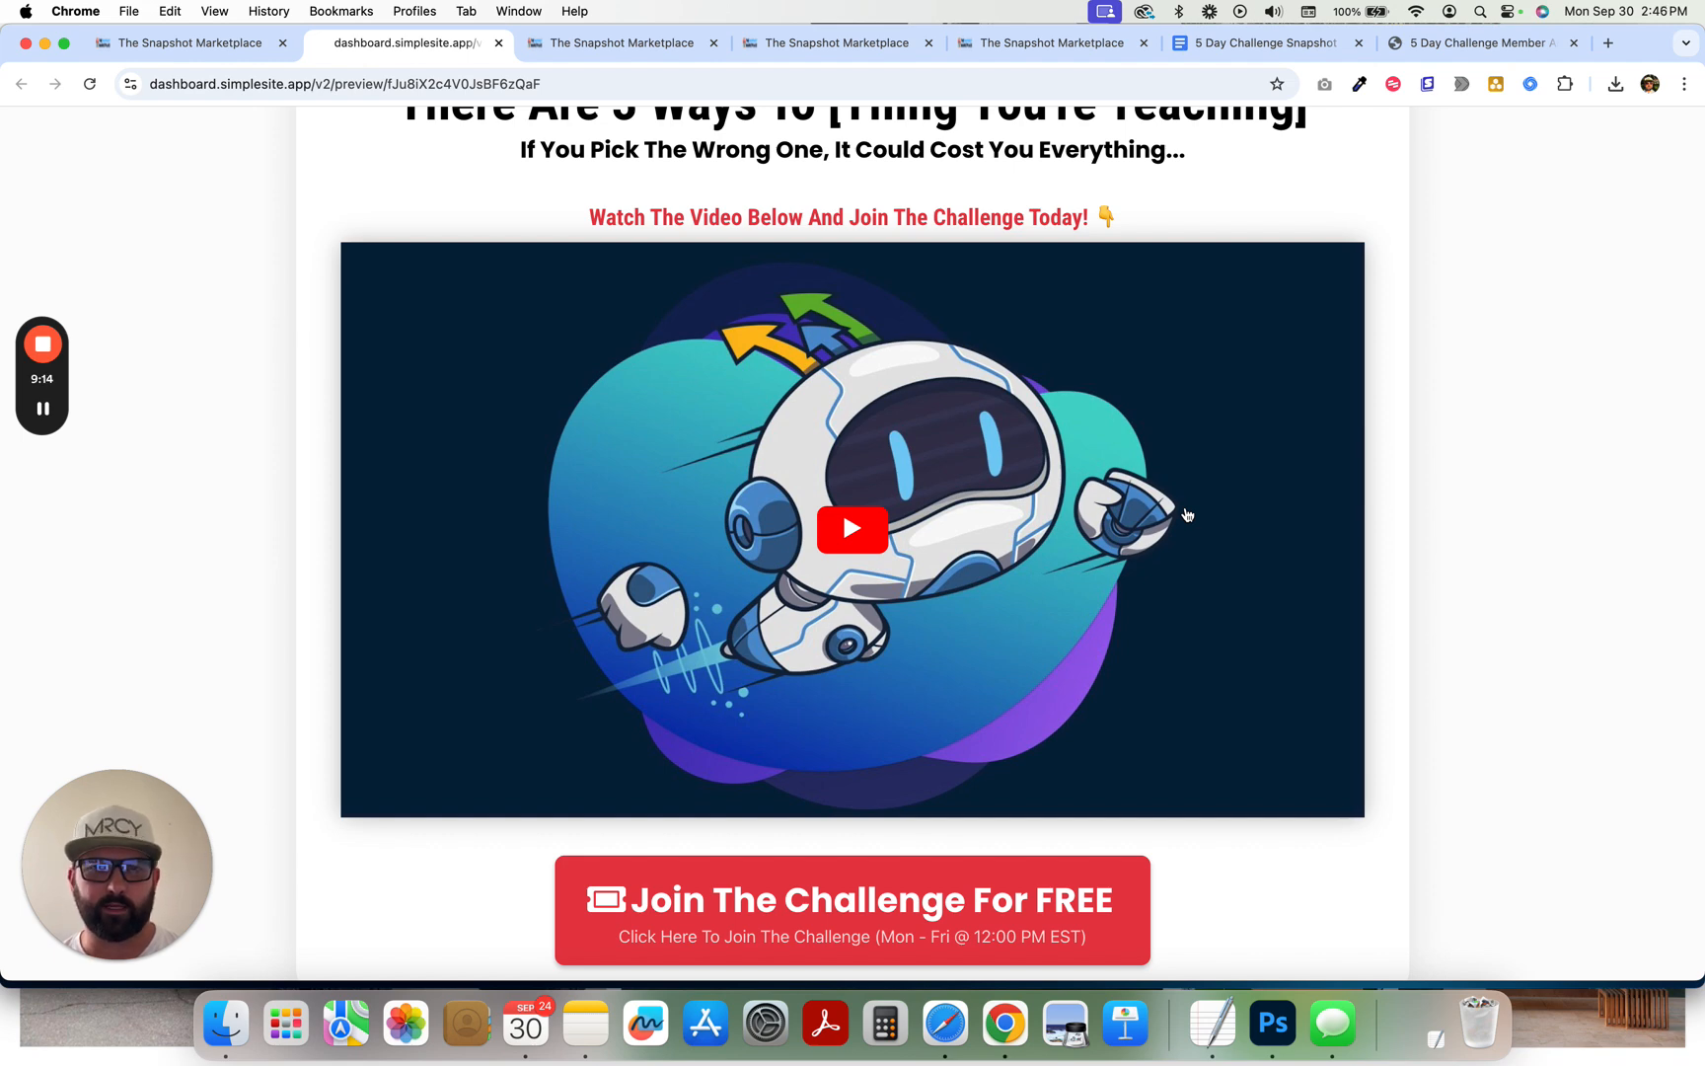
pyautogui.scroll(-3)
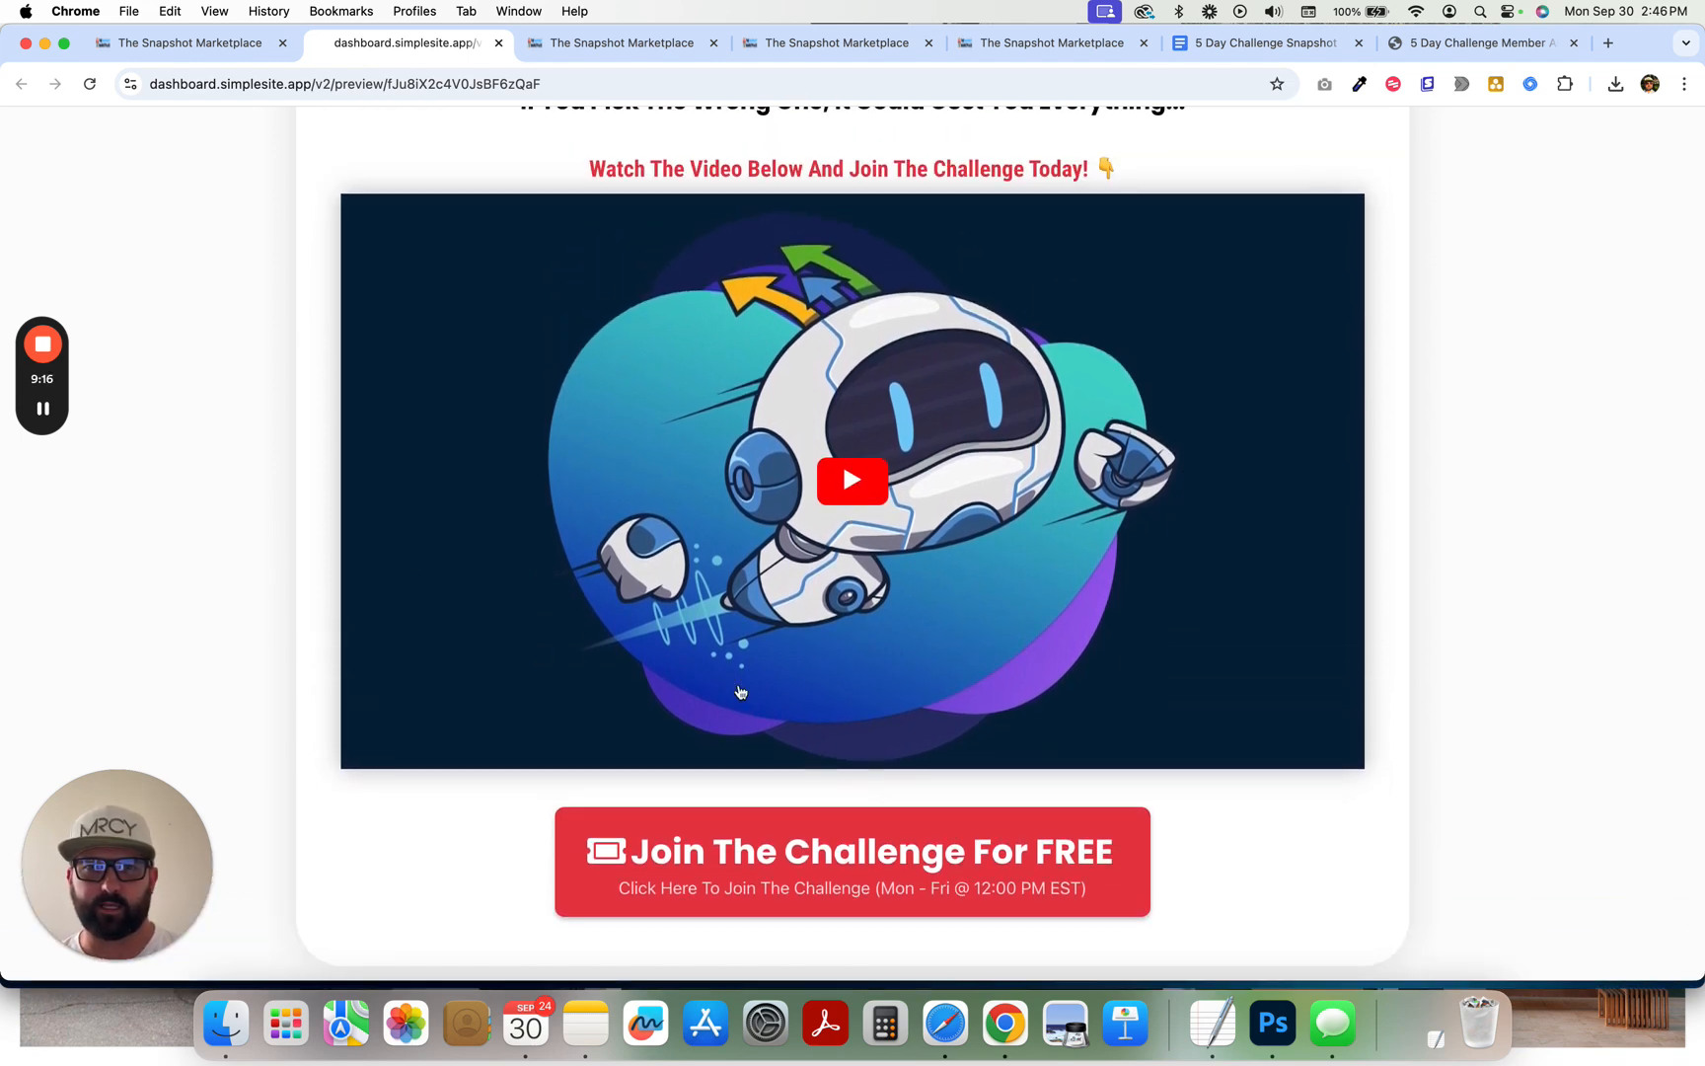
pyautogui.scroll(-3)
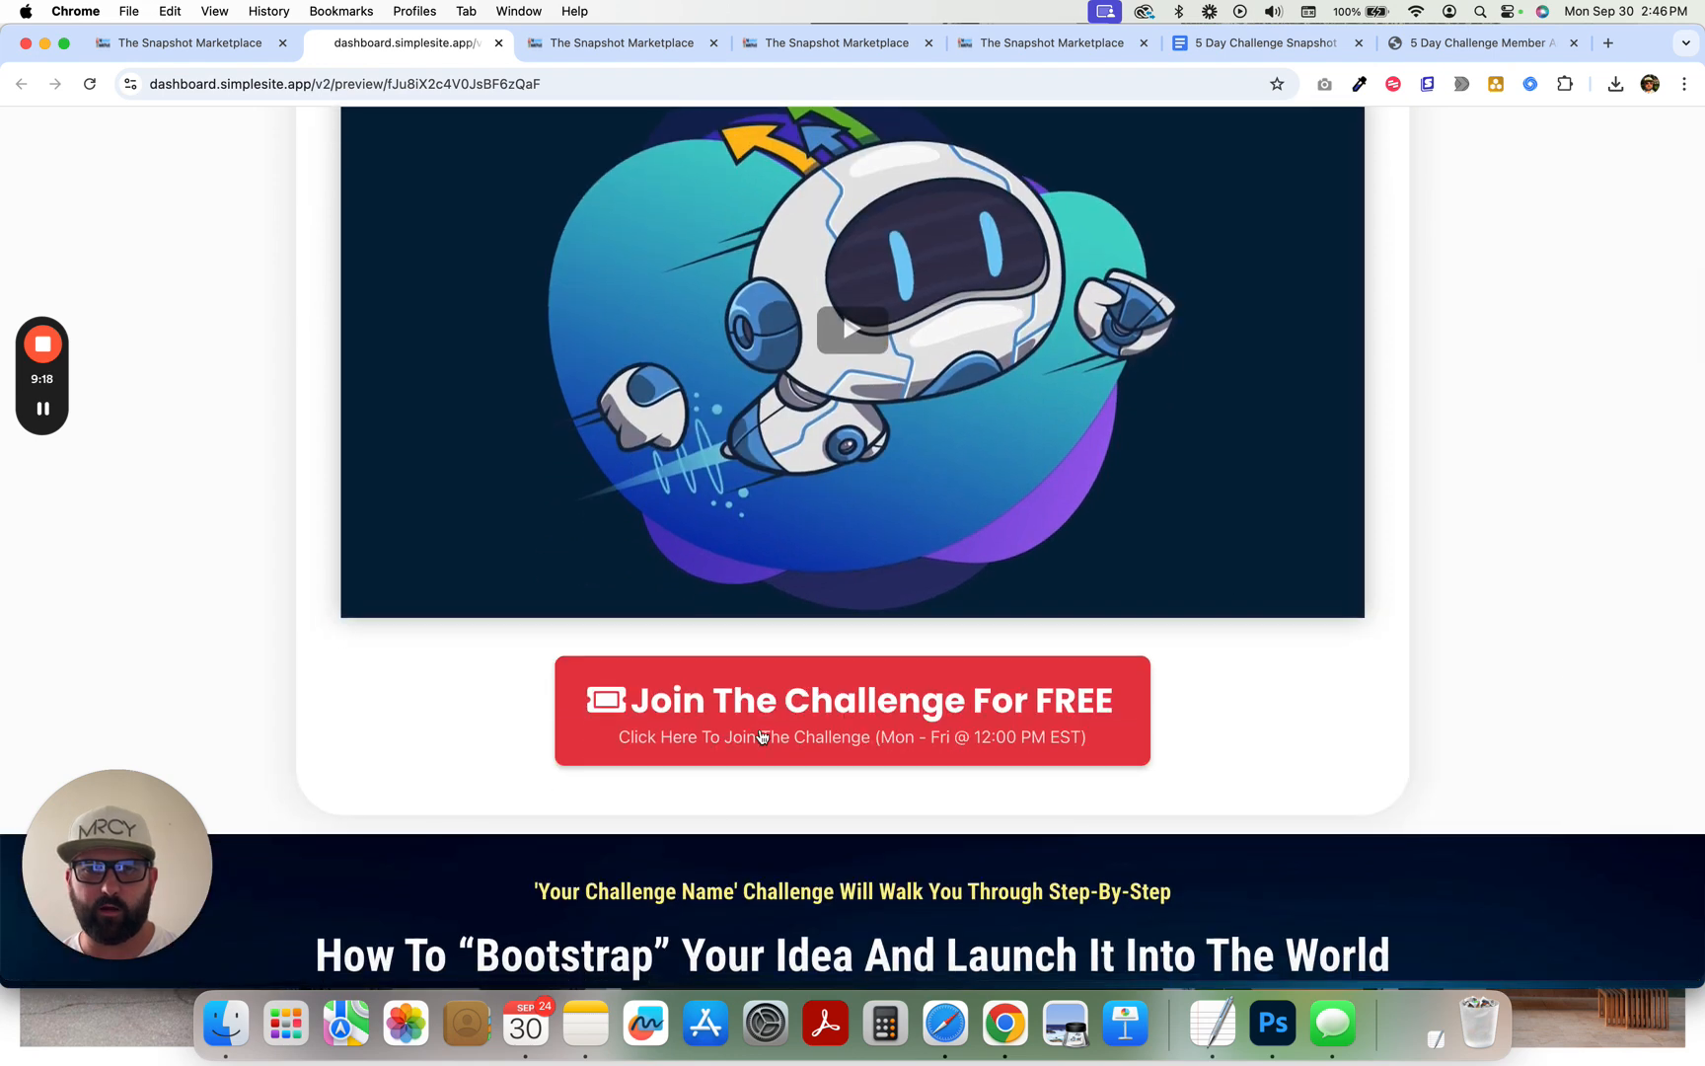
# - Open and close the Join The Challenge signup popup twice while scrolling
pyautogui.click(852, 711)
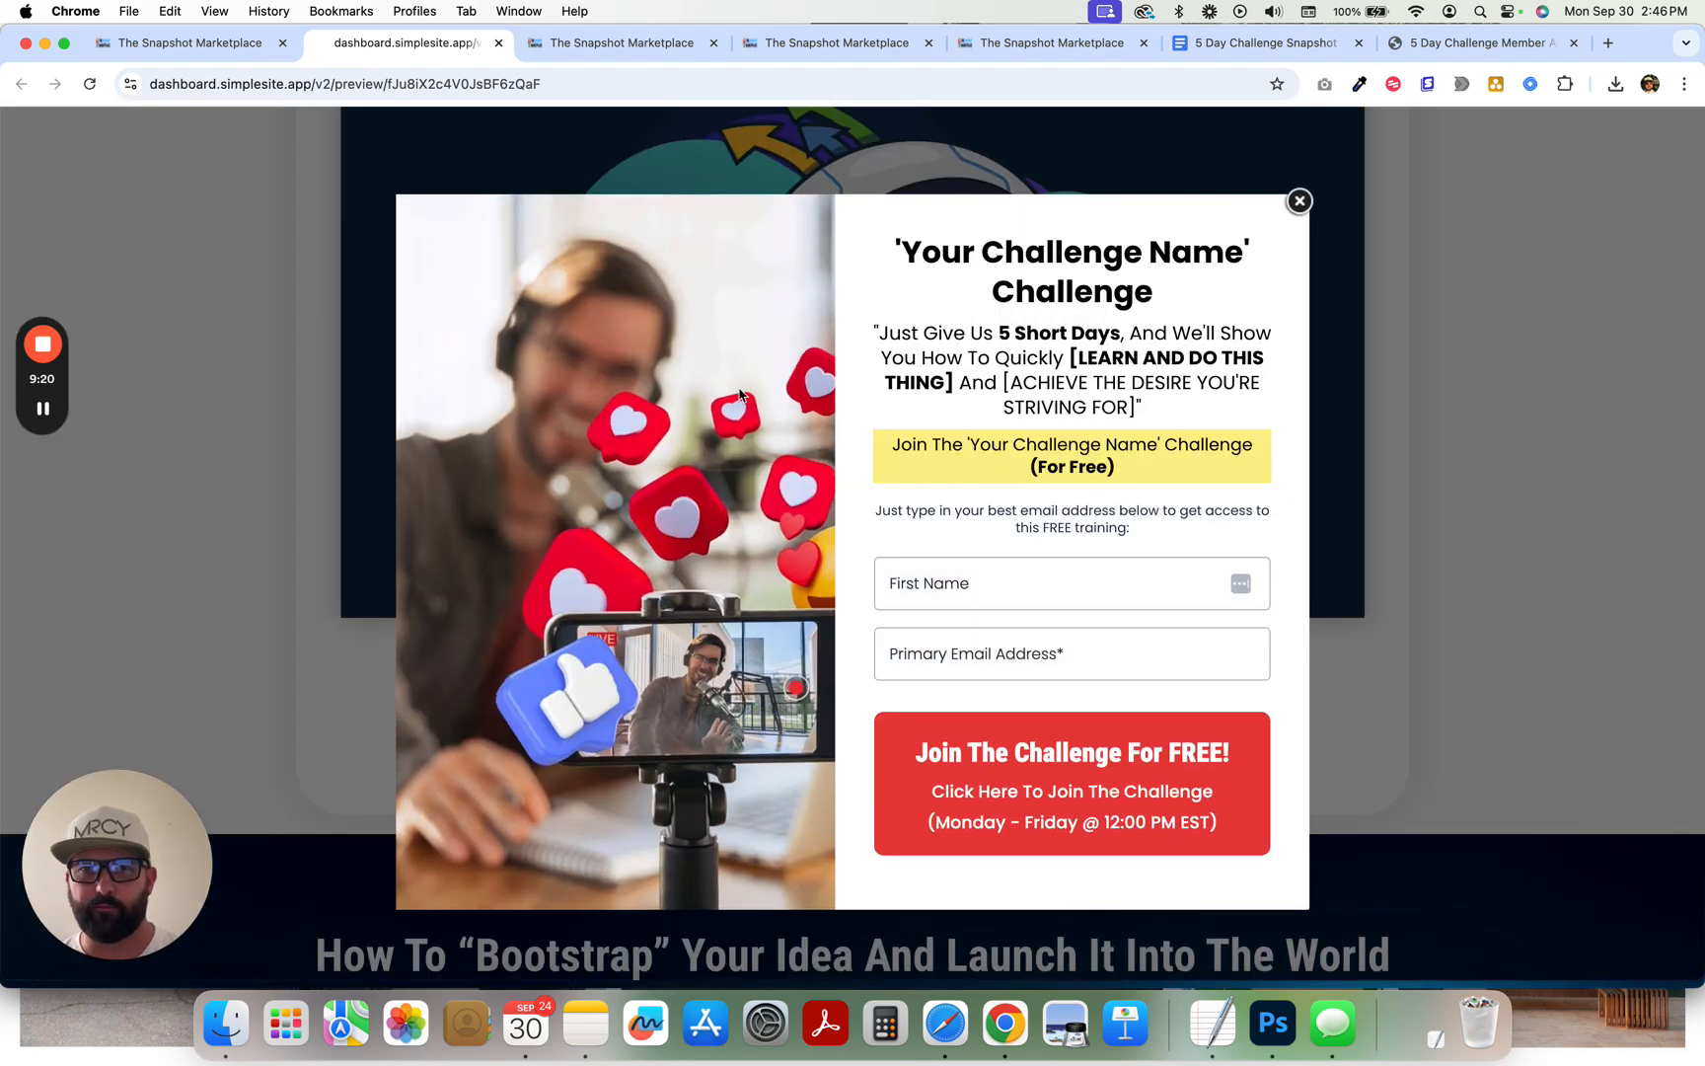
pyautogui.click(1299, 200)
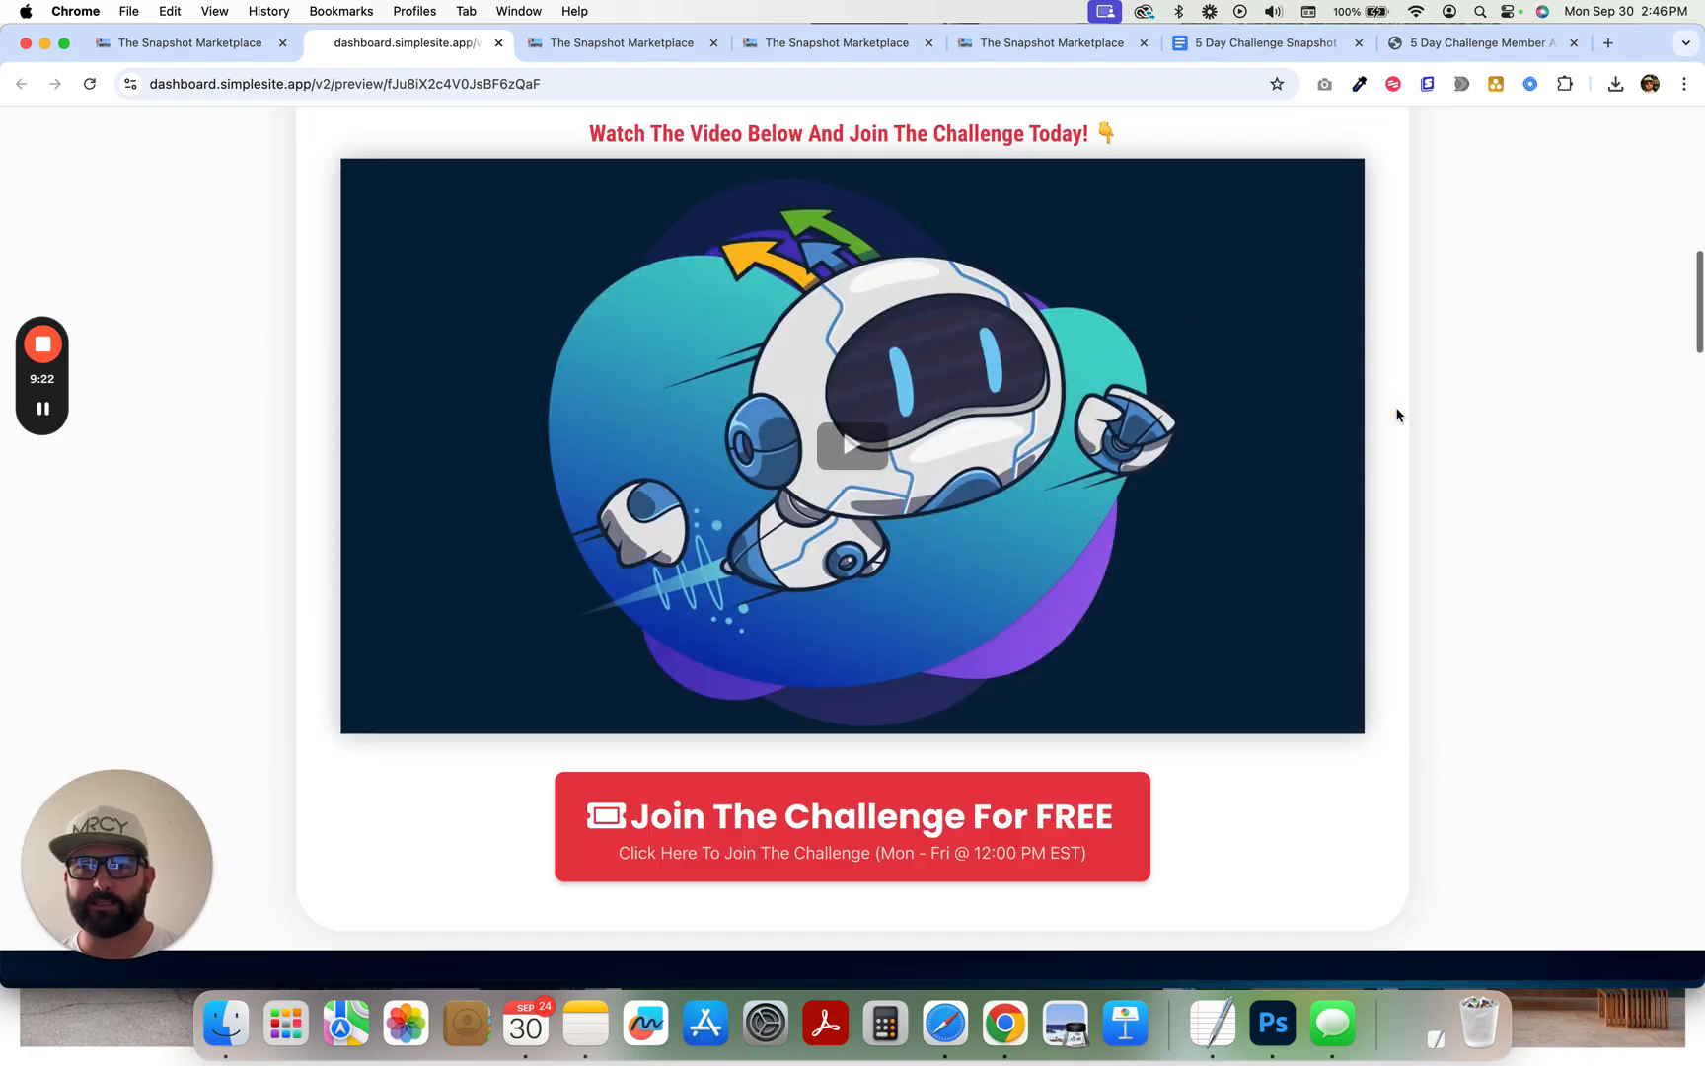
pyautogui.scroll(-3)
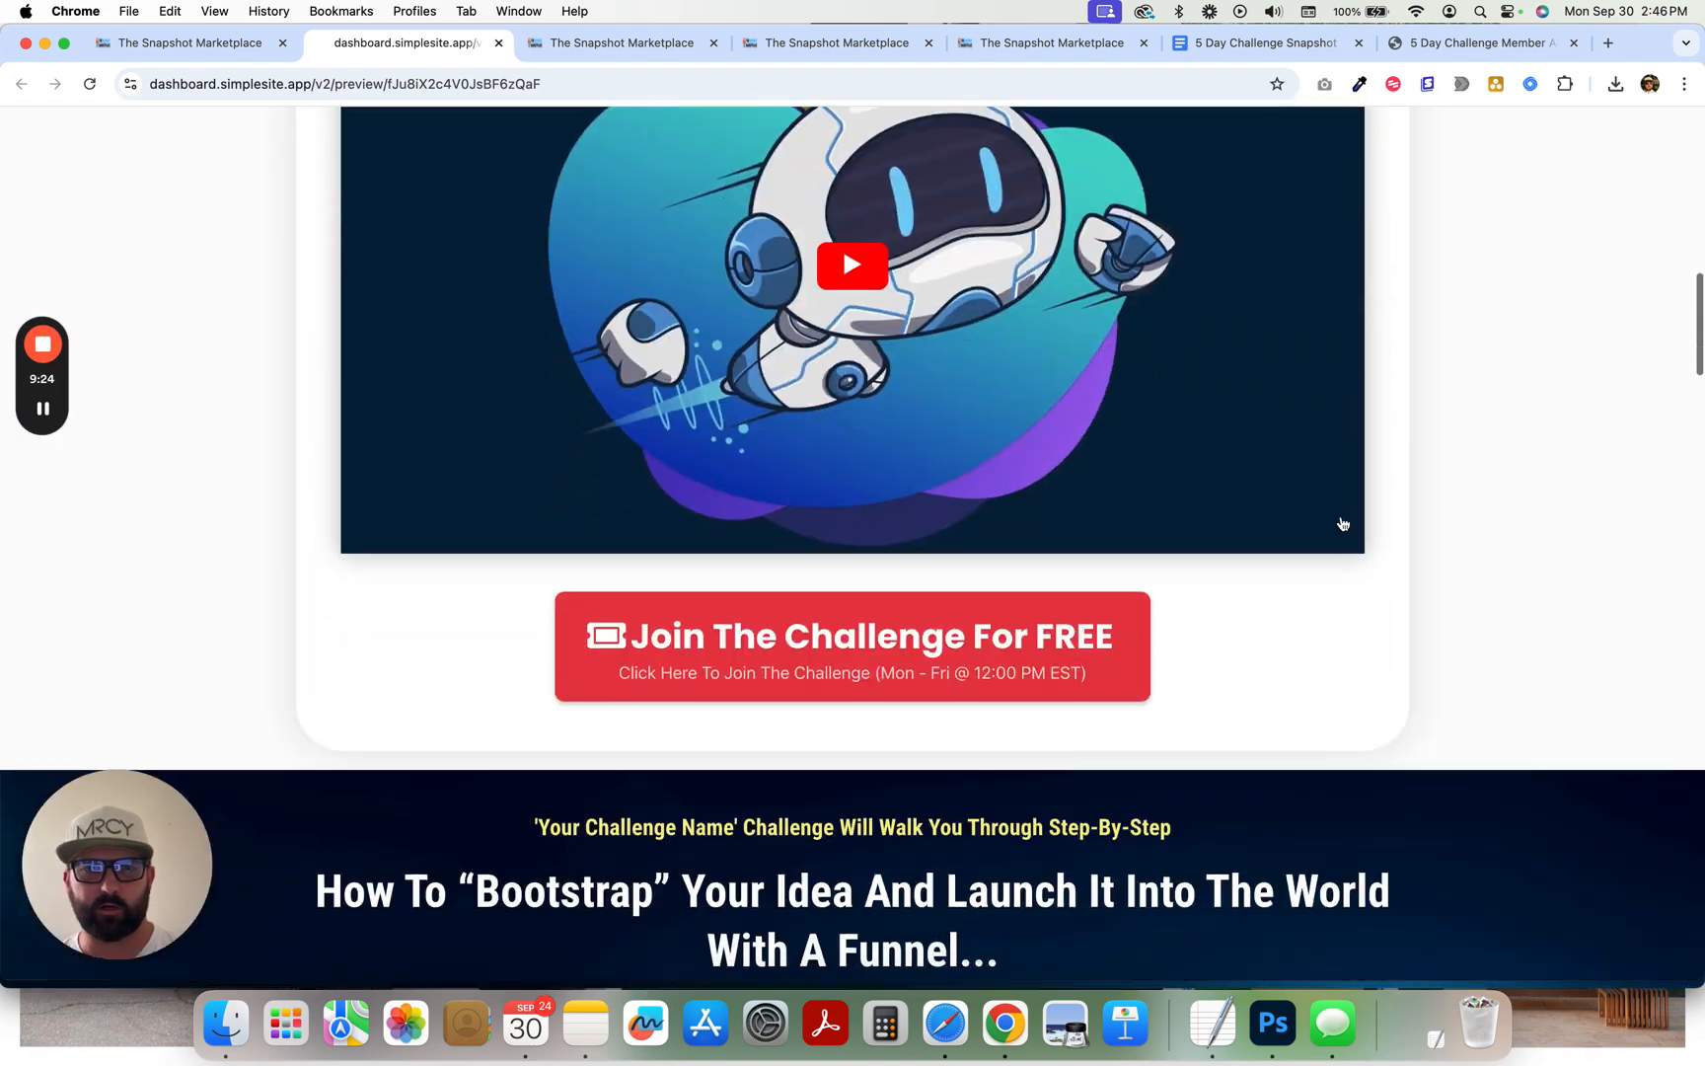
pyautogui.click(851, 646)
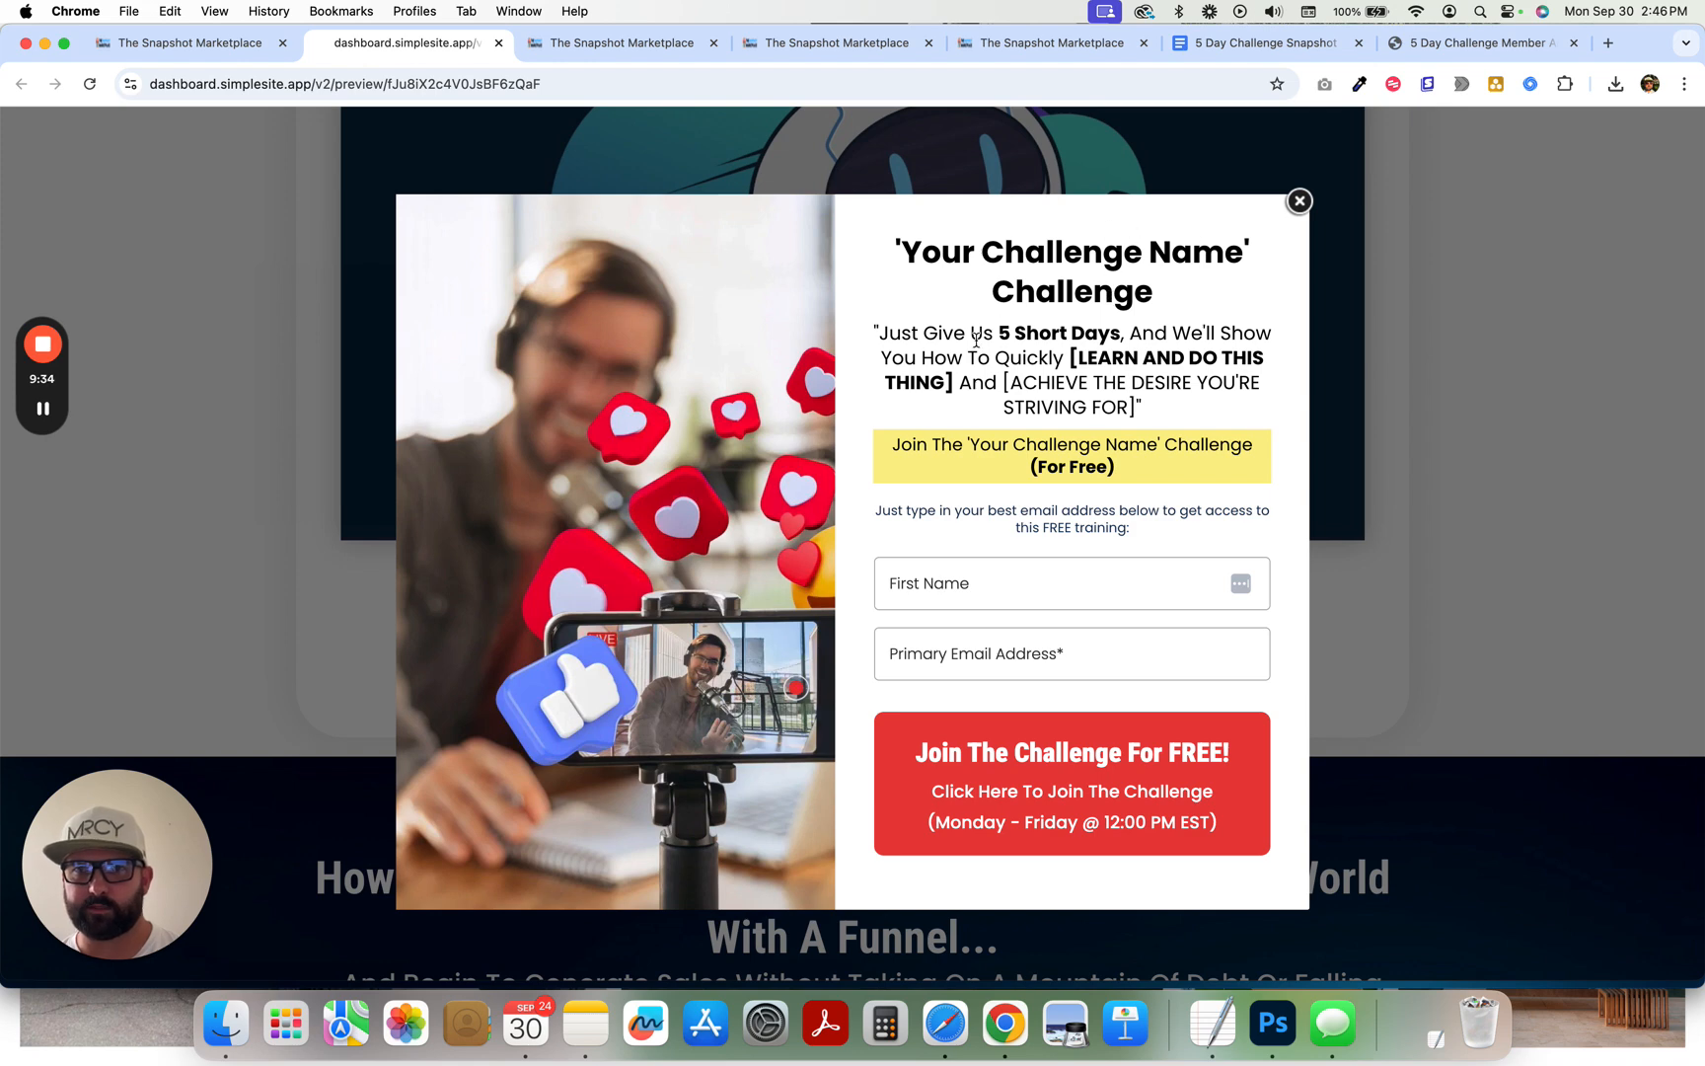
pyautogui.moveTo(1044, 446)
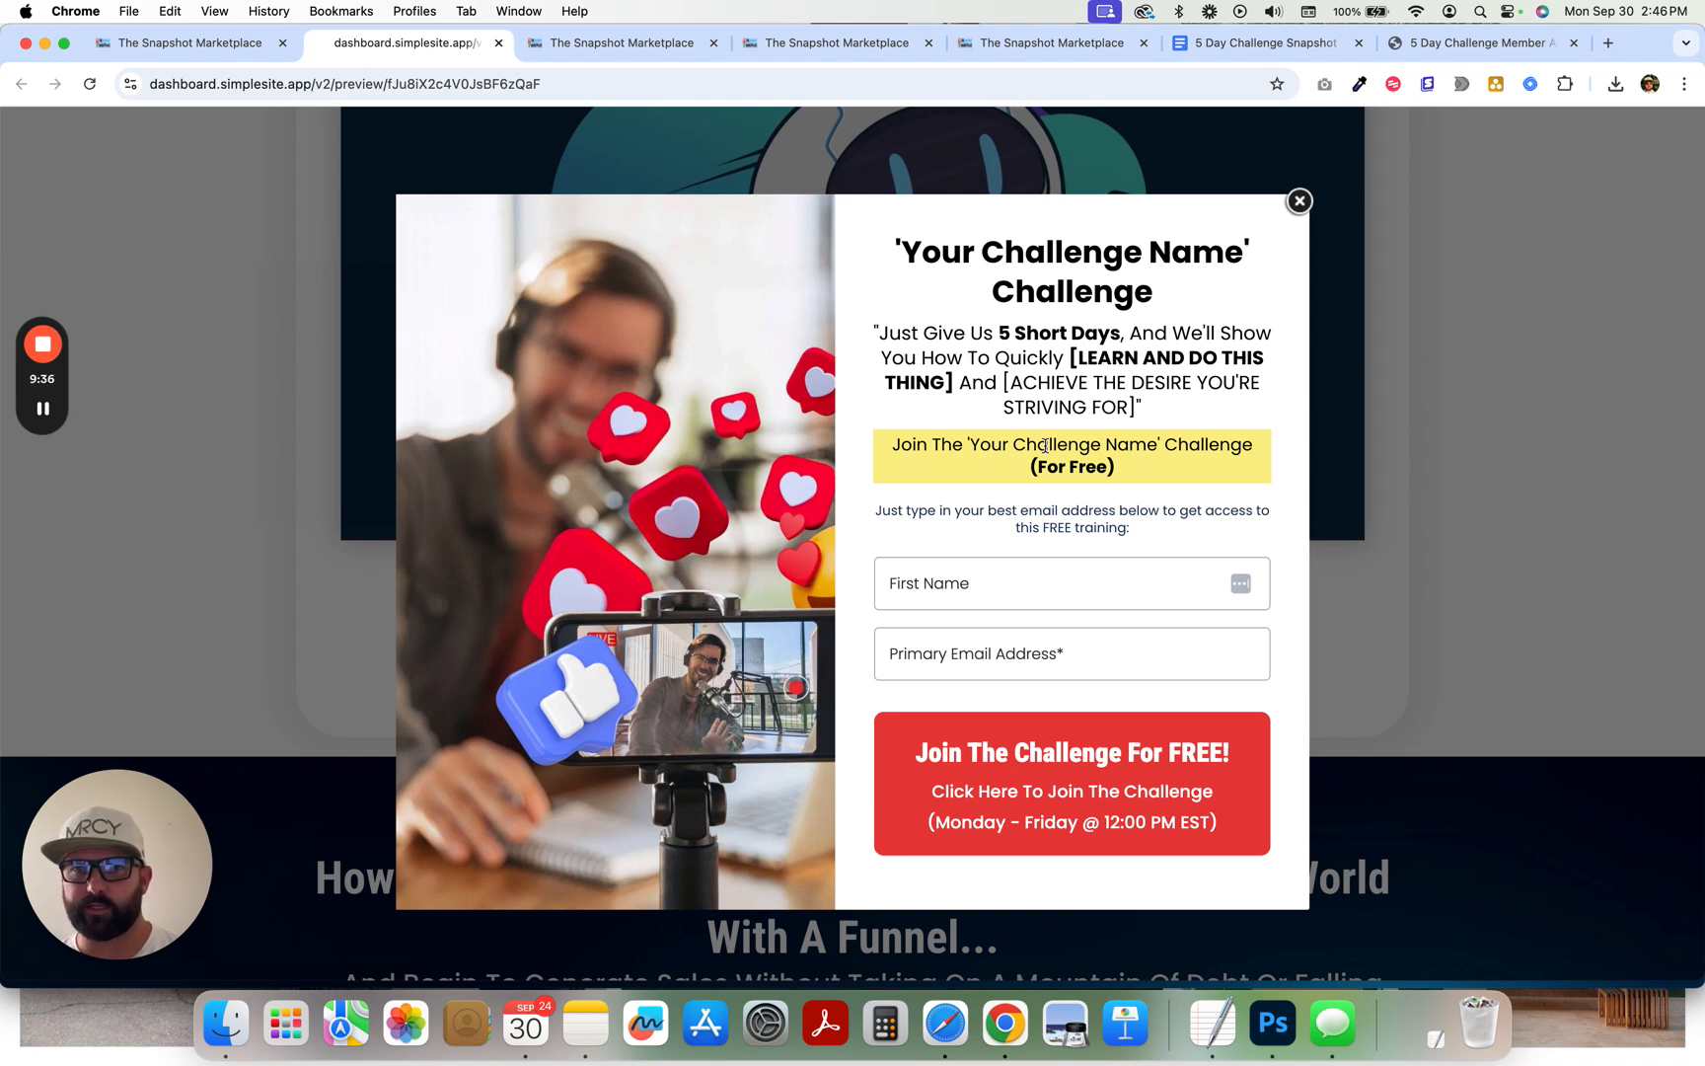
pyautogui.moveTo(1438, 574)
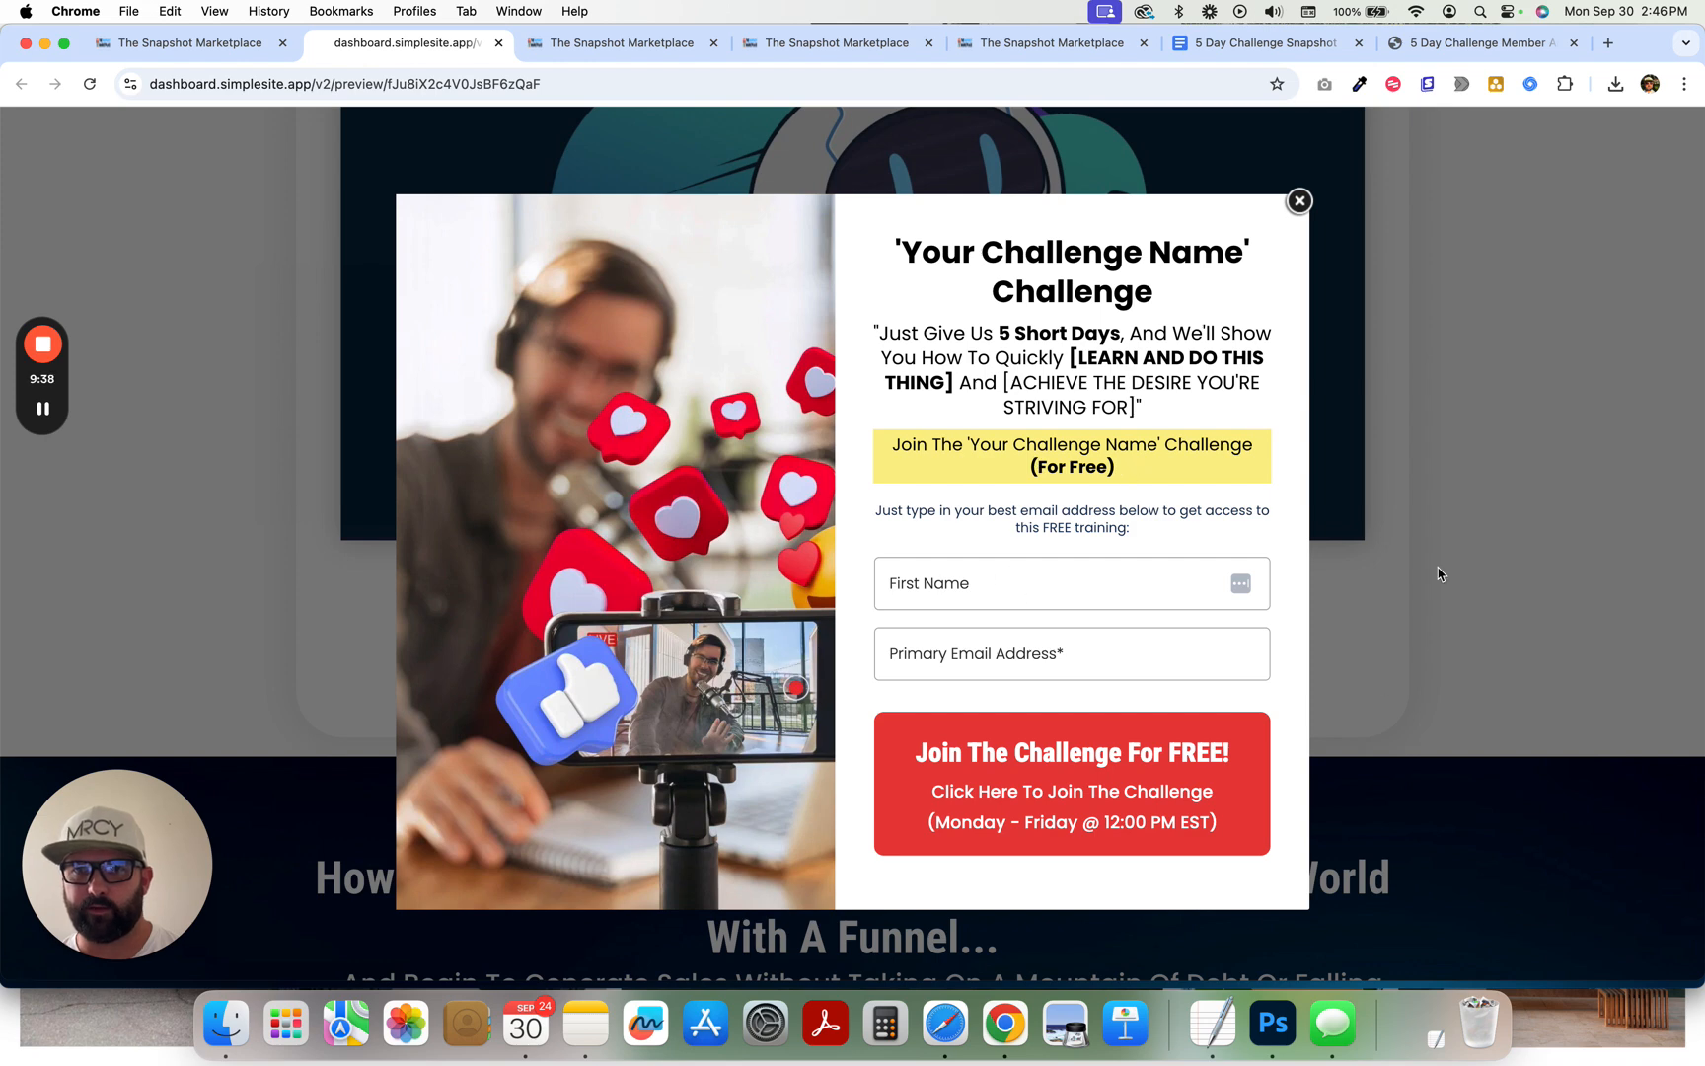
pyautogui.click(1298, 200)
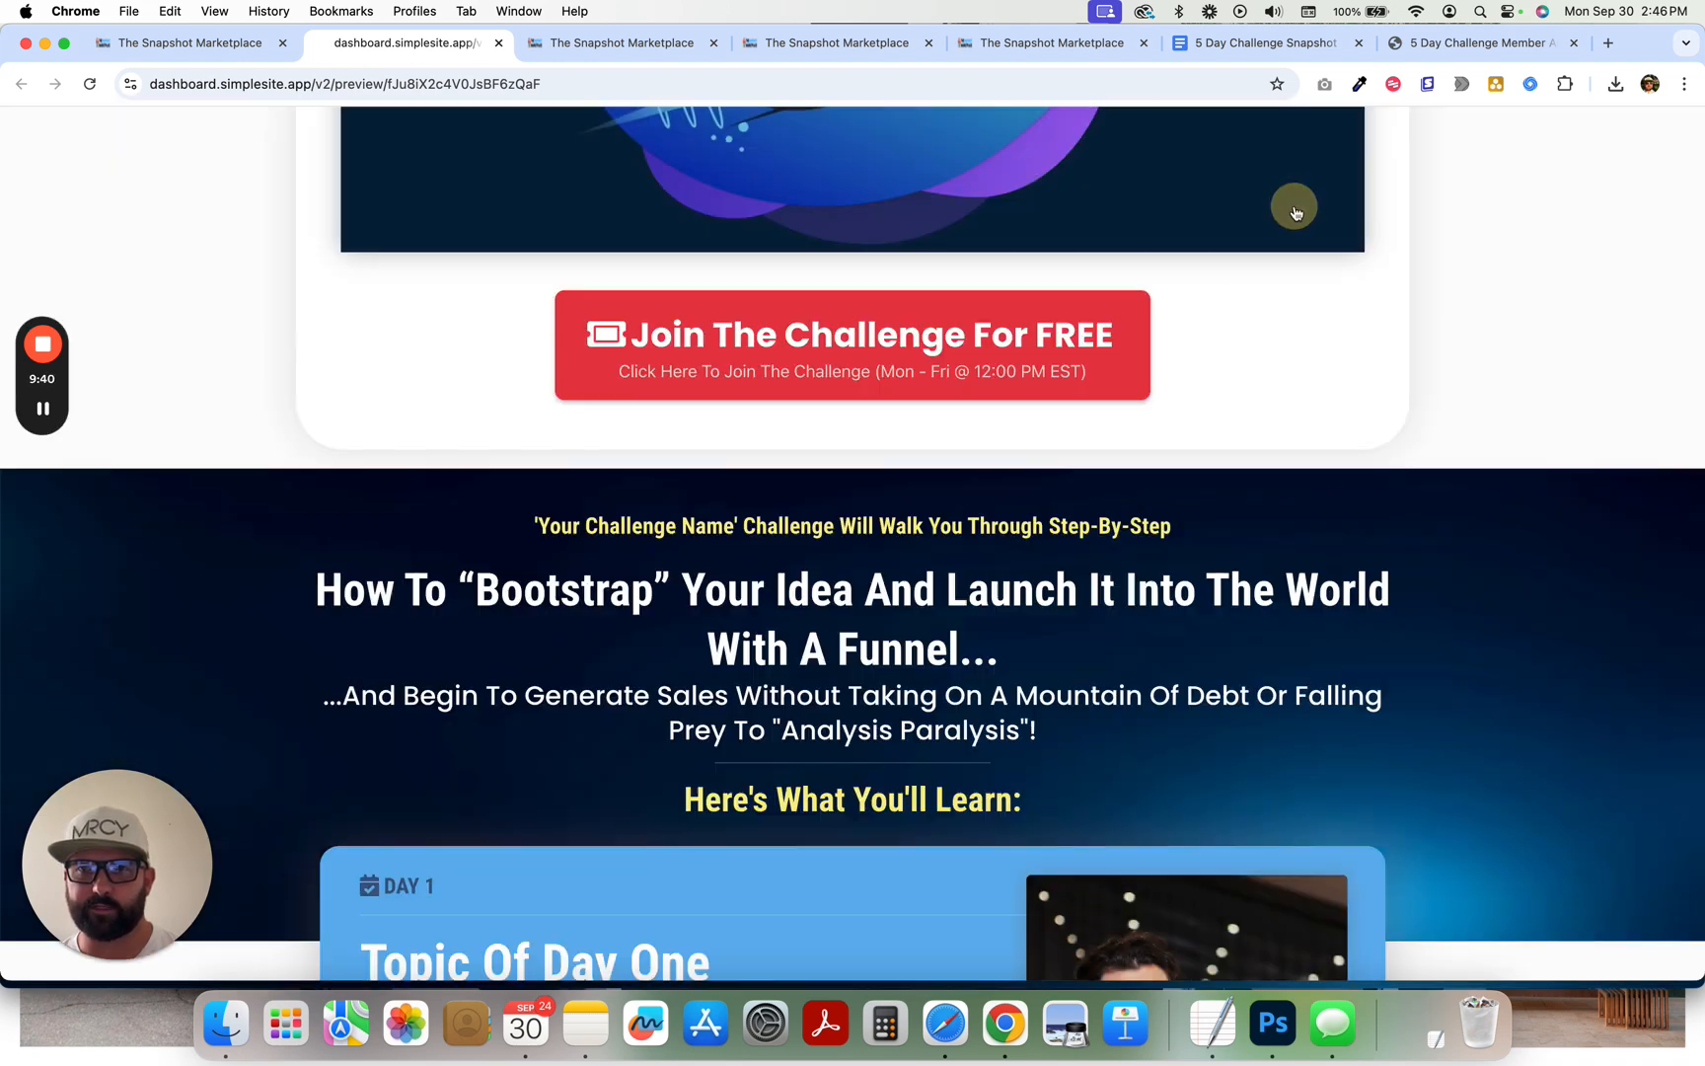
# - Scroll down to the free-bonuses offer section and dismiss the signup form
pyautogui.scroll(-3)
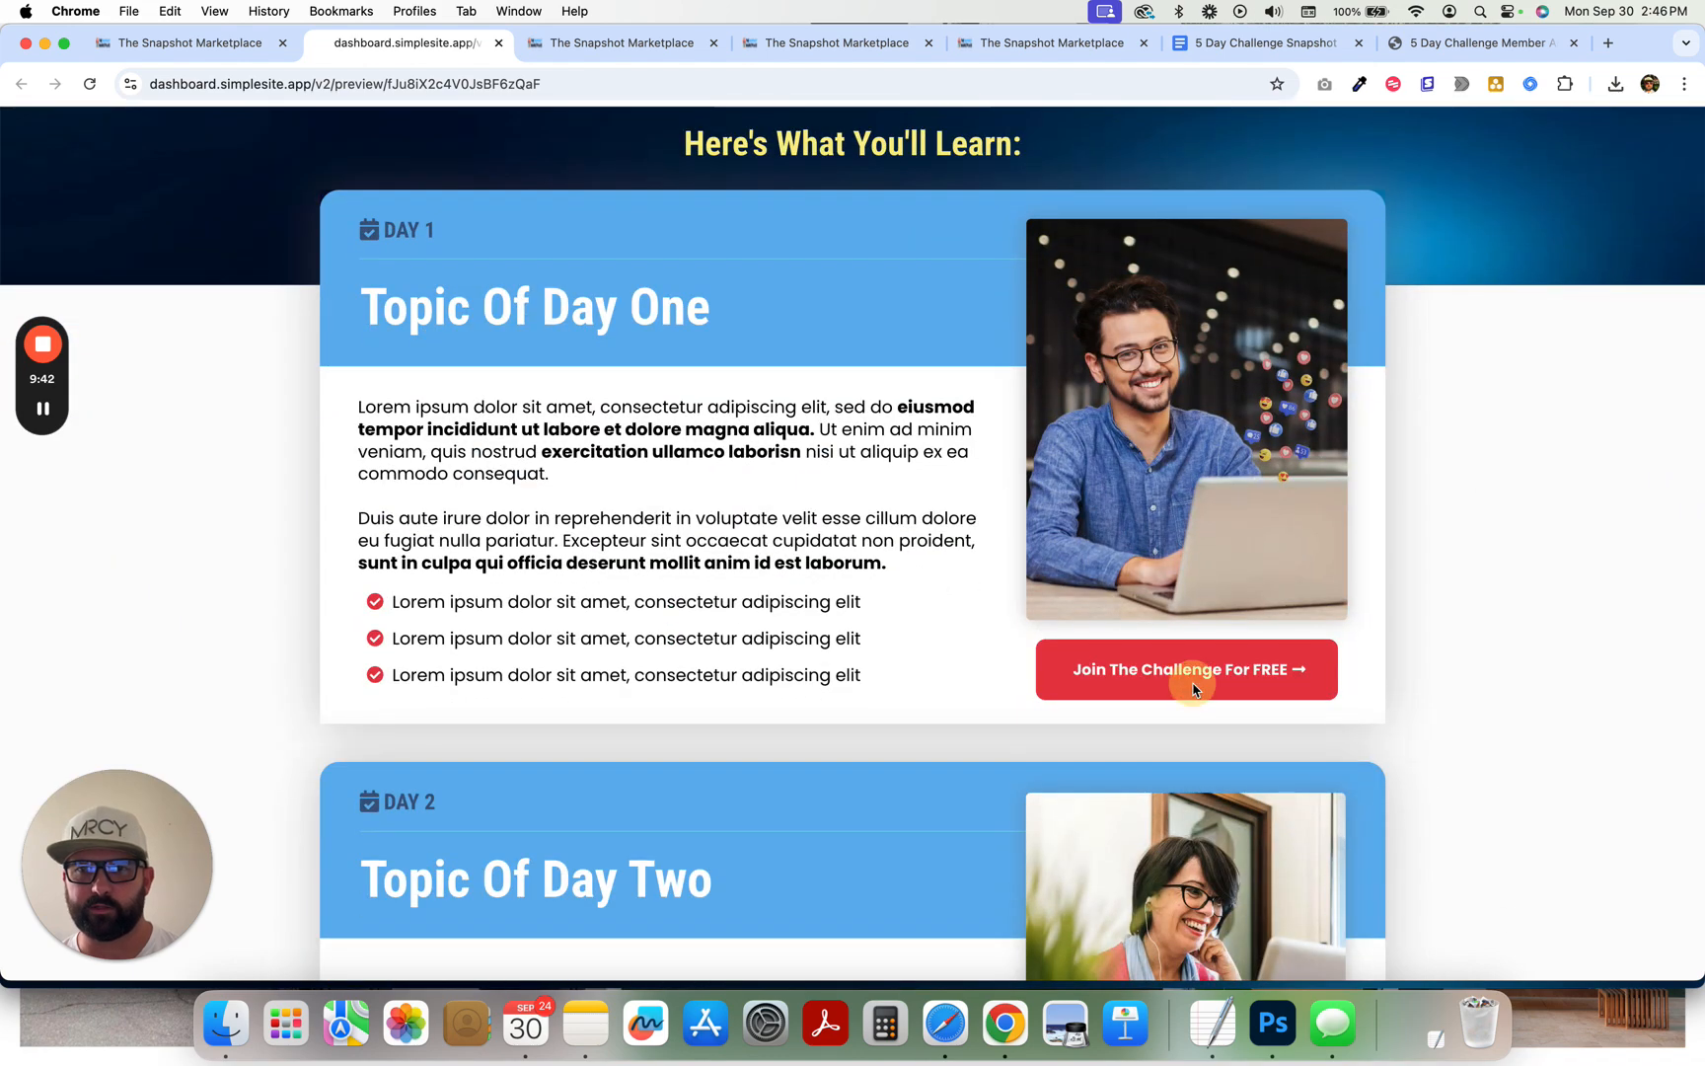
pyautogui.moveTo(1402, 264)
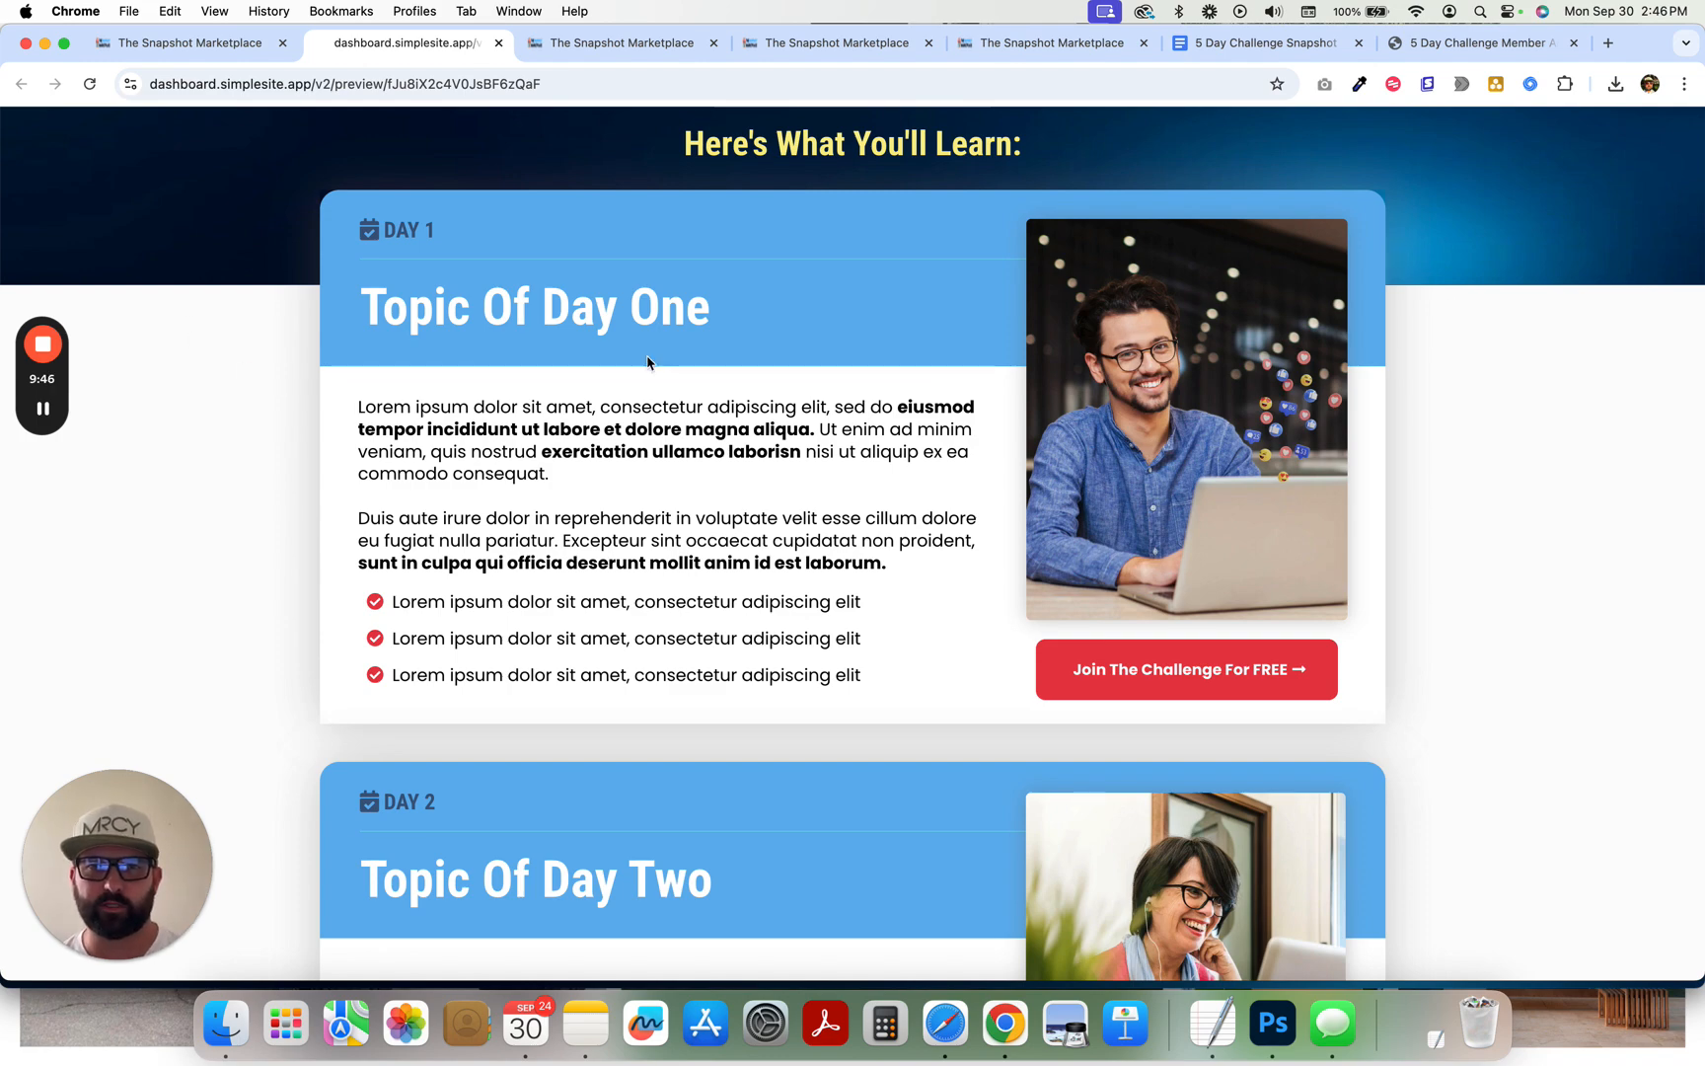
pyautogui.scroll(-3)
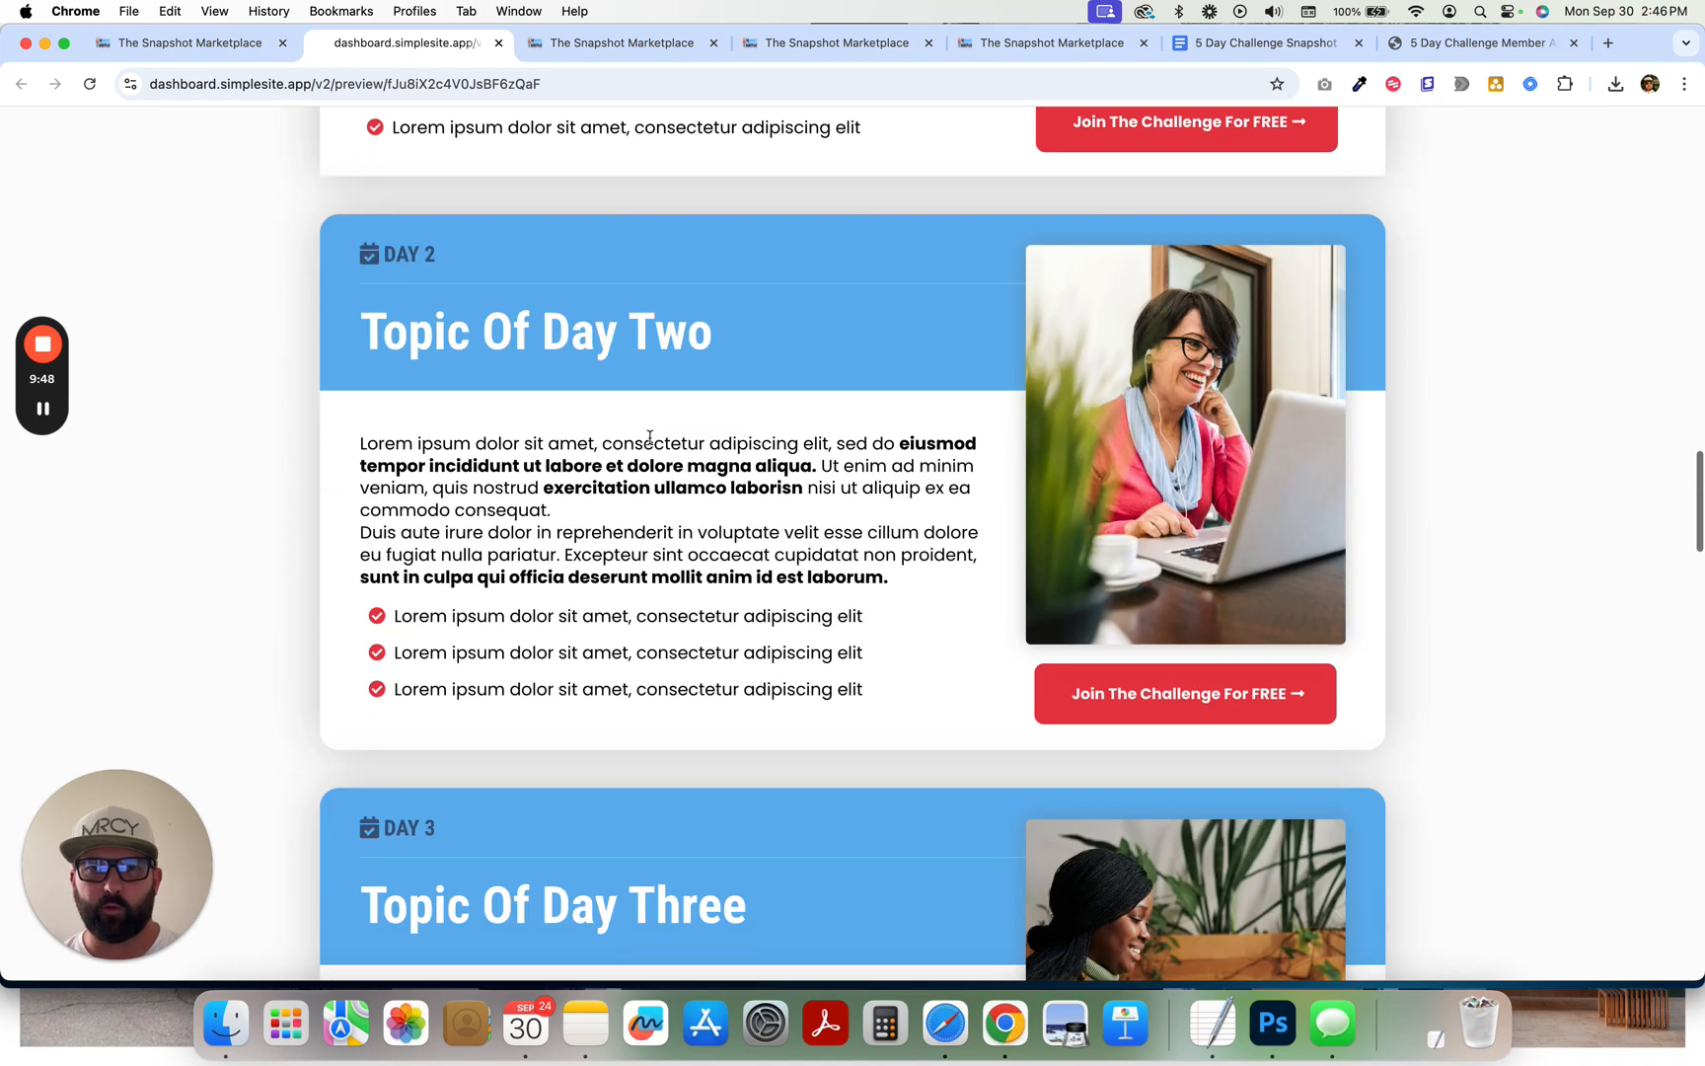
pyautogui.scroll(-3)
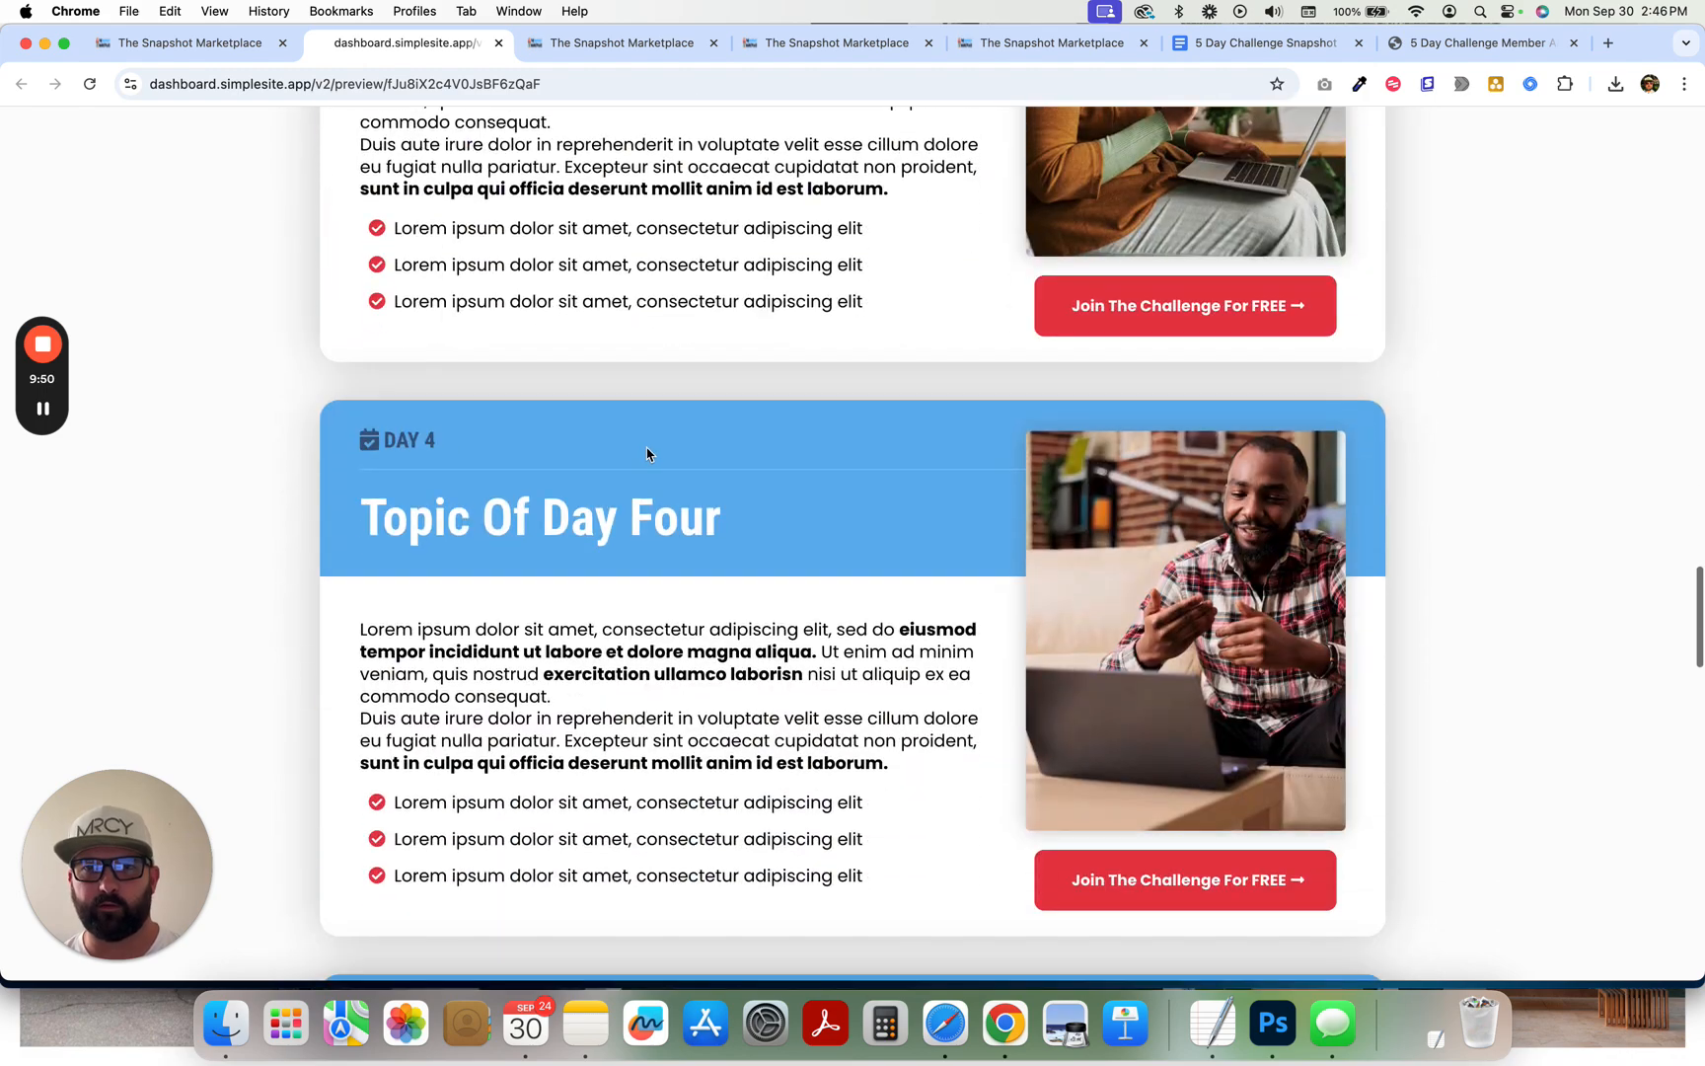
pyautogui.scroll(-3)
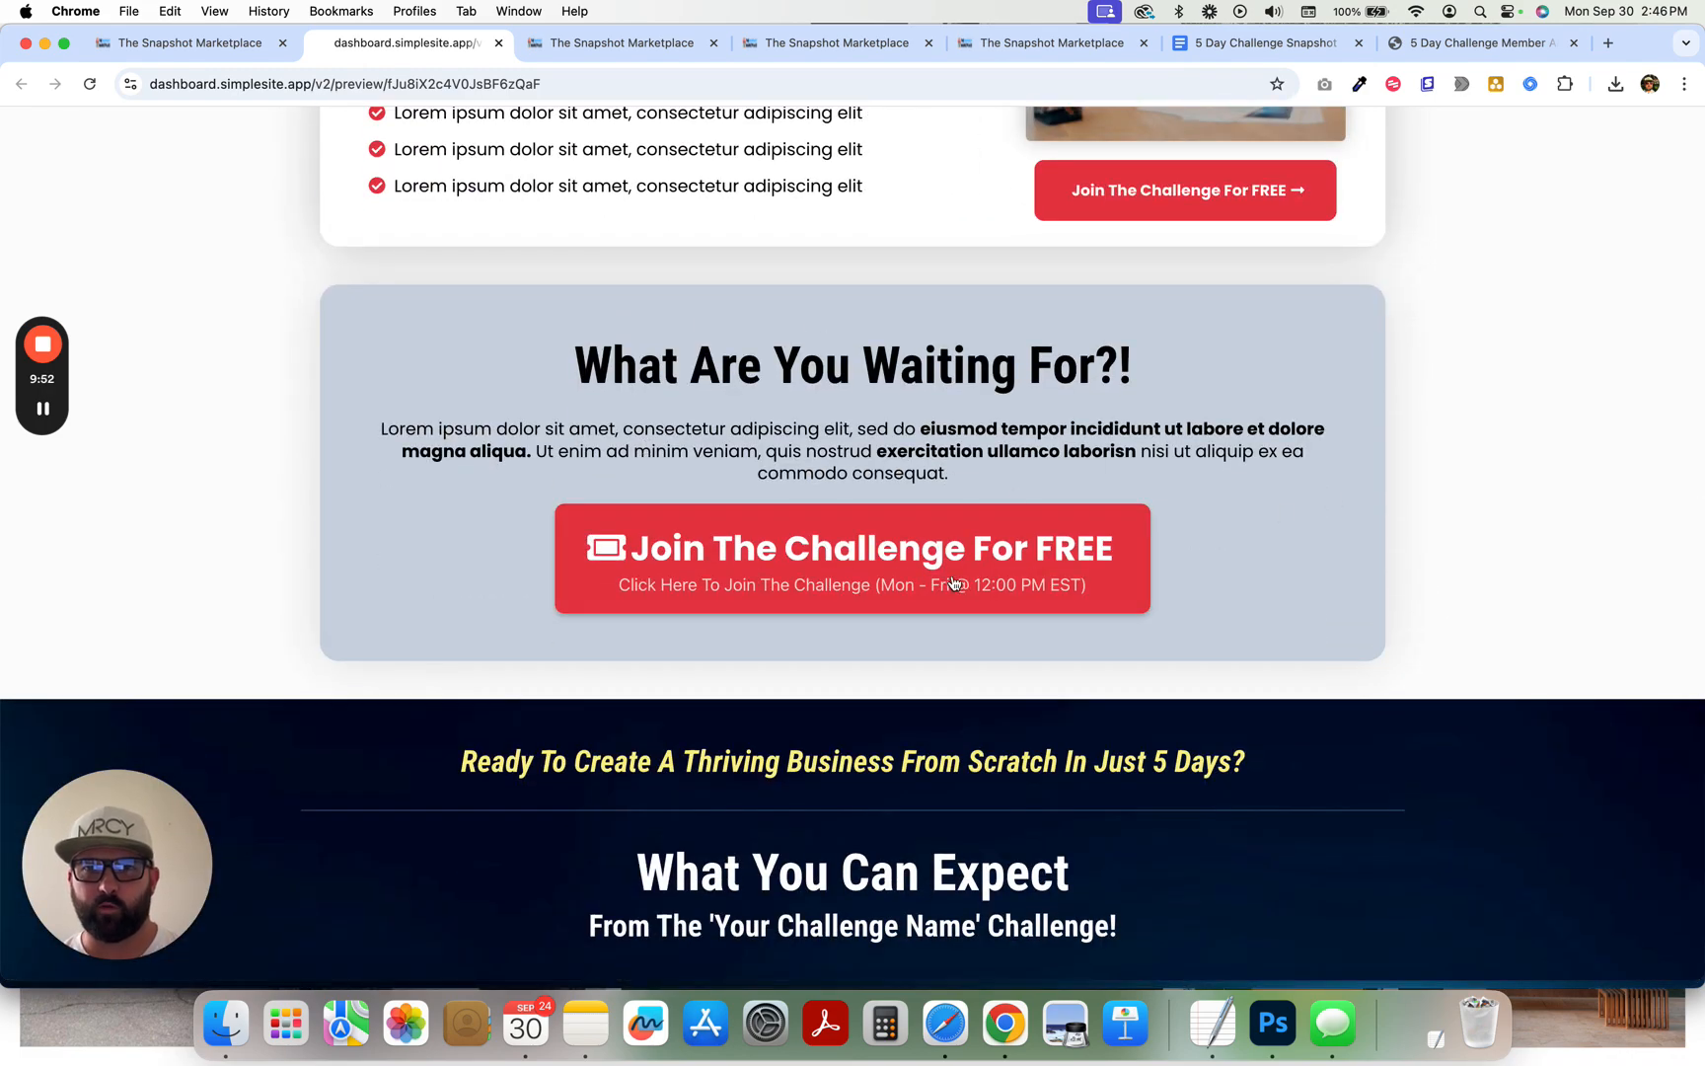
pyautogui.scroll(-3)
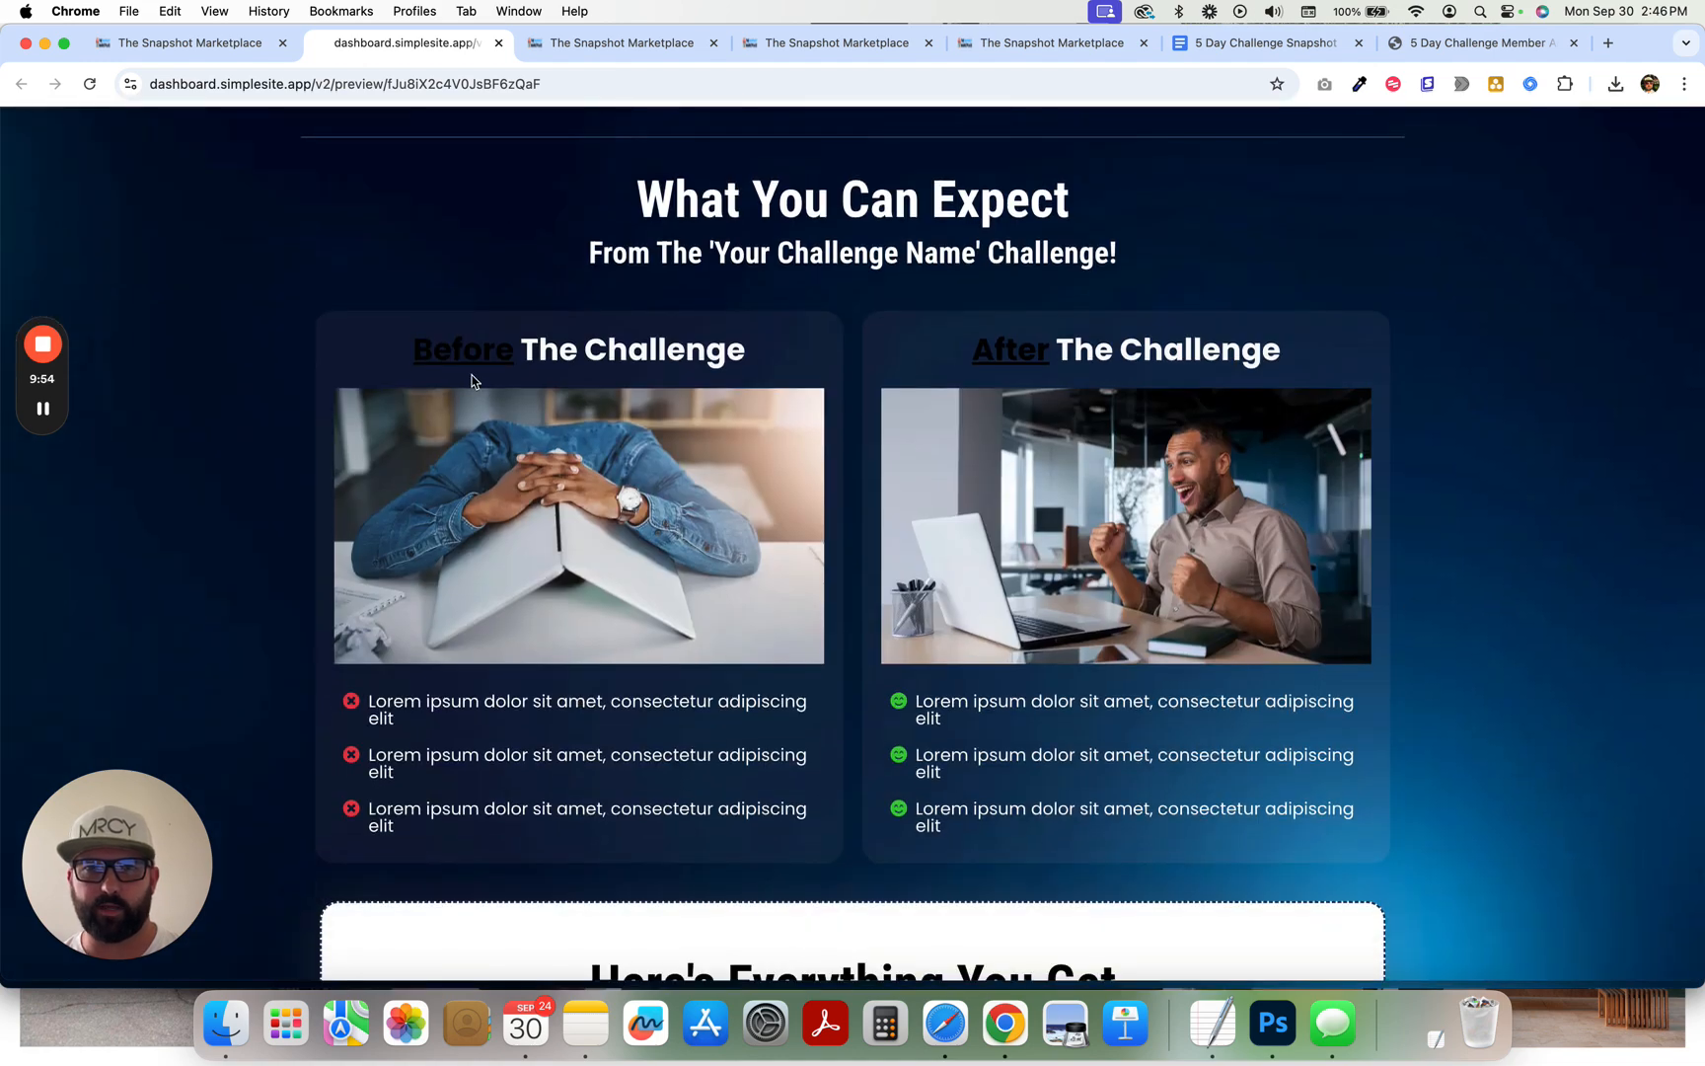
pyautogui.scroll(-3)
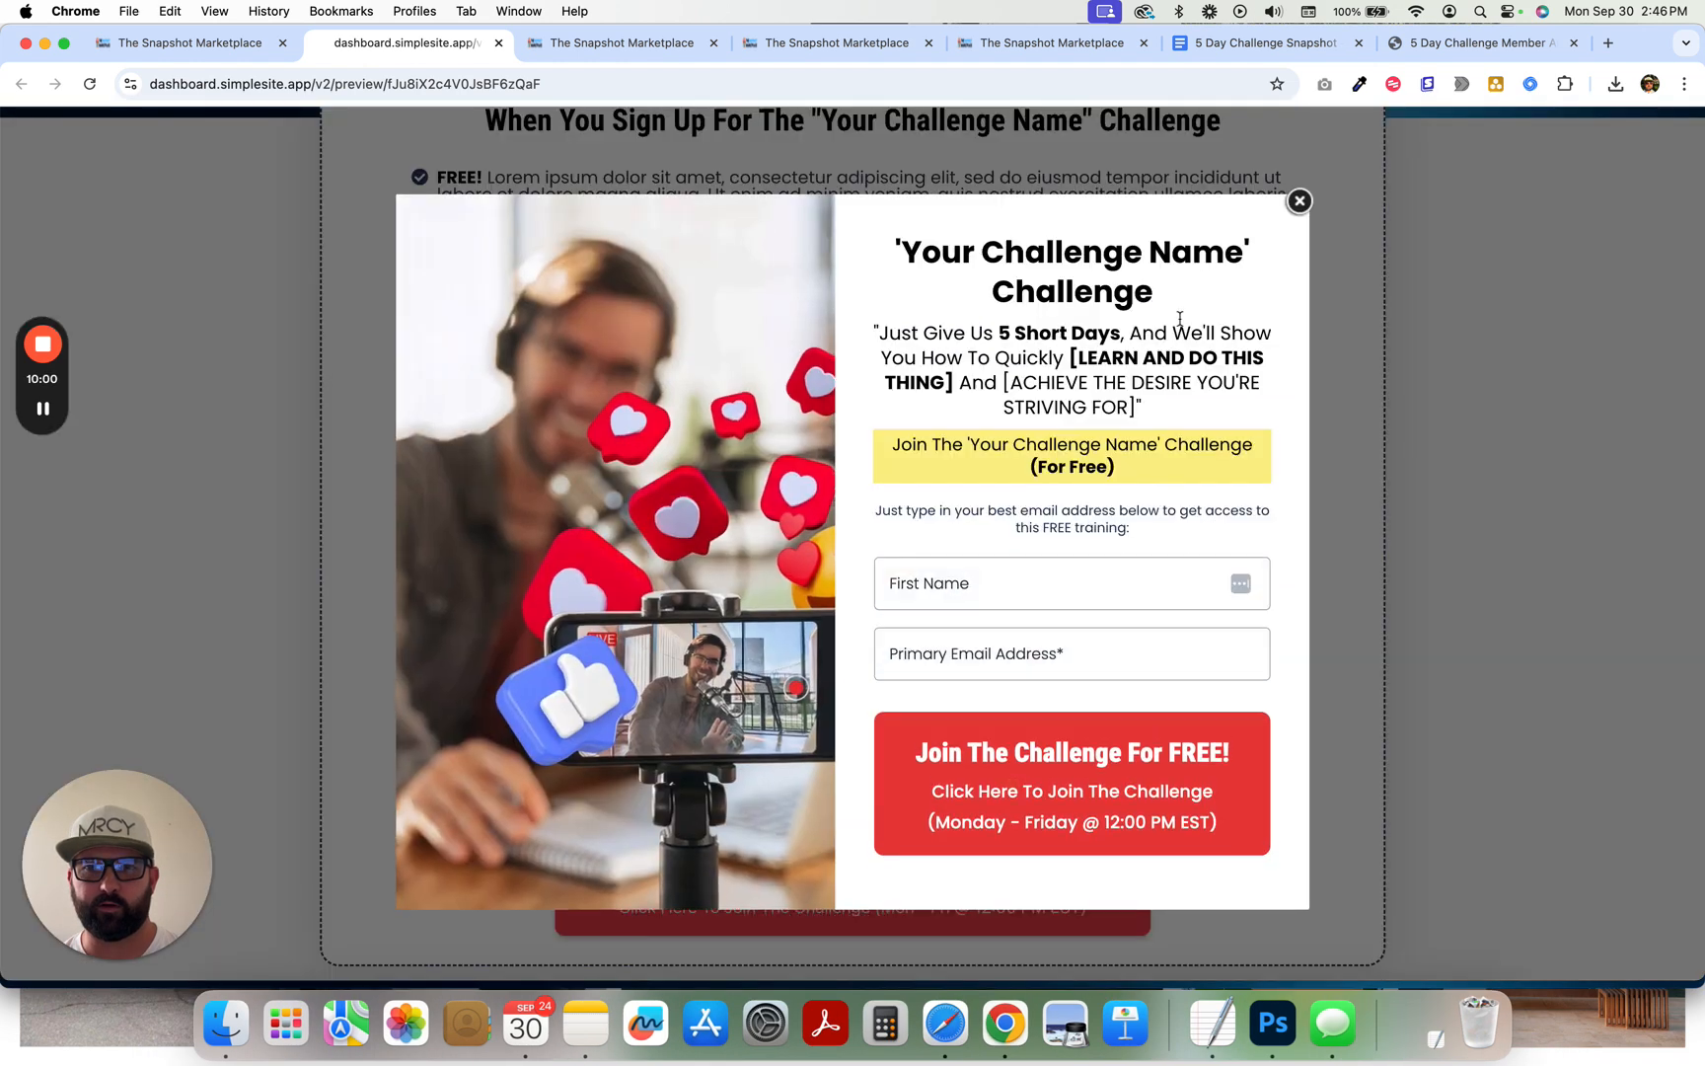
pyautogui.click(1298, 201)
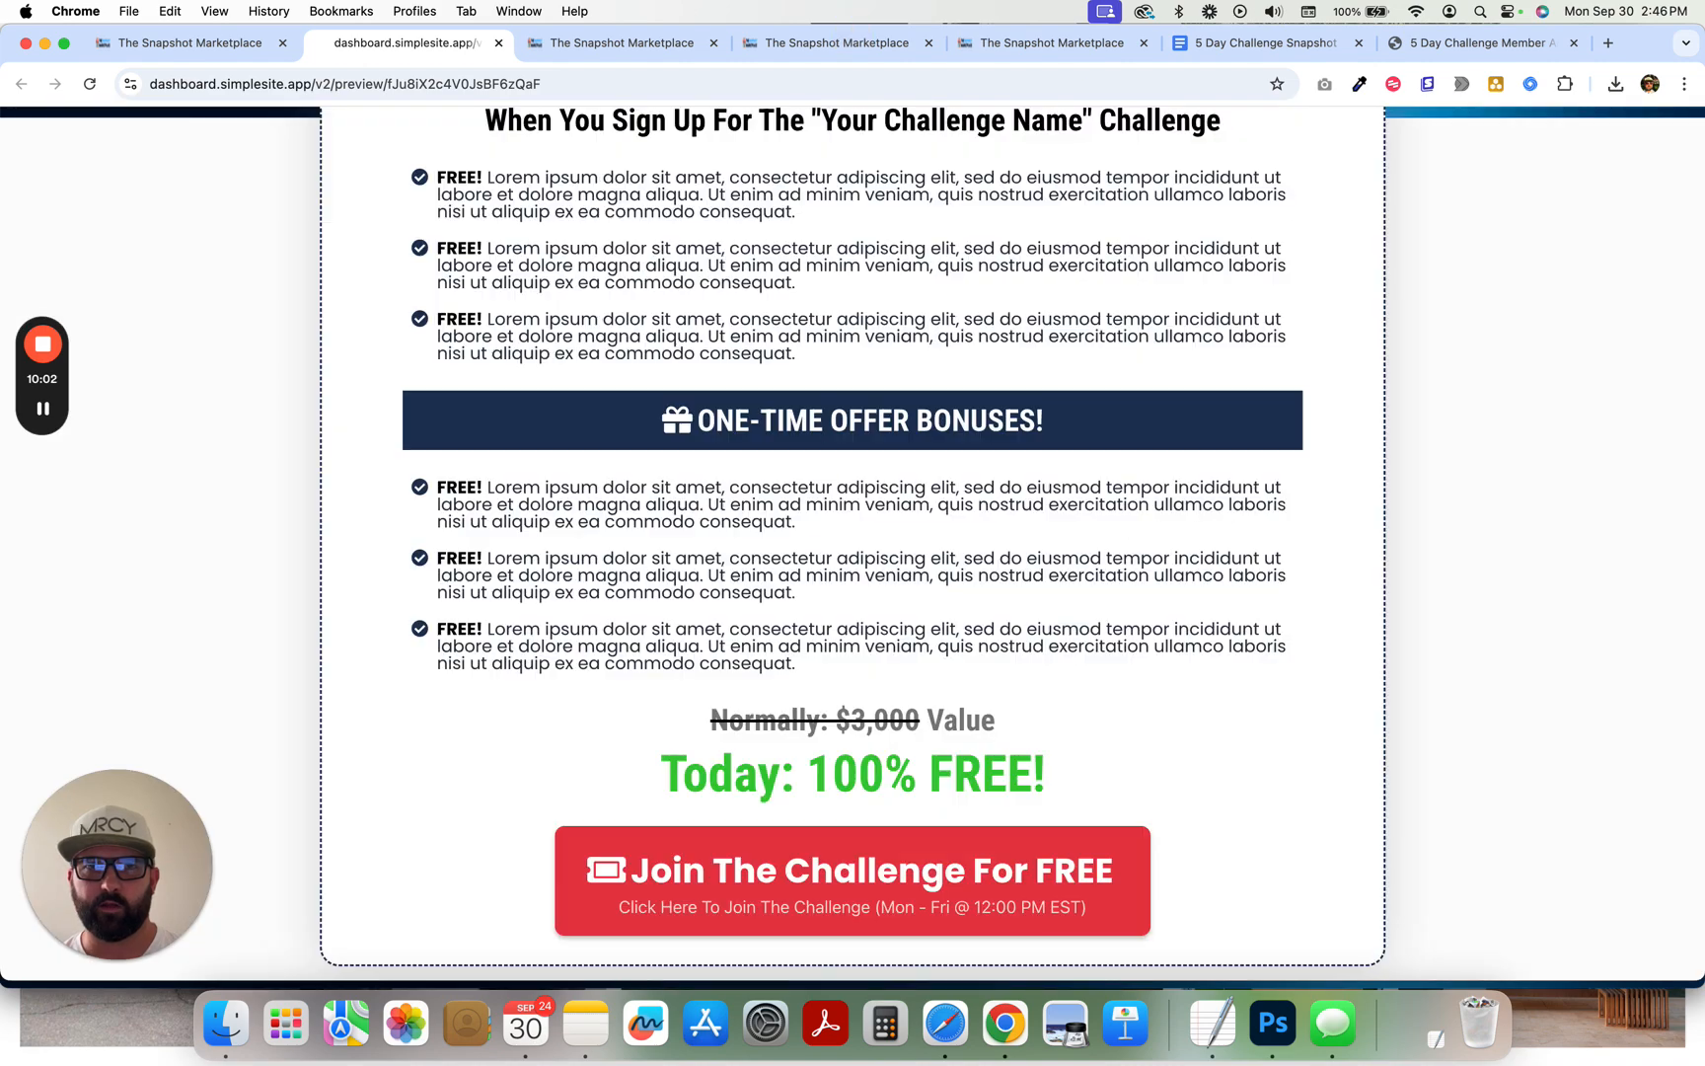
# - Select the VIP Upgrade step in the Challenge Registration funnel and preview its page
pyautogui.click(184, 42)
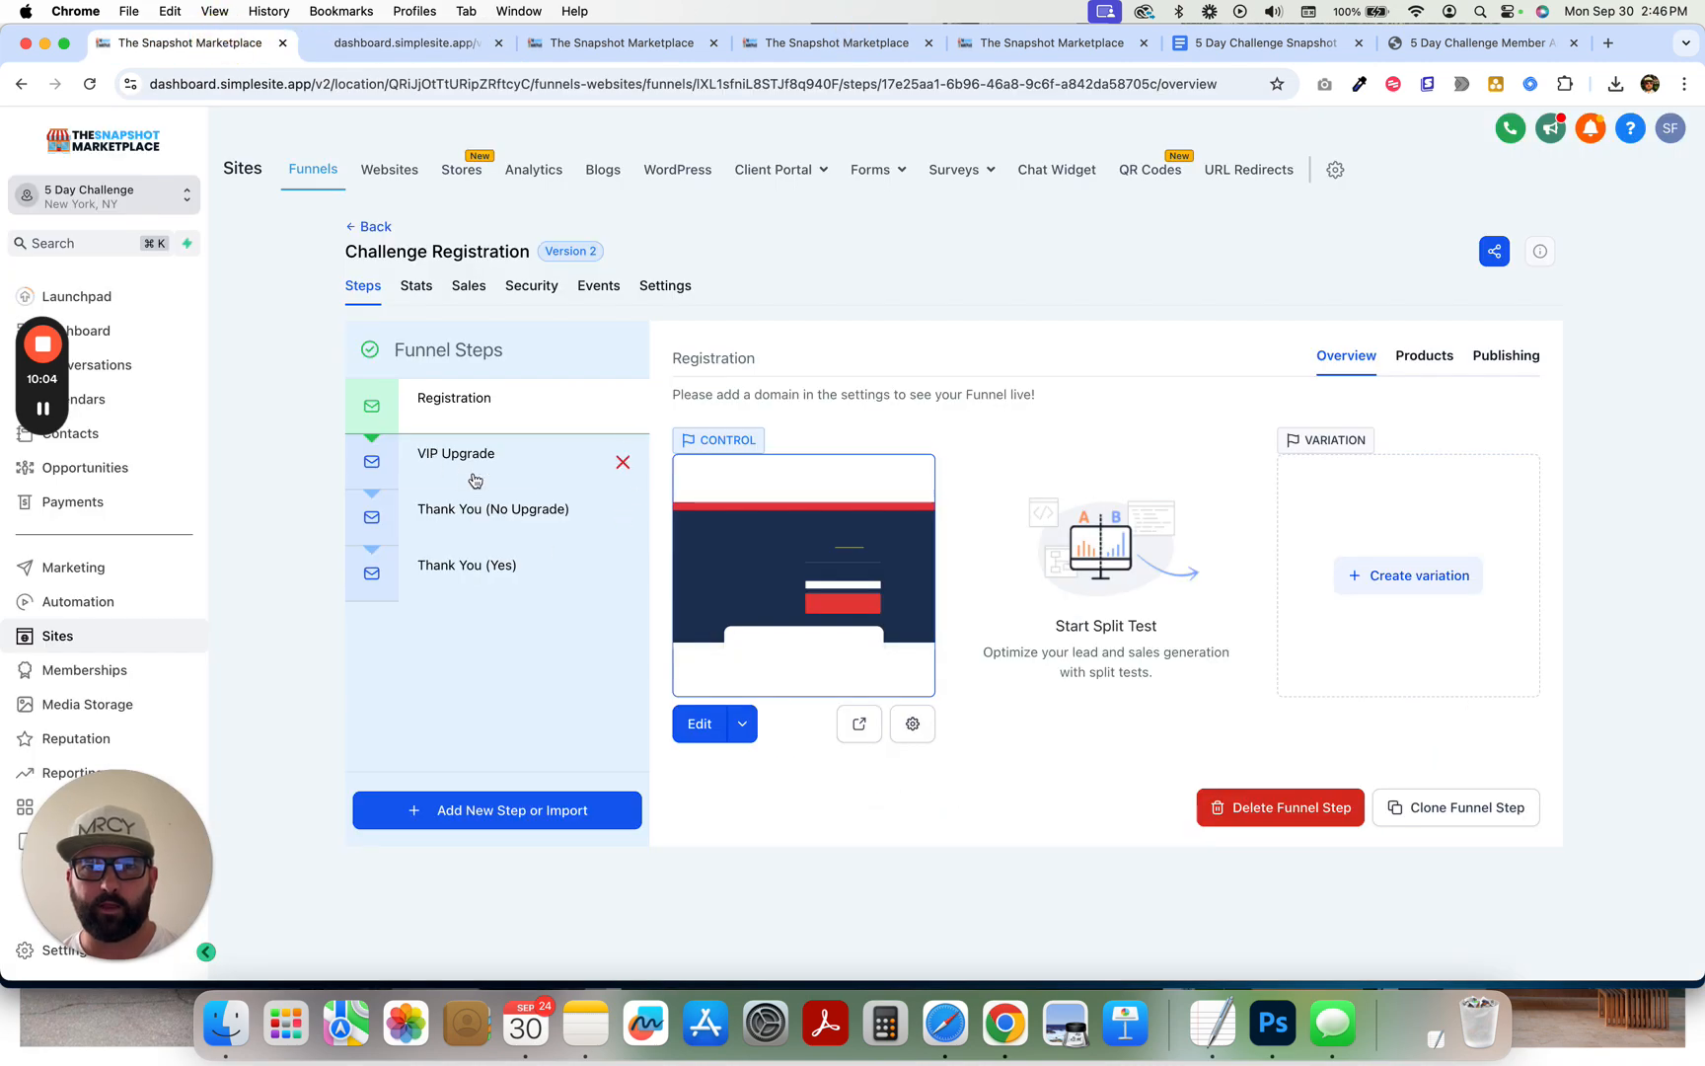
pyautogui.click(456, 452)
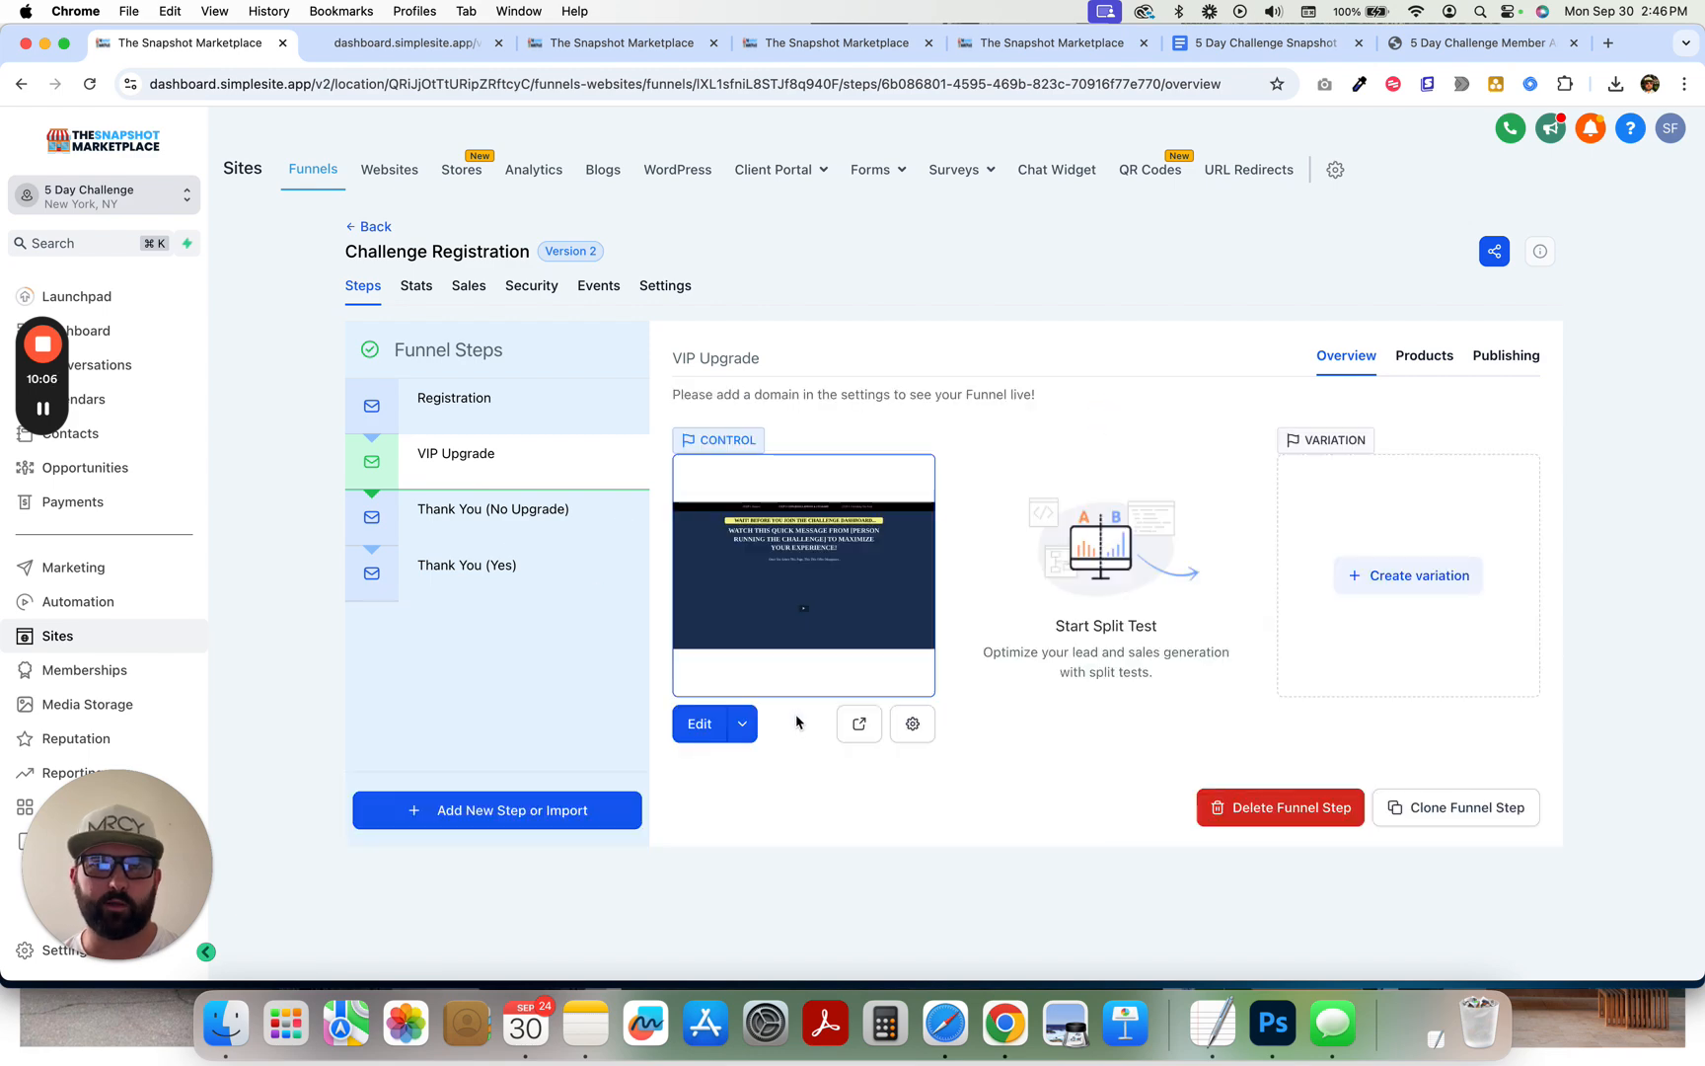
pyautogui.click(859, 723)
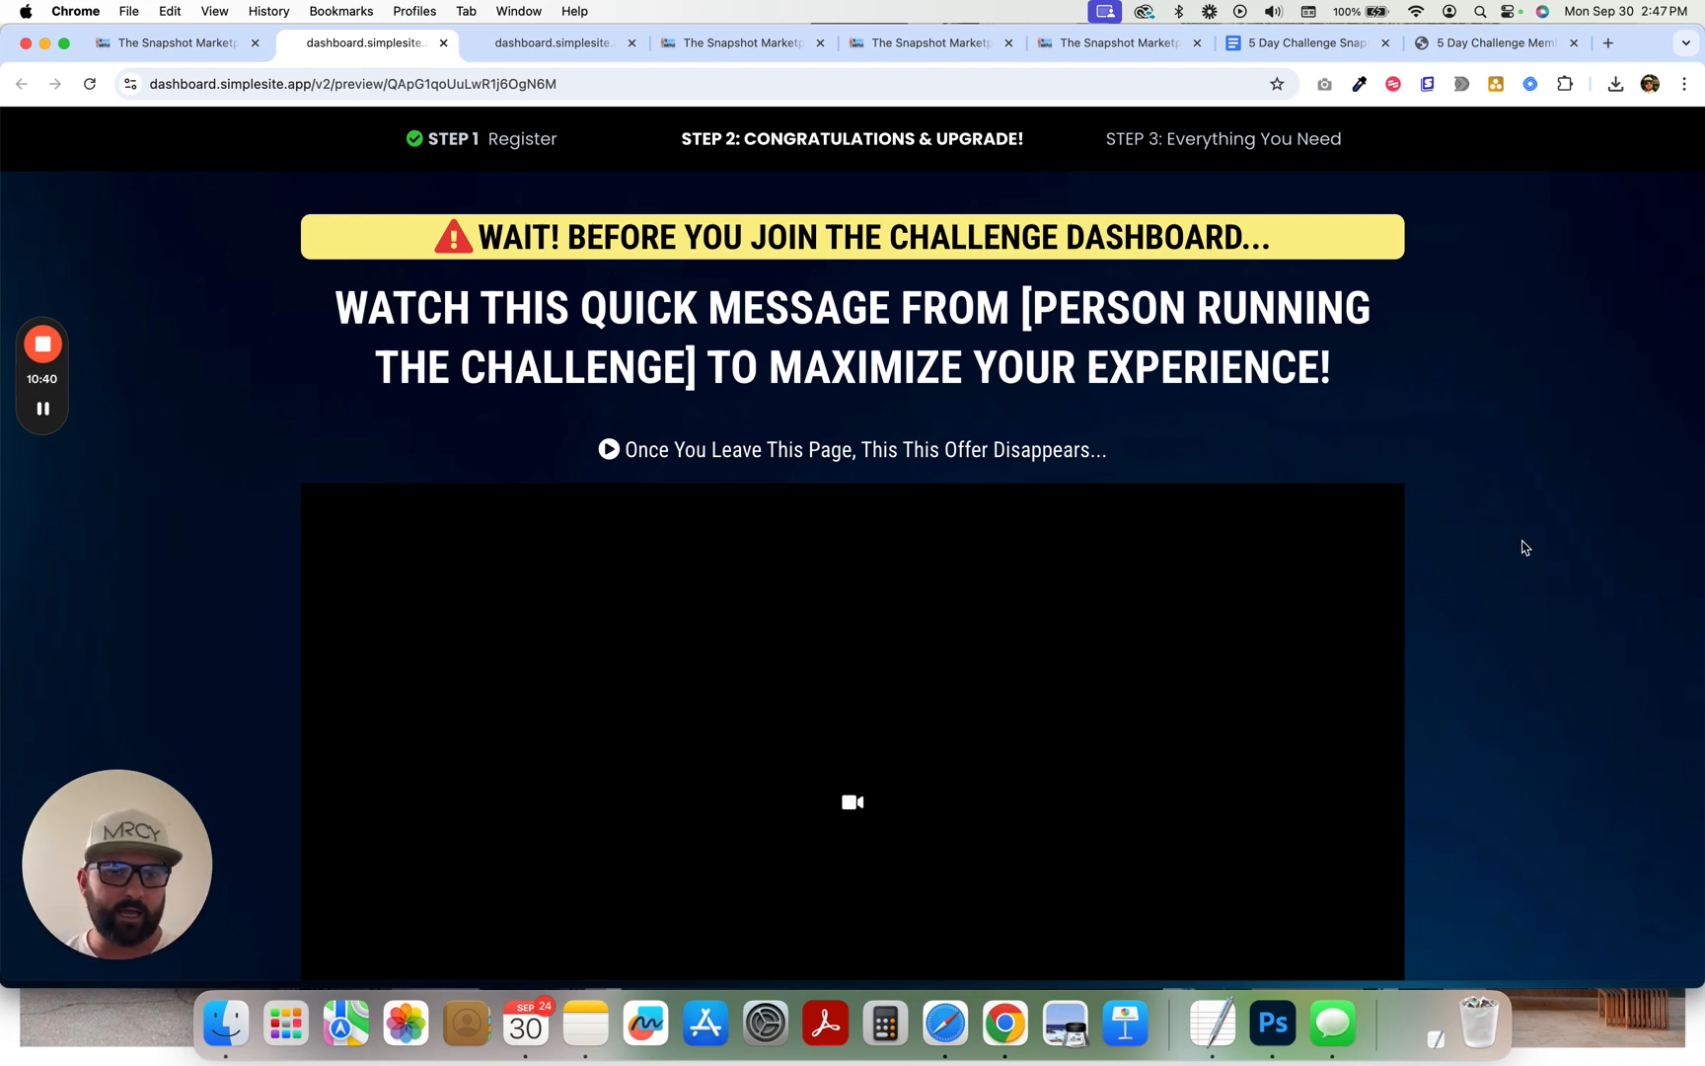
# - Try the VIP upgrade button, reload the stuck preview, and scroll to the VIP access offer
pyautogui.scroll(-3)
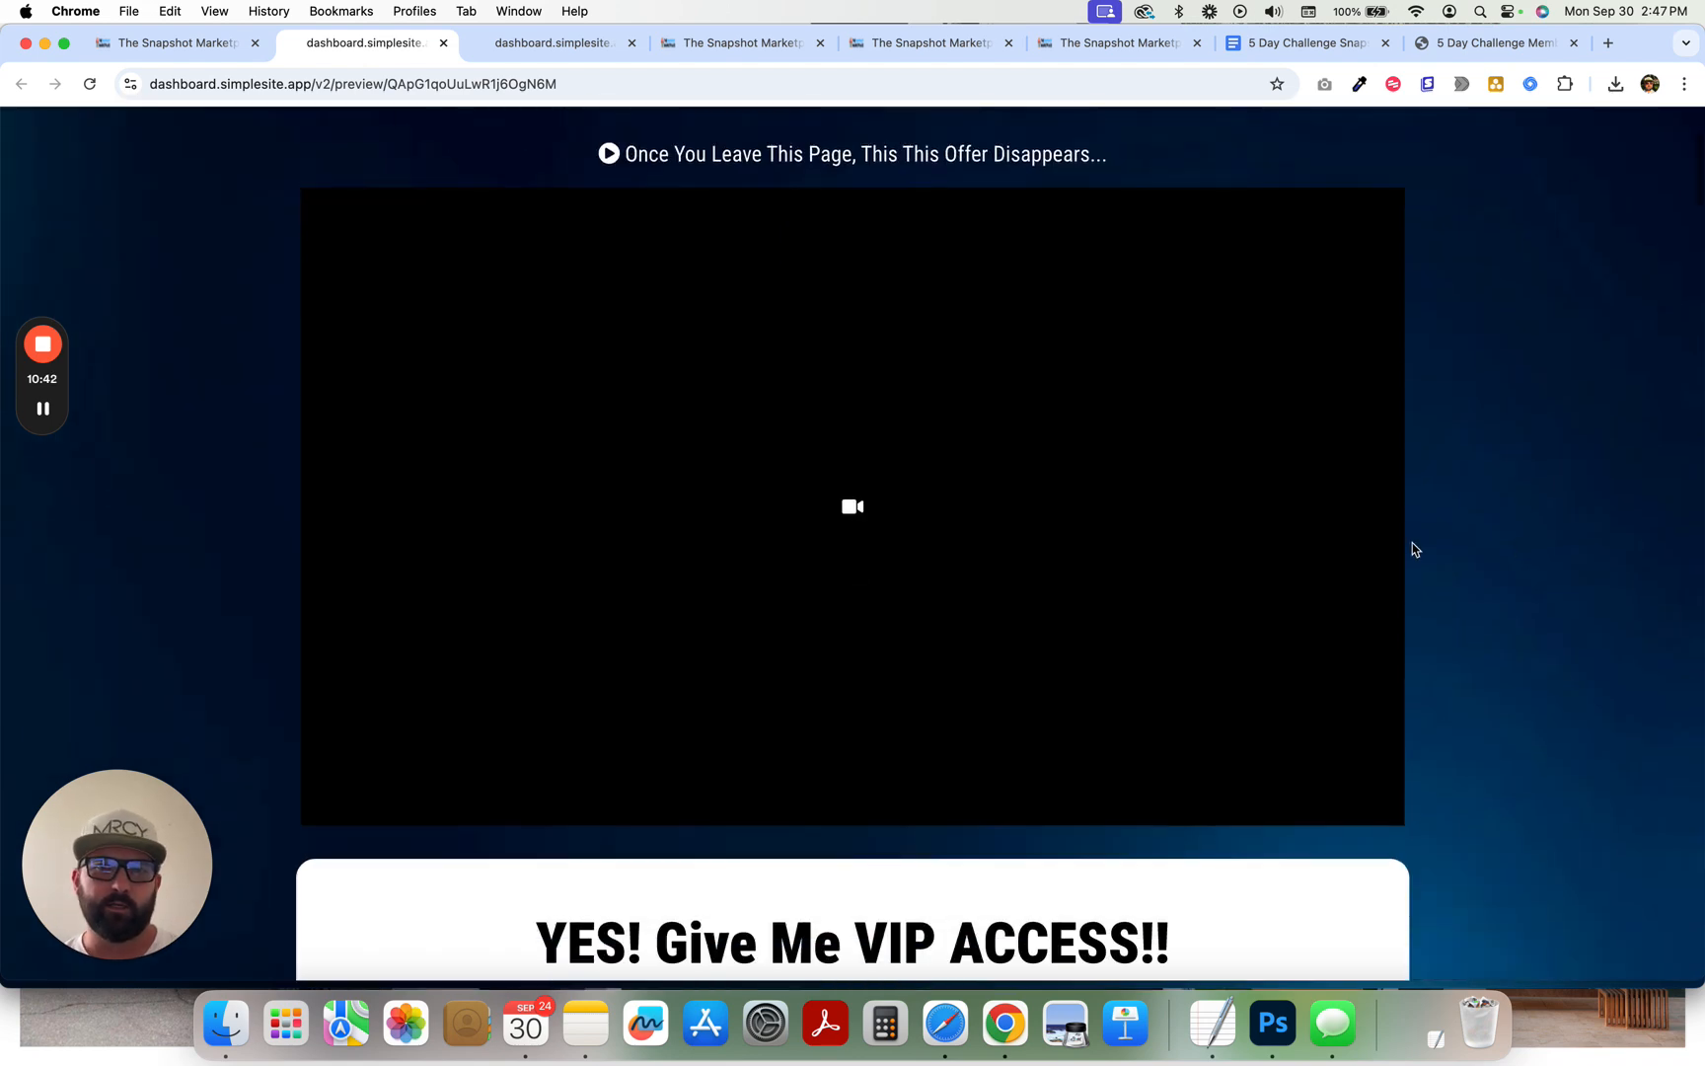
pyautogui.moveTo(1563, 549)
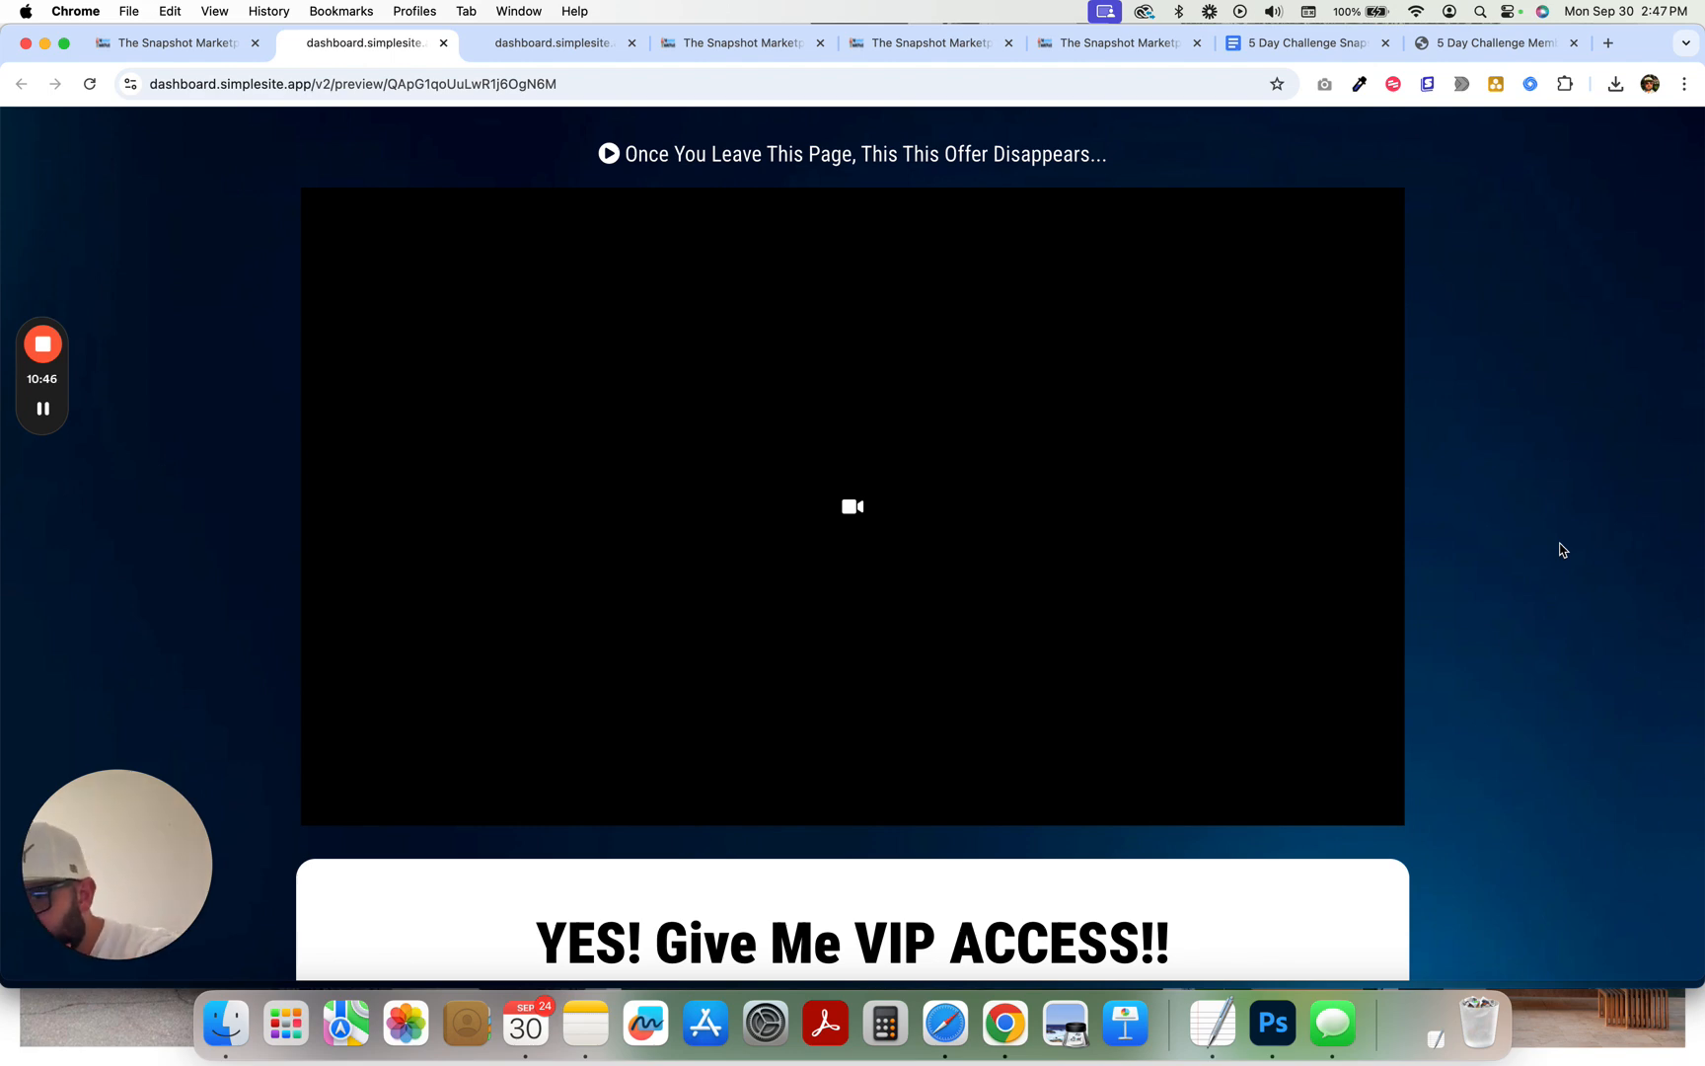
pyautogui.scroll(-3)
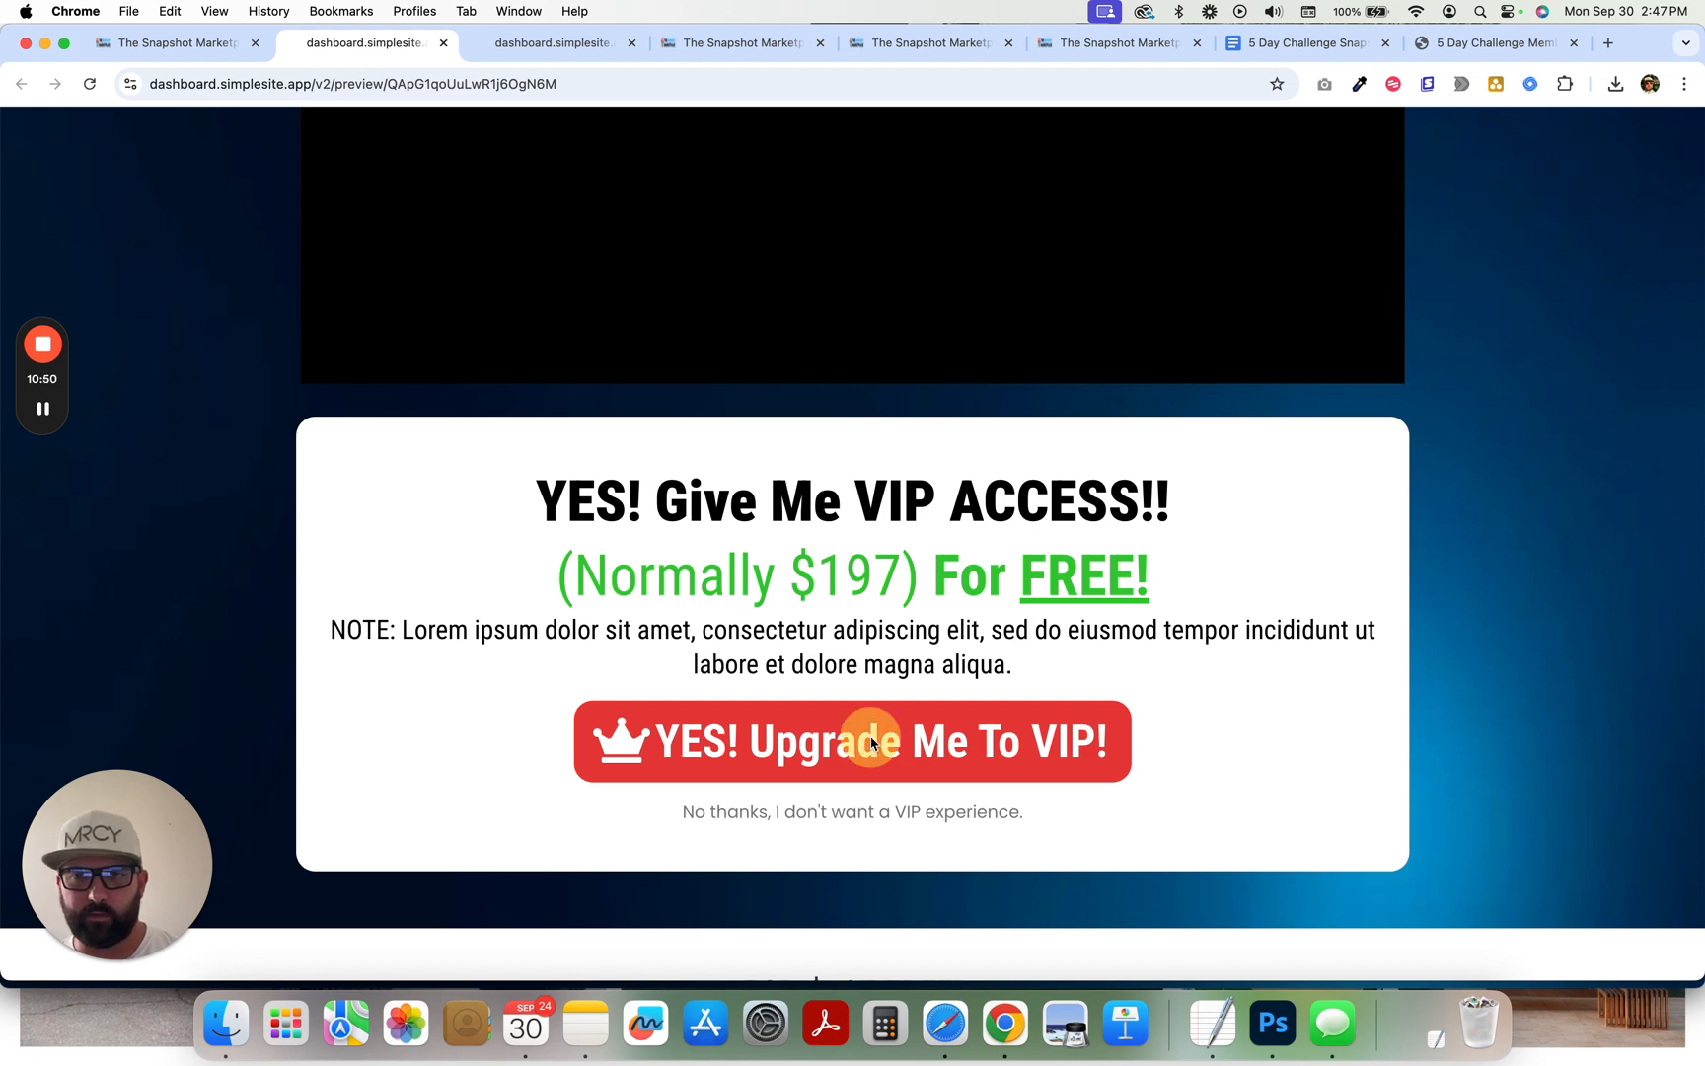
pyautogui.click(852, 742)
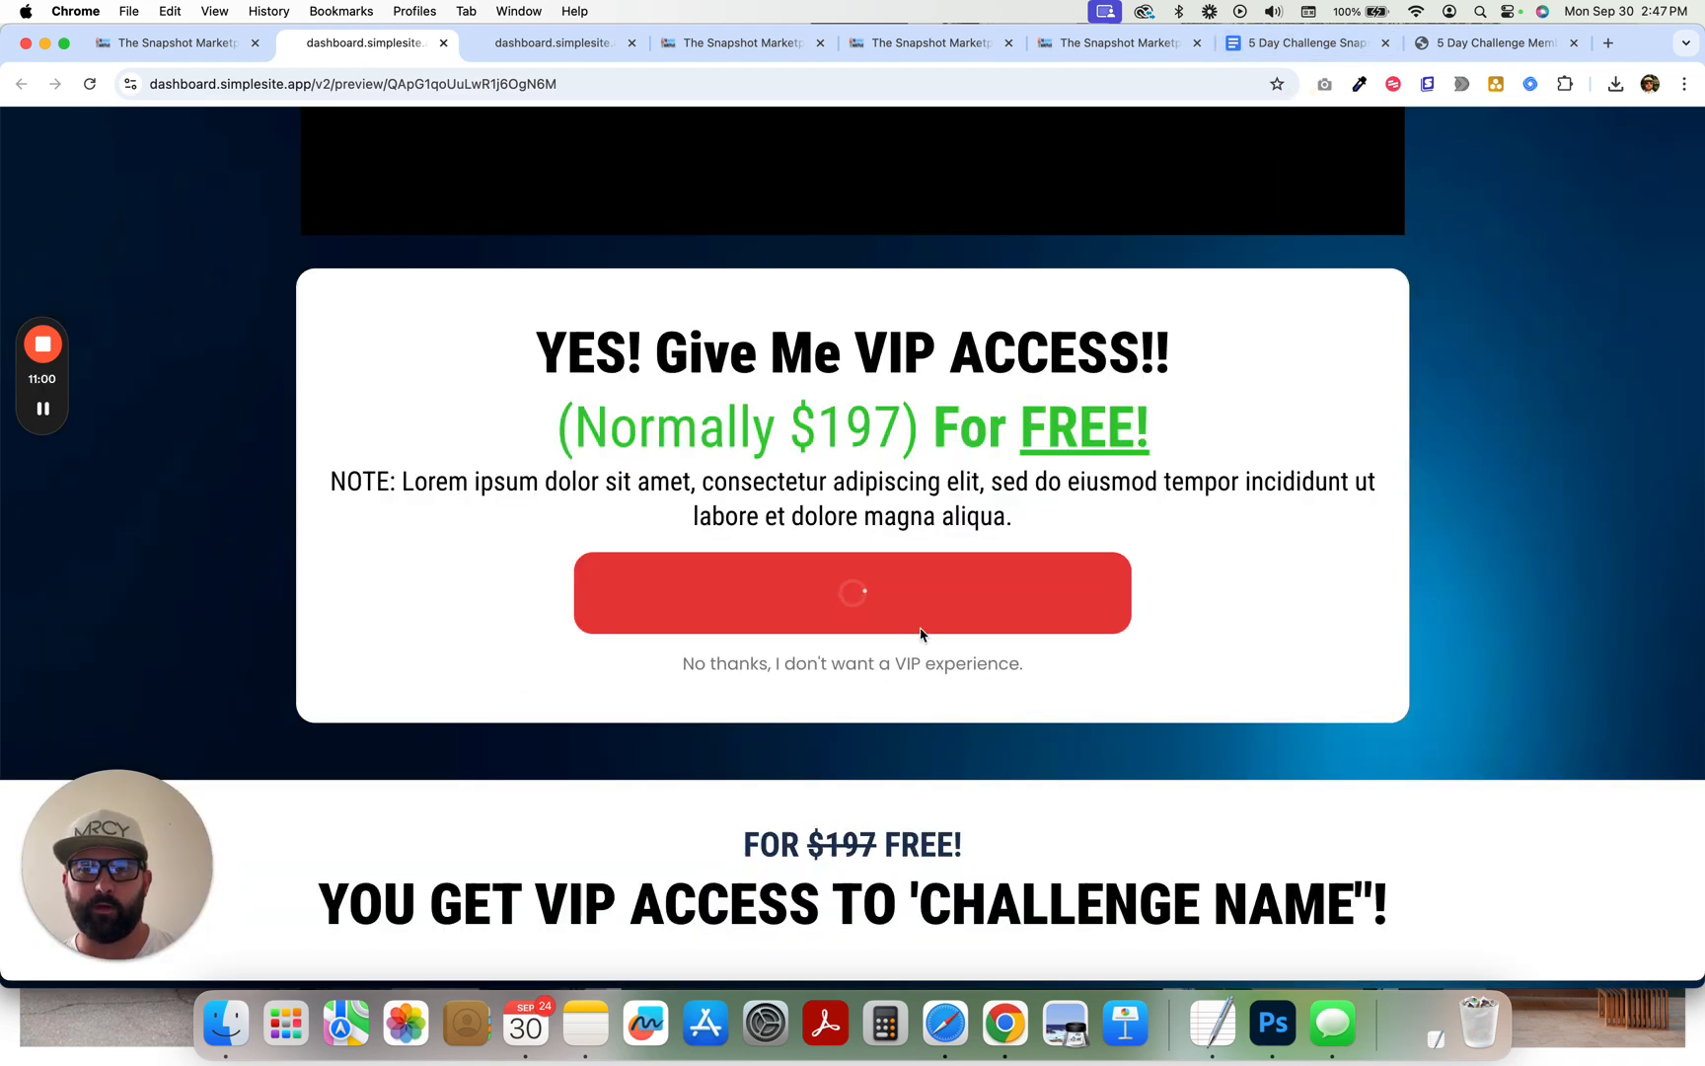
pyautogui.click(89, 84)
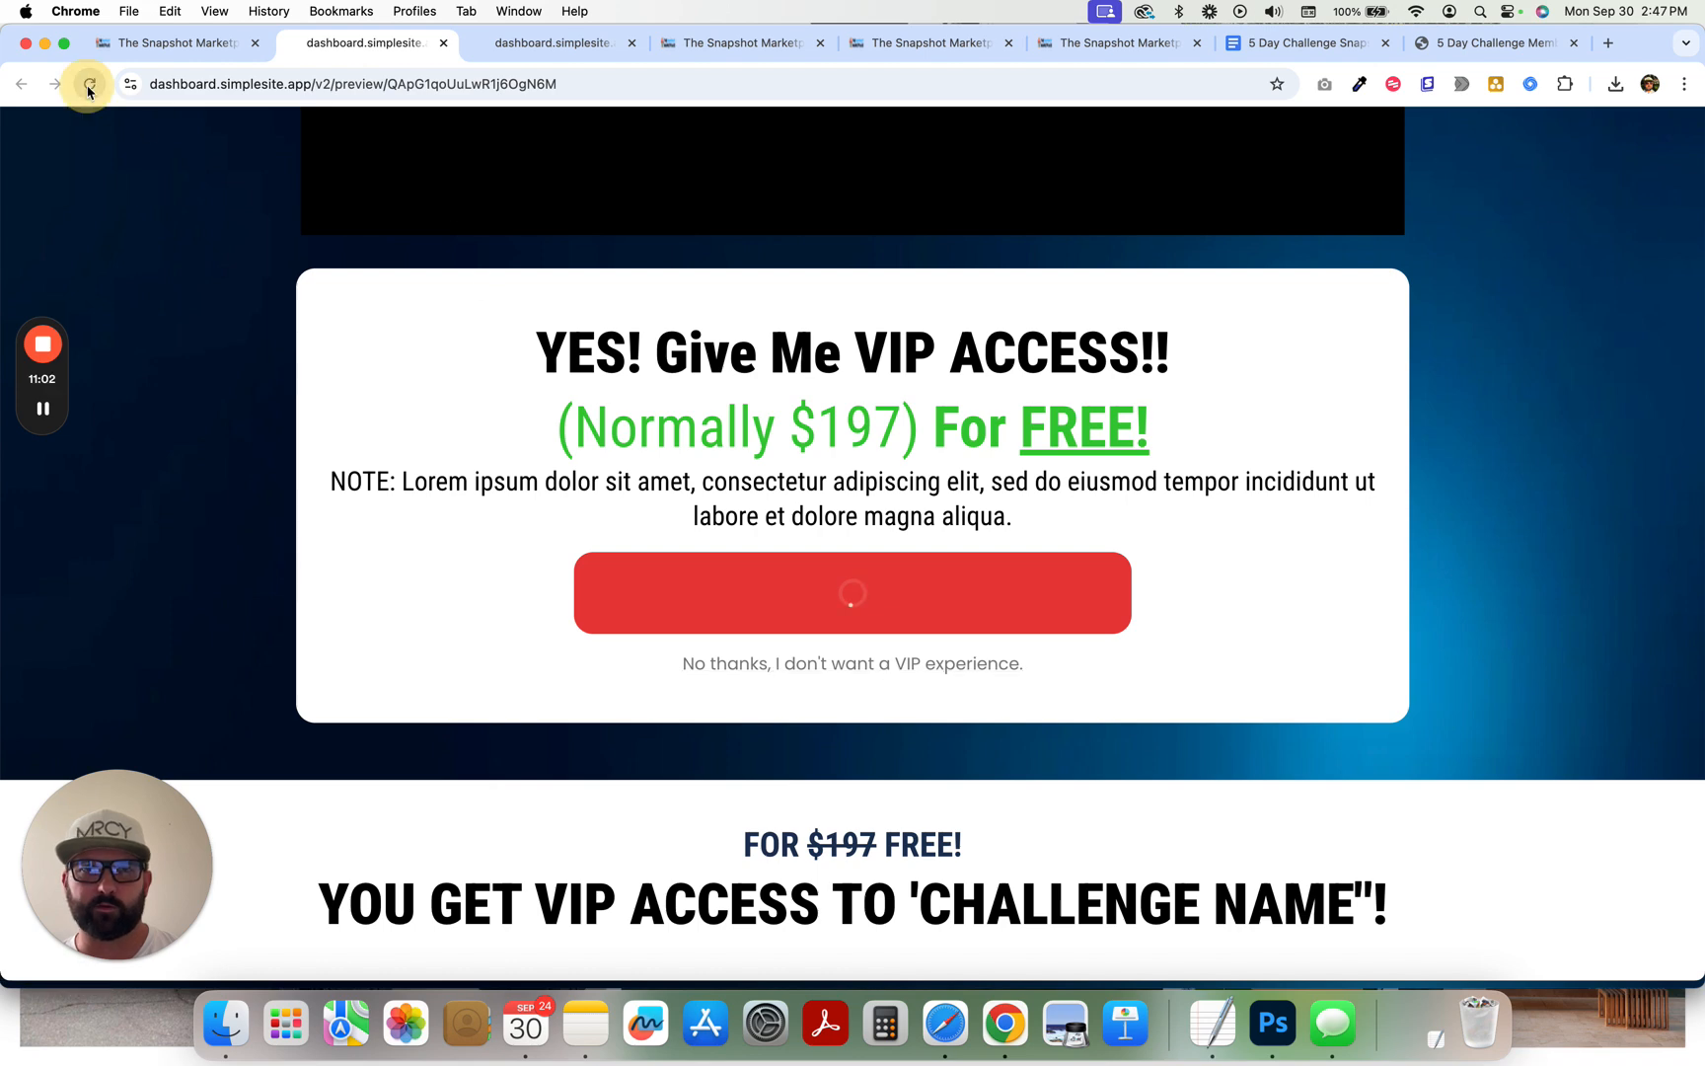
pyautogui.click(89, 84)
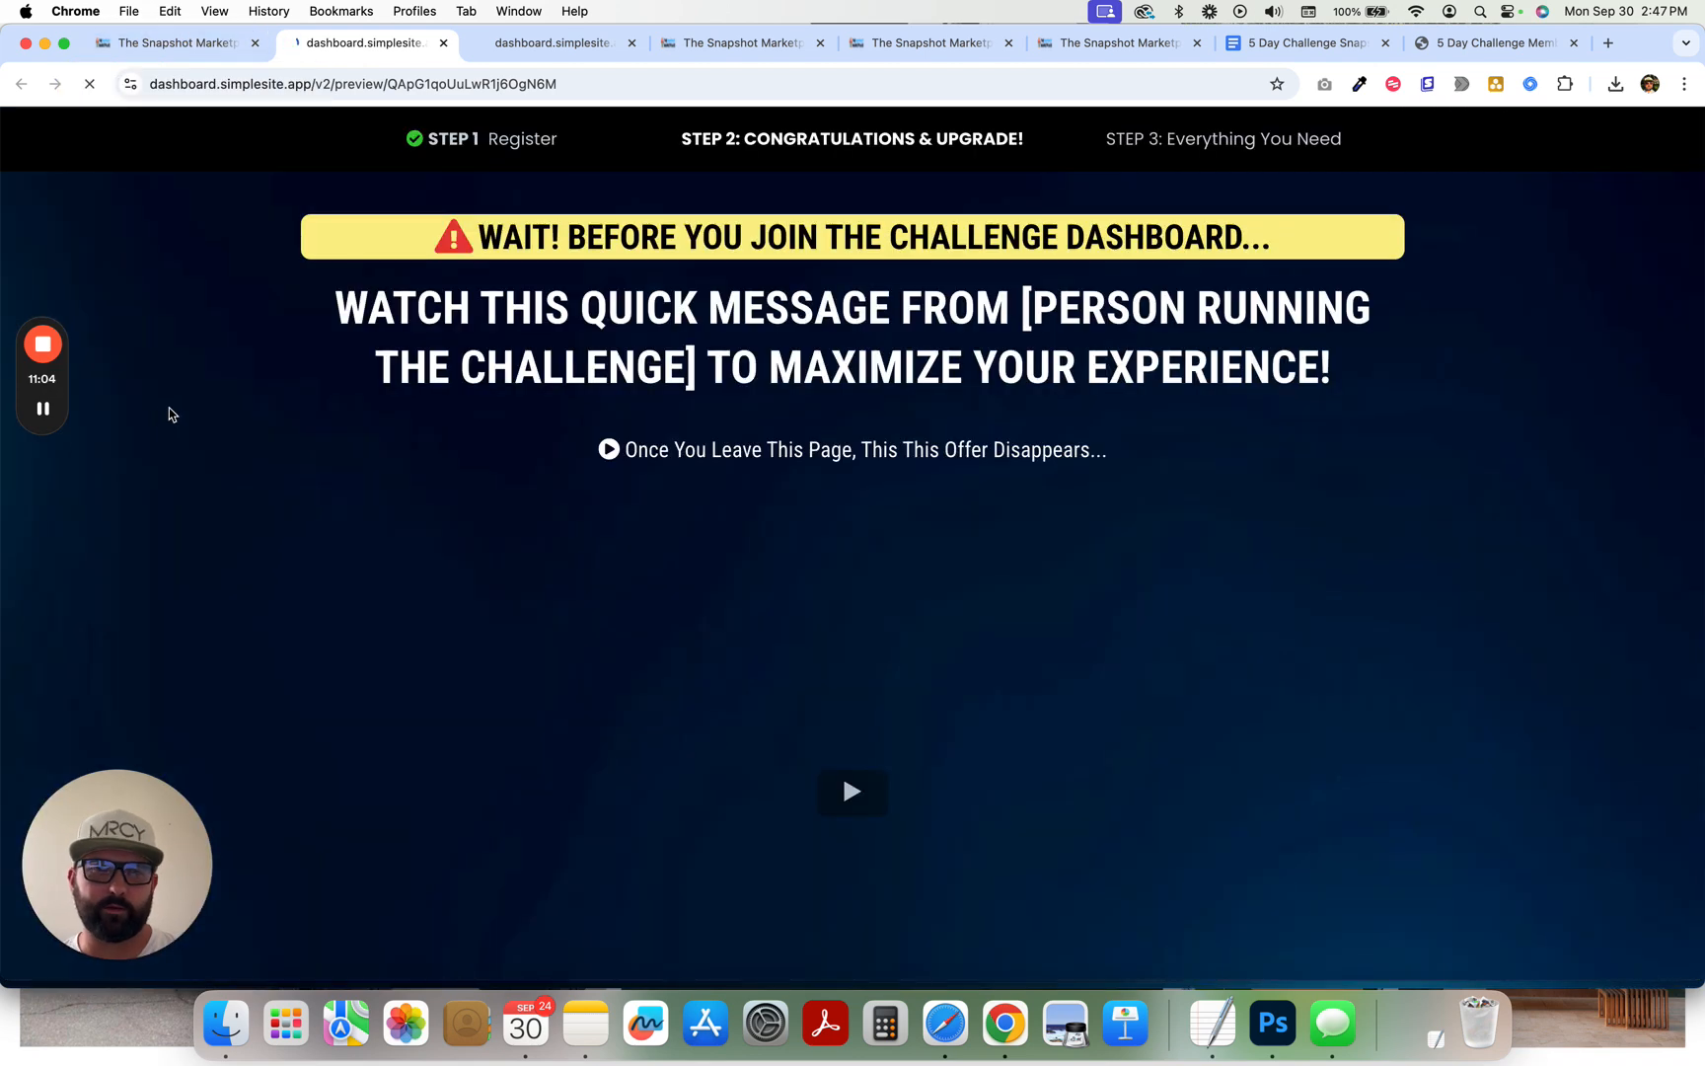
pyautogui.scroll(-3)
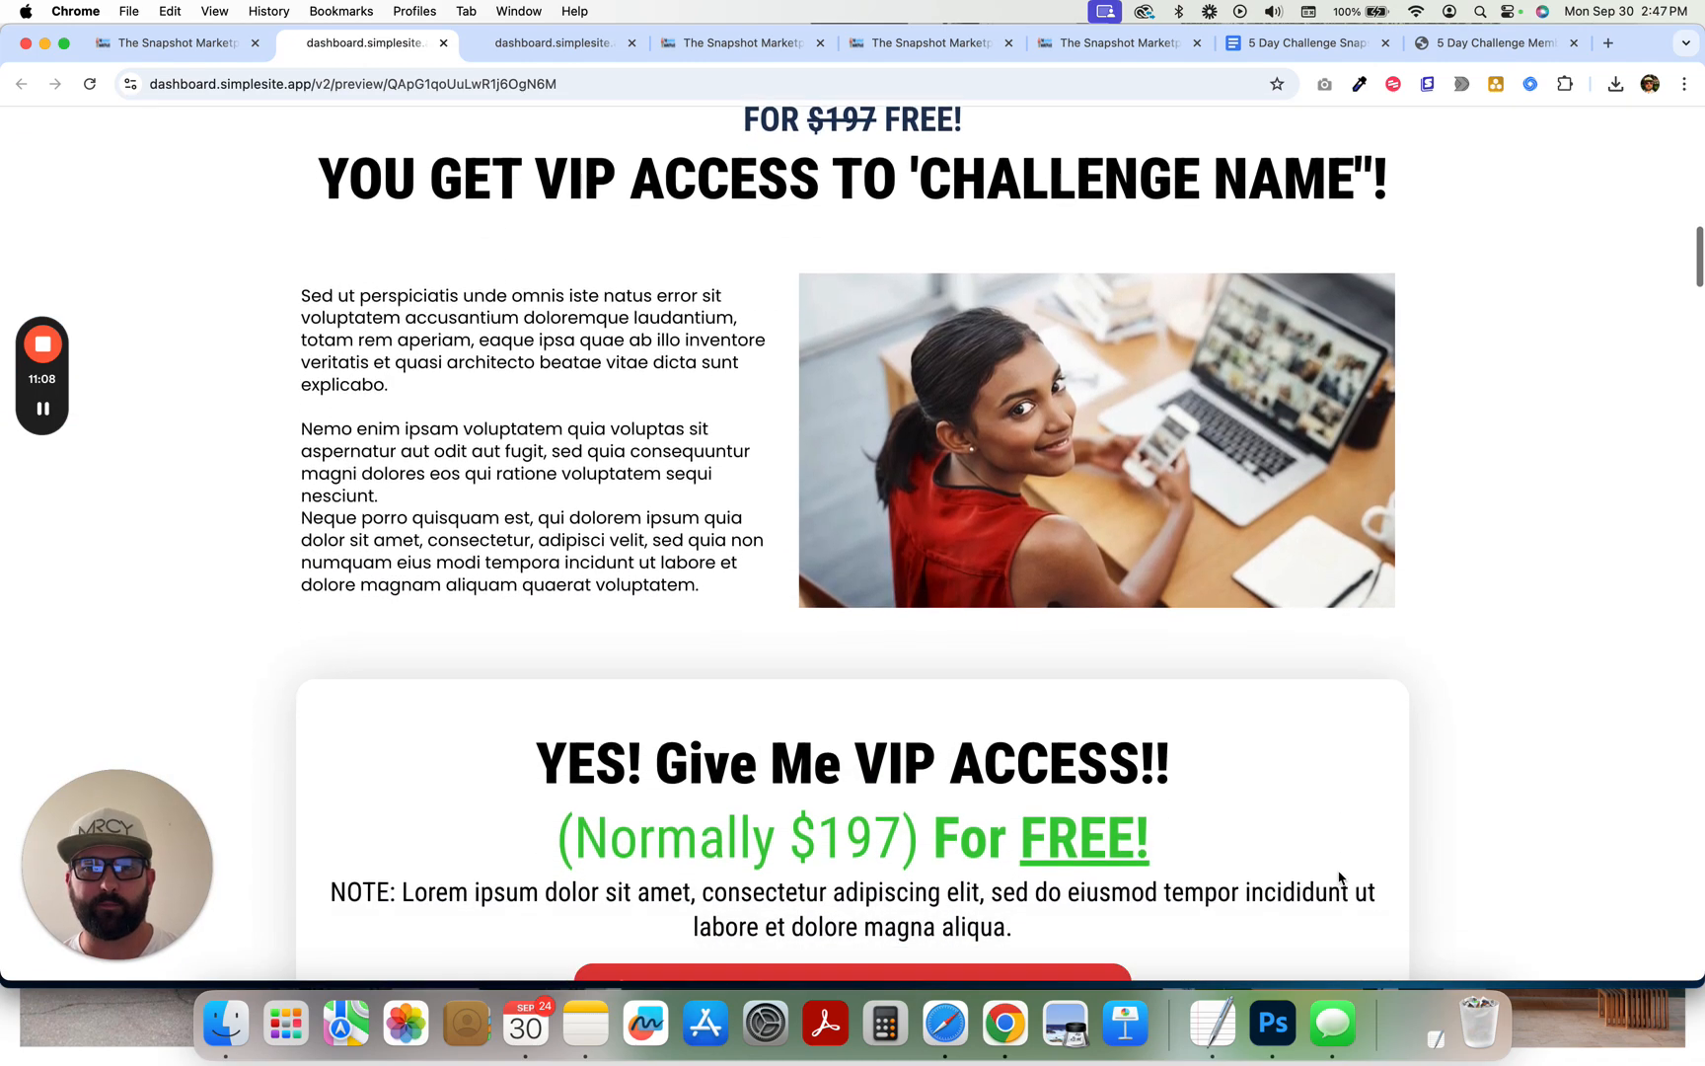
pyautogui.click(852, 503)
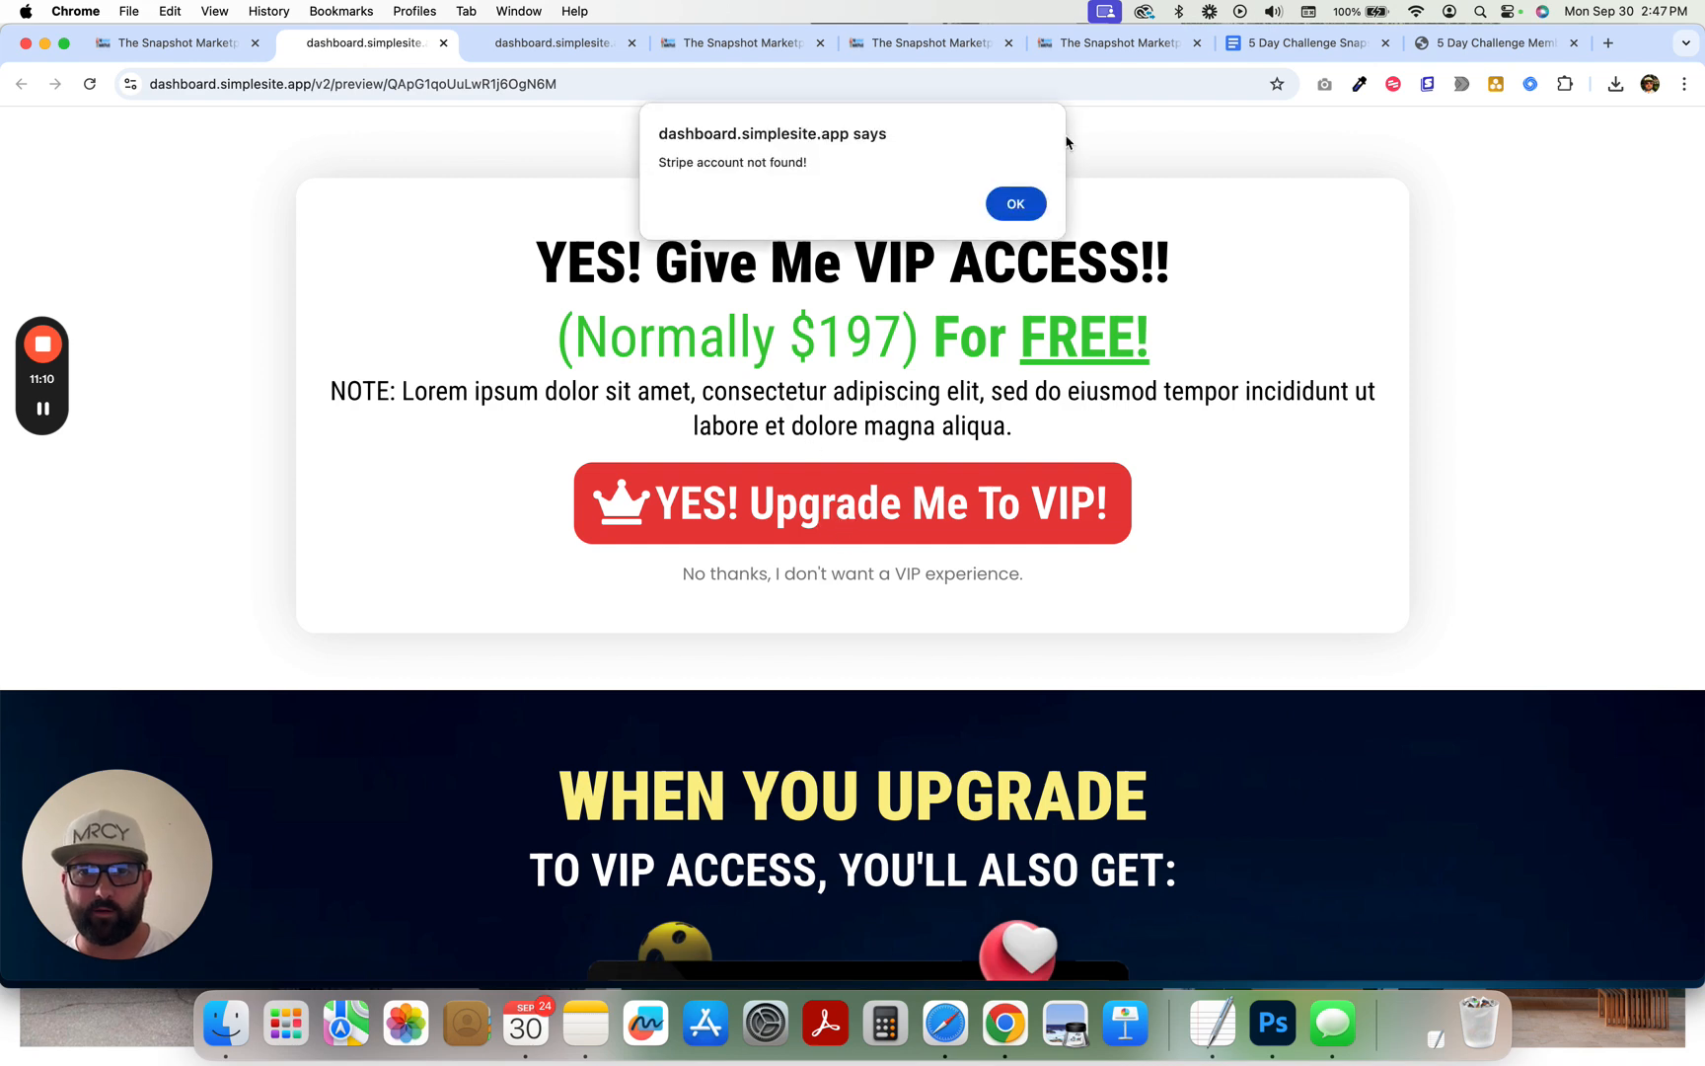
pyautogui.click(1013, 203)
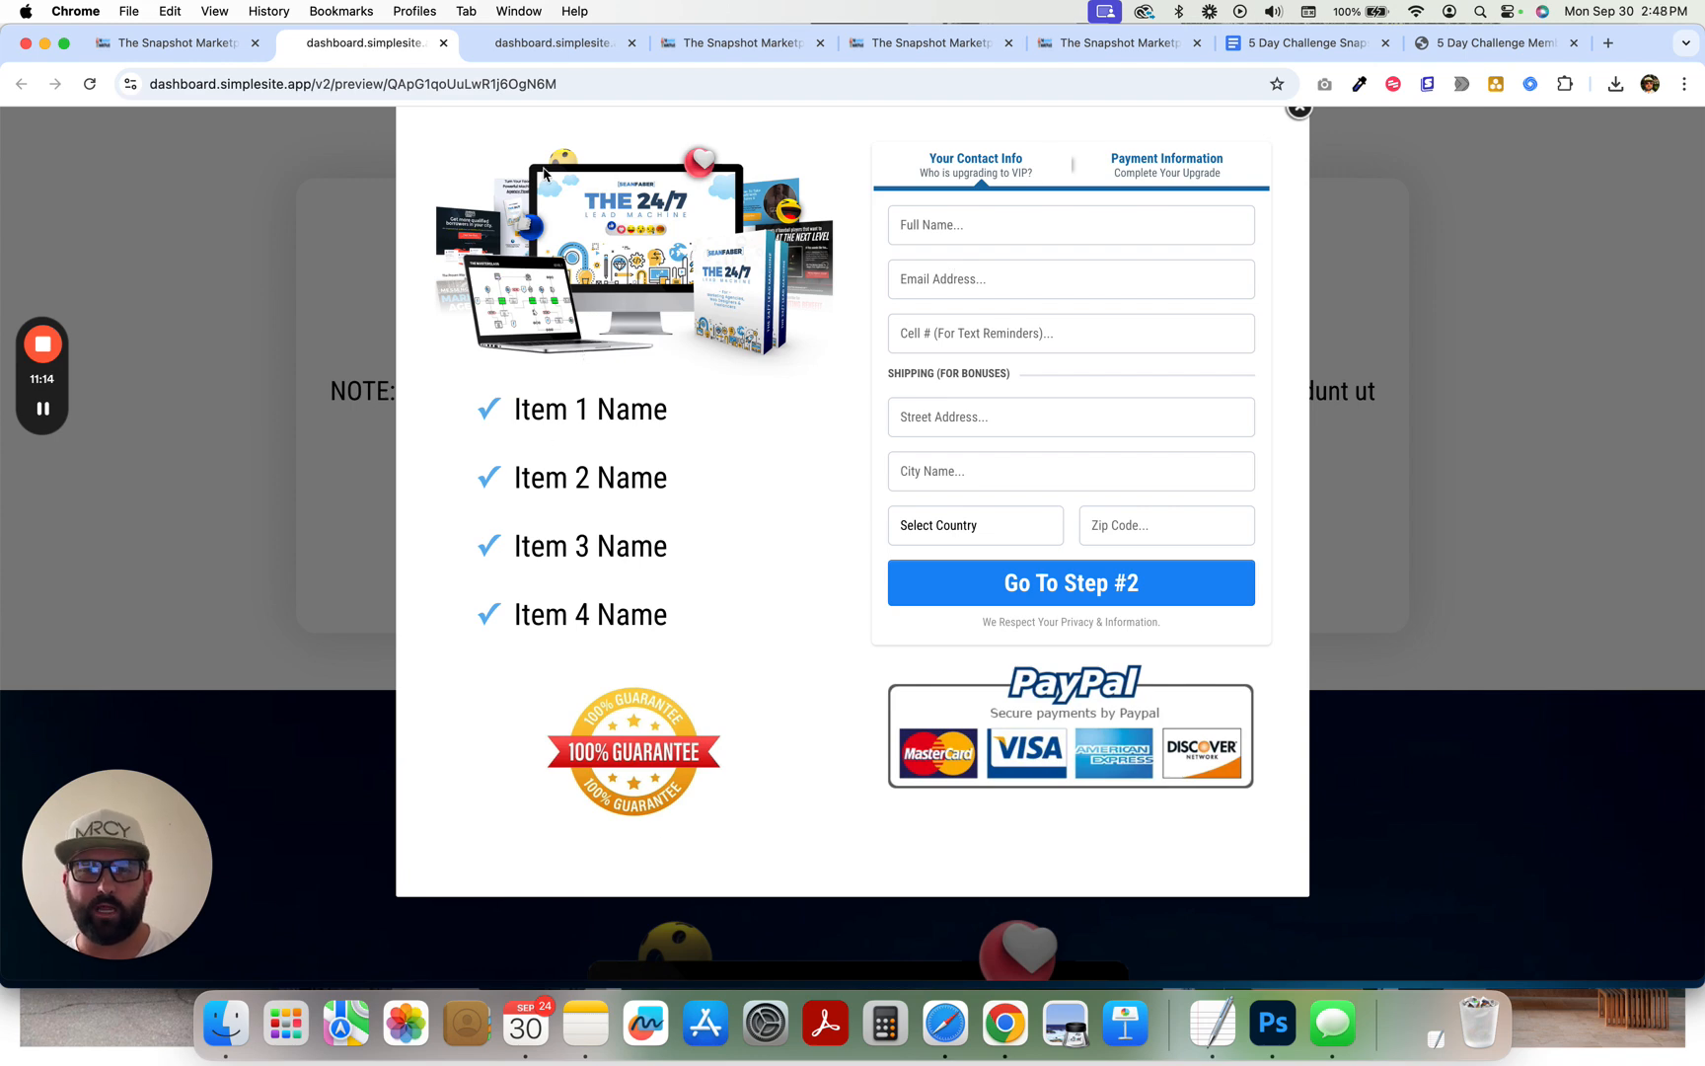
pyautogui.moveTo(645, 253)
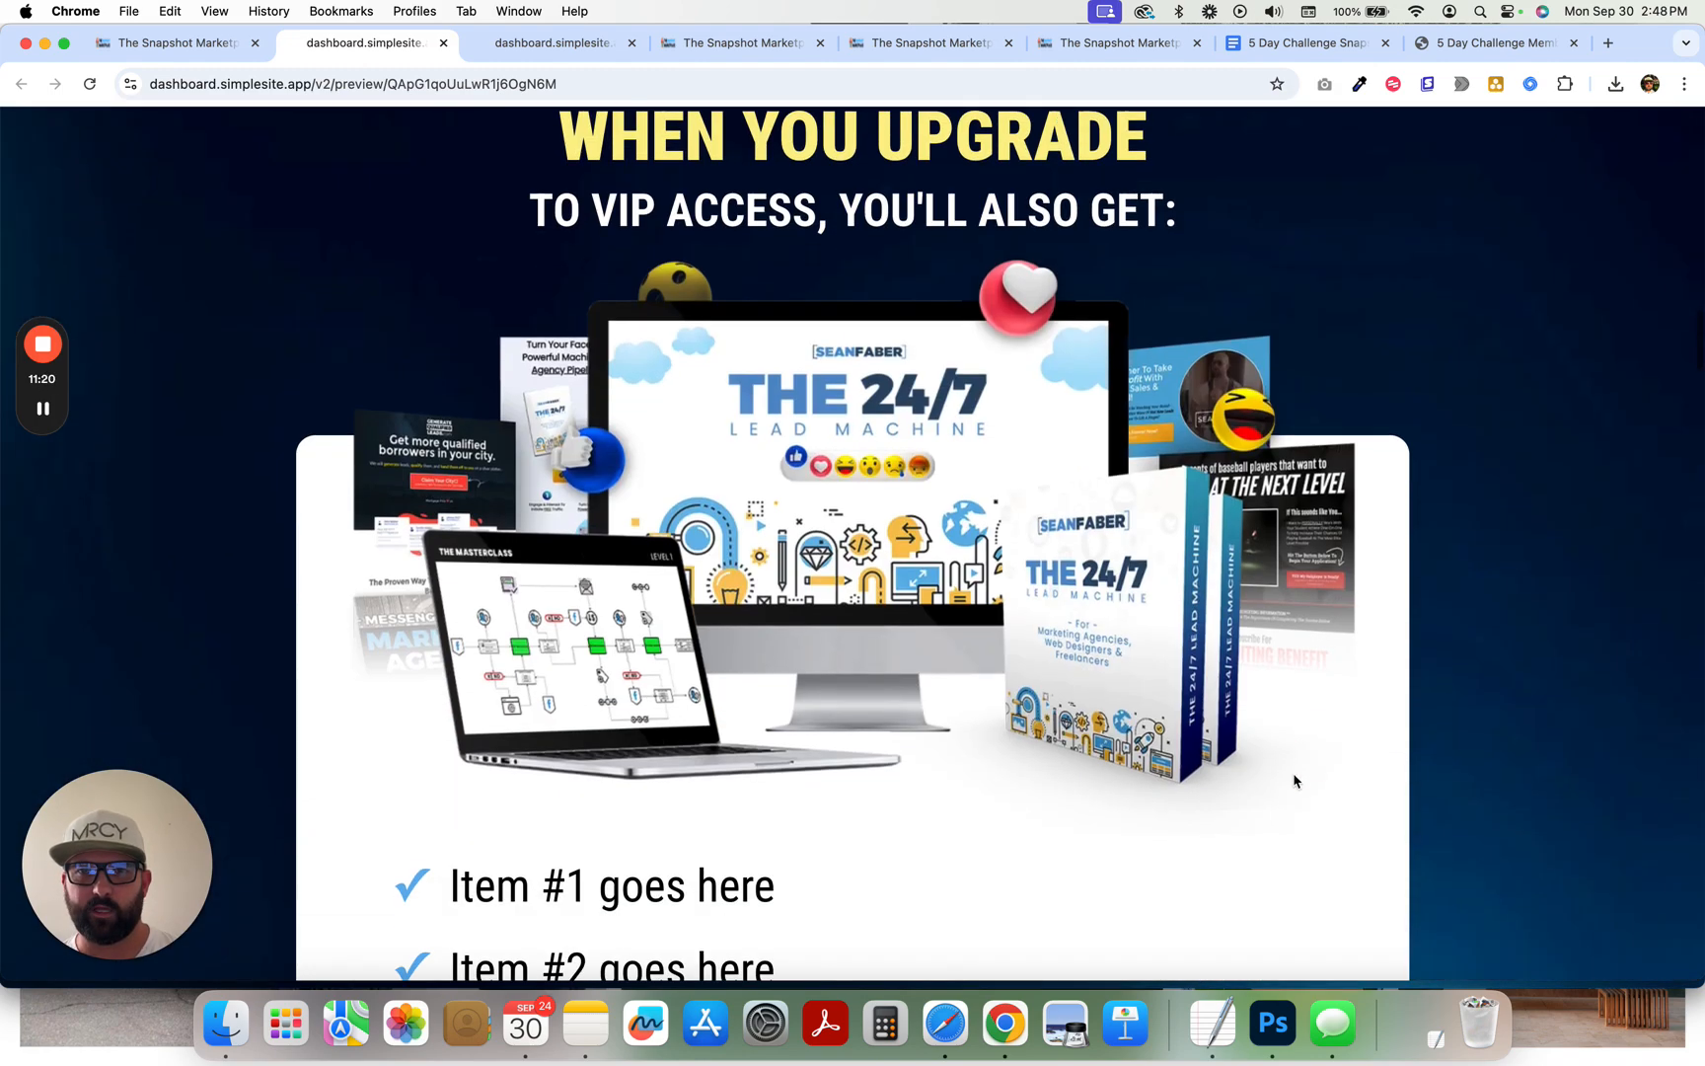
pyautogui.scroll(-3)
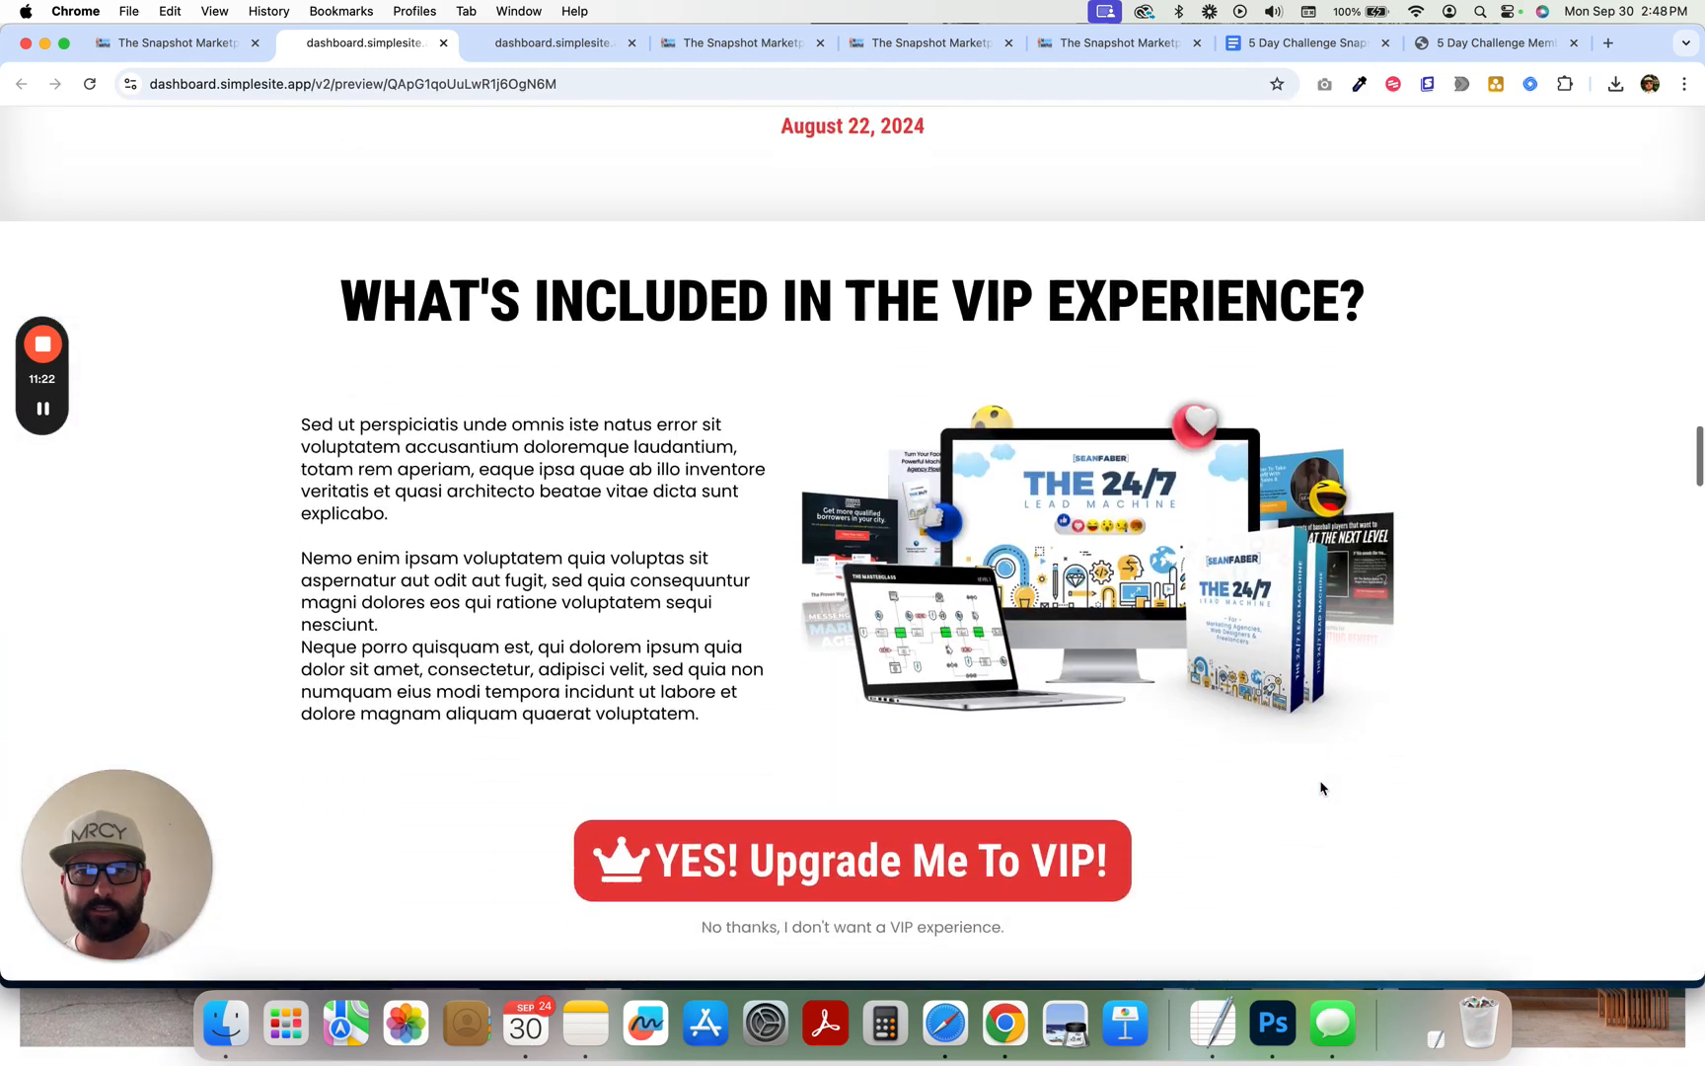
pyautogui.scroll(-3)
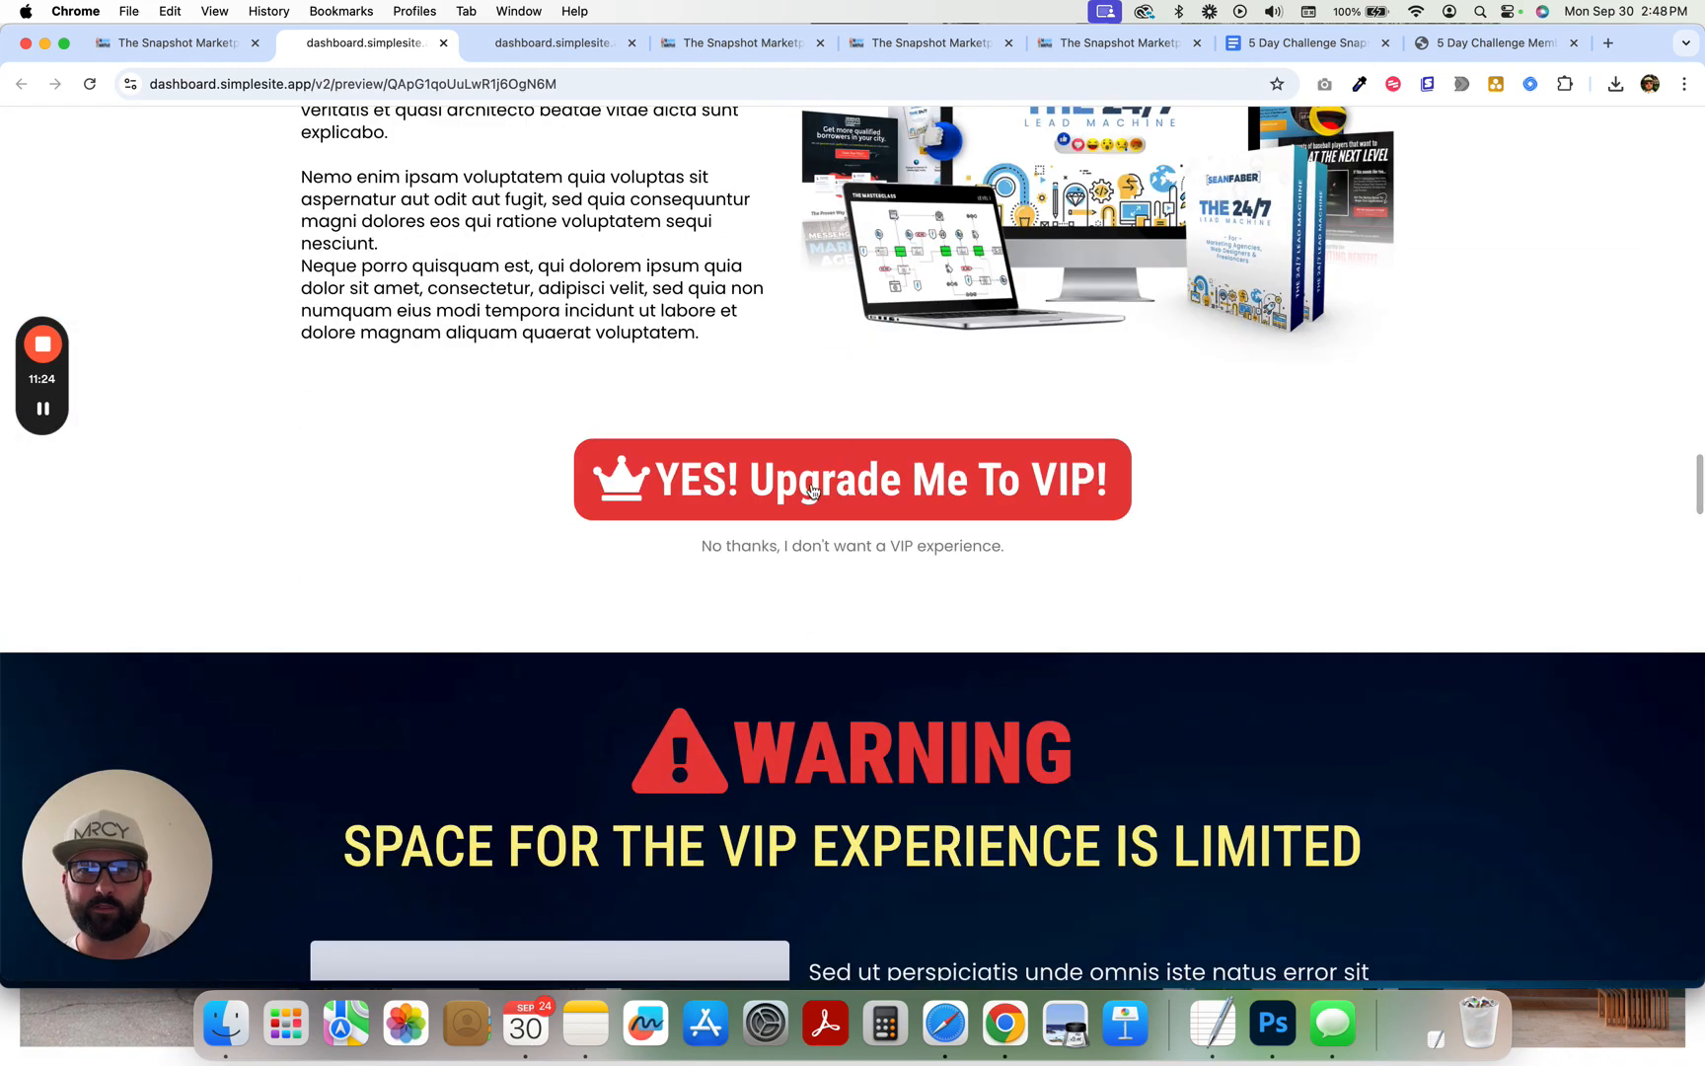
pyautogui.scroll(-3)
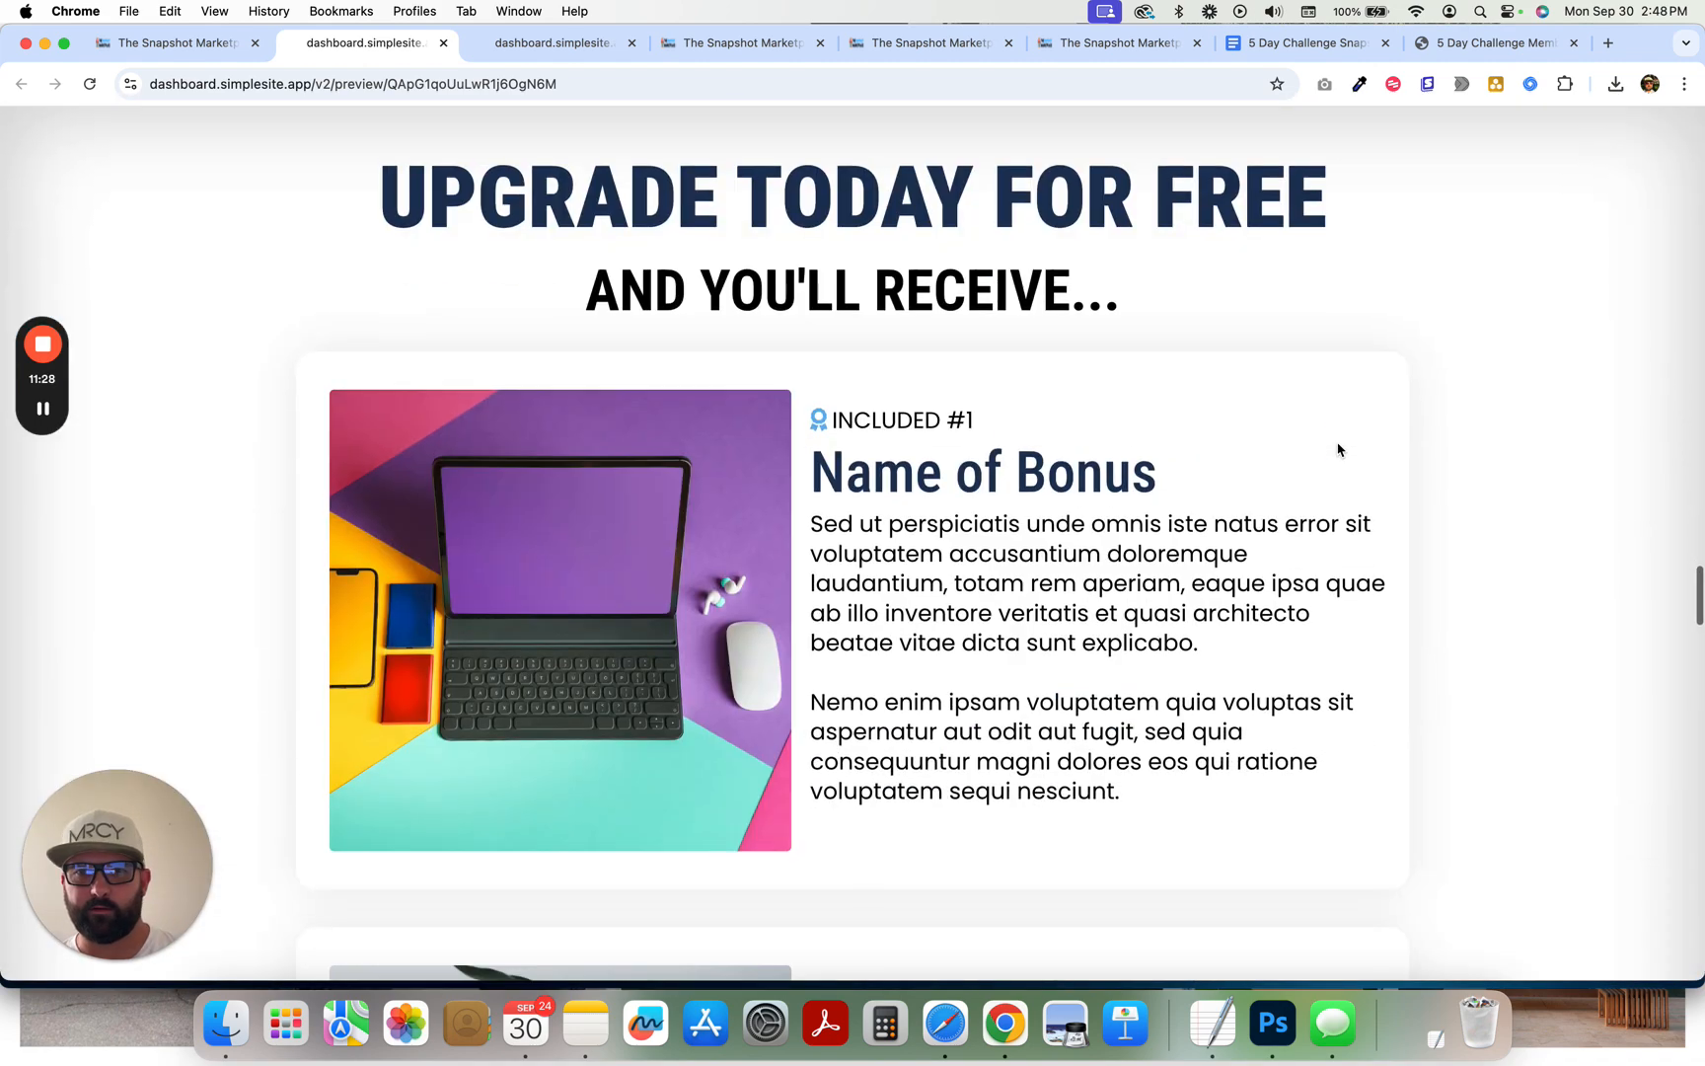
pyautogui.scroll(-3)
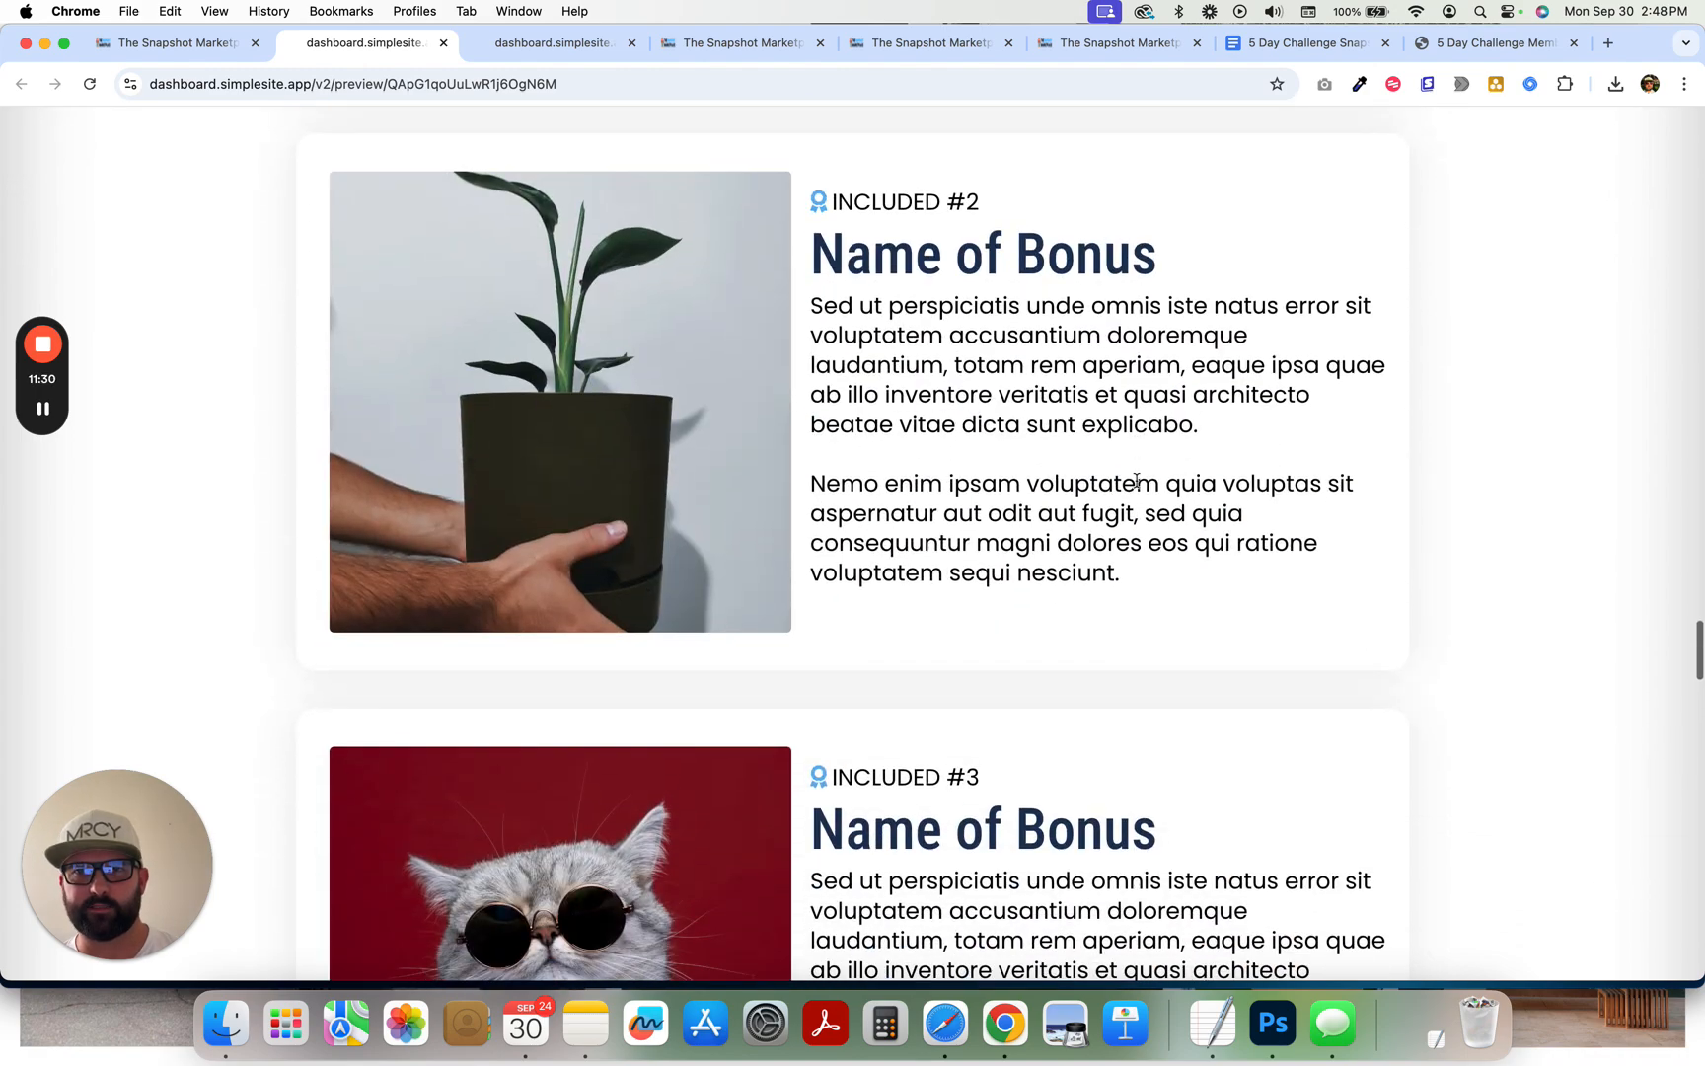
pyautogui.scroll(-3)
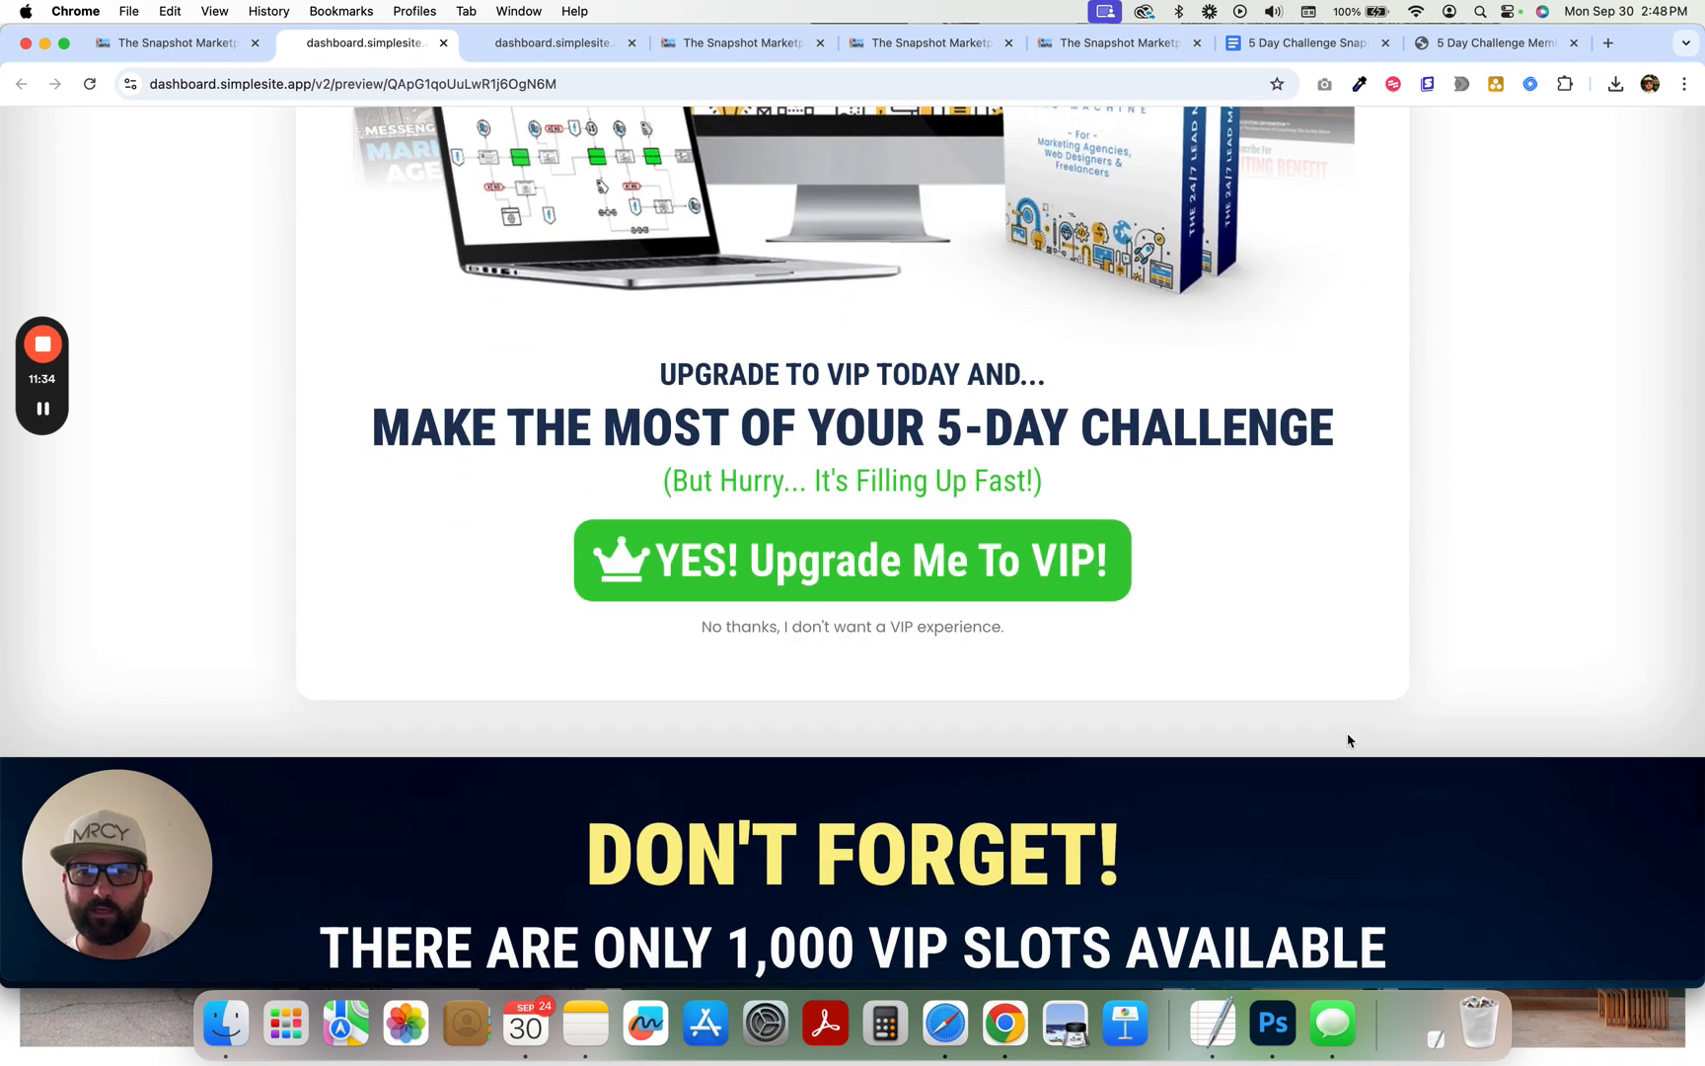
pyautogui.scroll(-3)
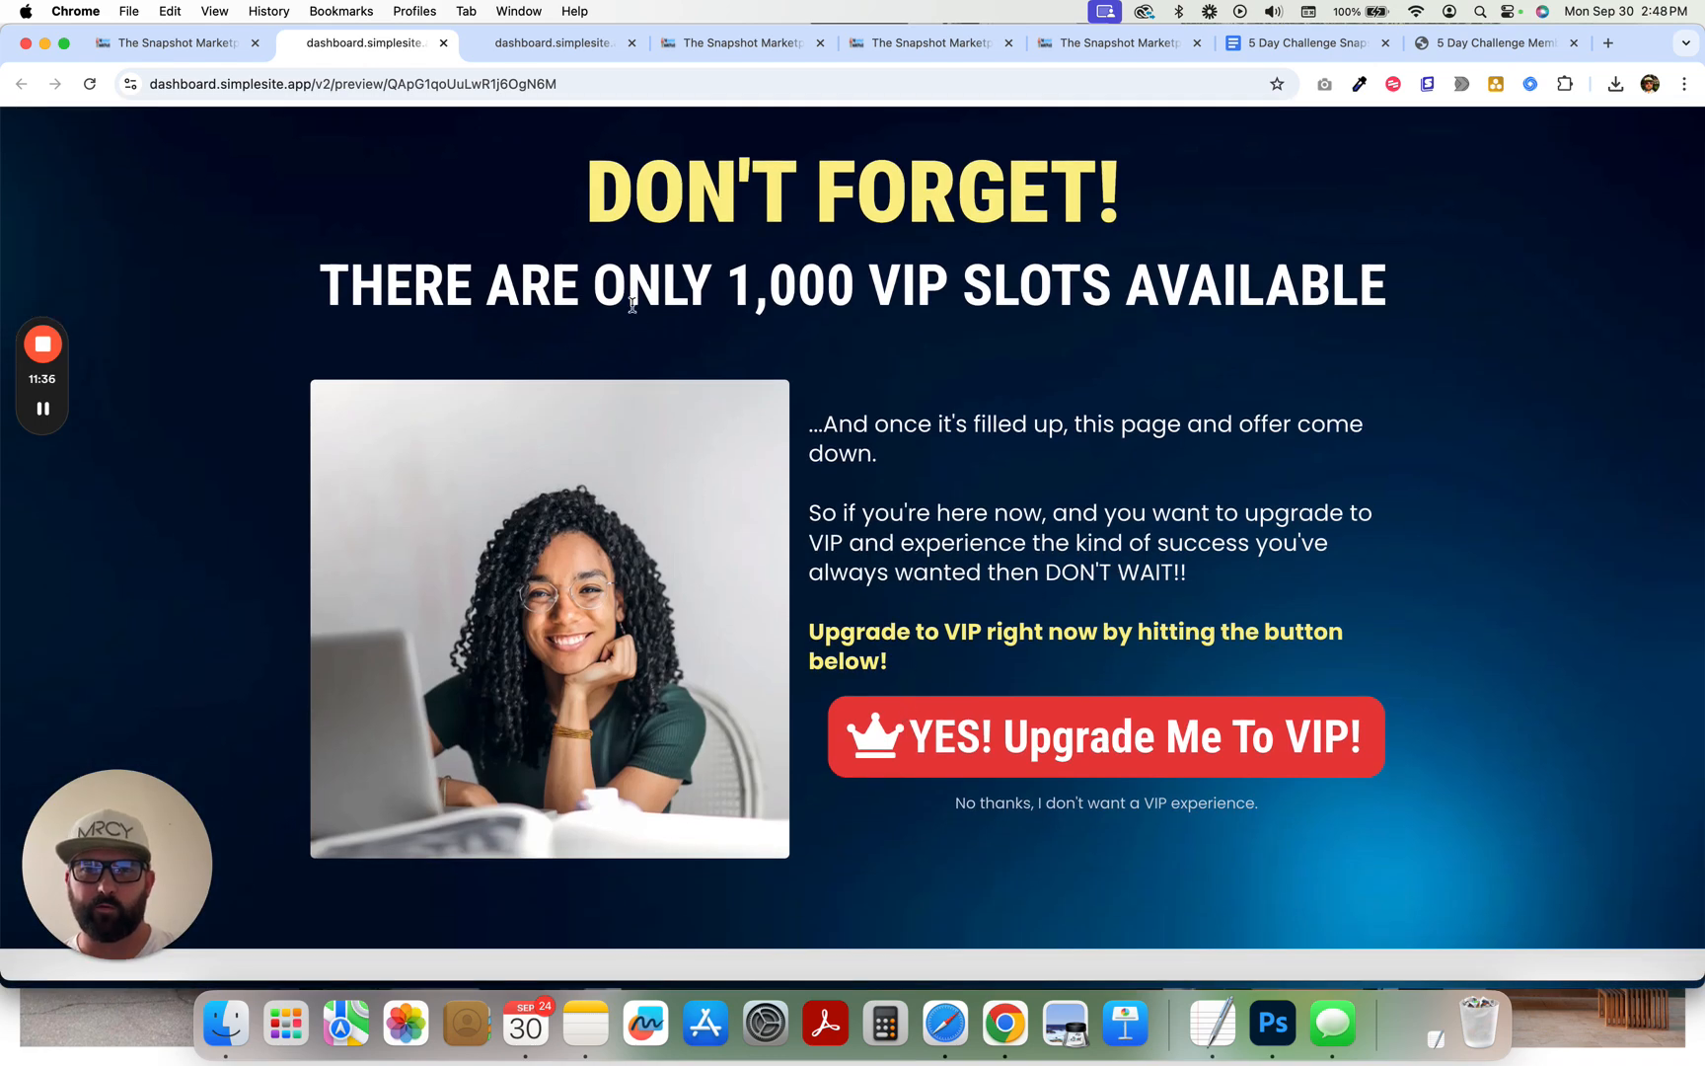
pyautogui.scroll(-3)
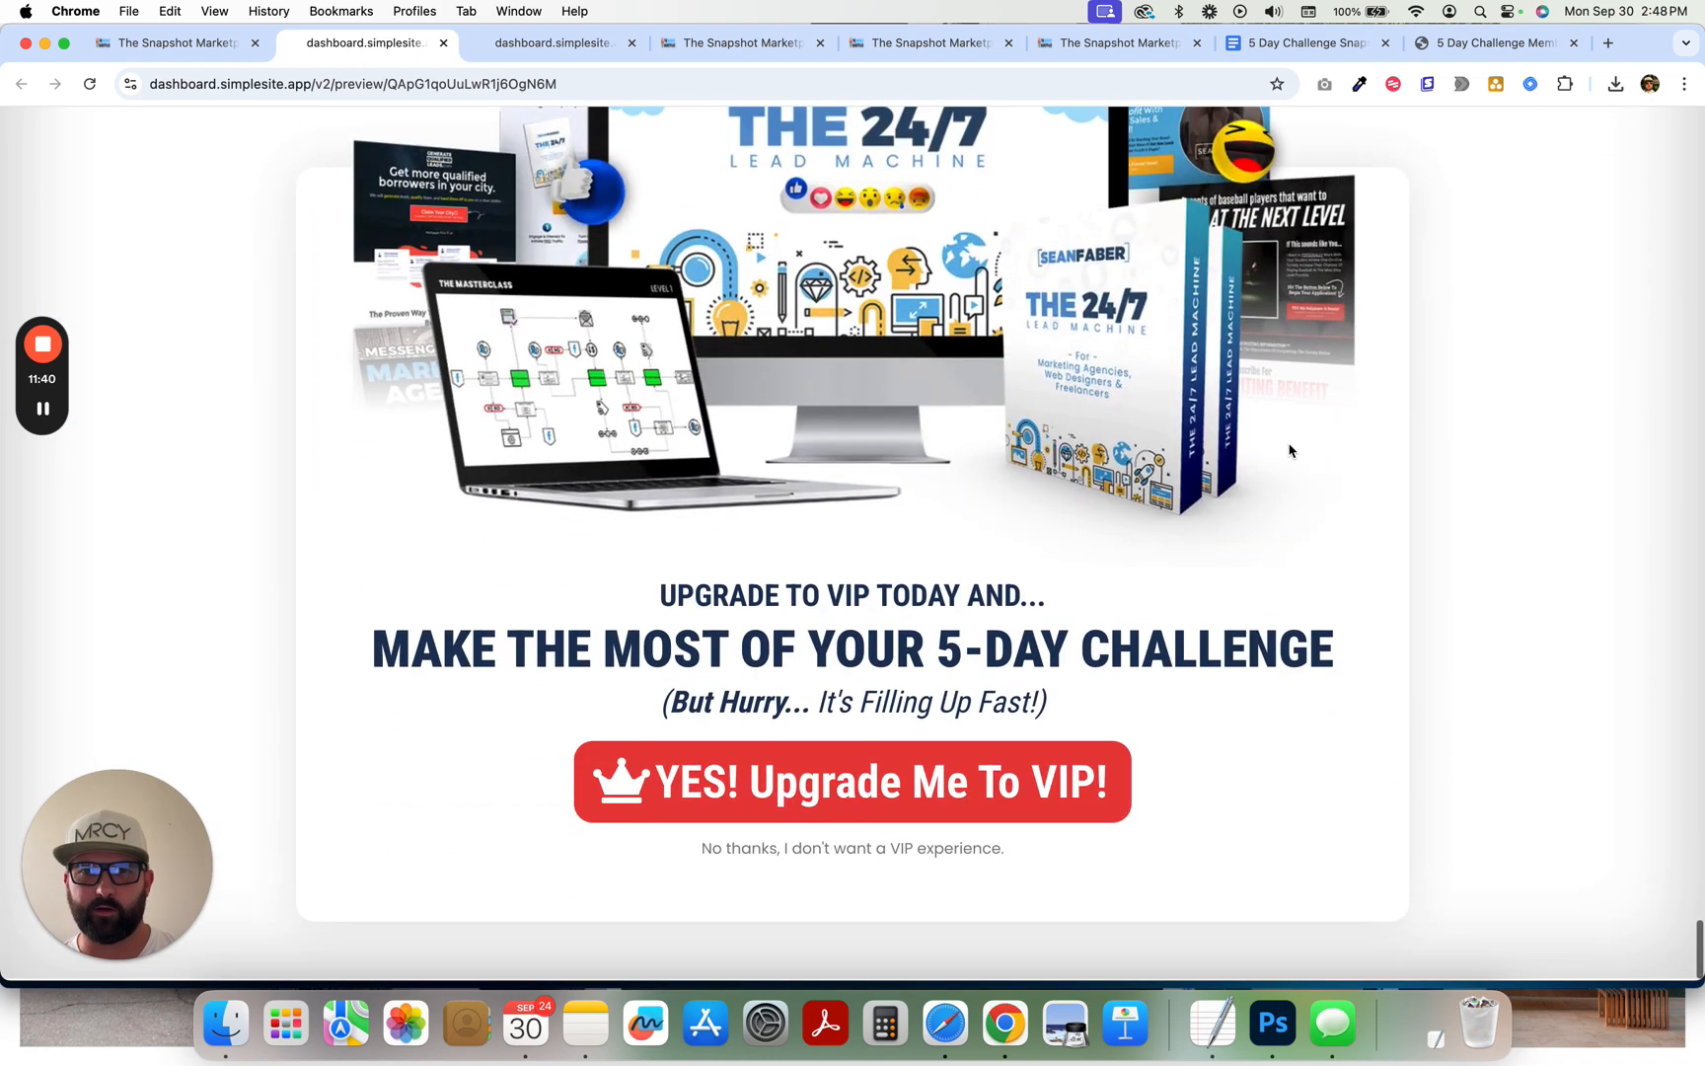
pyautogui.moveTo(163, 43)
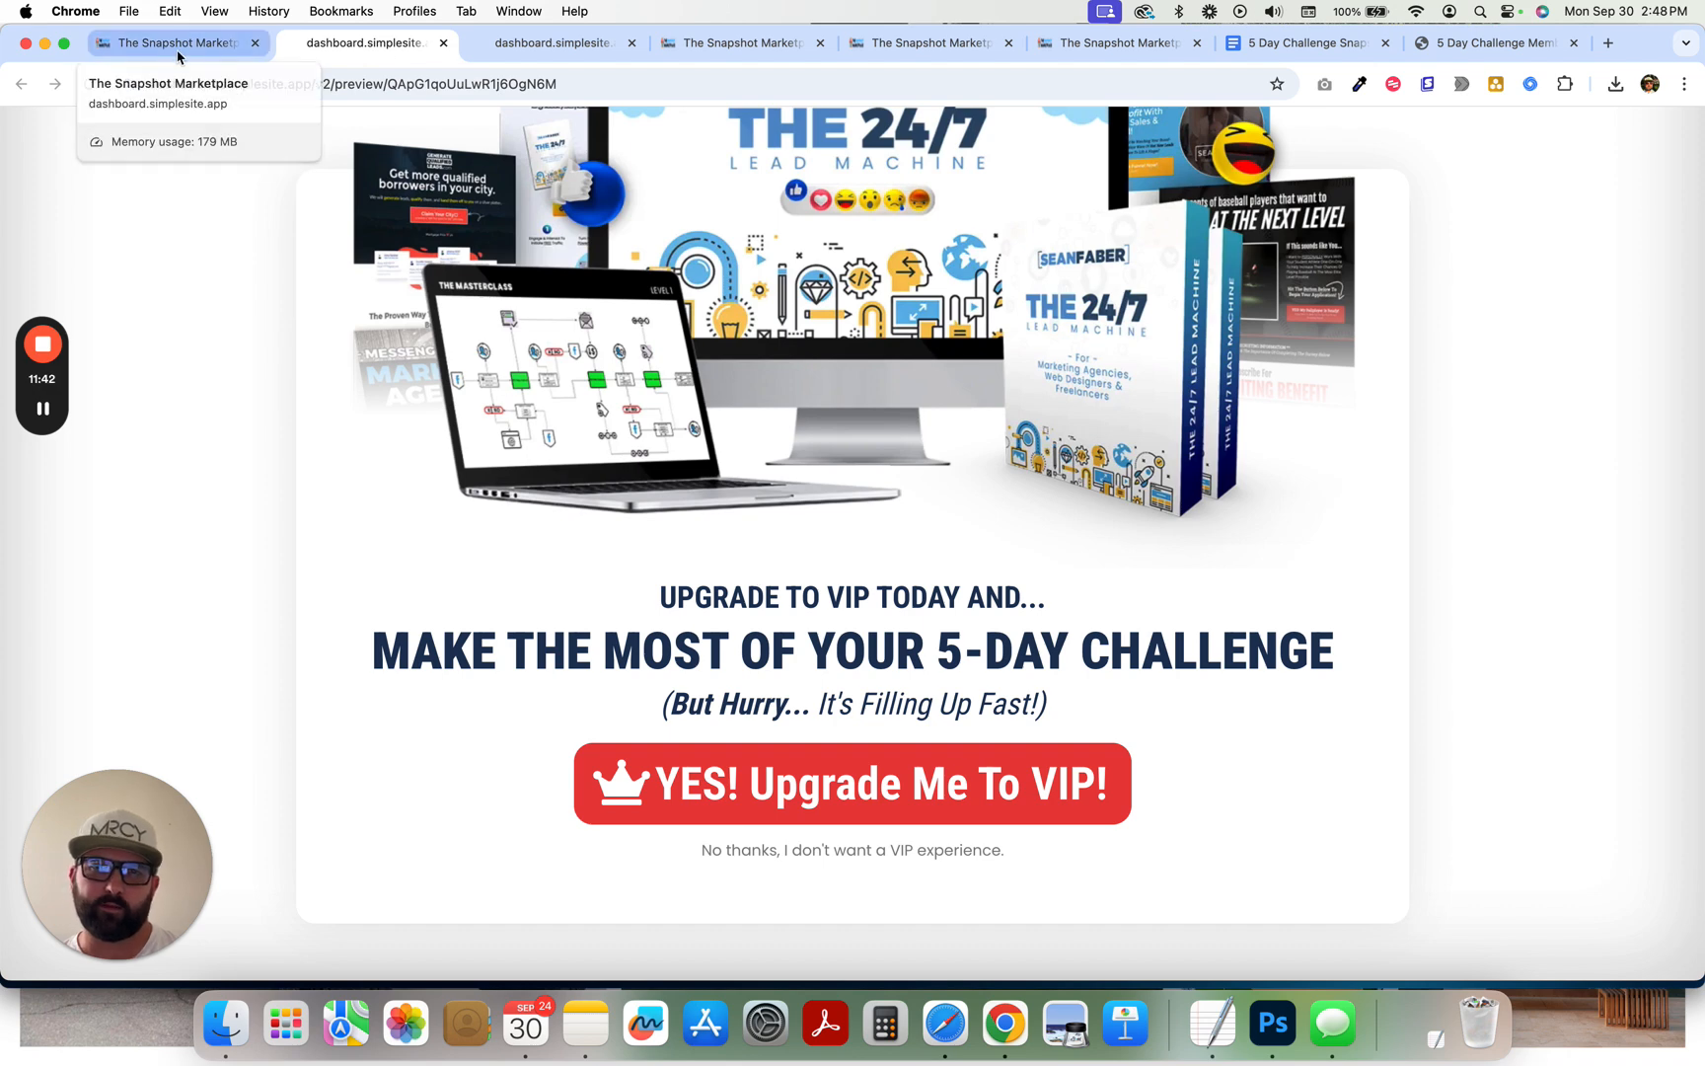
# - Reopen the VIP Upgrade preview, test and close its order form, then open the page editor
pyautogui.click(174, 43)
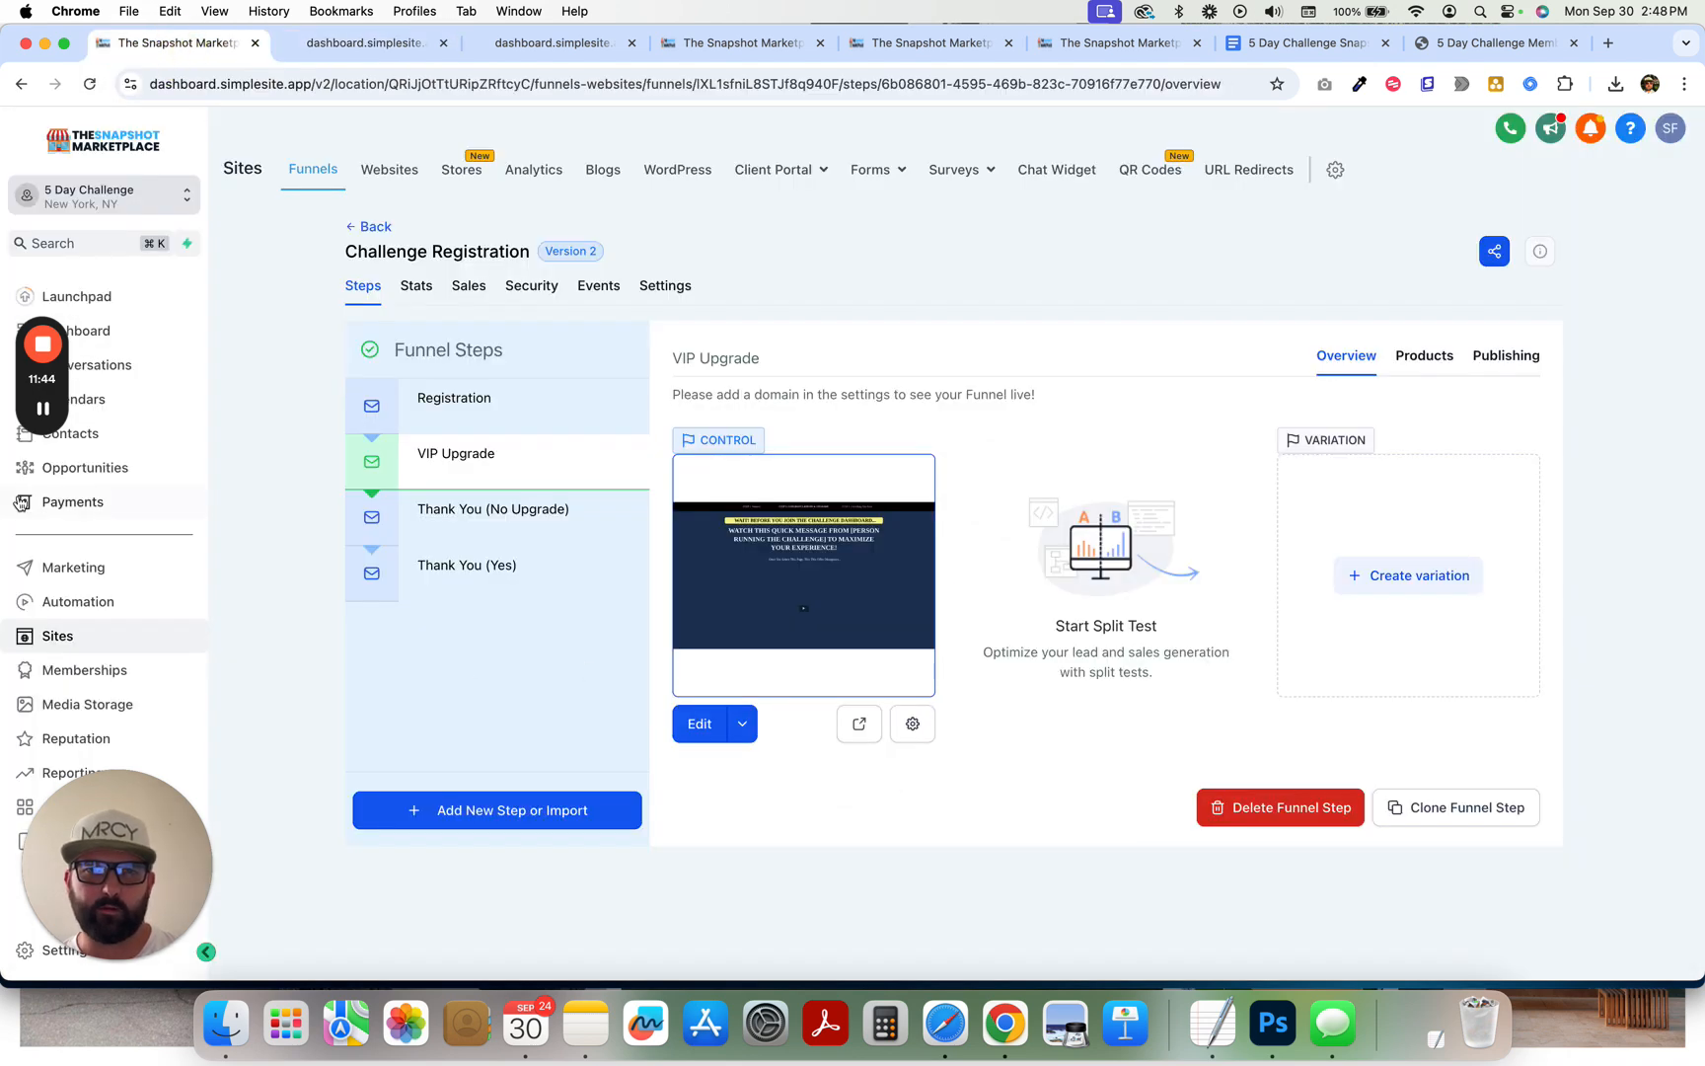
pyautogui.click(859, 723)
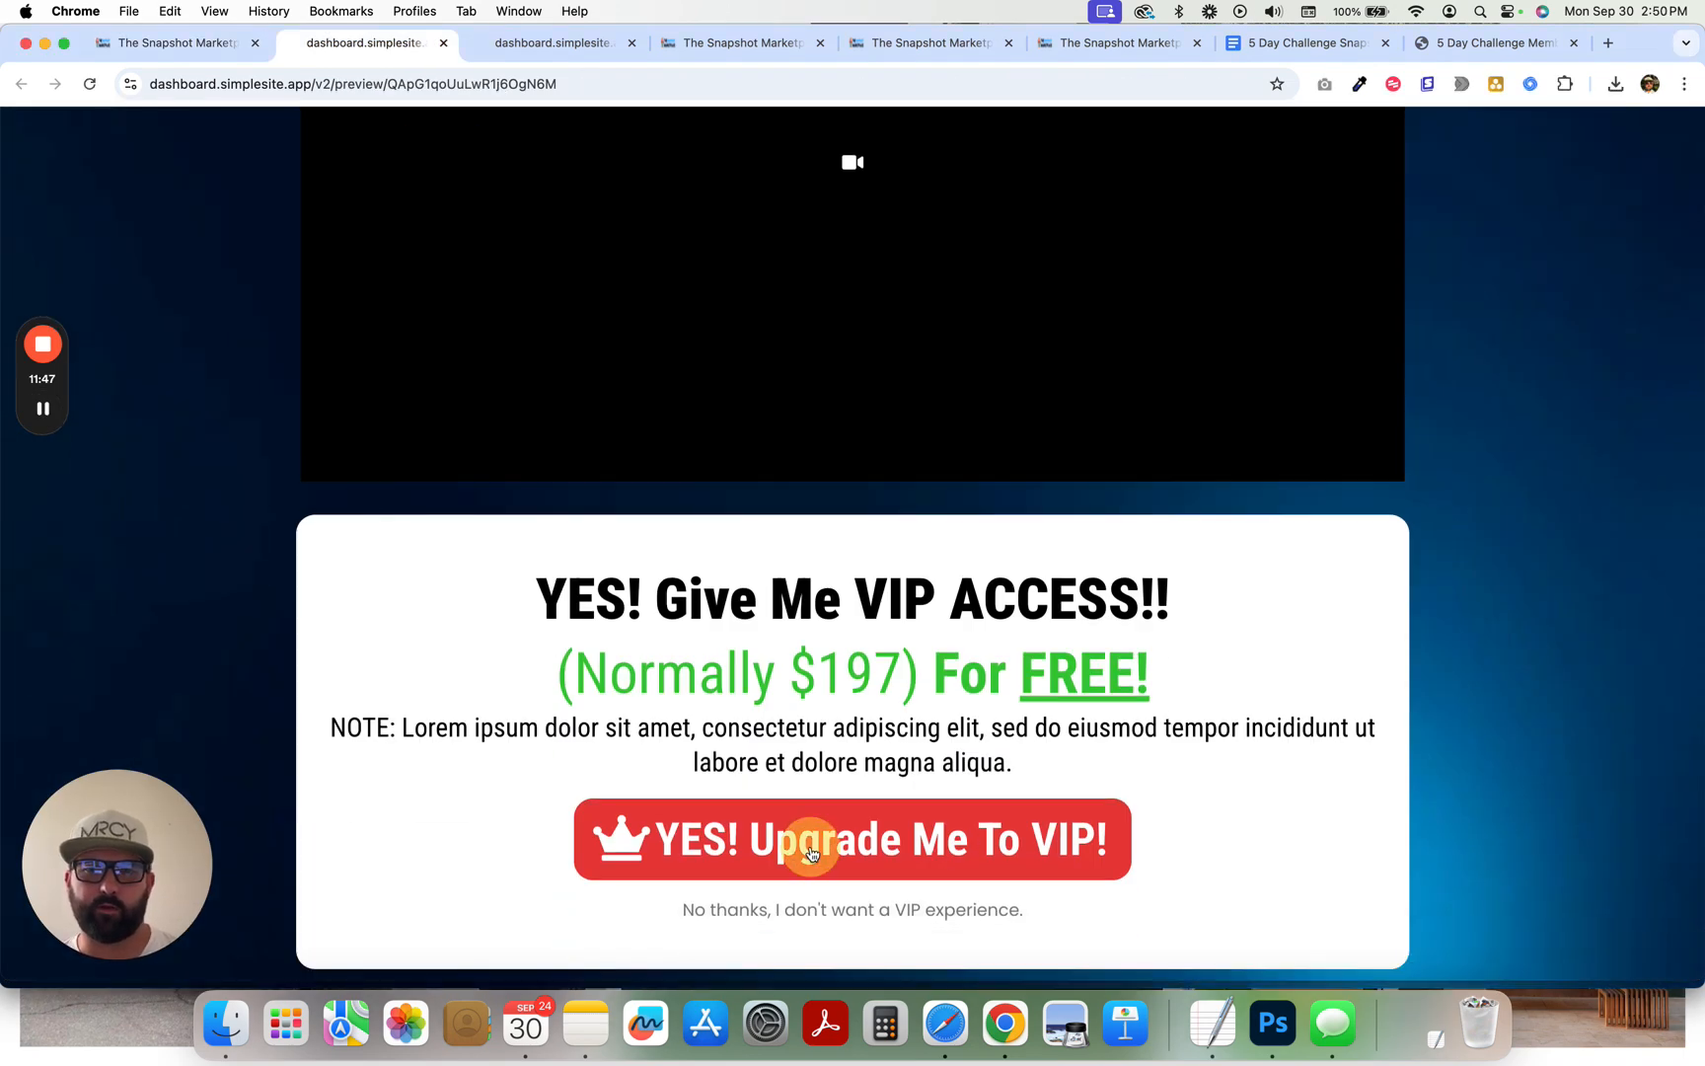
pyautogui.click(853, 839)
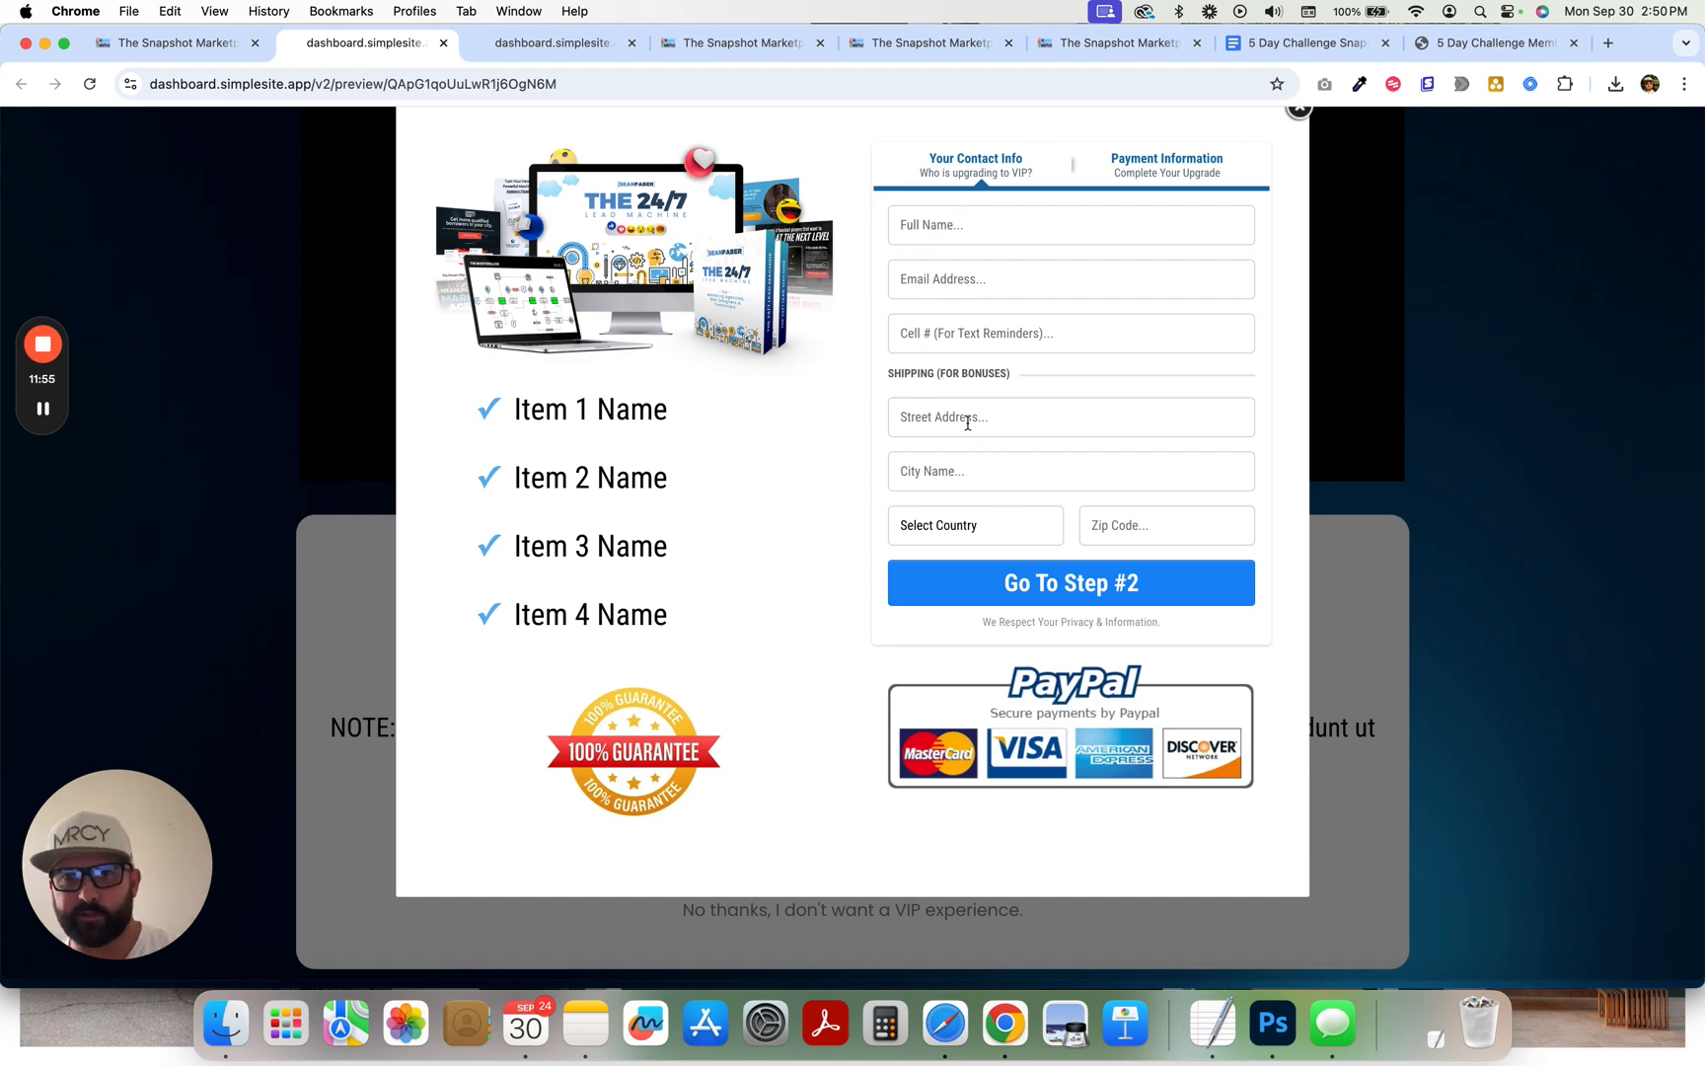
pyautogui.moveTo(972, 365)
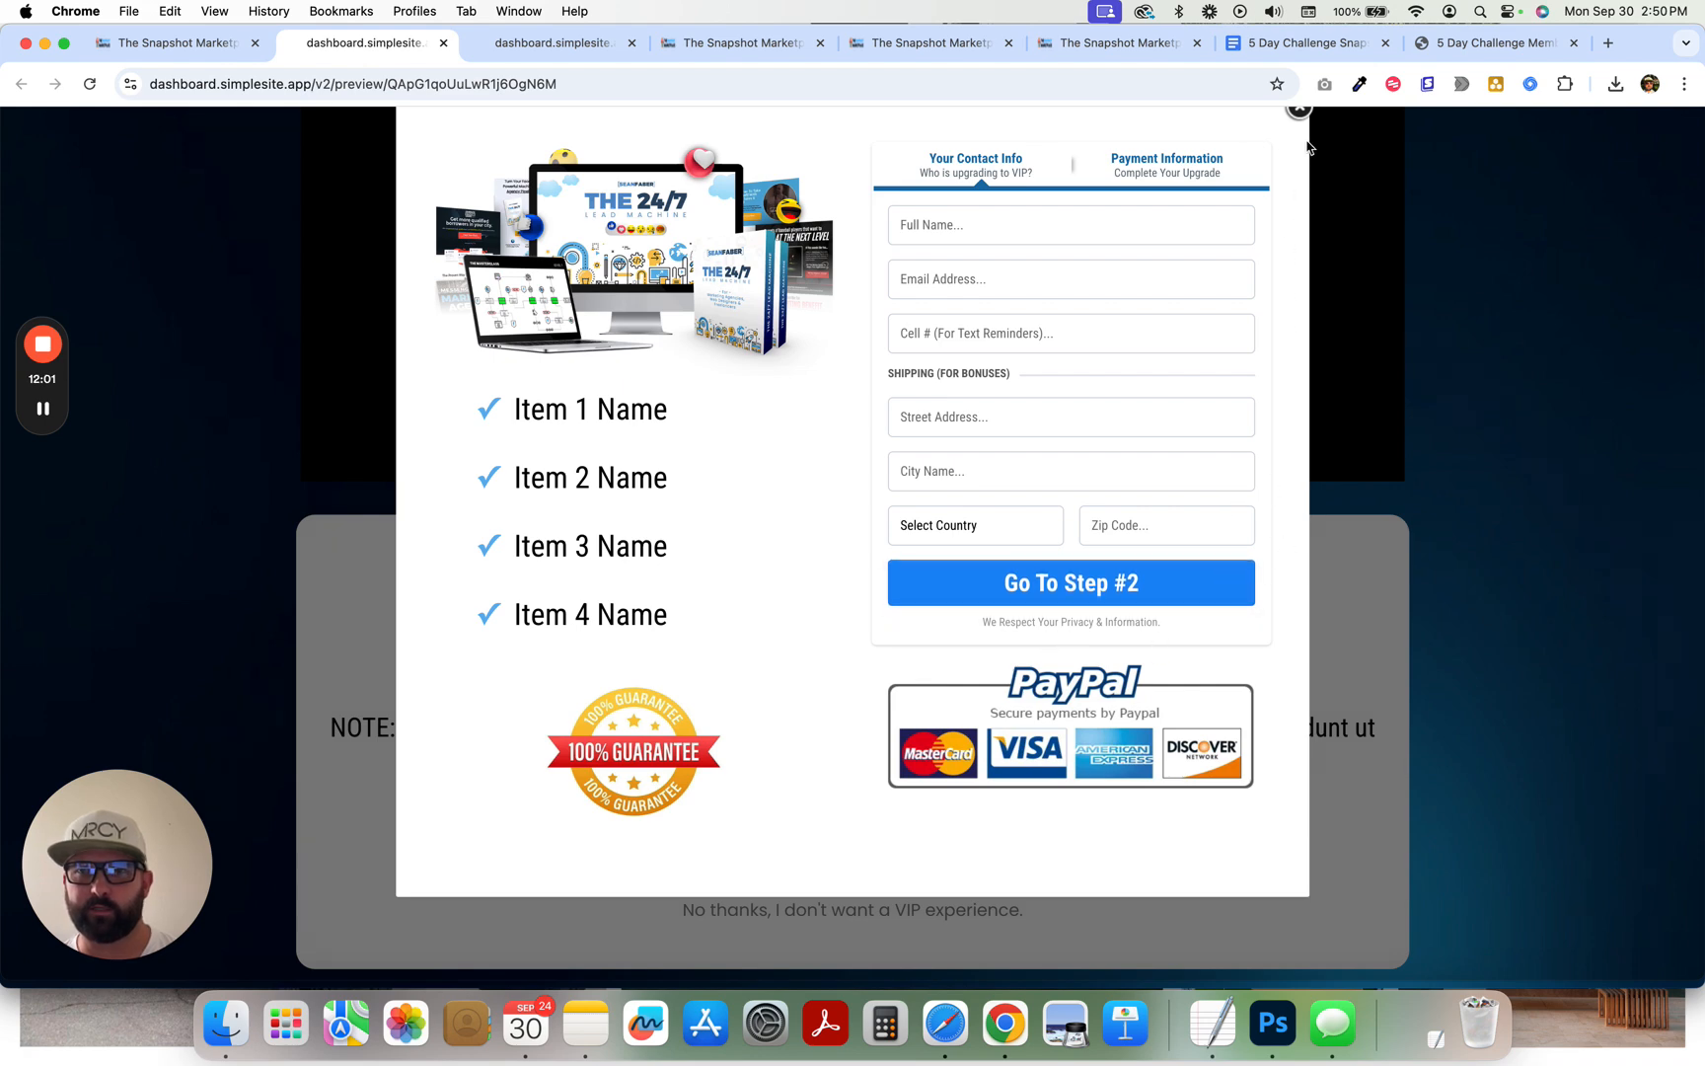
pyautogui.click(1298, 109)
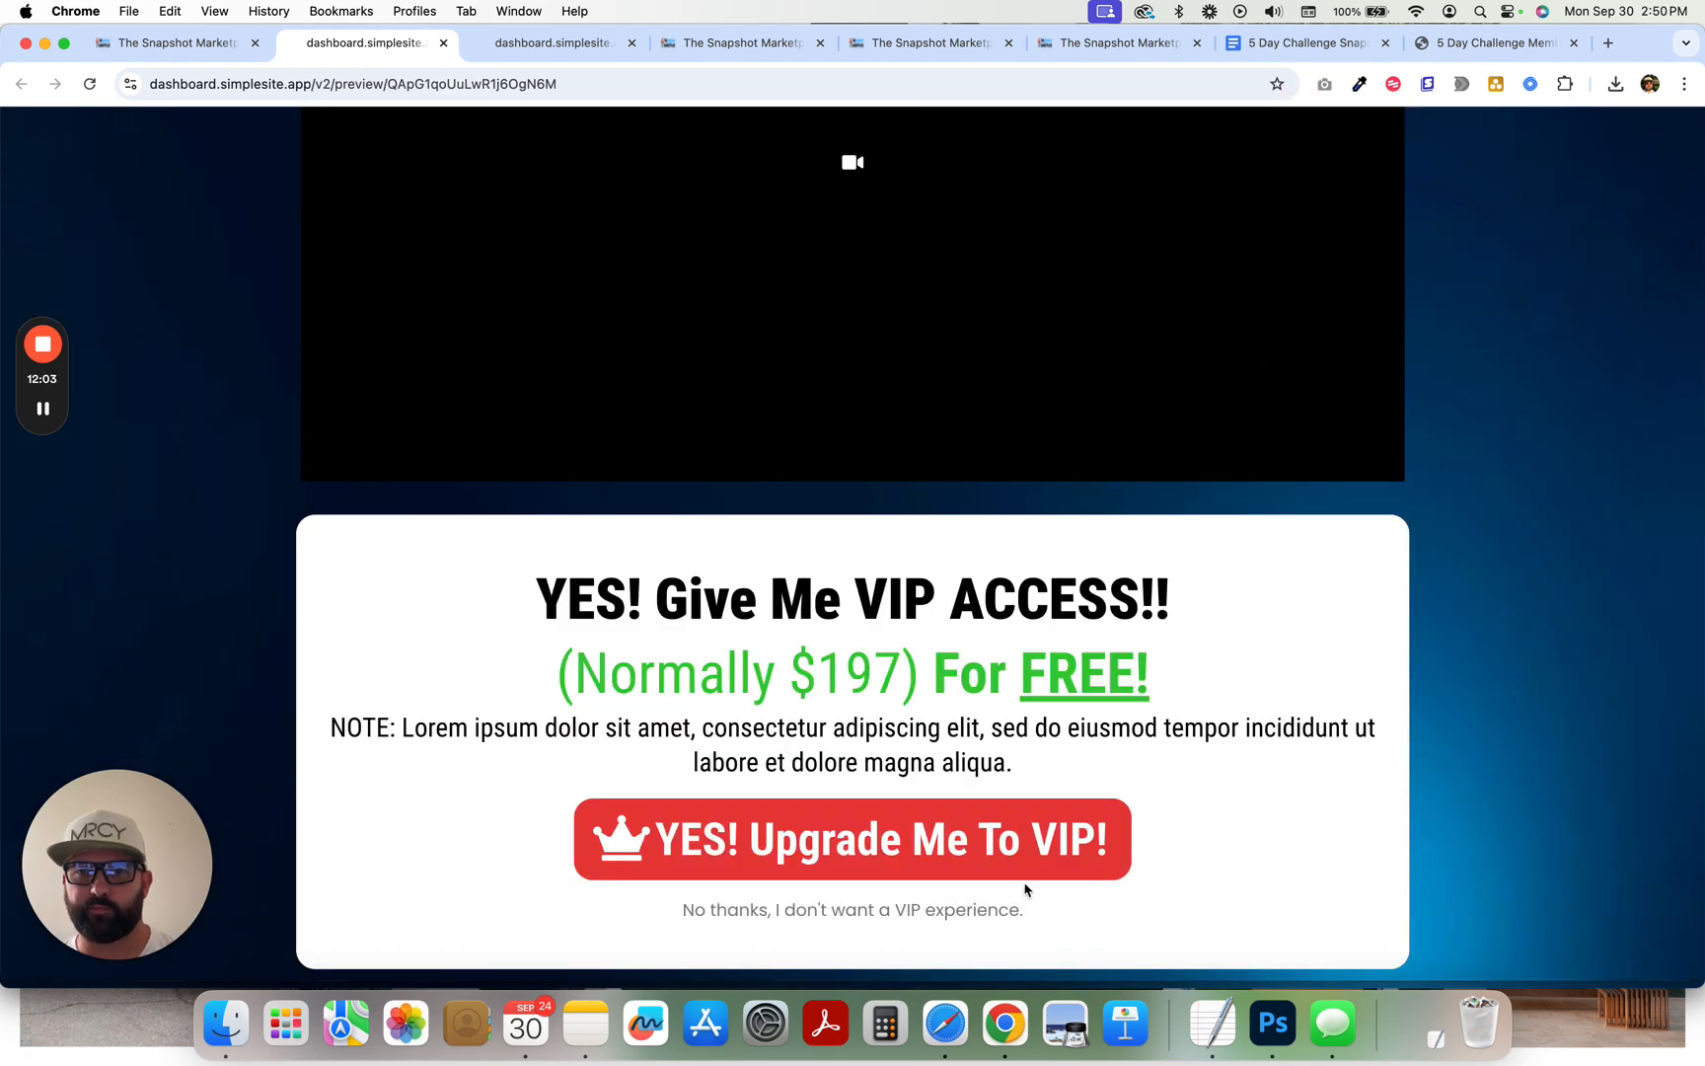
pyautogui.click(173, 43)
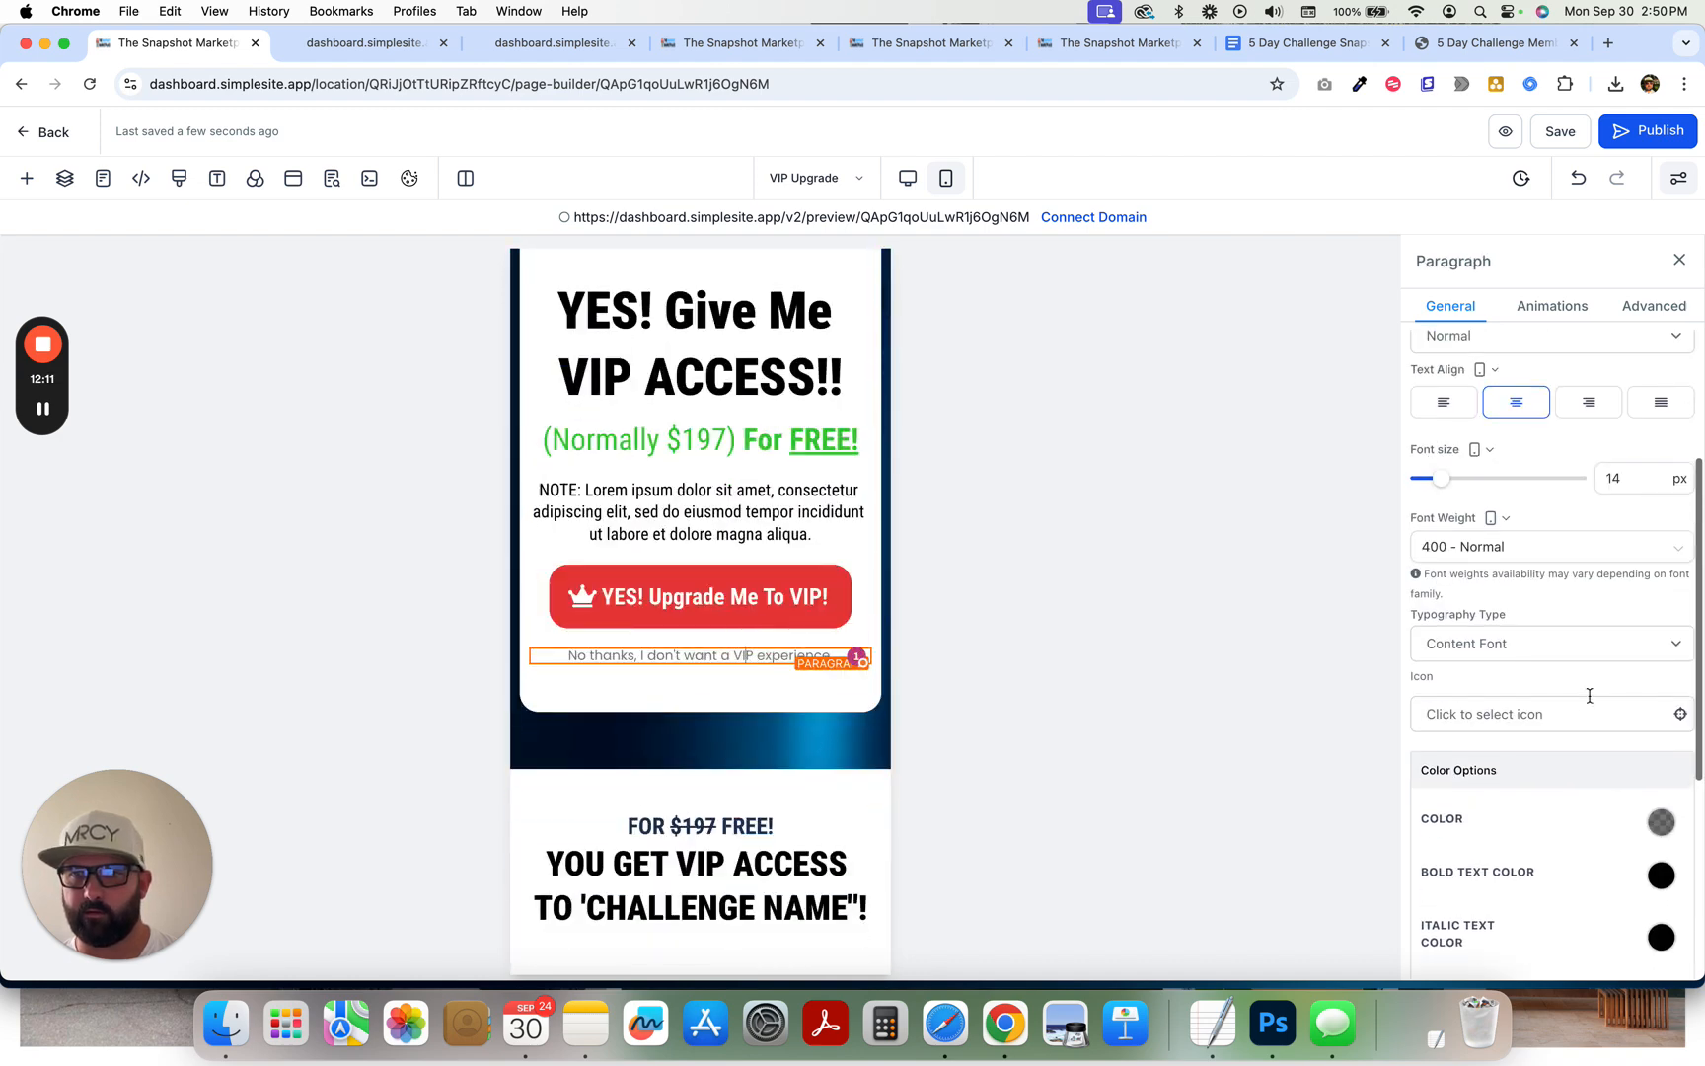
# - Inspect the VIP Upgrade page's decline-link settings at desktop width and open the Pages panel
pyautogui.scroll(-3)
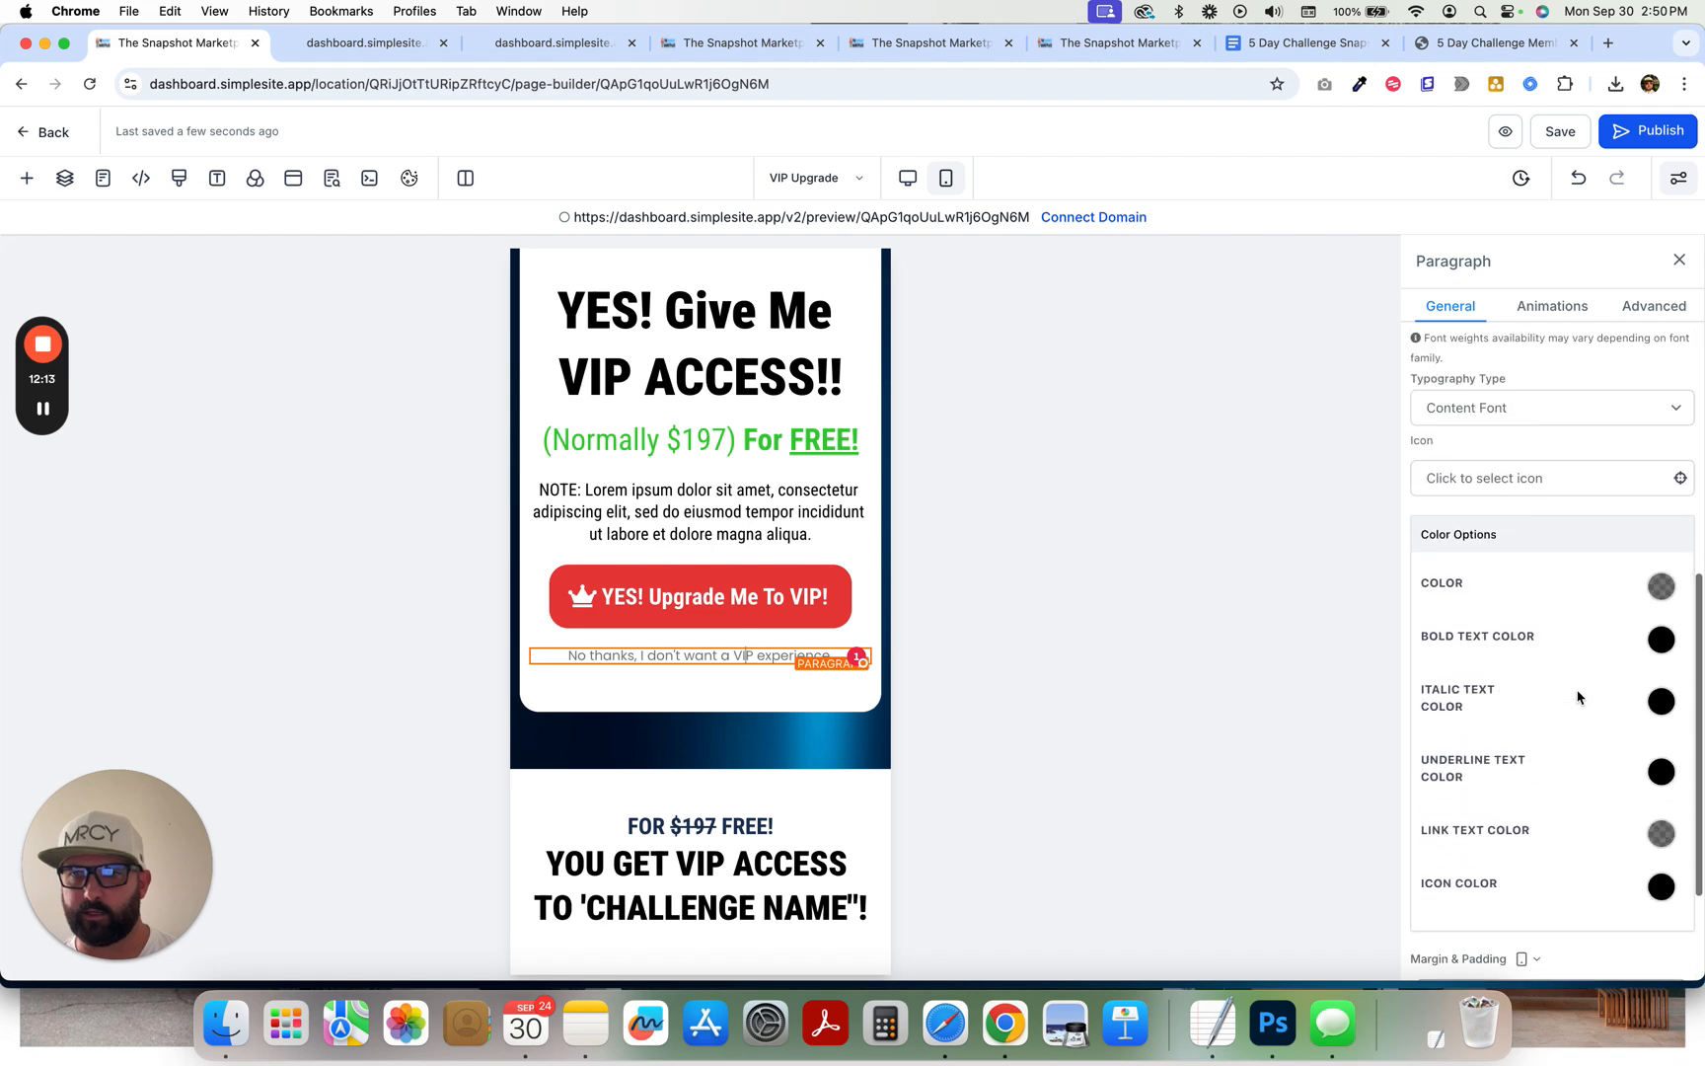
pyautogui.click(701, 511)
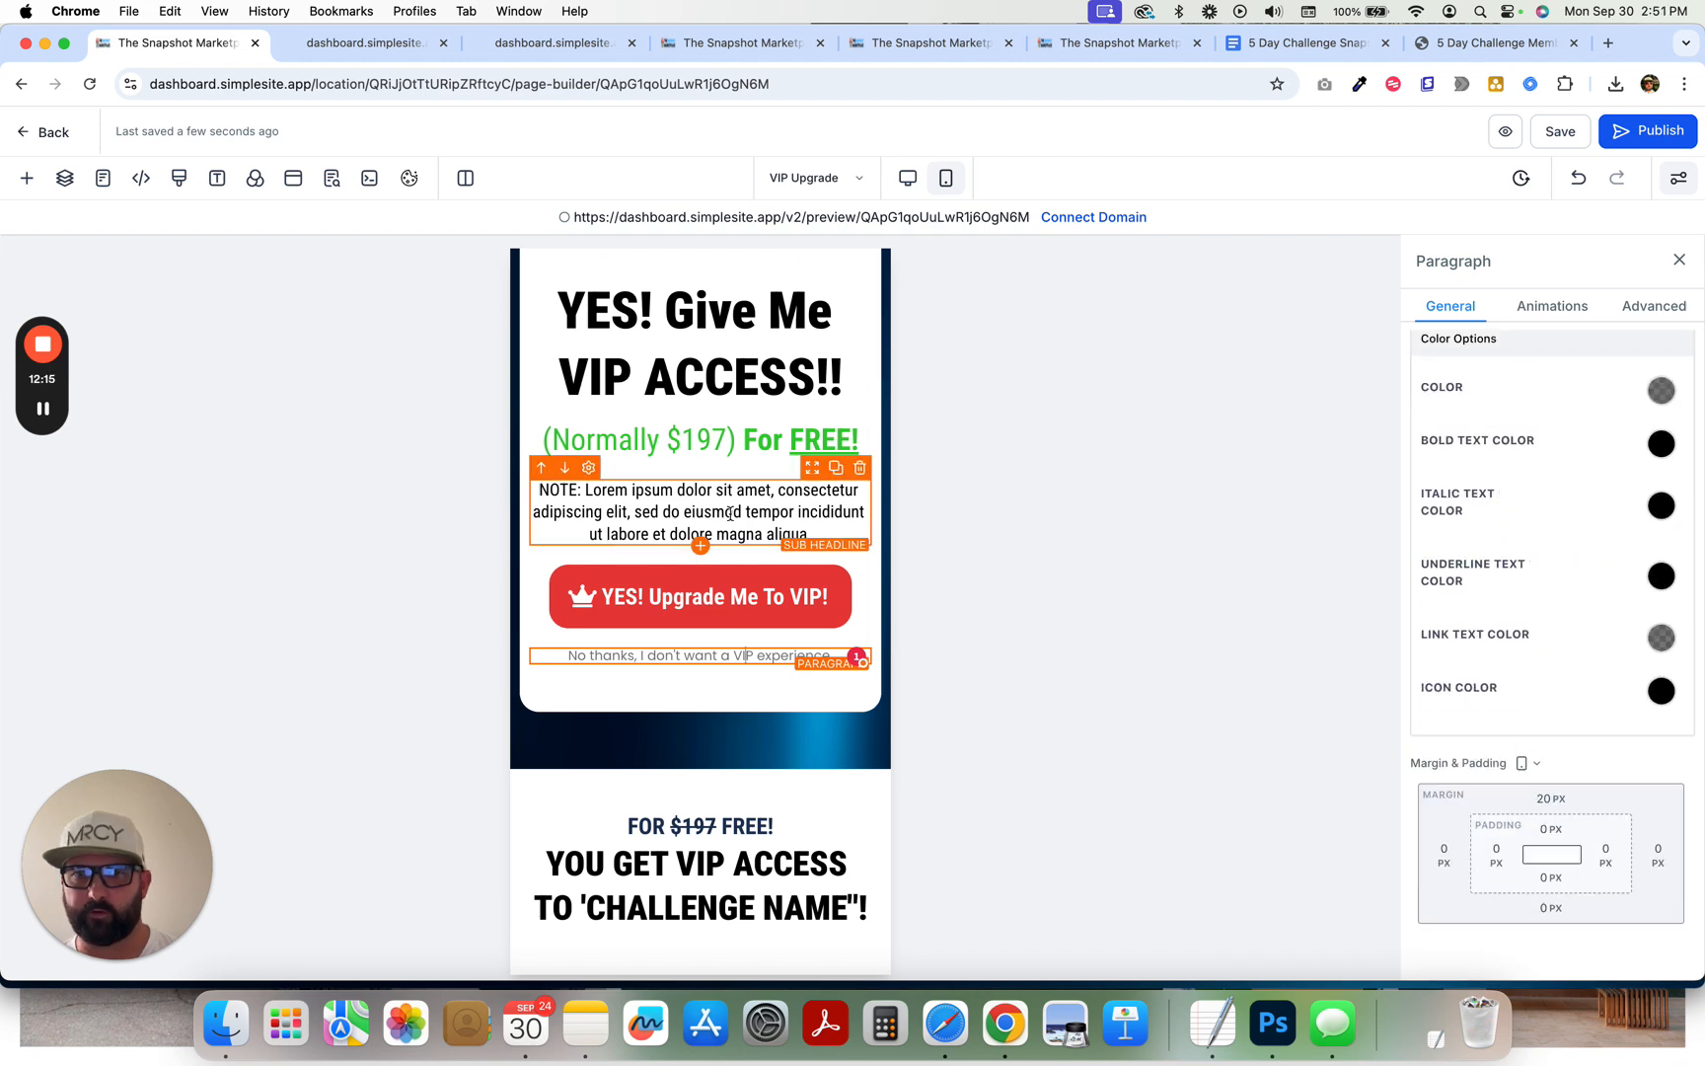
pyautogui.click(695, 656)
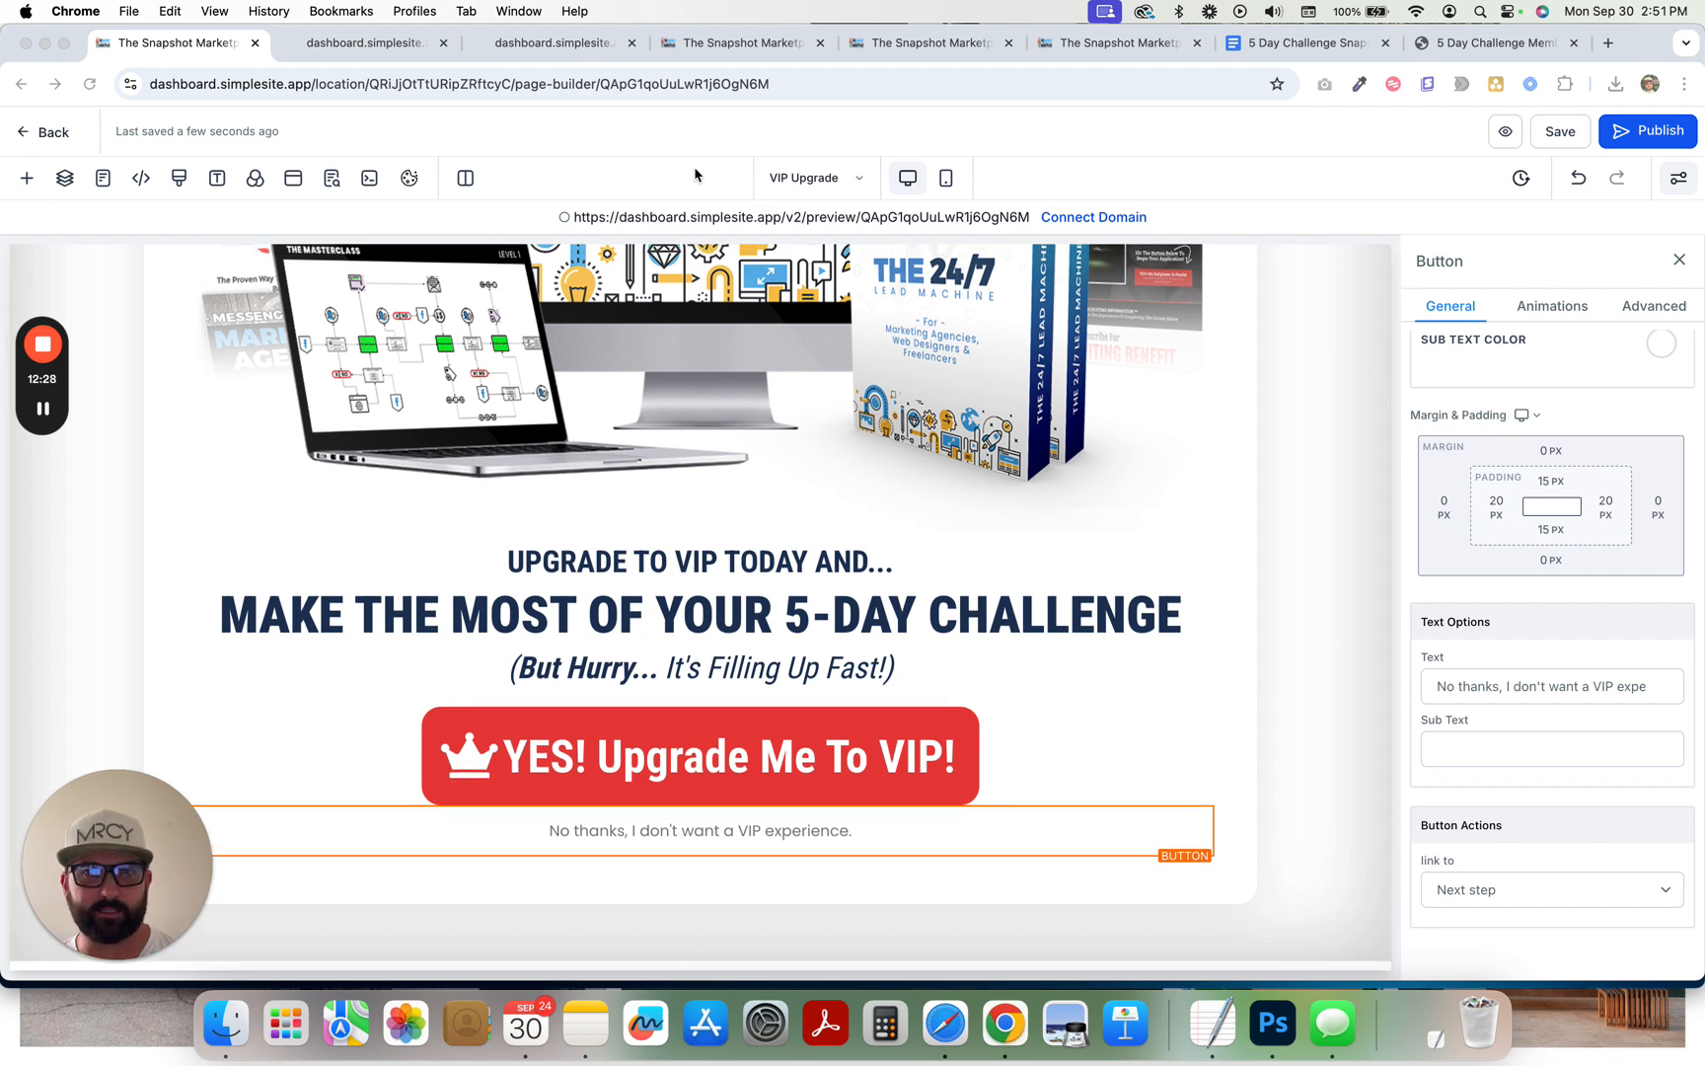
pyautogui.click(65, 178)
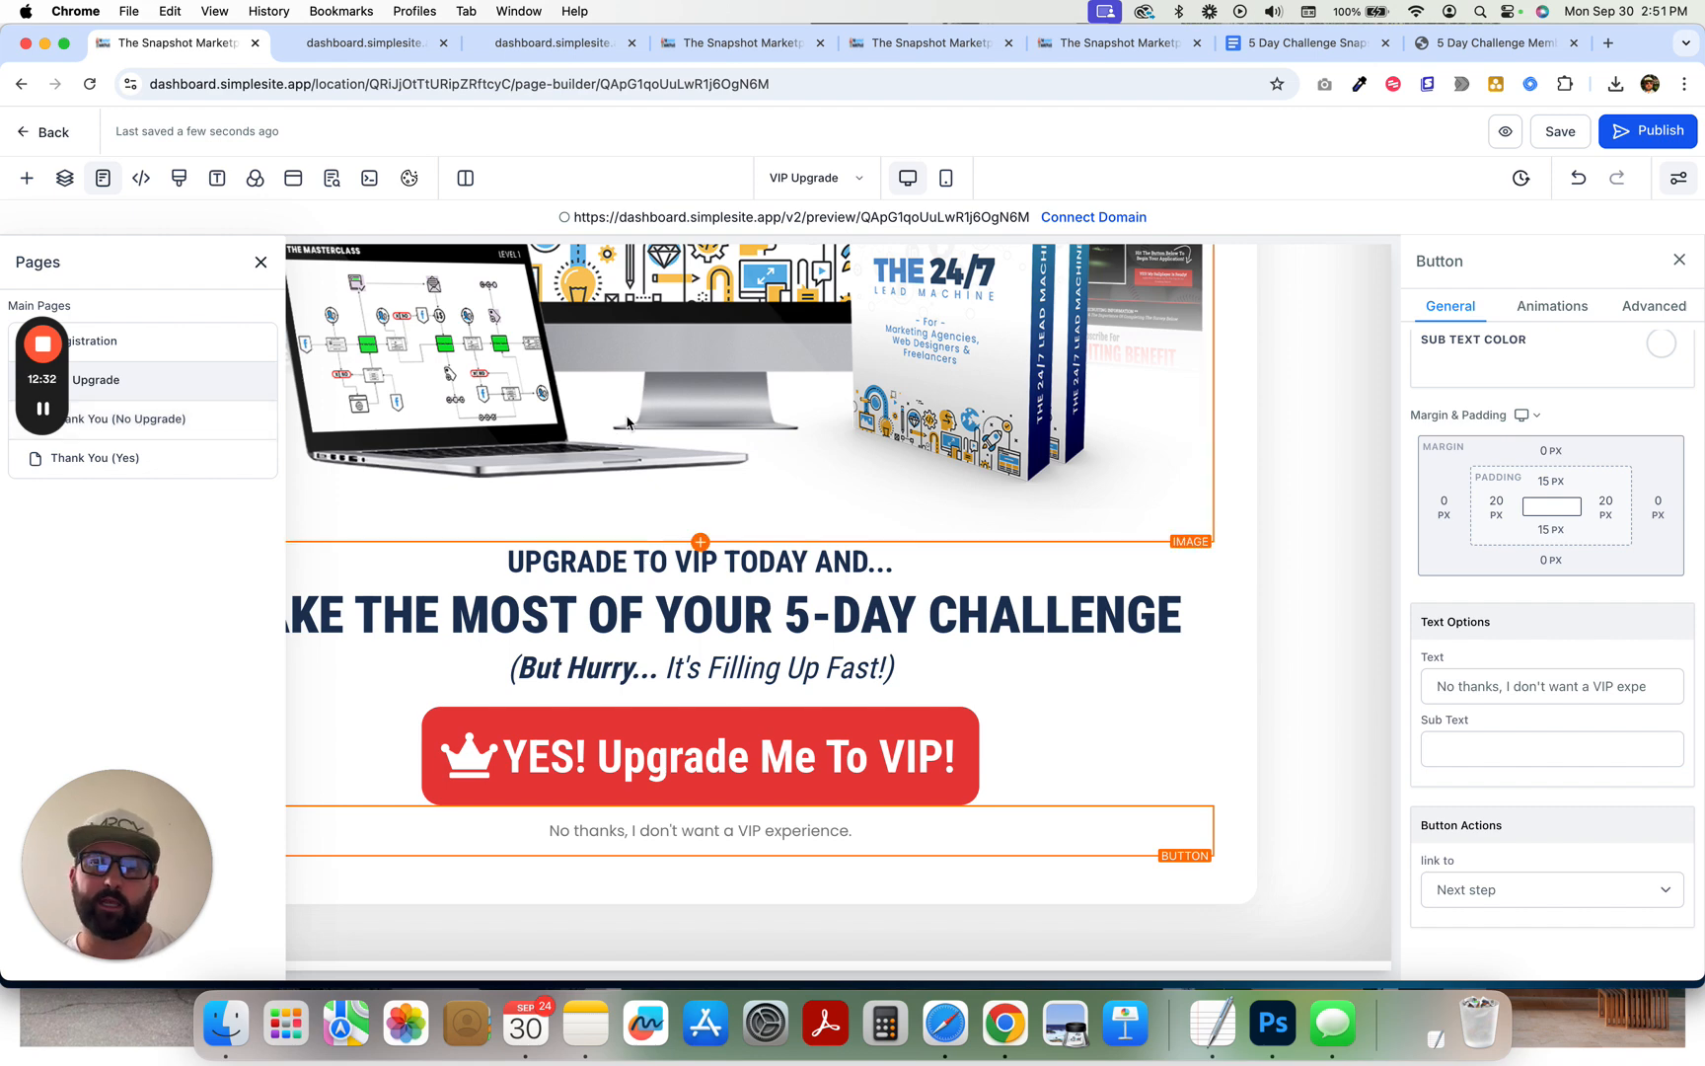
pyautogui.moveTo(801, 393)
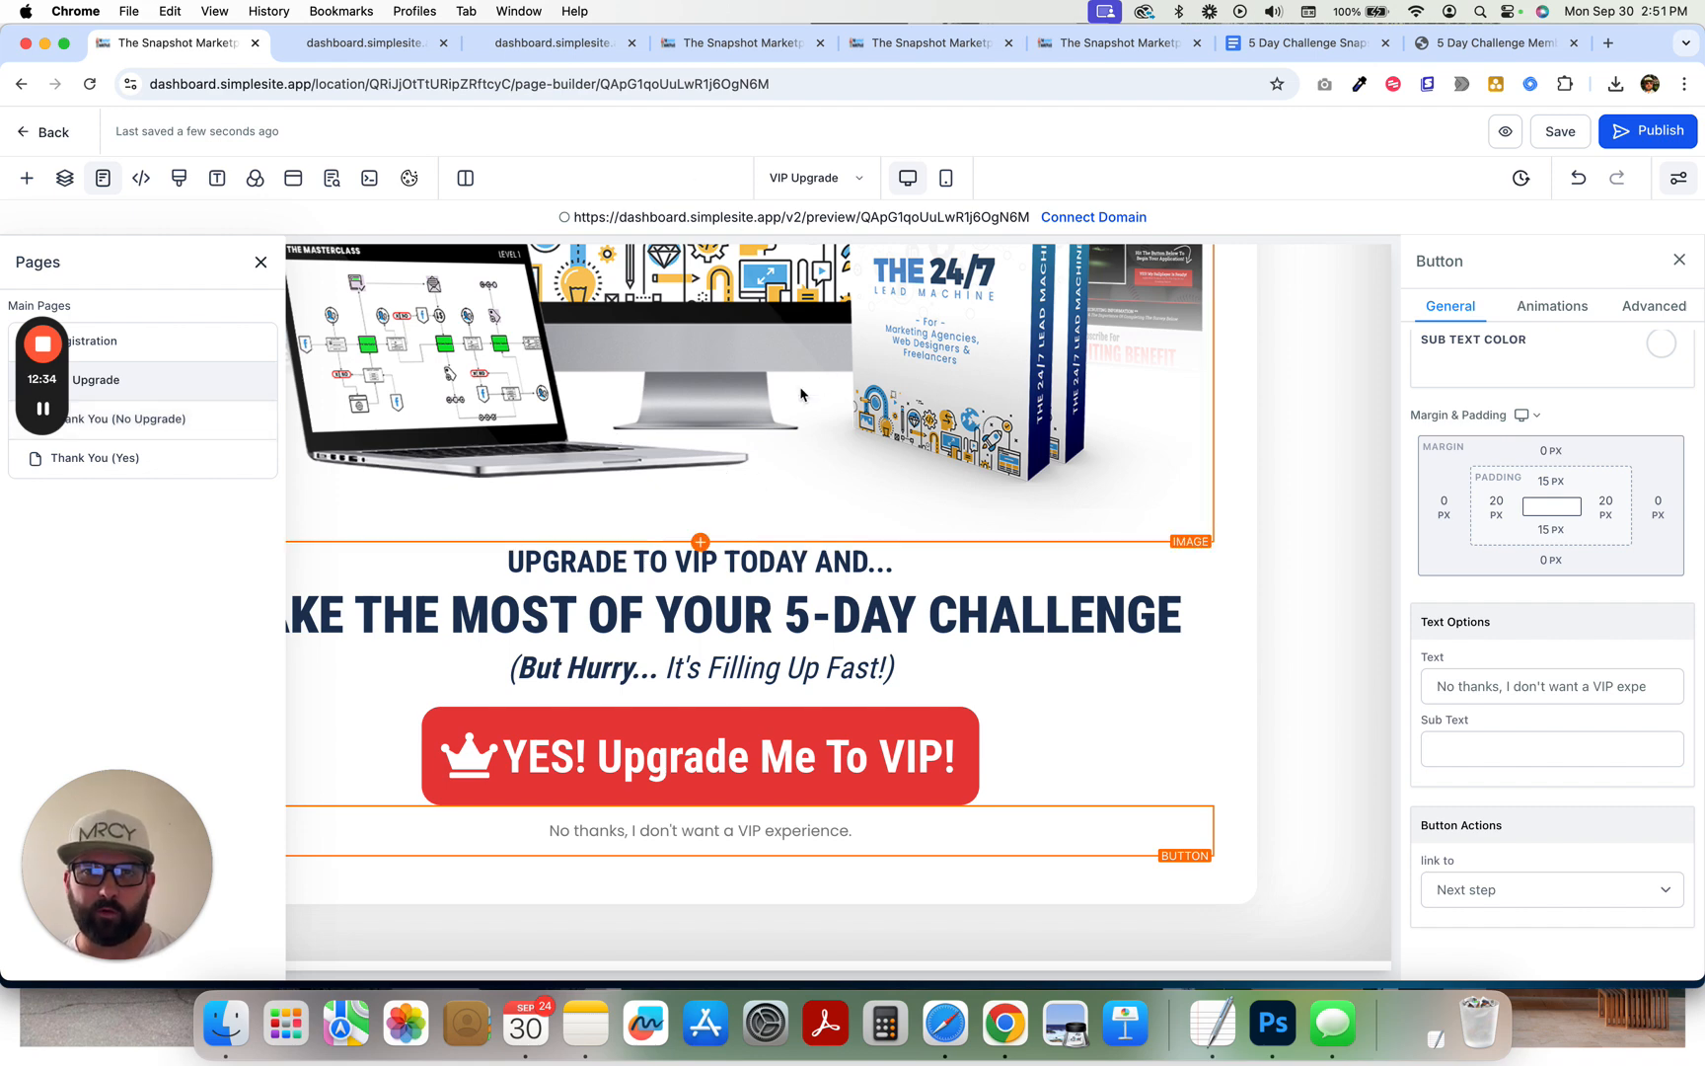
pyautogui.click(292, 177)
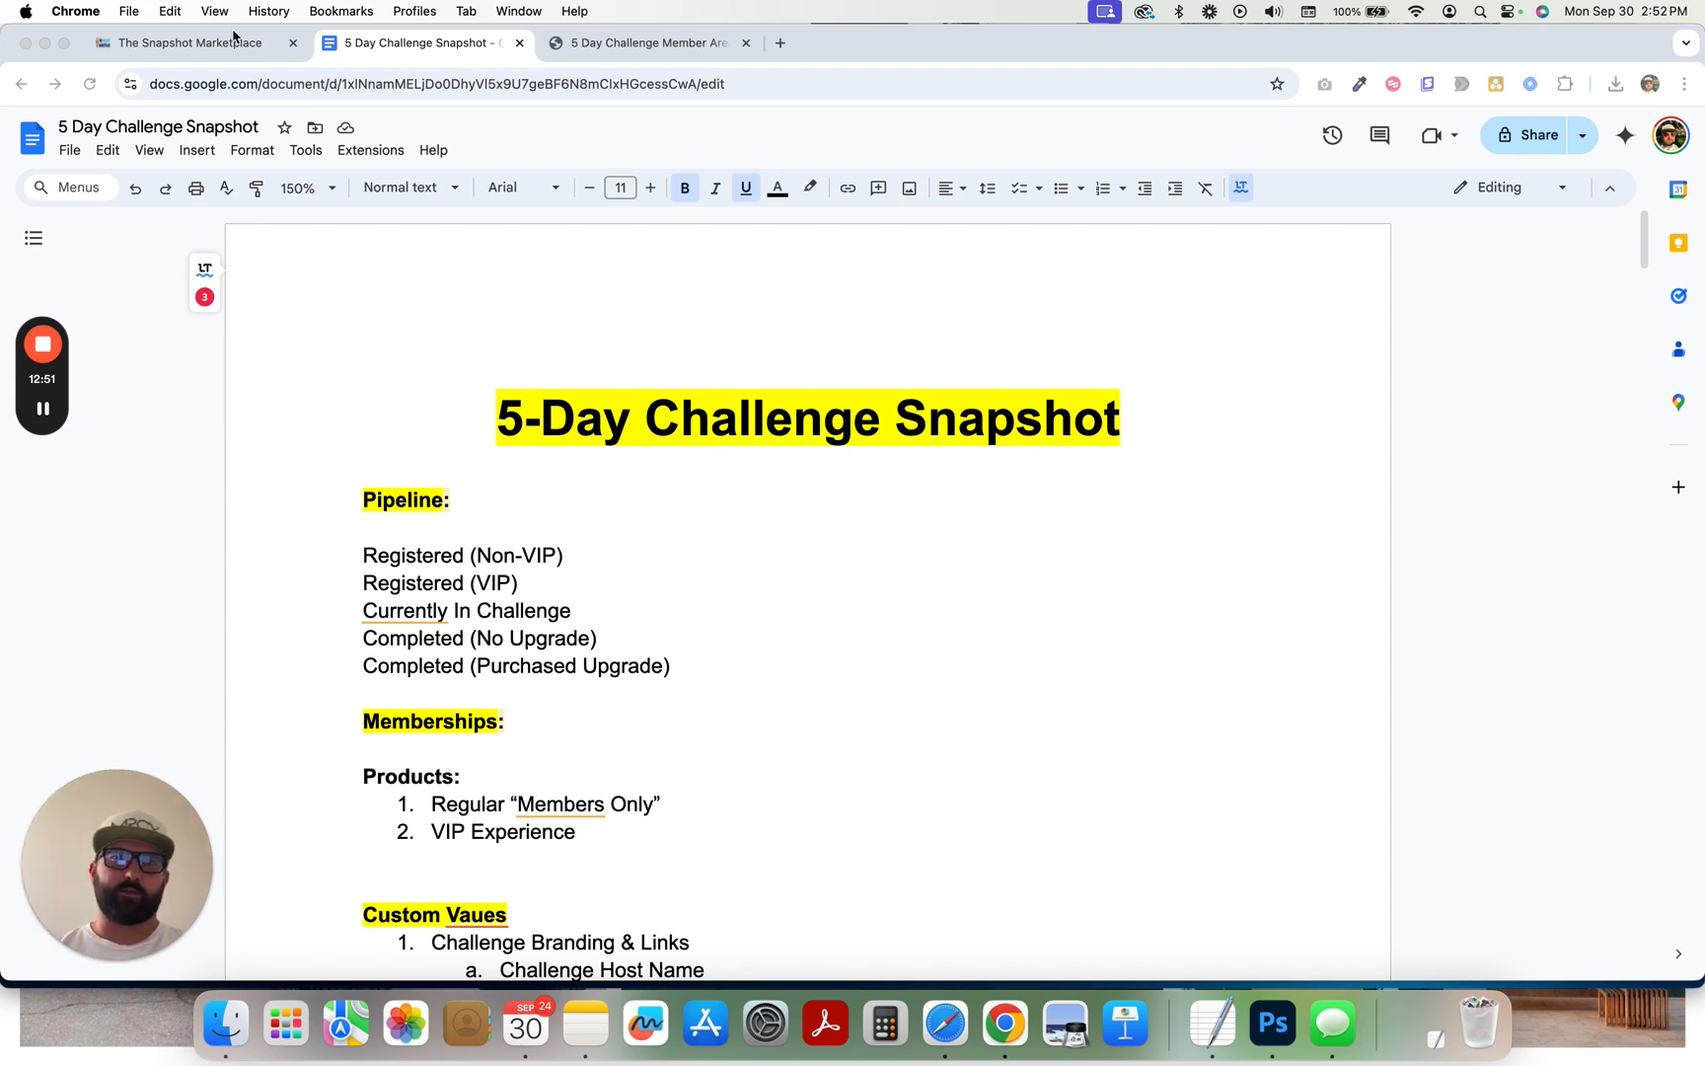
# - Exit the VIP Upgrade editor, briefly open the Challenge Offer funnel, then go to Automation
pyautogui.click(185, 43)
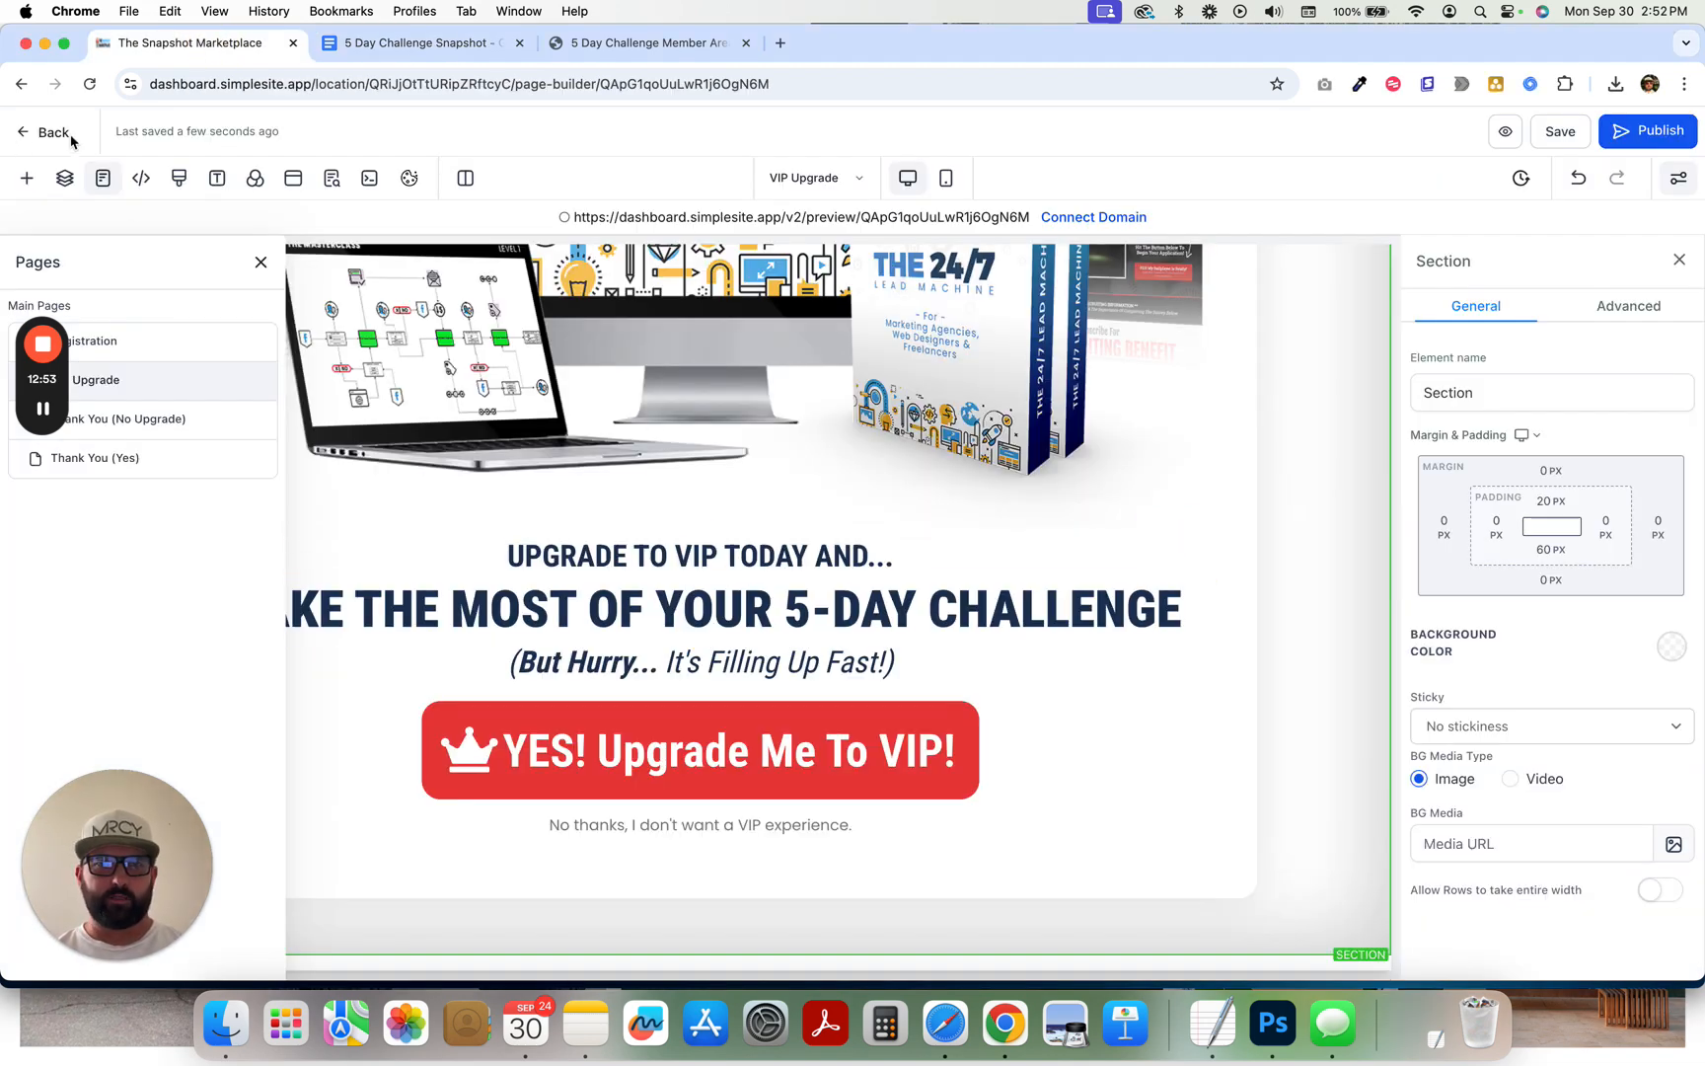
pyautogui.click(43, 130)
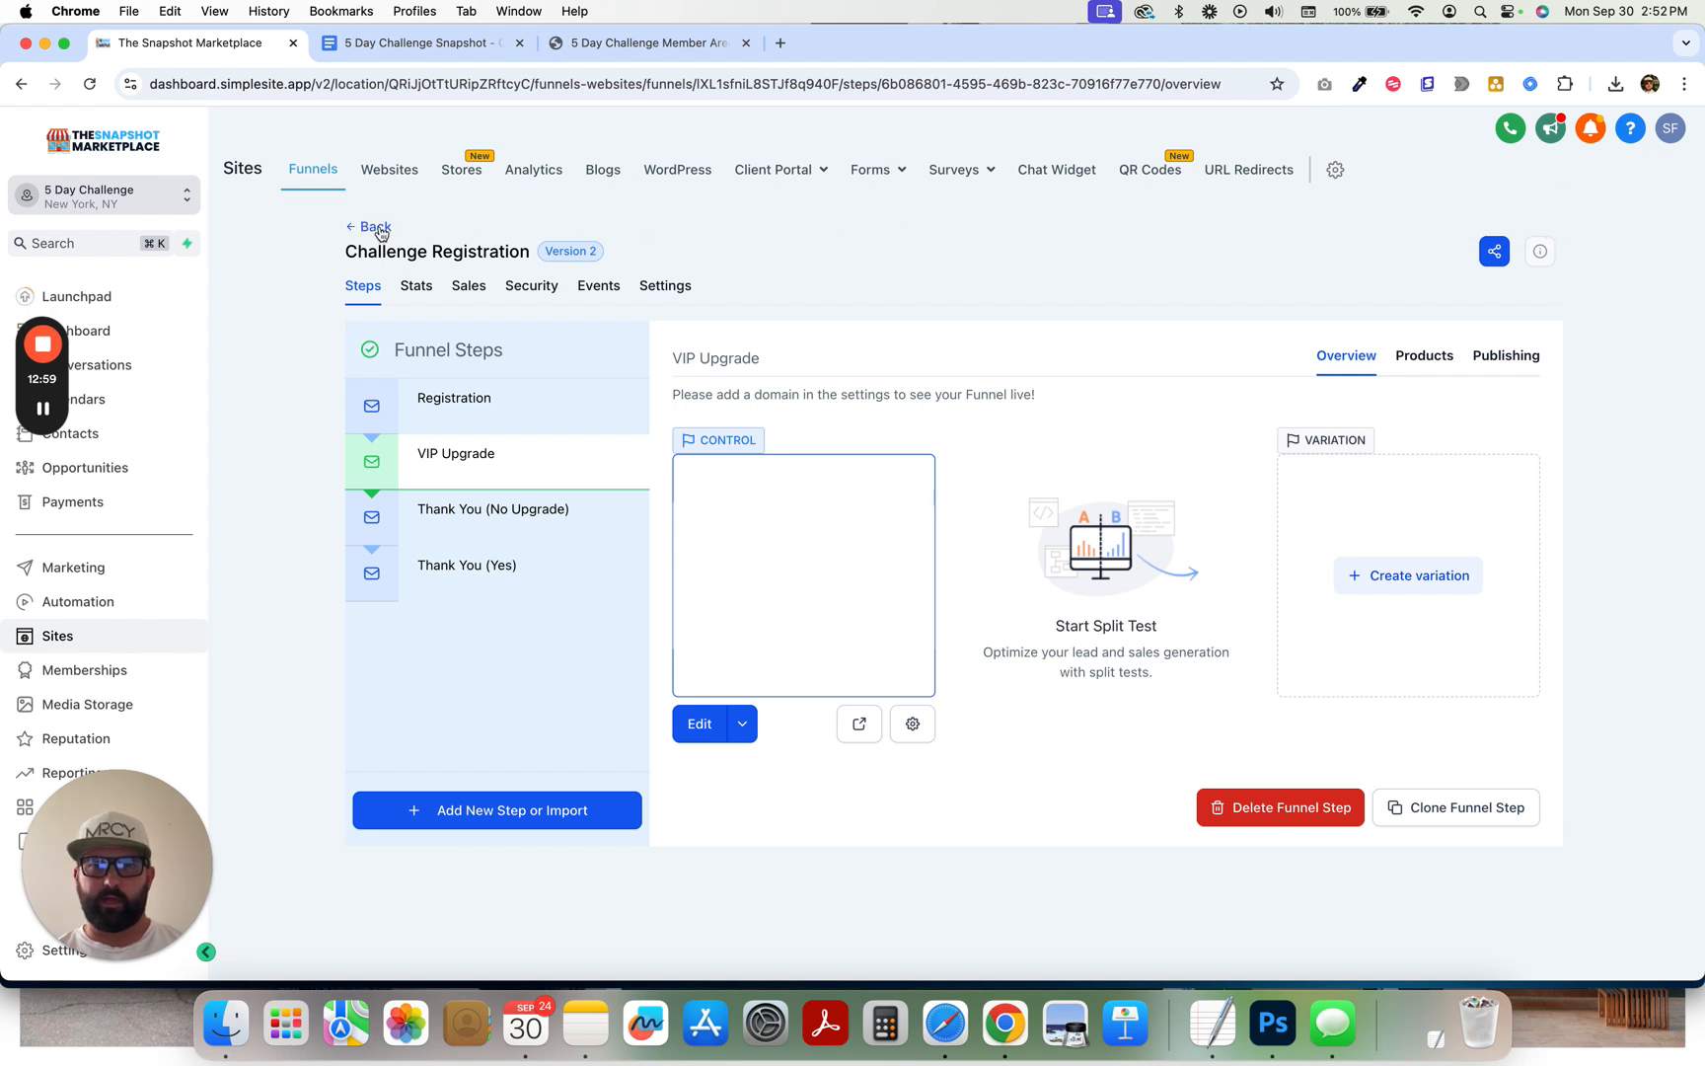
pyautogui.click(370, 227)
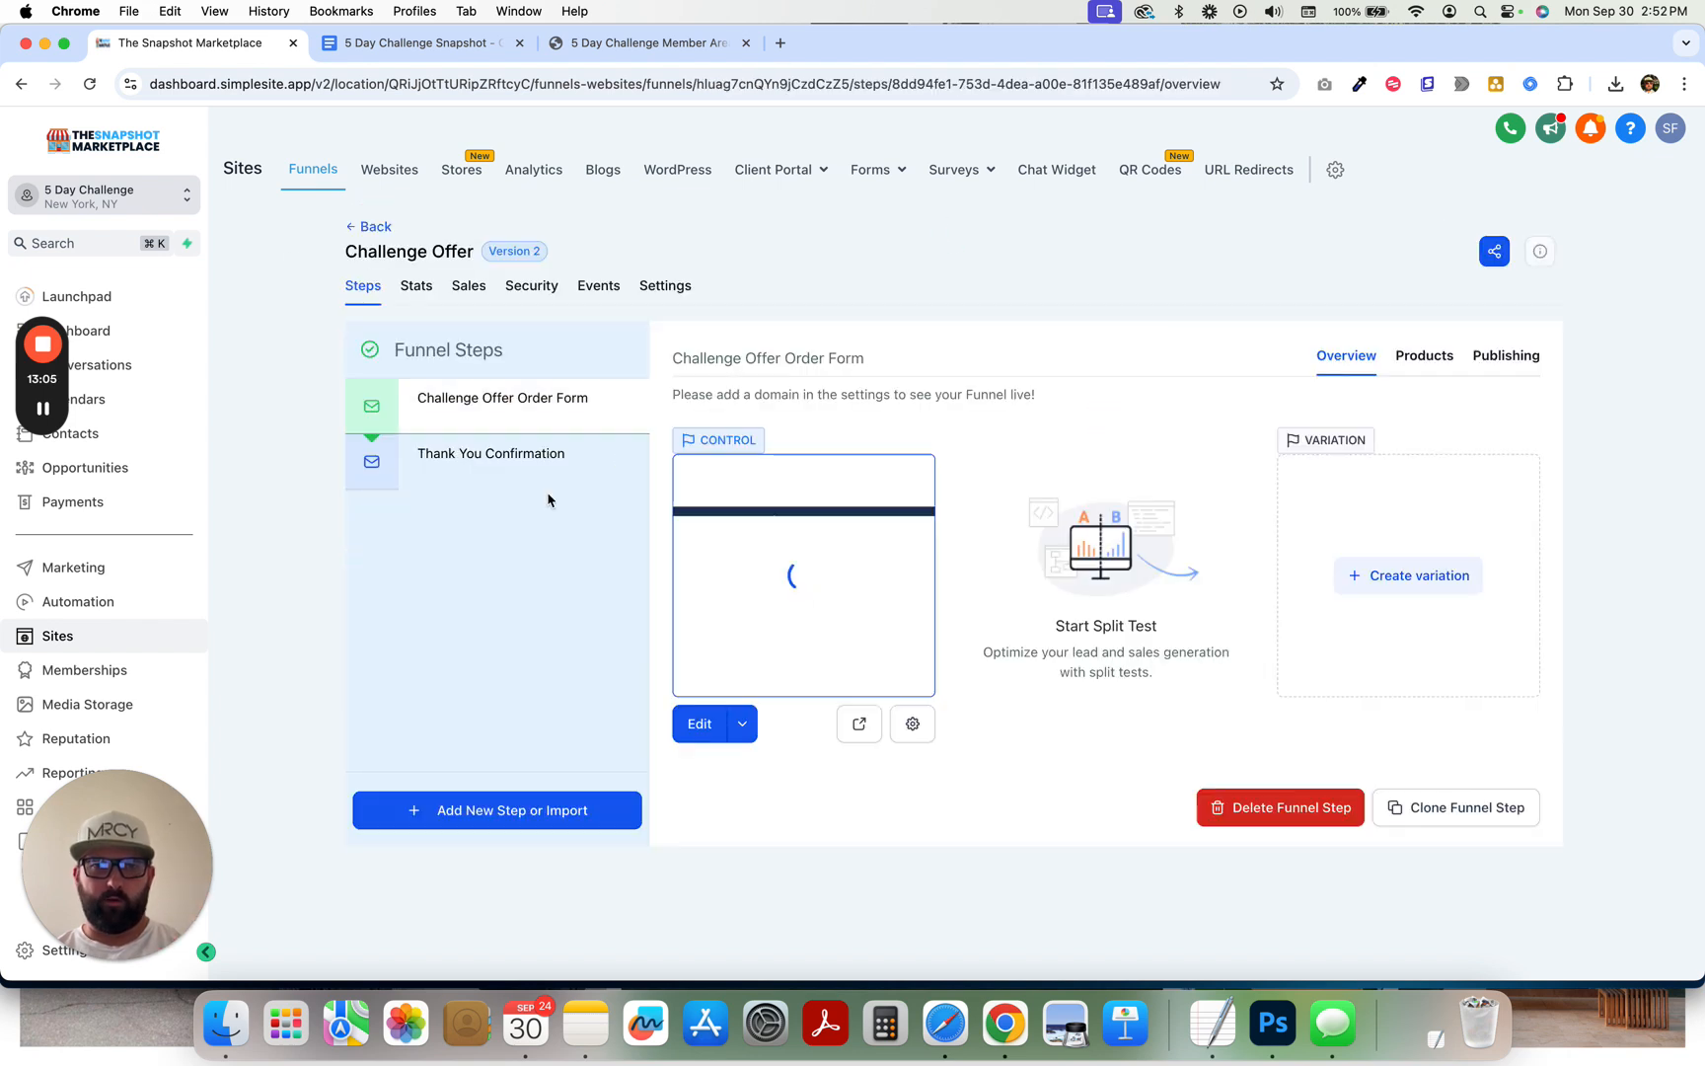
pyautogui.click(77, 601)
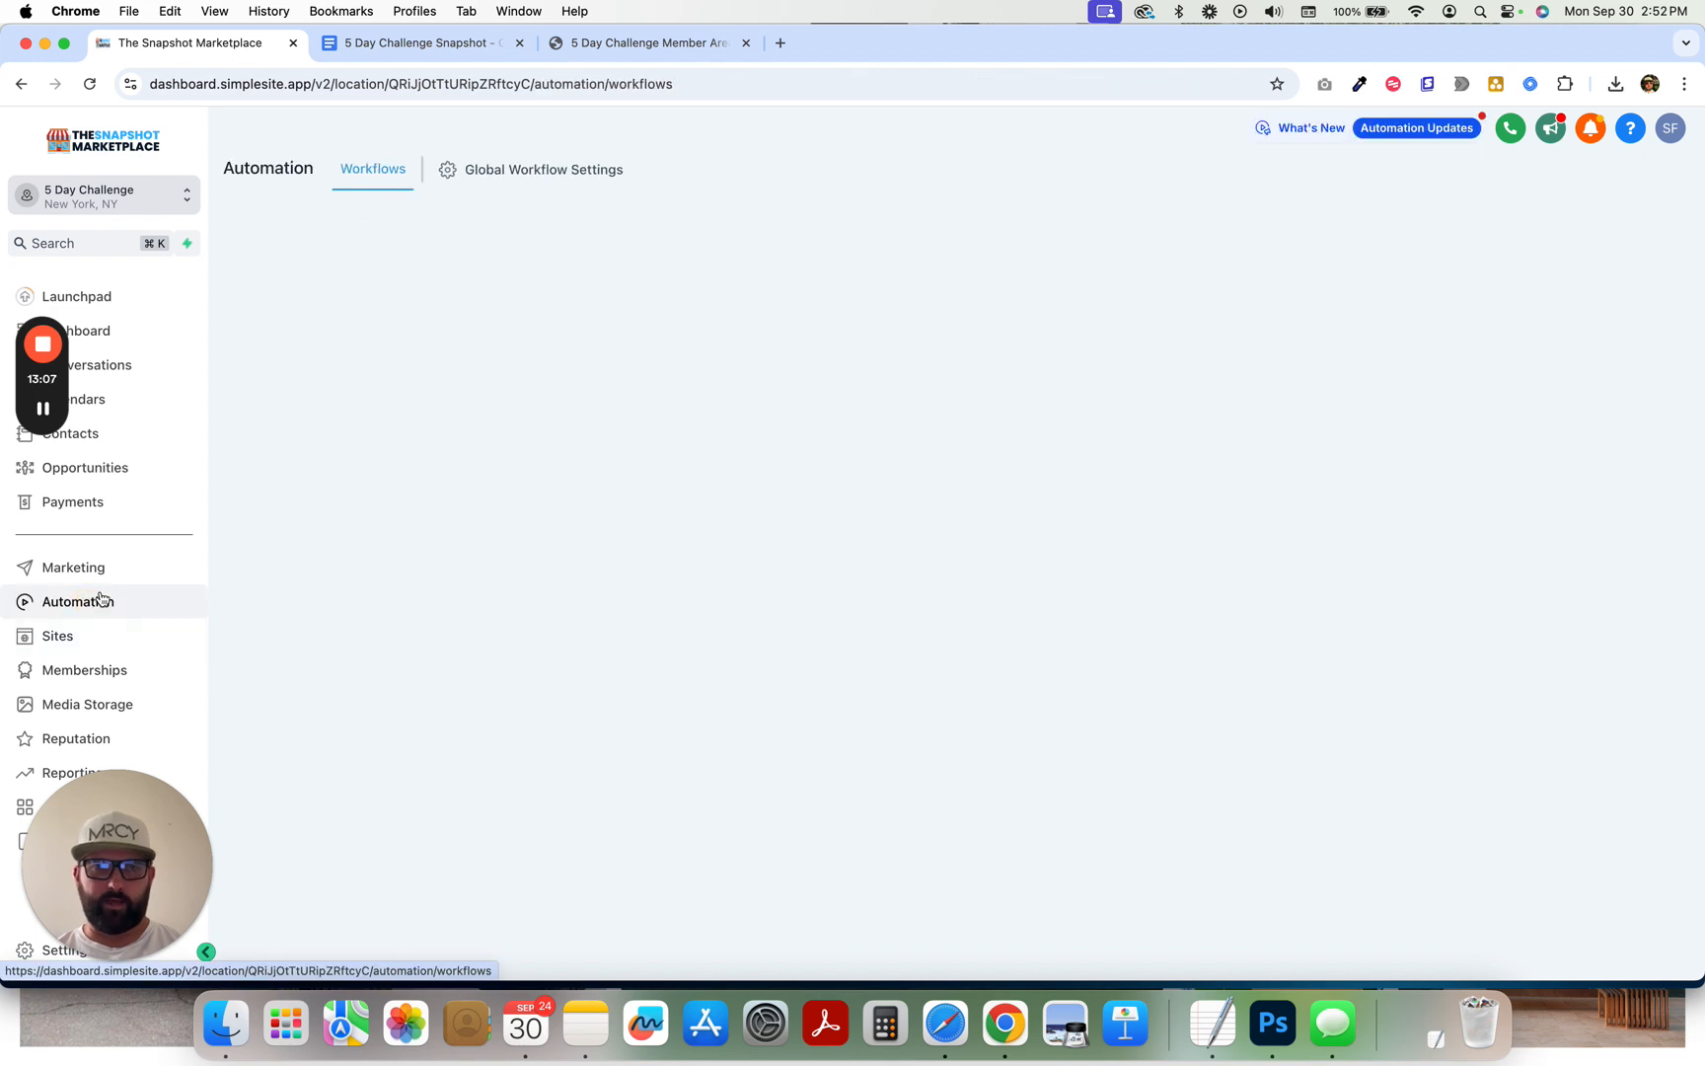
pyautogui.moveTo(124, 601)
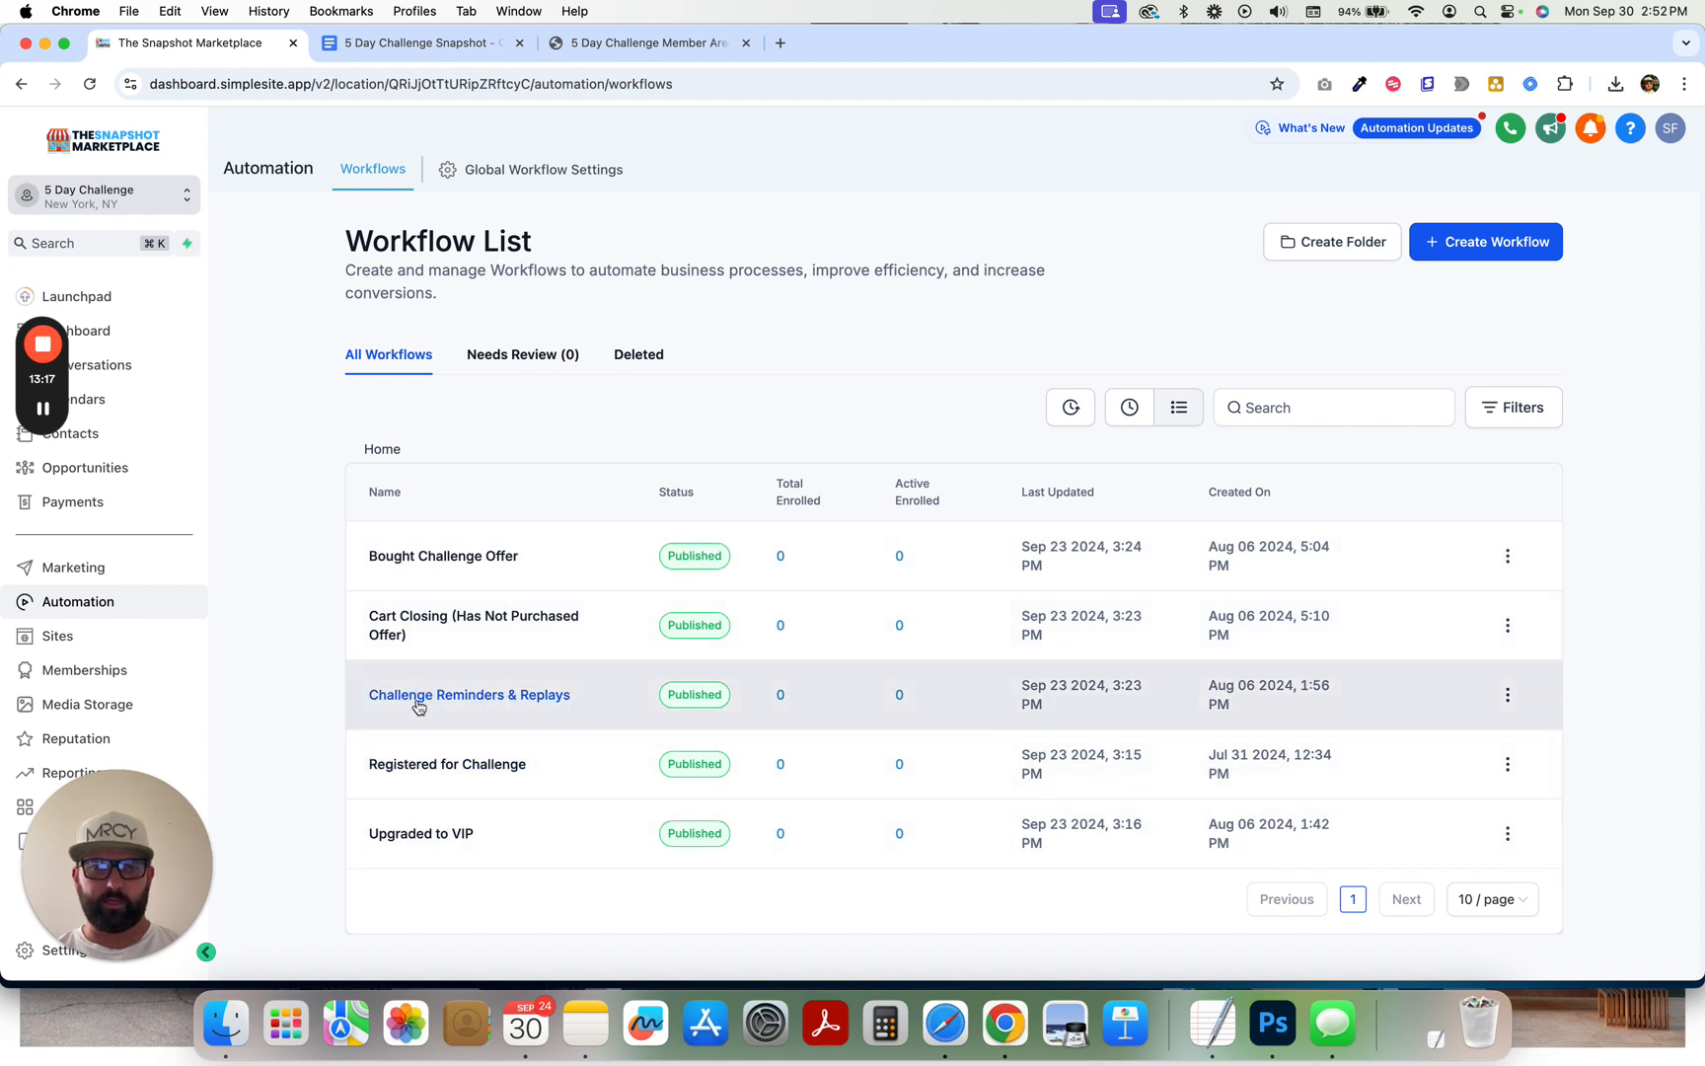
# - Open the Challenge Reminders & Replays workflow from the workflows list
pyautogui.click(469, 694)
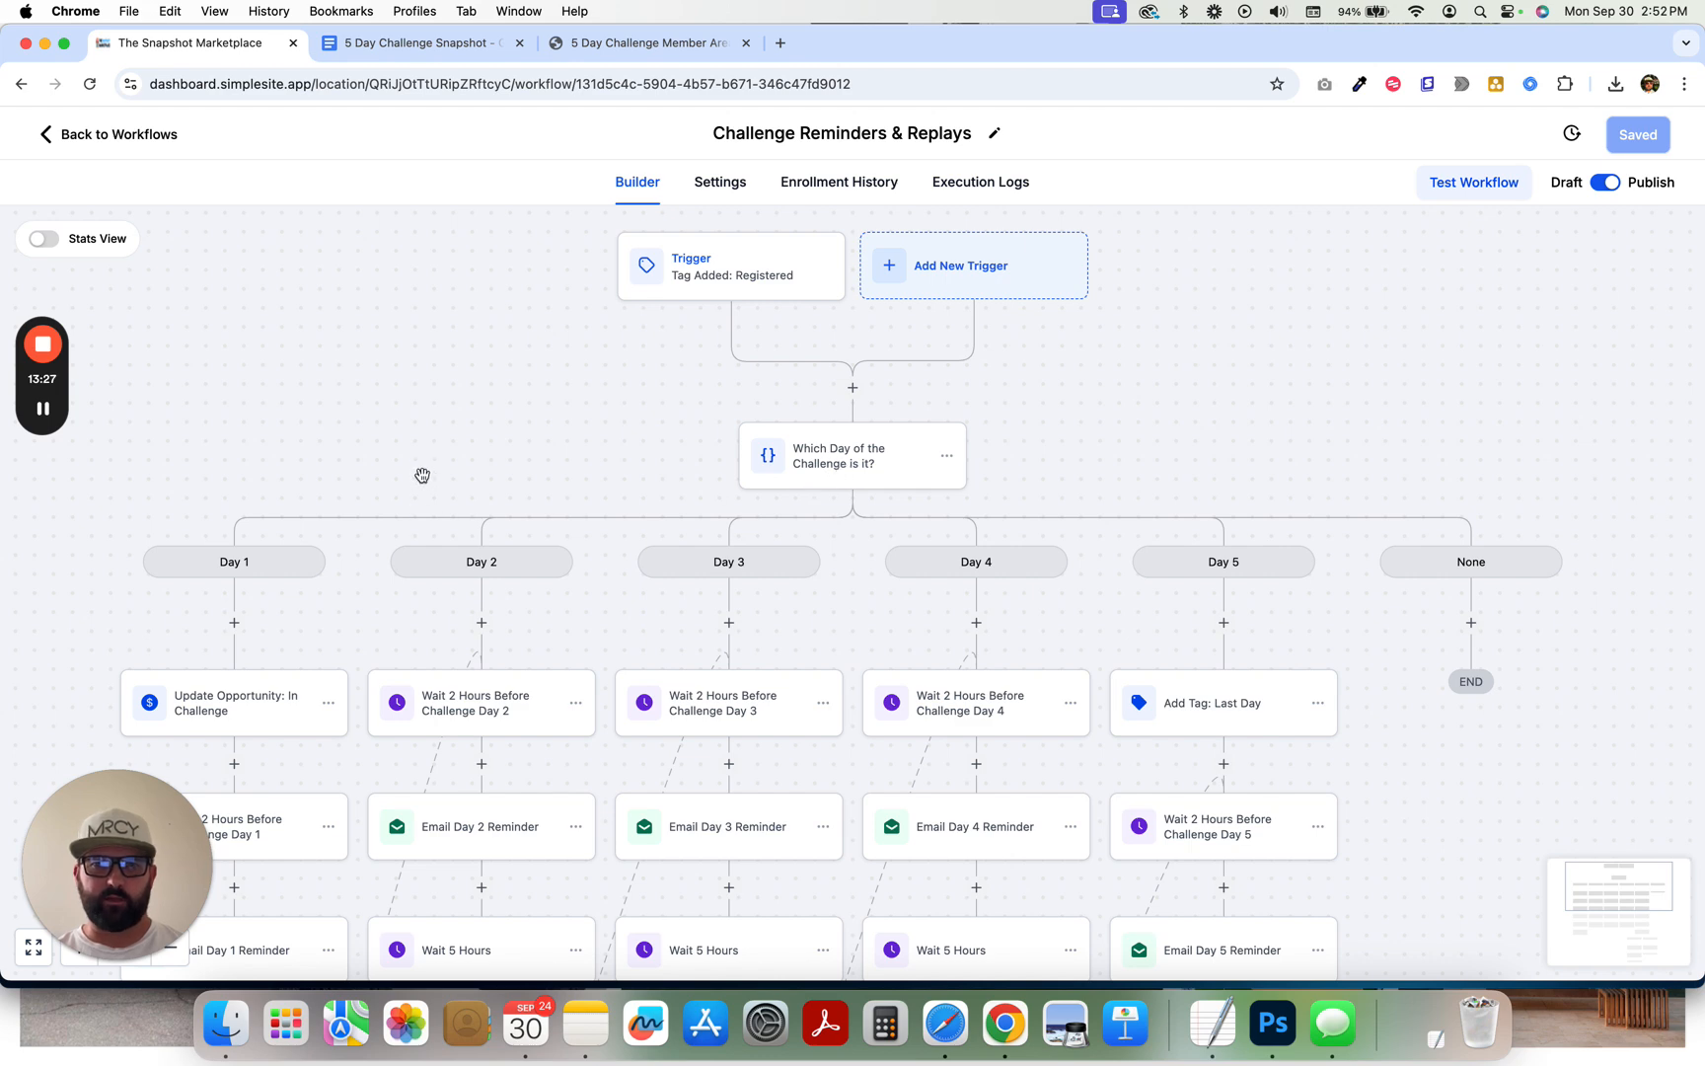
# - Scroll through the reminder workflow's day branches down to the purchased-offer condition
pyautogui.scroll(-3)
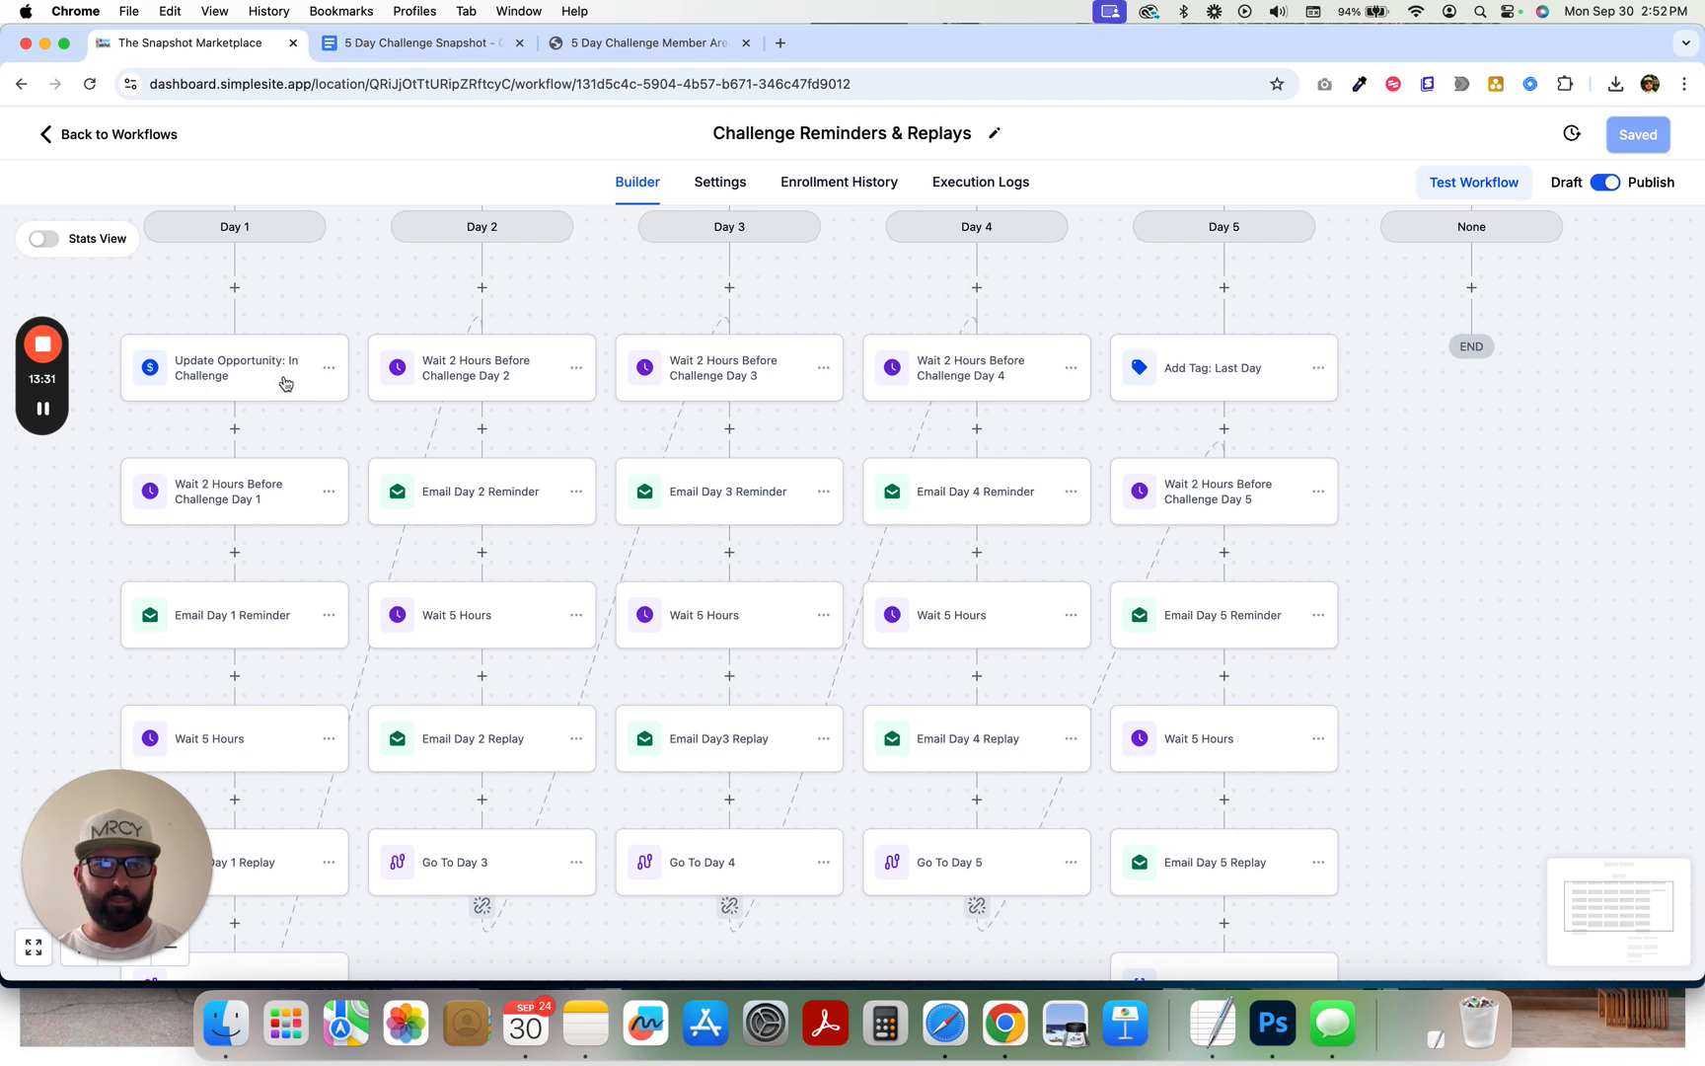
pyautogui.scroll(-3)
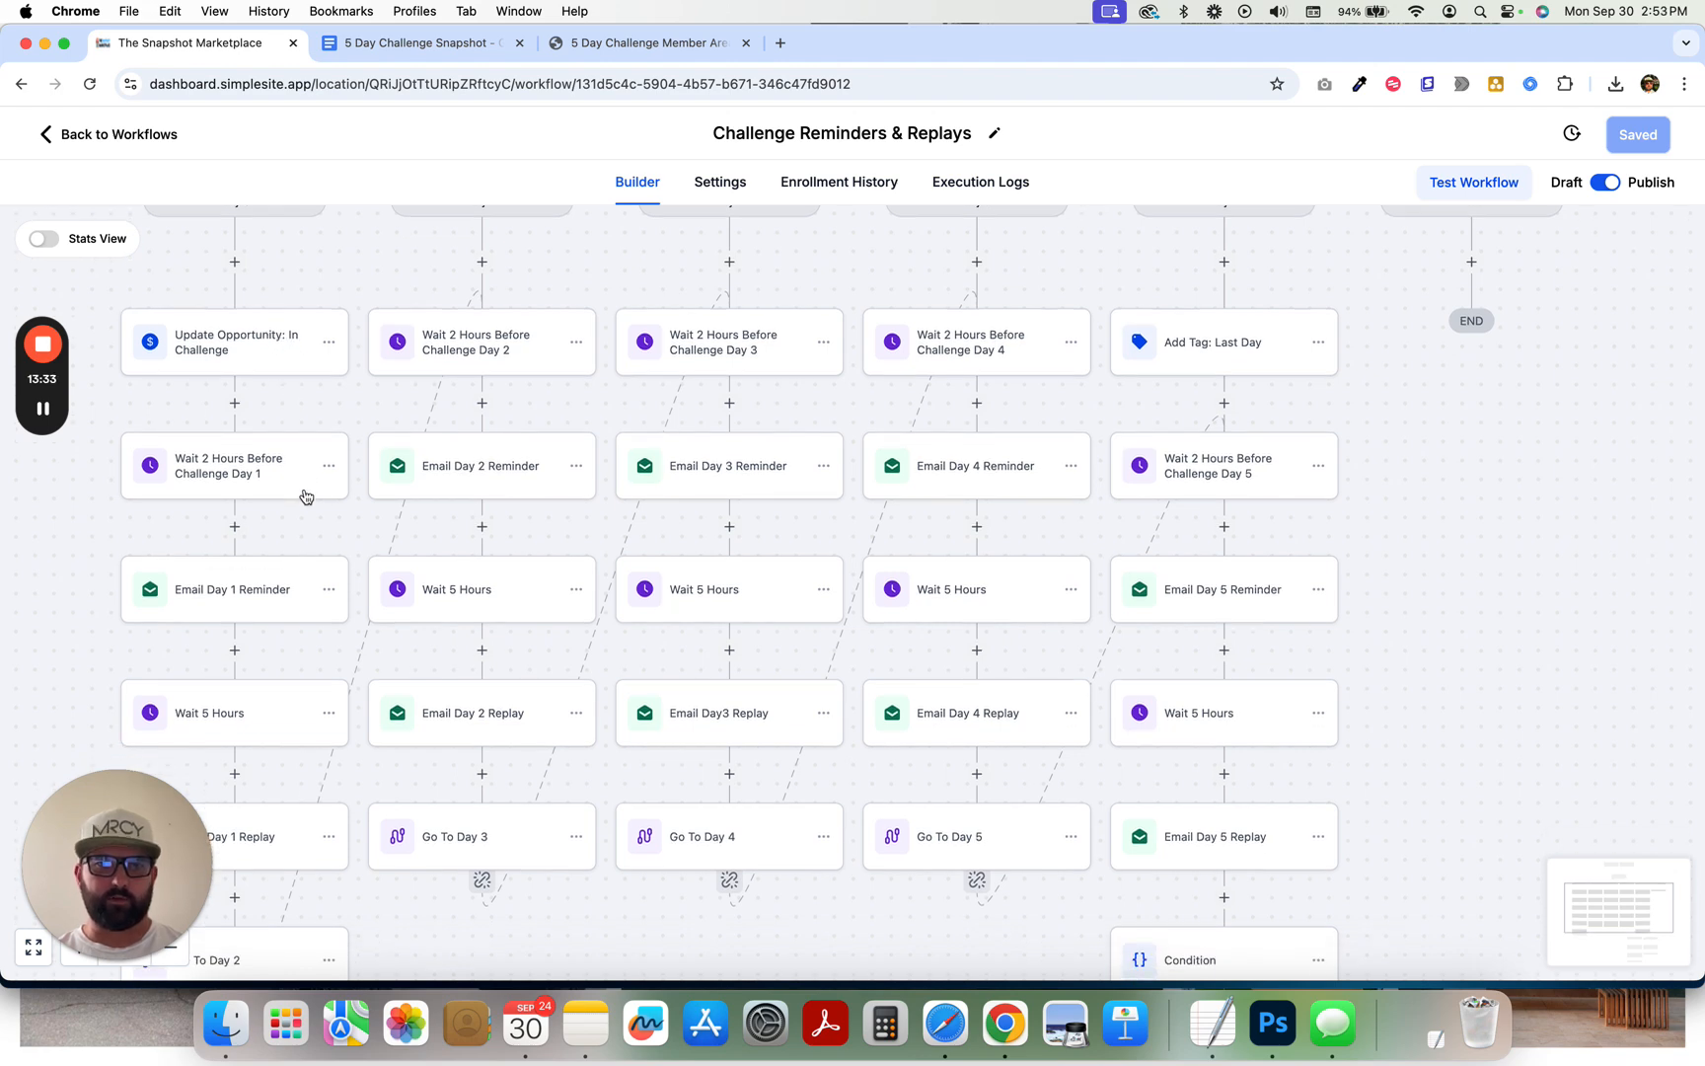
pyautogui.scroll(-3)
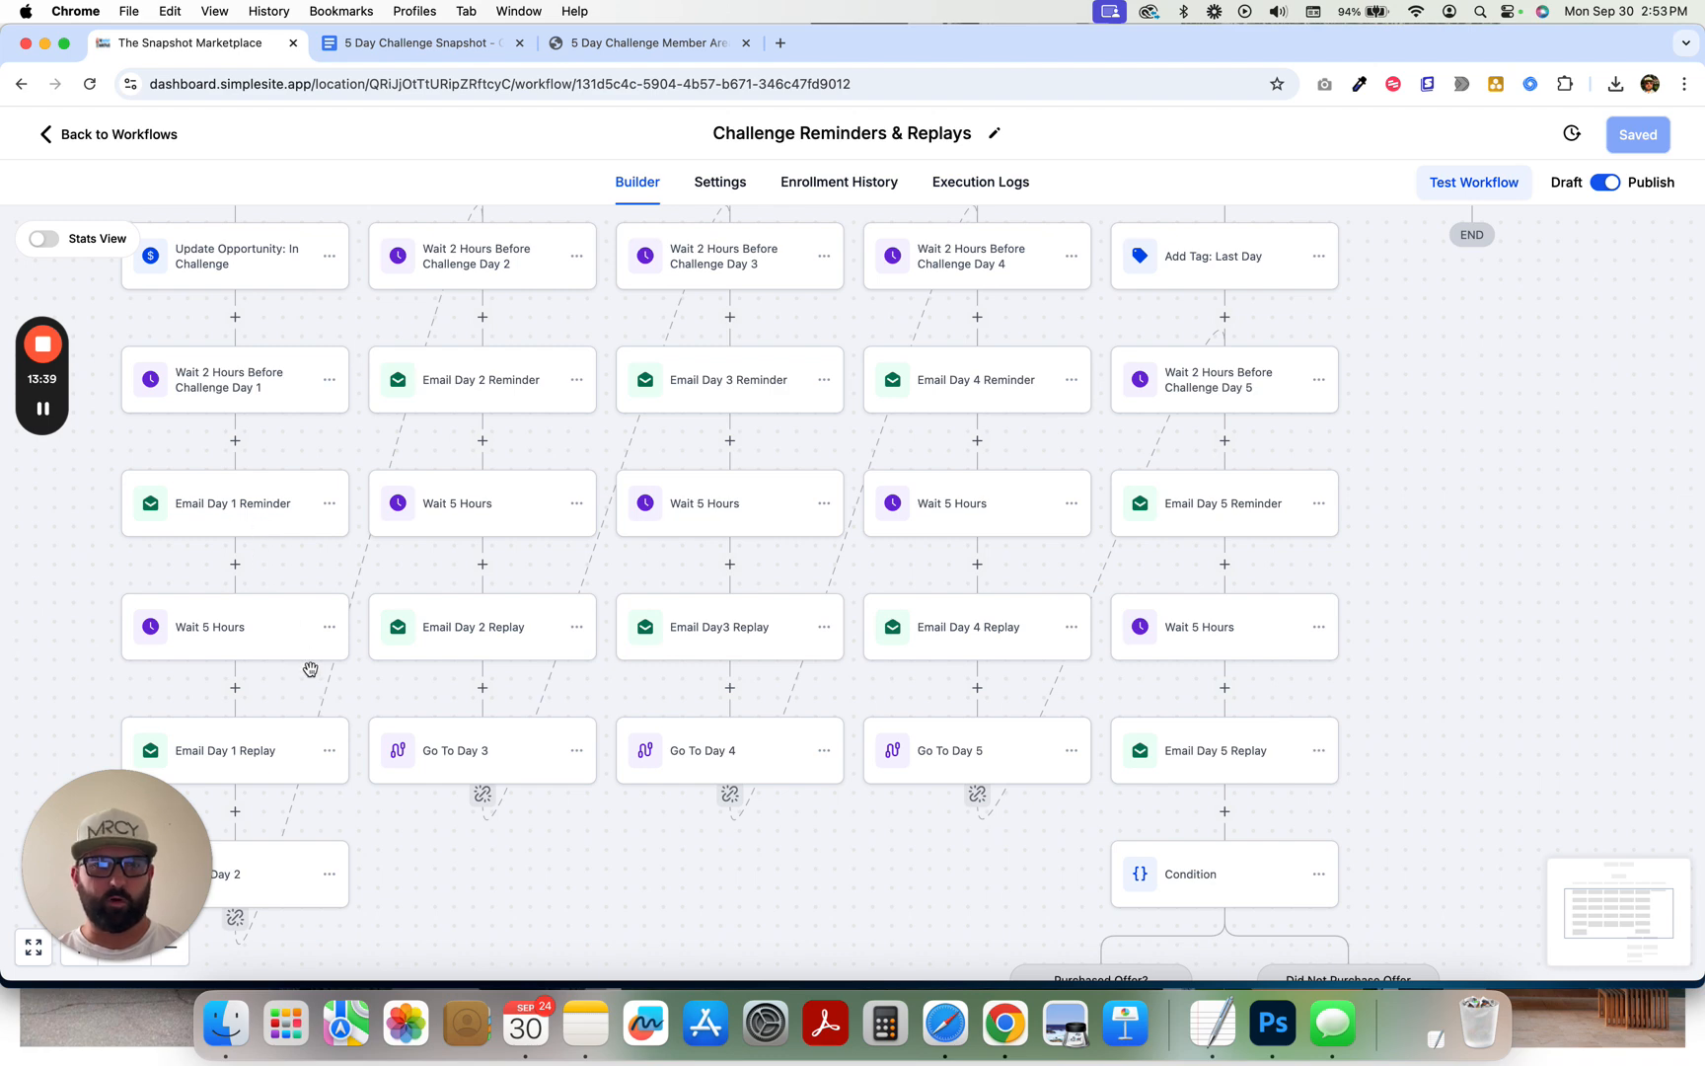
pyautogui.moveTo(250, 640)
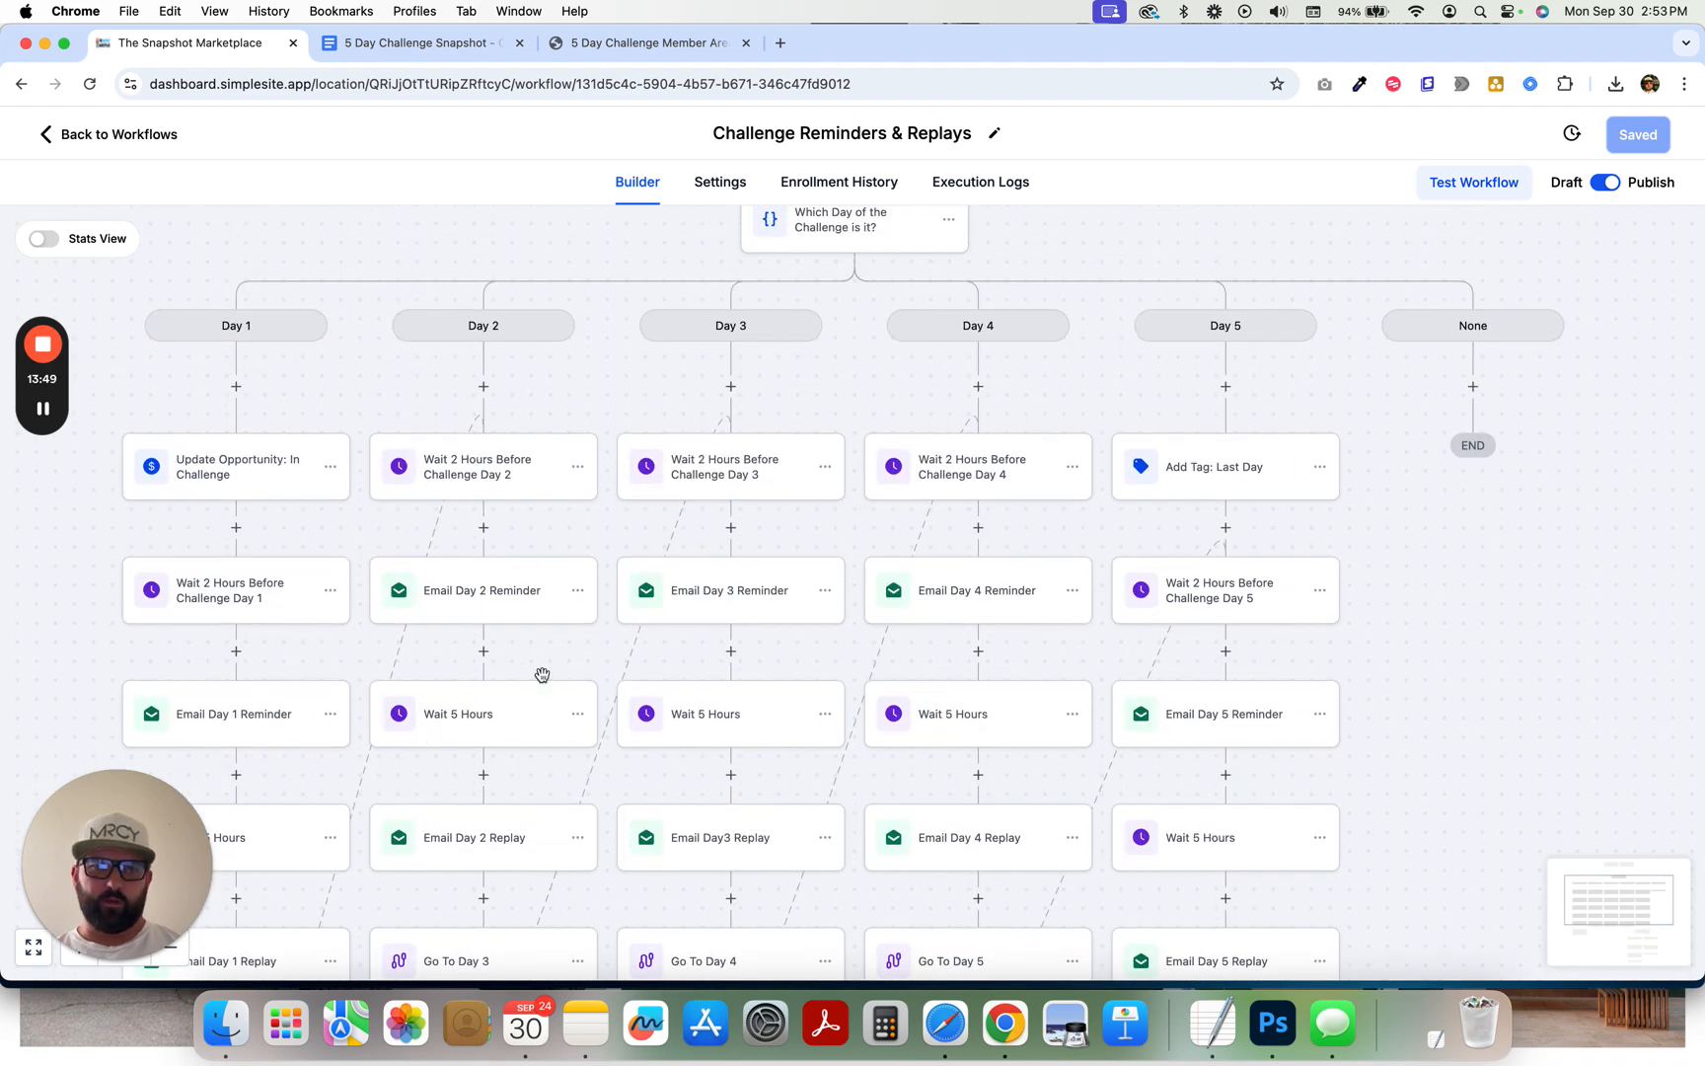
pyautogui.scroll(-3)
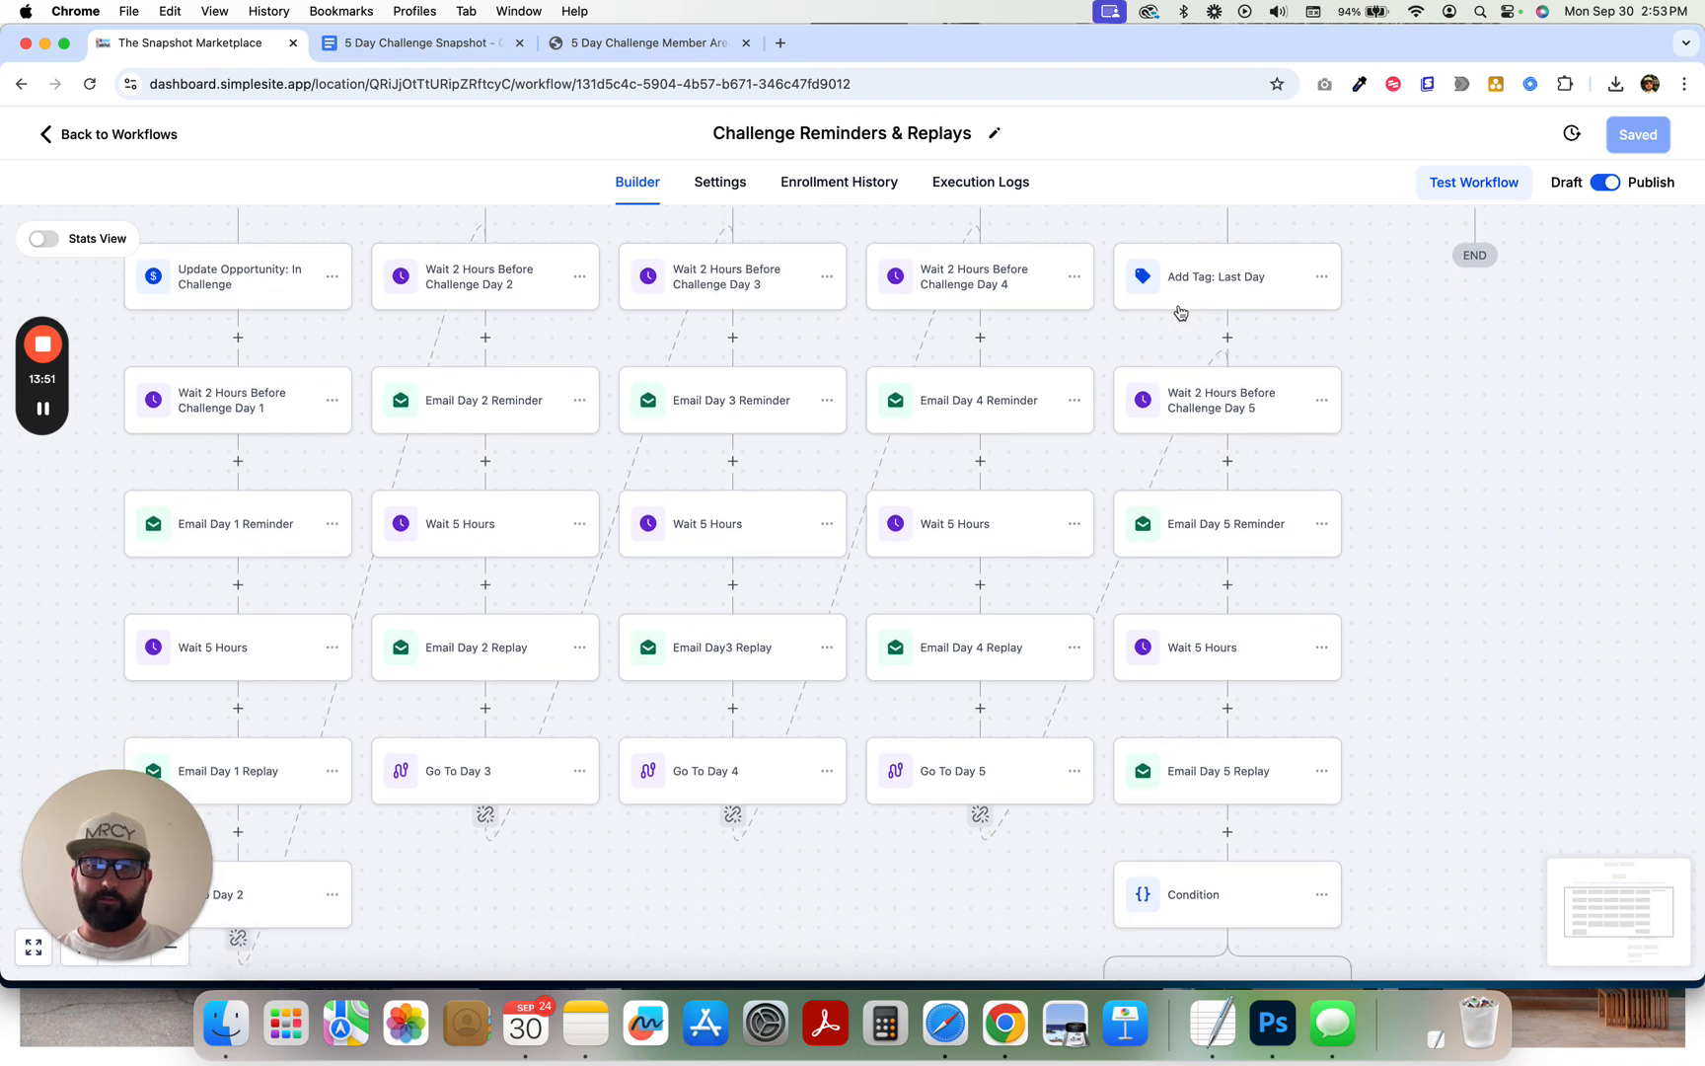
pyautogui.scroll(-3)
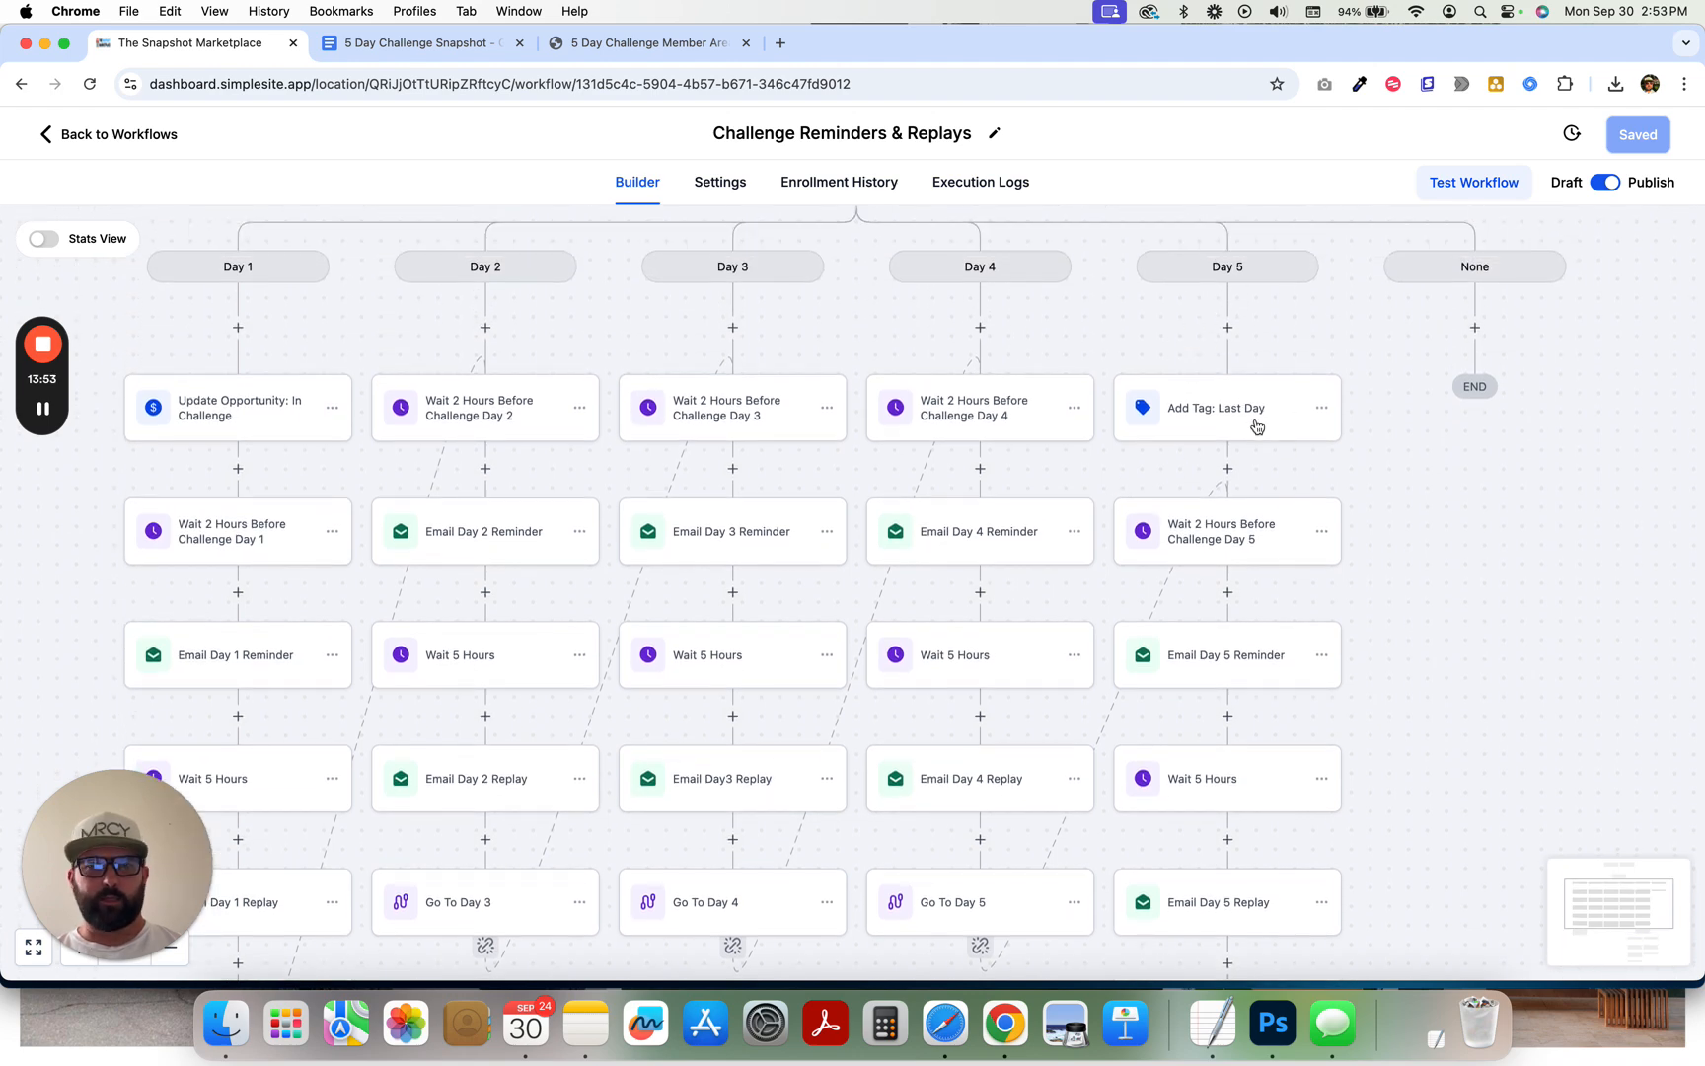
pyautogui.scroll(-3)
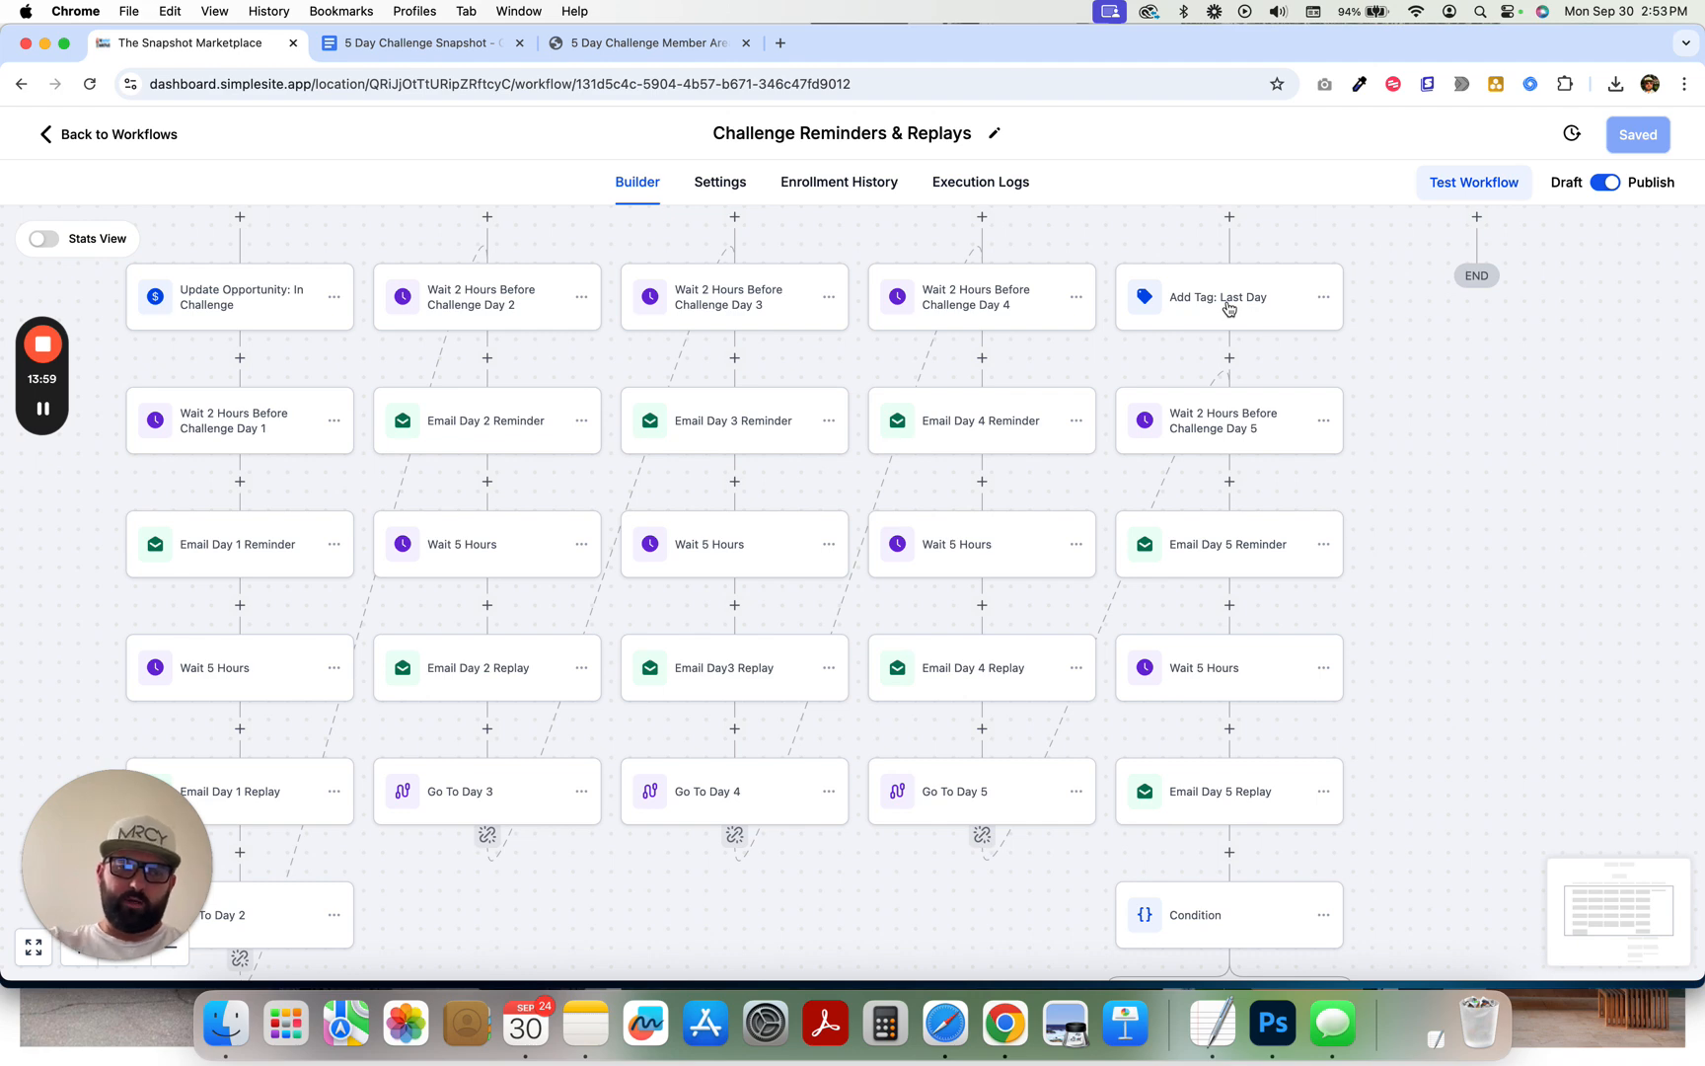
pyautogui.scroll(-3)
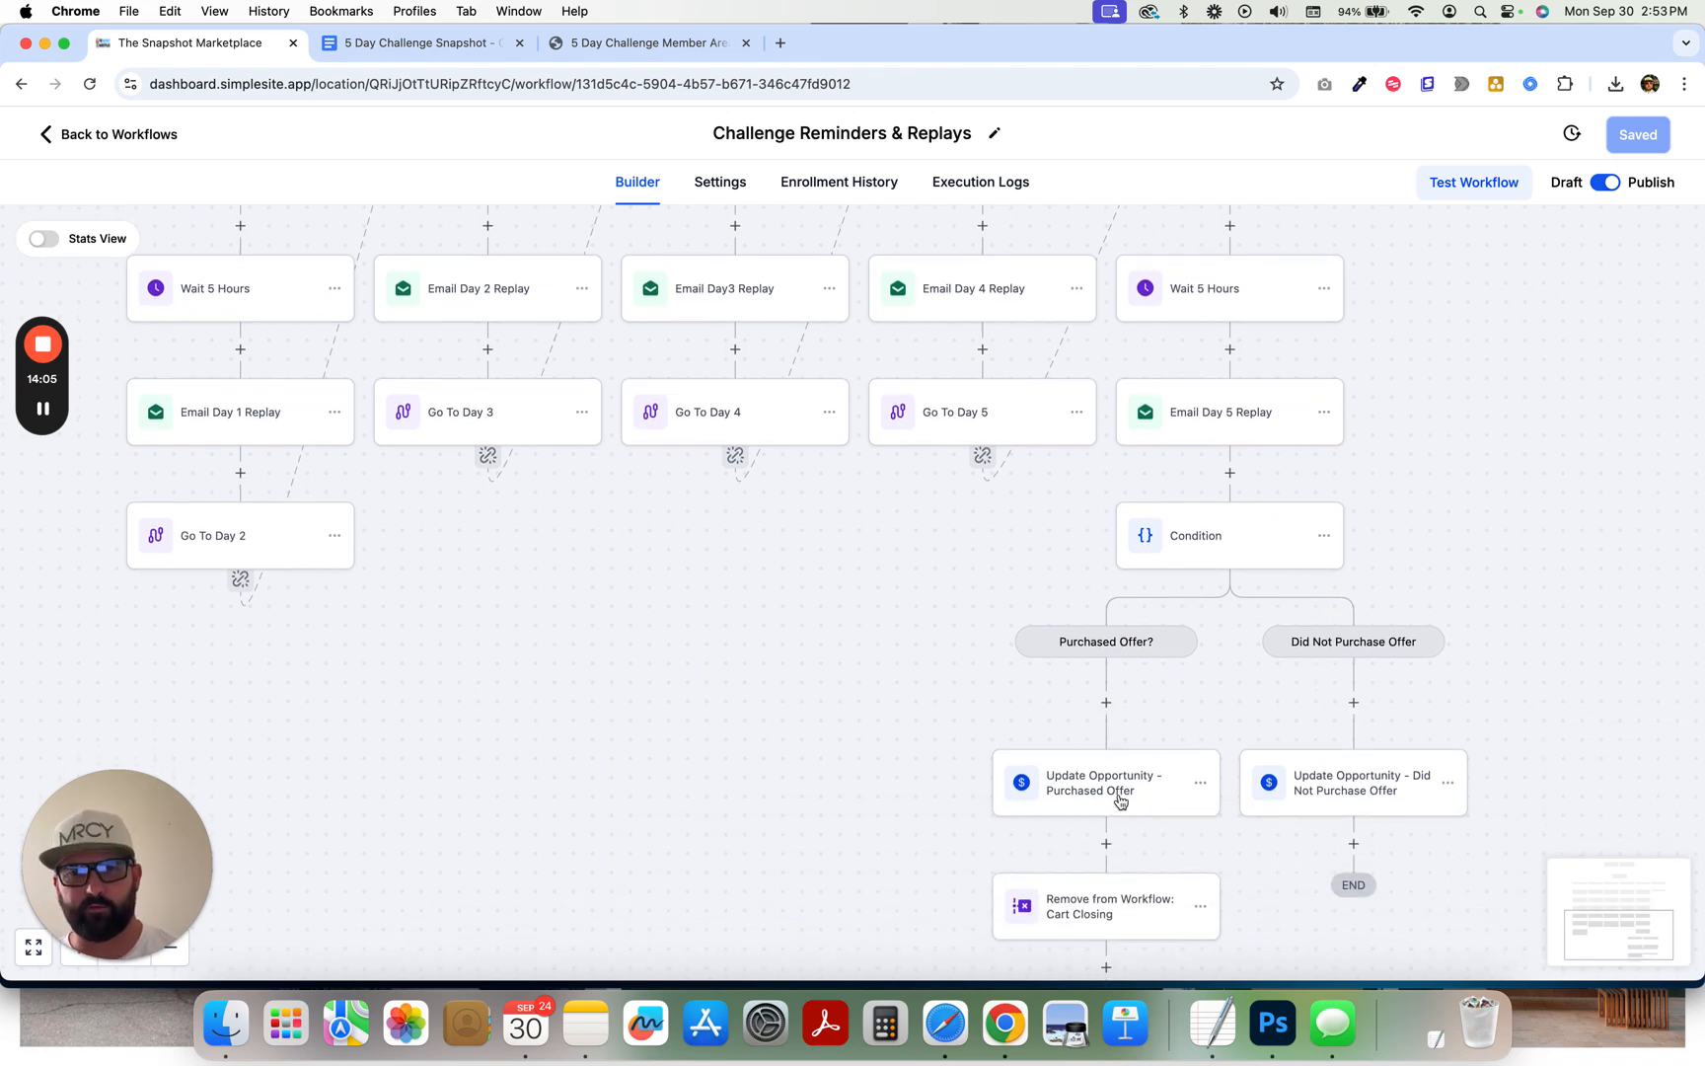
pyautogui.scroll(-3)
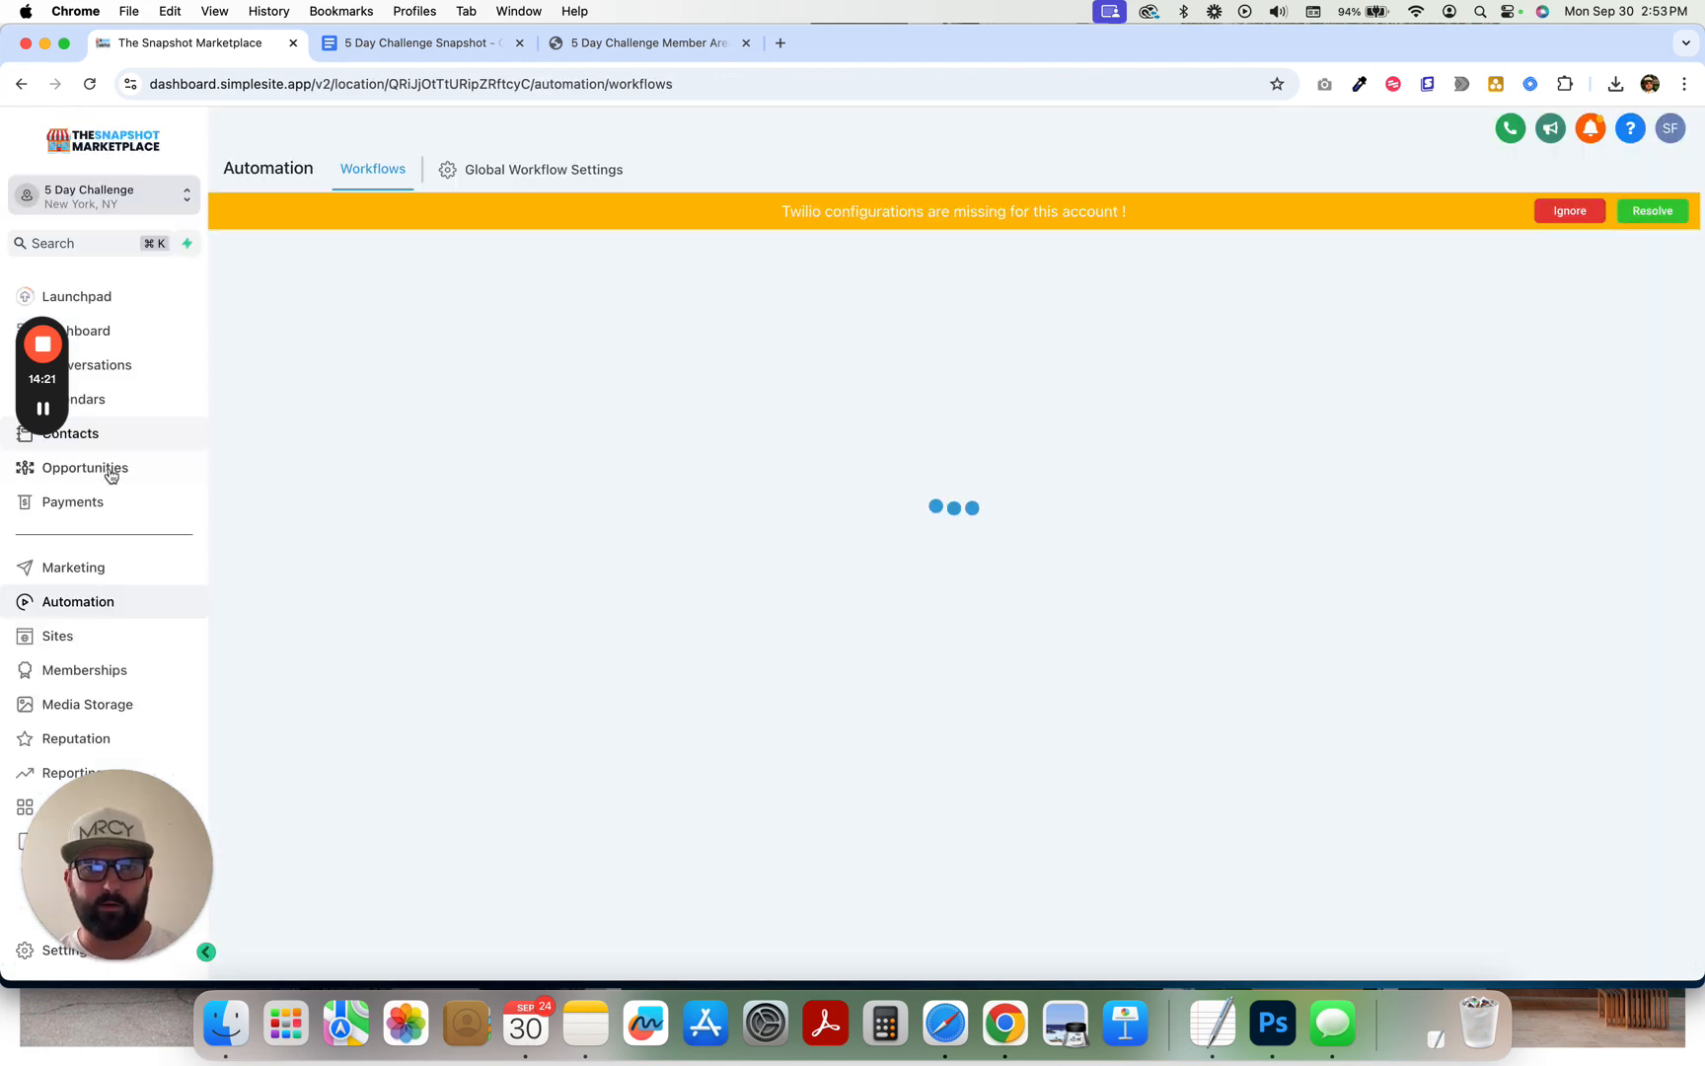
# - View the five empty challenge pipeline stages in Opportunities, then head to Marketing
pyautogui.click(84, 467)
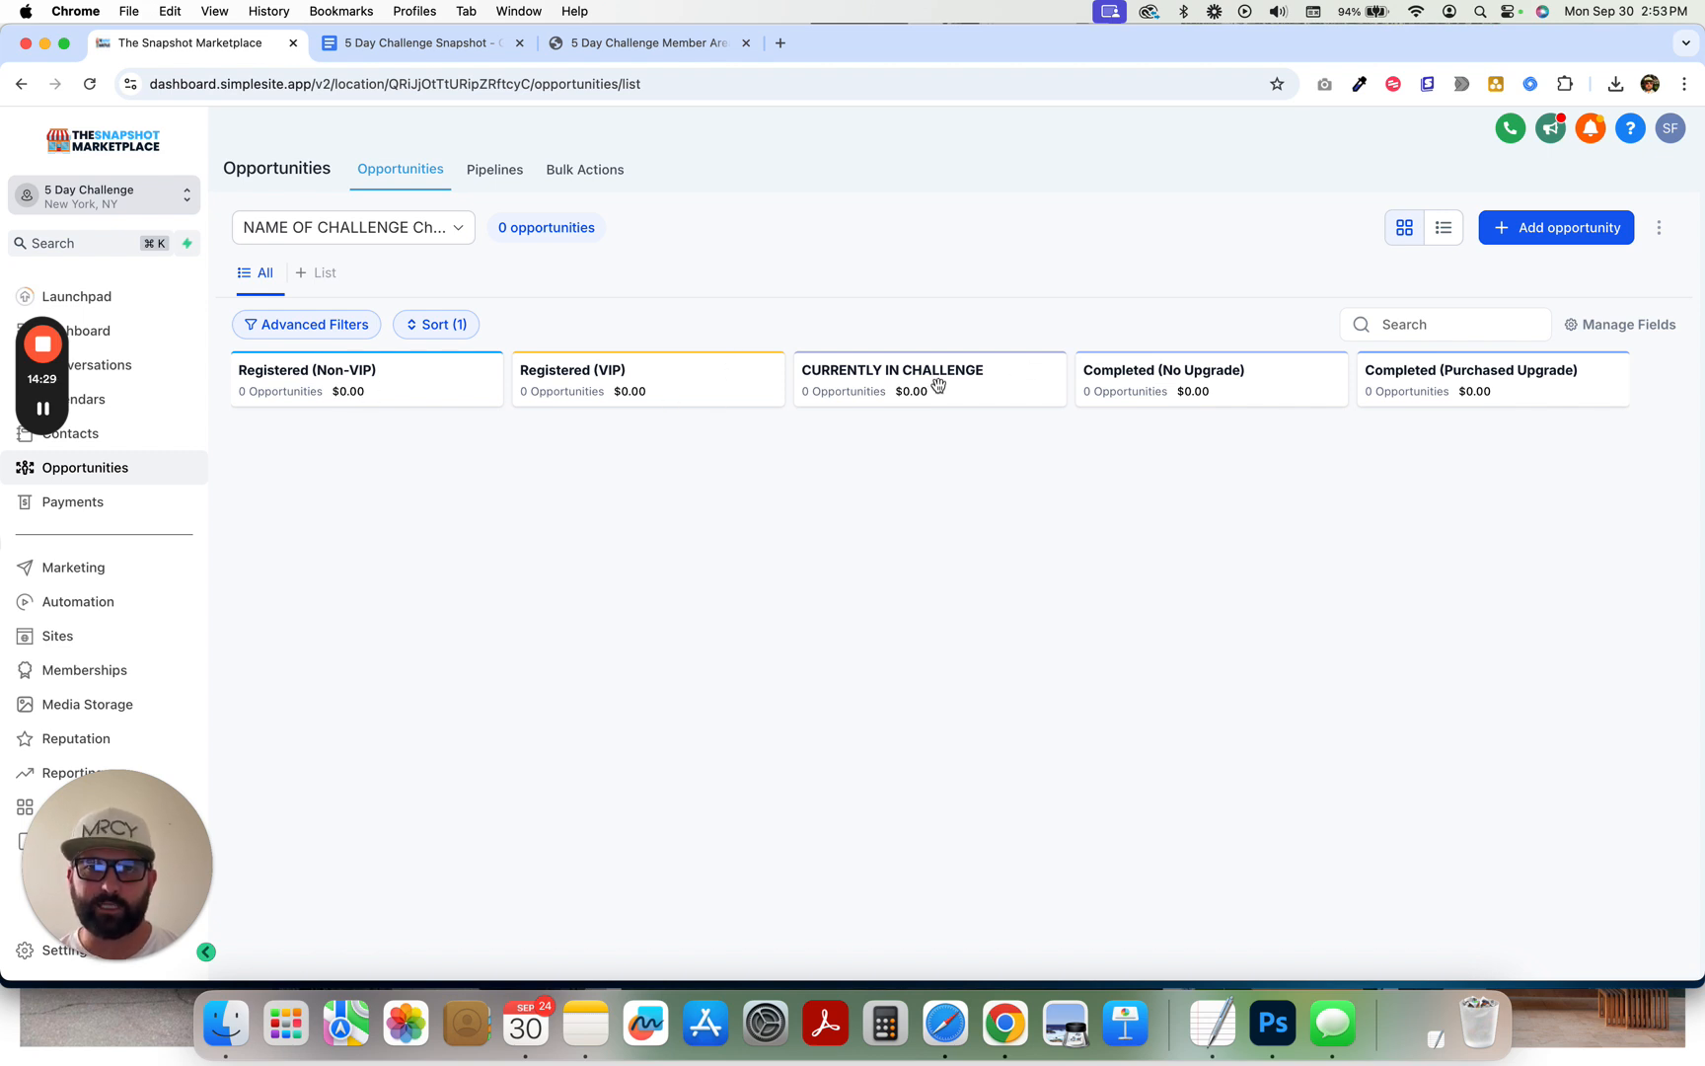
pyautogui.moveTo(959, 446)
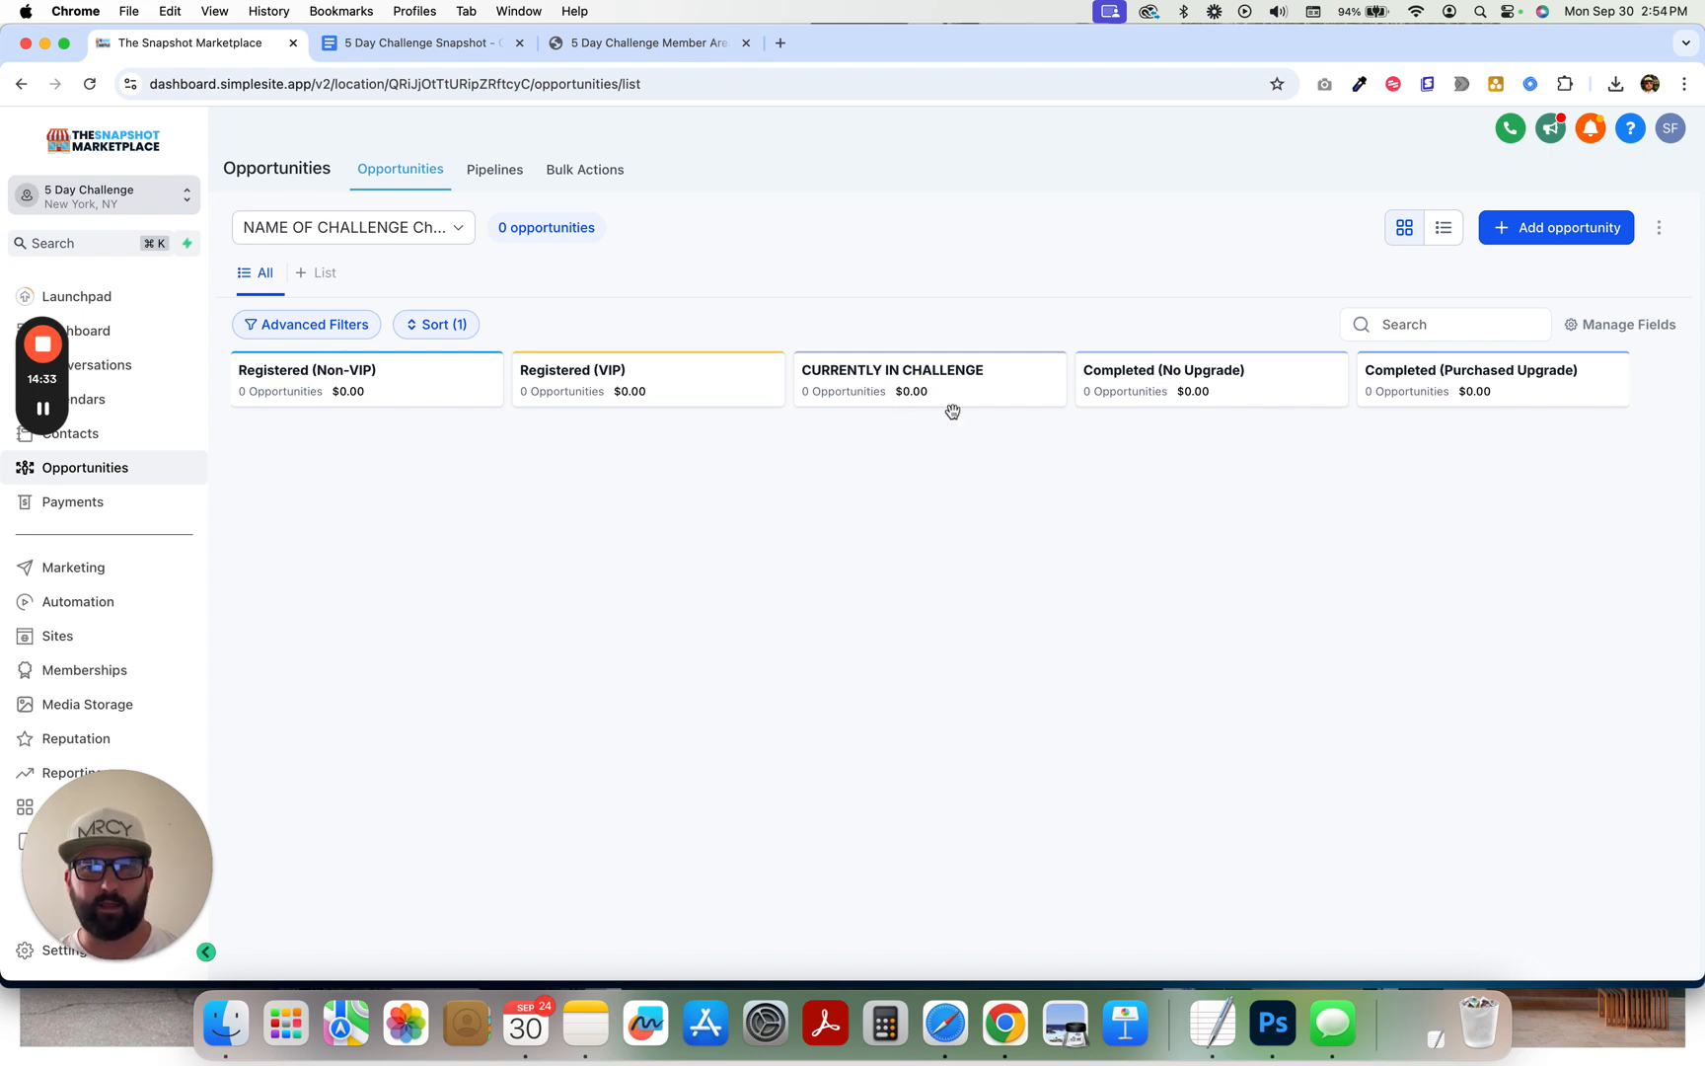
pyautogui.moveTo(1219, 390)
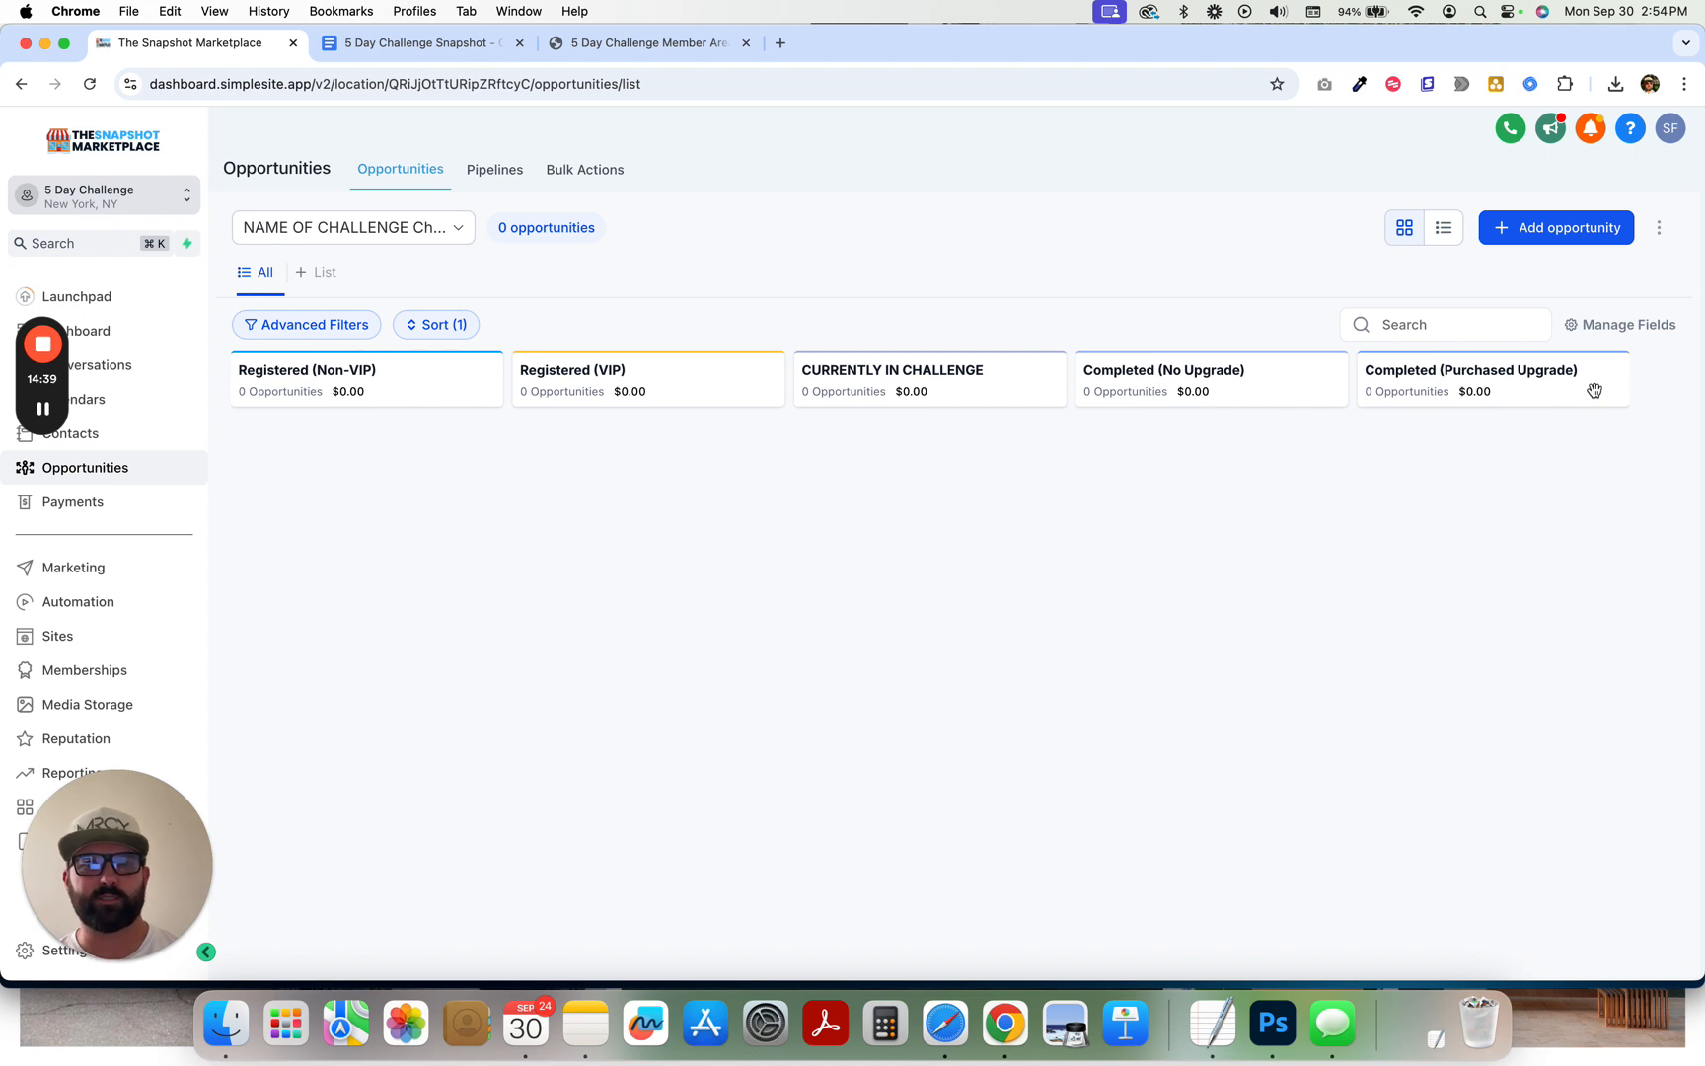
pyautogui.moveTo(59, 637)
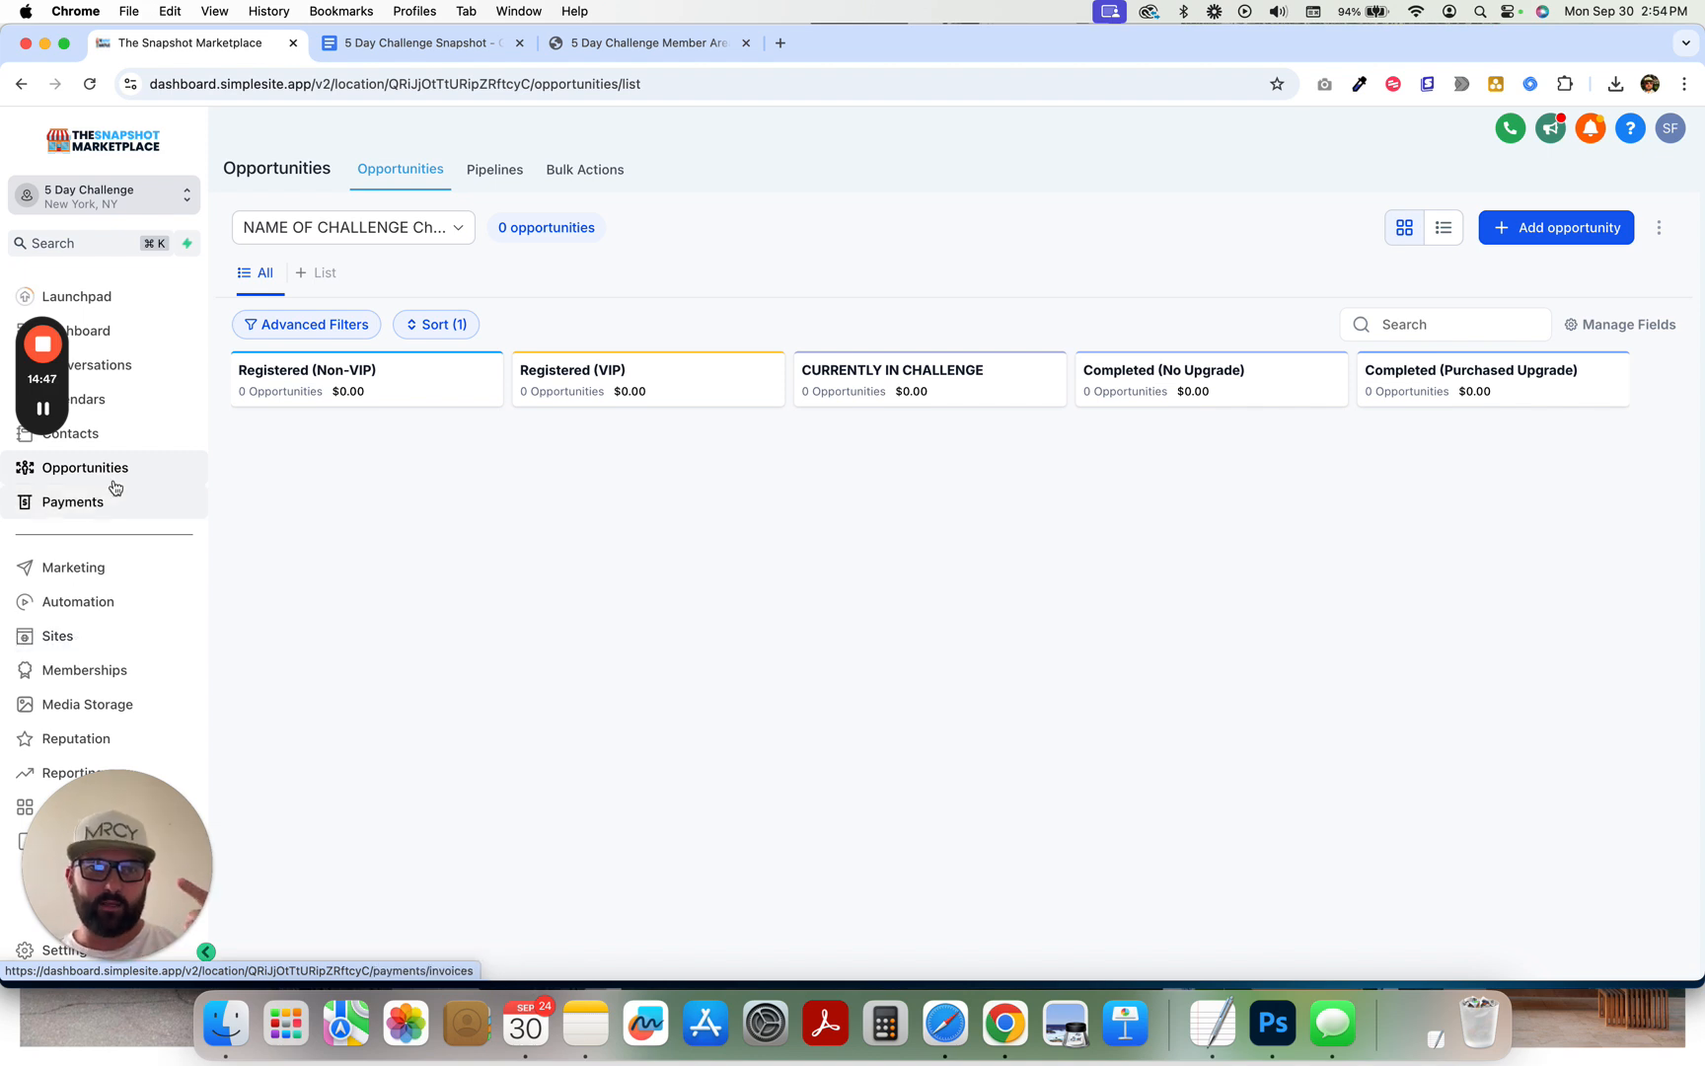
pyautogui.moveTo(123, 660)
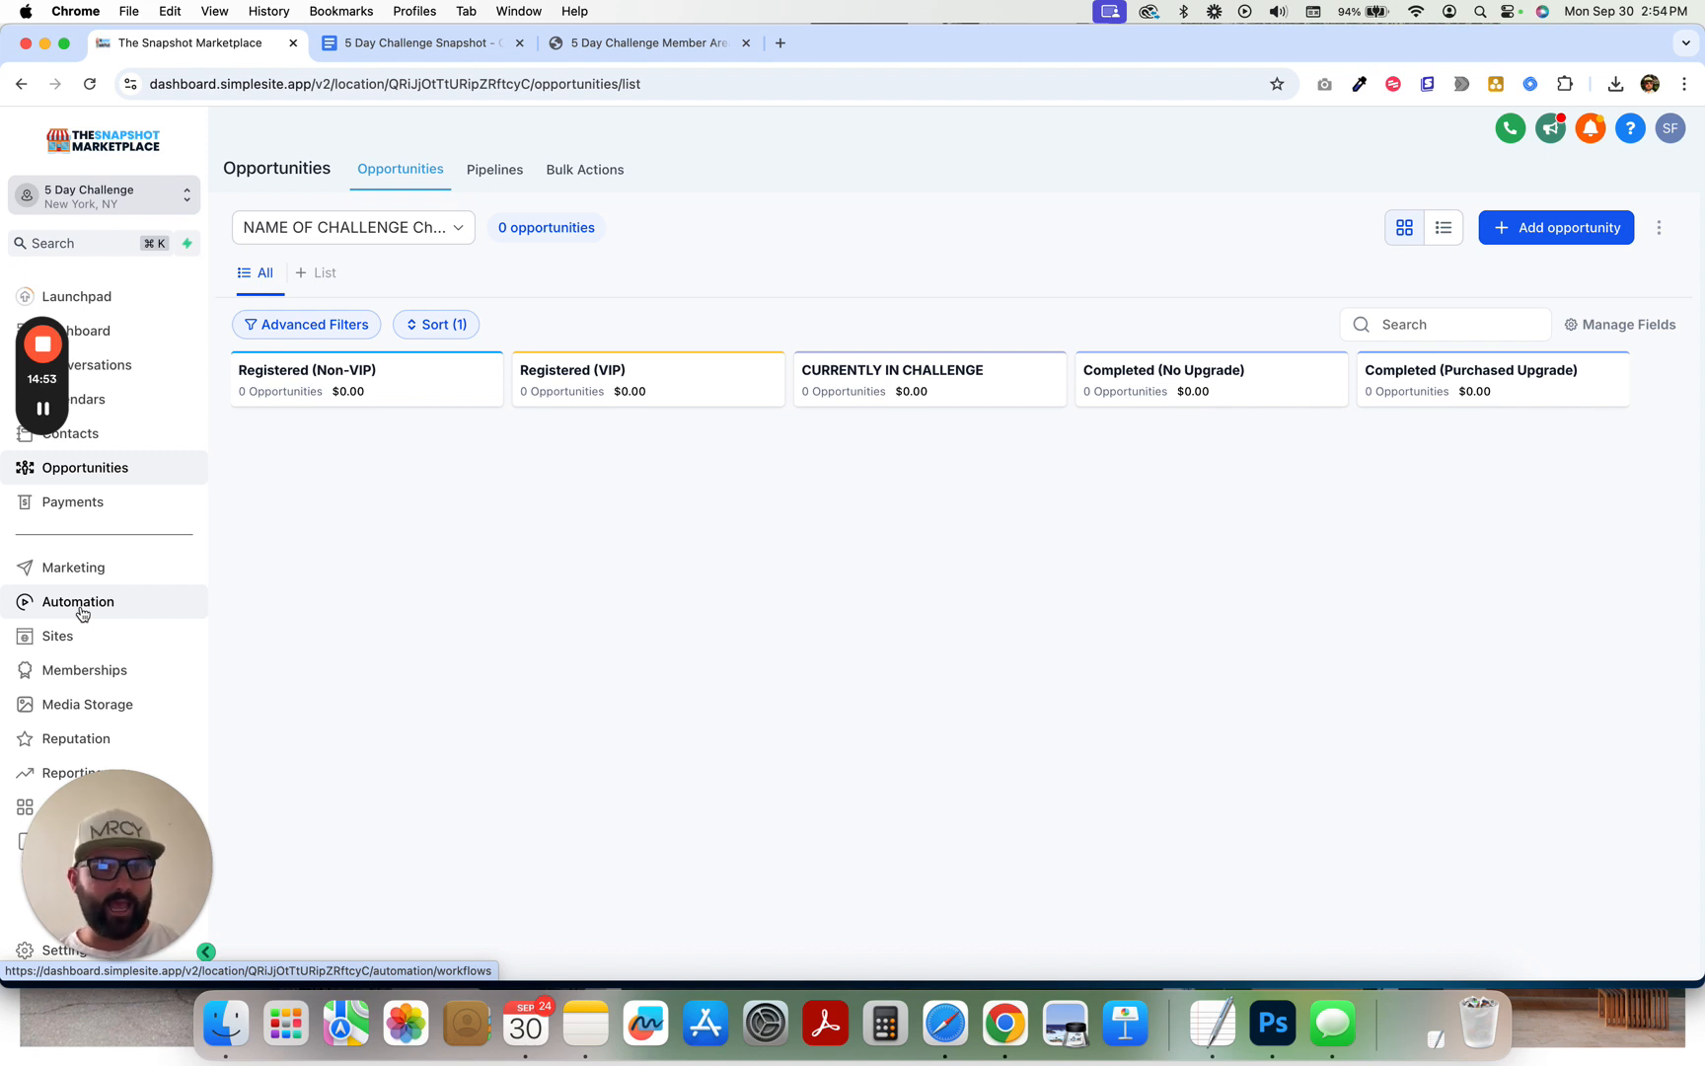
pyautogui.click(73, 566)
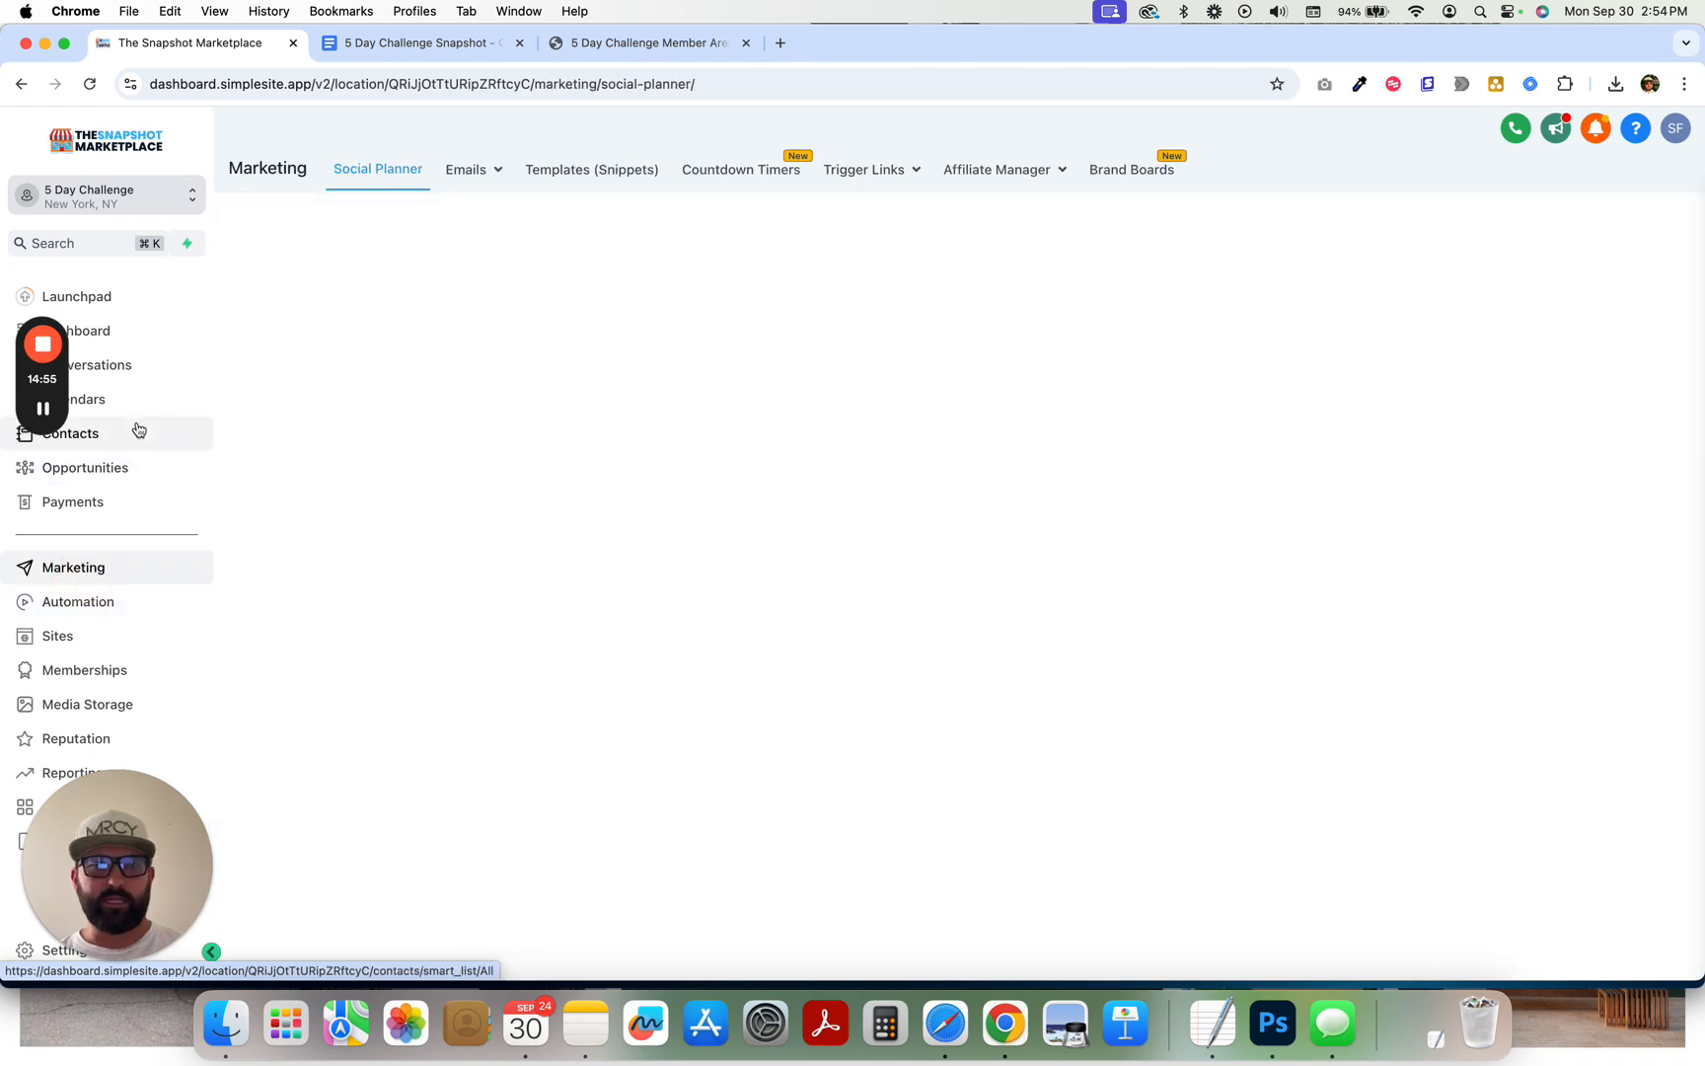
# - Browse the Daily Reminders folder and eight challenge email templates, then return to the outline doc
pyautogui.click(466, 169)
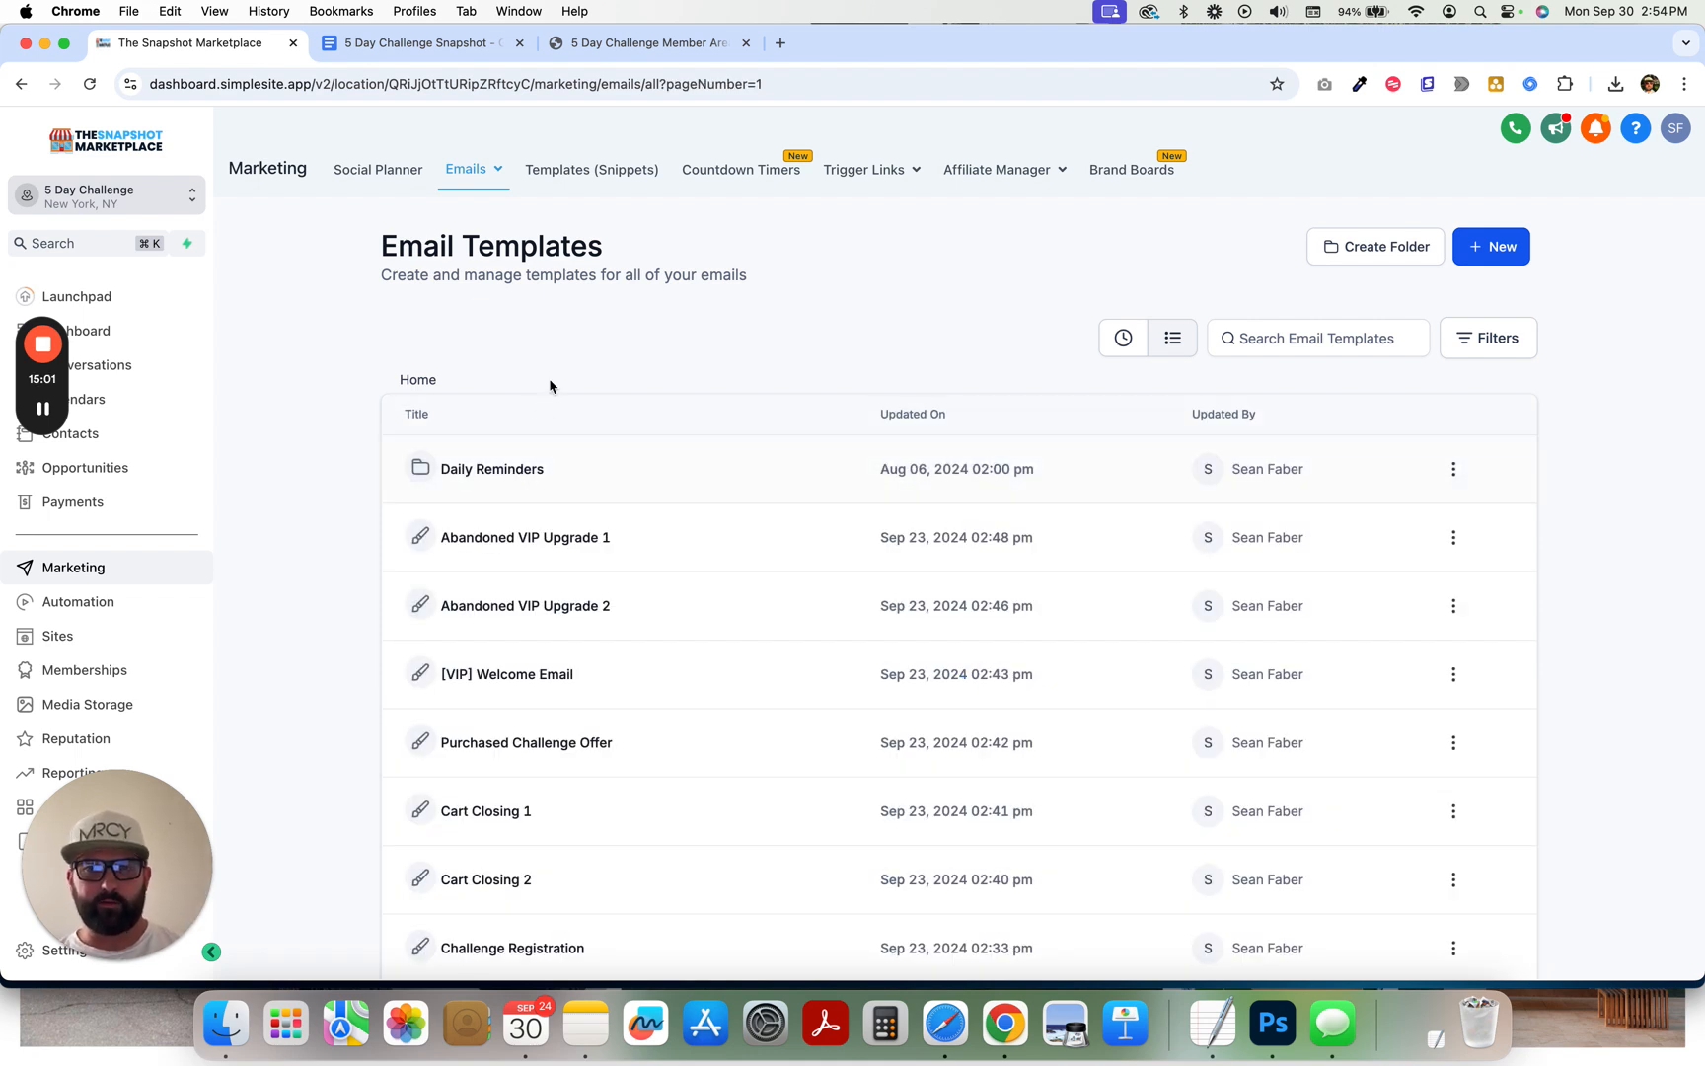
pyautogui.moveTo(554, 536)
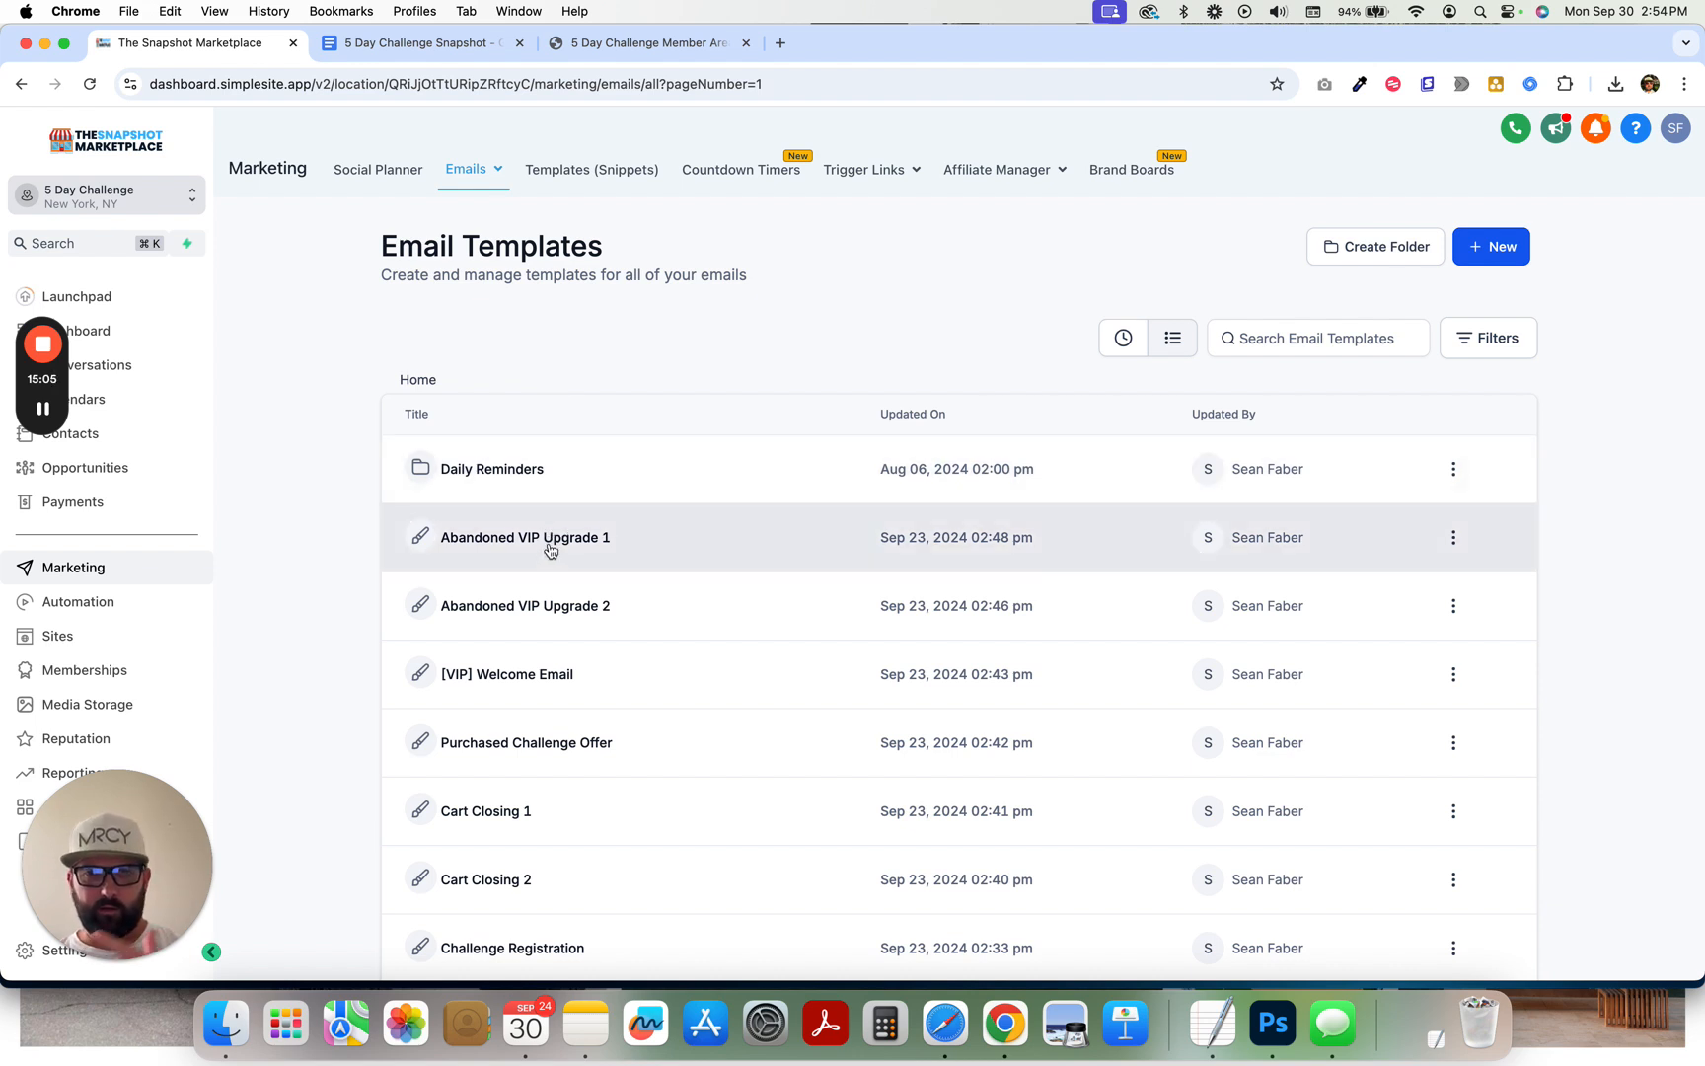
pyautogui.moveTo(555, 618)
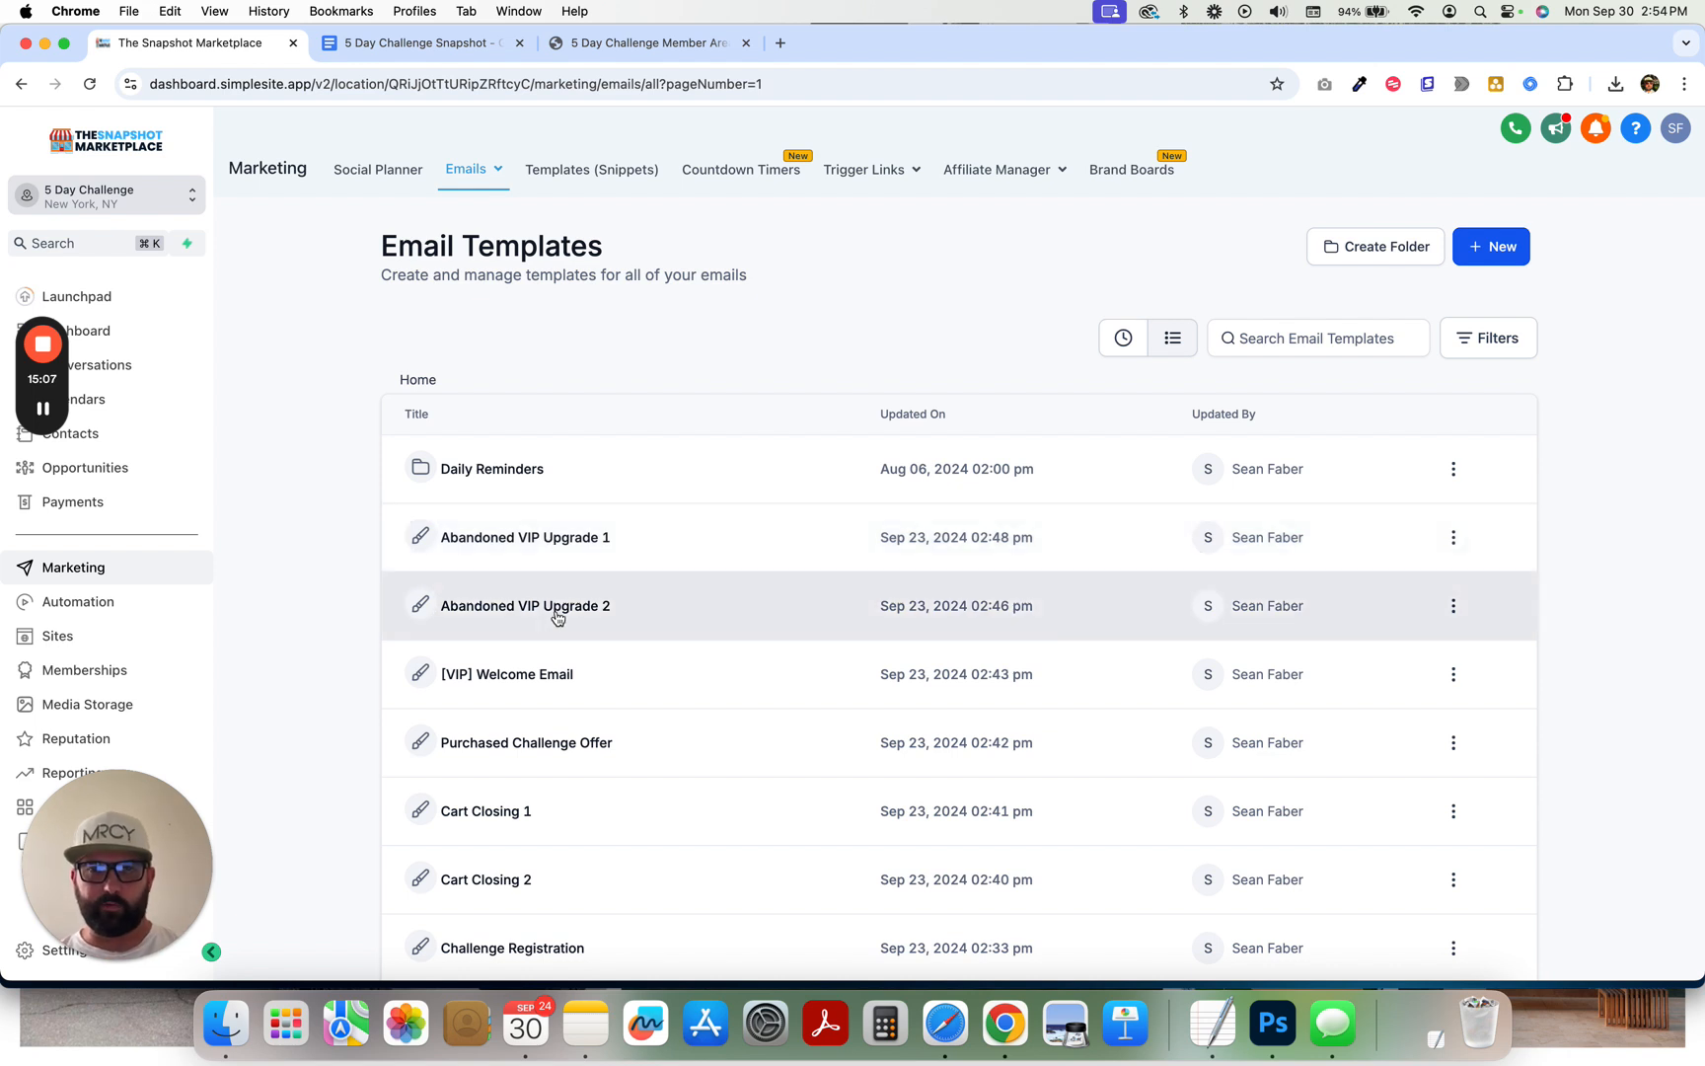
pyautogui.scroll(-3)
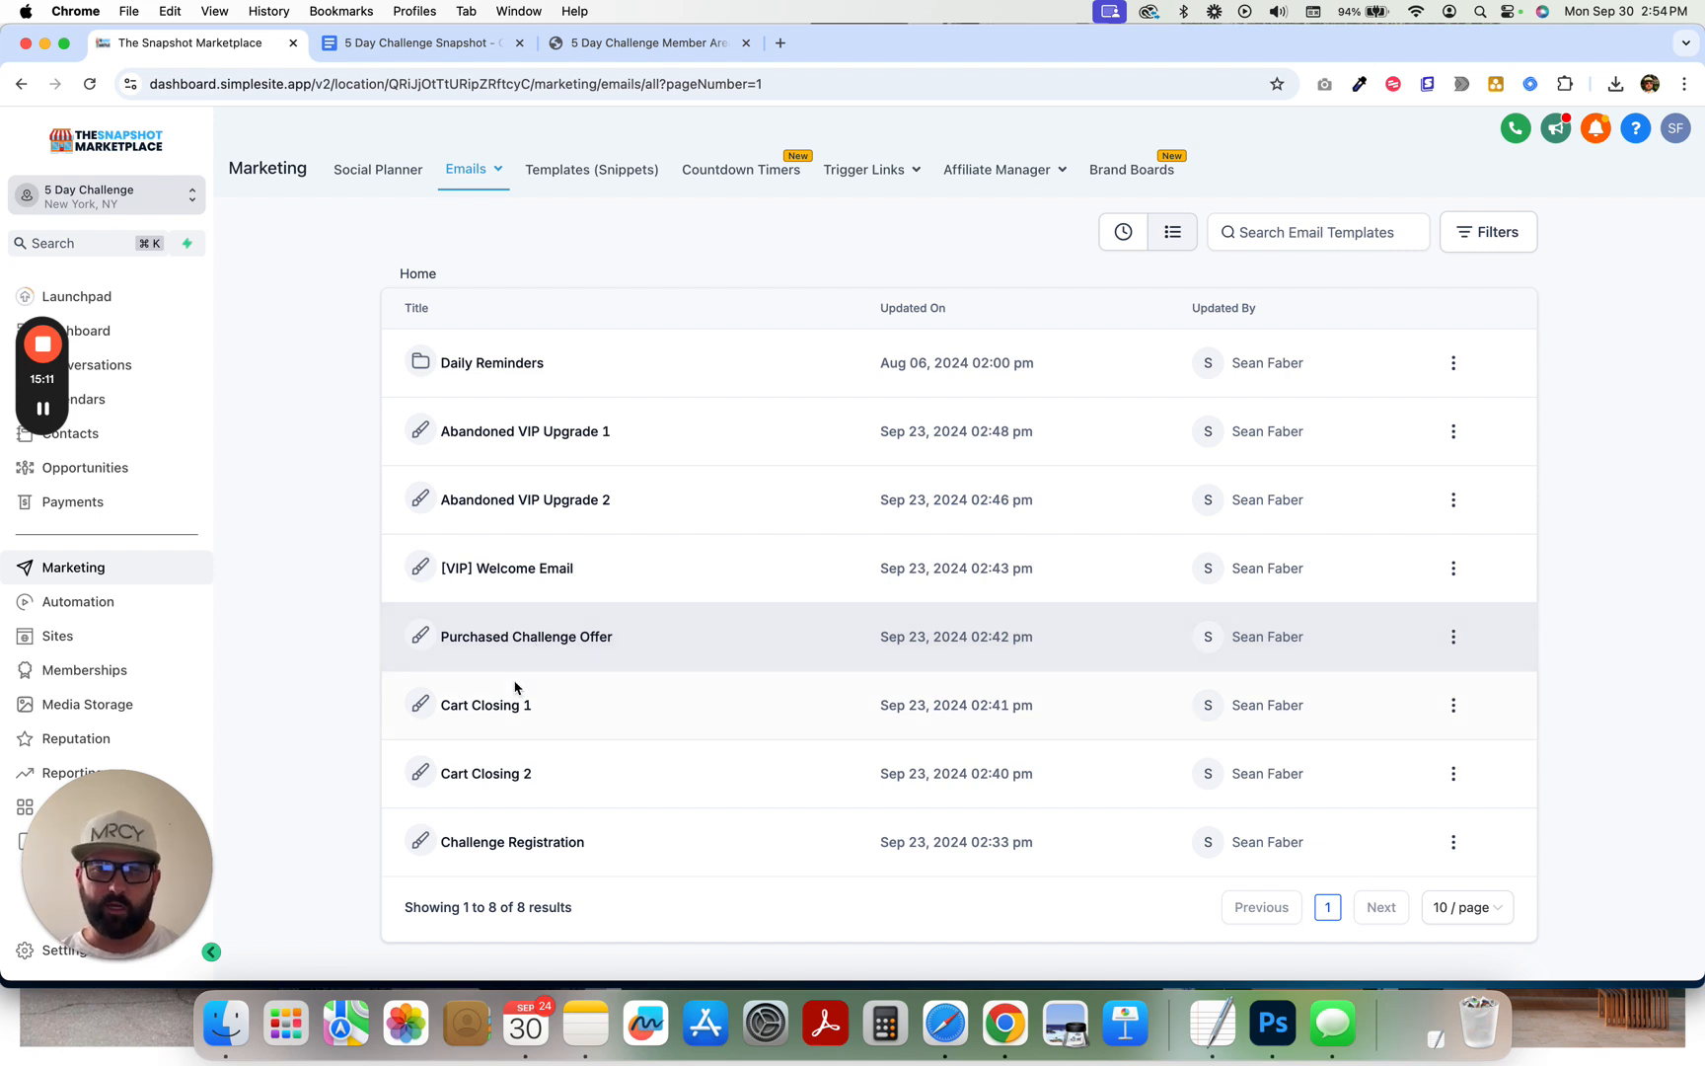
pyautogui.moveTo(553, 862)
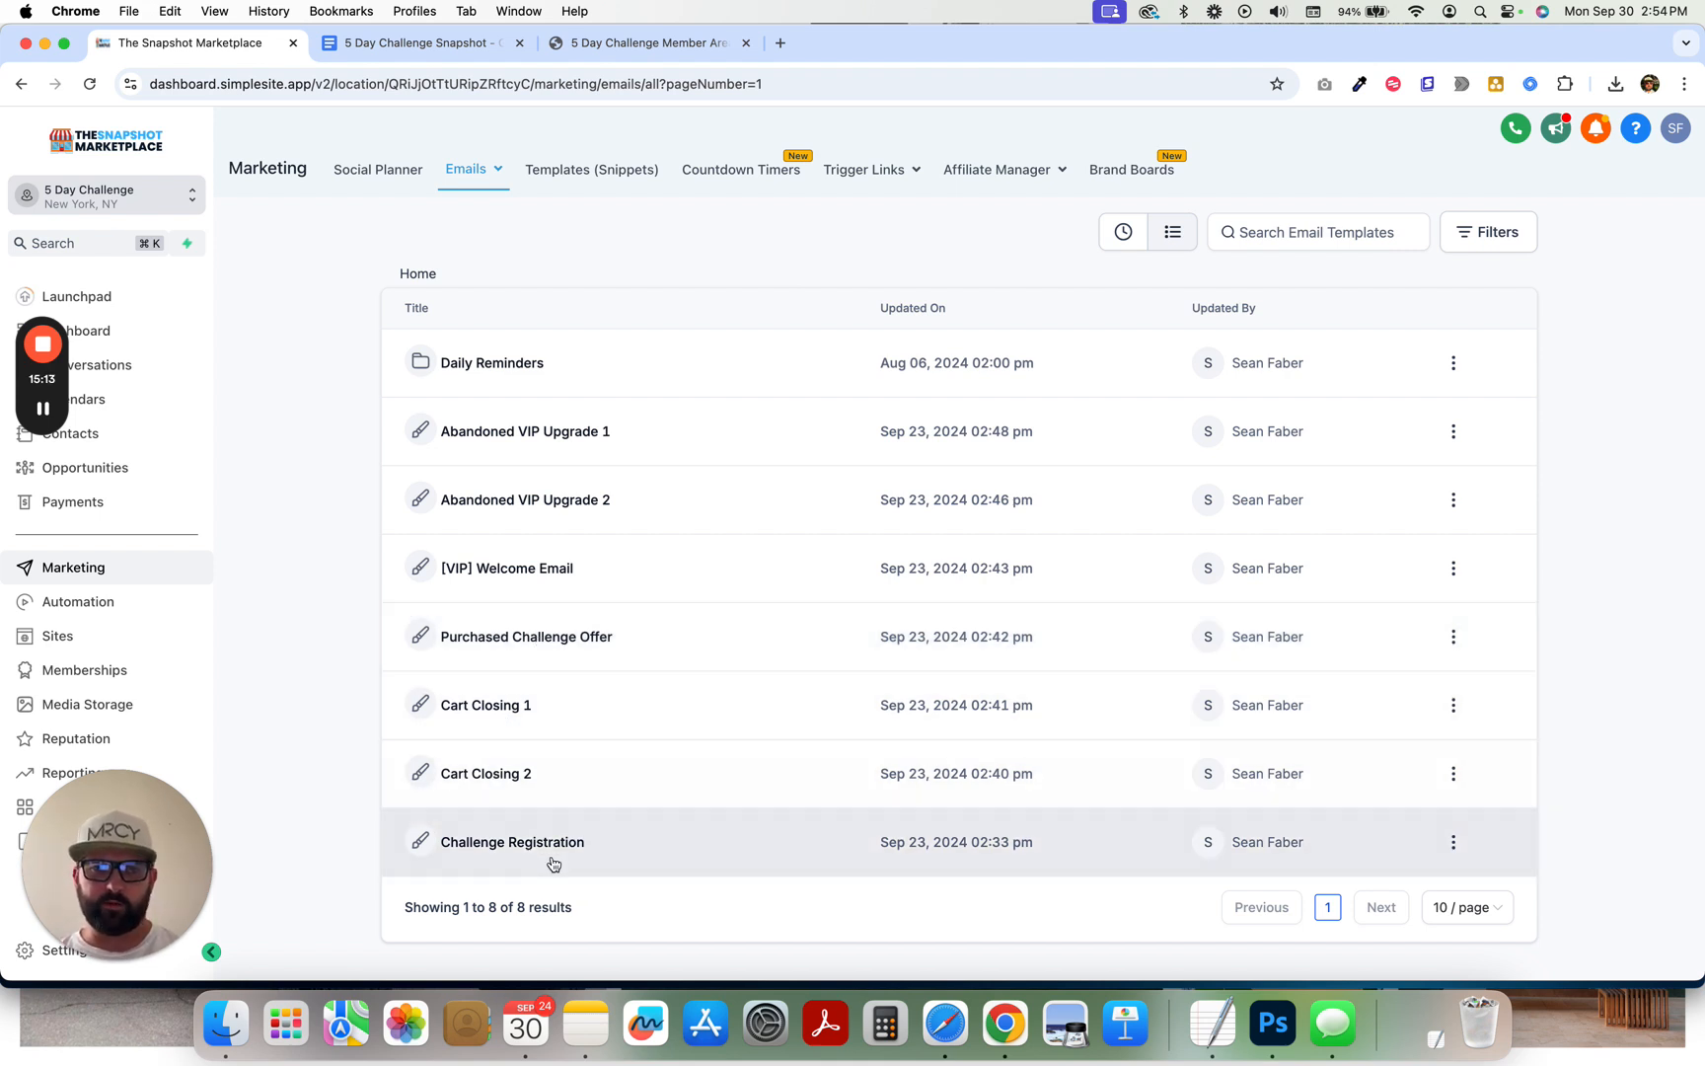
pyautogui.moveTo(362, 659)
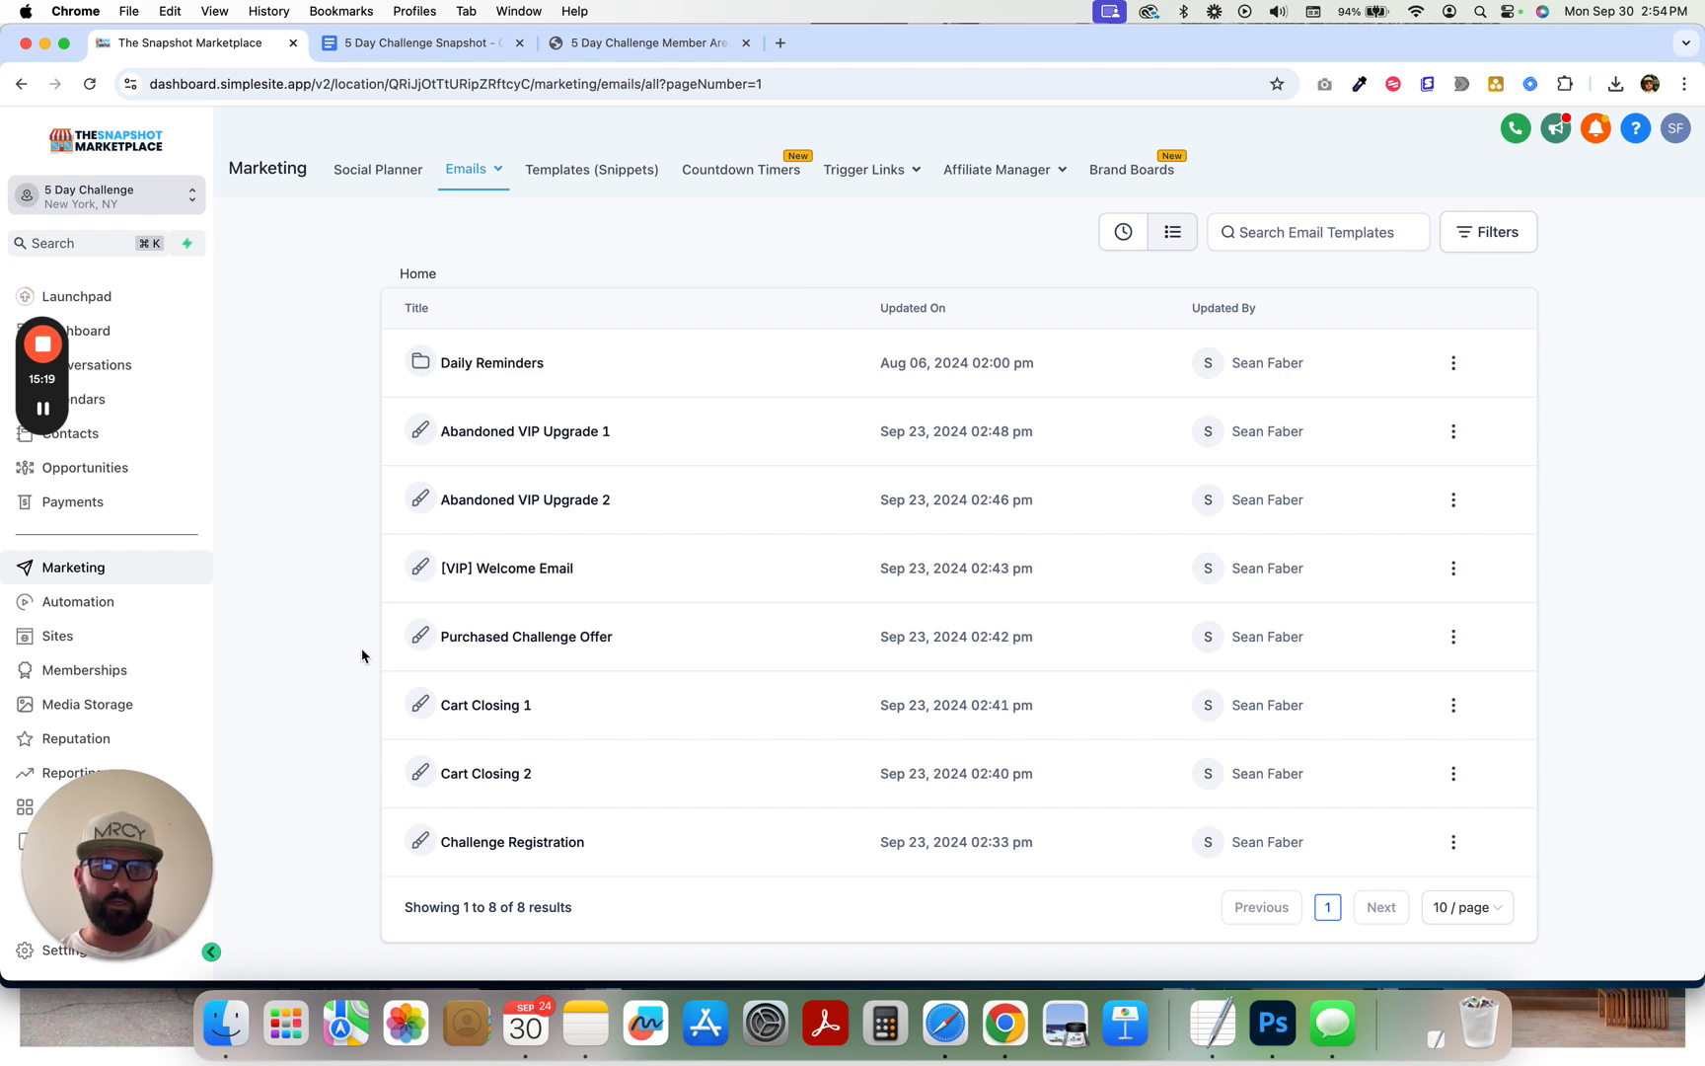
pyautogui.moveTo(321, 646)
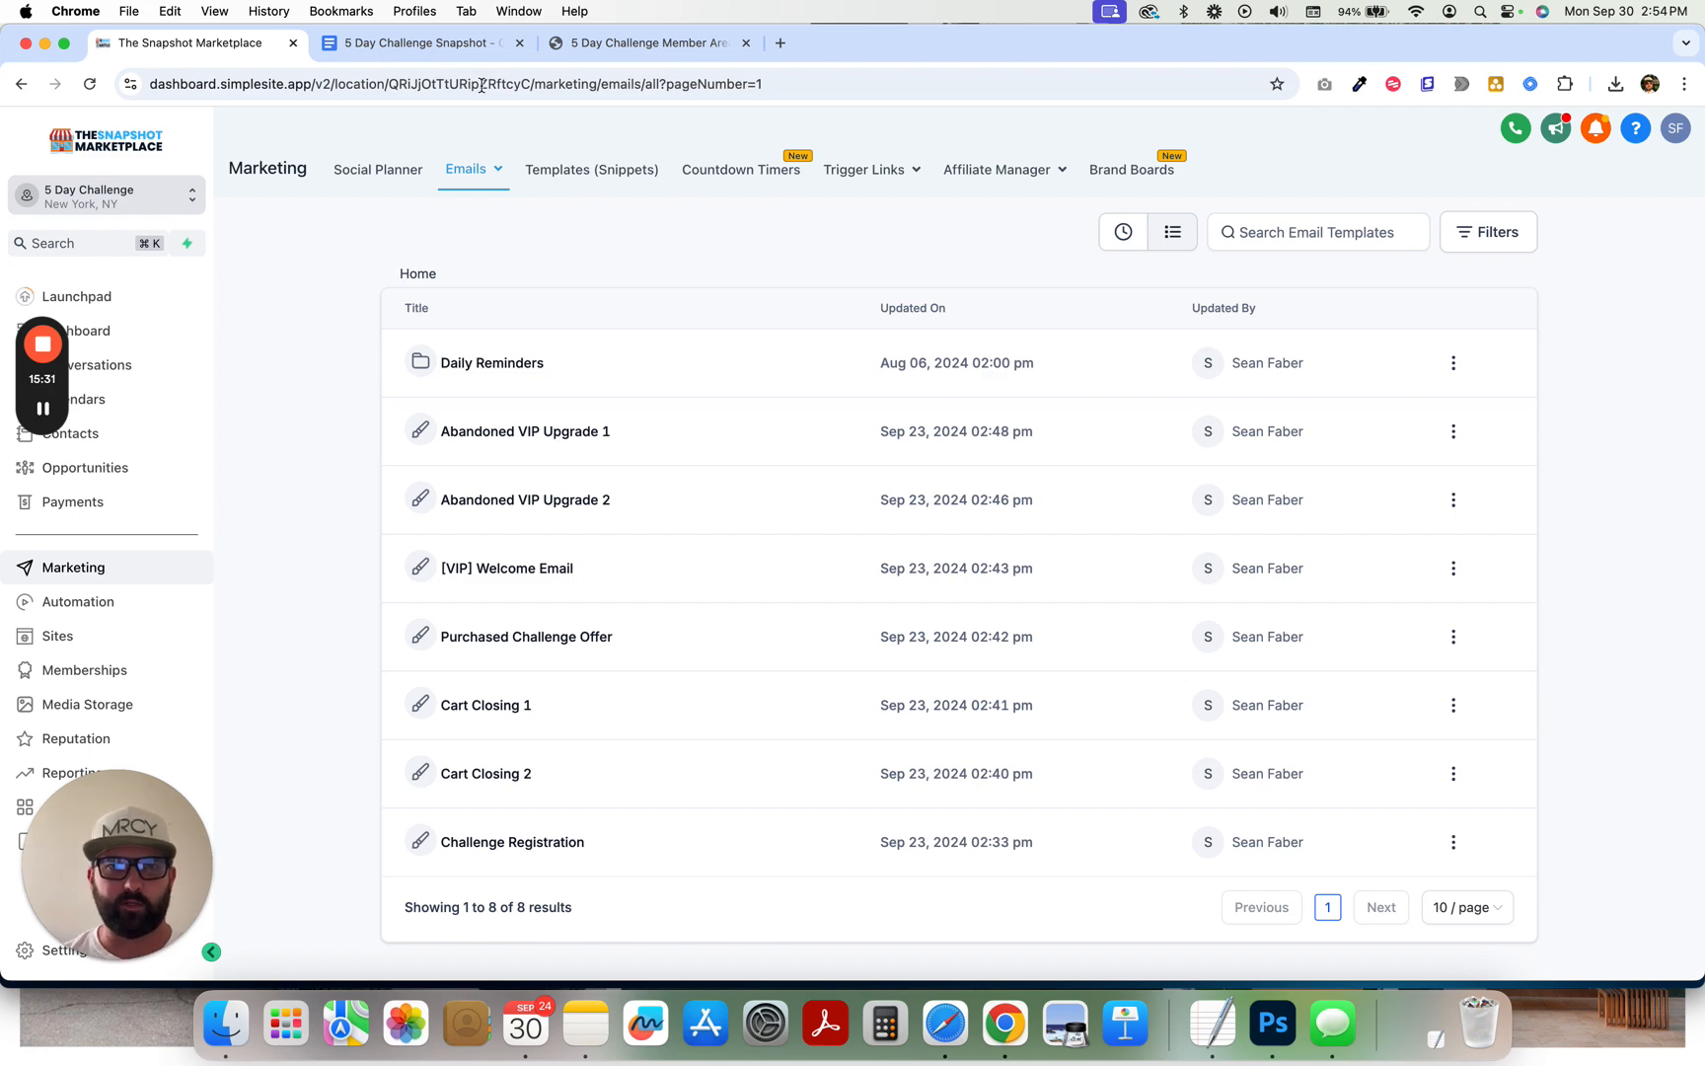
pyautogui.click(418, 43)
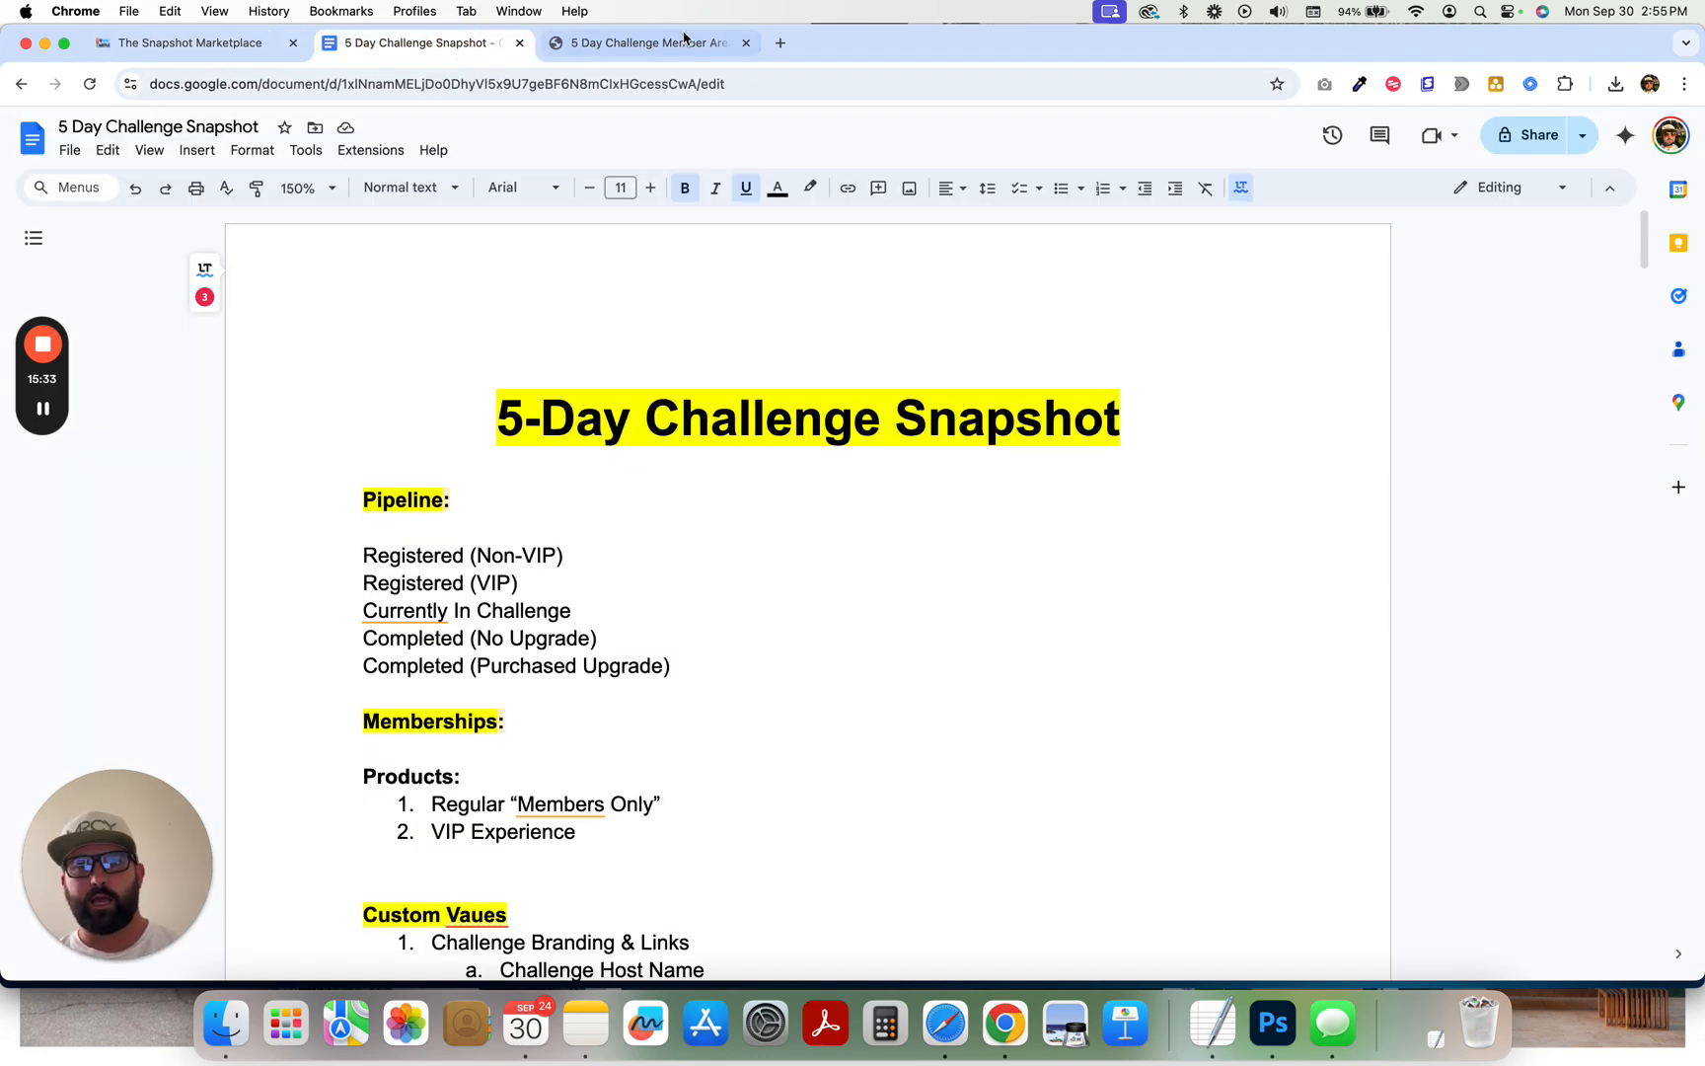
pyautogui.moveTo(647, 42)
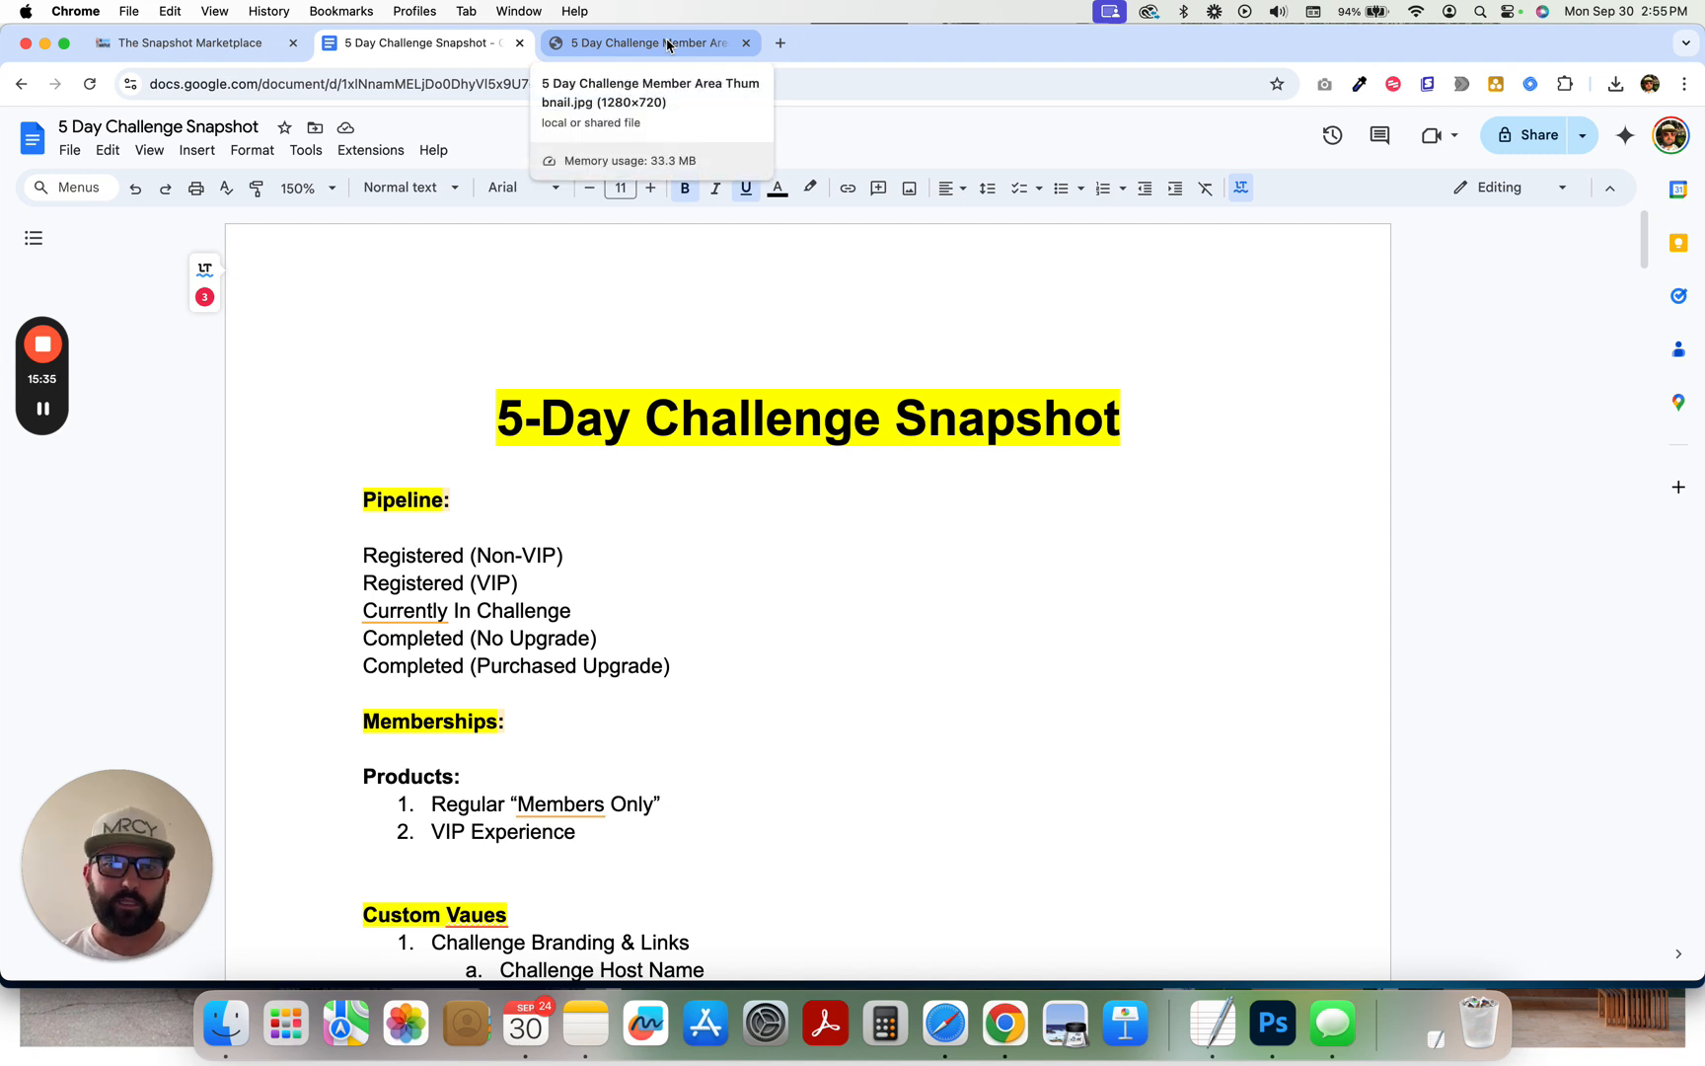